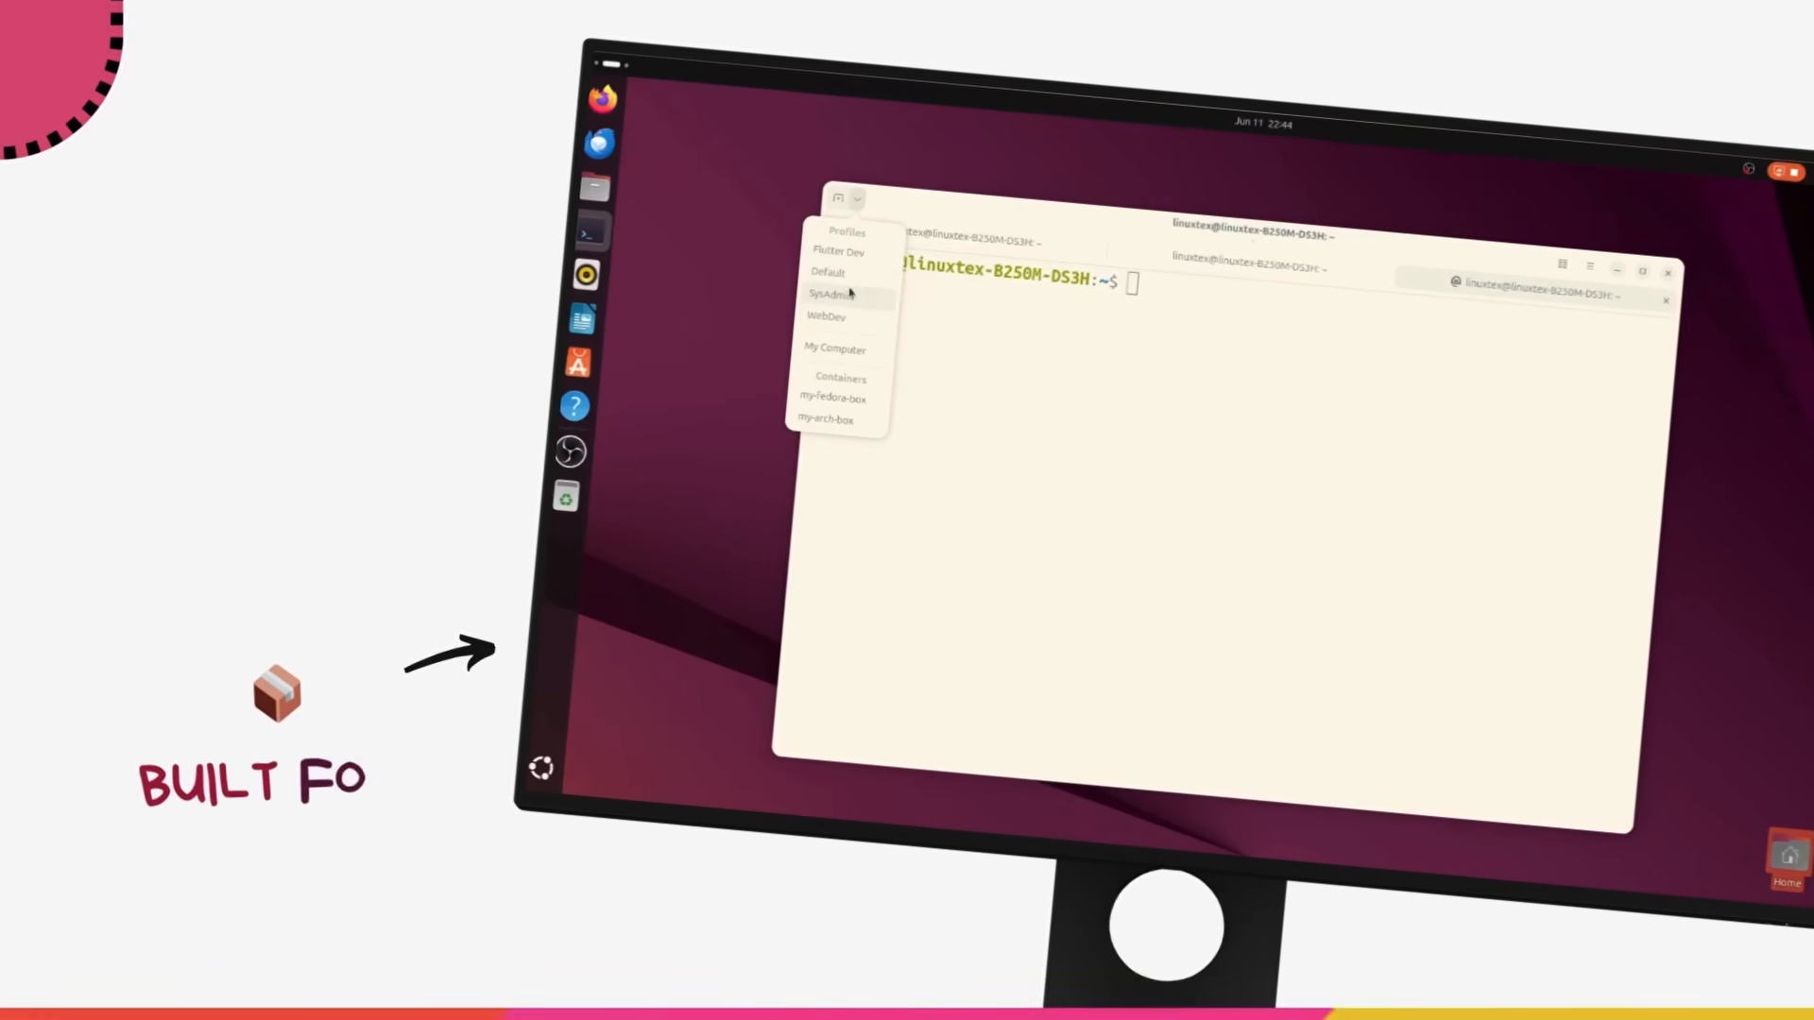
# Open a tab with the WebDev profile and run the fastfetch system-info command in it.
pyautogui.click(838, 314)
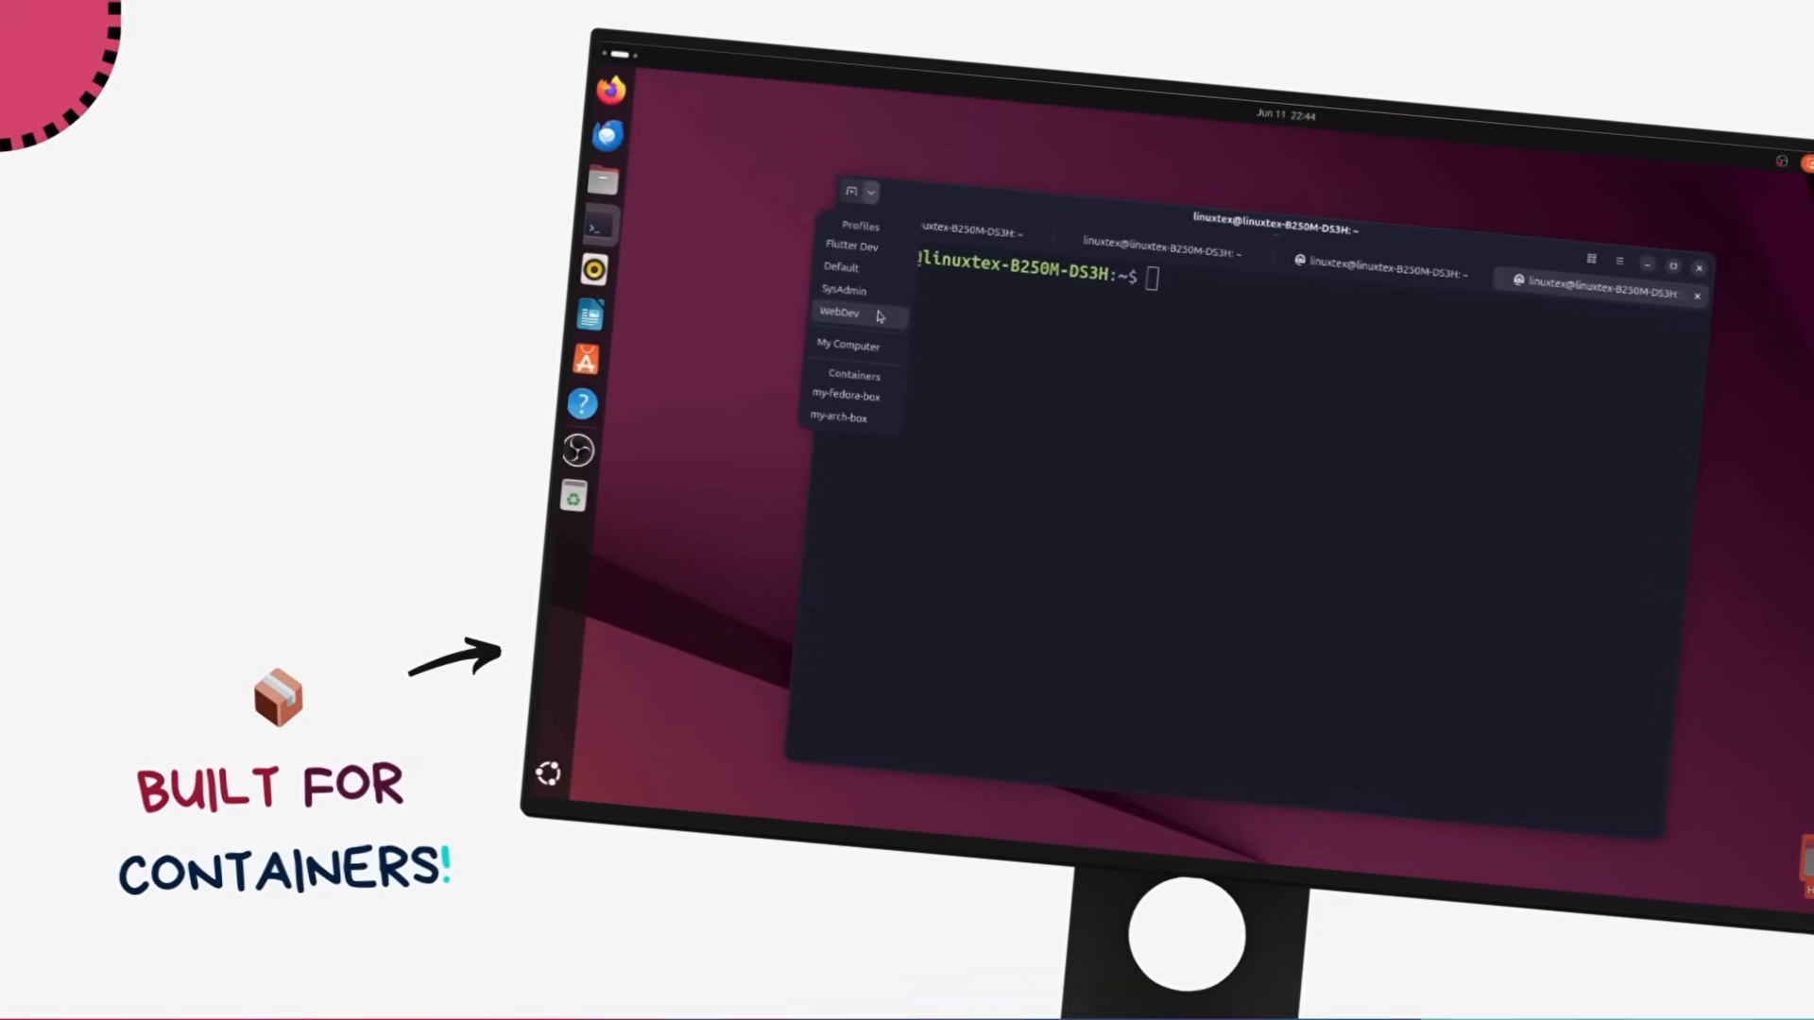
pyautogui.click(861, 193)
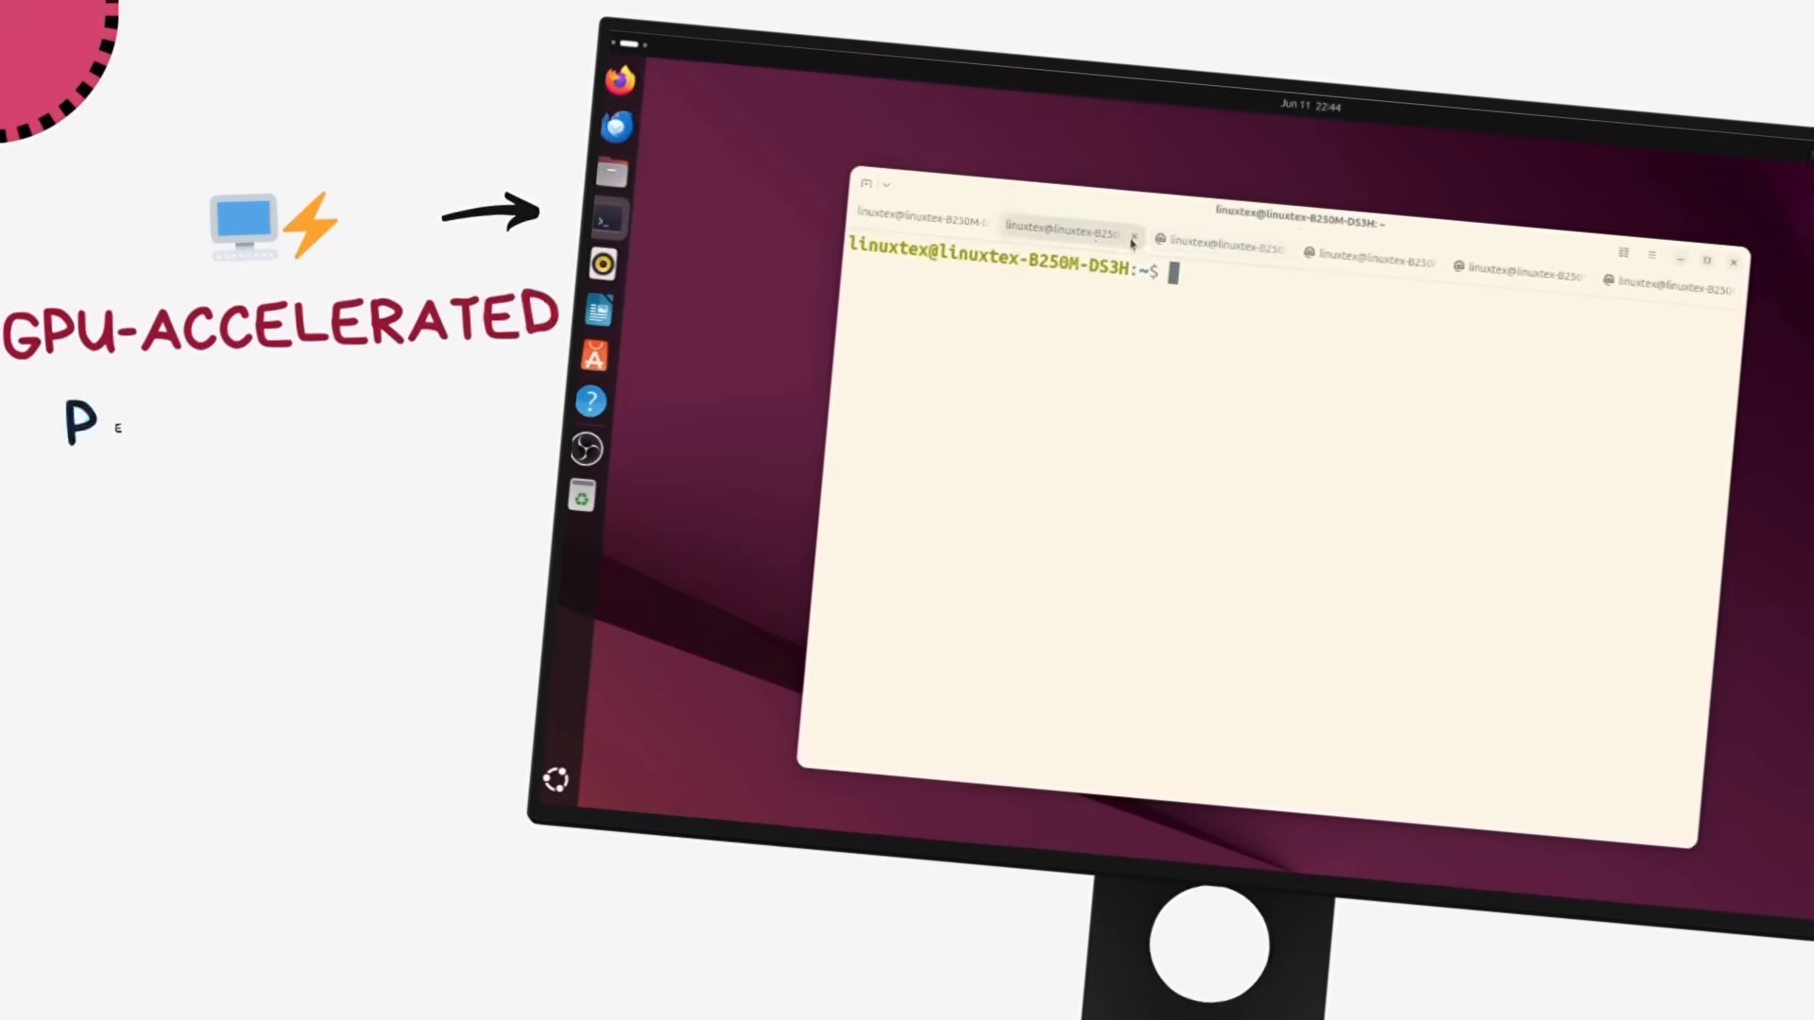
pyautogui.write('fast')
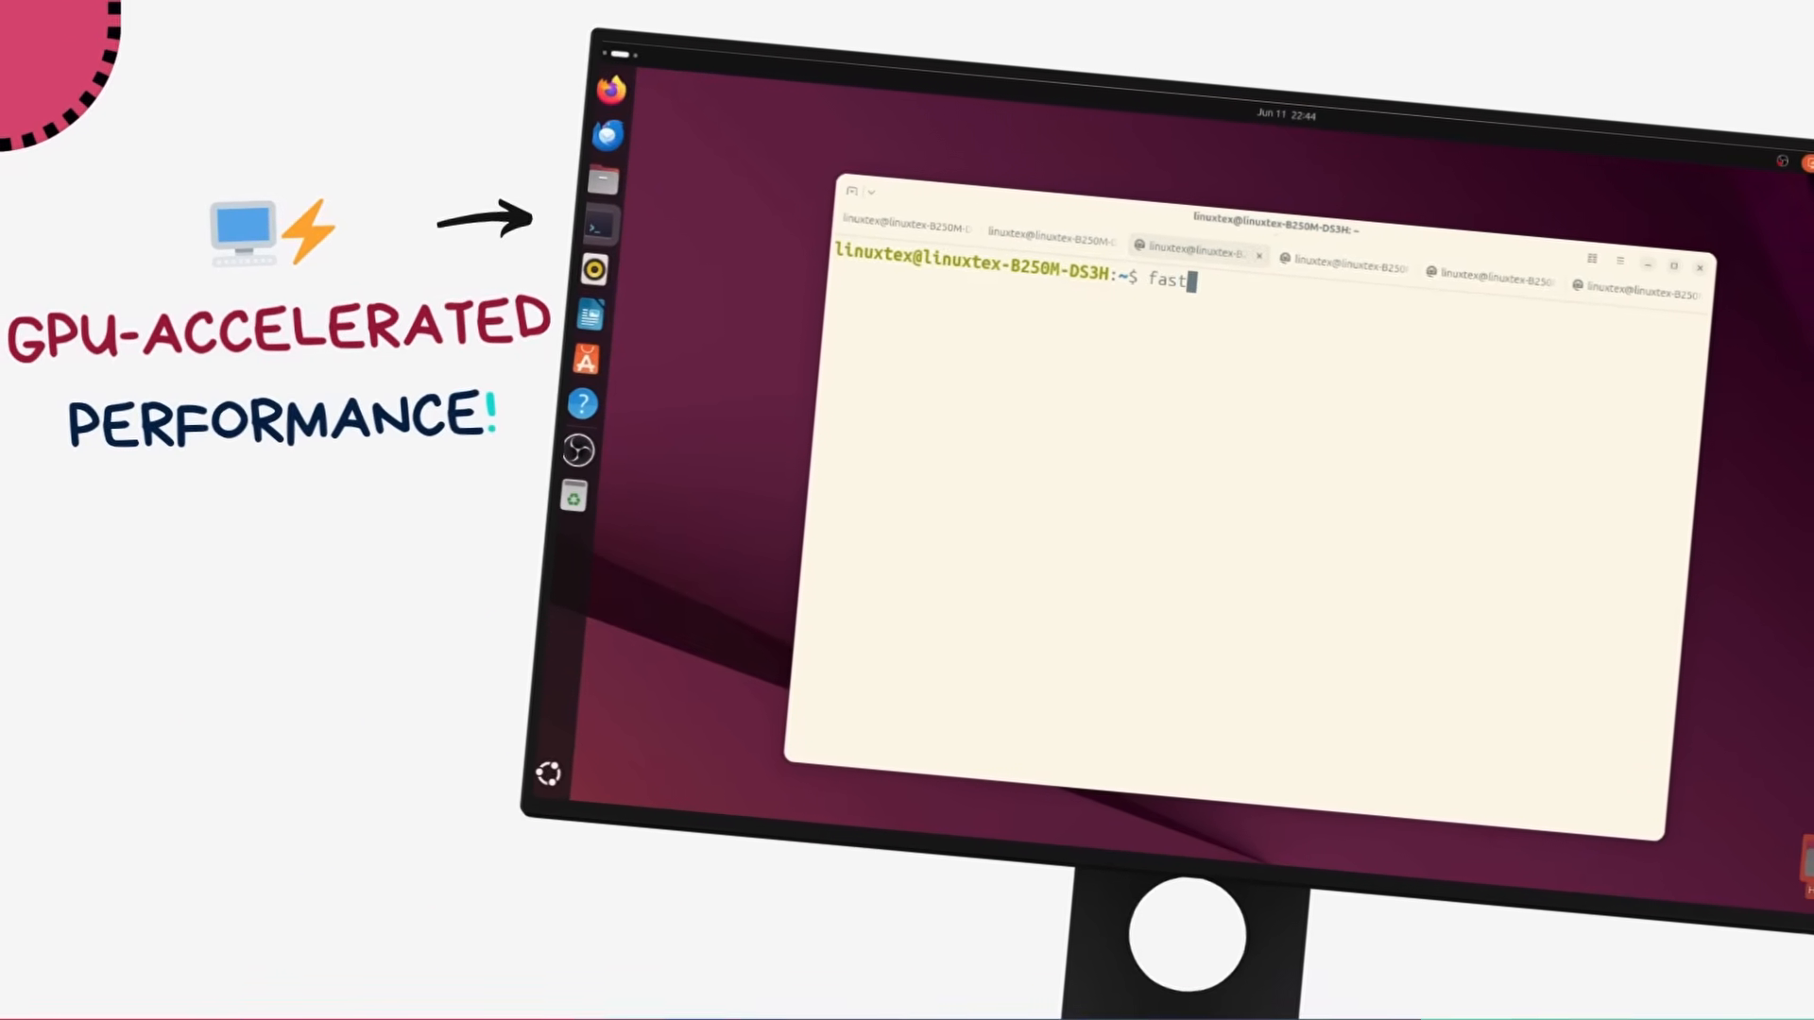
pyautogui.press('Return')
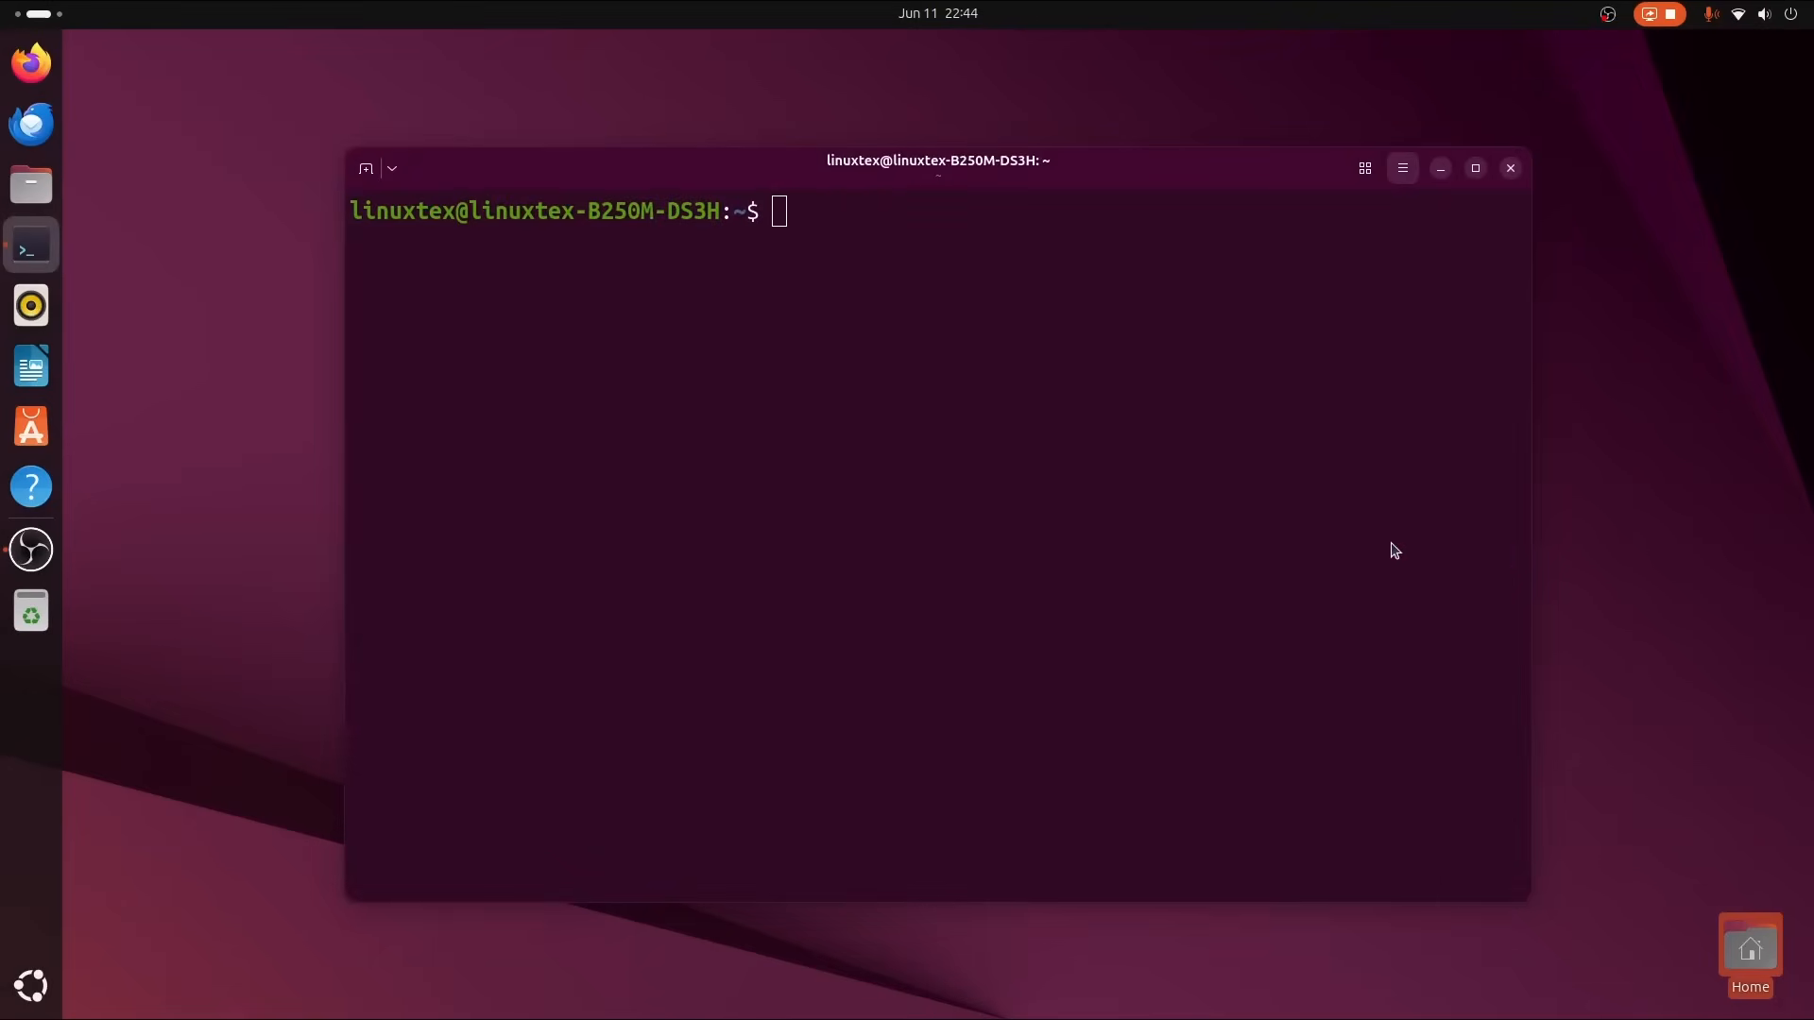
# Check the About window, close the extra tab and reopen a second profile tab.
pyautogui.click(1400, 168)
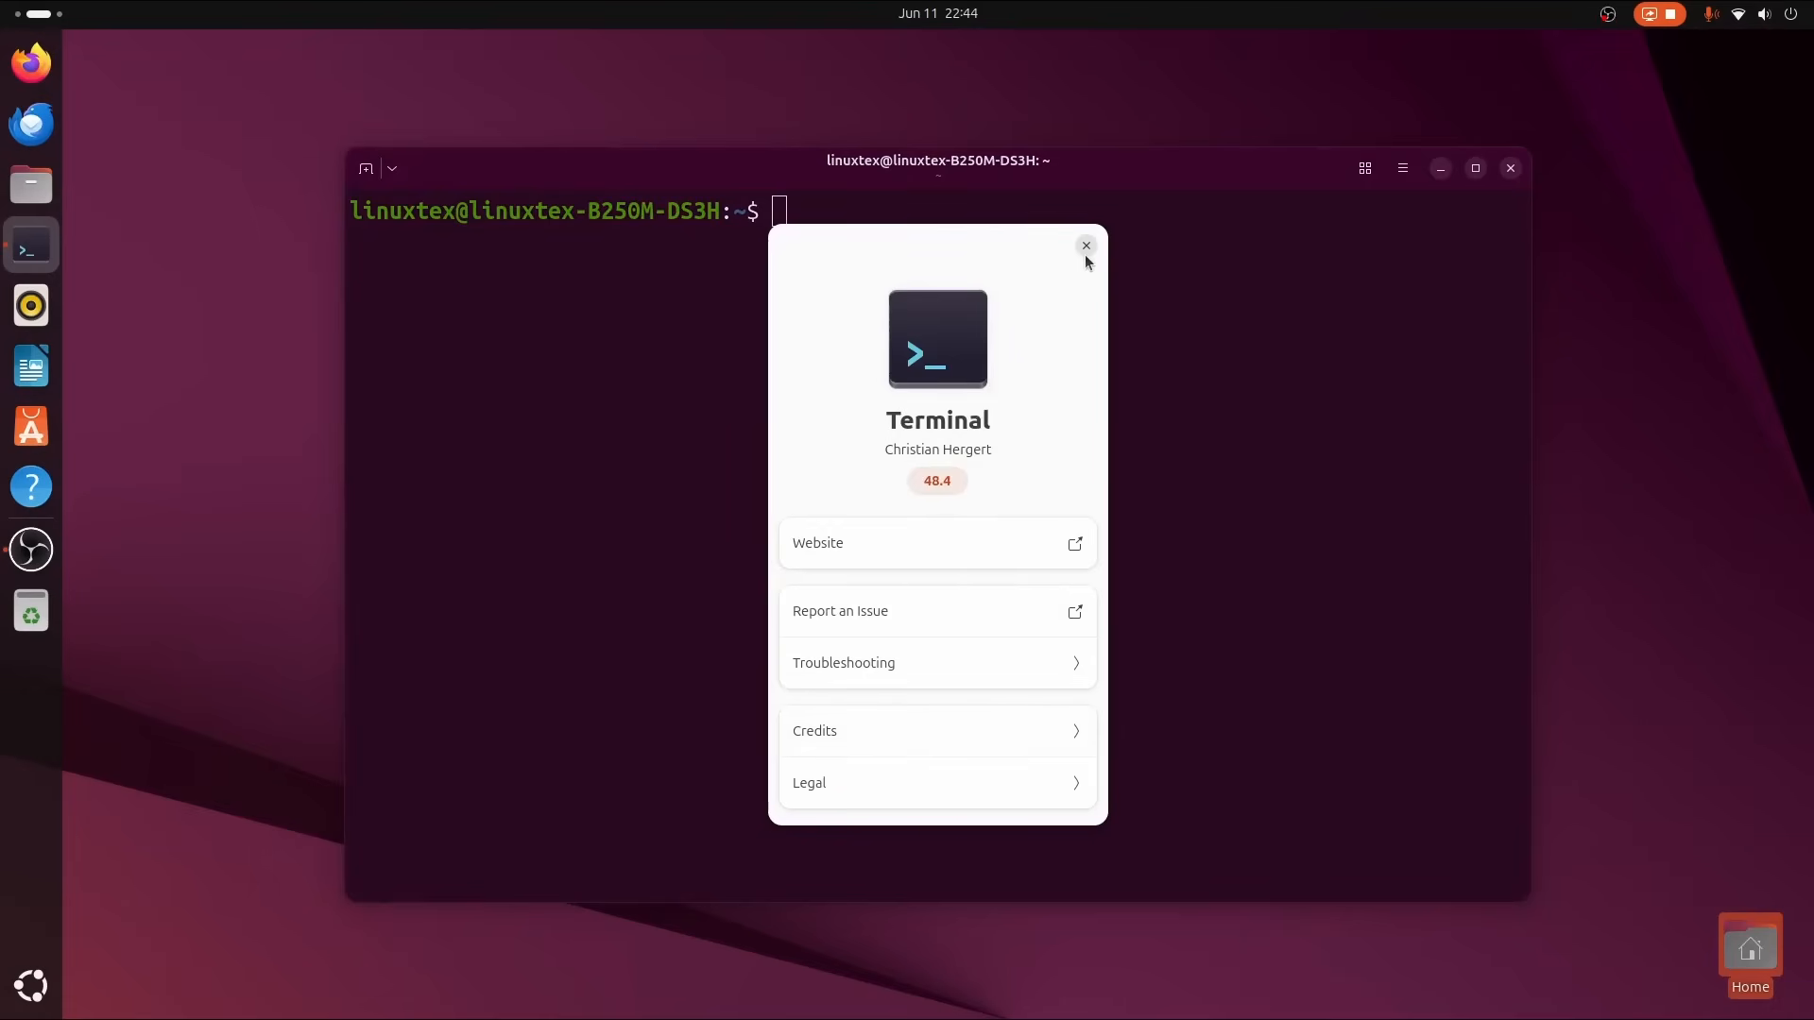
pyautogui.click(393, 169)
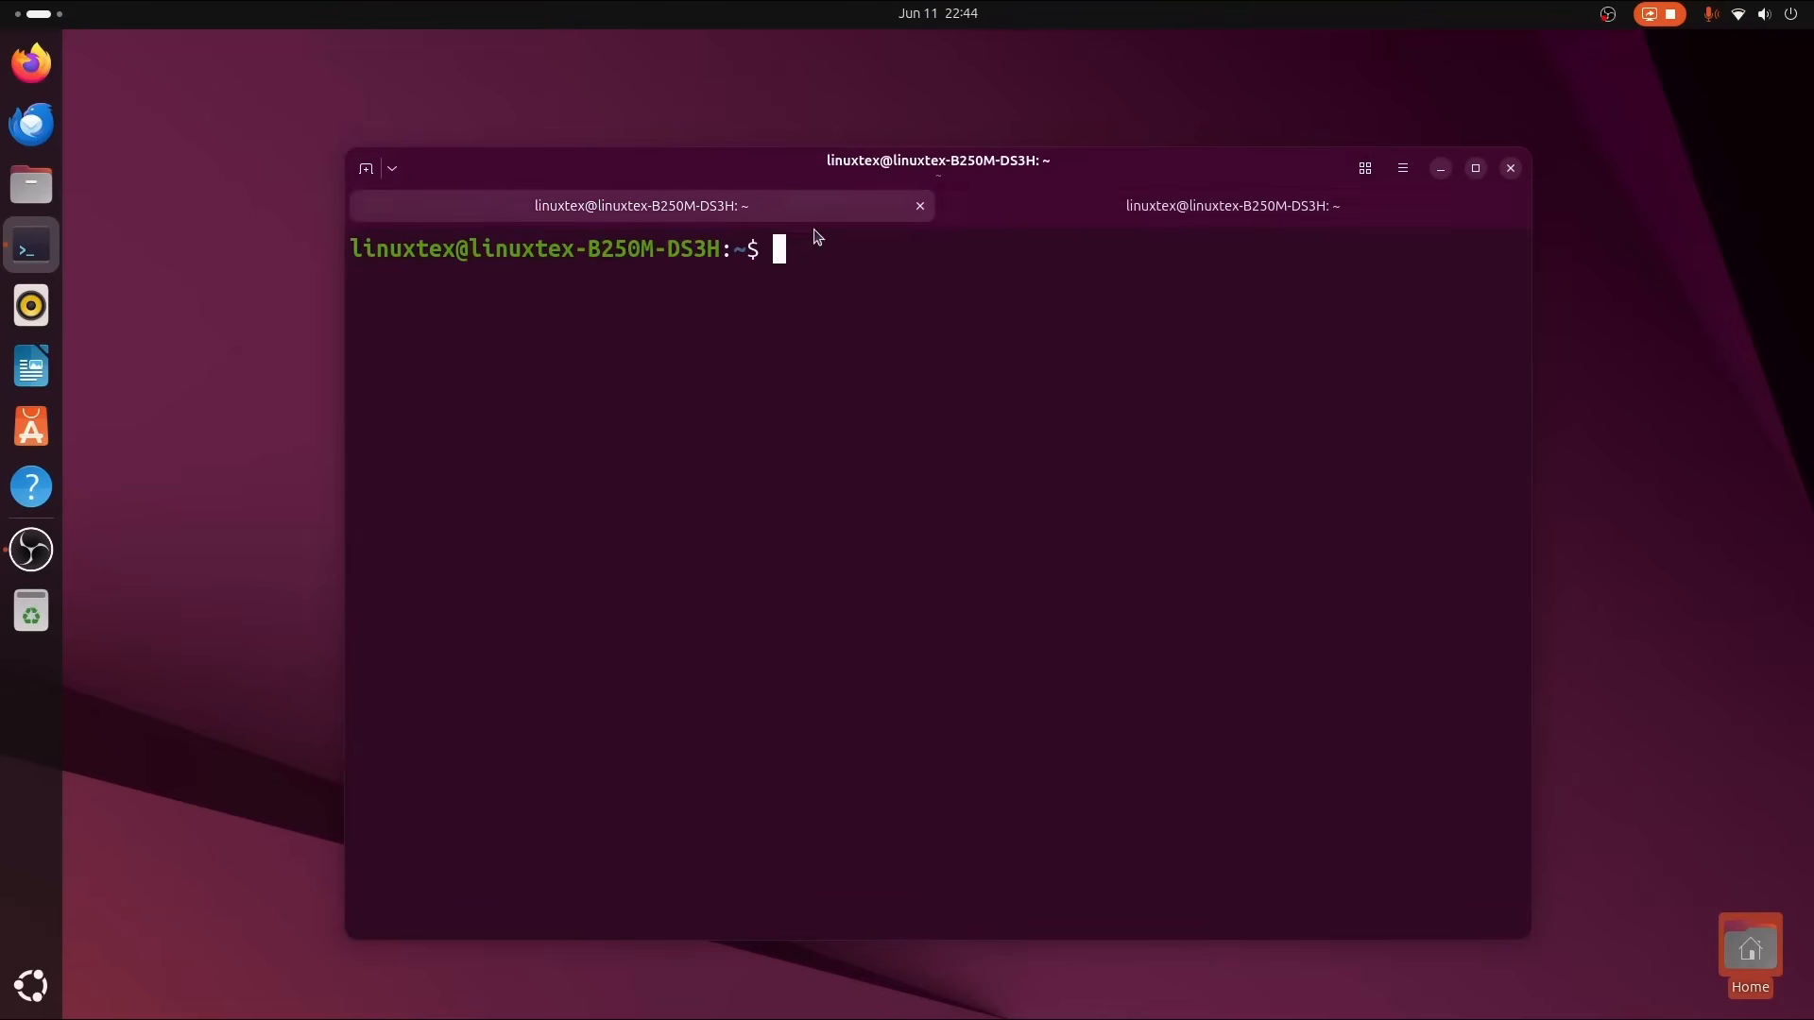
pyautogui.click(921, 206)
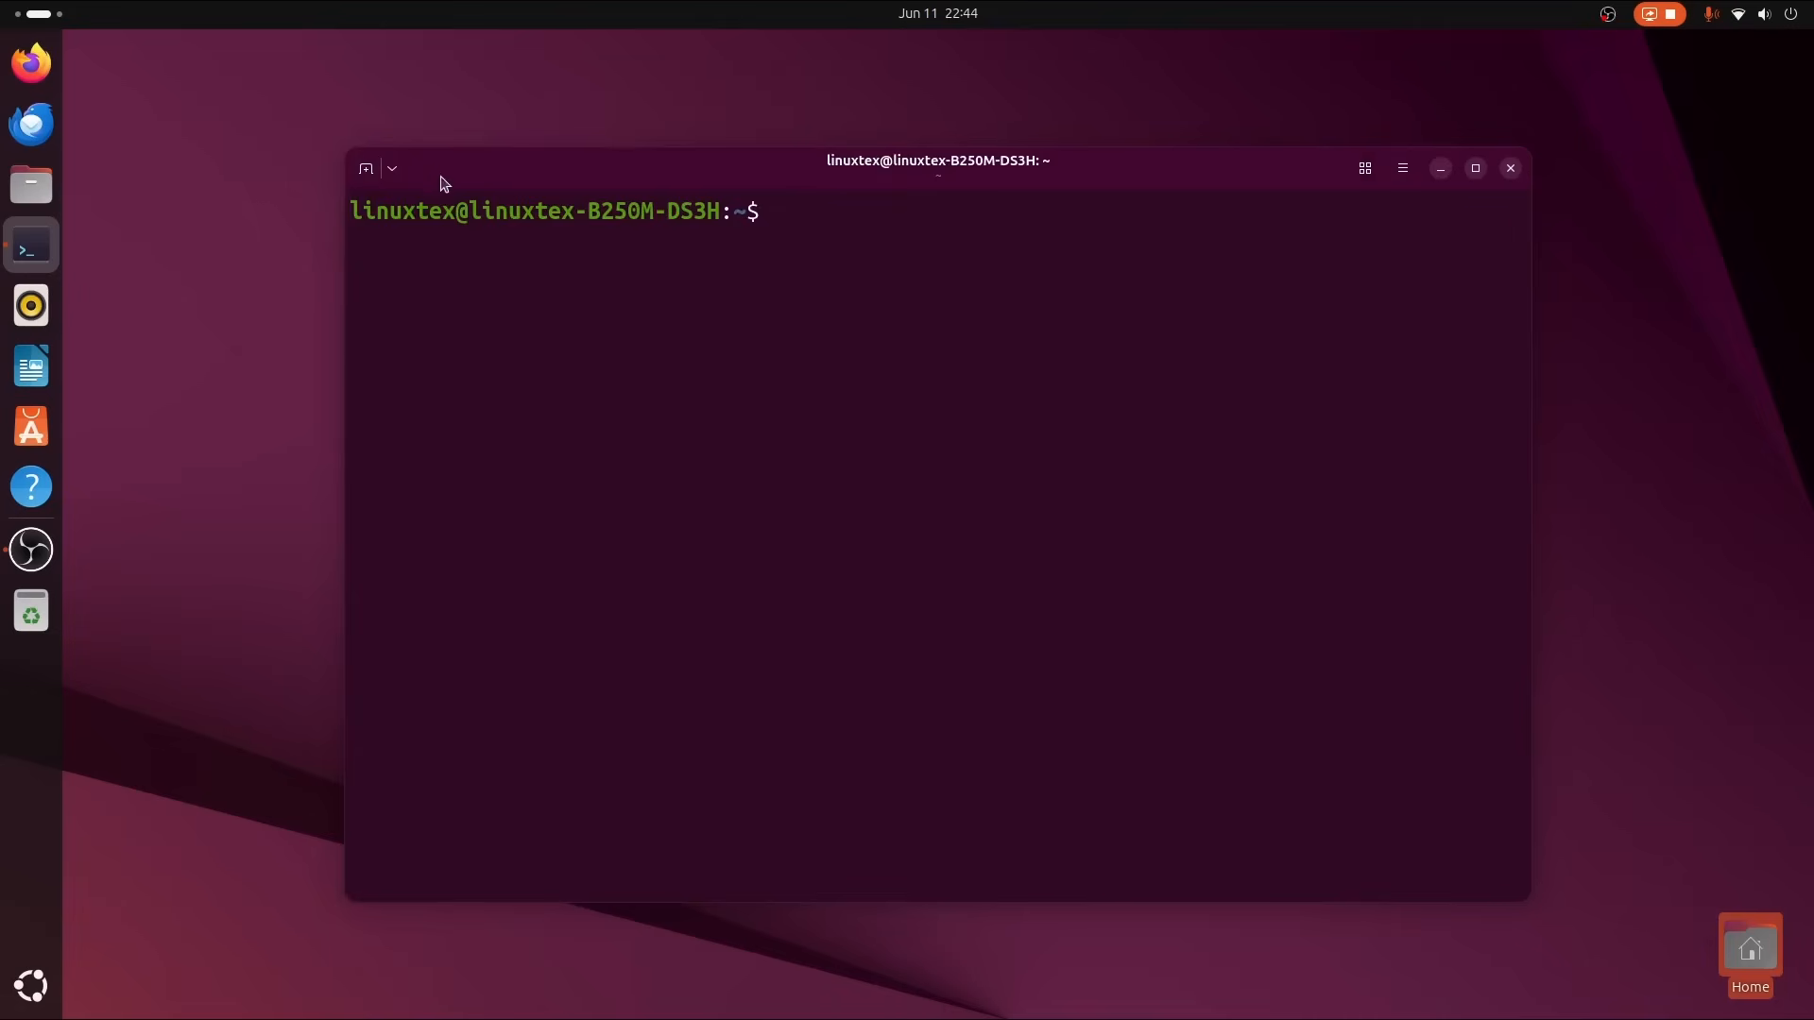
pyautogui.click(365, 168)
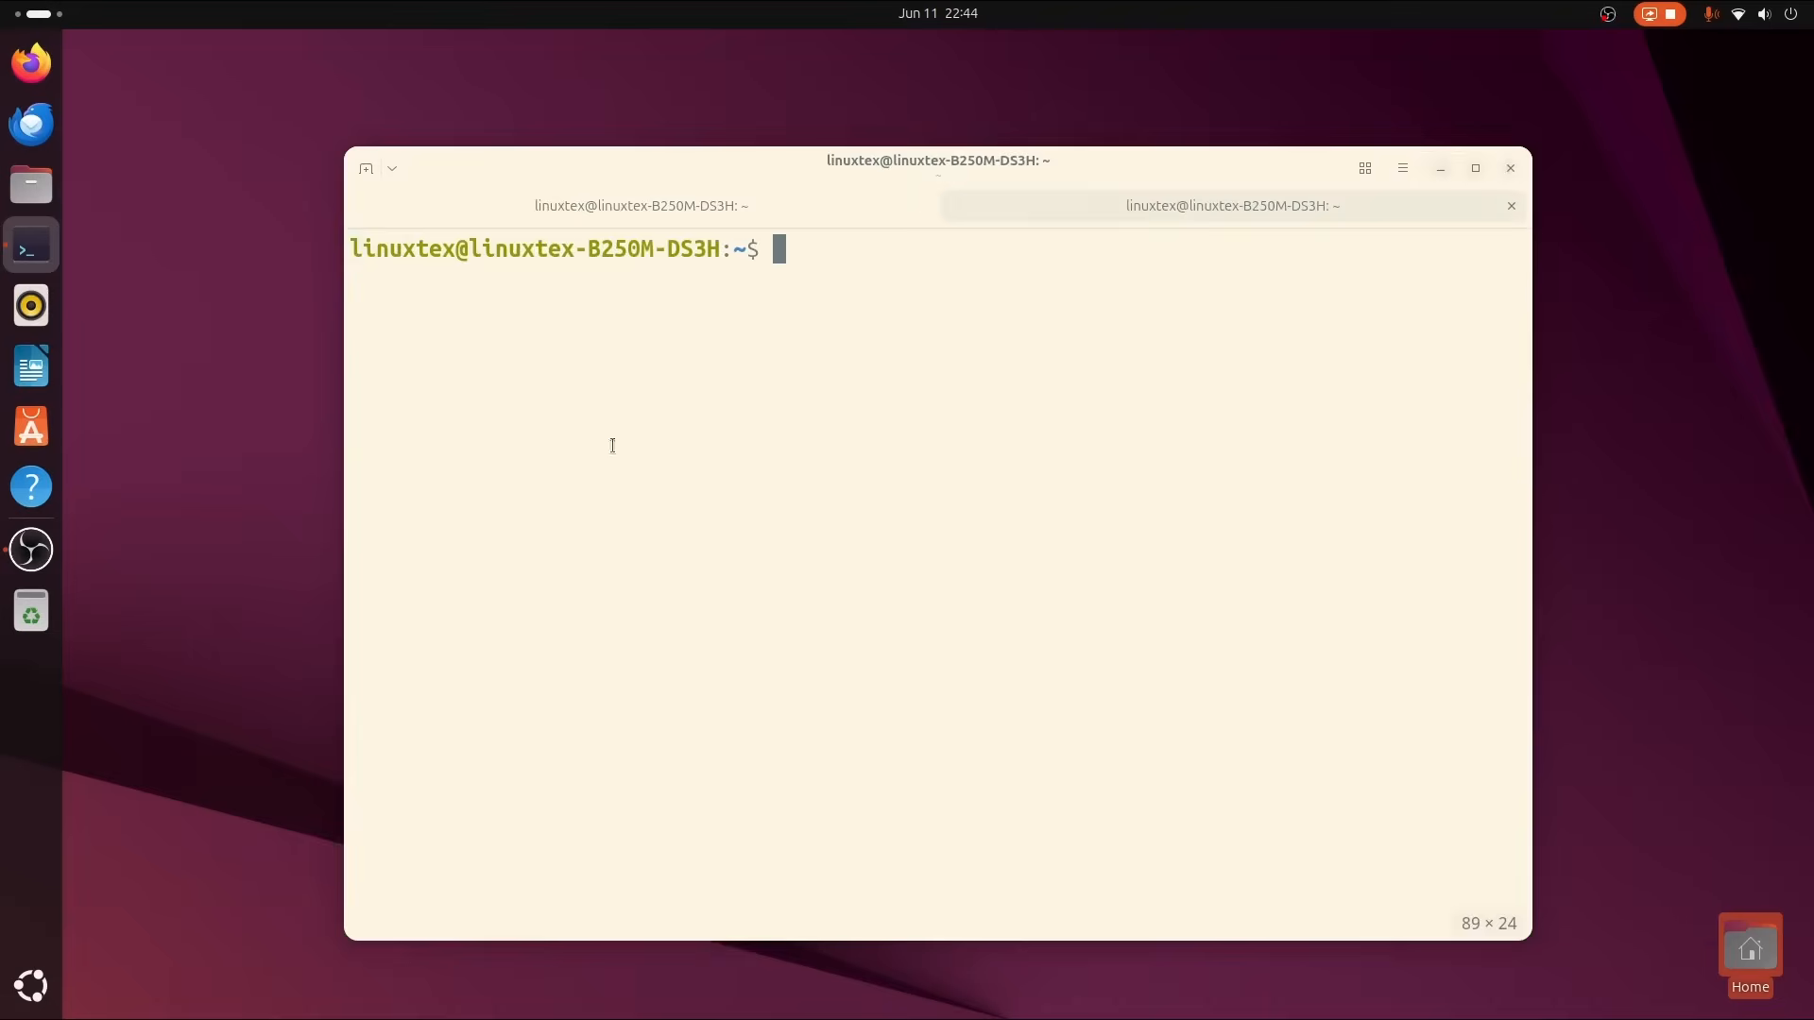
pyautogui.click(641, 204)
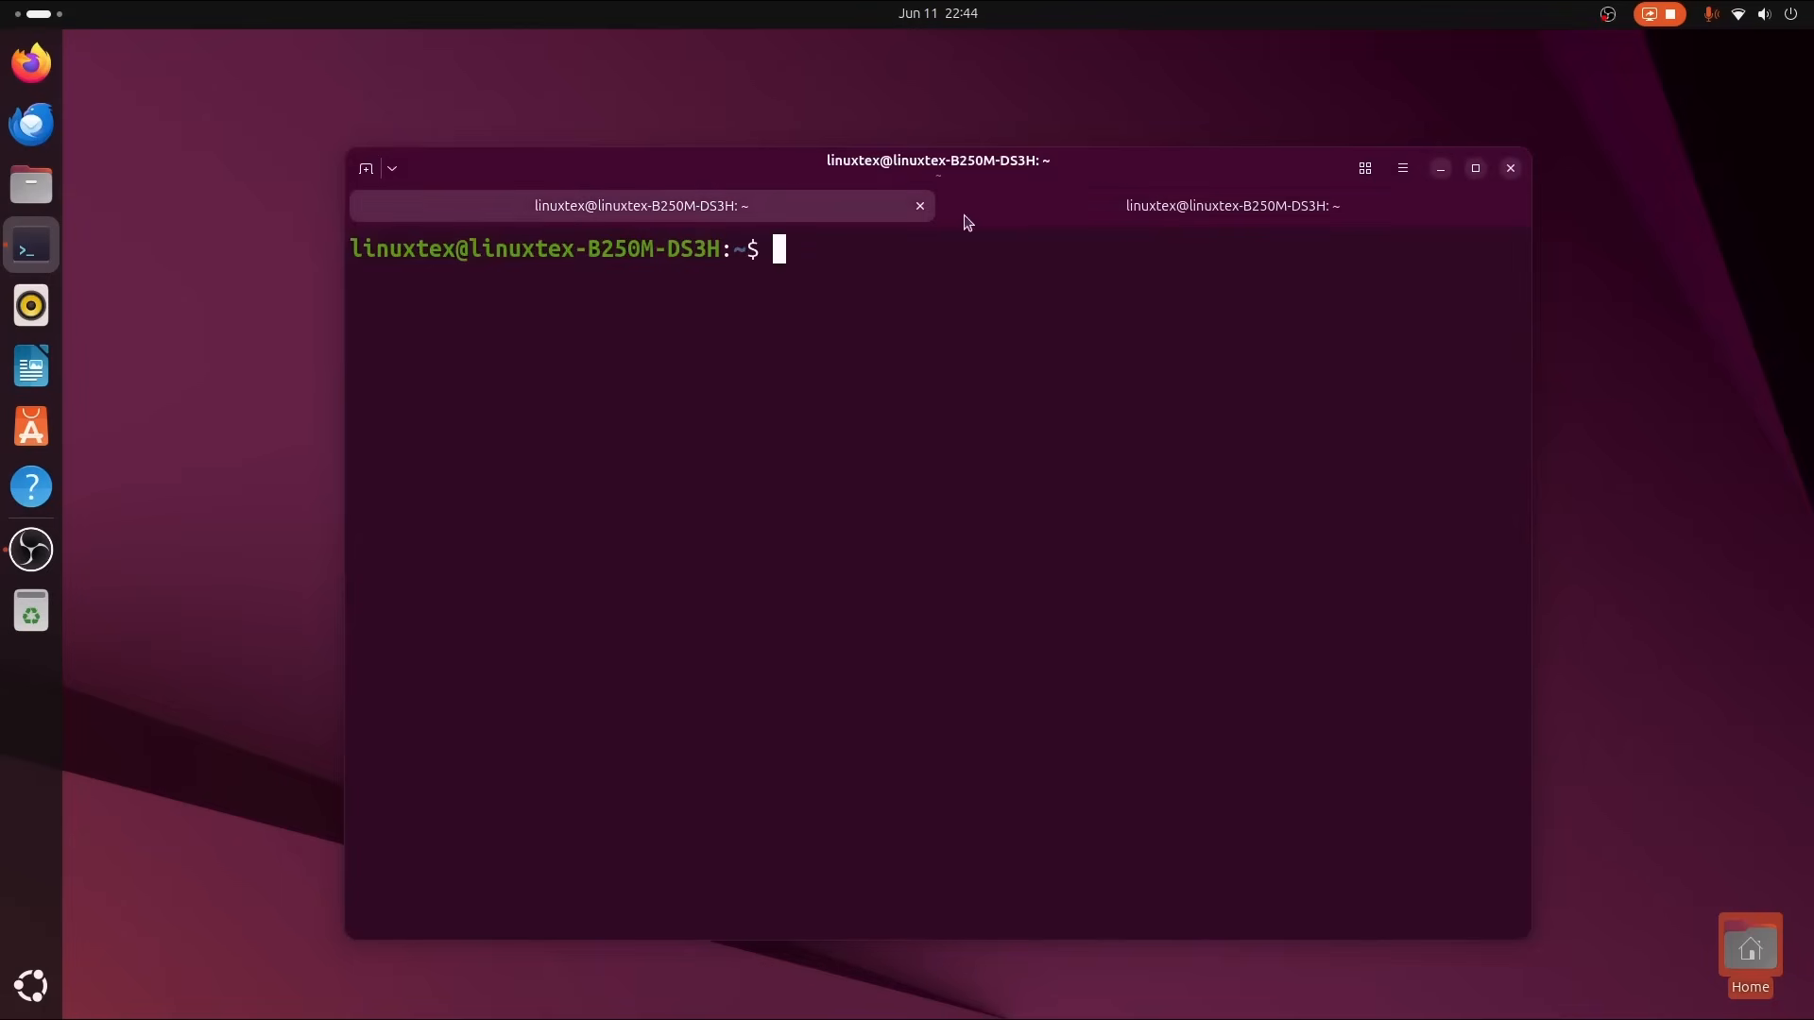
# Open tabs inside my-fedora-box and the other containers and start typing fastfetch.
pyautogui.click(391, 168)
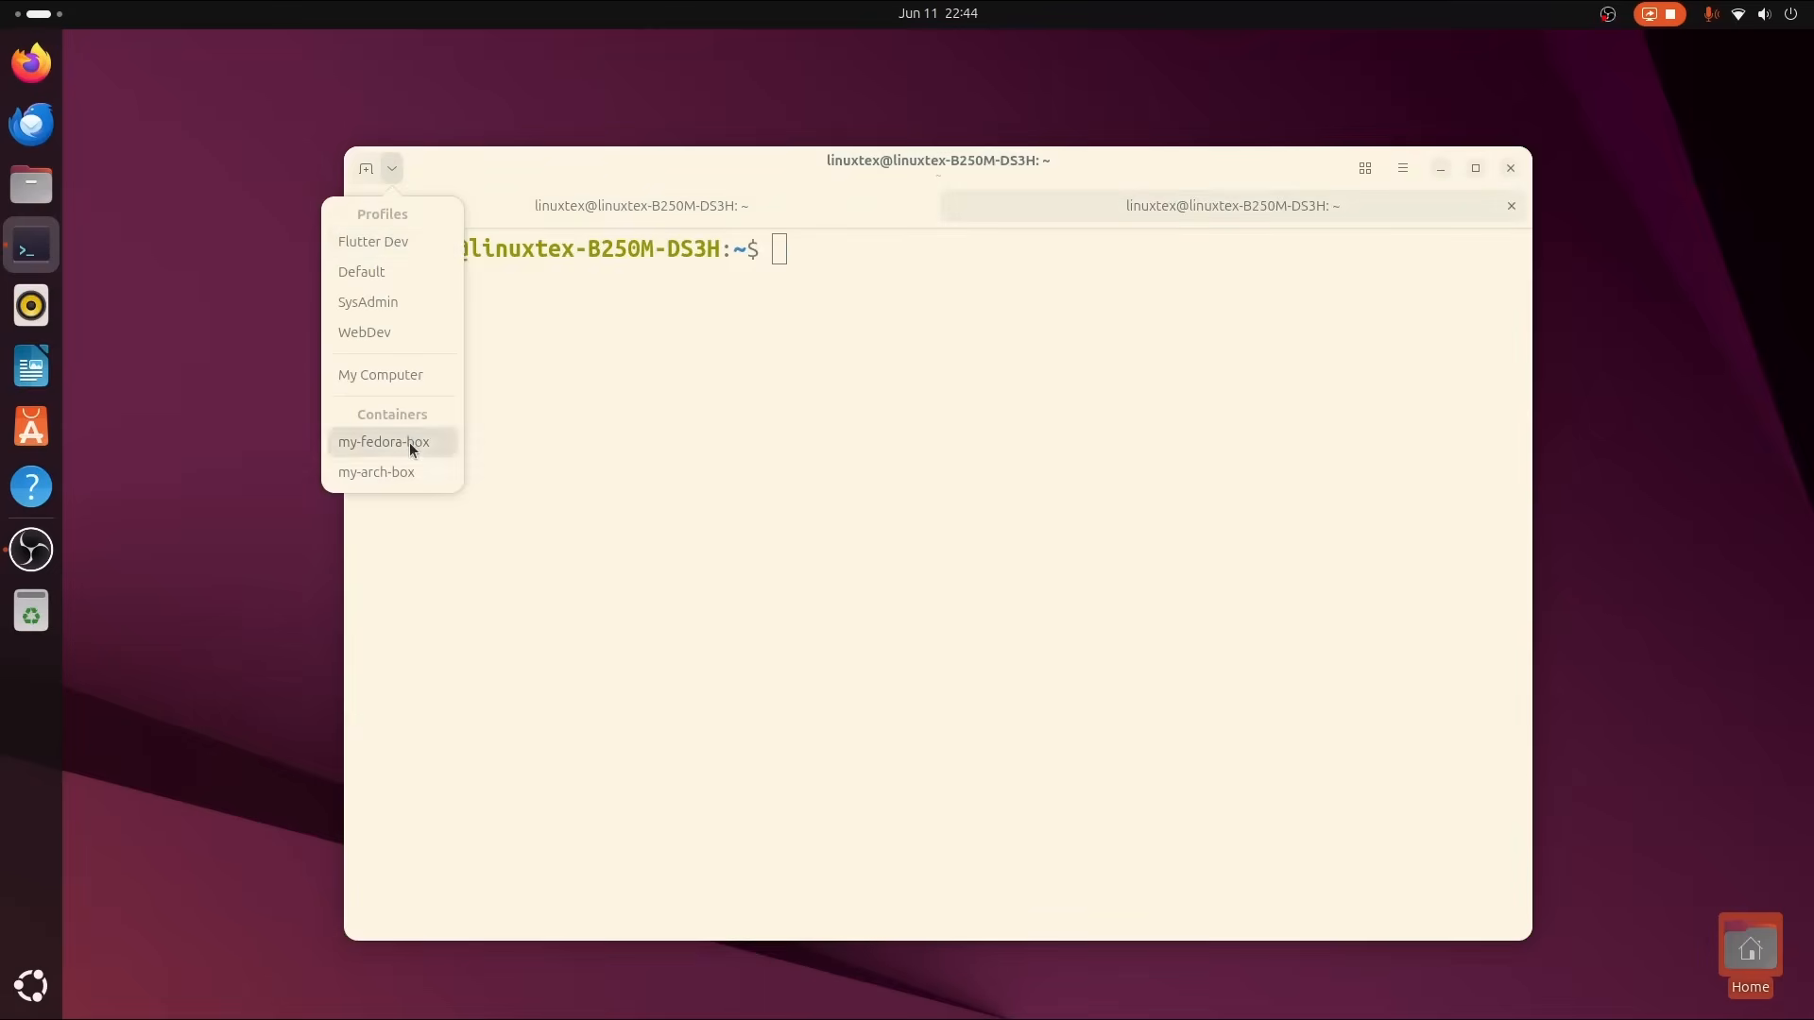
pyautogui.click(383, 442)
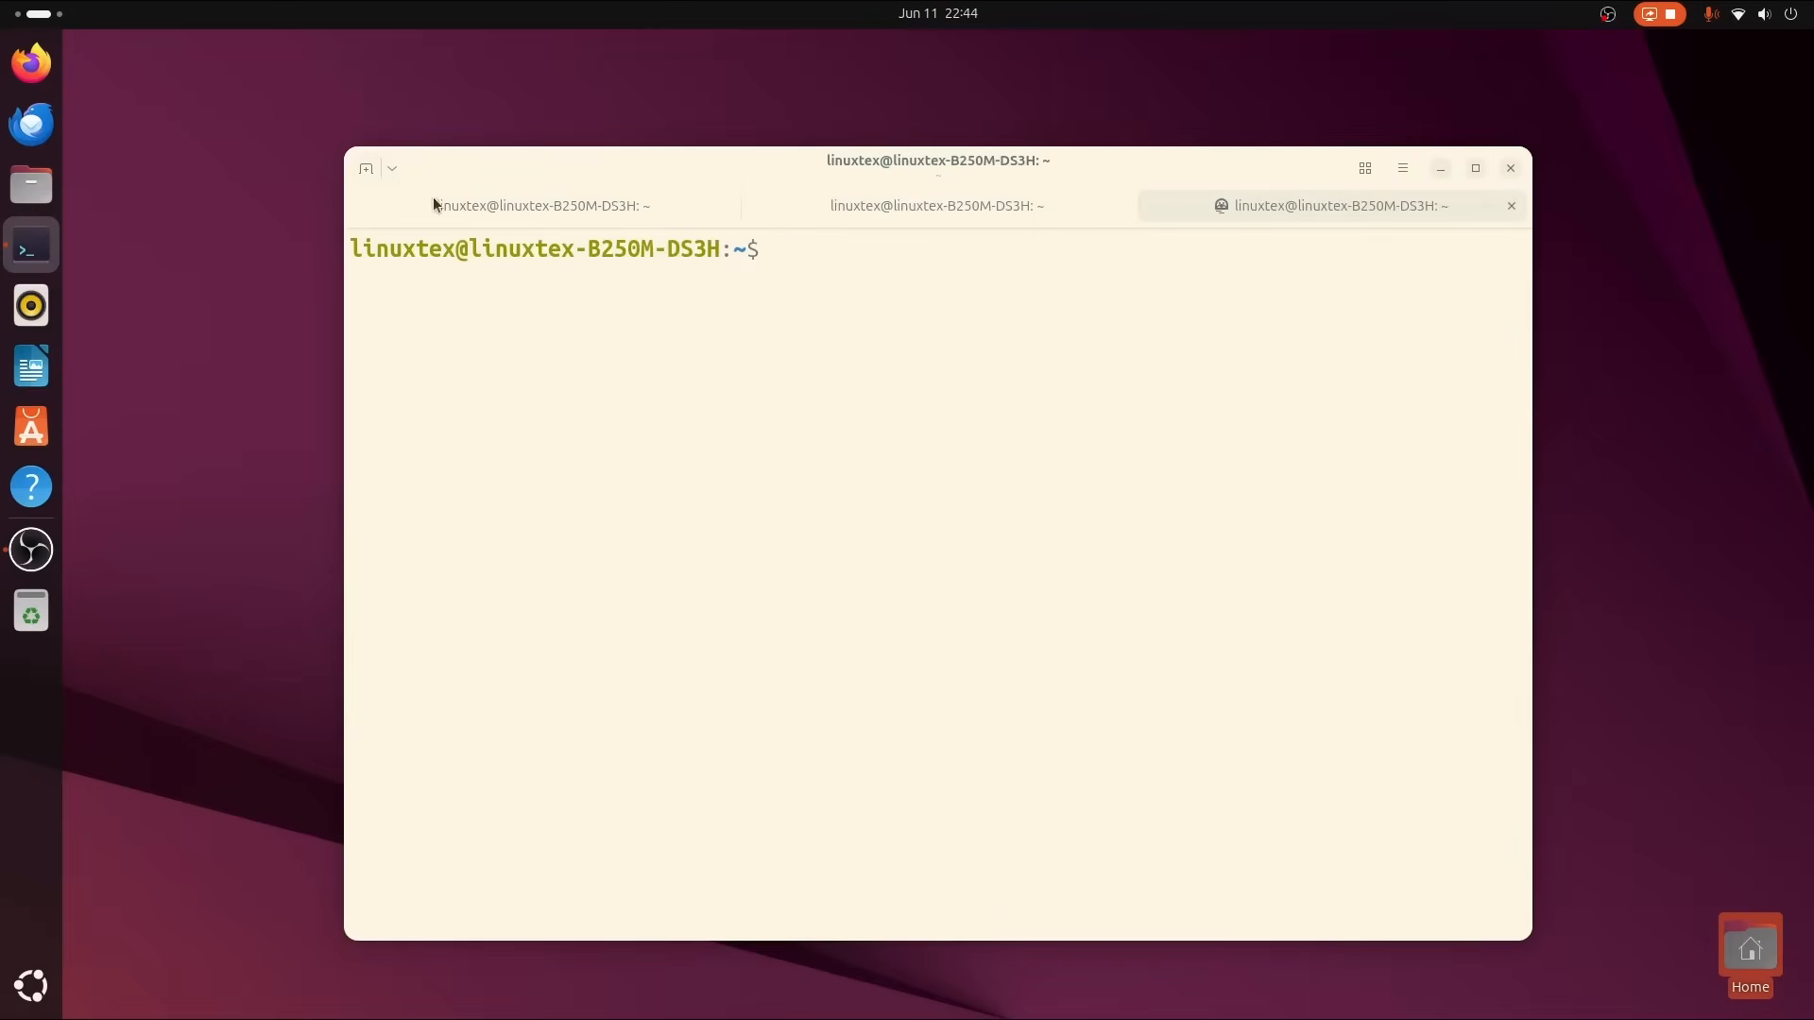
pyautogui.click(391, 168)
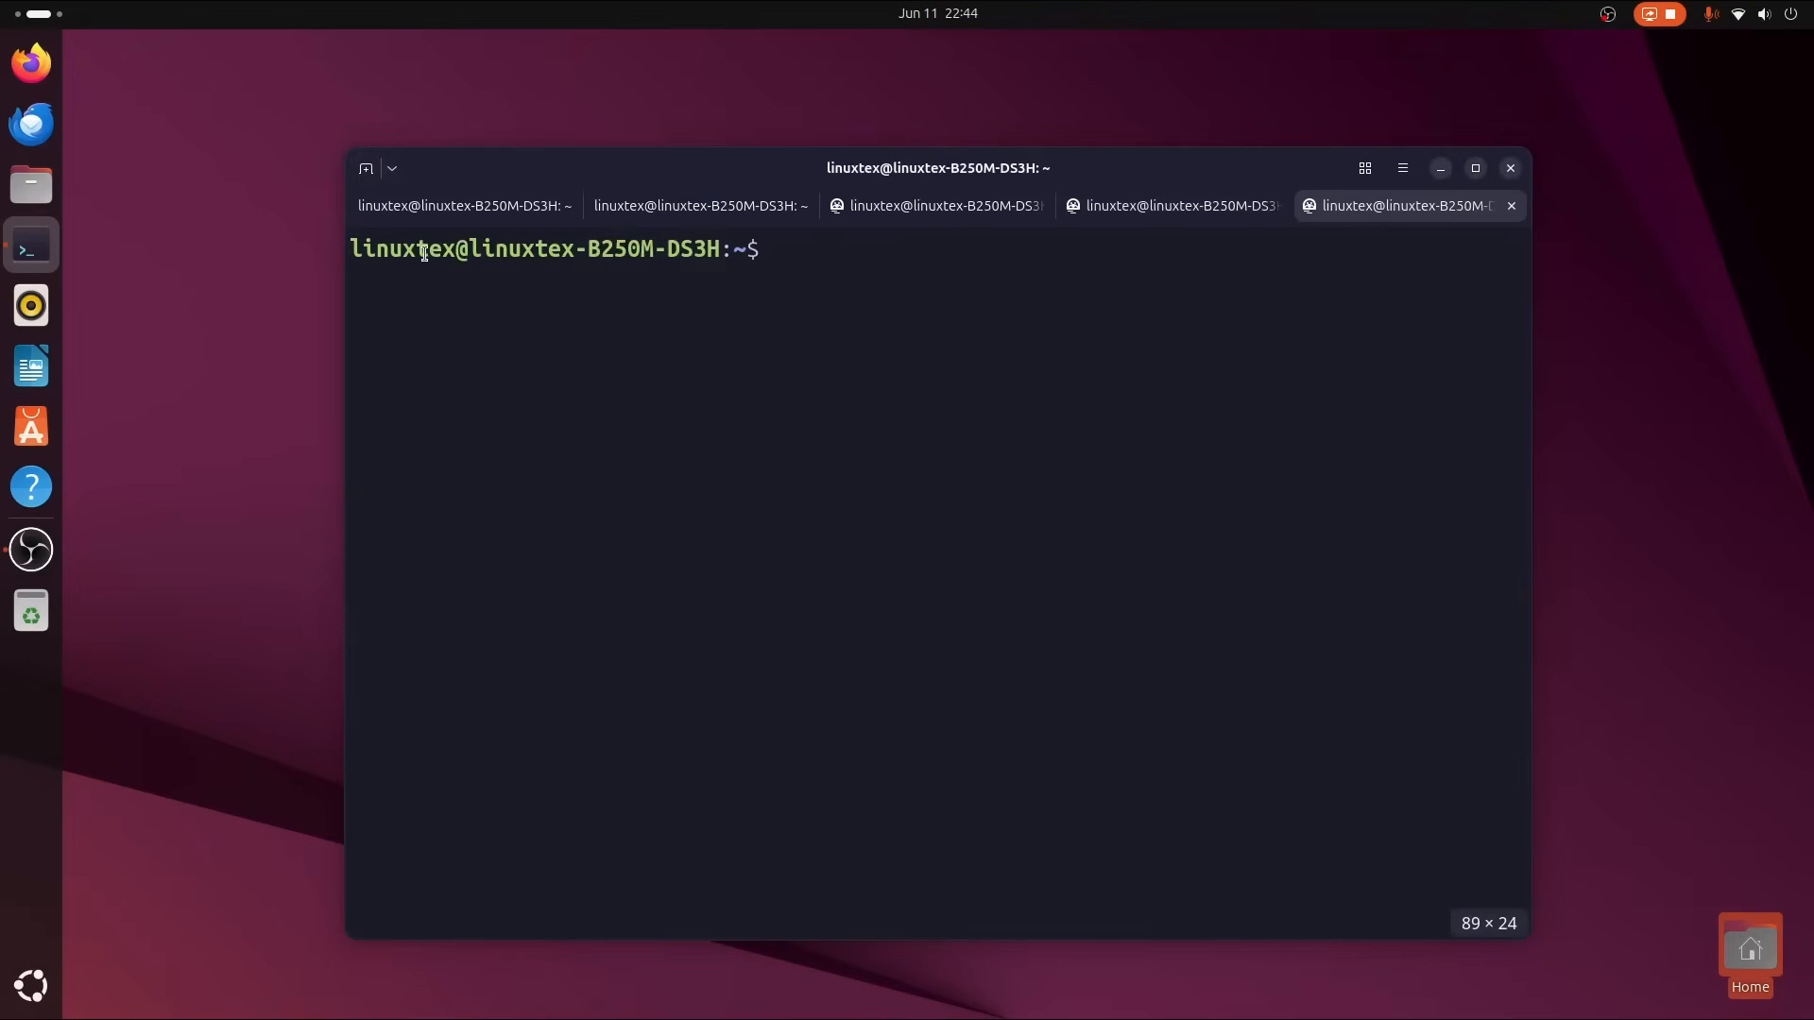
pyautogui.click(392, 168)
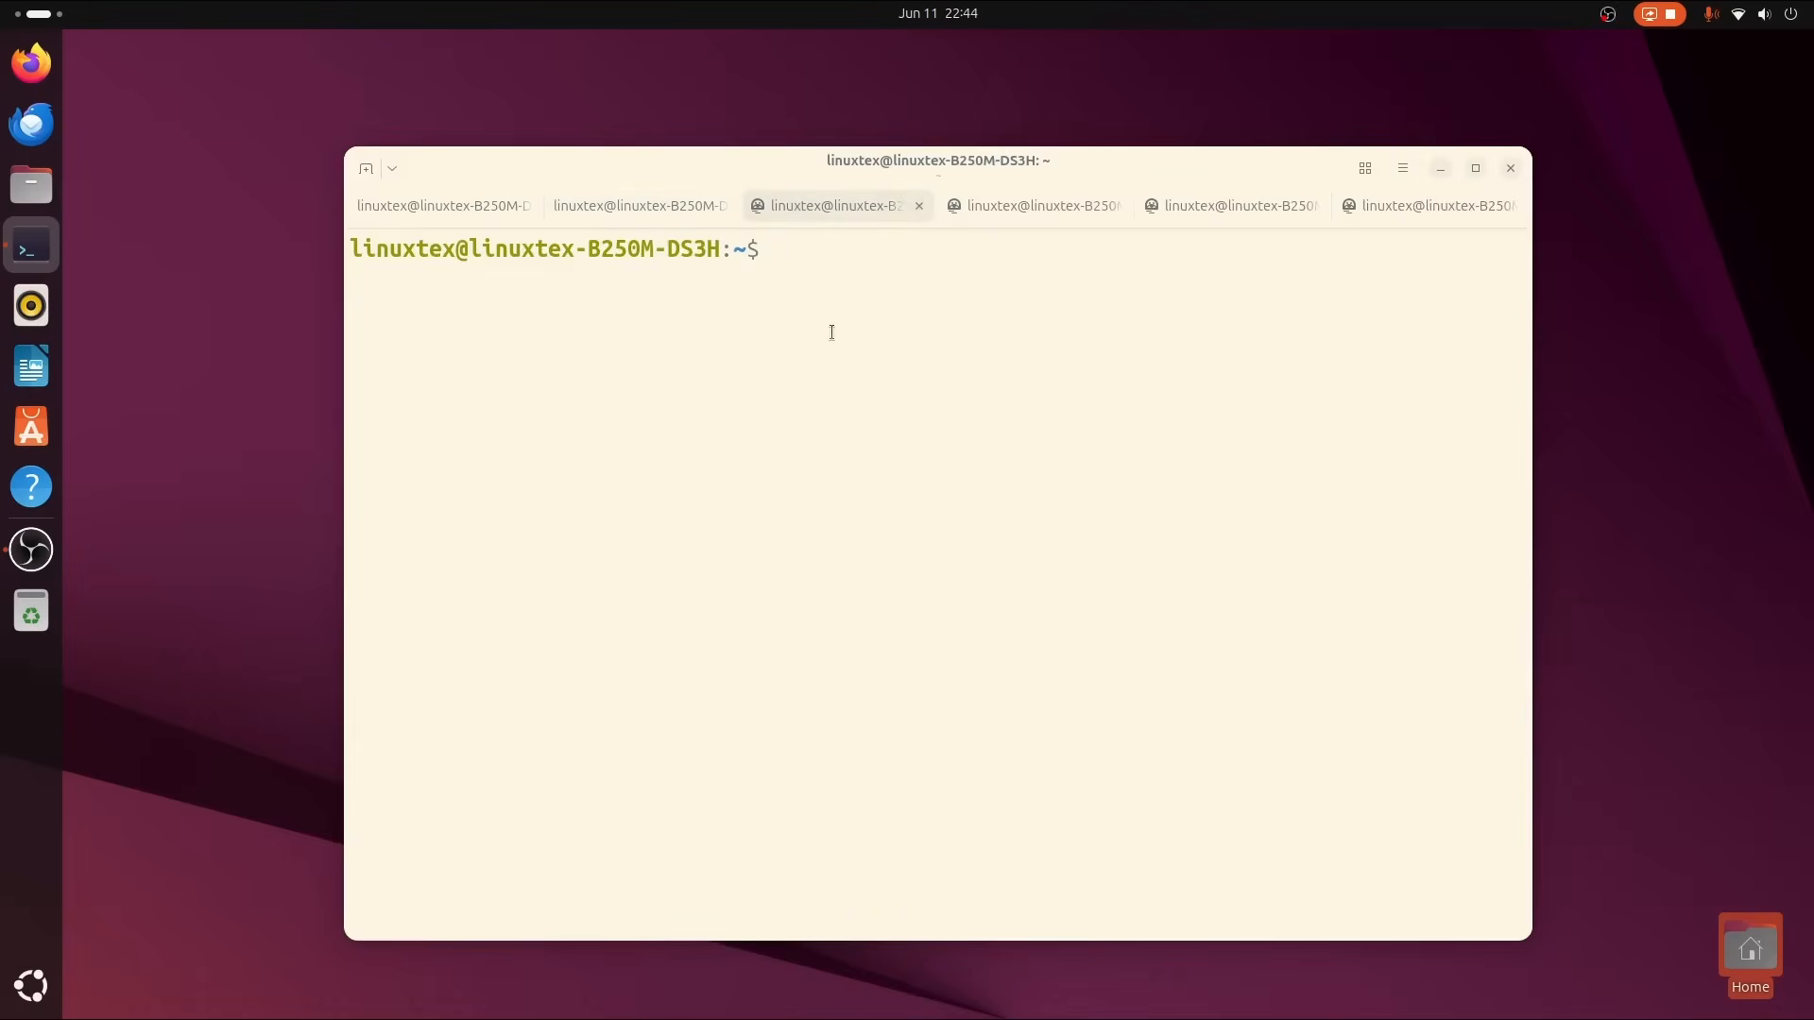
pyautogui.write('fastfetch')
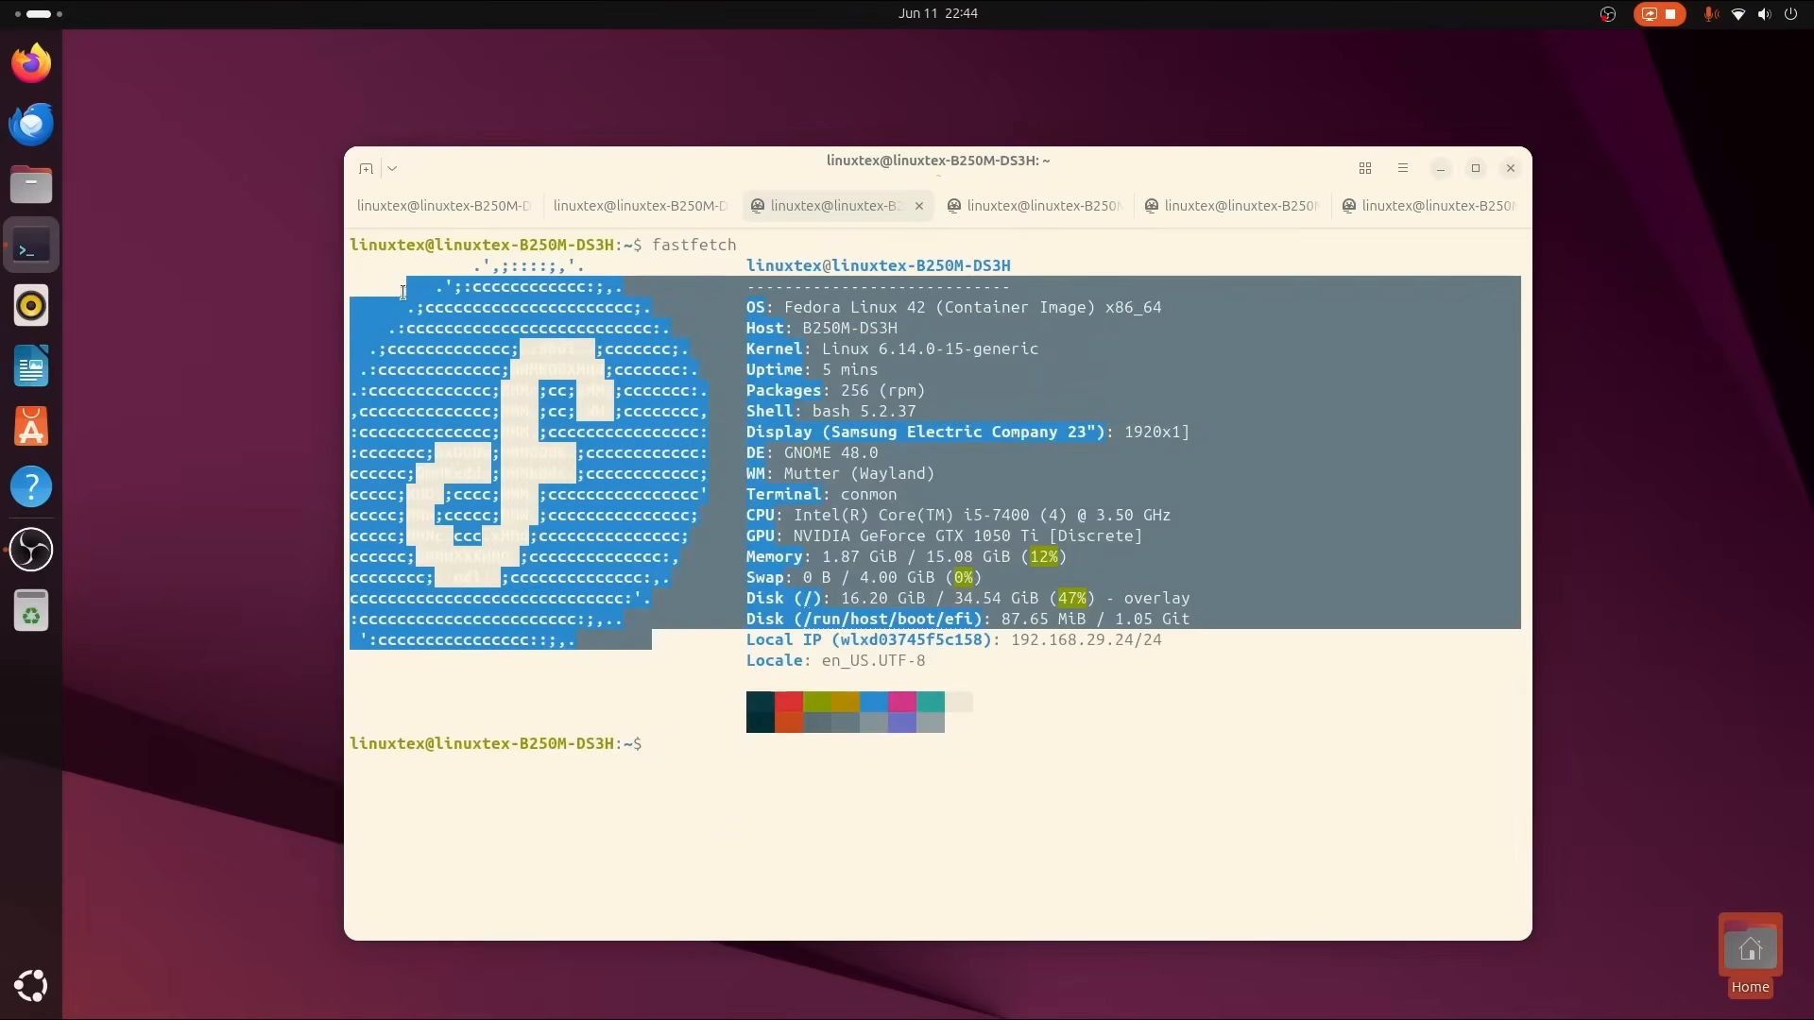
# Run fastfetch in the Arch container tab and switch back to the first tab.
pyautogui.click(1226, 204)
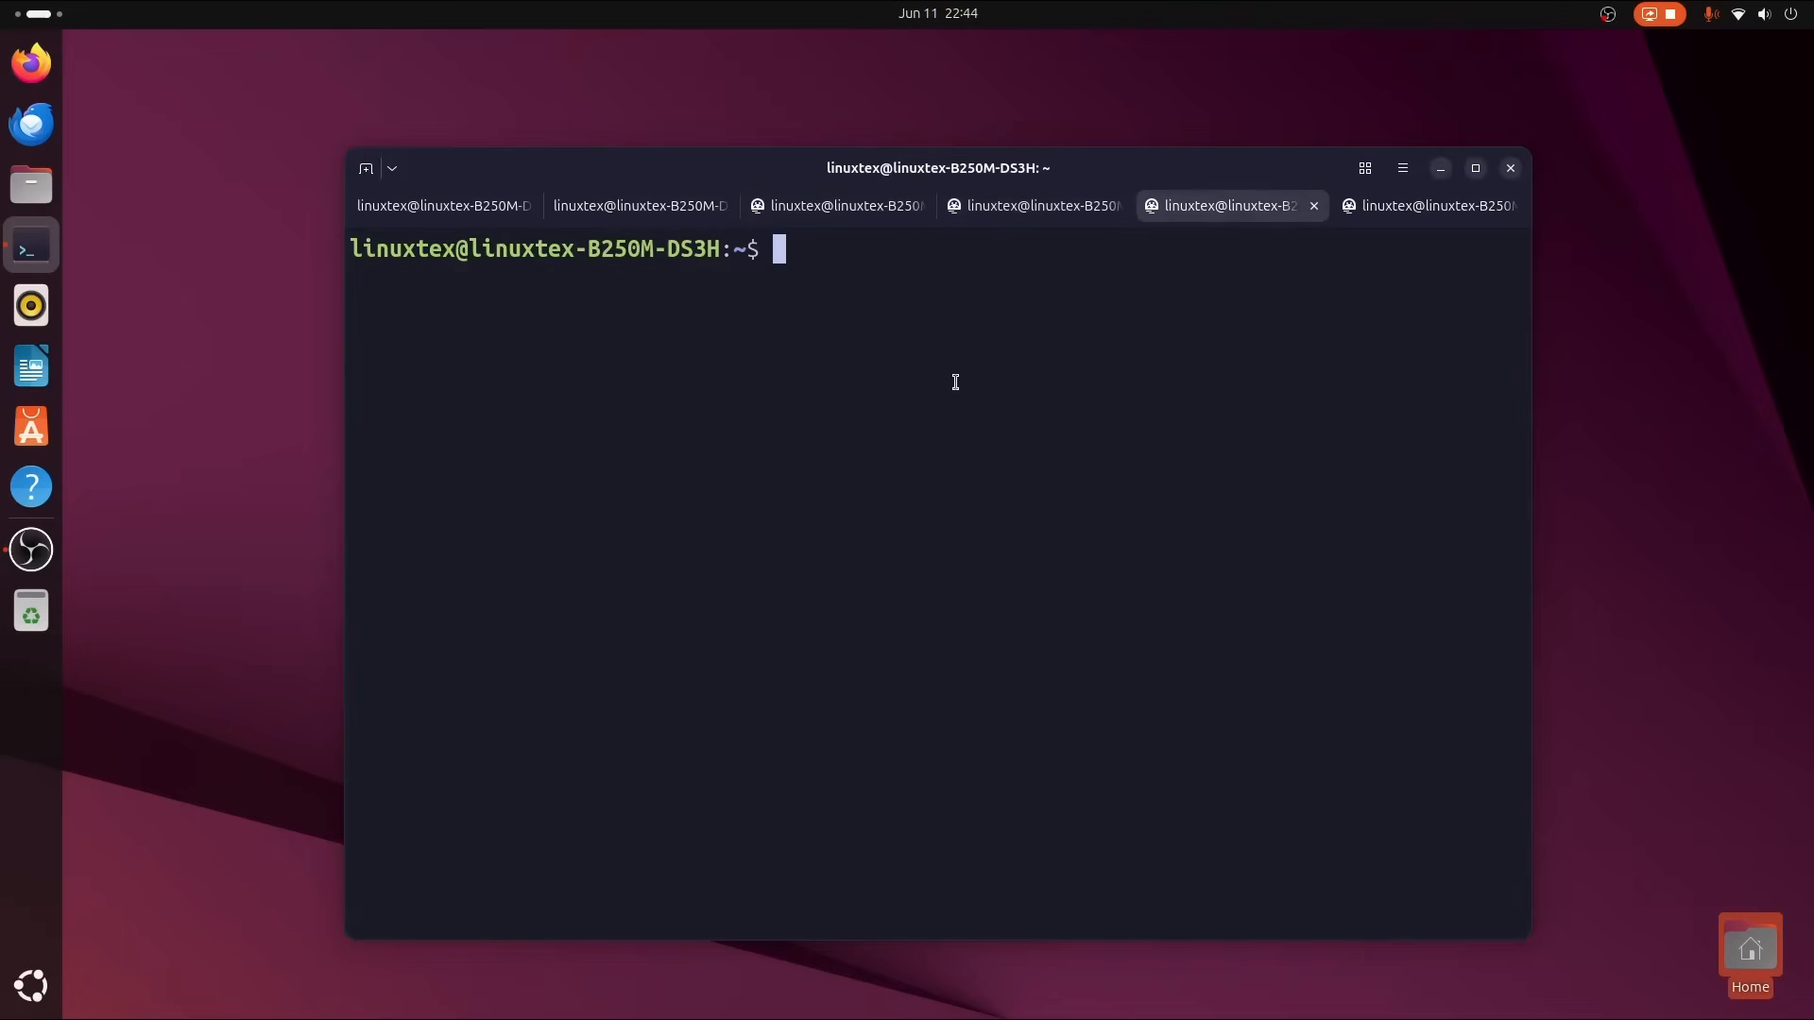
pyautogui.write('fastfet')
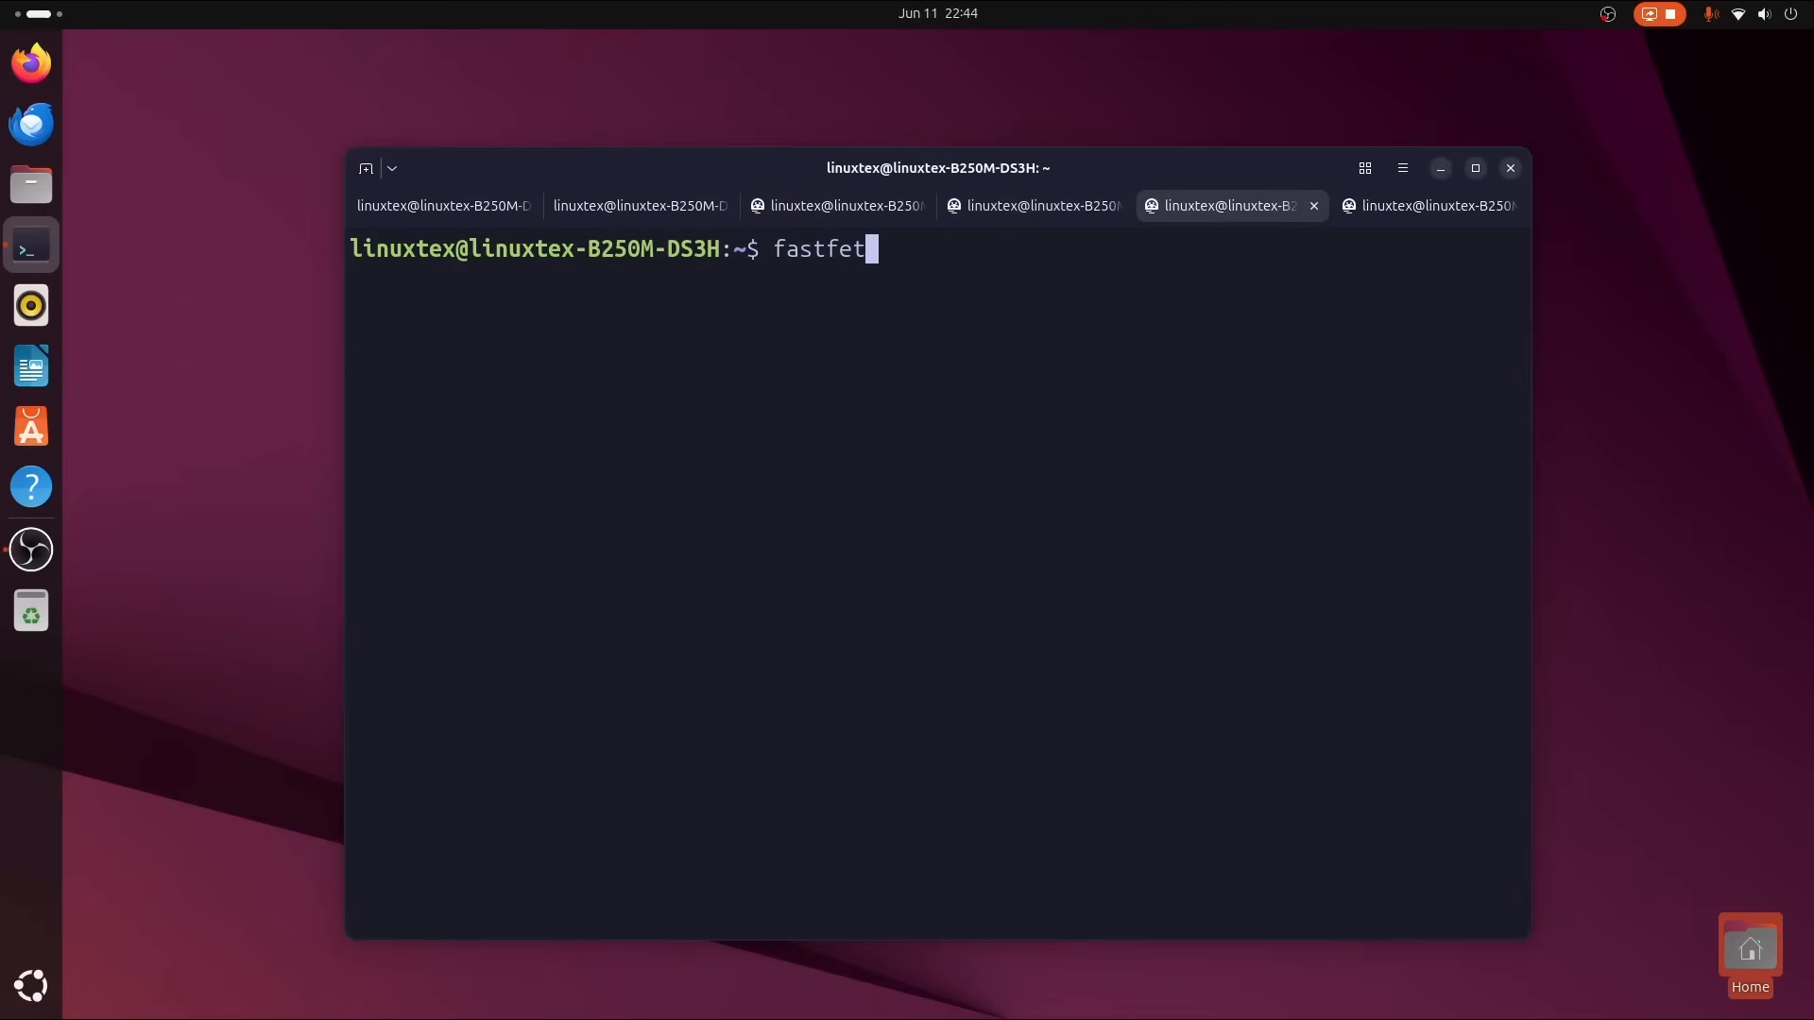
pyautogui.press('Return')
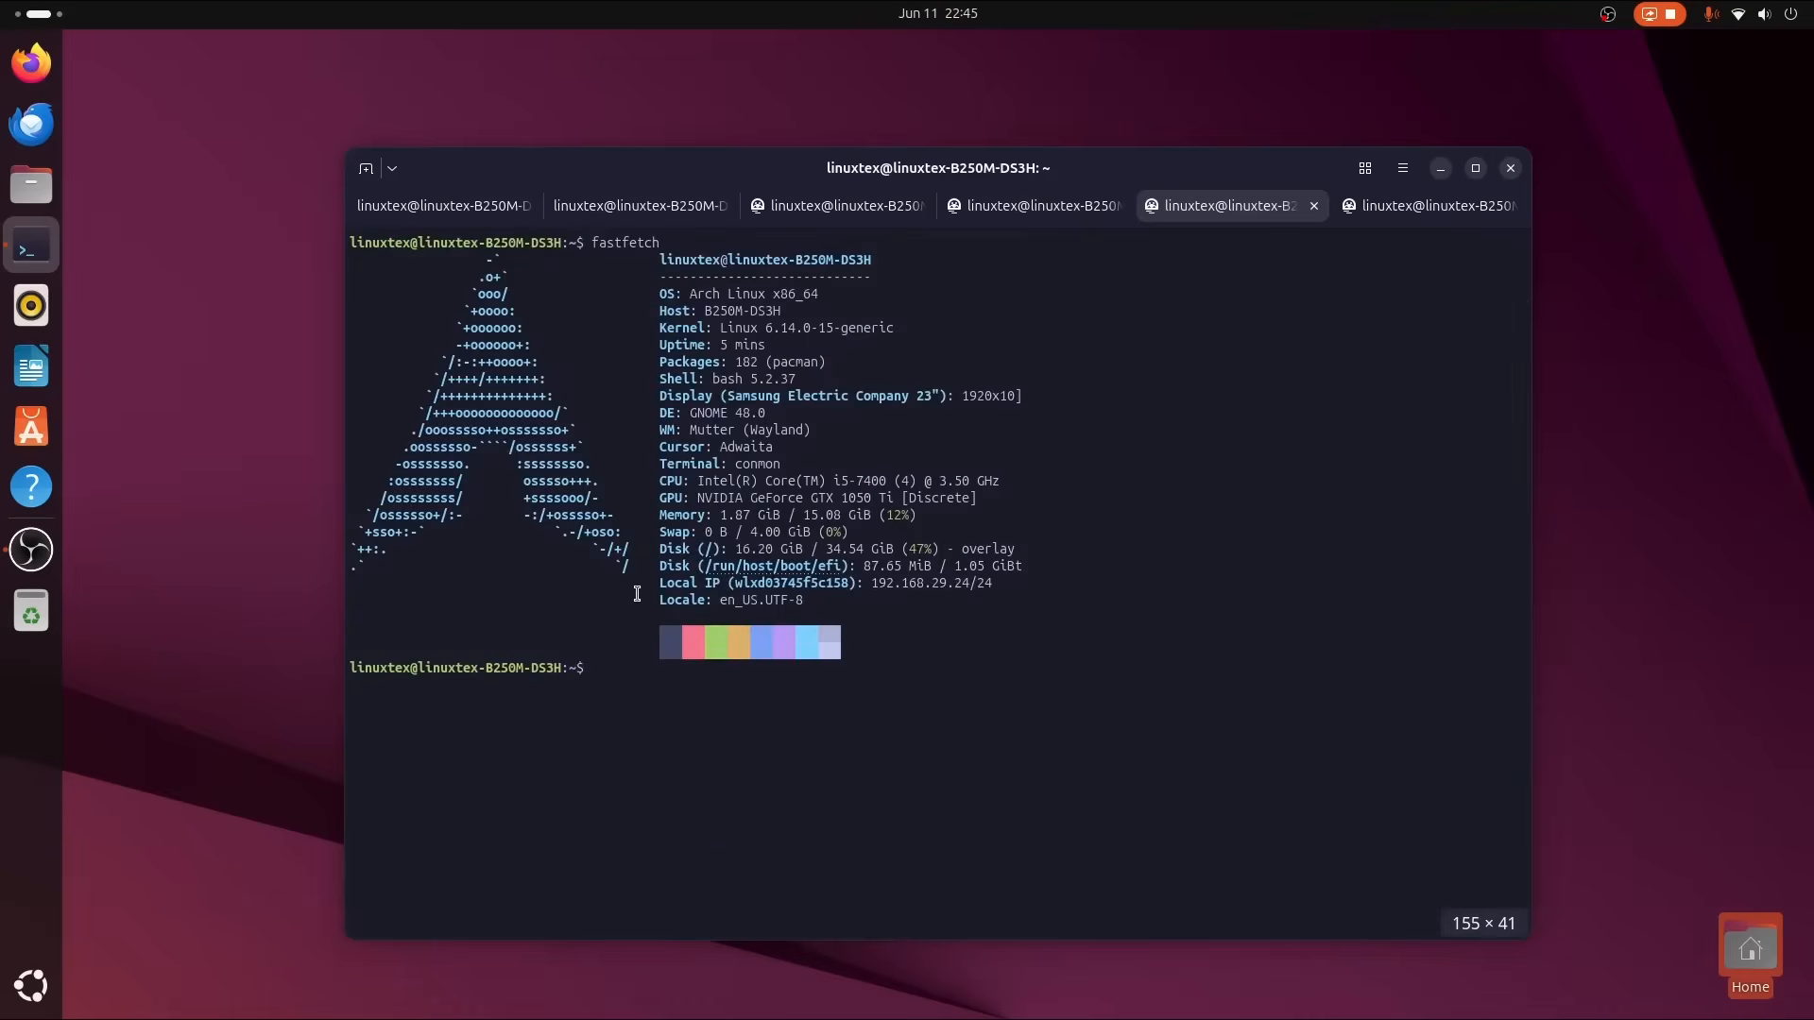
pyautogui.click(440, 204)
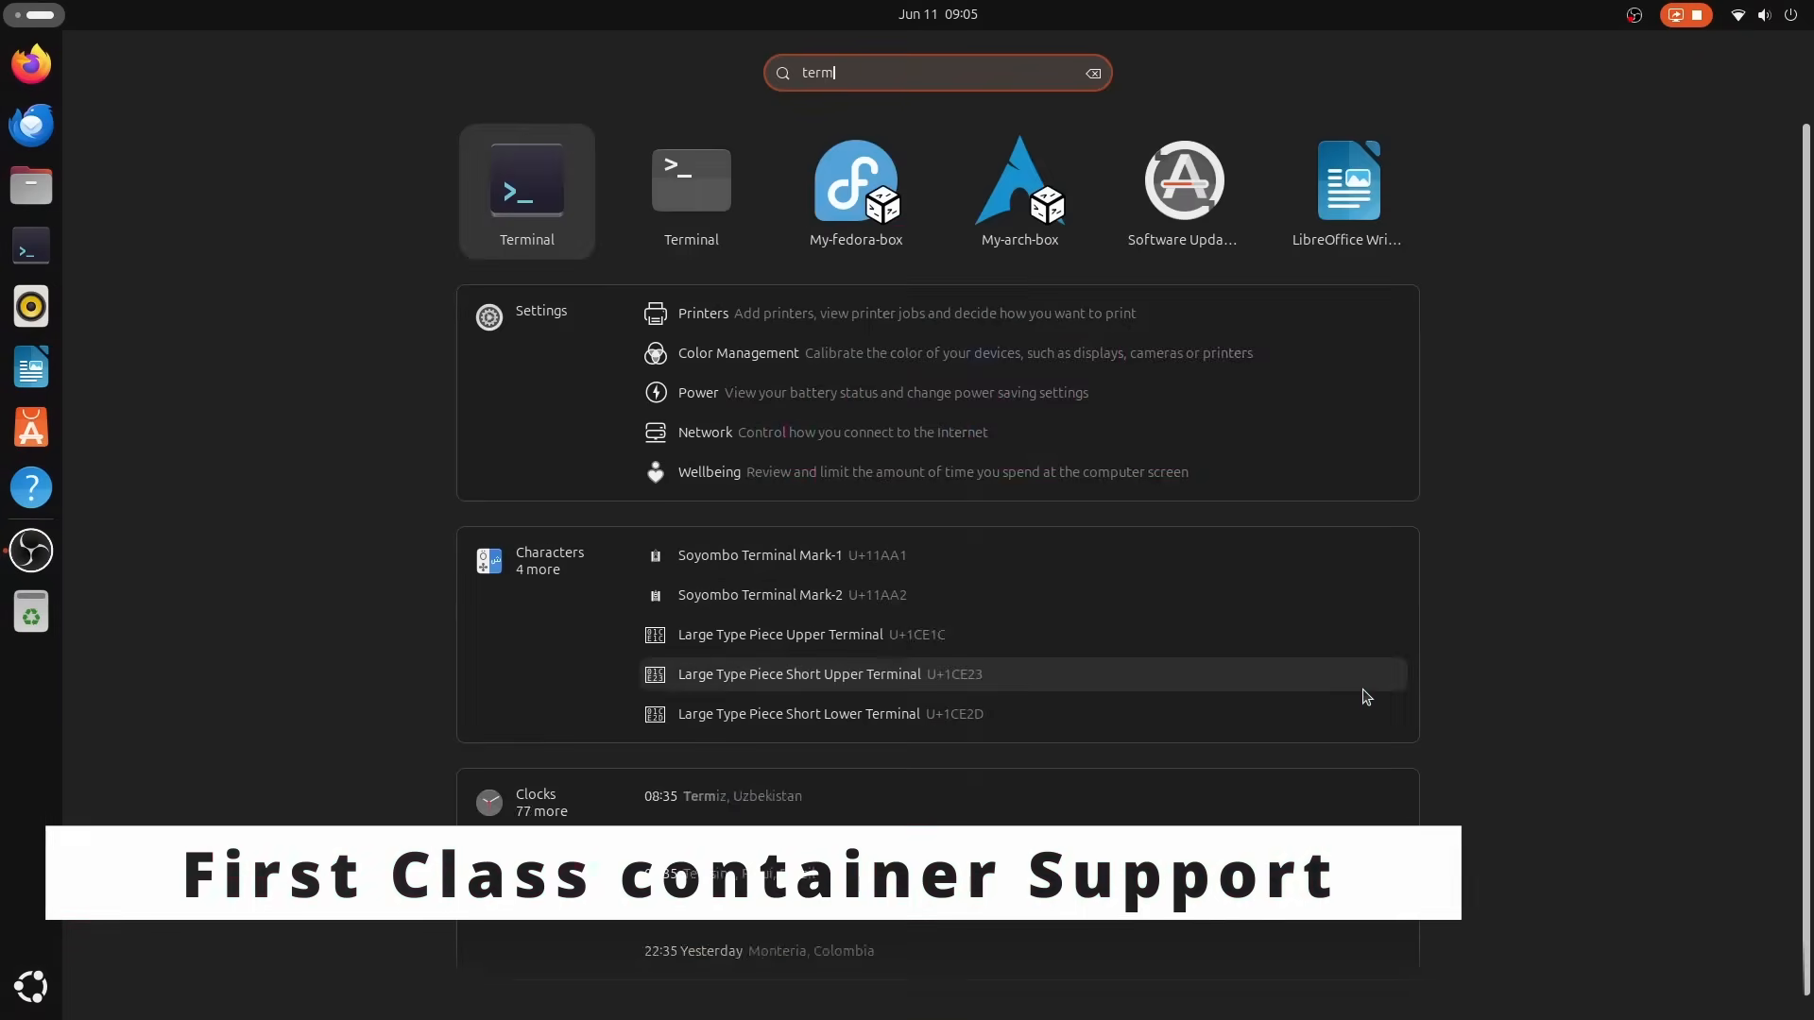
# In GNOME Terminal, cancel the distrobox creation prompt, retry entering my-arch-box and run fastfetch.
pyautogui.write('inal')
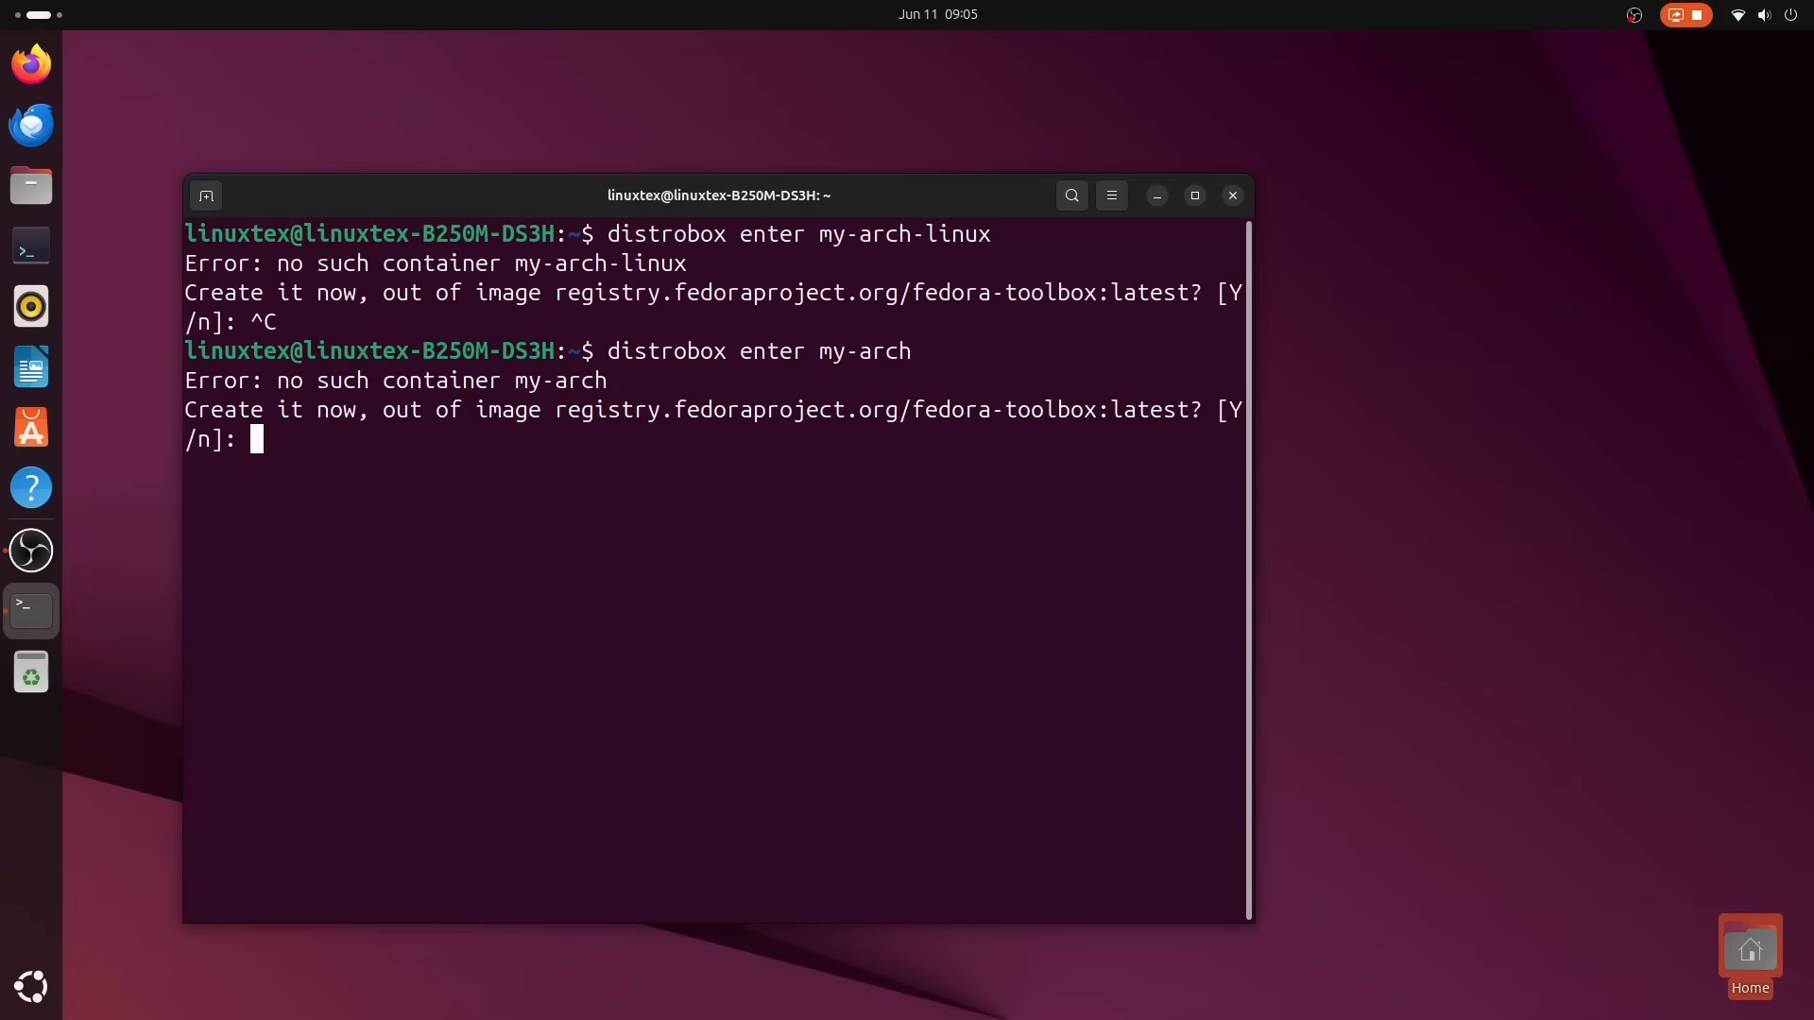
pyautogui.press('ctrl+c')
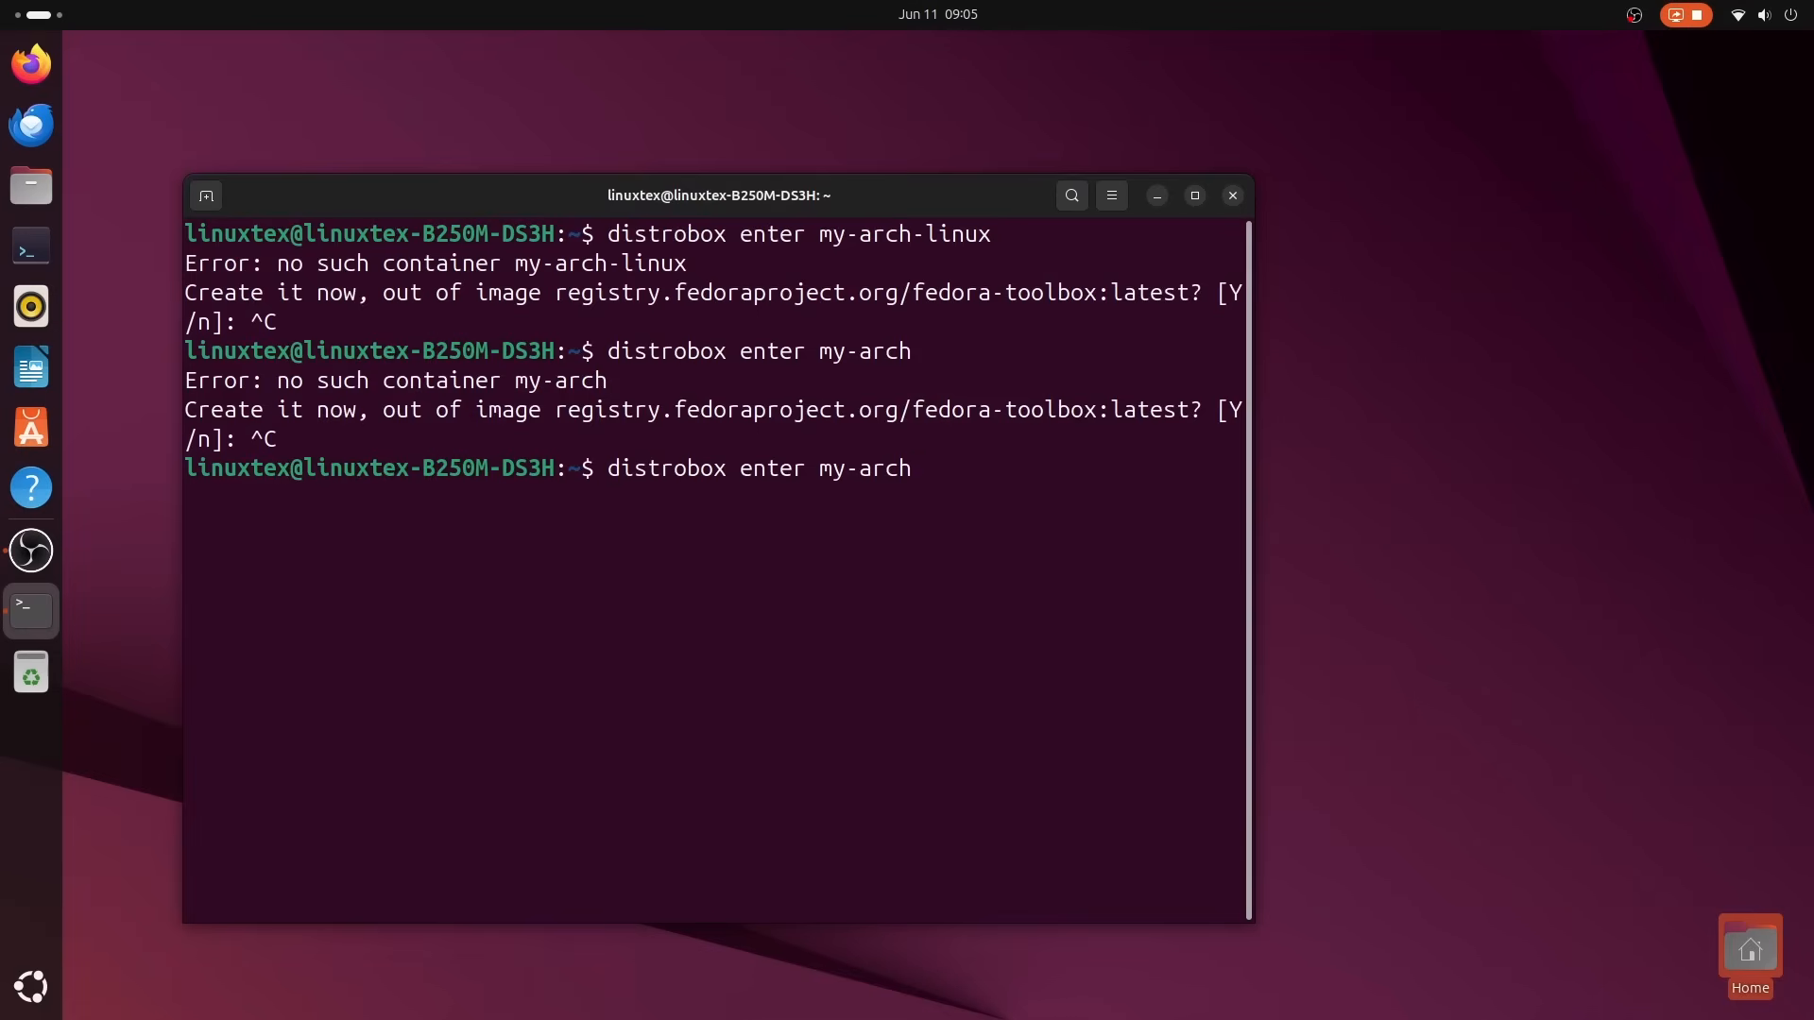
pyautogui.press('Return')
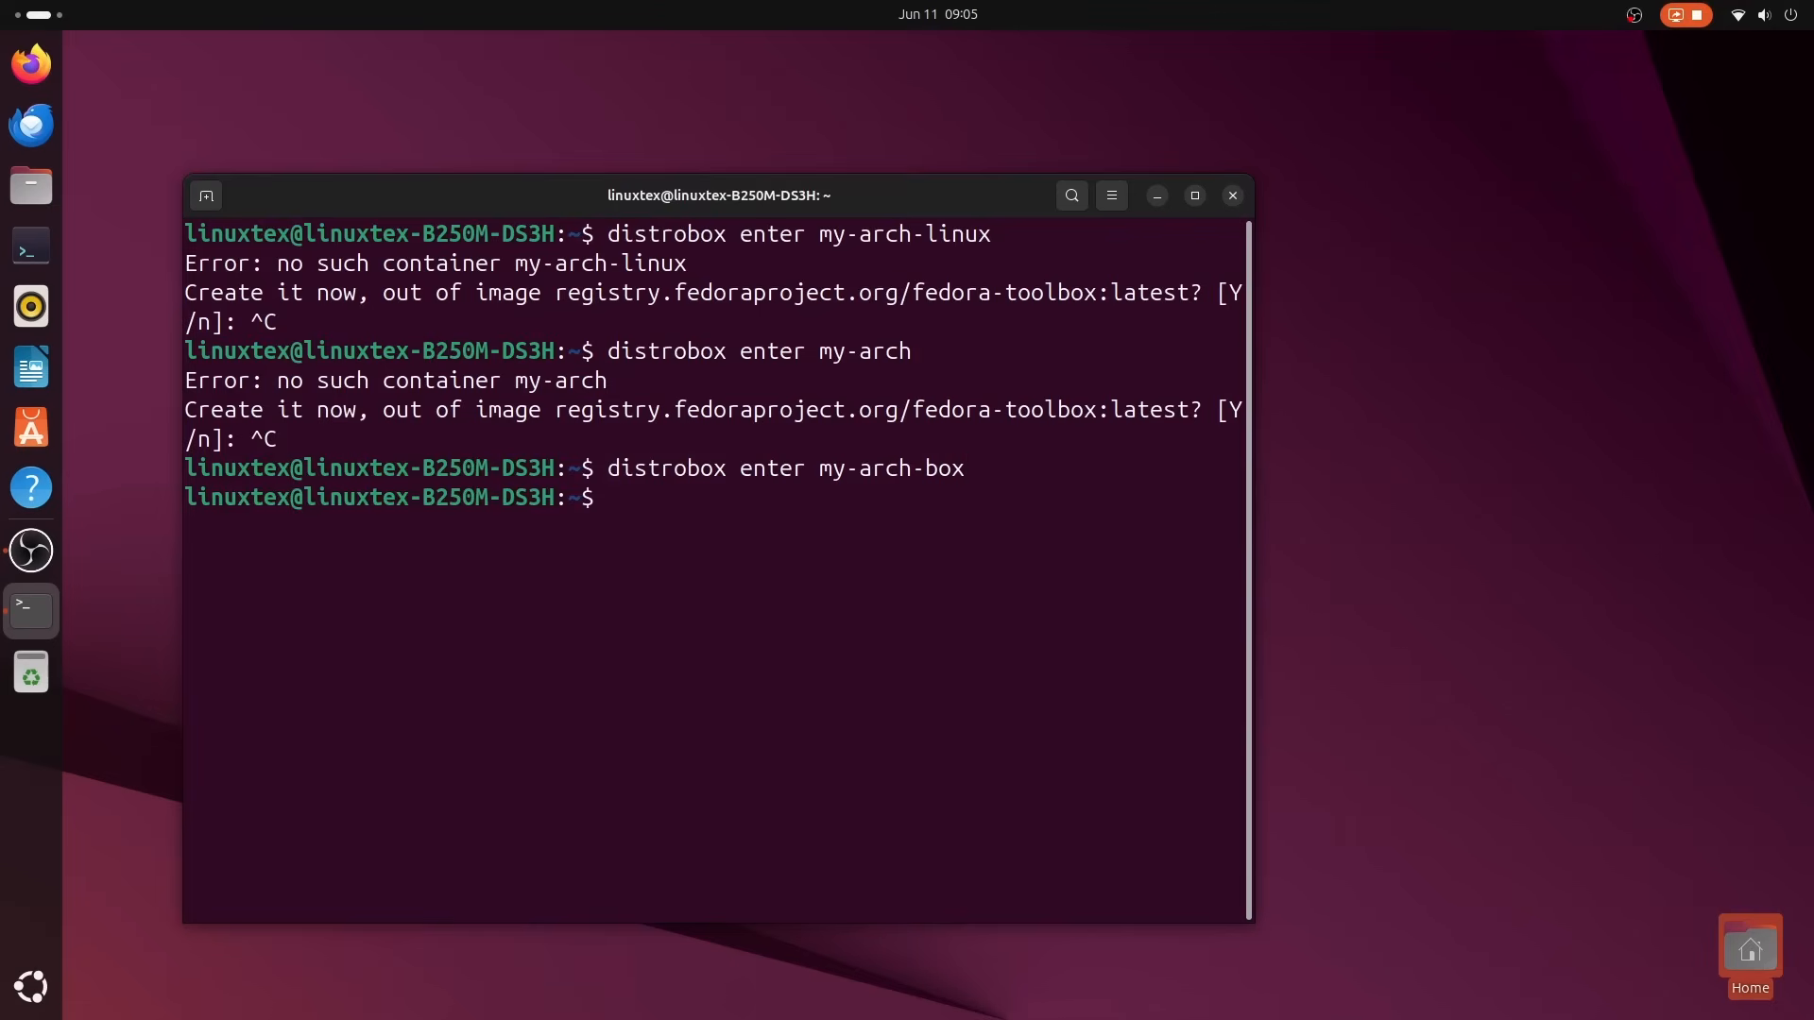
pyautogui.write('fast')
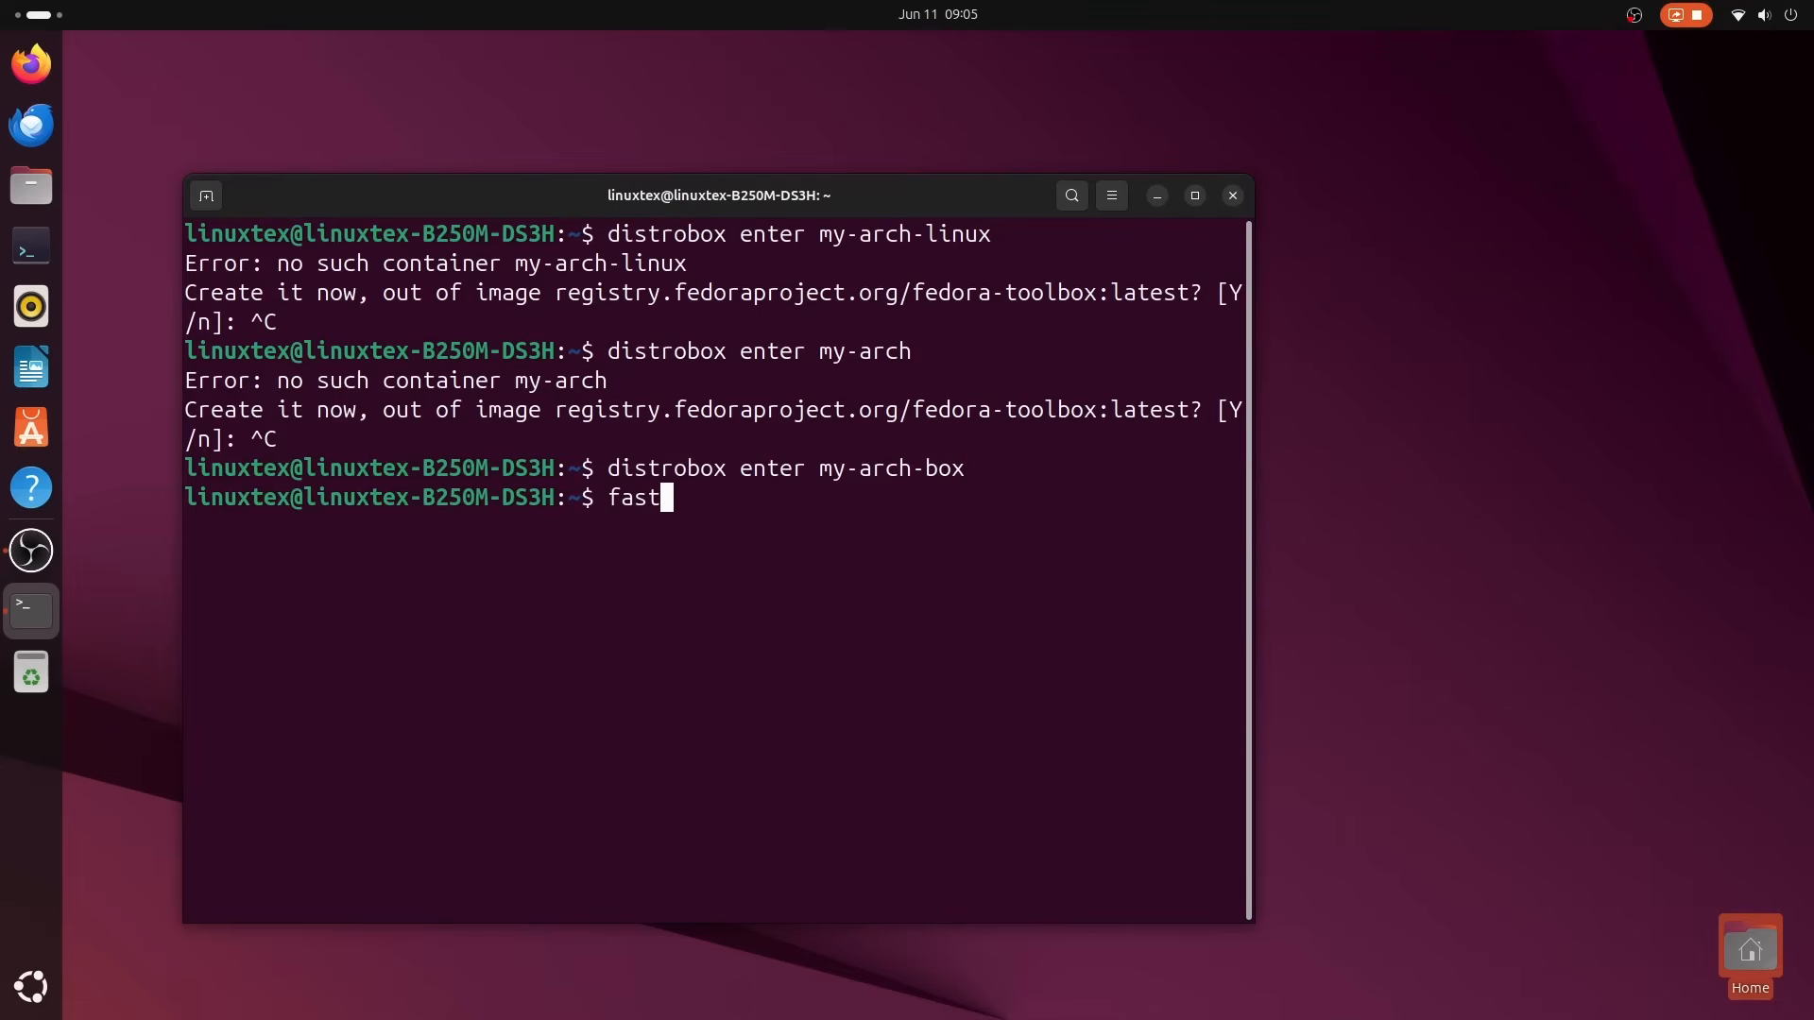
pyautogui.press('Return')
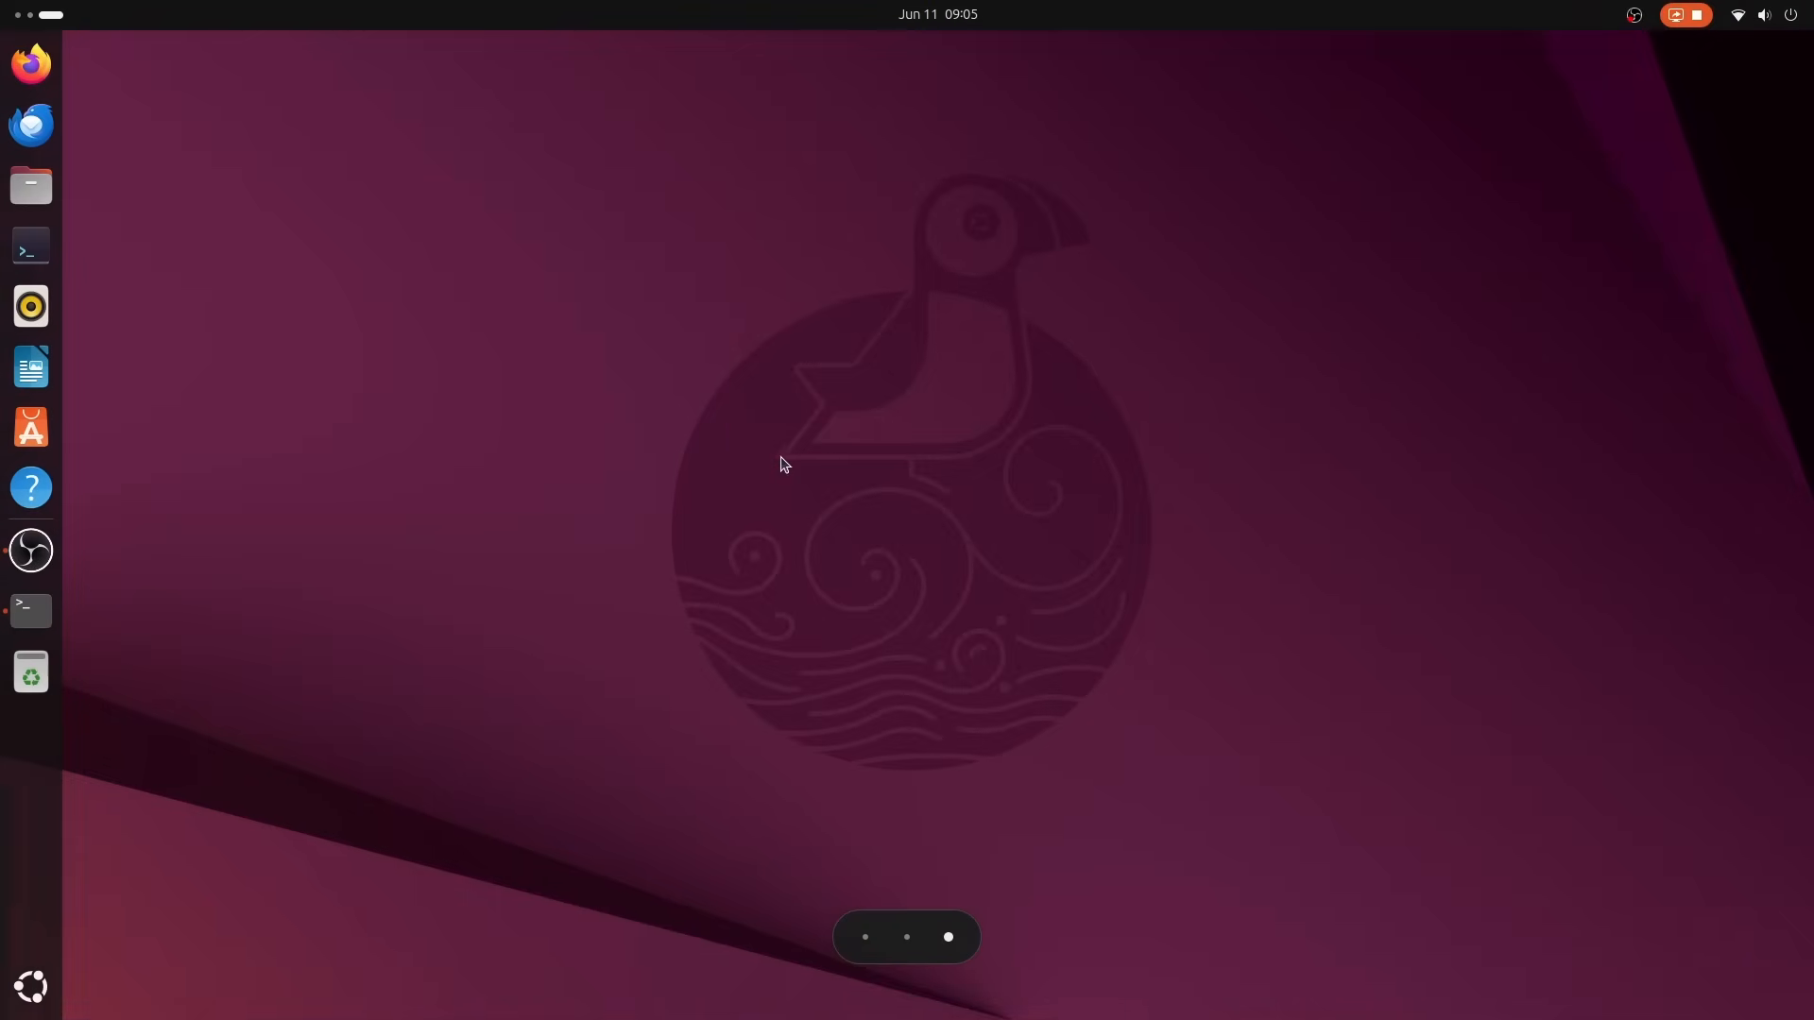
# Relaunch Ptyxis, run fastfetch in the Arch container tab and open a my-fedora-box tab.
pyautogui.click(32, 247)
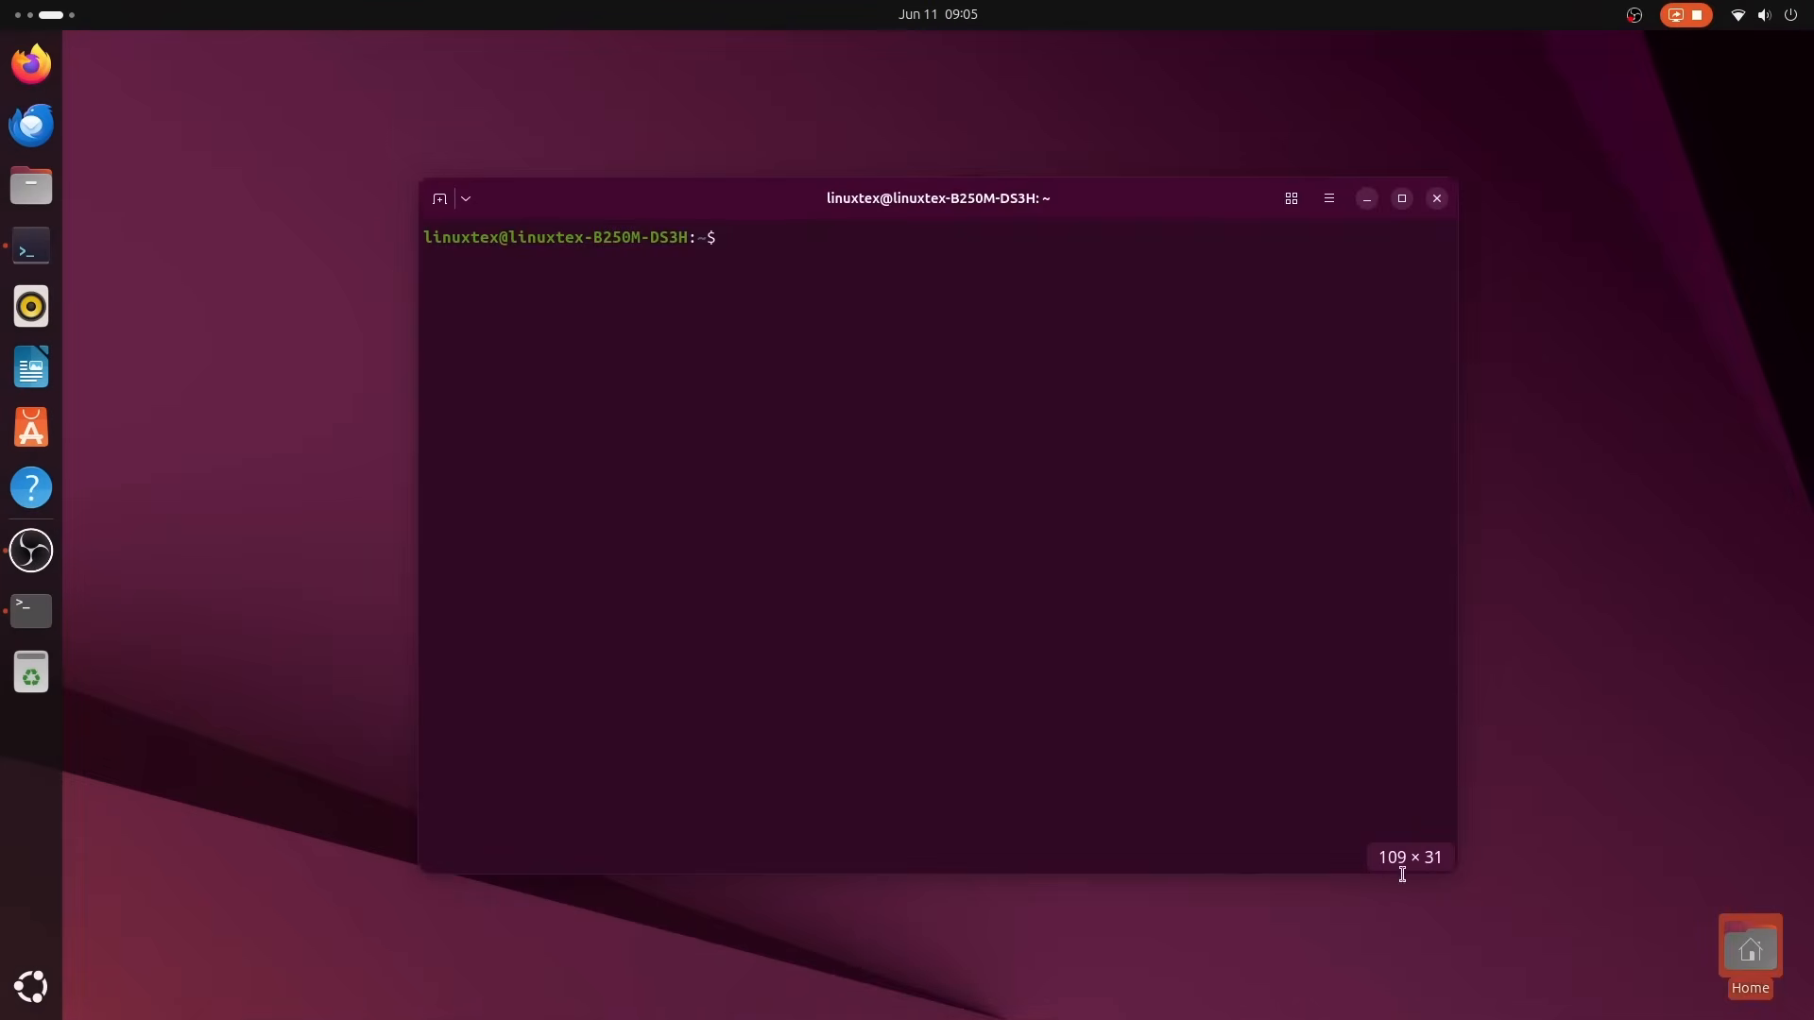
pyautogui.click(465, 198)
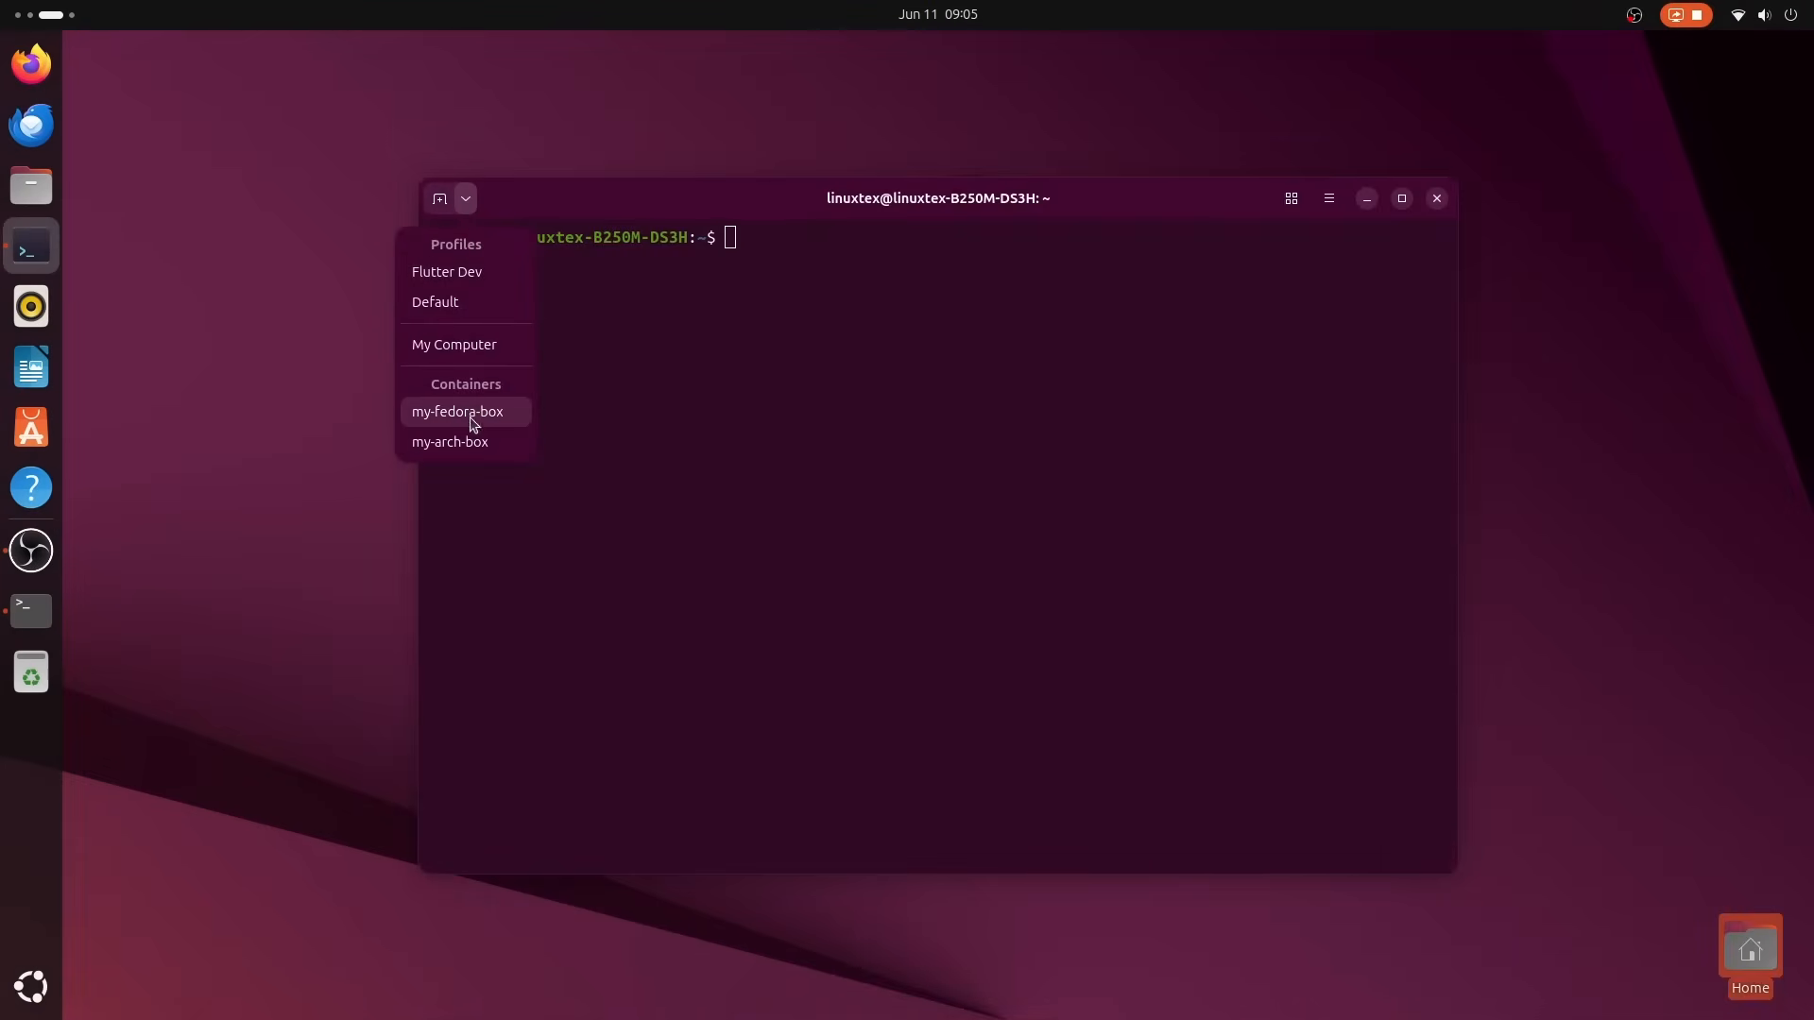
pyautogui.moveTo(436, 386)
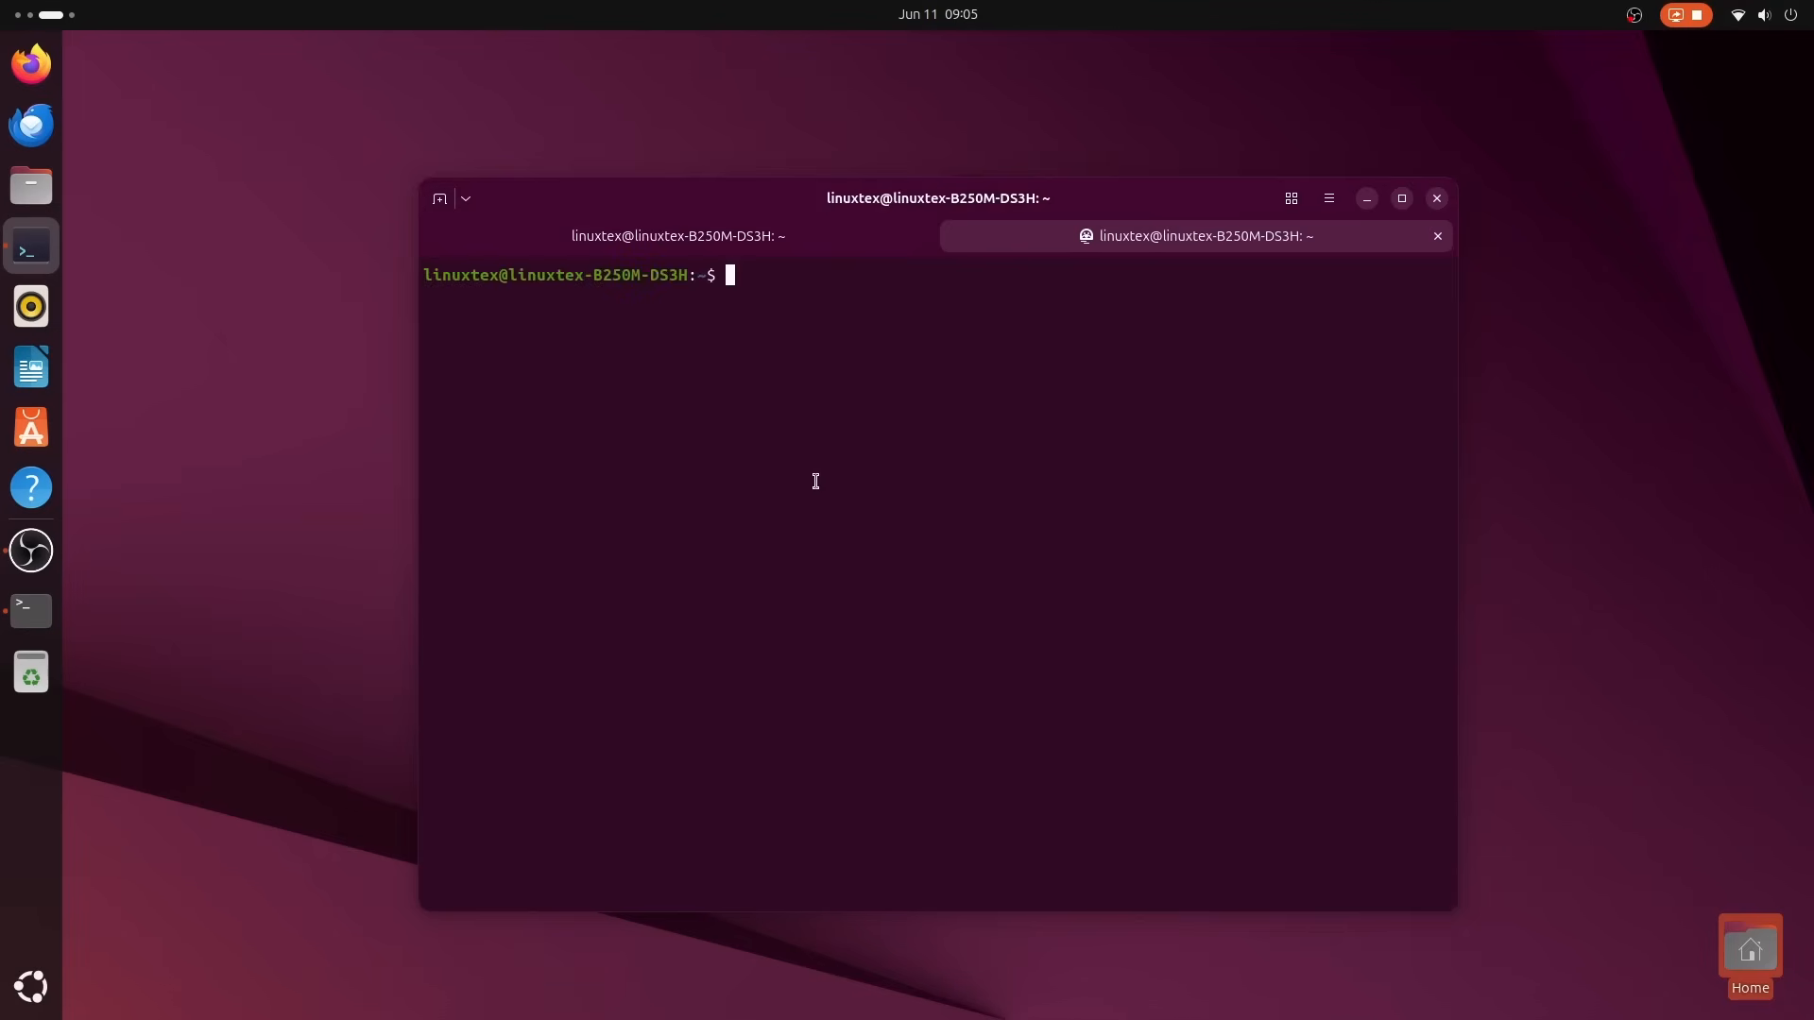
pyautogui.write('fastfetch')
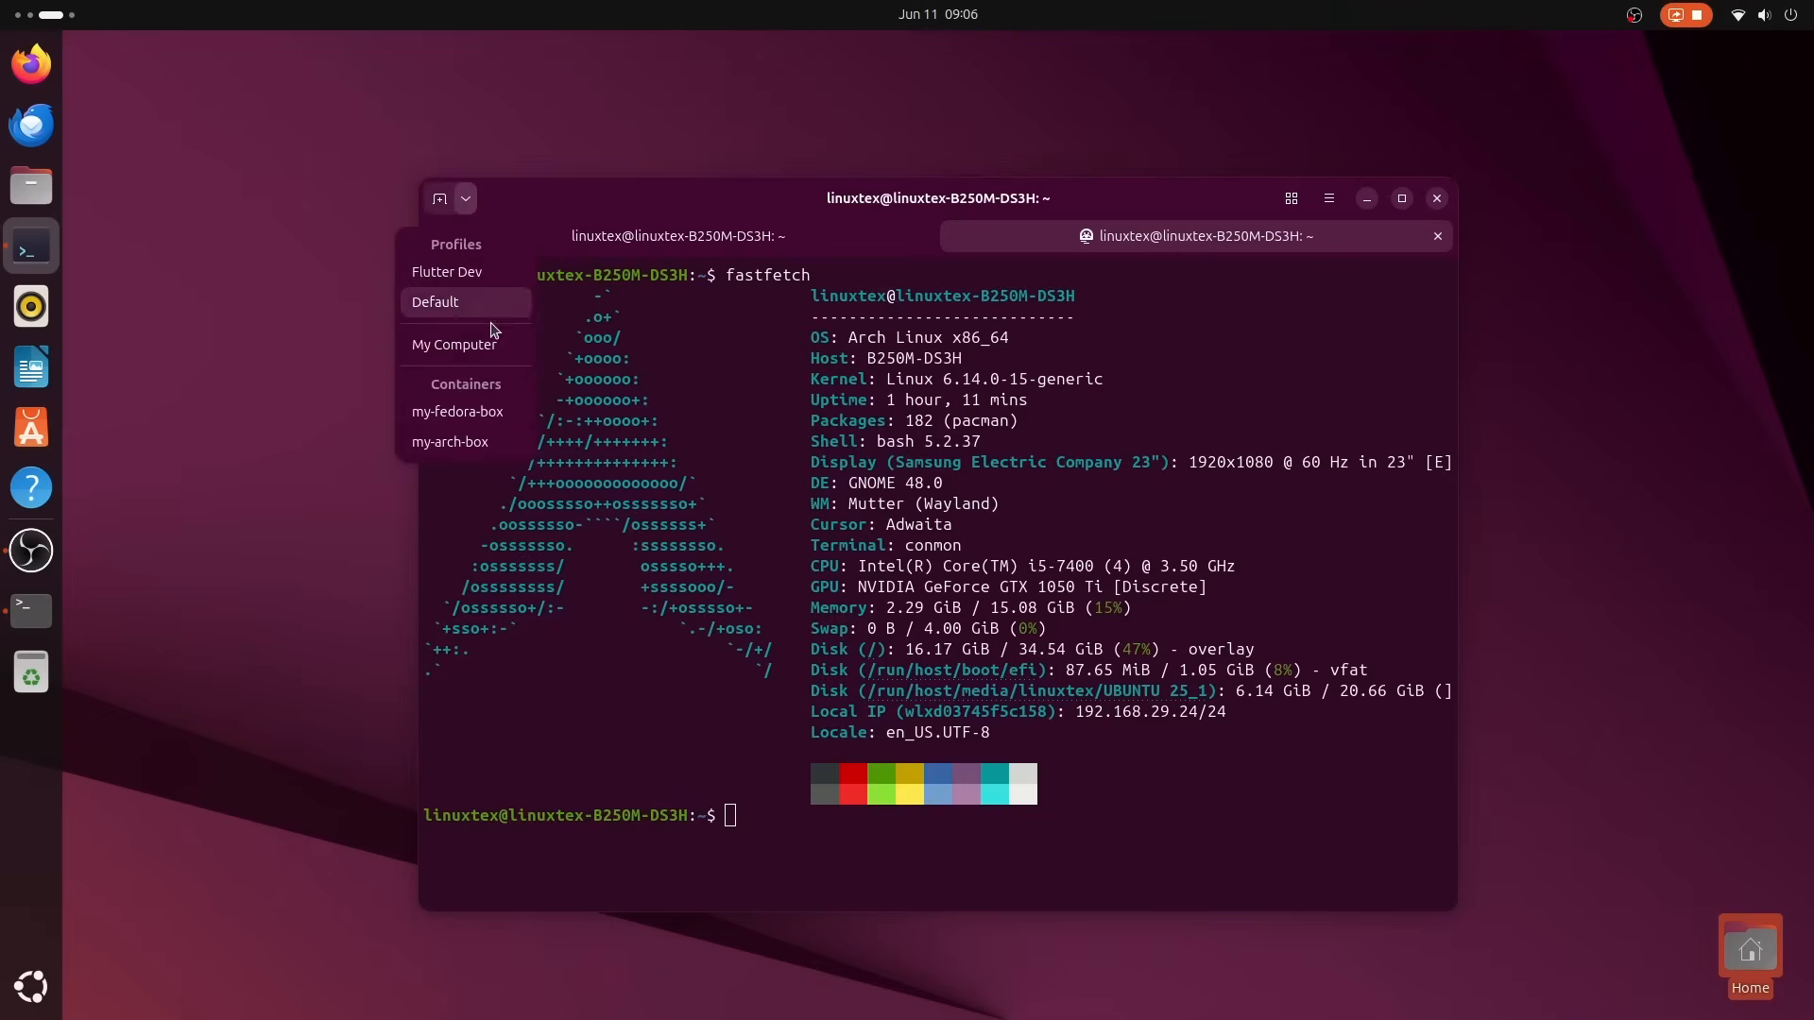
pyautogui.click(434, 302)
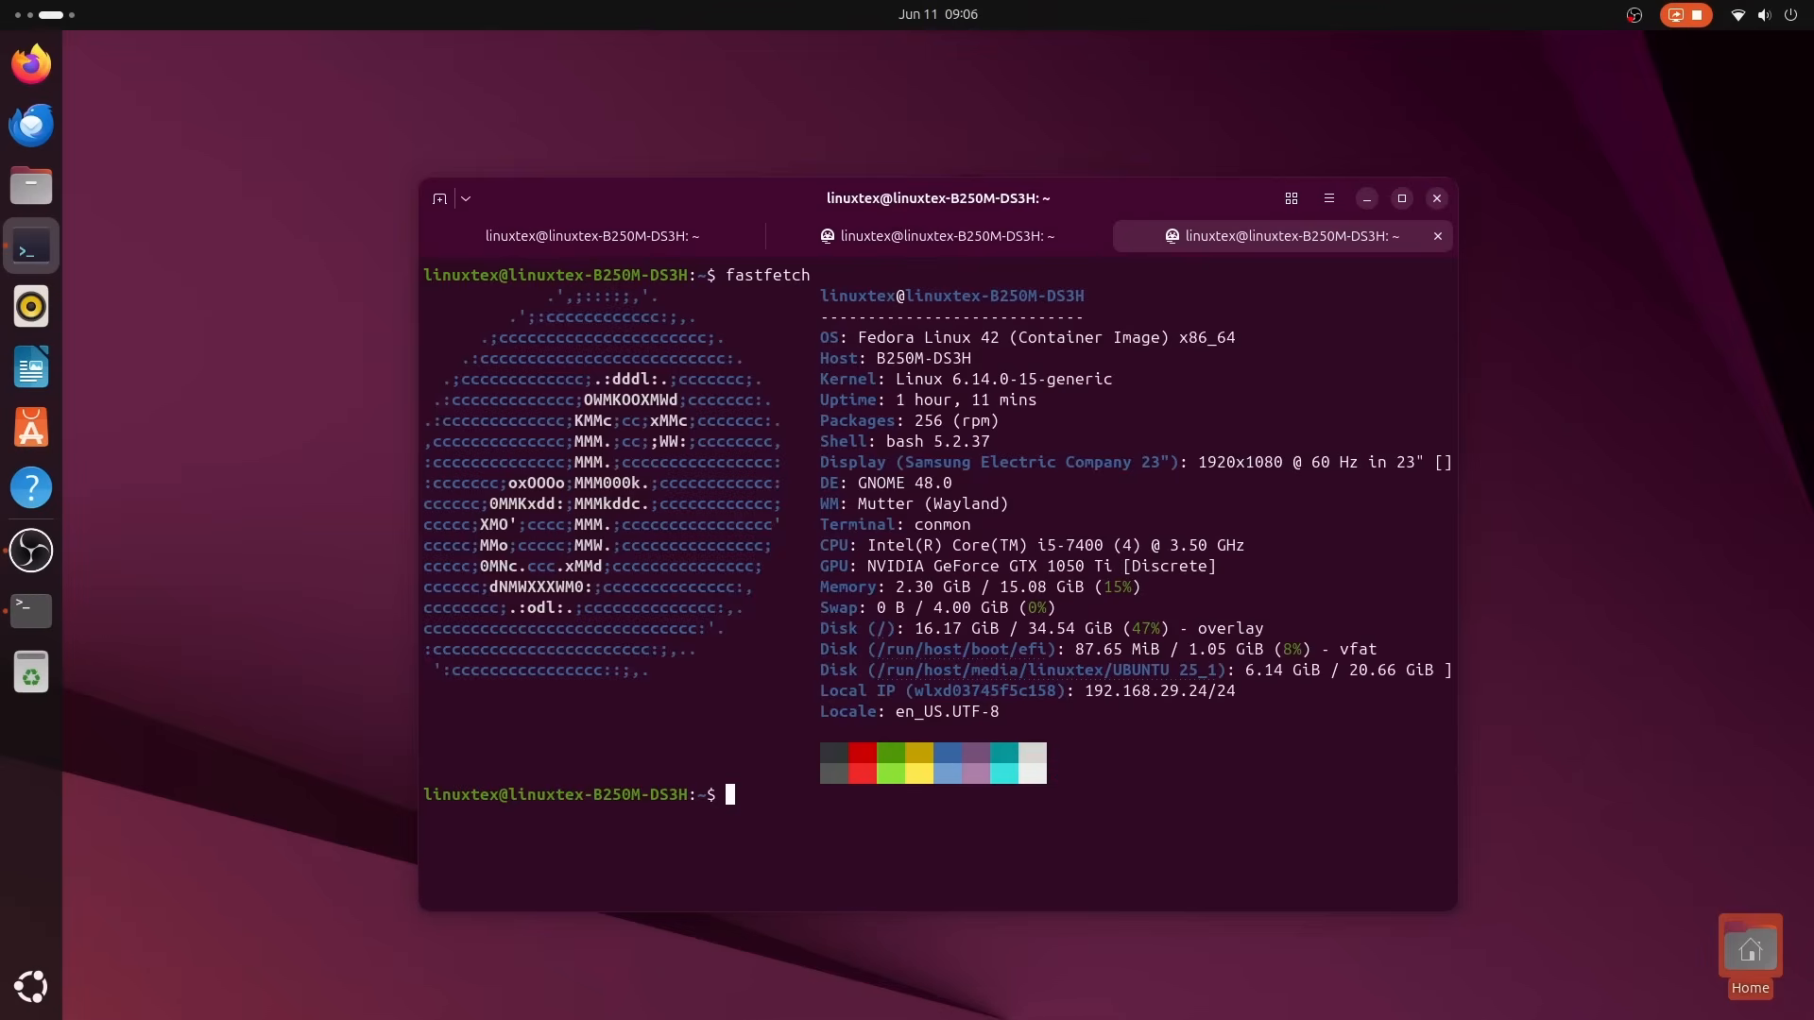
# On the Ubuntu host tab, install fastfetch with sudo and run it.
pyautogui.click(937, 237)
pyautogui.write('ne')
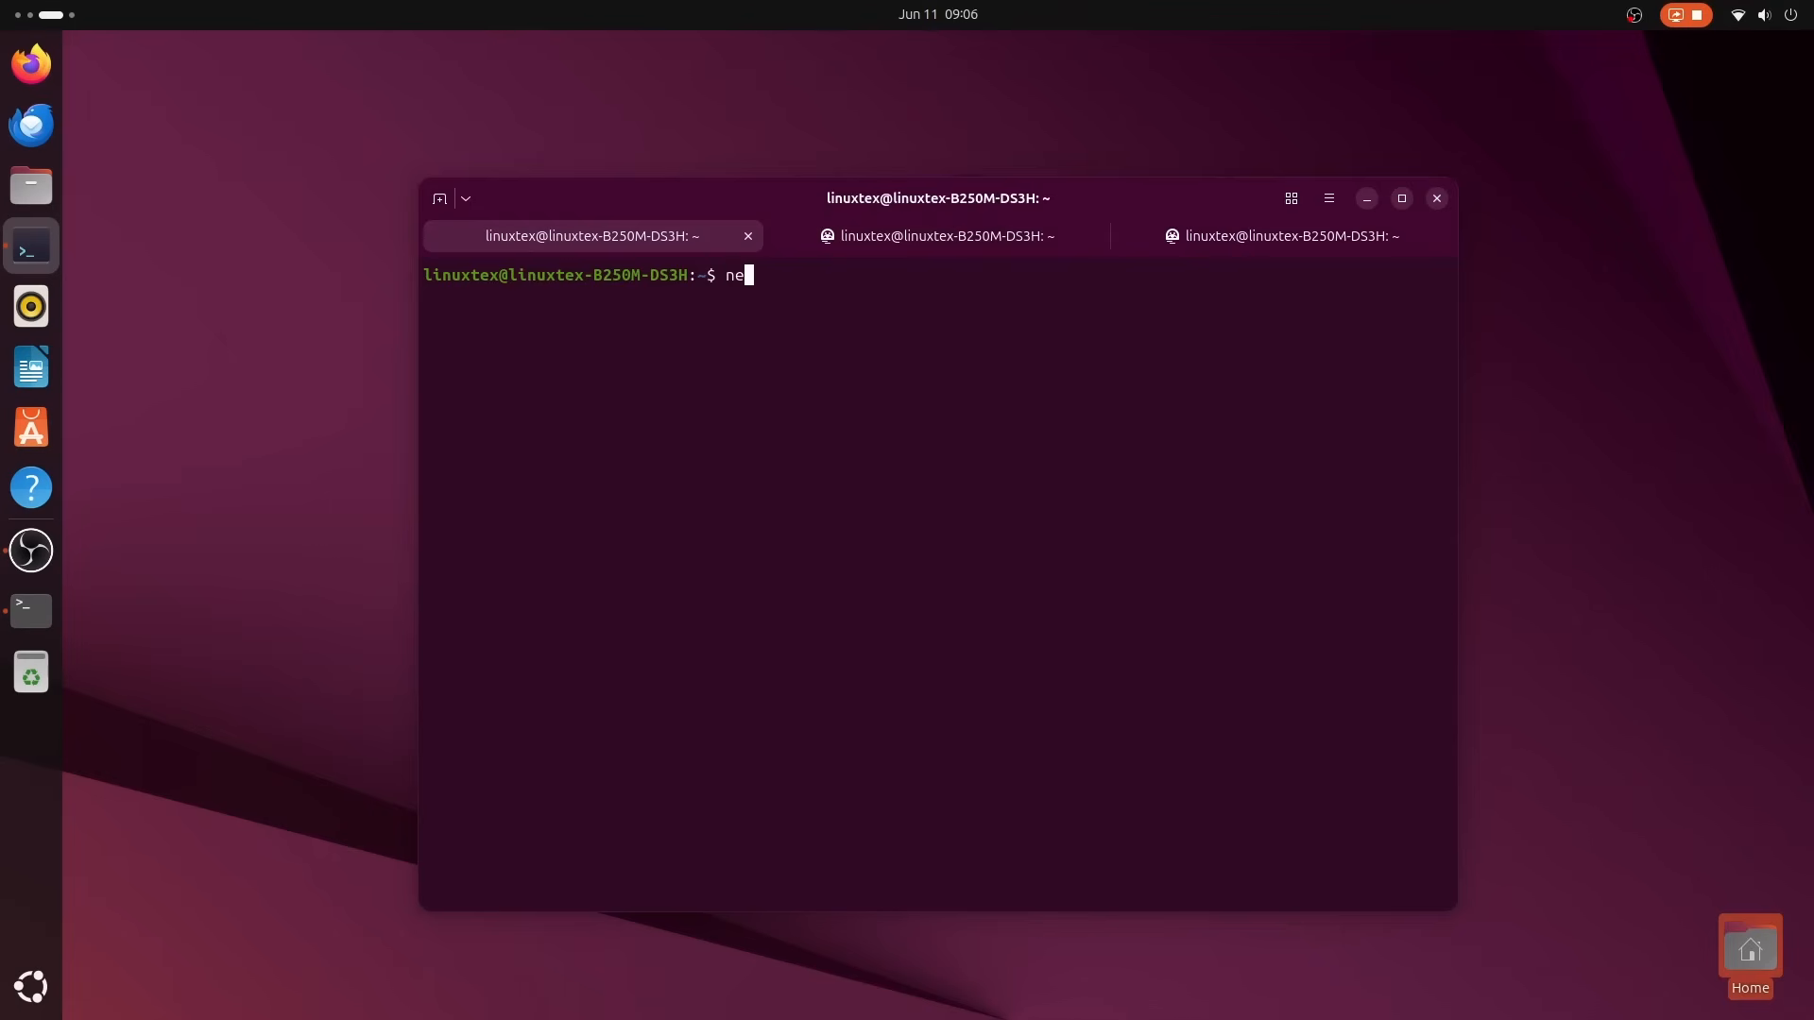
pyautogui.press('Return')
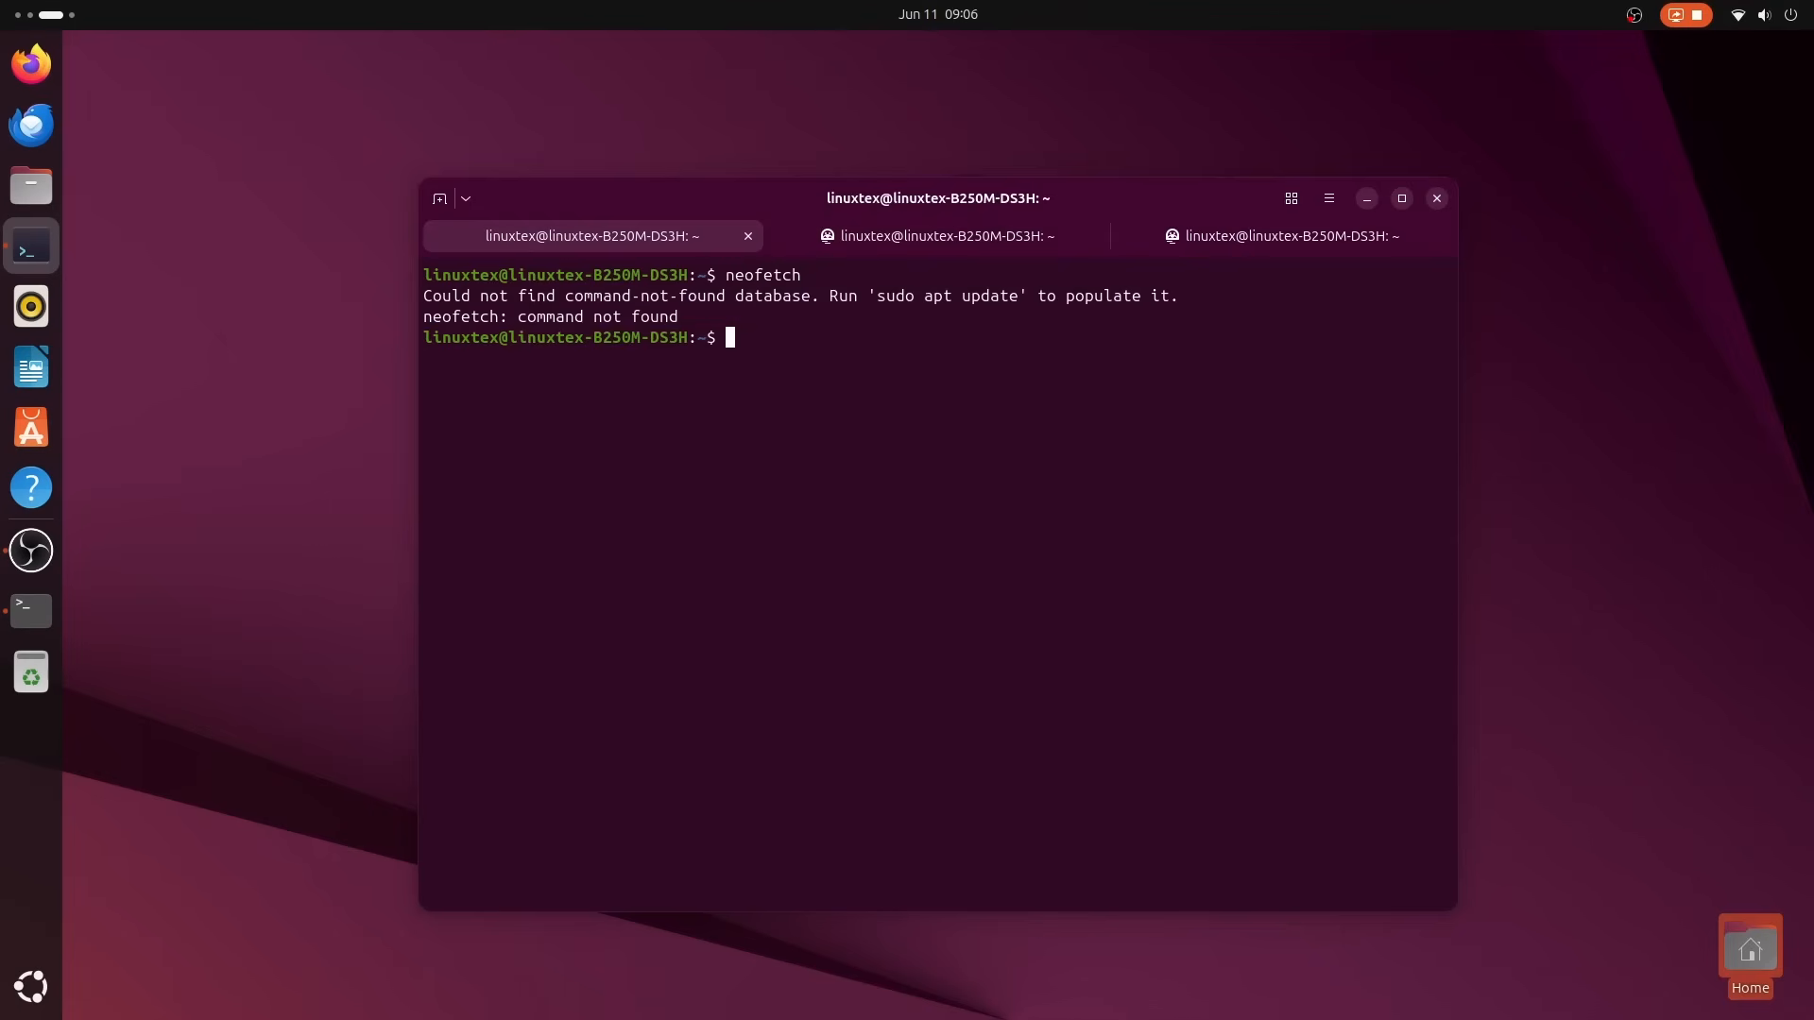
pyautogui.write('sudo')
pyautogui.write('y')
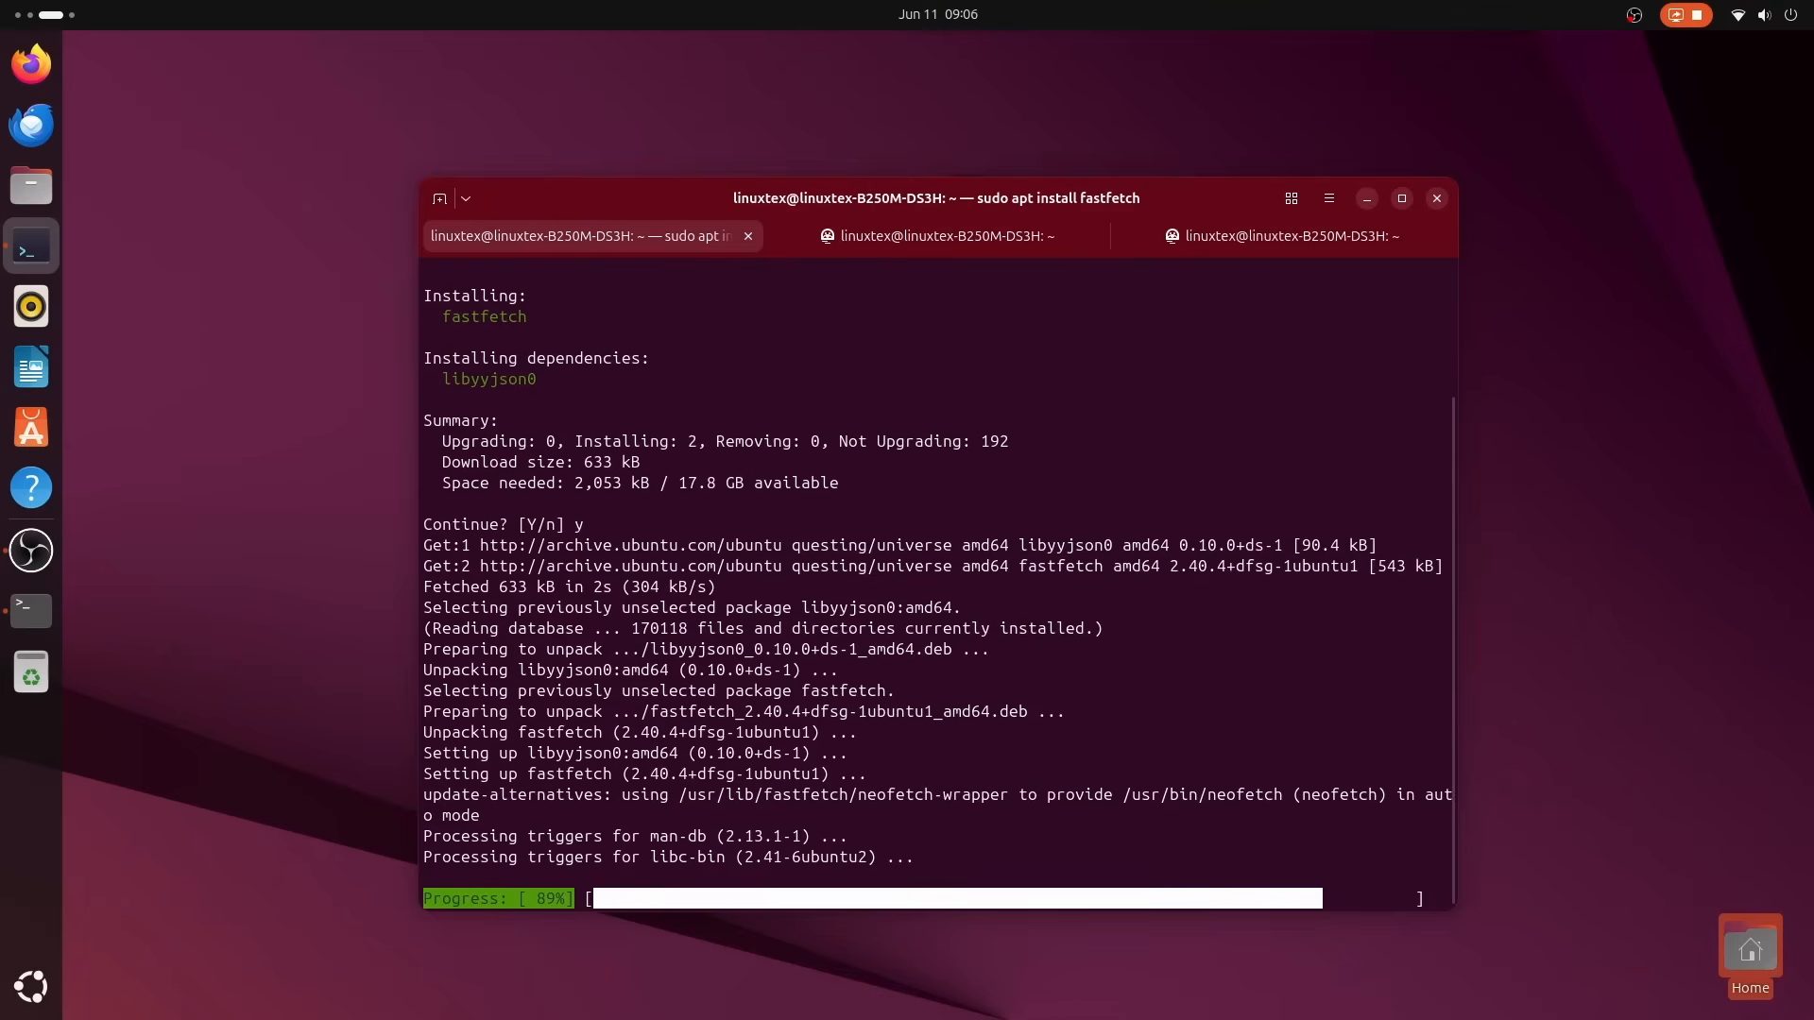
pyautogui.write('fastfetch')
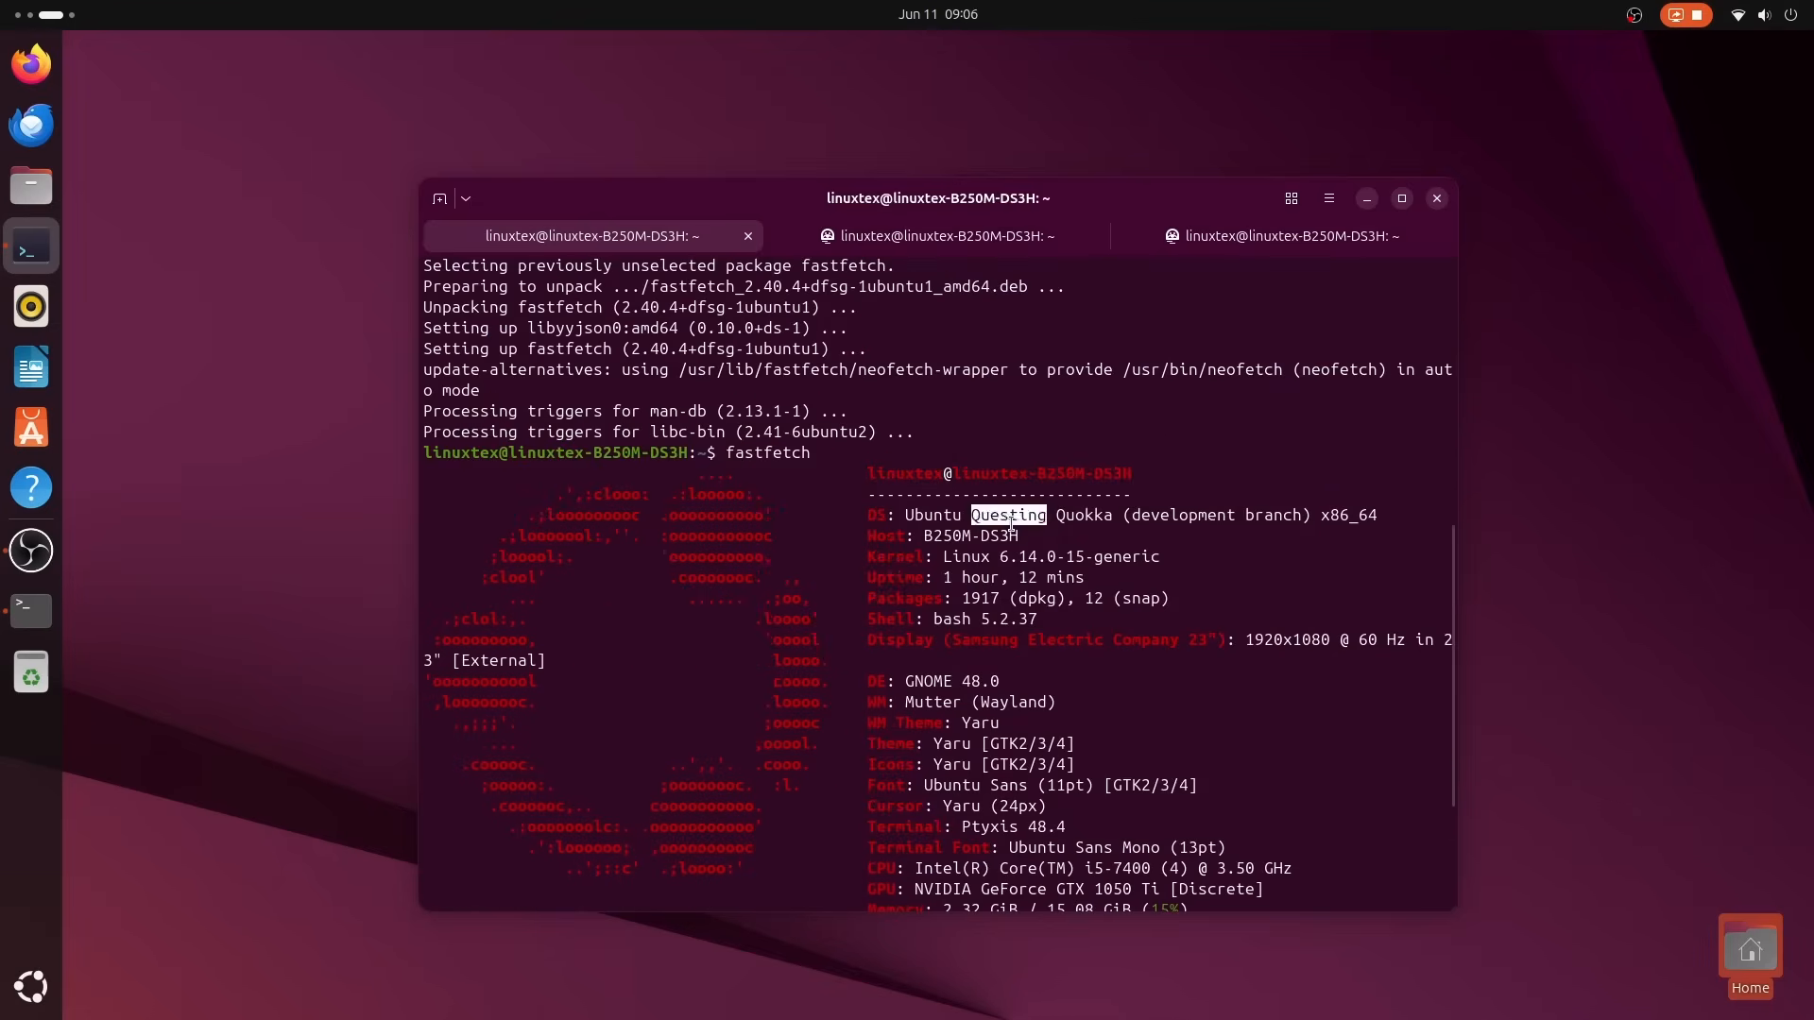
# Switch to the Arch Linux container tab to compare its fastfetch summary with the host's.
pyautogui.click(937, 236)
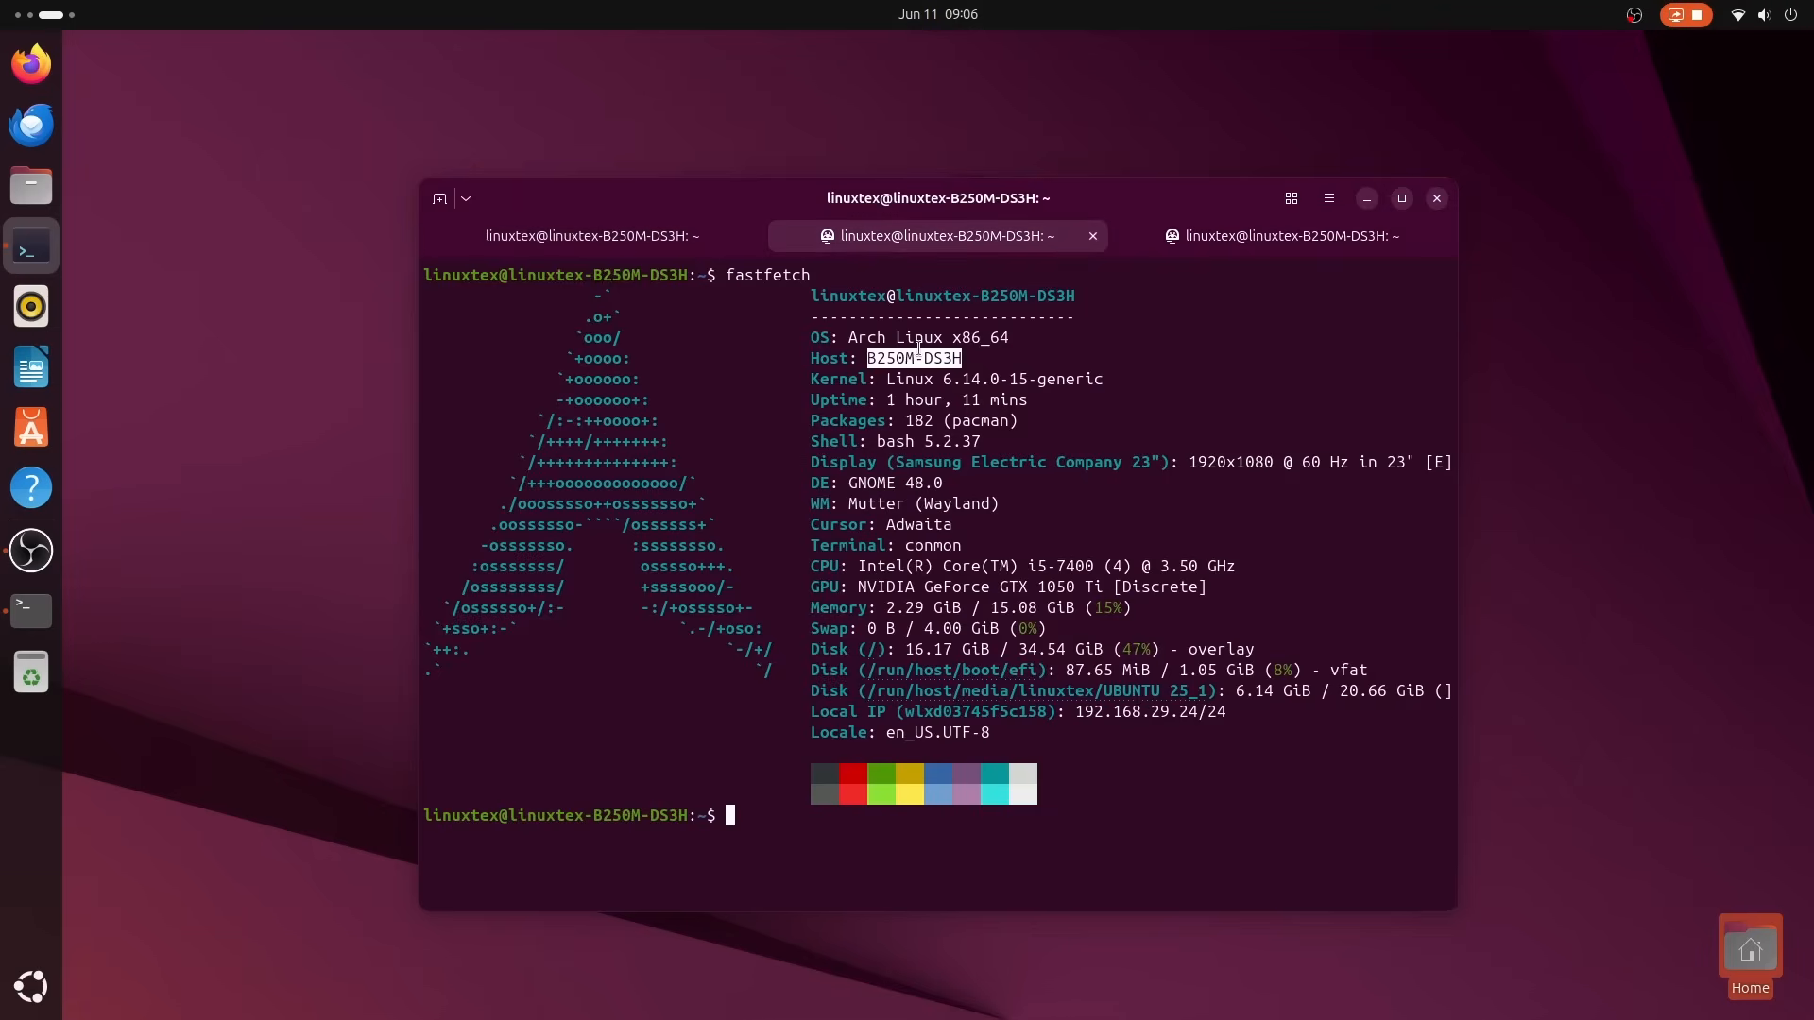
pyautogui.click(1272, 236)
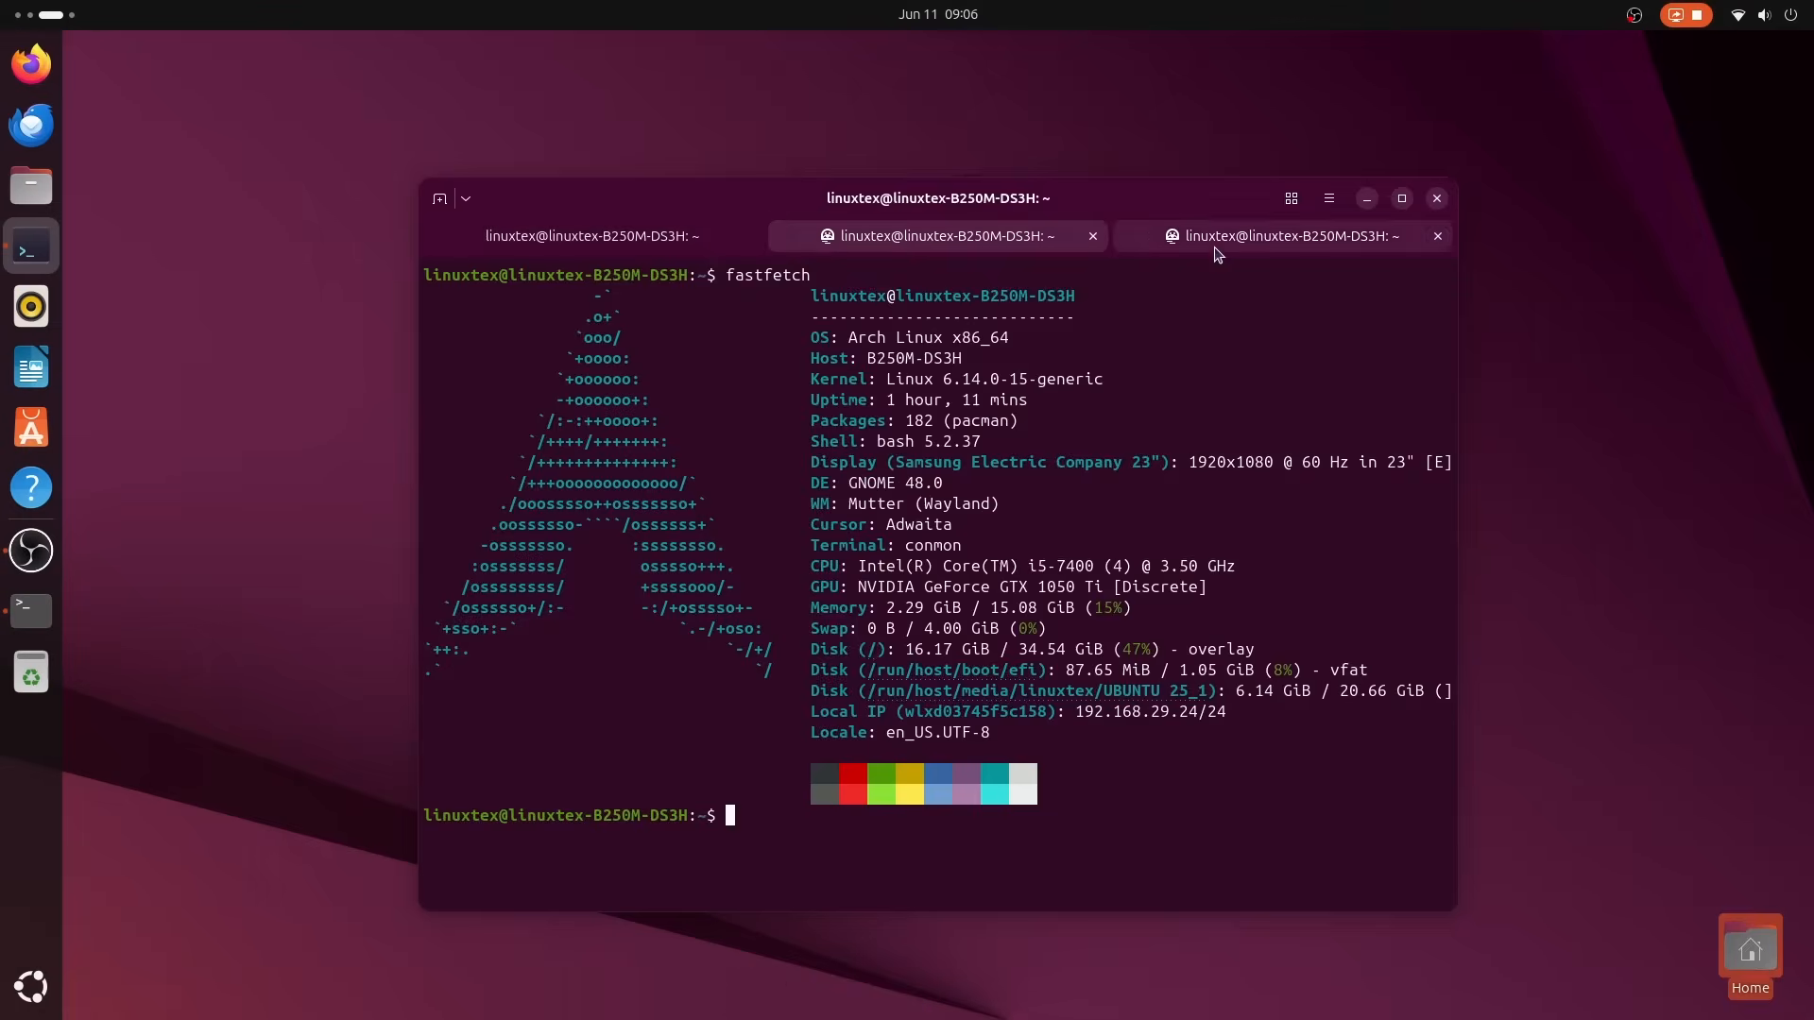
pyautogui.click(464, 198)
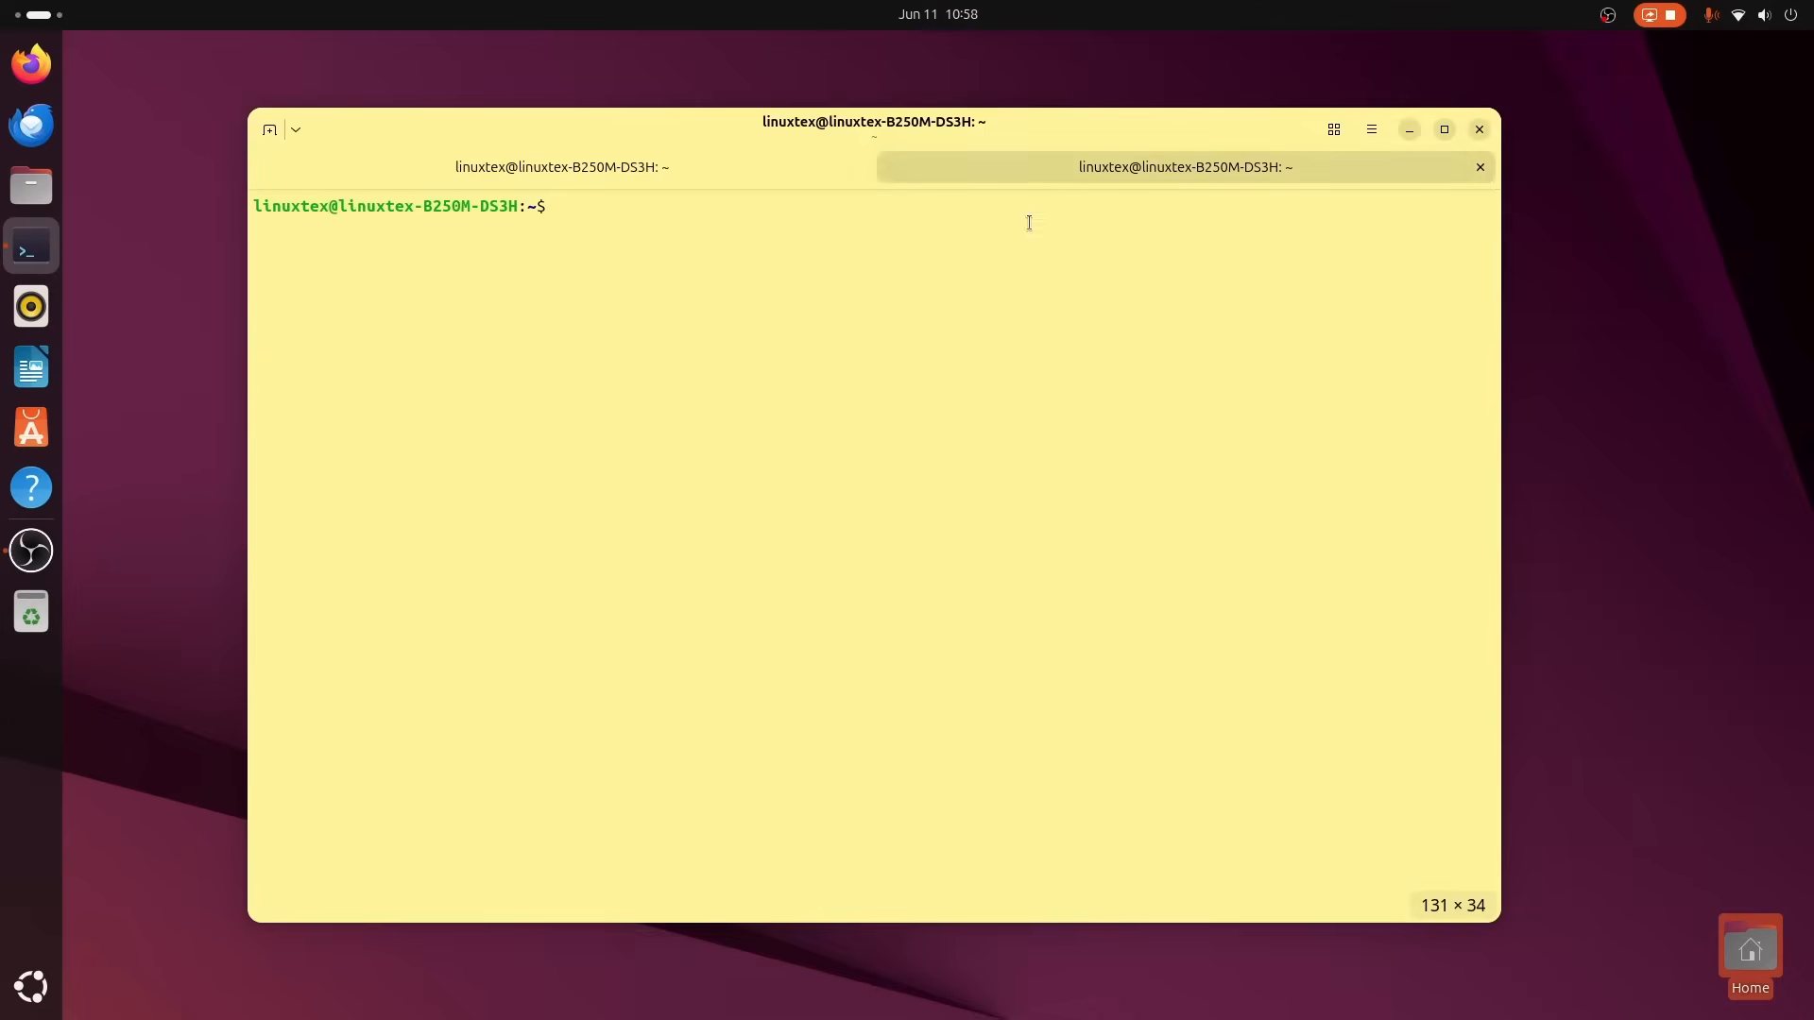
# Open a third tab and flip between the tabs to compare their profile colour palettes.
pyautogui.click(295, 128)
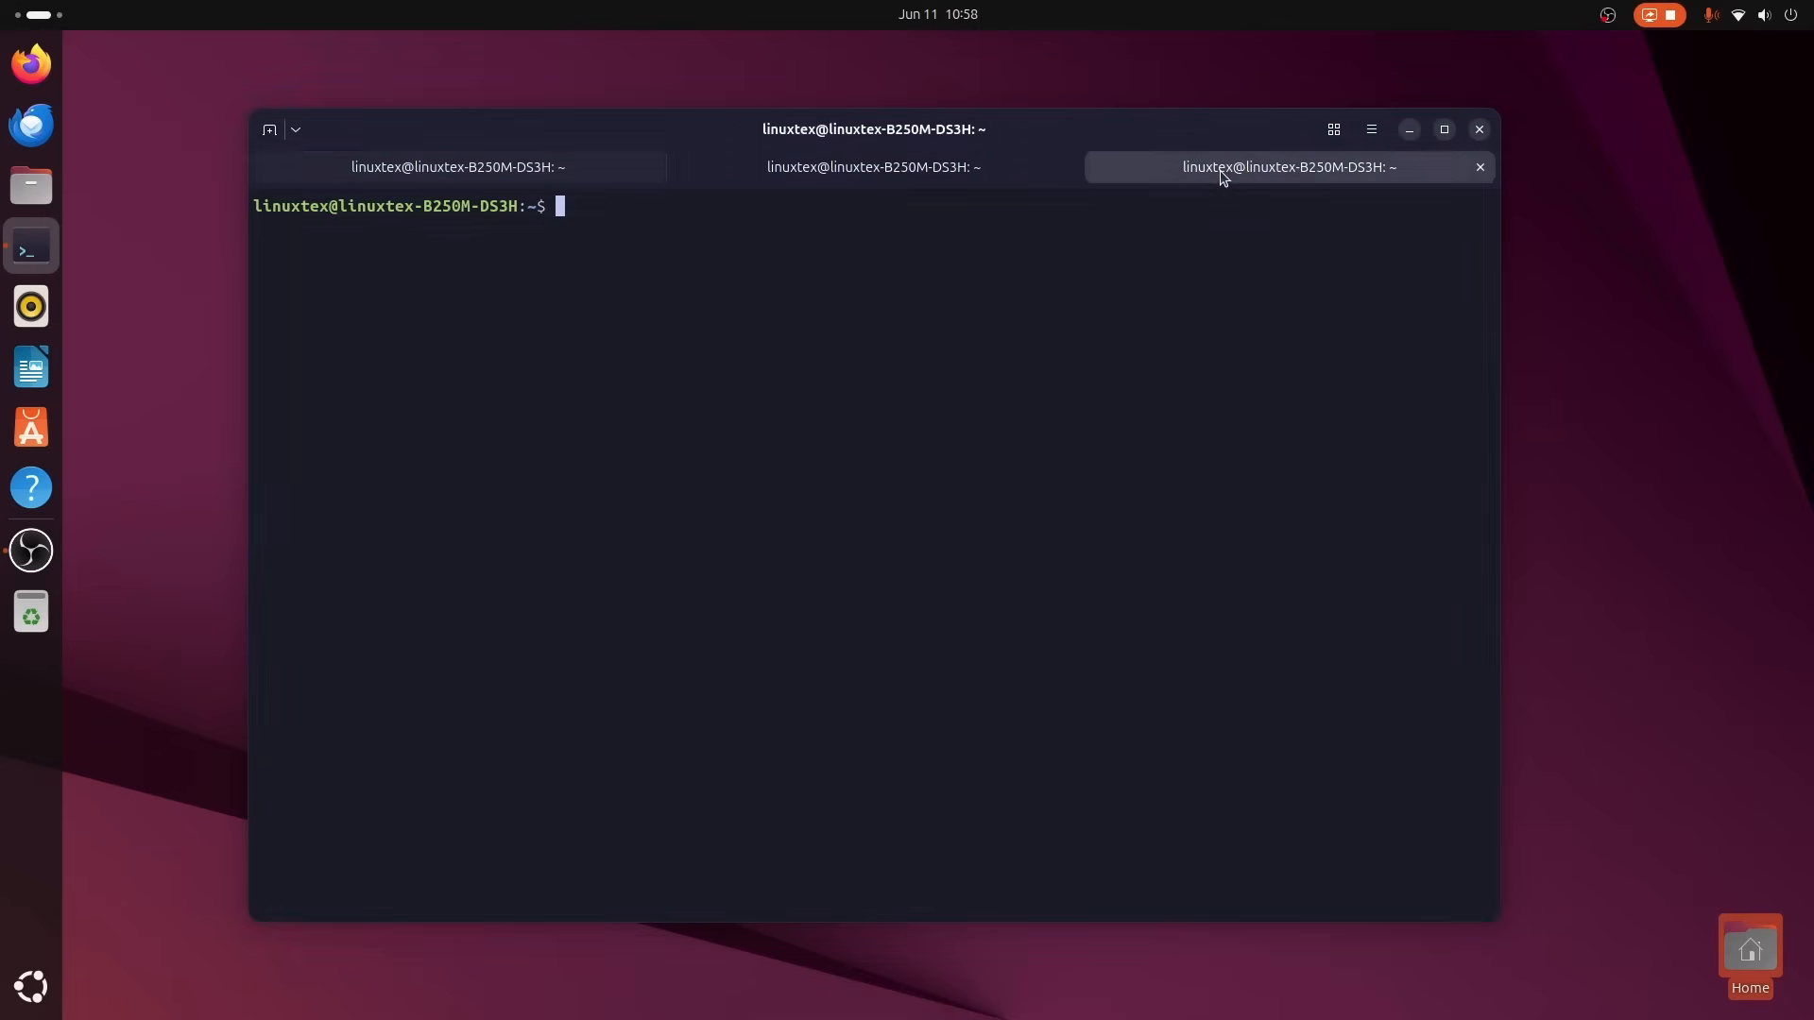
pyautogui.click(457, 166)
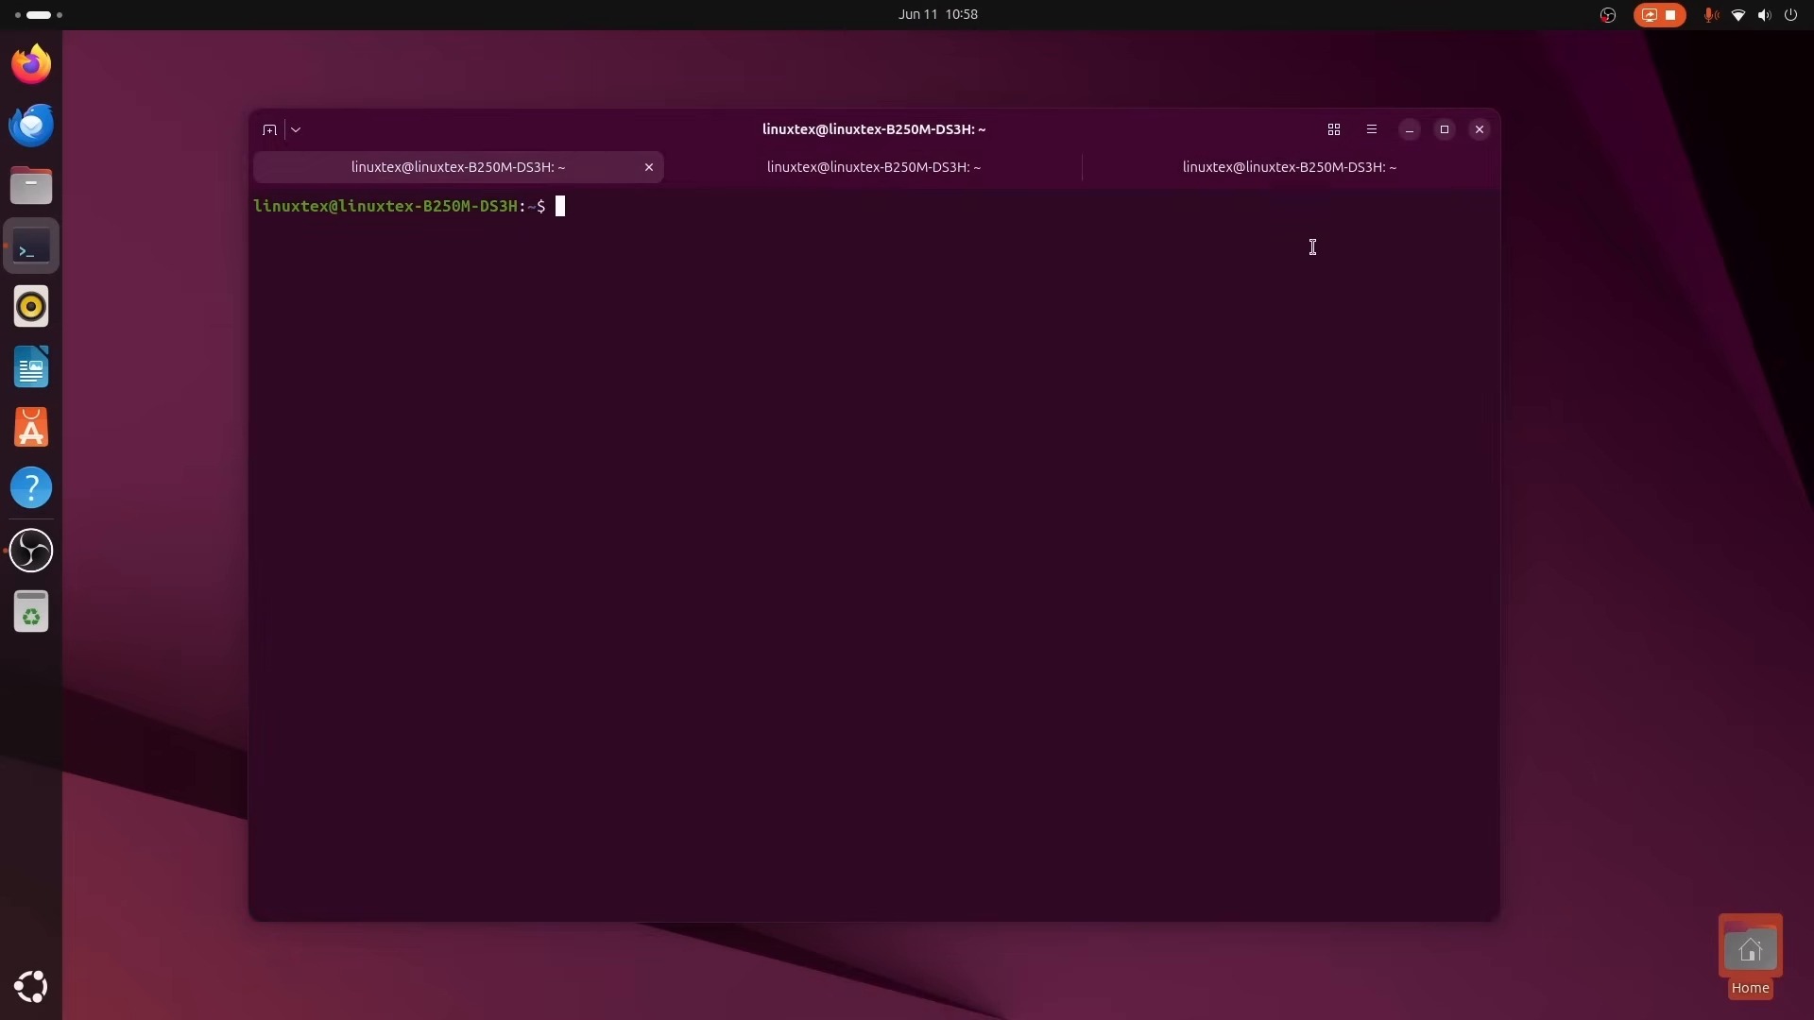
pyautogui.click(873, 167)
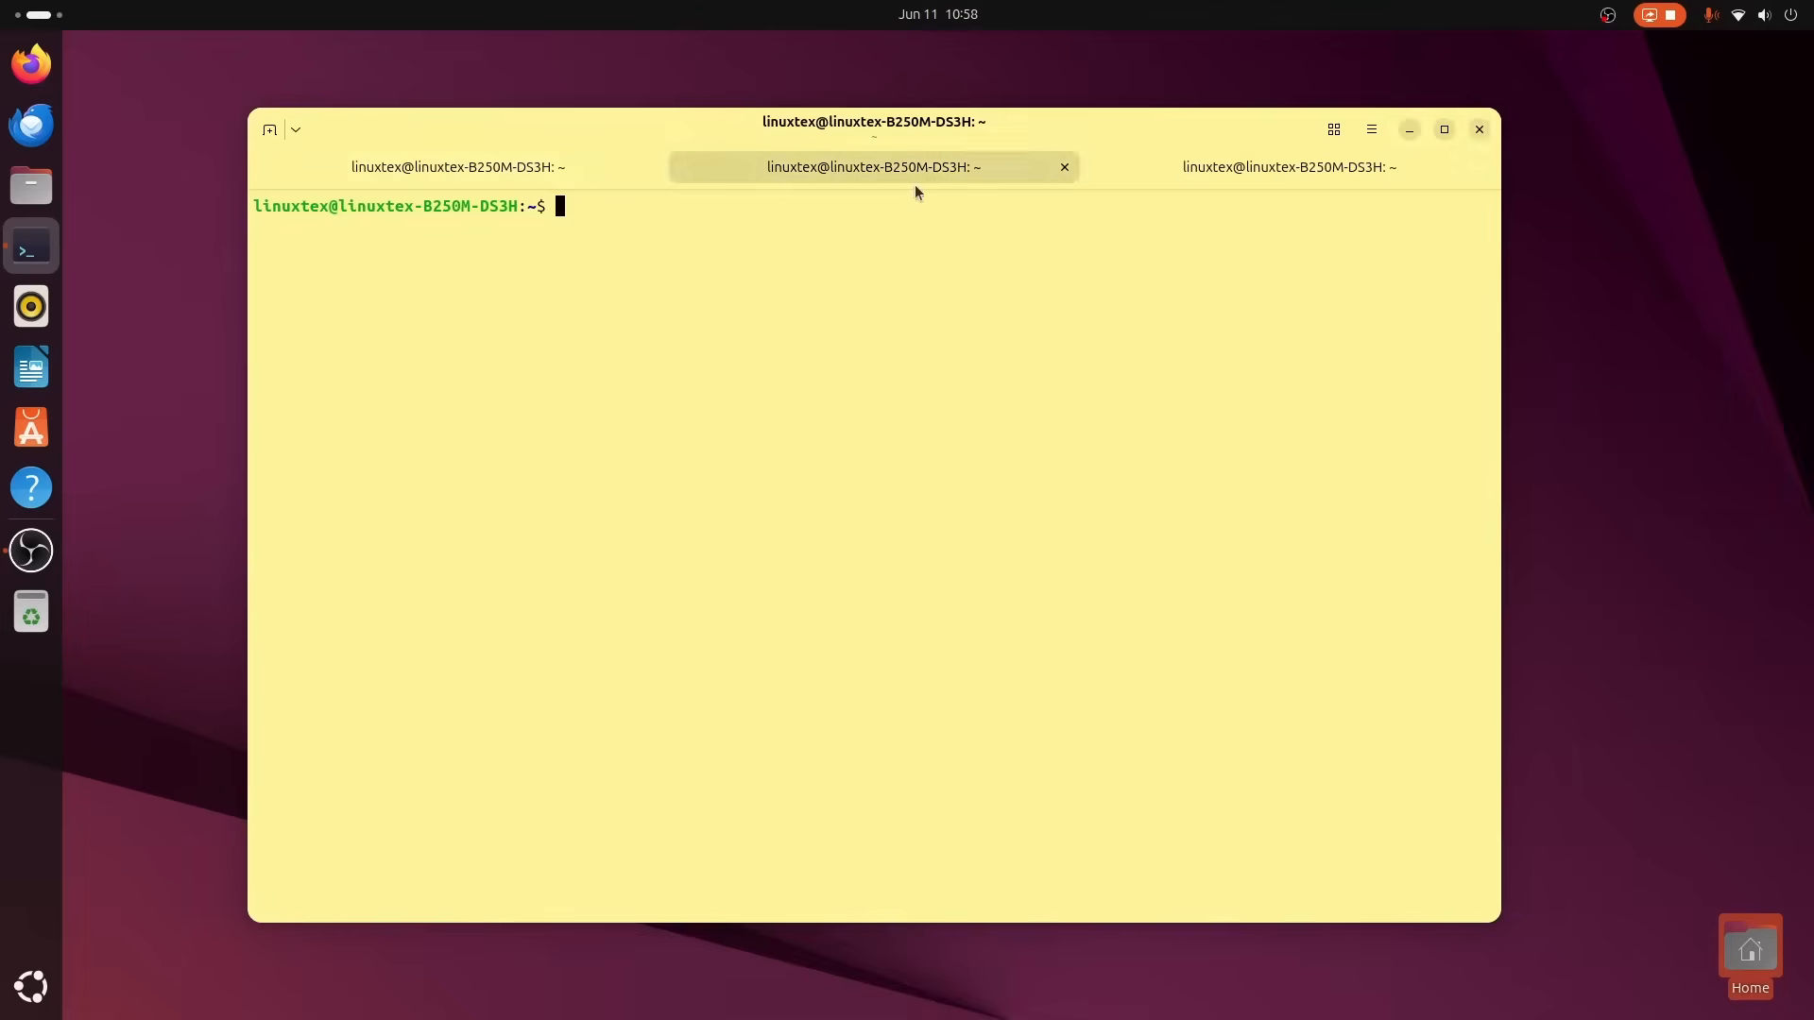
pyautogui.click(1372, 128)
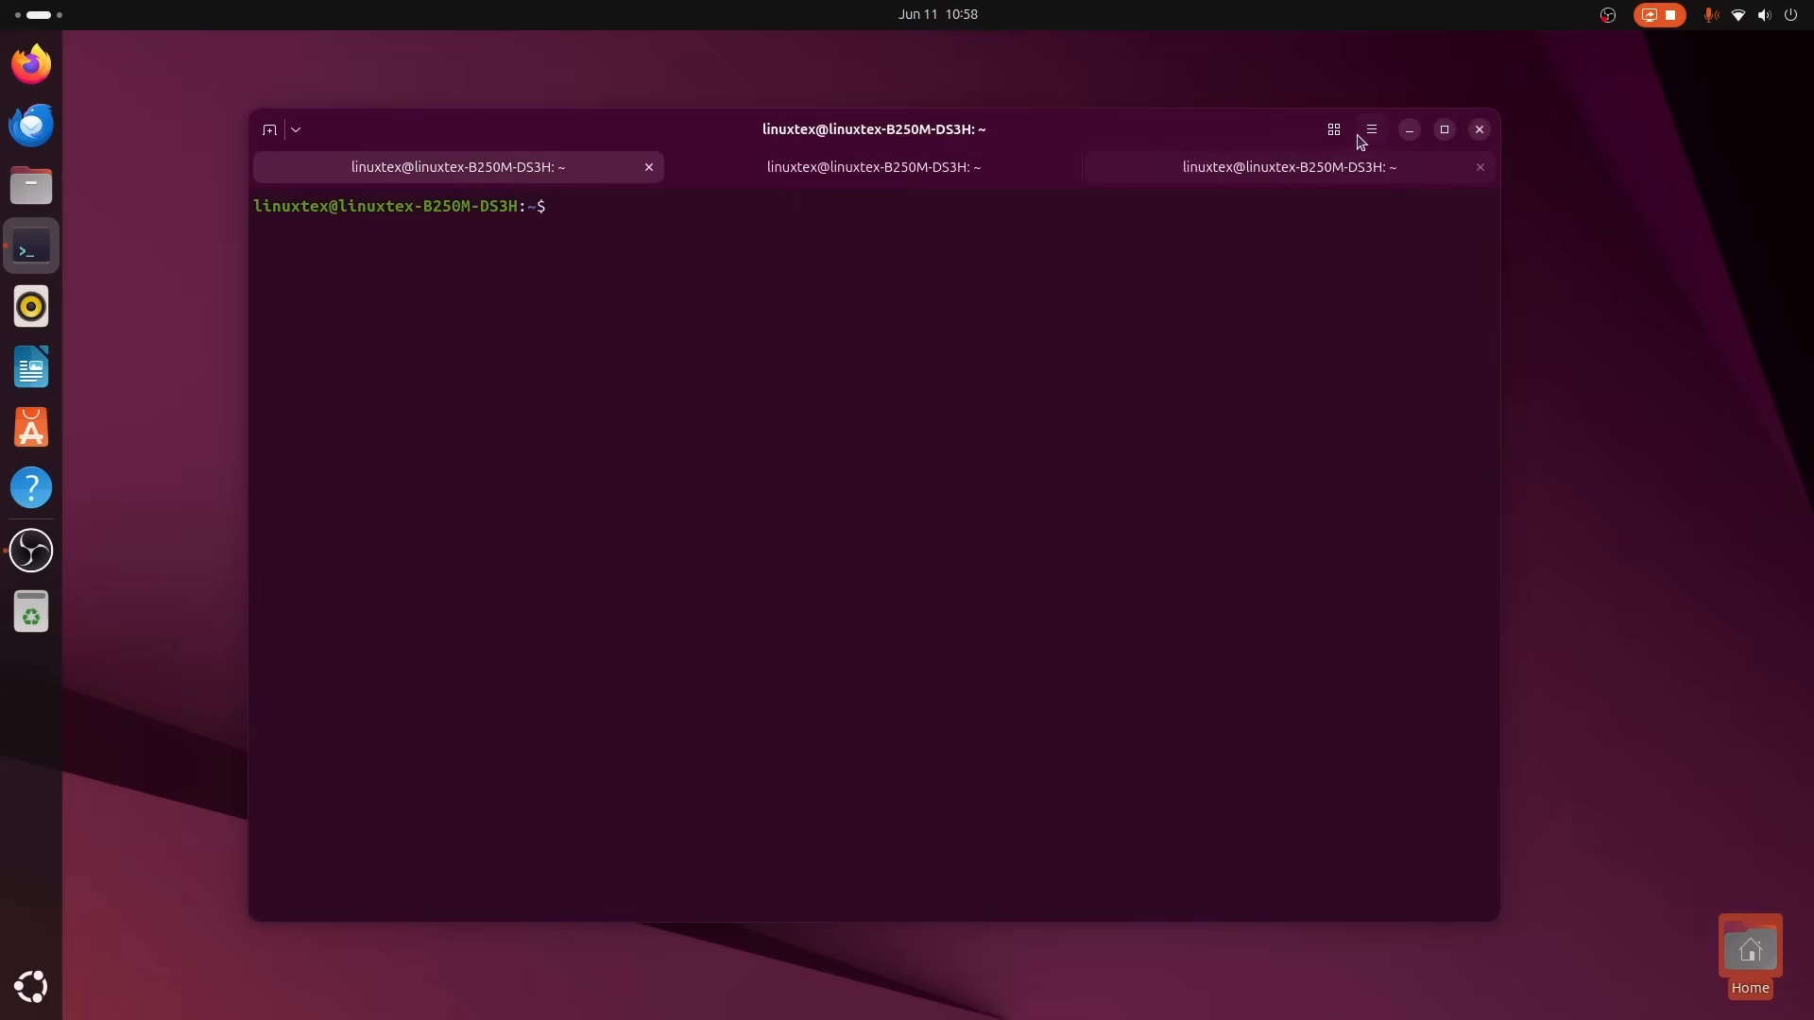
# In Preferences > Profiles, add a WebDev profile and choose the Borland palette.
pyautogui.click(1370, 128)
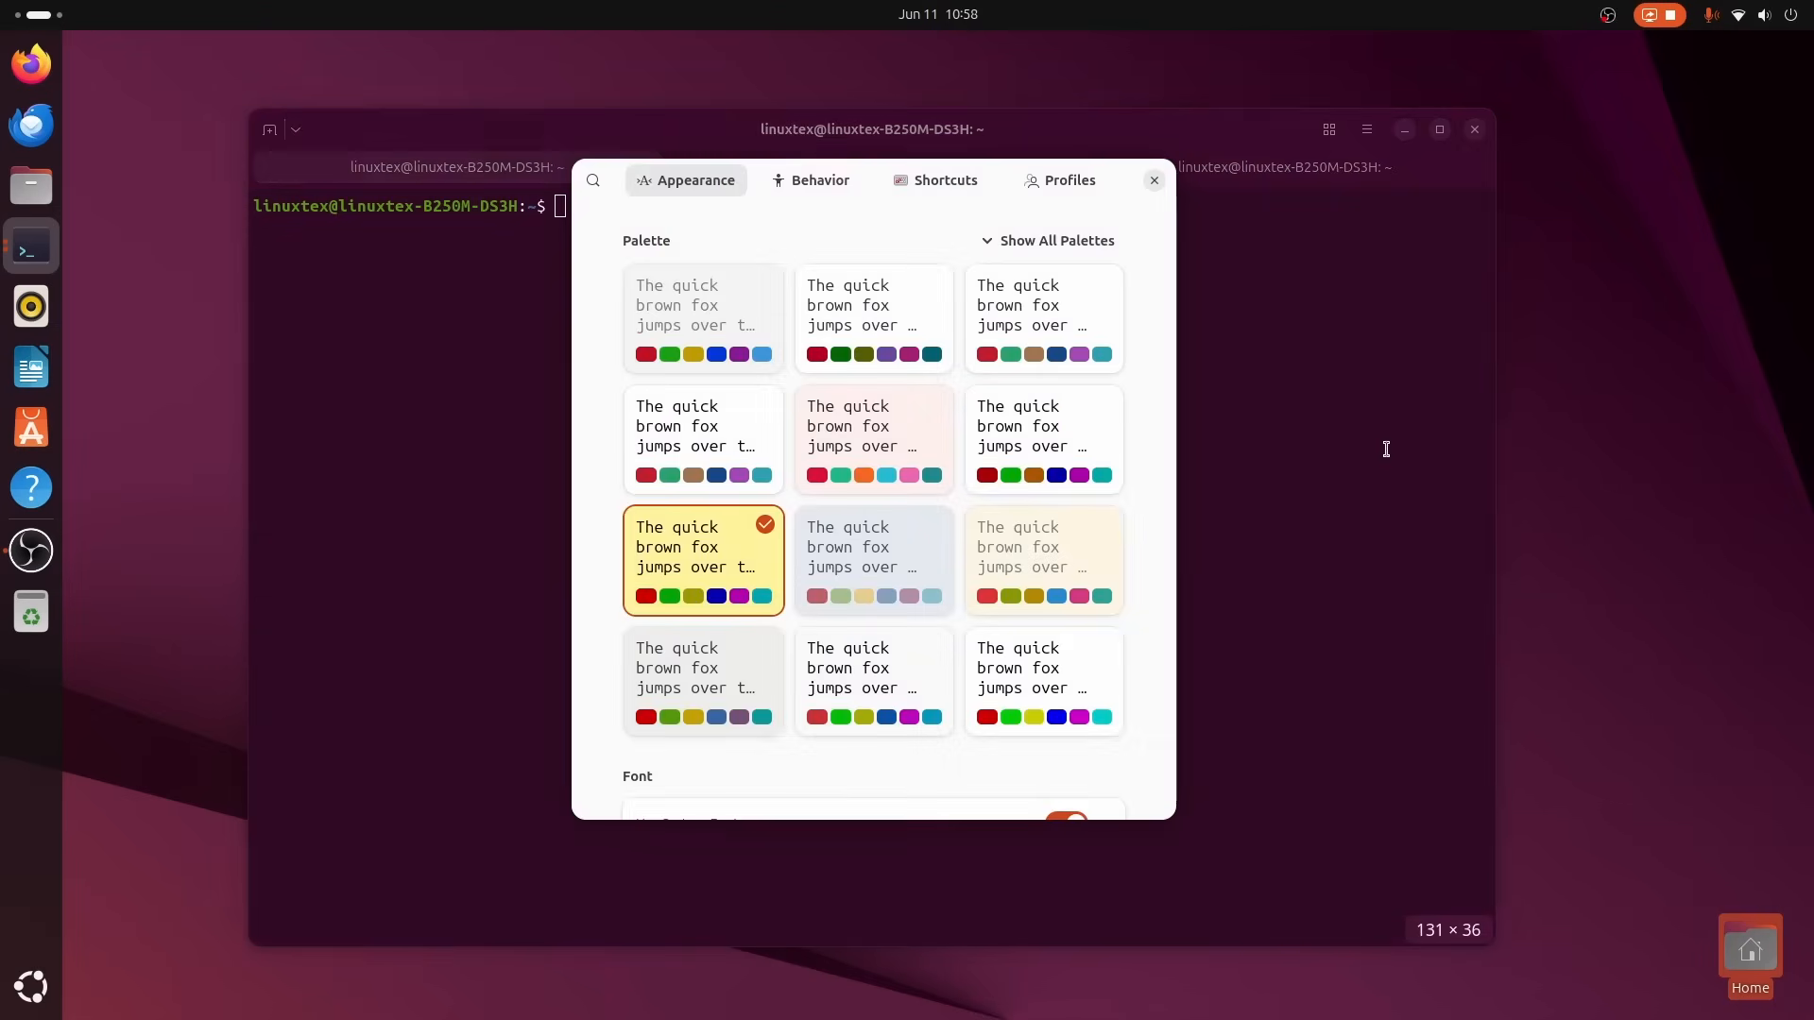
pyautogui.click(1059, 181)
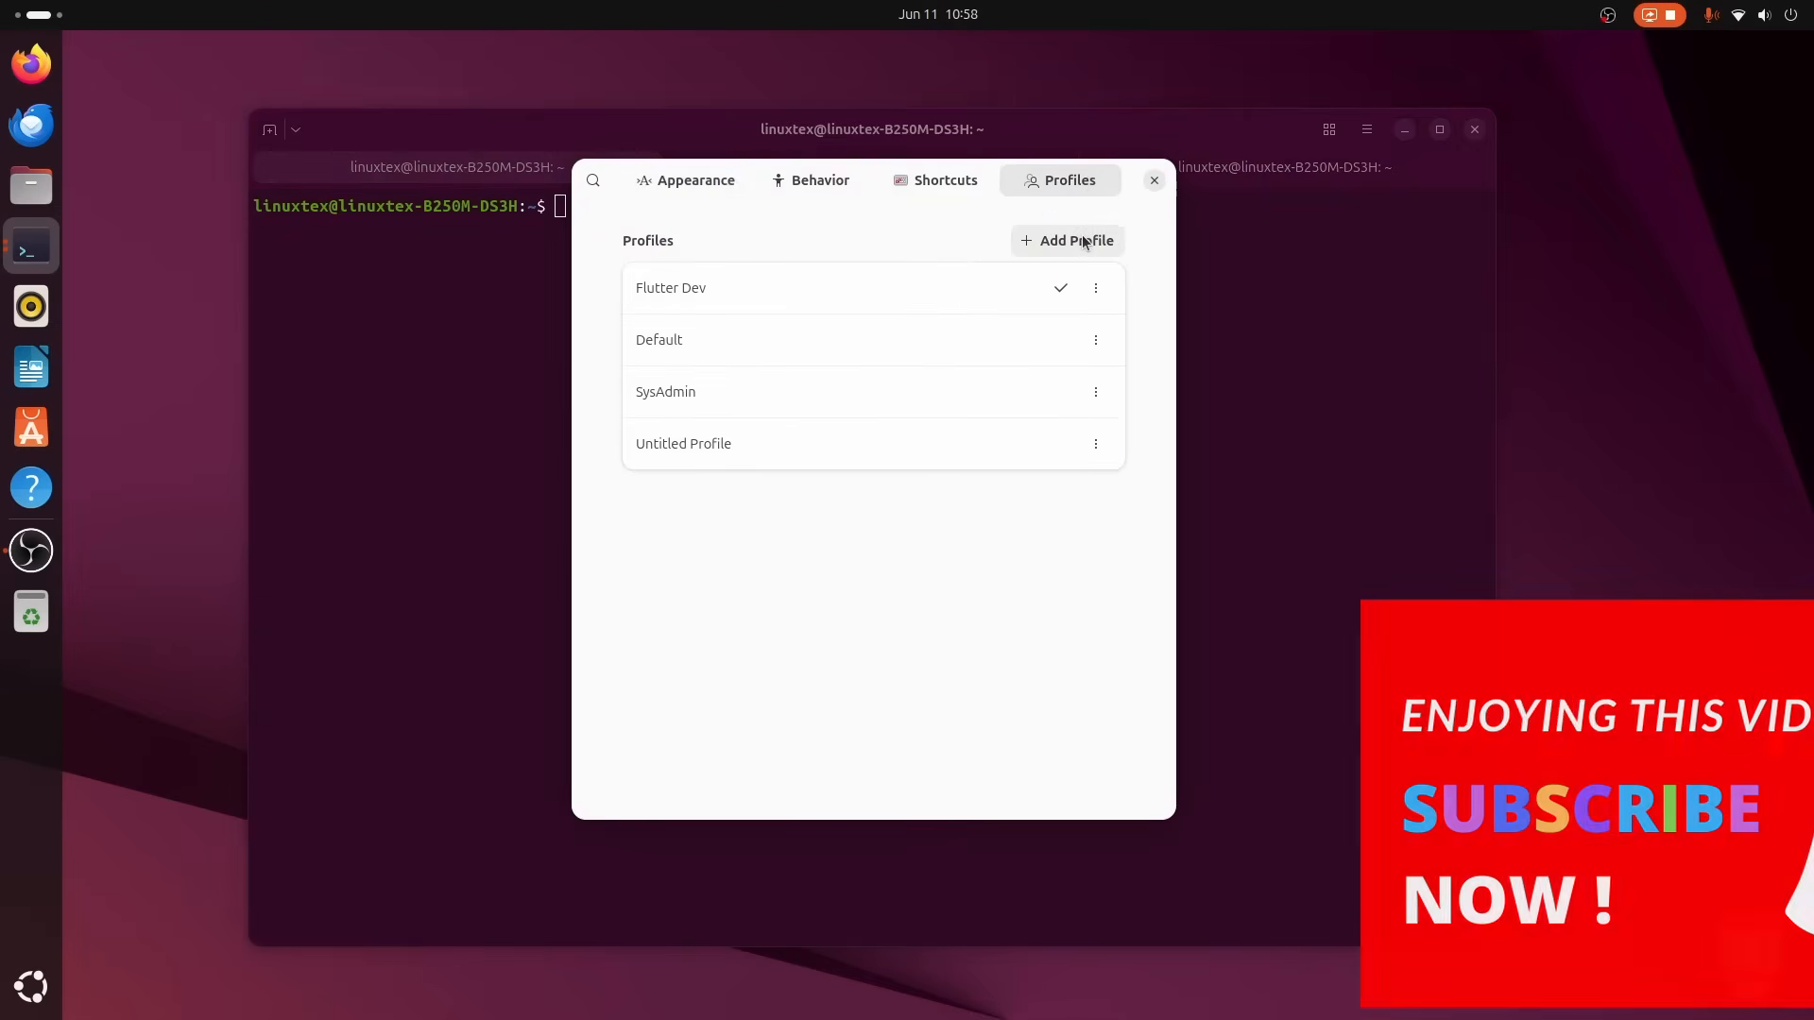
pyautogui.click(683, 442)
pyautogui.write('W')
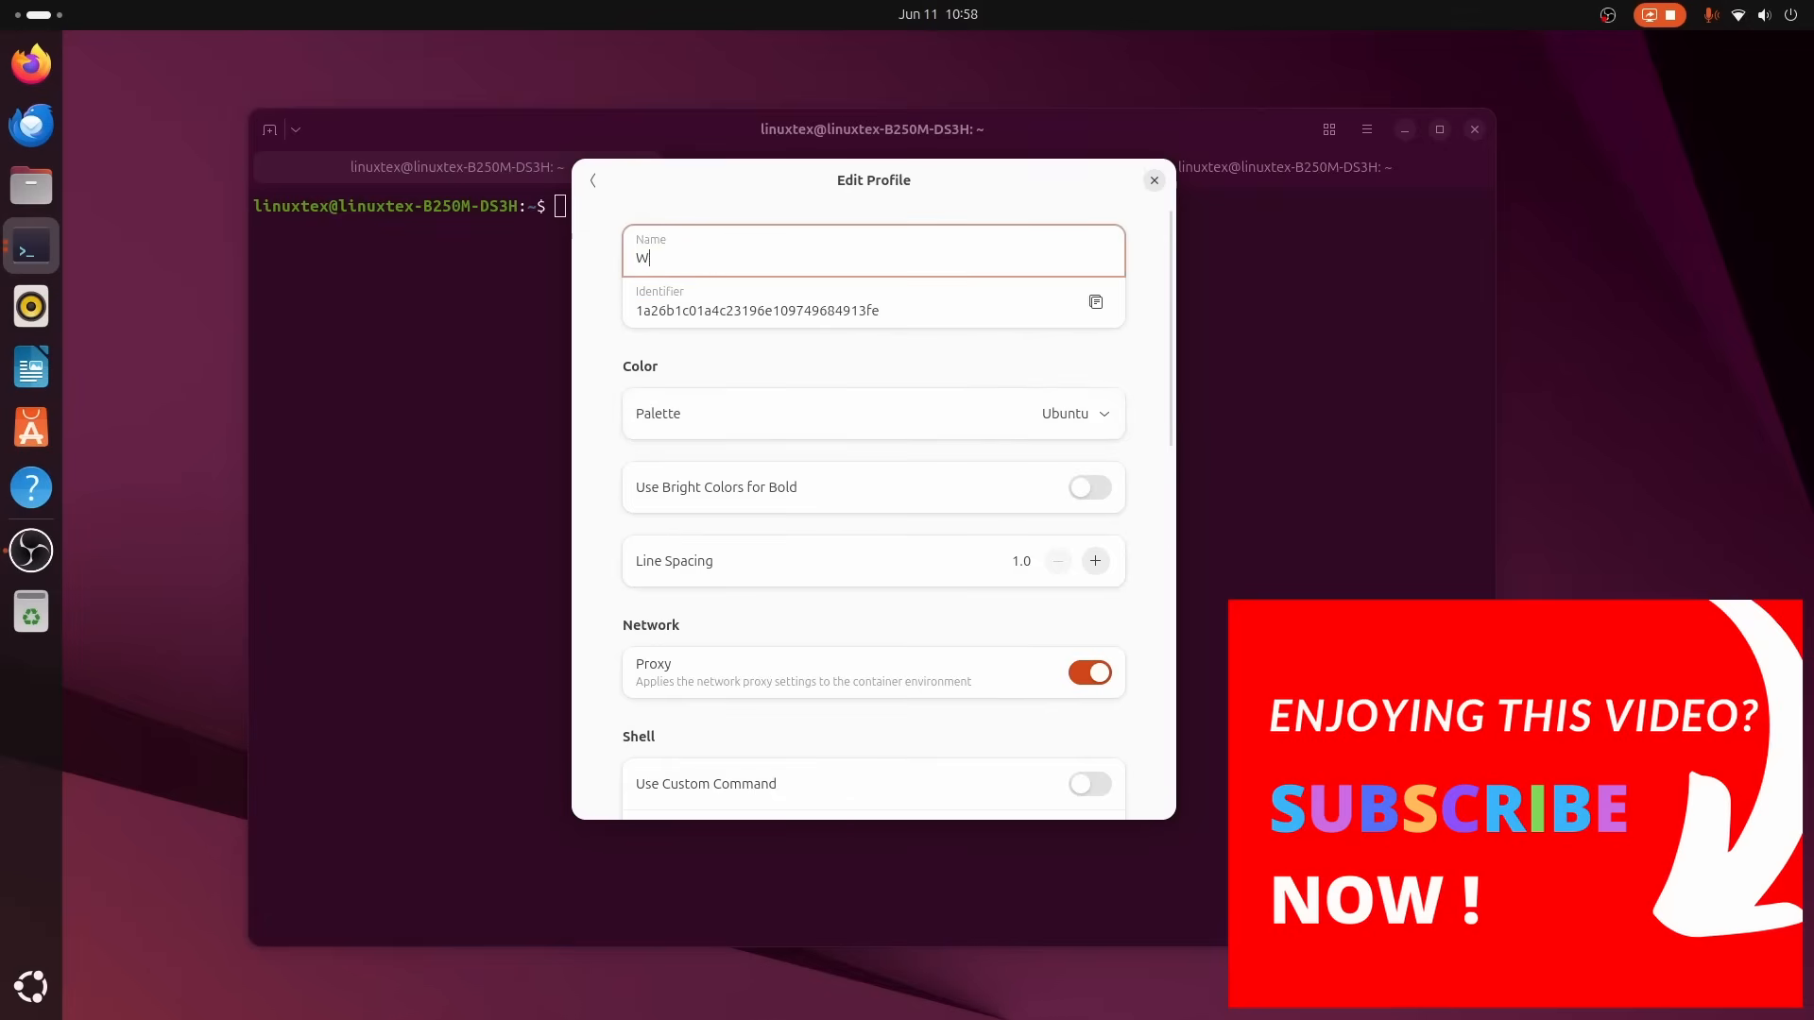
pyautogui.click(1073, 414)
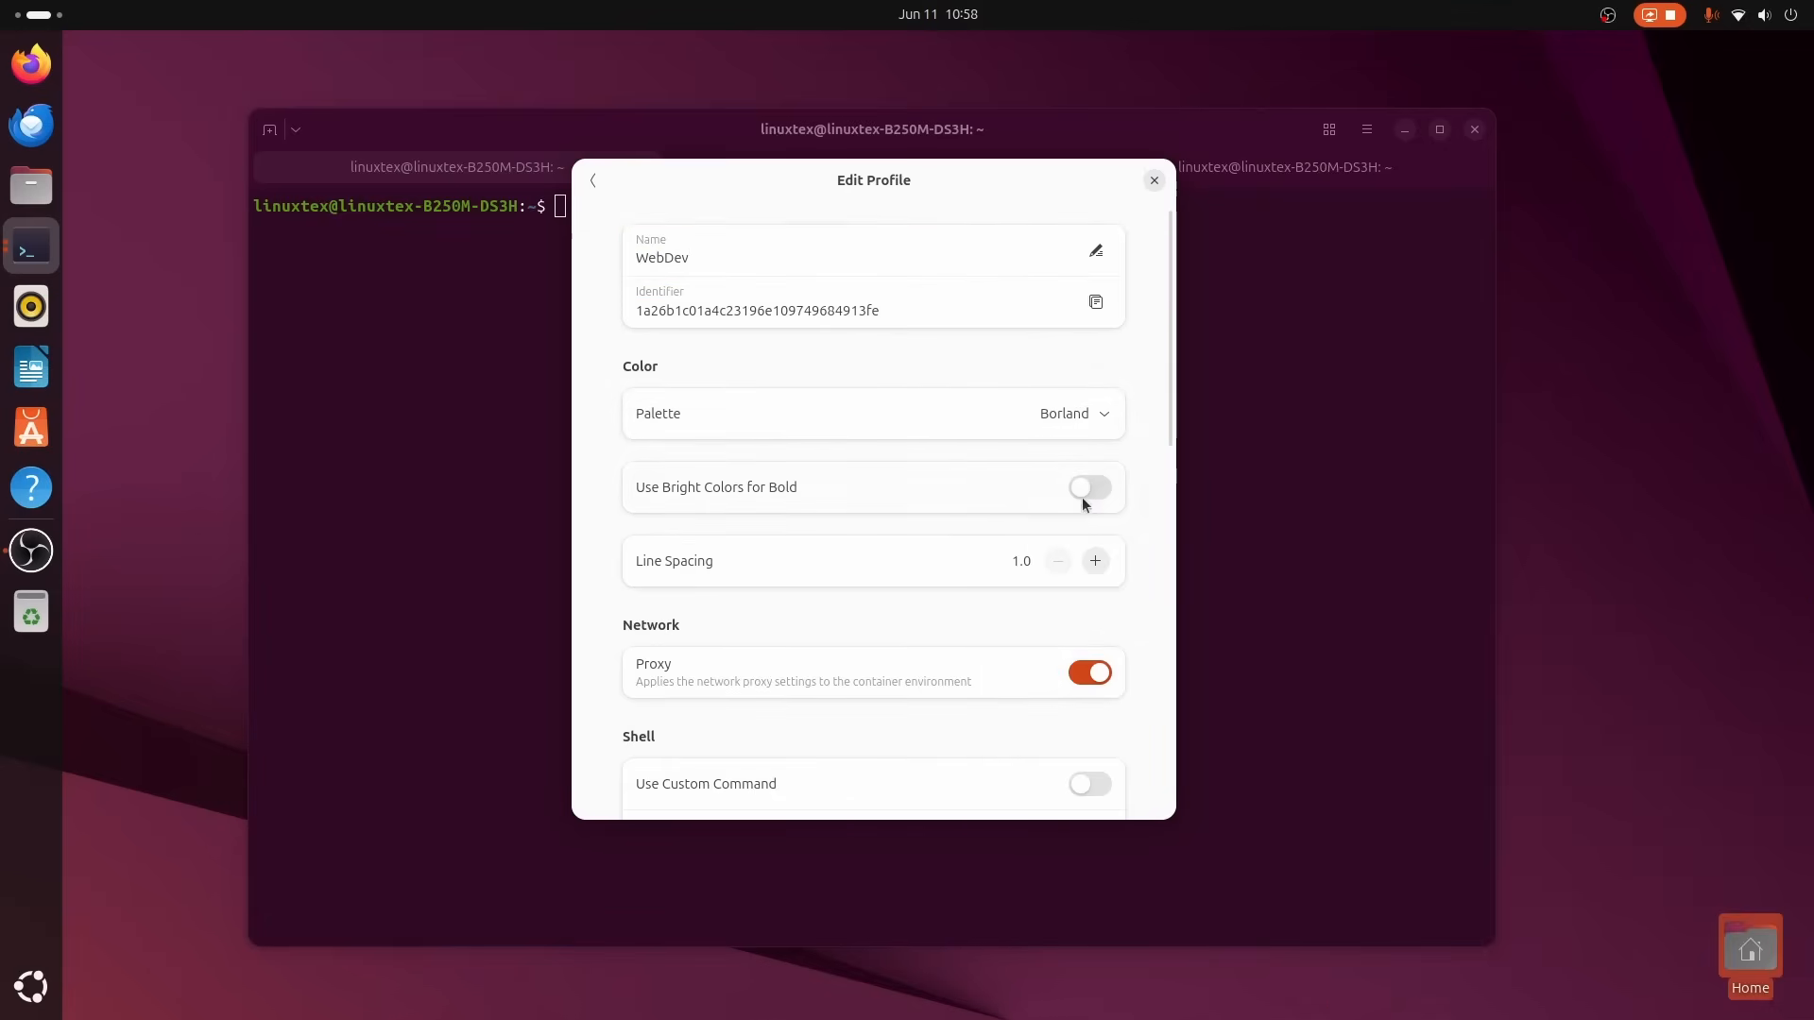
# Turn off login shell, set Preserve Working Directory to Always and container my-fedora-box.
pyautogui.scroll(-3)
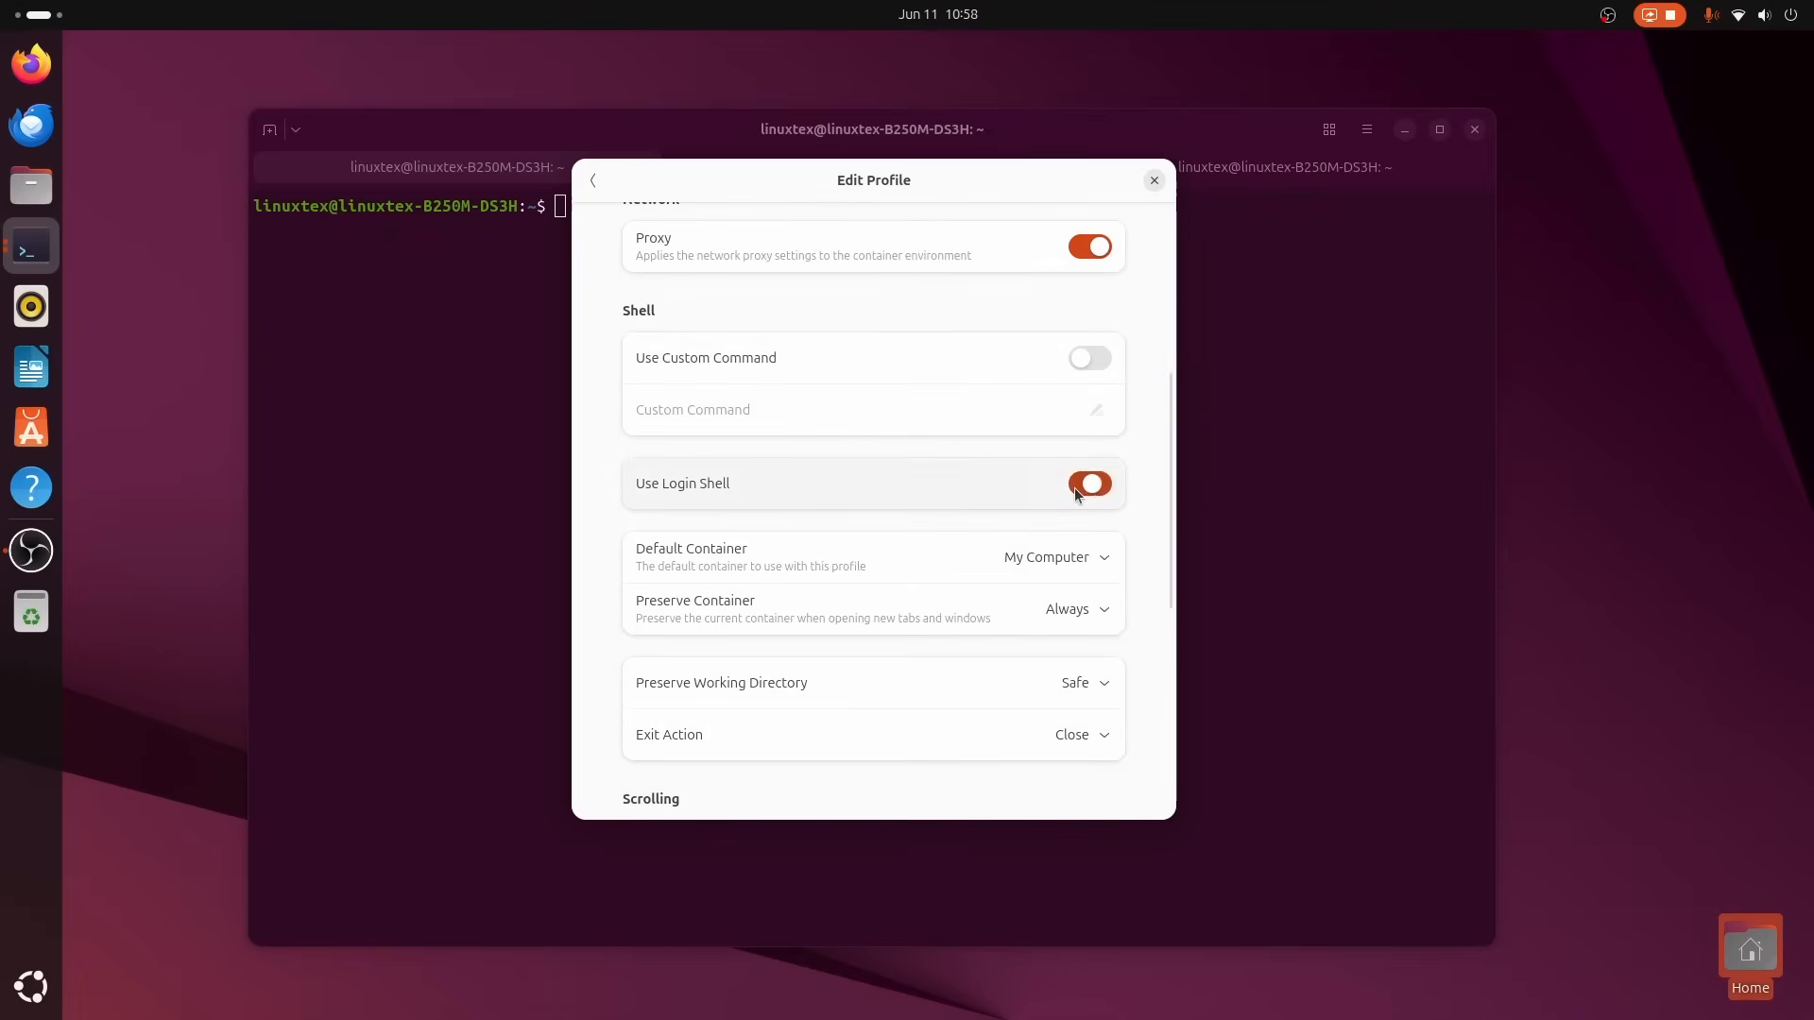
pyautogui.click(1089, 482)
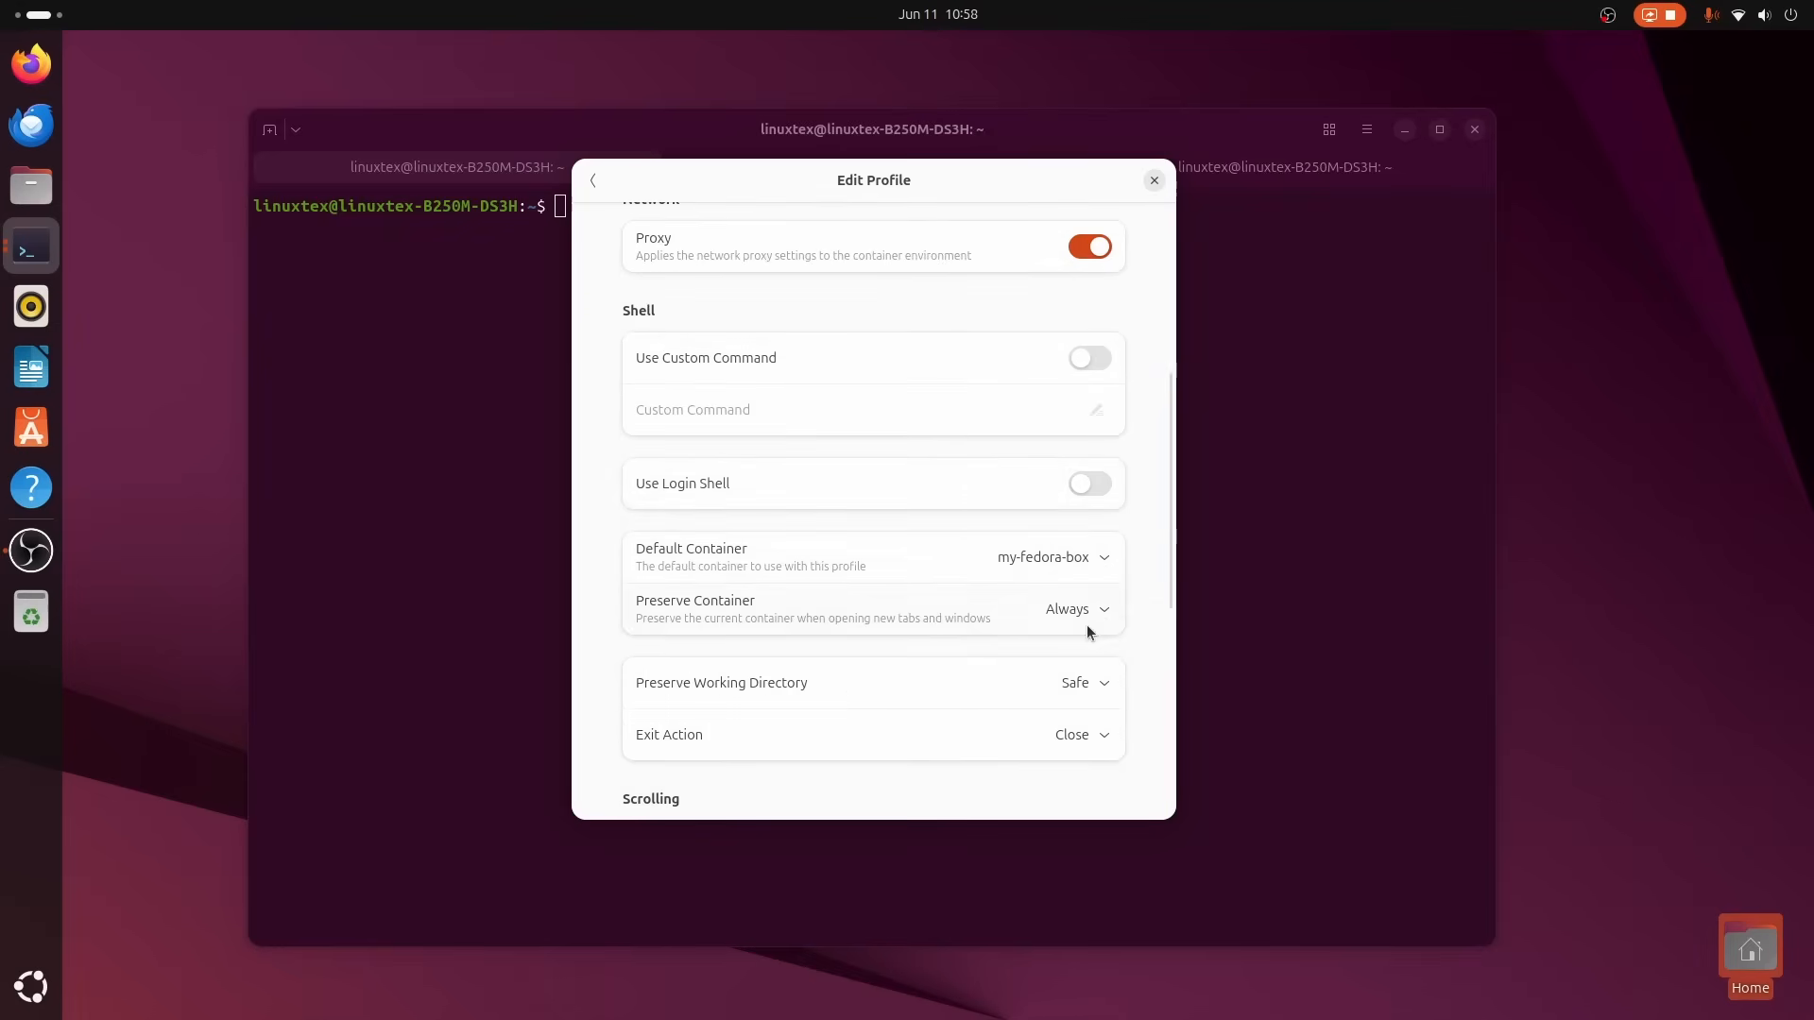
pyautogui.scroll(-3)
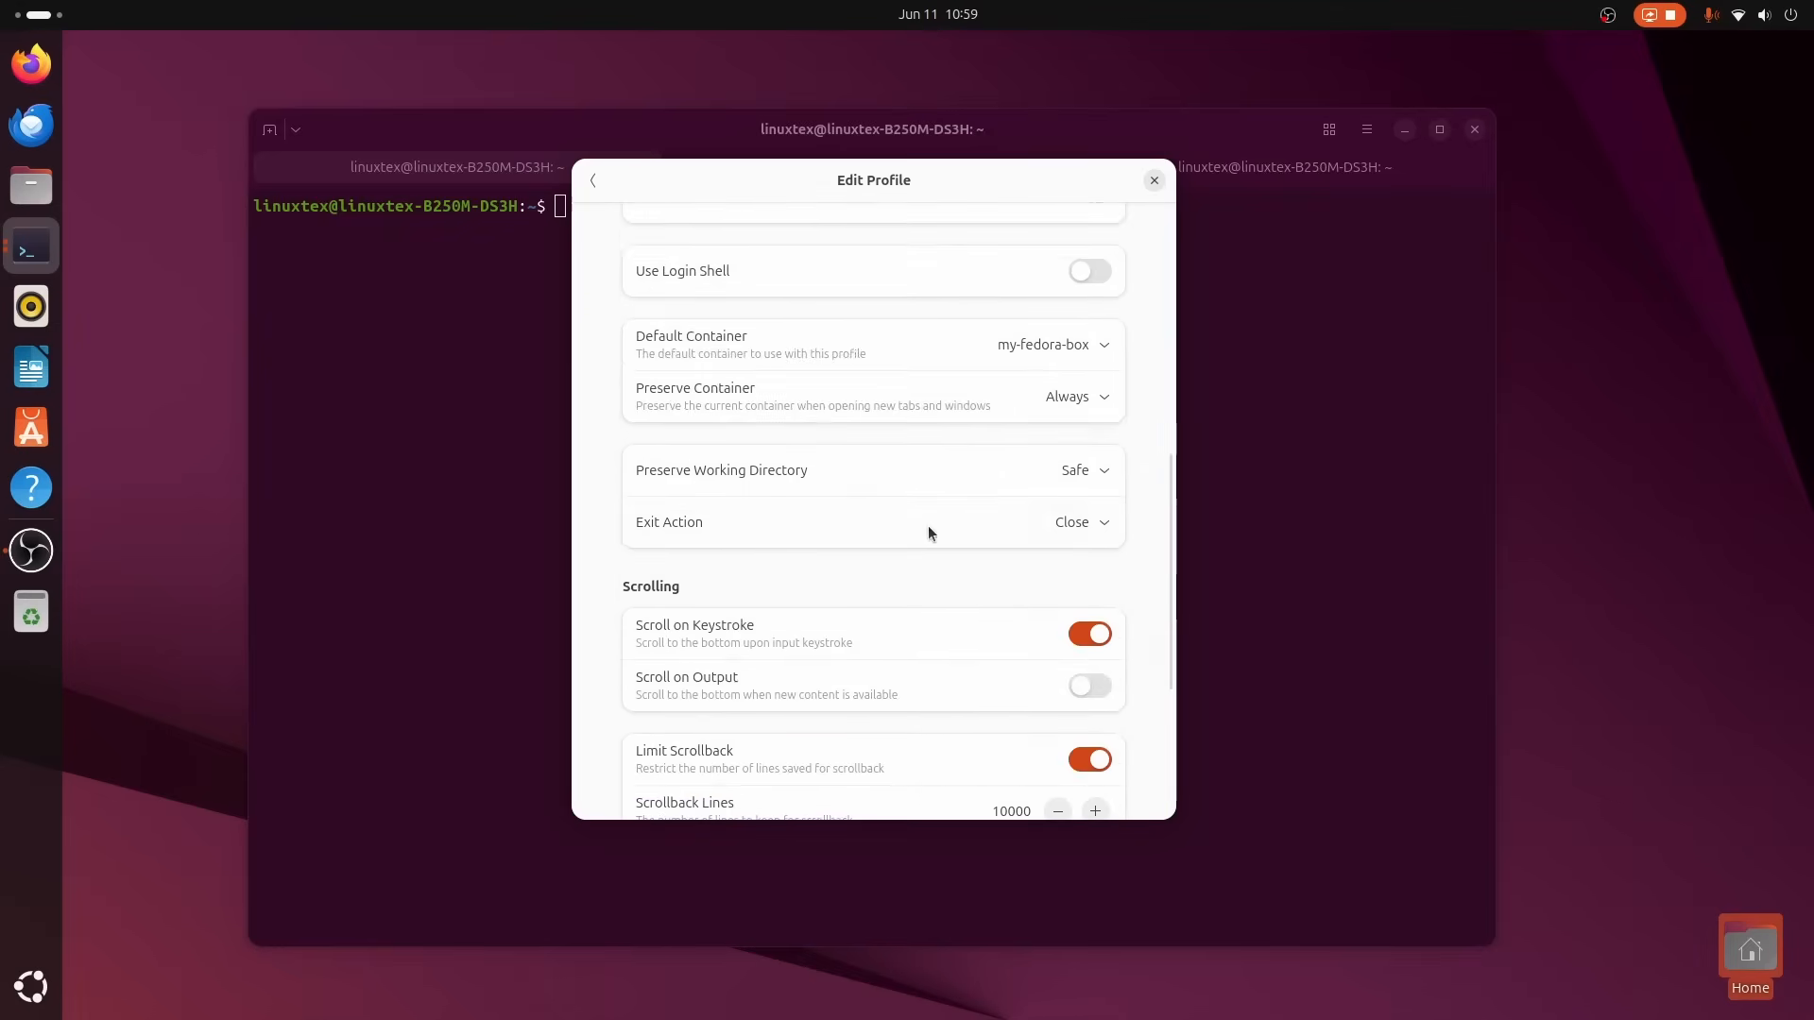
pyautogui.click(1079, 522)
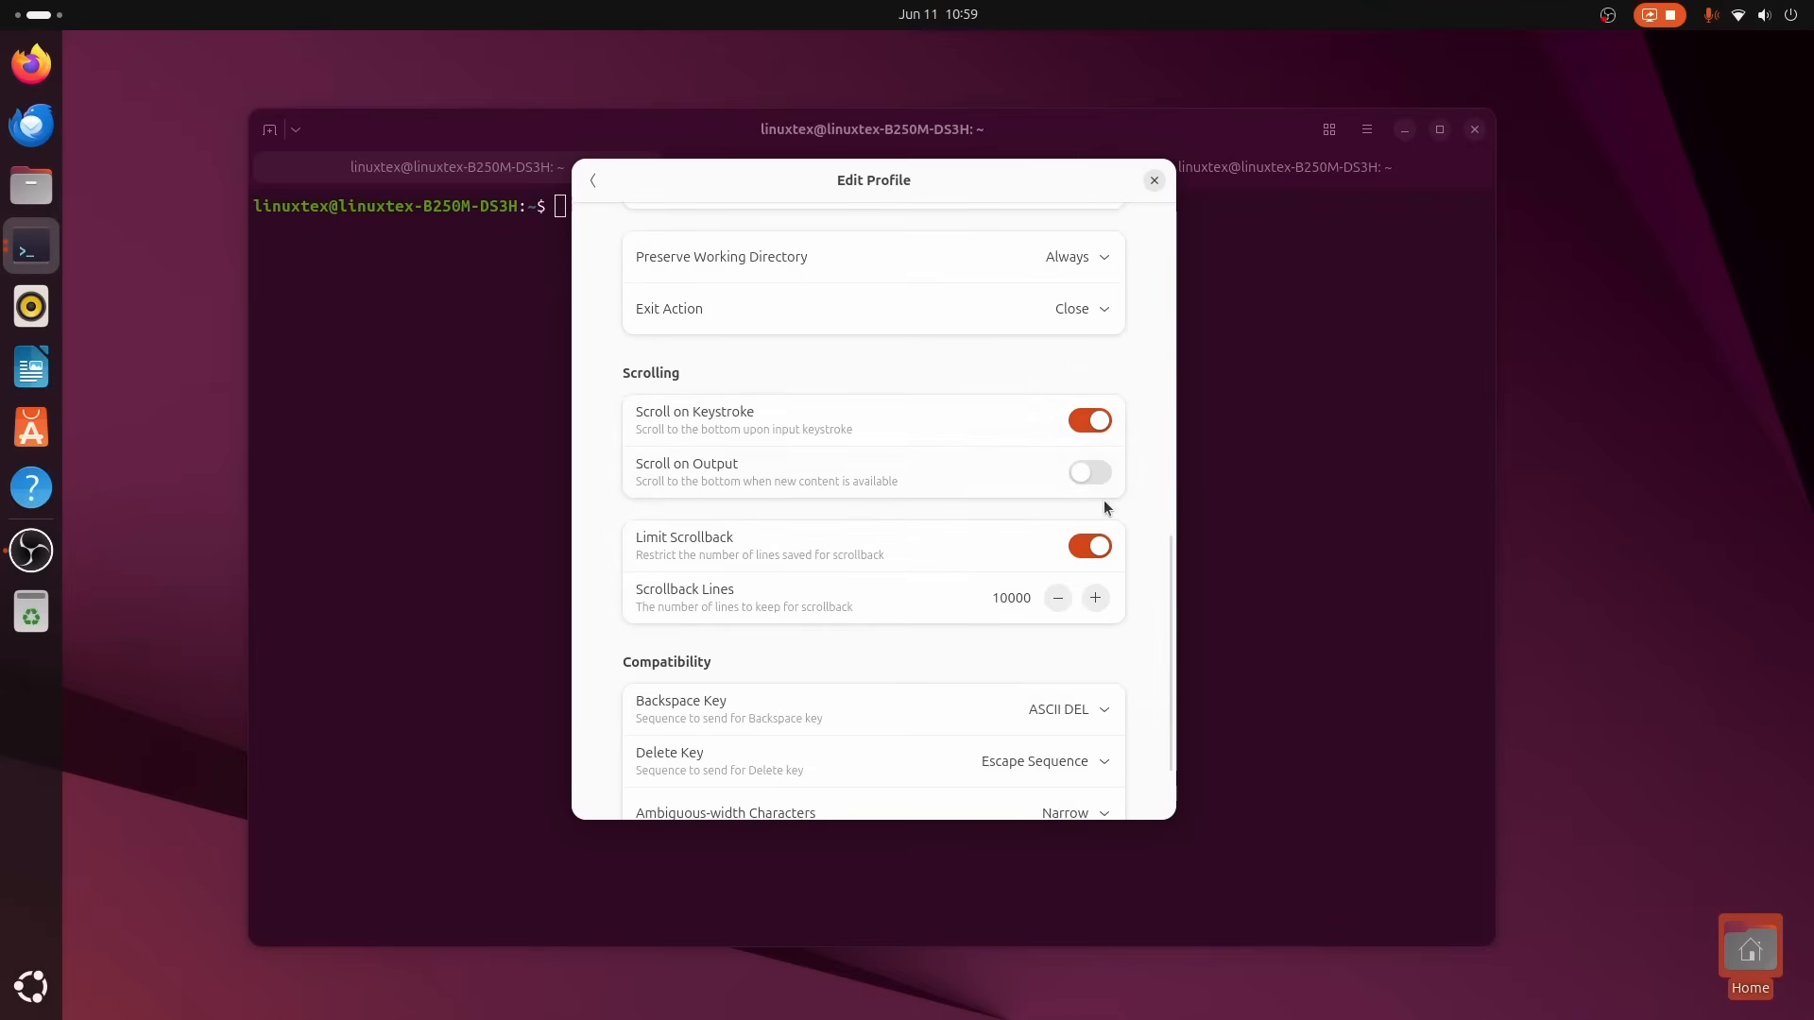
pyautogui.moveTo(681, 579)
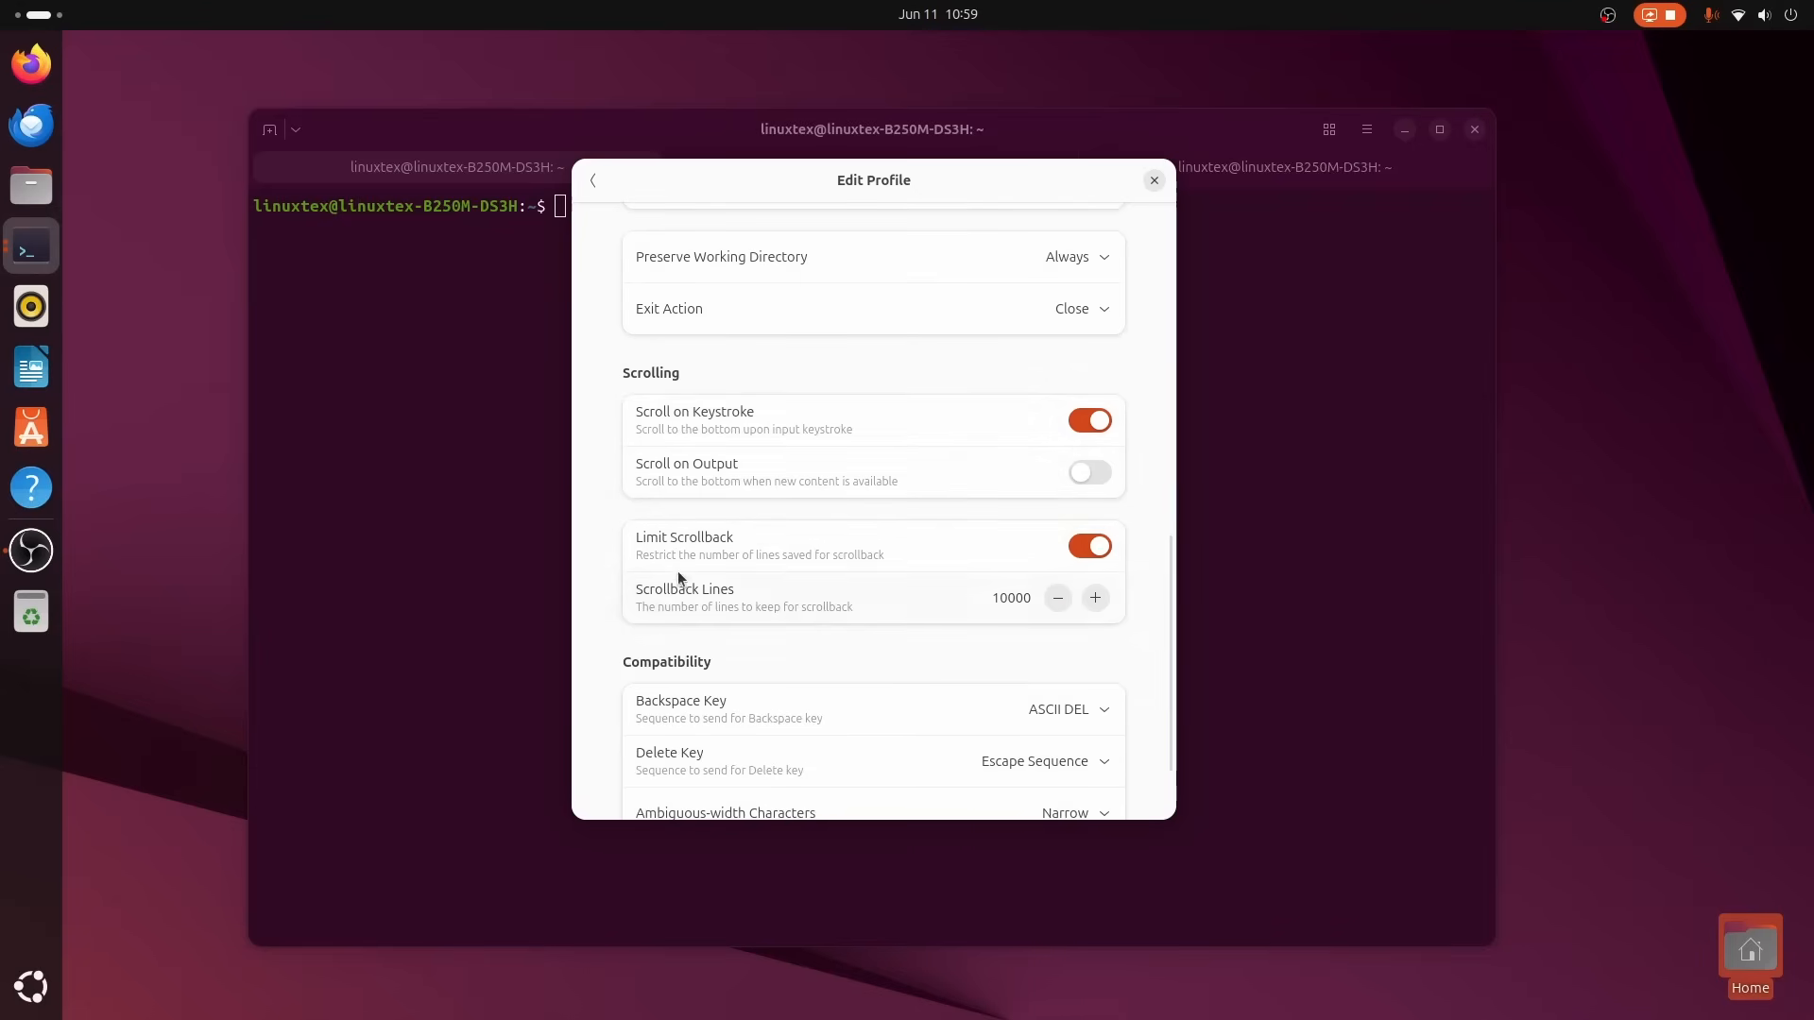
pyautogui.scroll(-3)
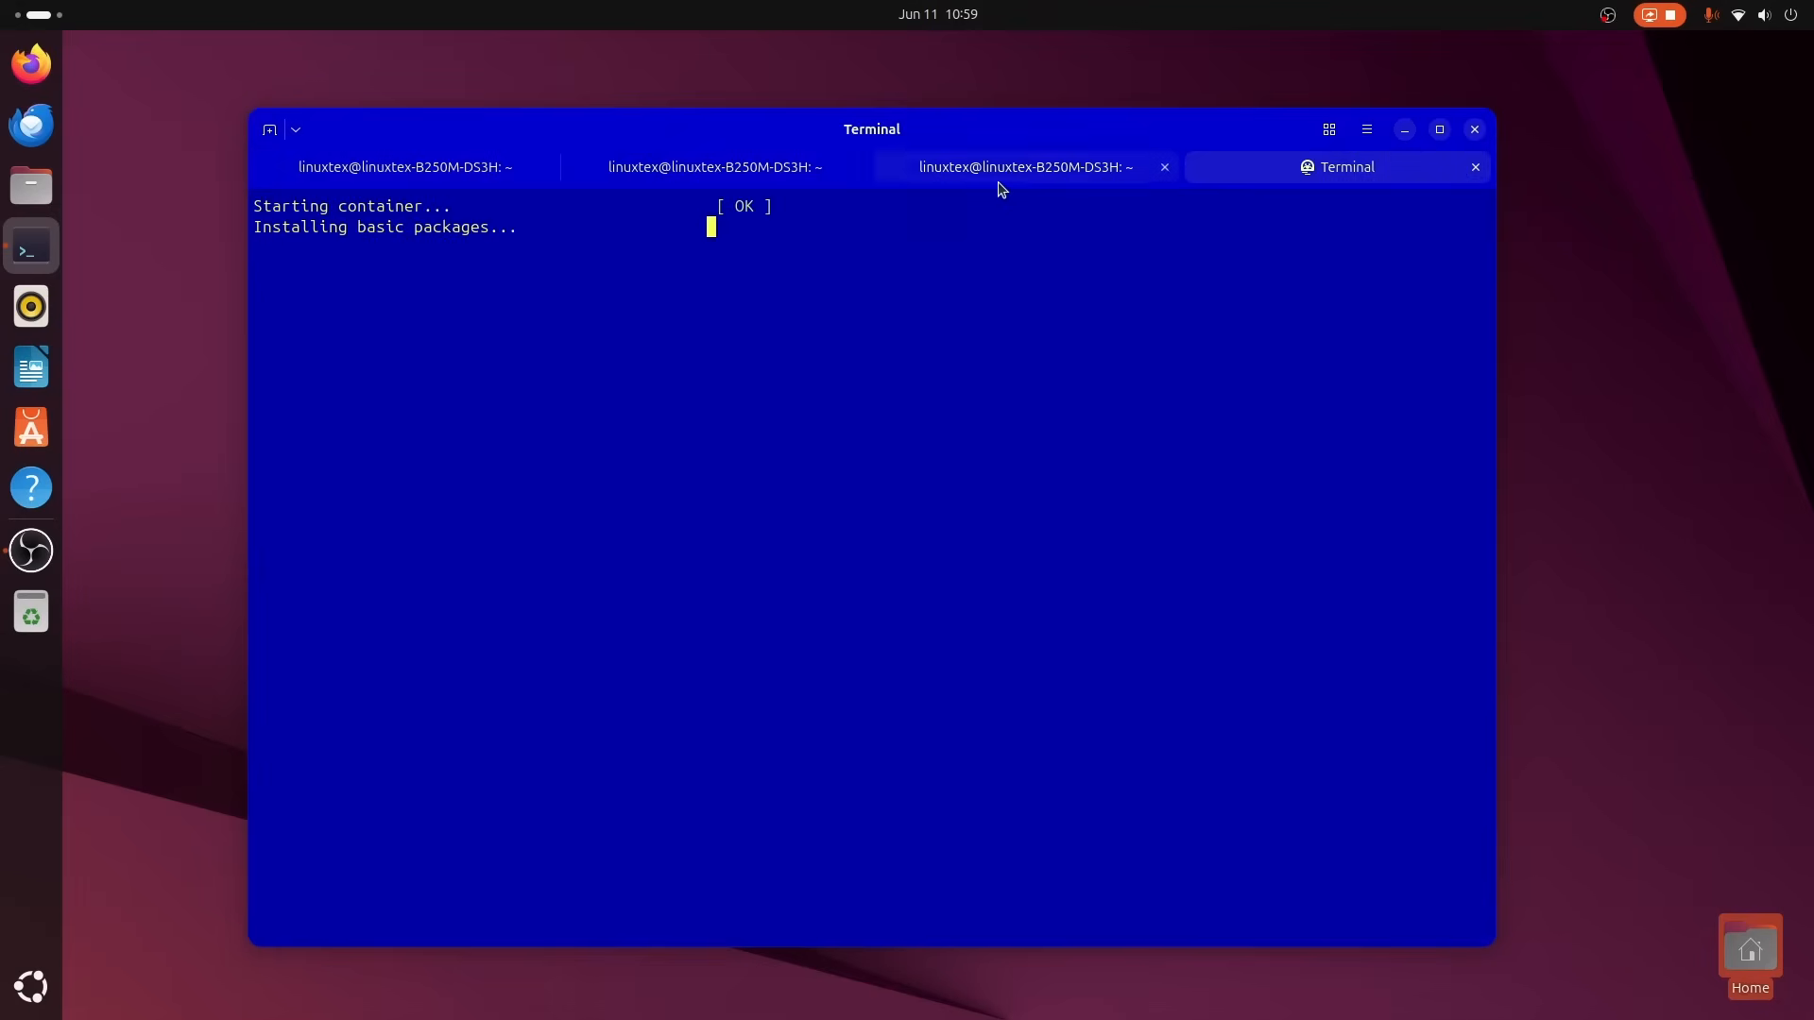
# Run fastfetch once the container tab is ready, then review the Font and Cursor preferences.
pyautogui.click(1024, 166)
pyautogui.write('fastf')
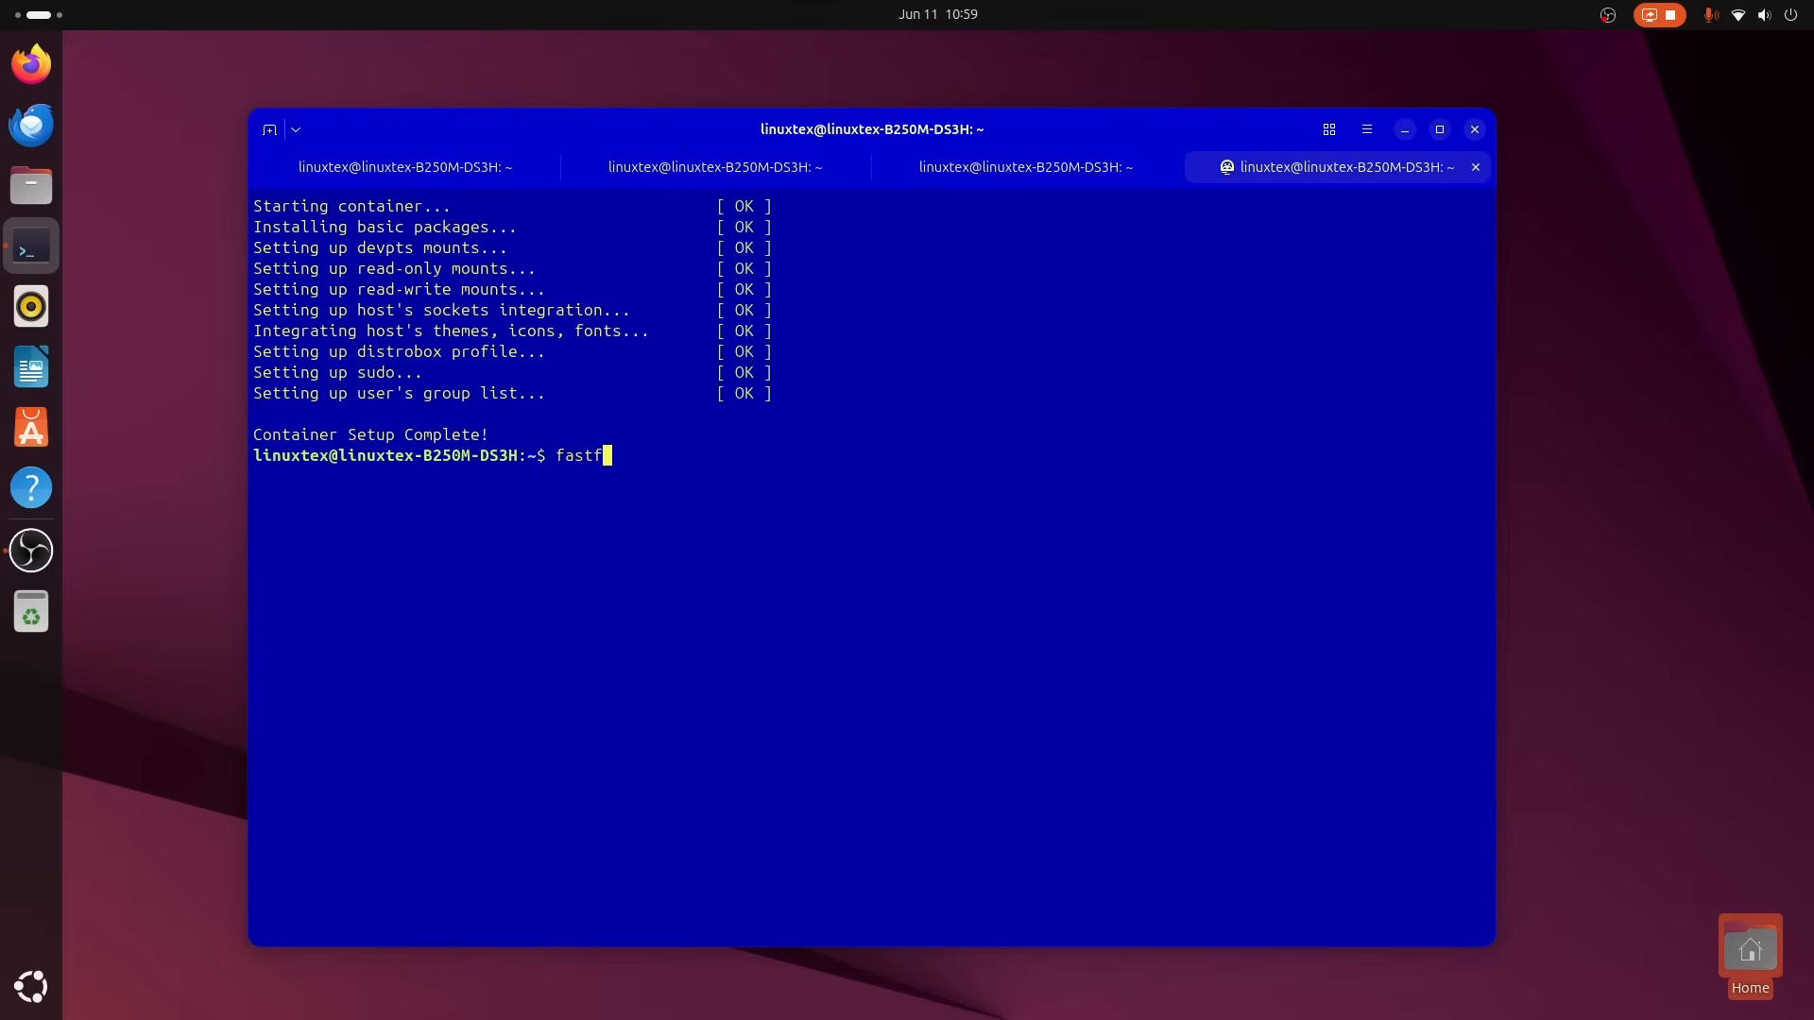
pyautogui.press('Return')
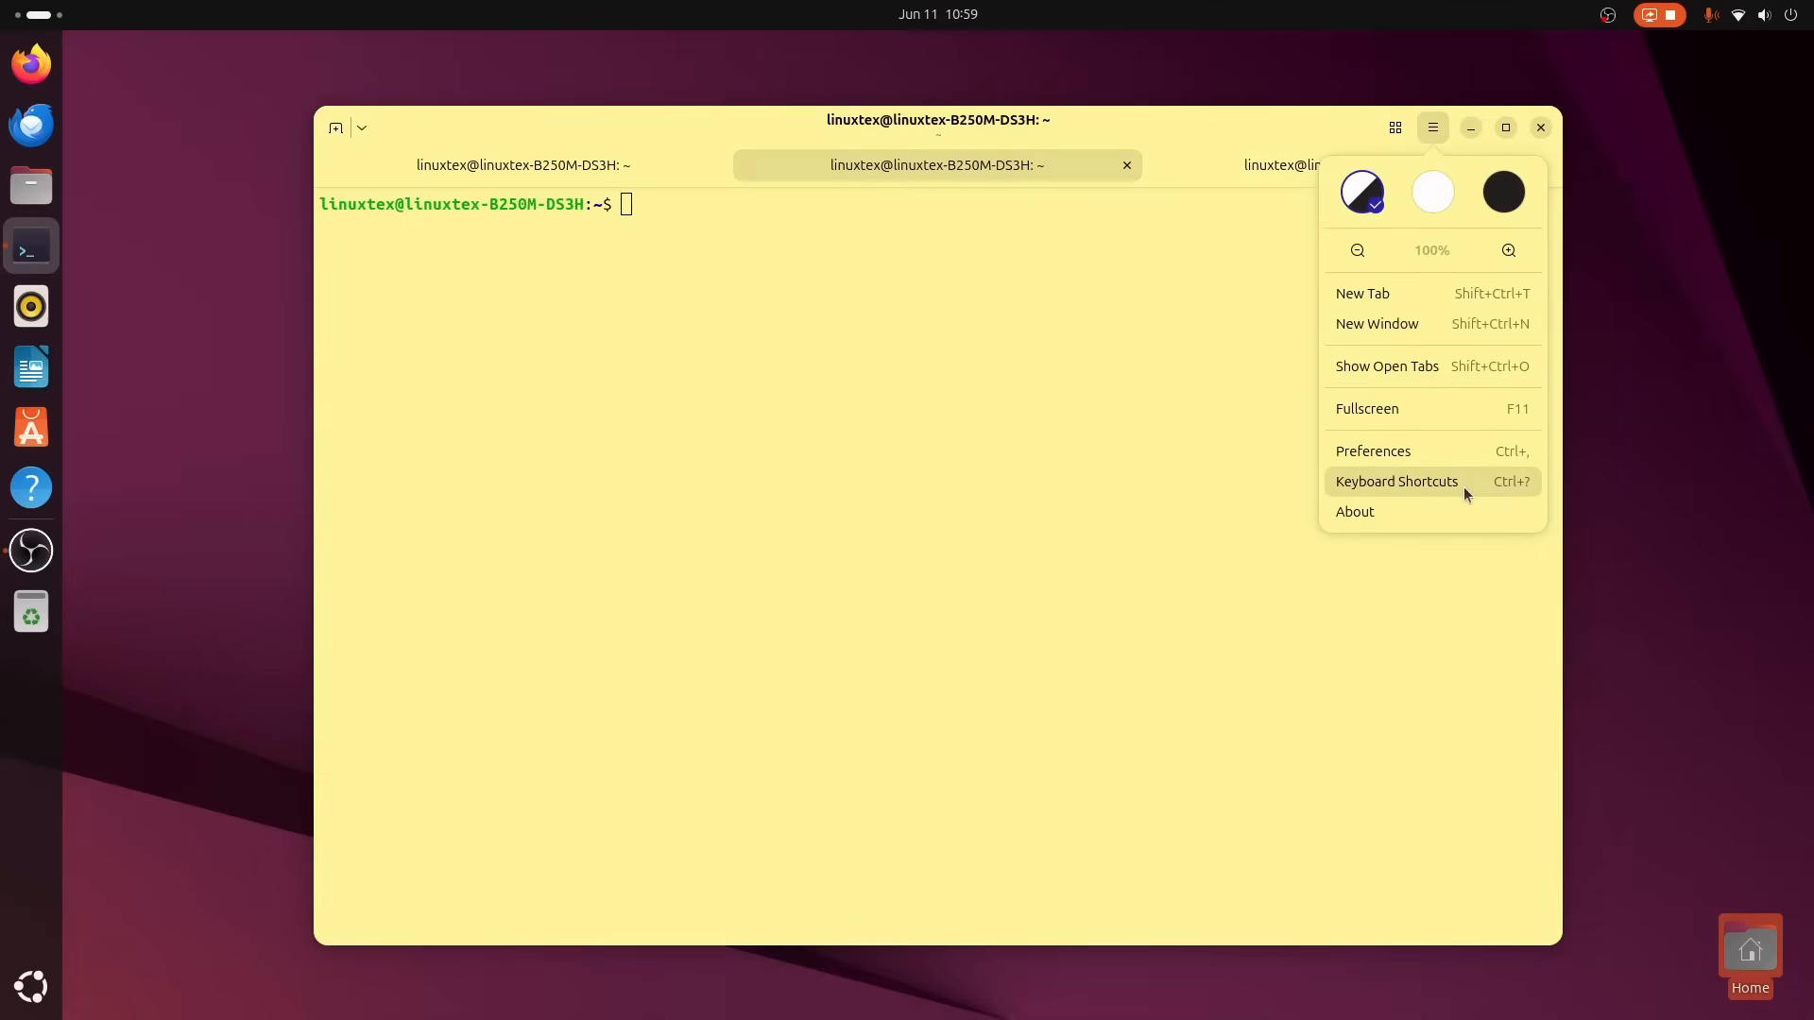
pyautogui.click(1374, 450)
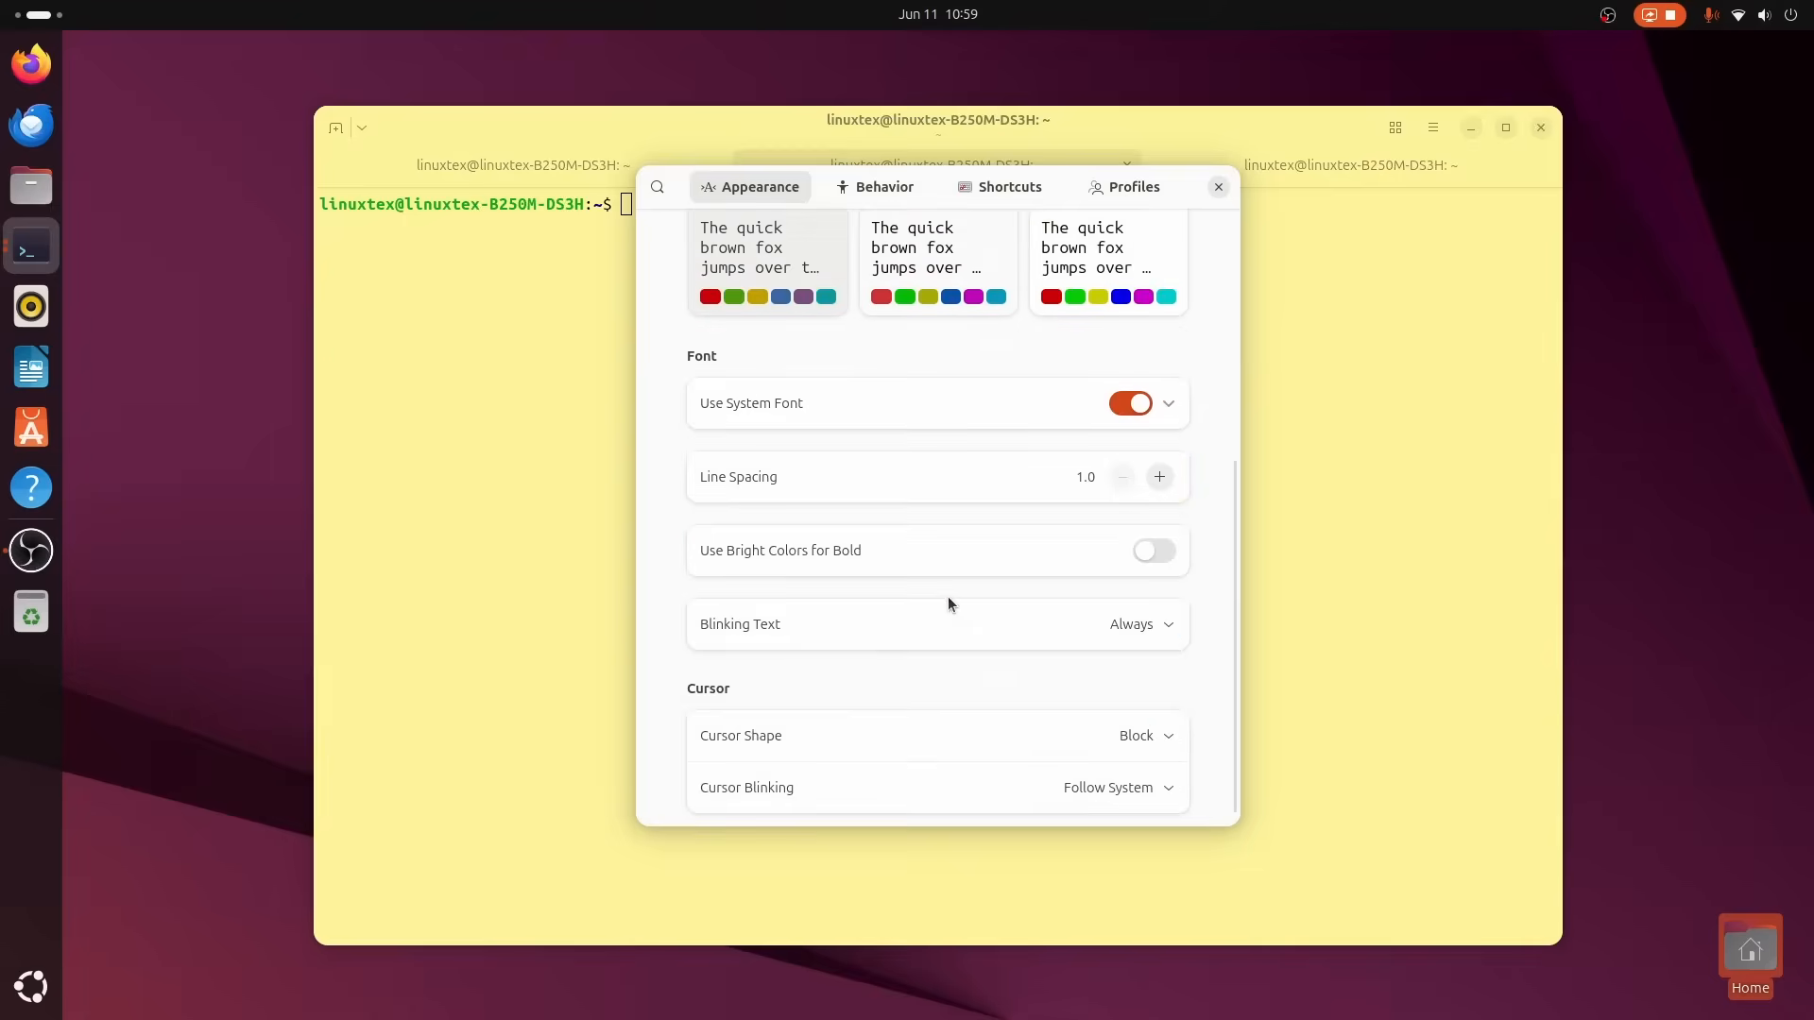
pyautogui.scroll(3)
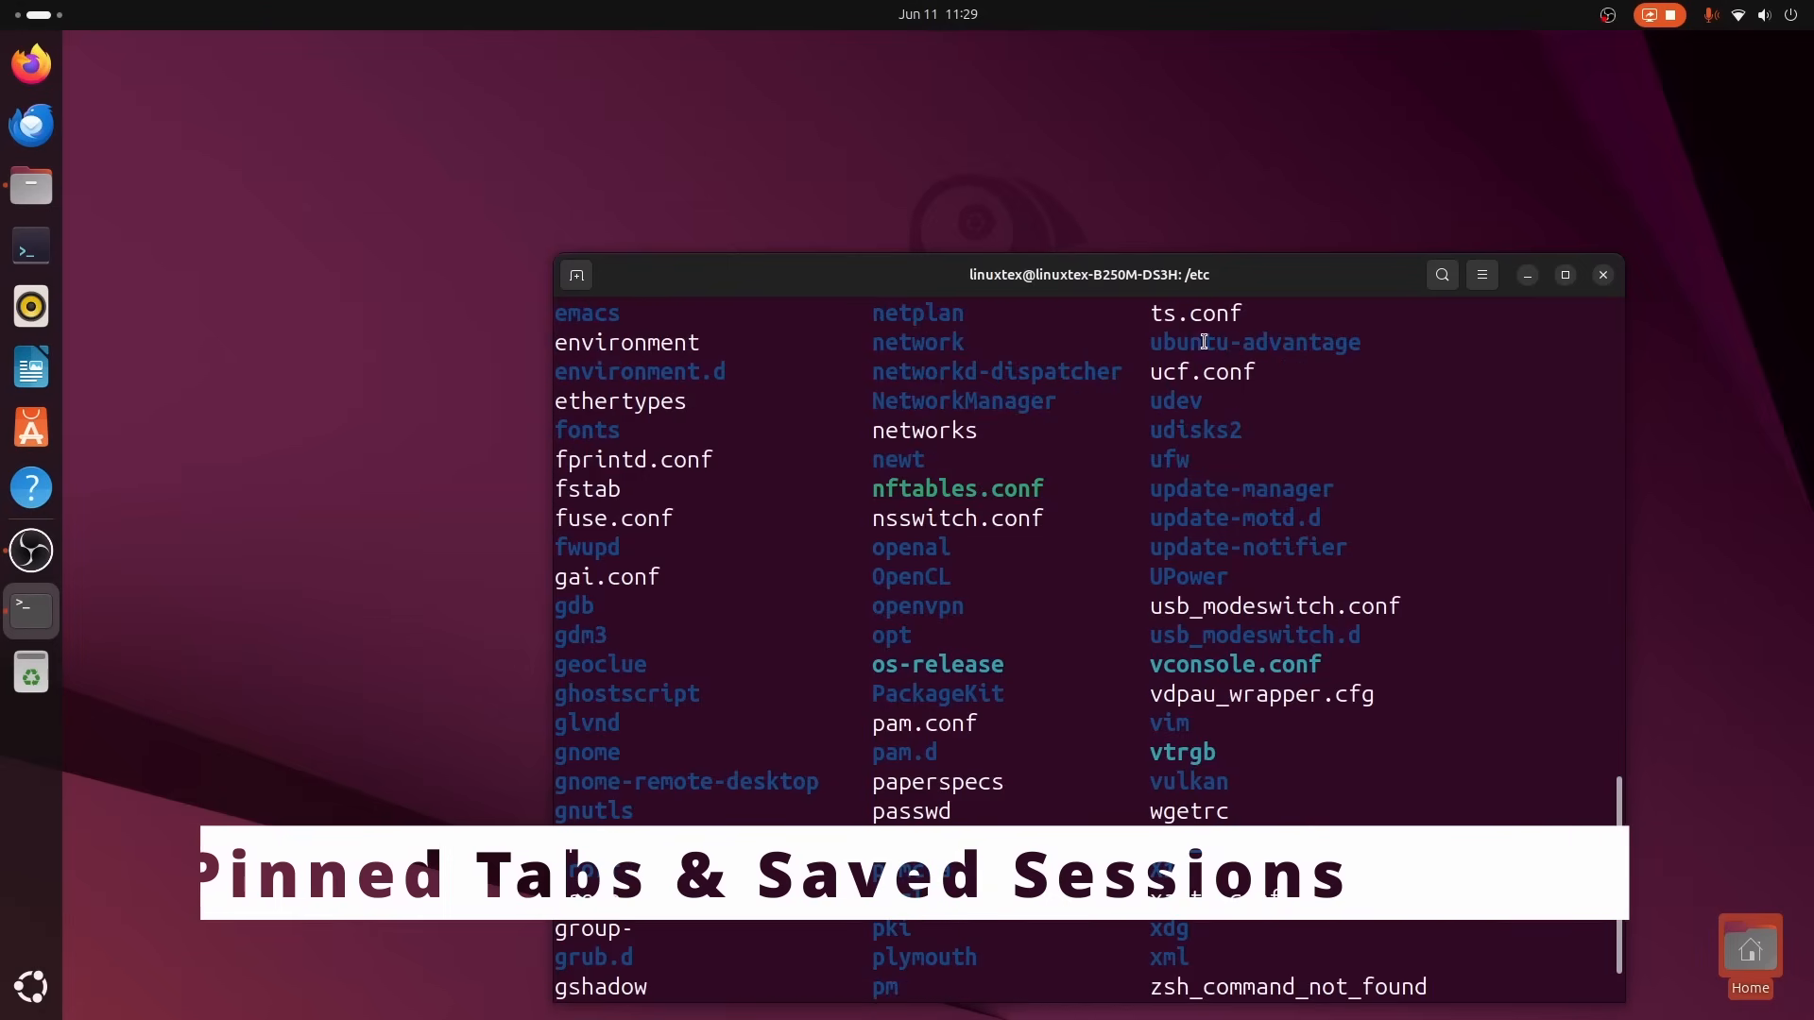
# Relaunch Ptyxis and cd three tabs into Administrative Scripts, Flutter projects and Full stack Projects.
pyautogui.click(1603, 274)
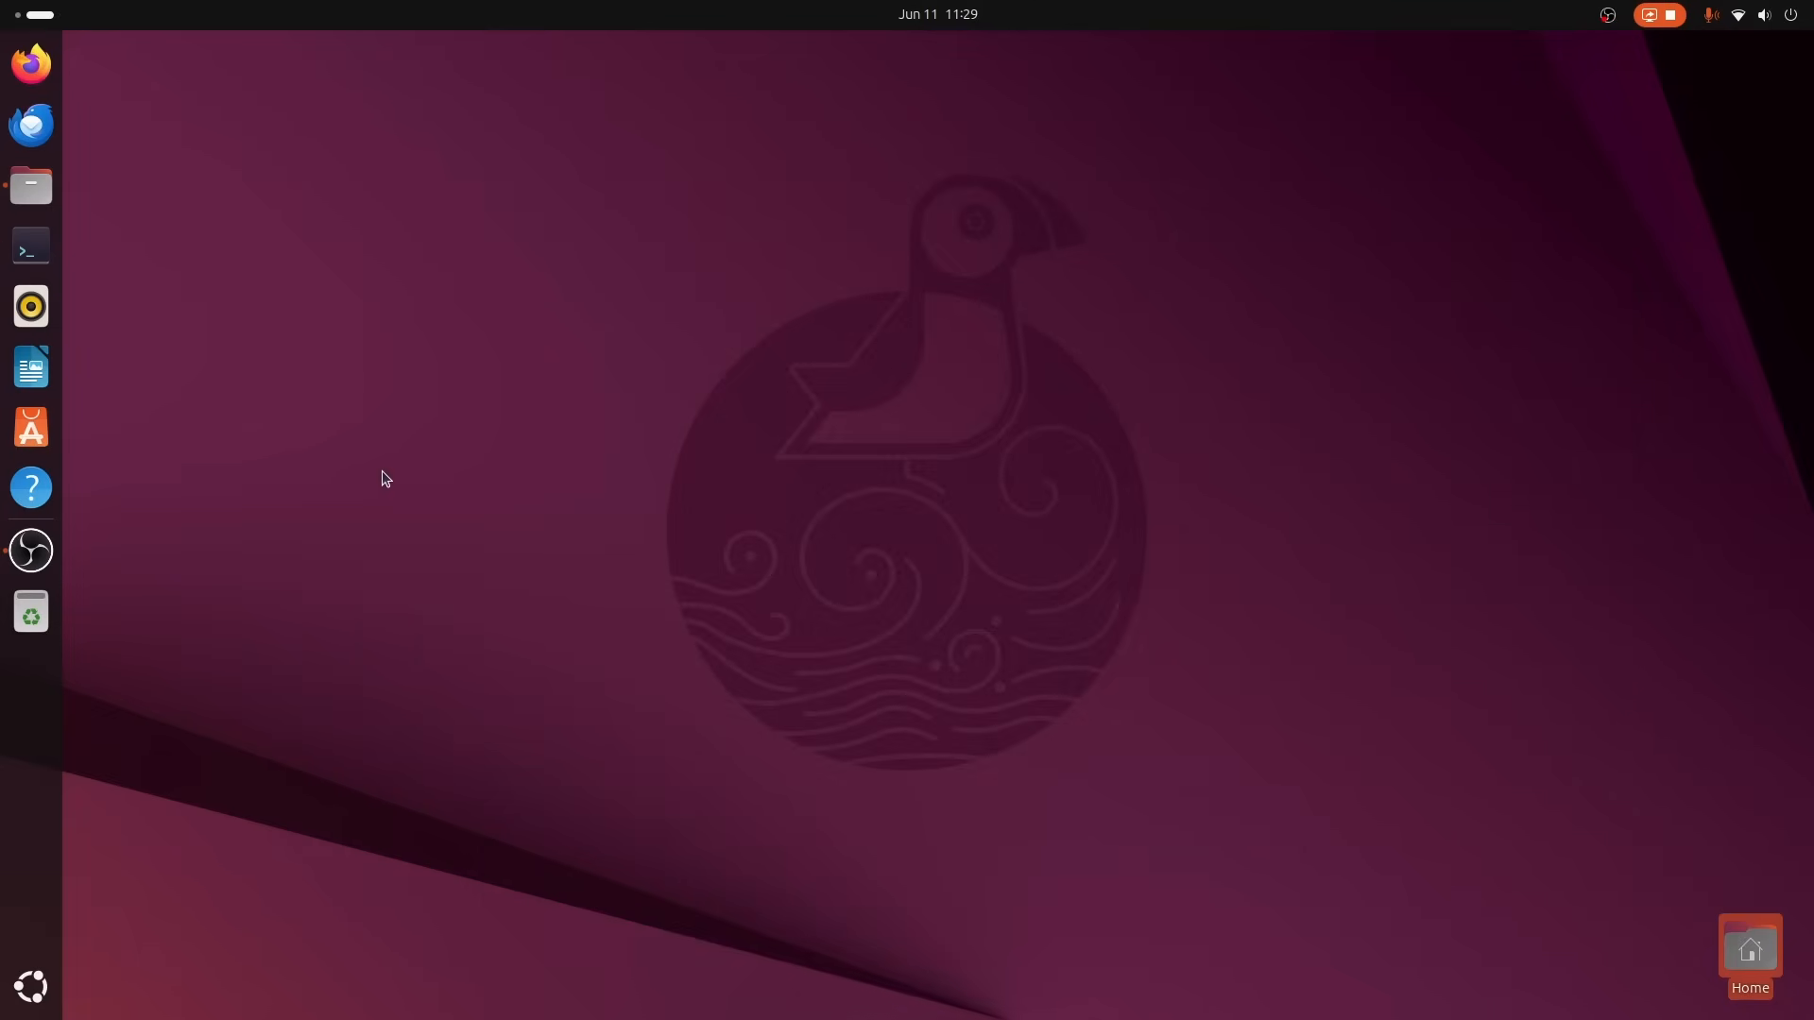
pyautogui.click(30, 246)
pyautogui.write('cd')
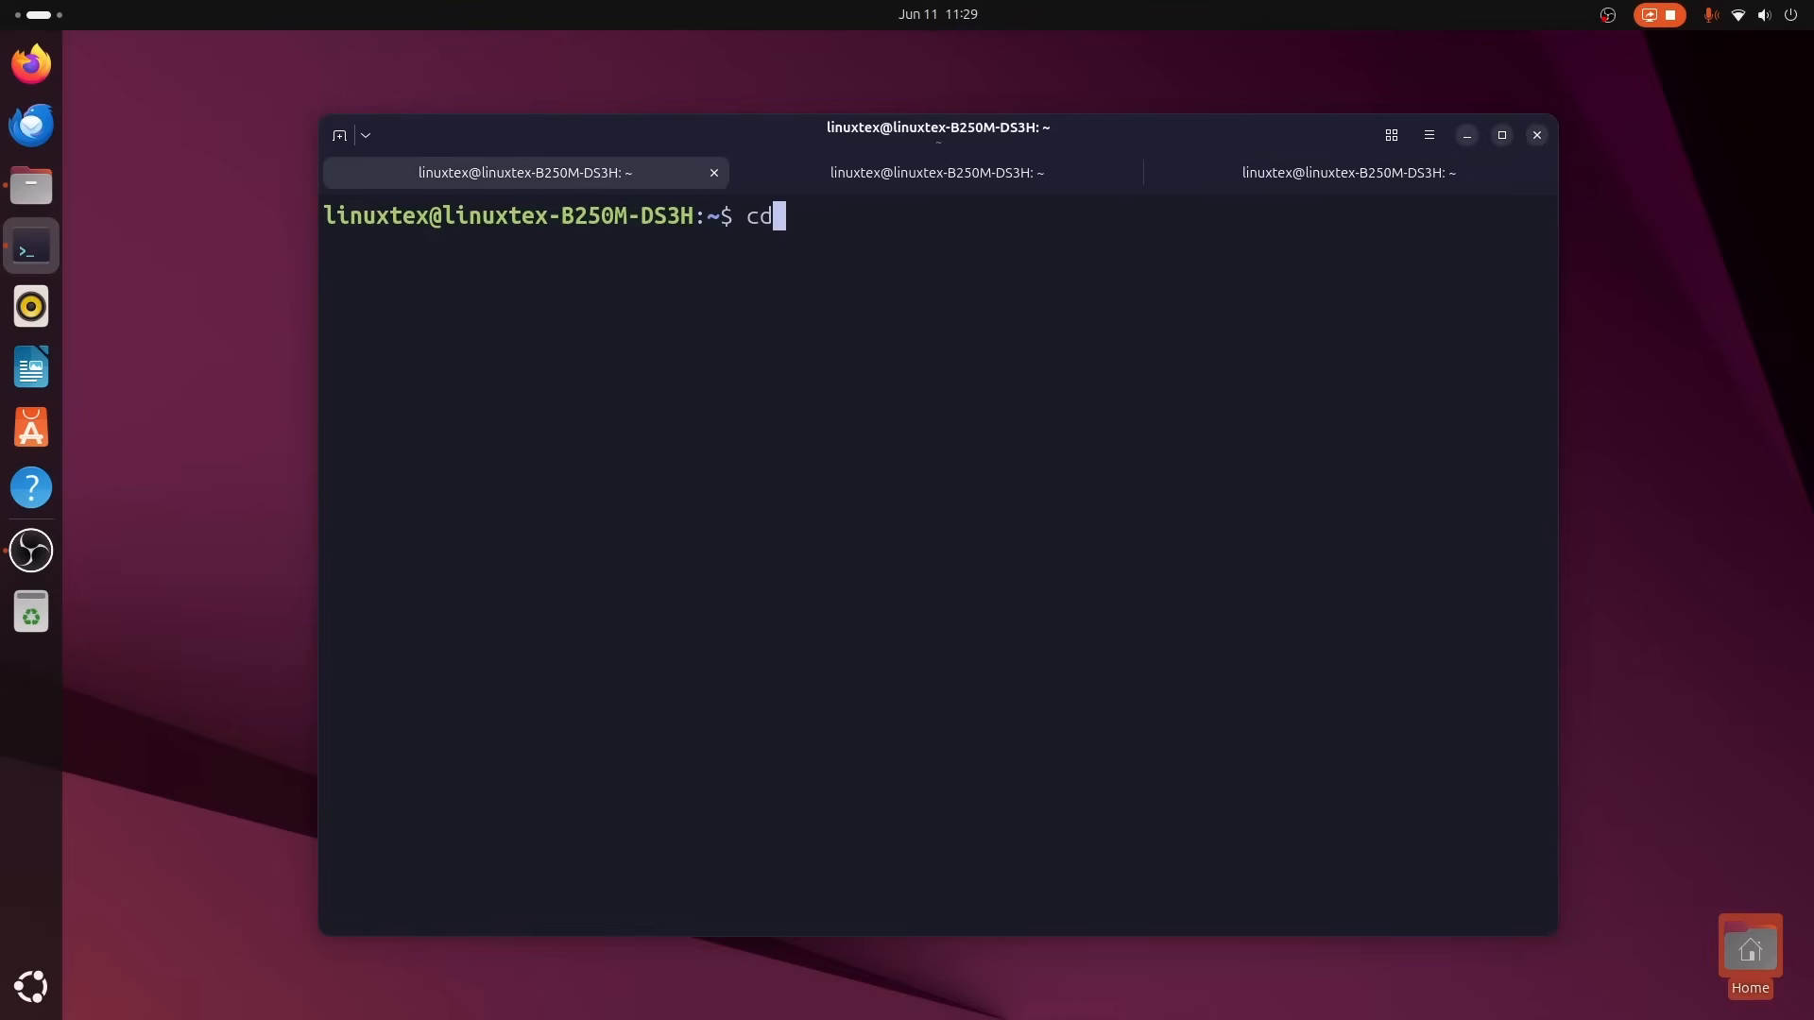
pyautogui.press('Return')
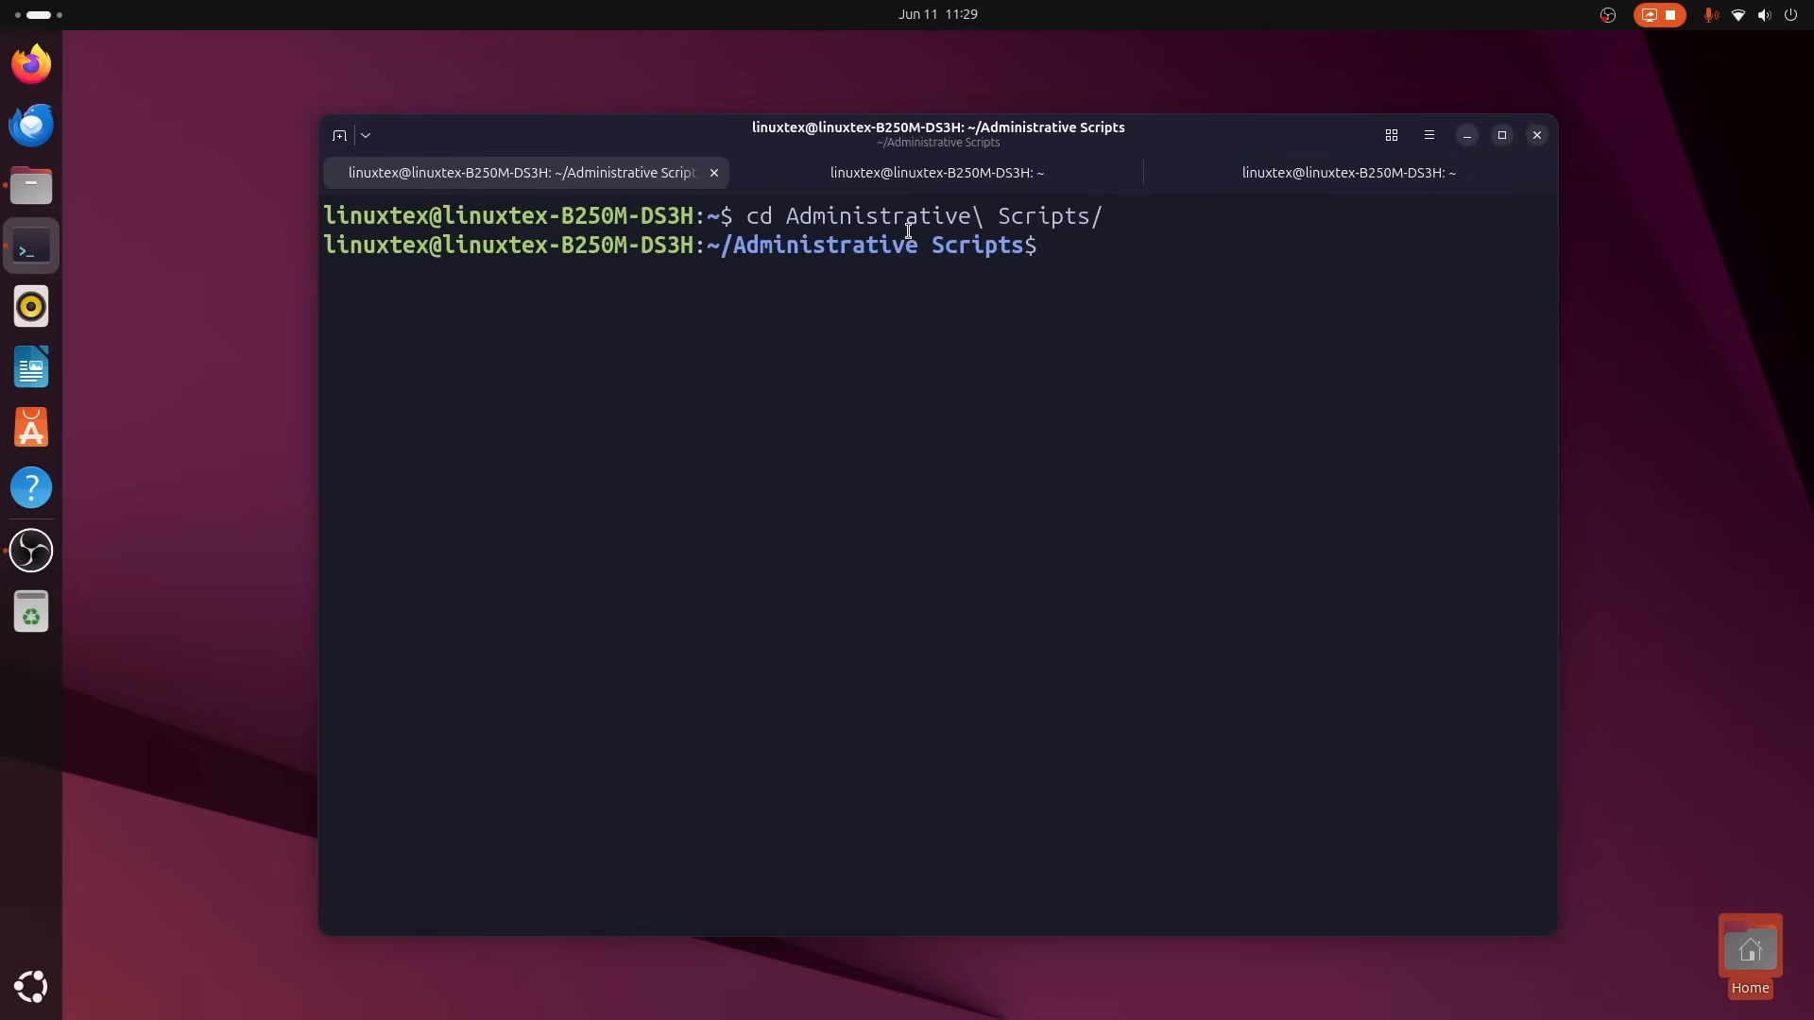
pyautogui.click(935, 172)
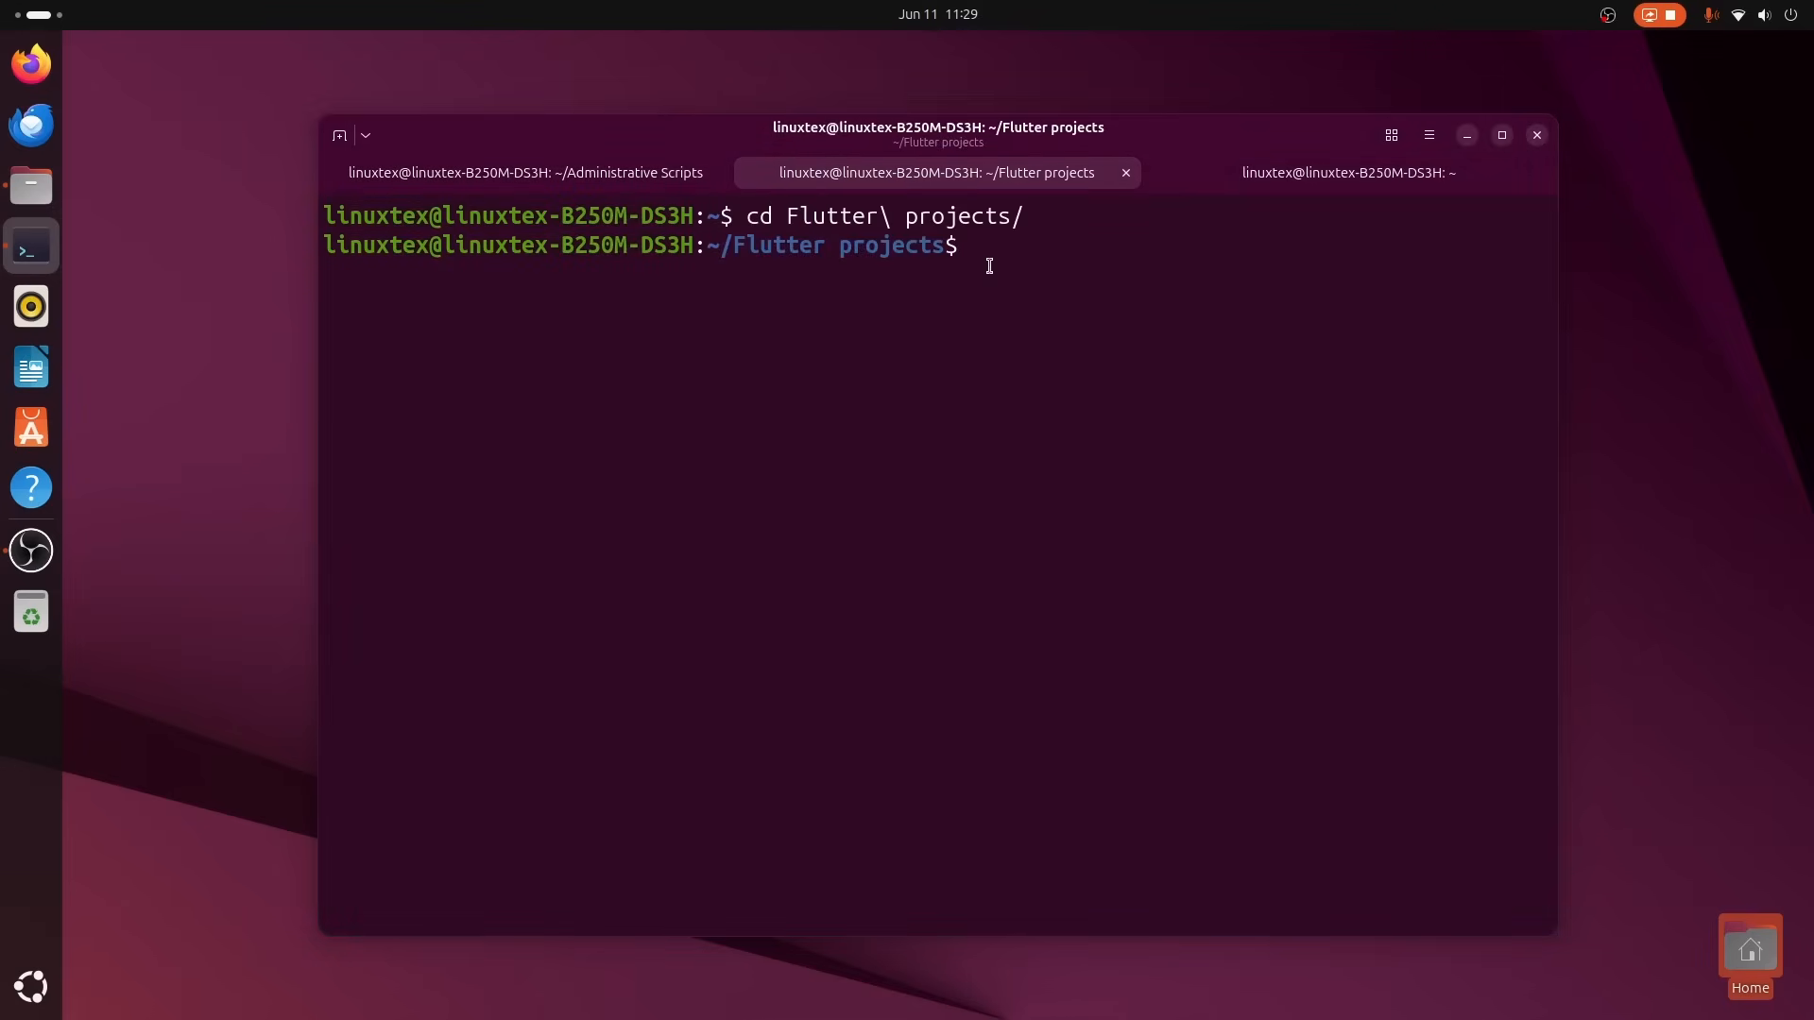
pyautogui.click(1347, 172)
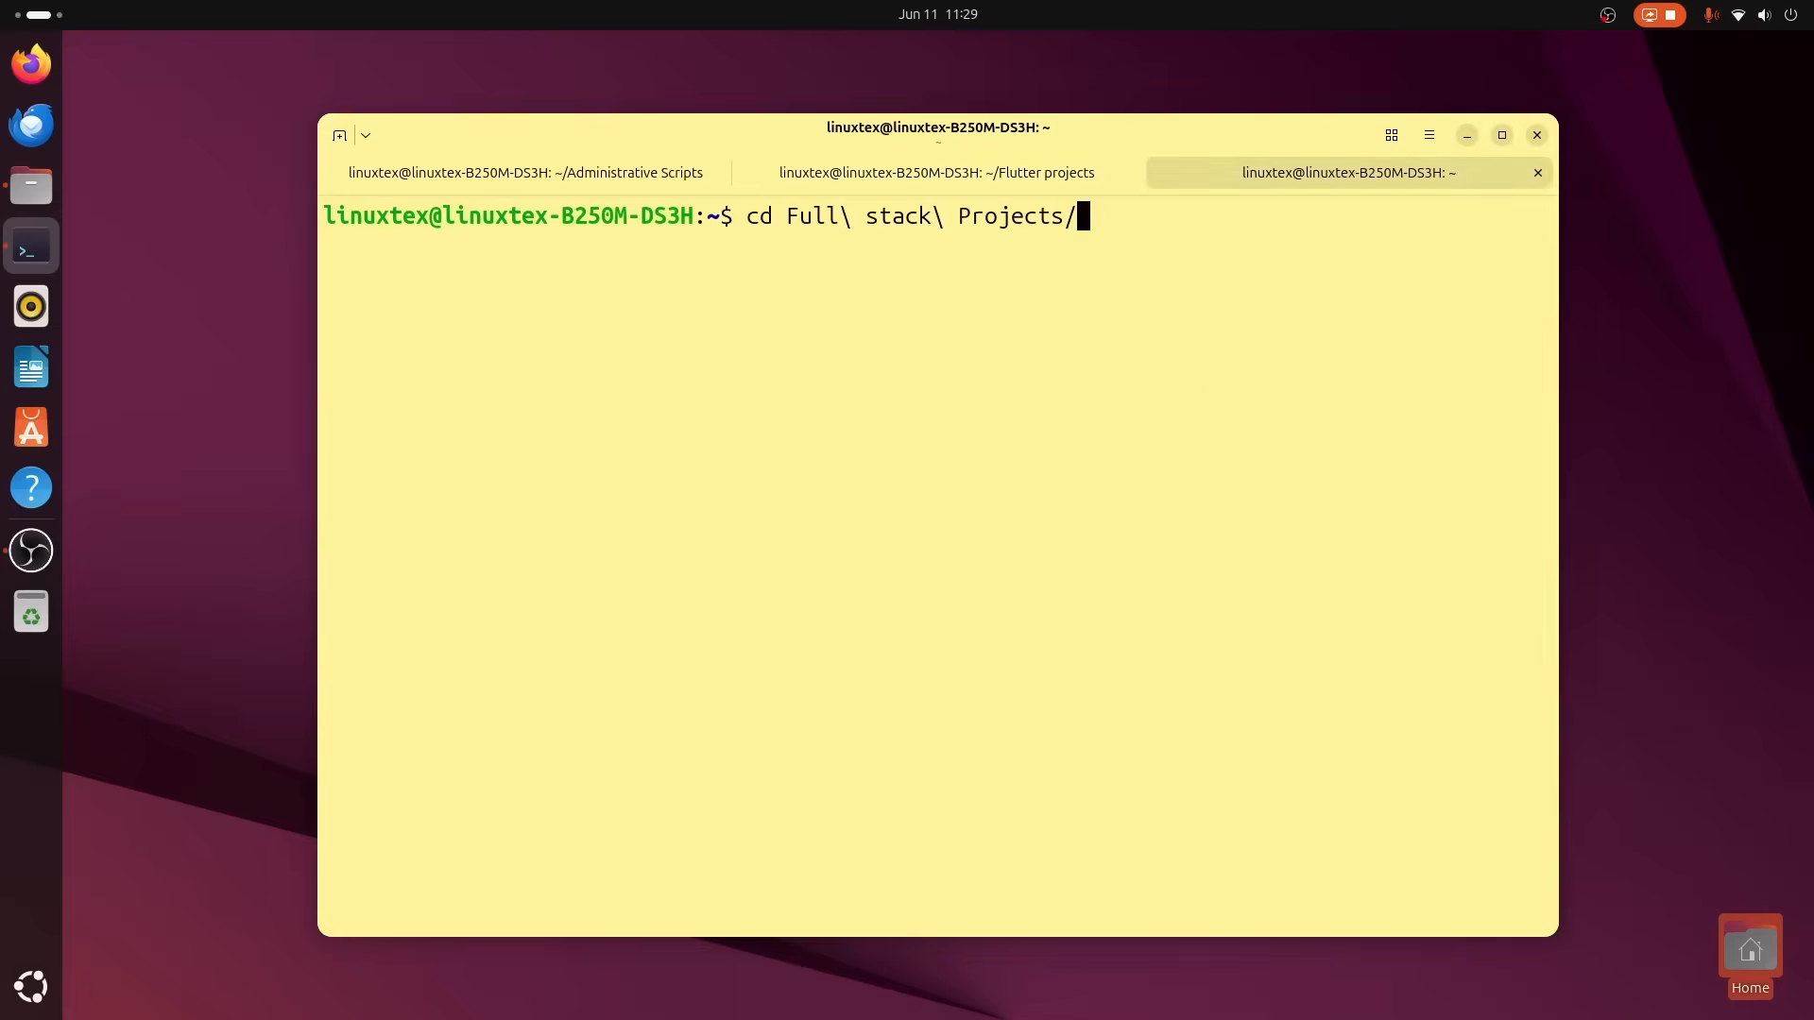
pyautogui.press('Return')
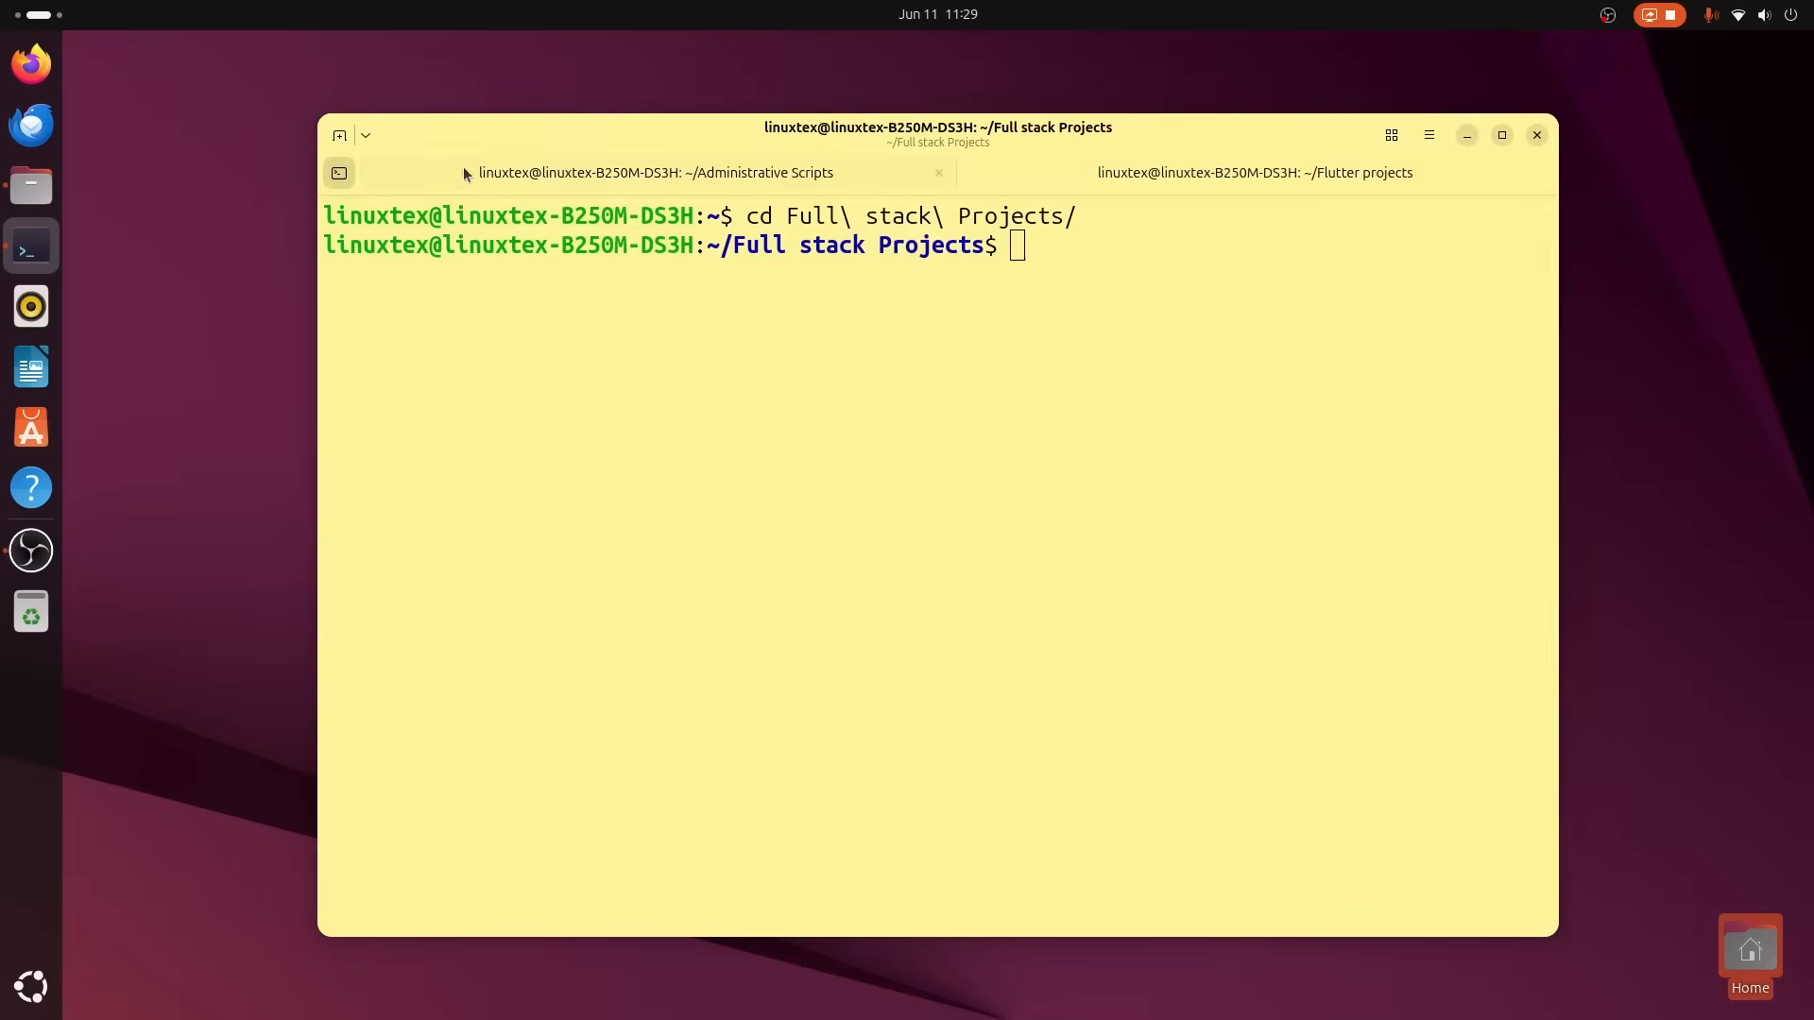
# Pin the Administrative Scripts, Flutter projects and Full stack Projects tabs via Pin Tab.
pyautogui.click(656, 172)
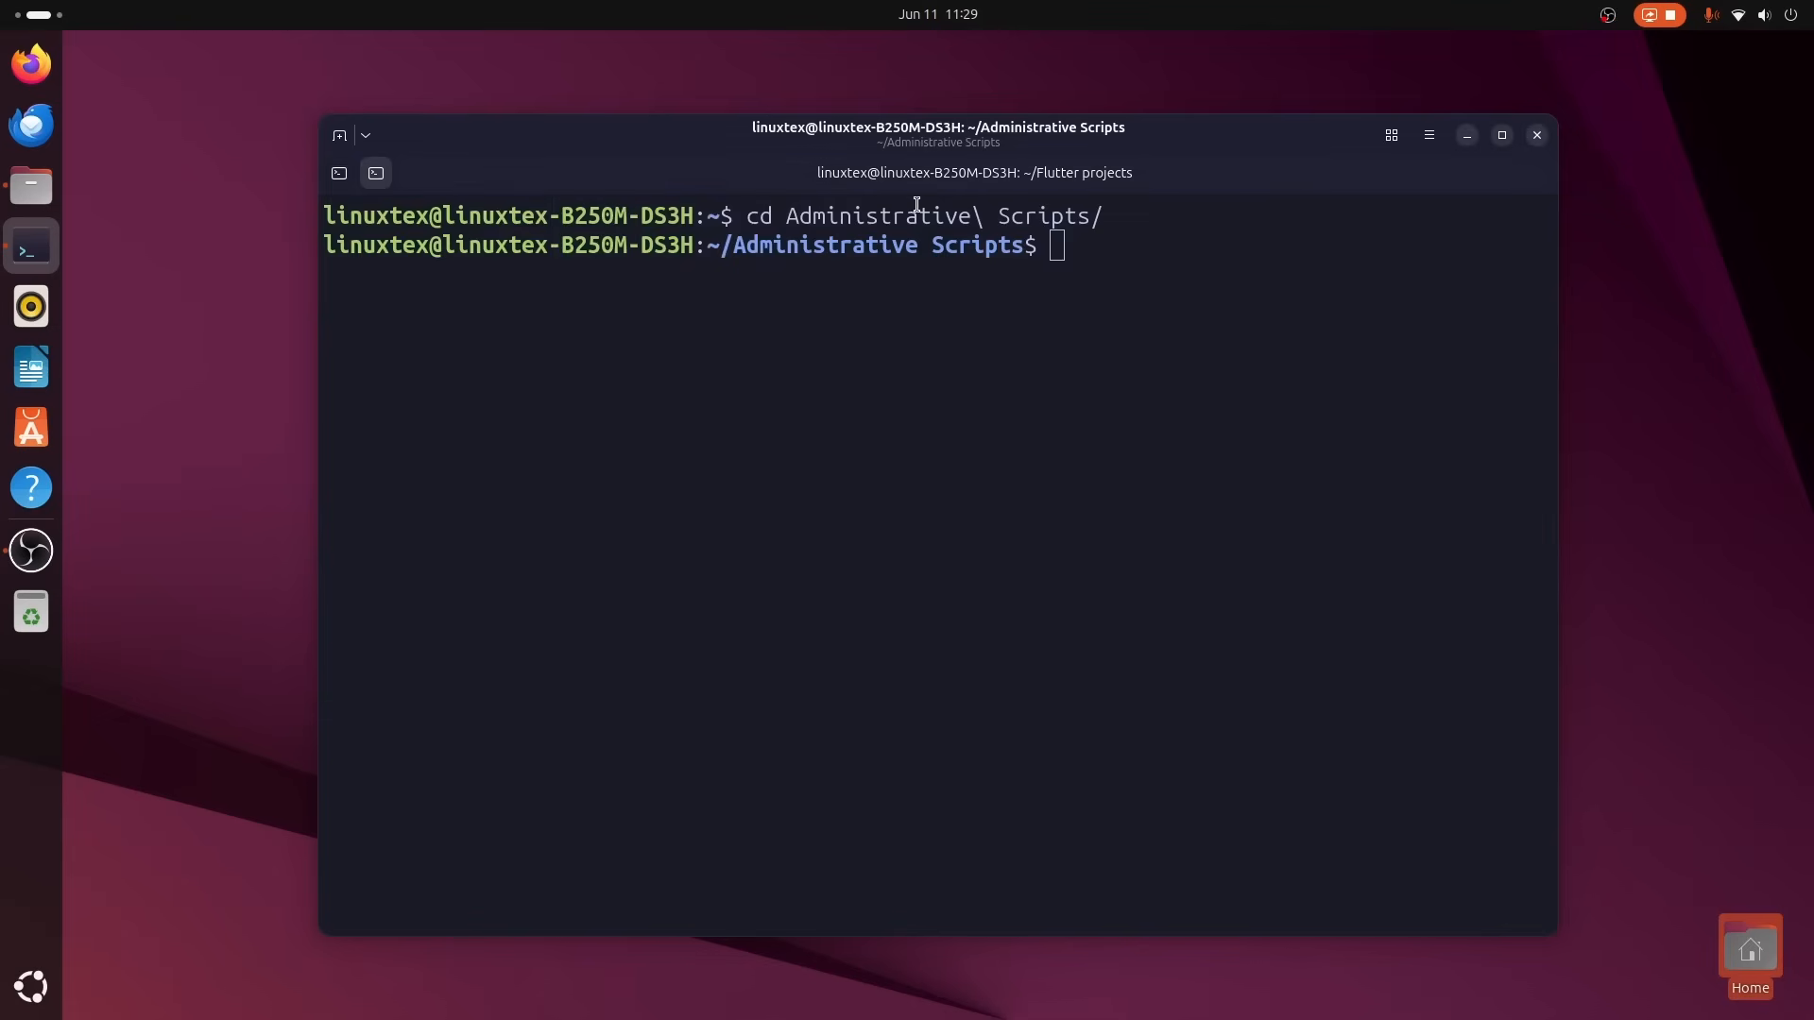
pyautogui.click(375, 172)
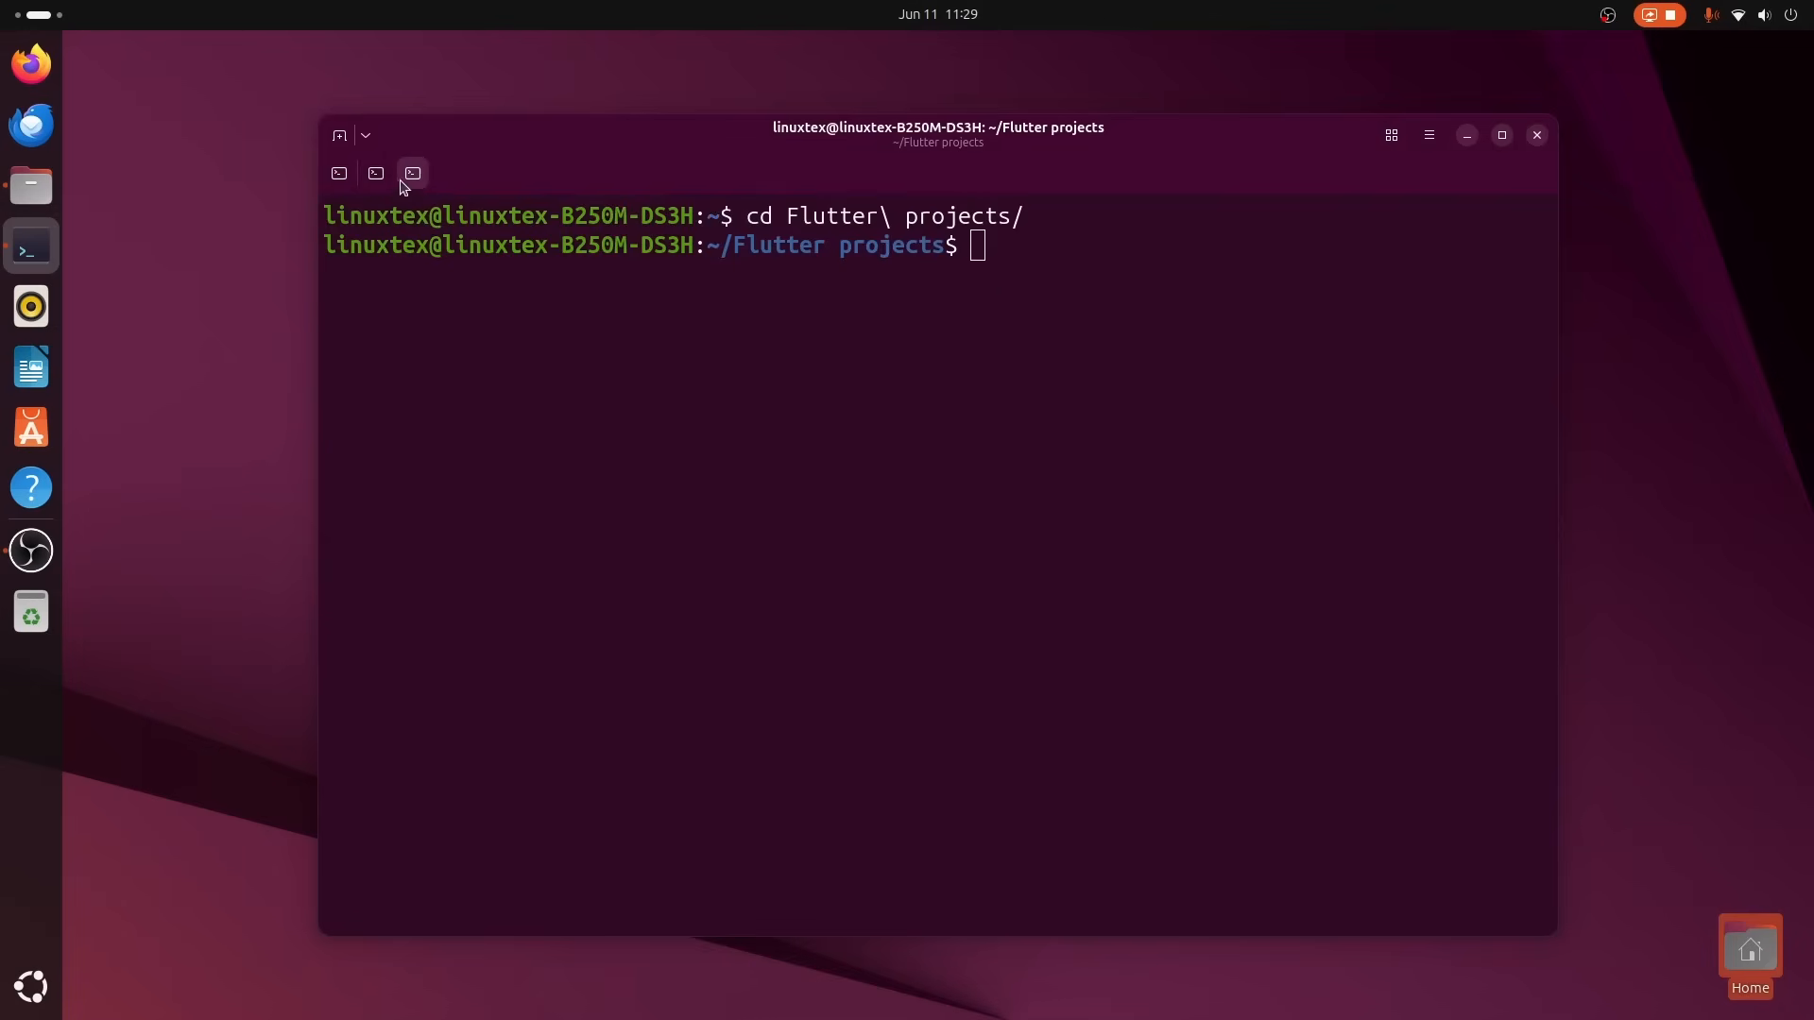
pyautogui.rightClick(937, 126)
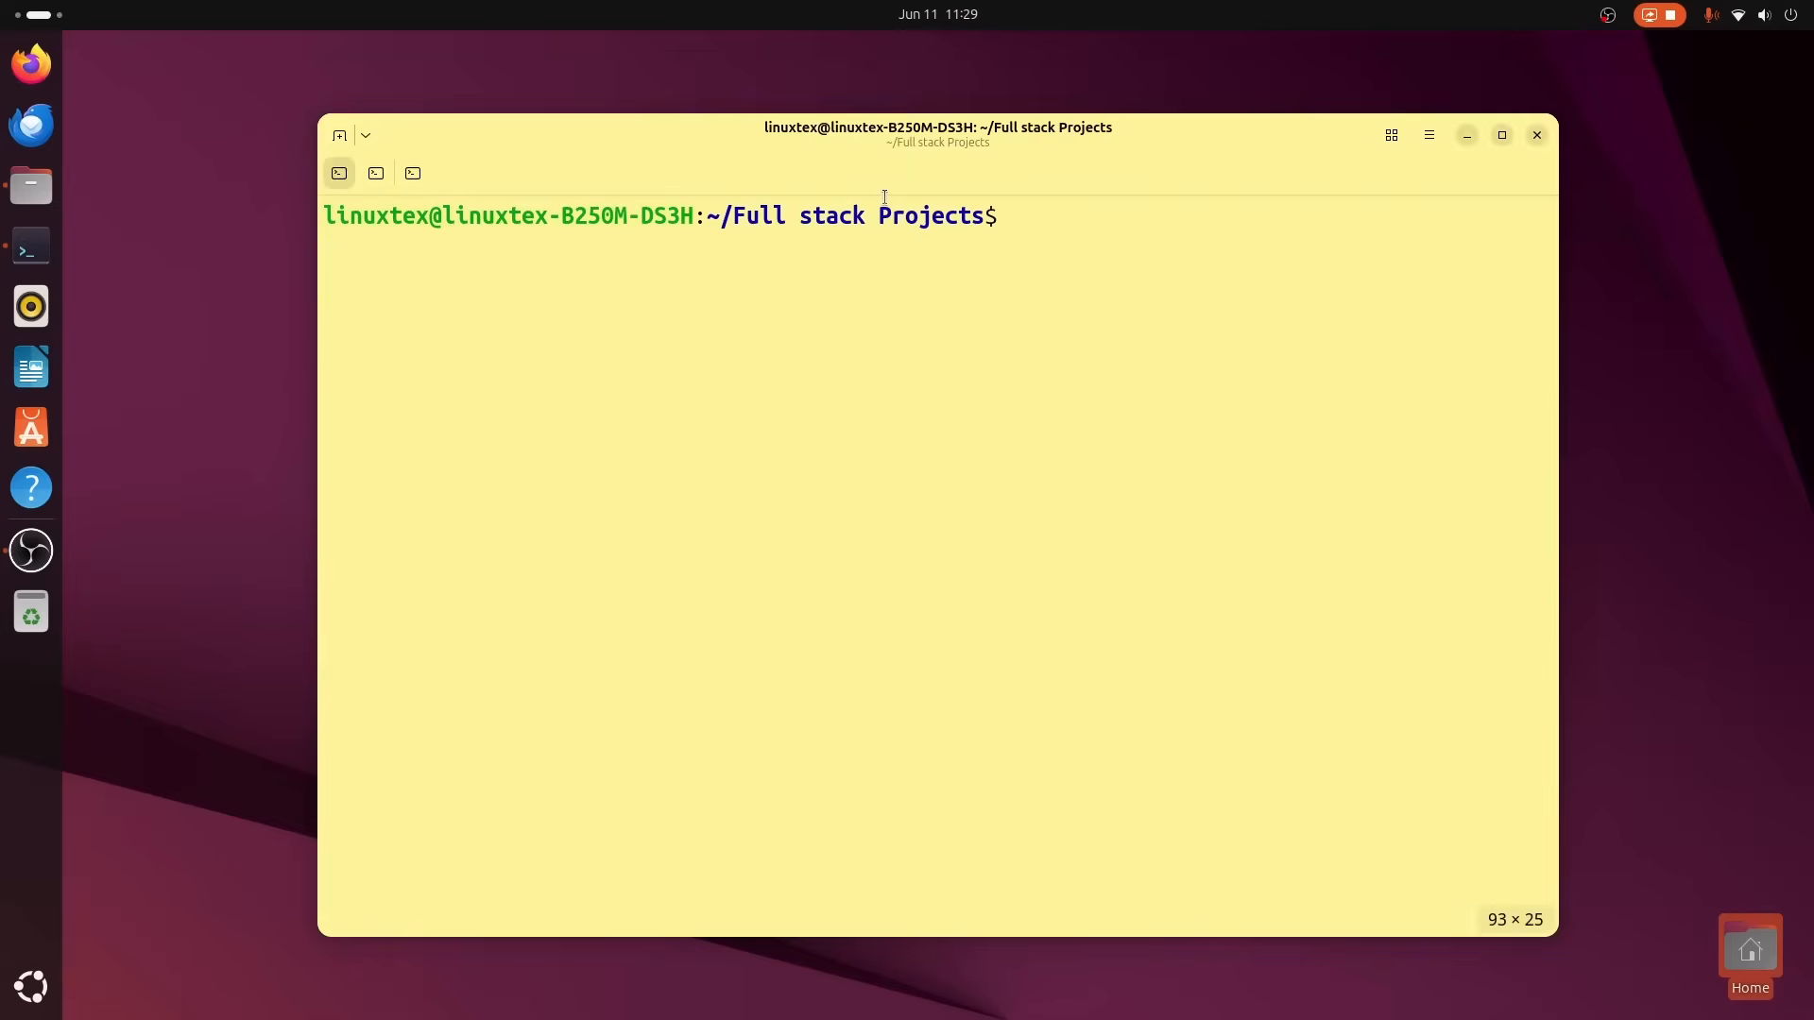
pyautogui.click(412, 172)
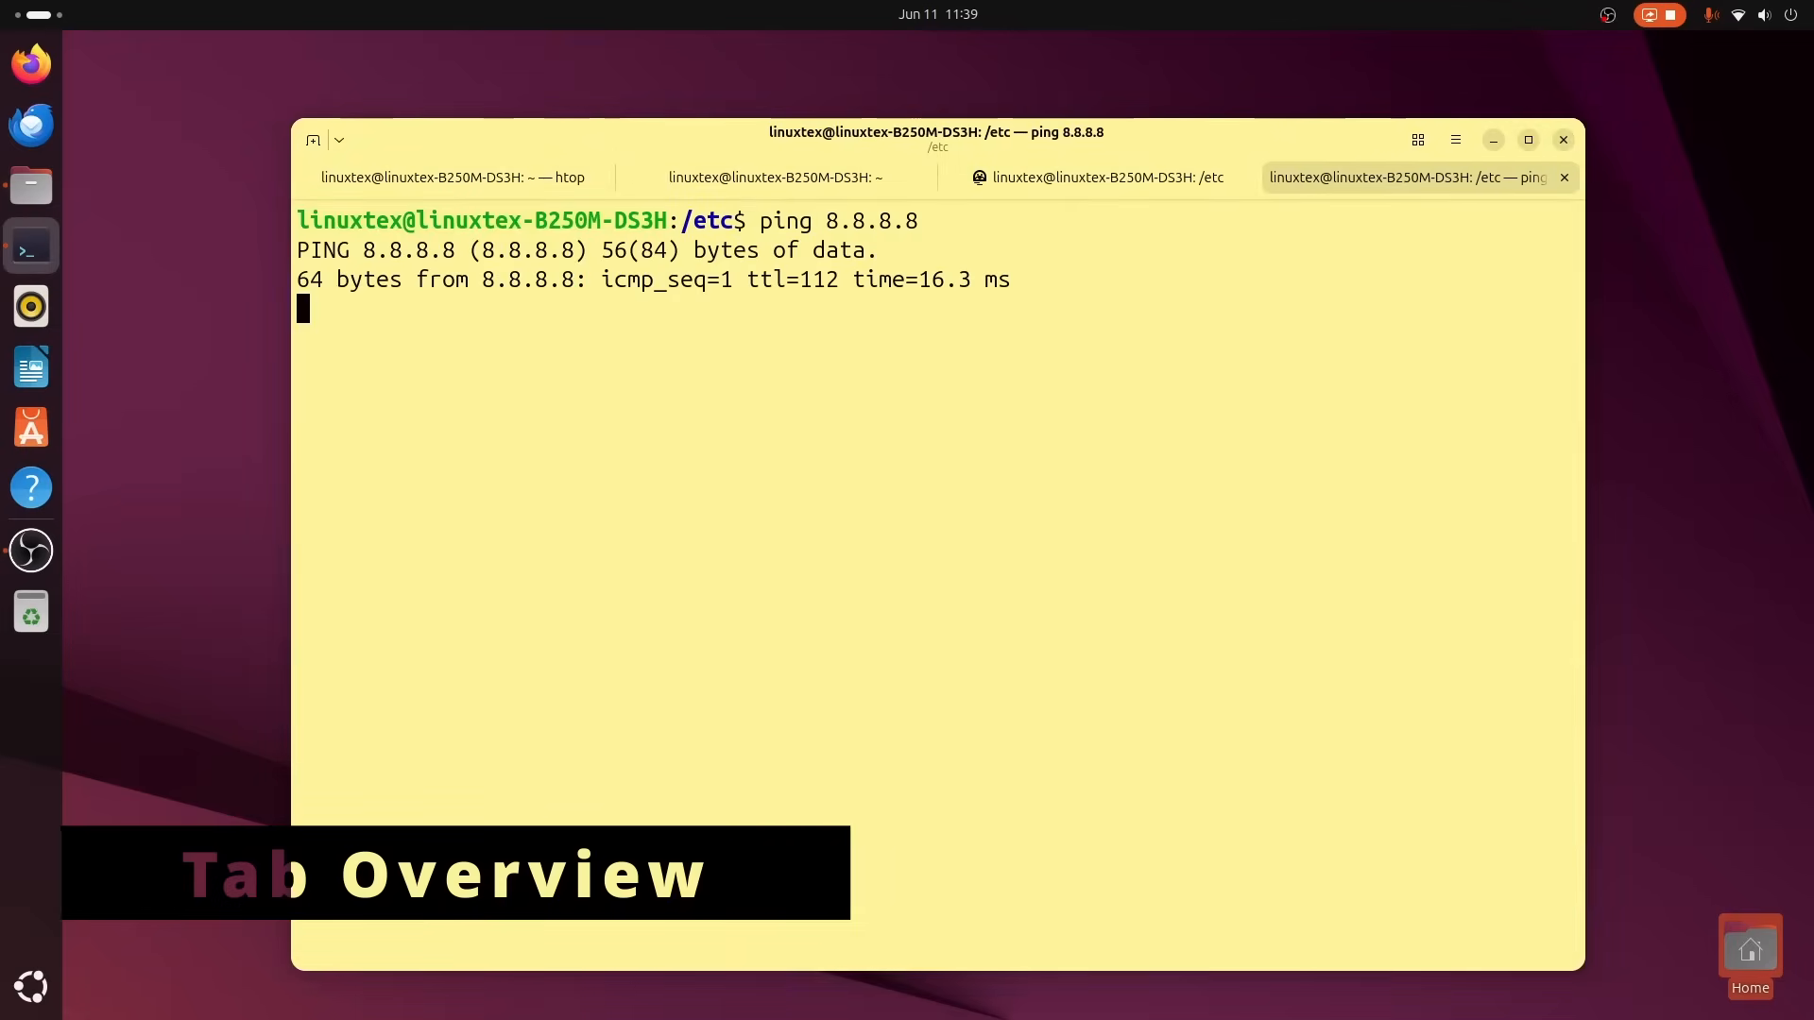
# Open a tab inside my-arch-box and start a sudo pacman -Syu package sync.
pyautogui.click(338, 140)
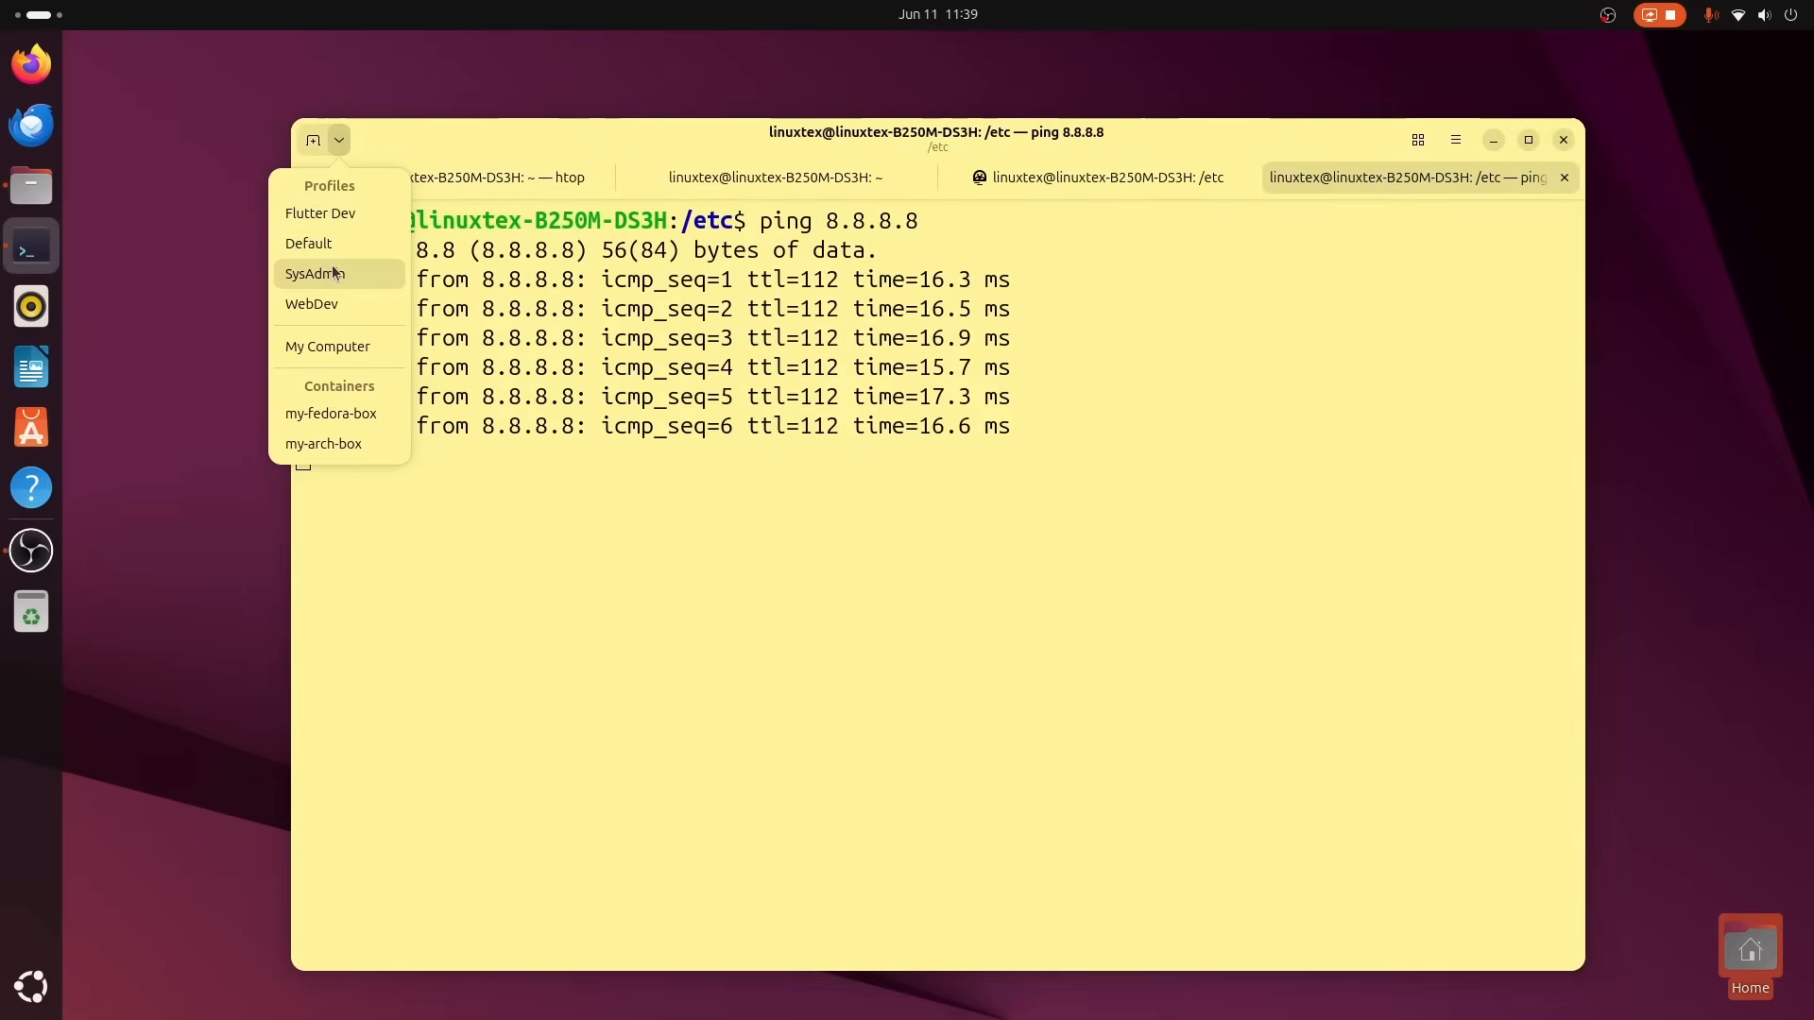
pyautogui.click(331, 414)
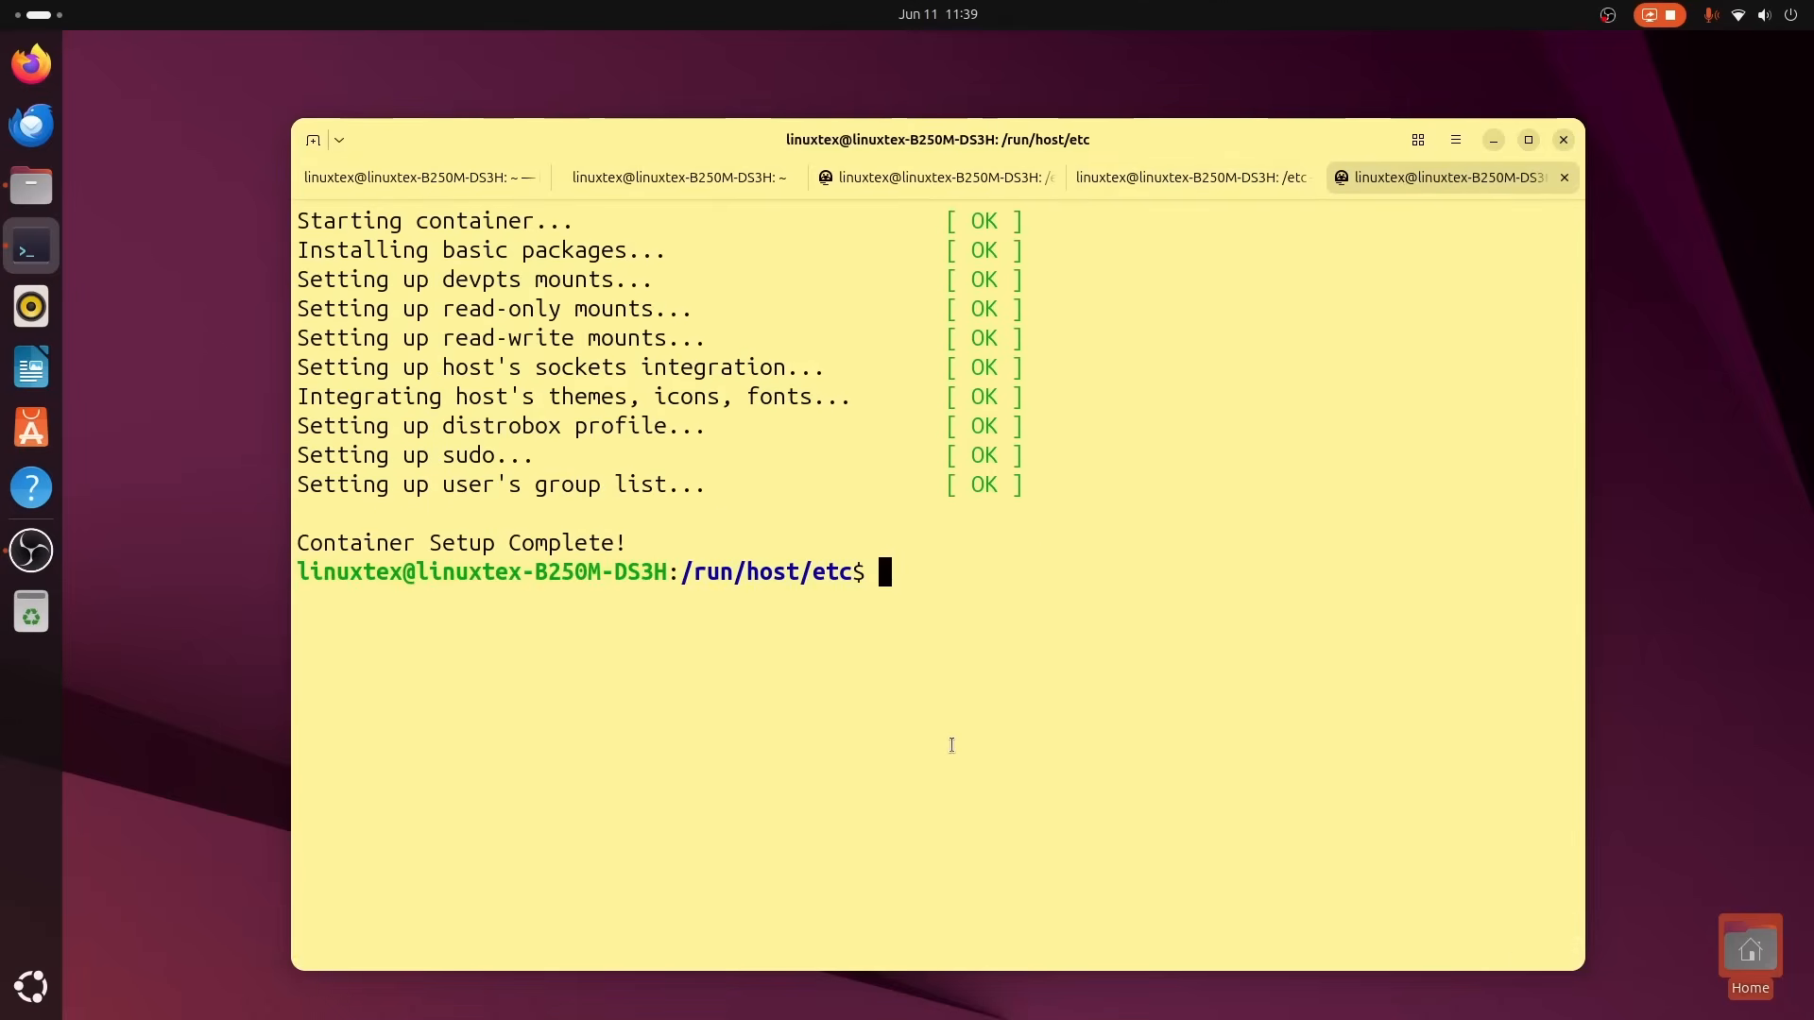
pyautogui.write('sudo pacman -S')
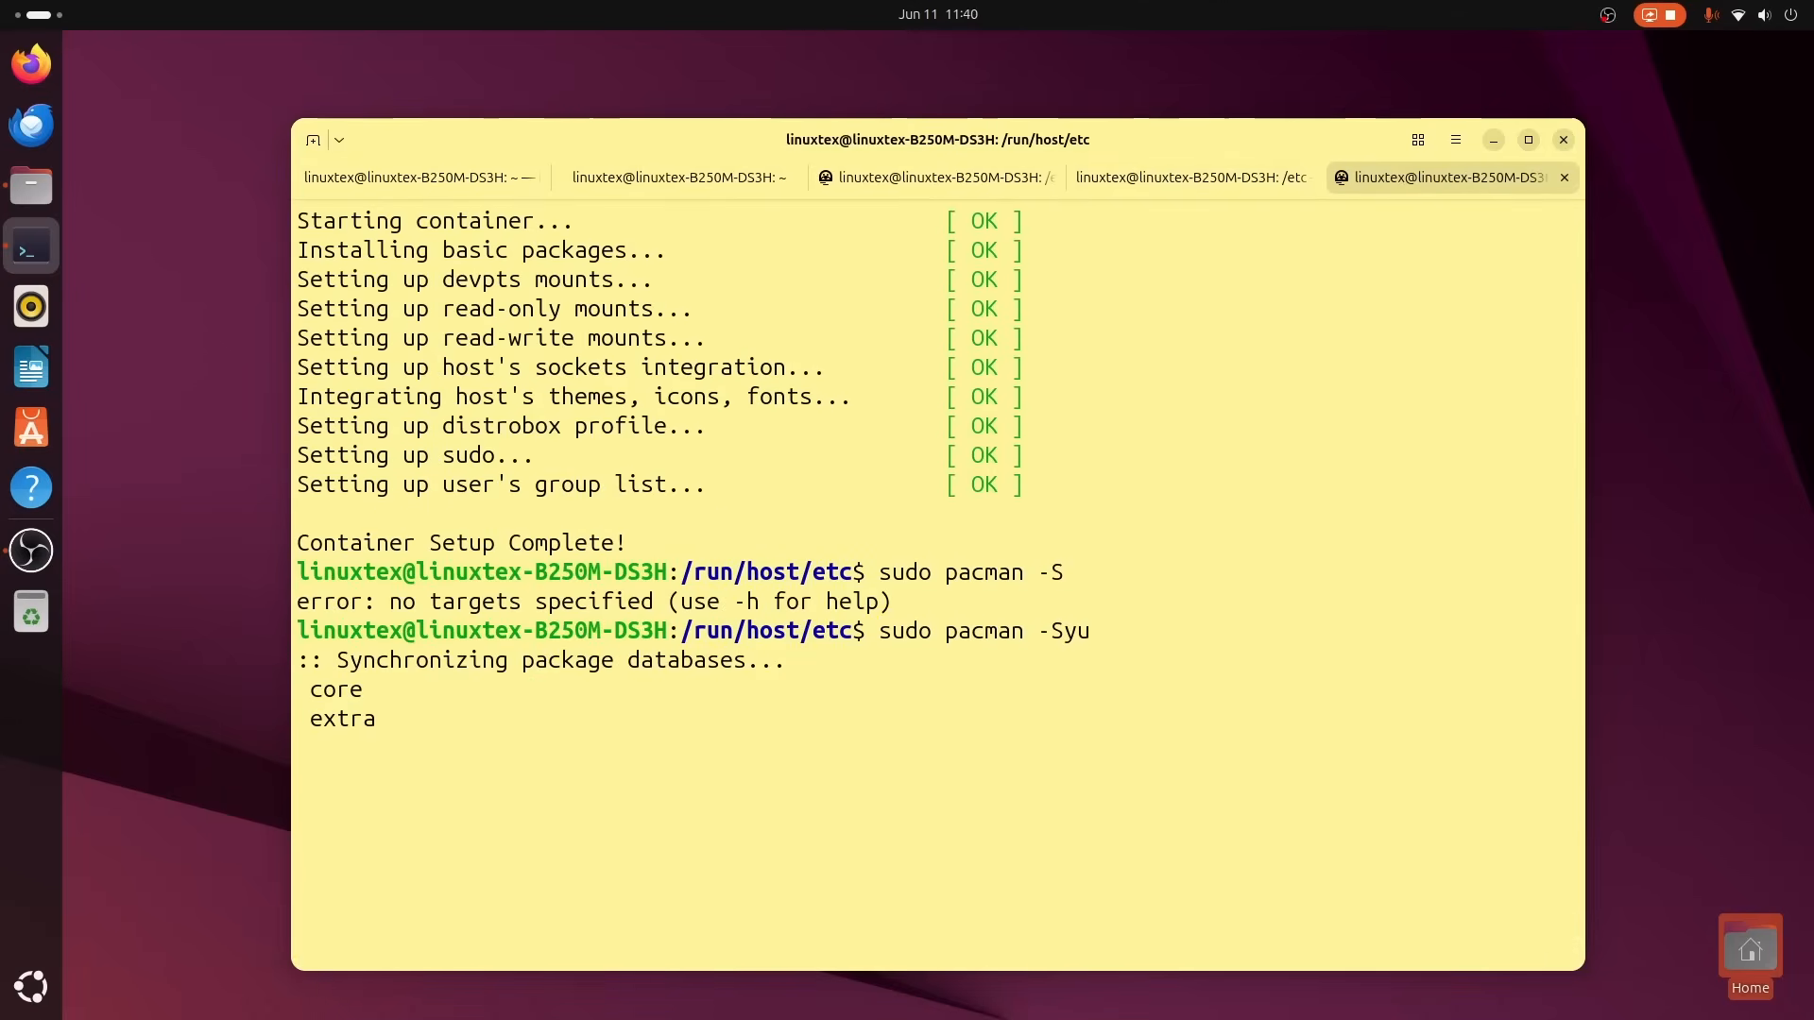
# Look through the neofetch, Fedora /etc, dnf update and ping tabs.
pyautogui.click(339, 140)
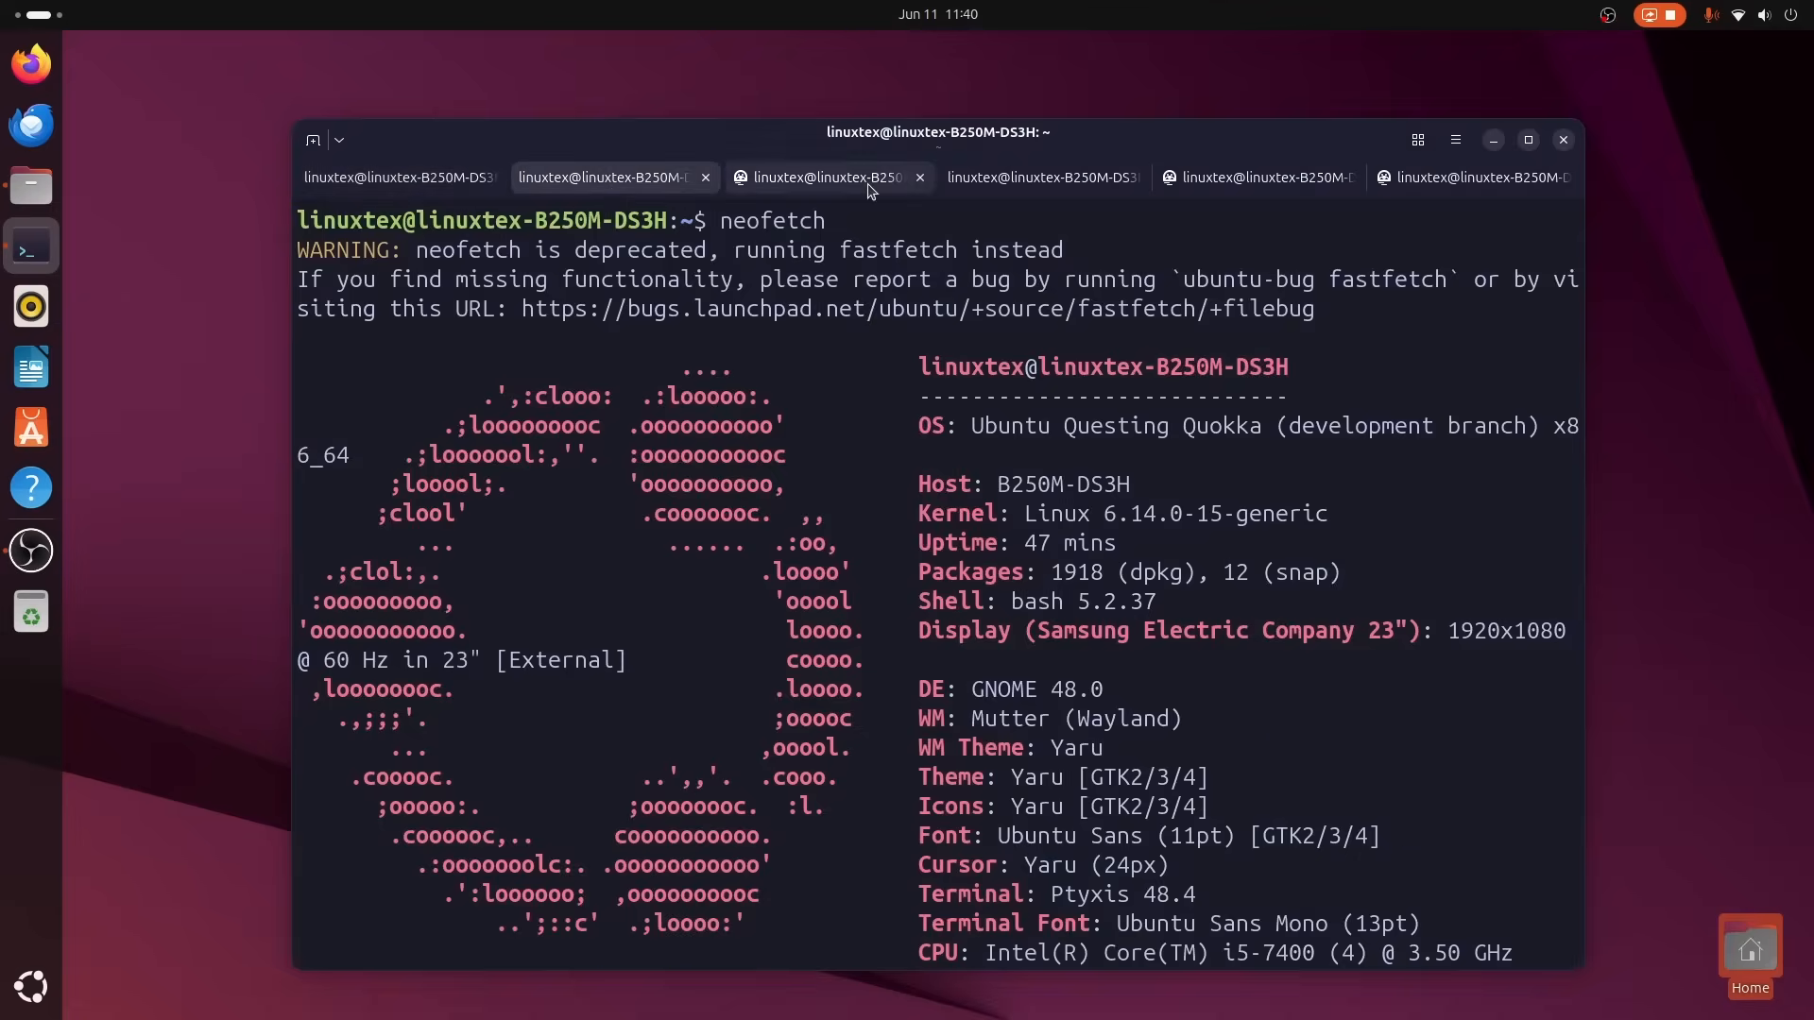
pyautogui.click(1415, 138)
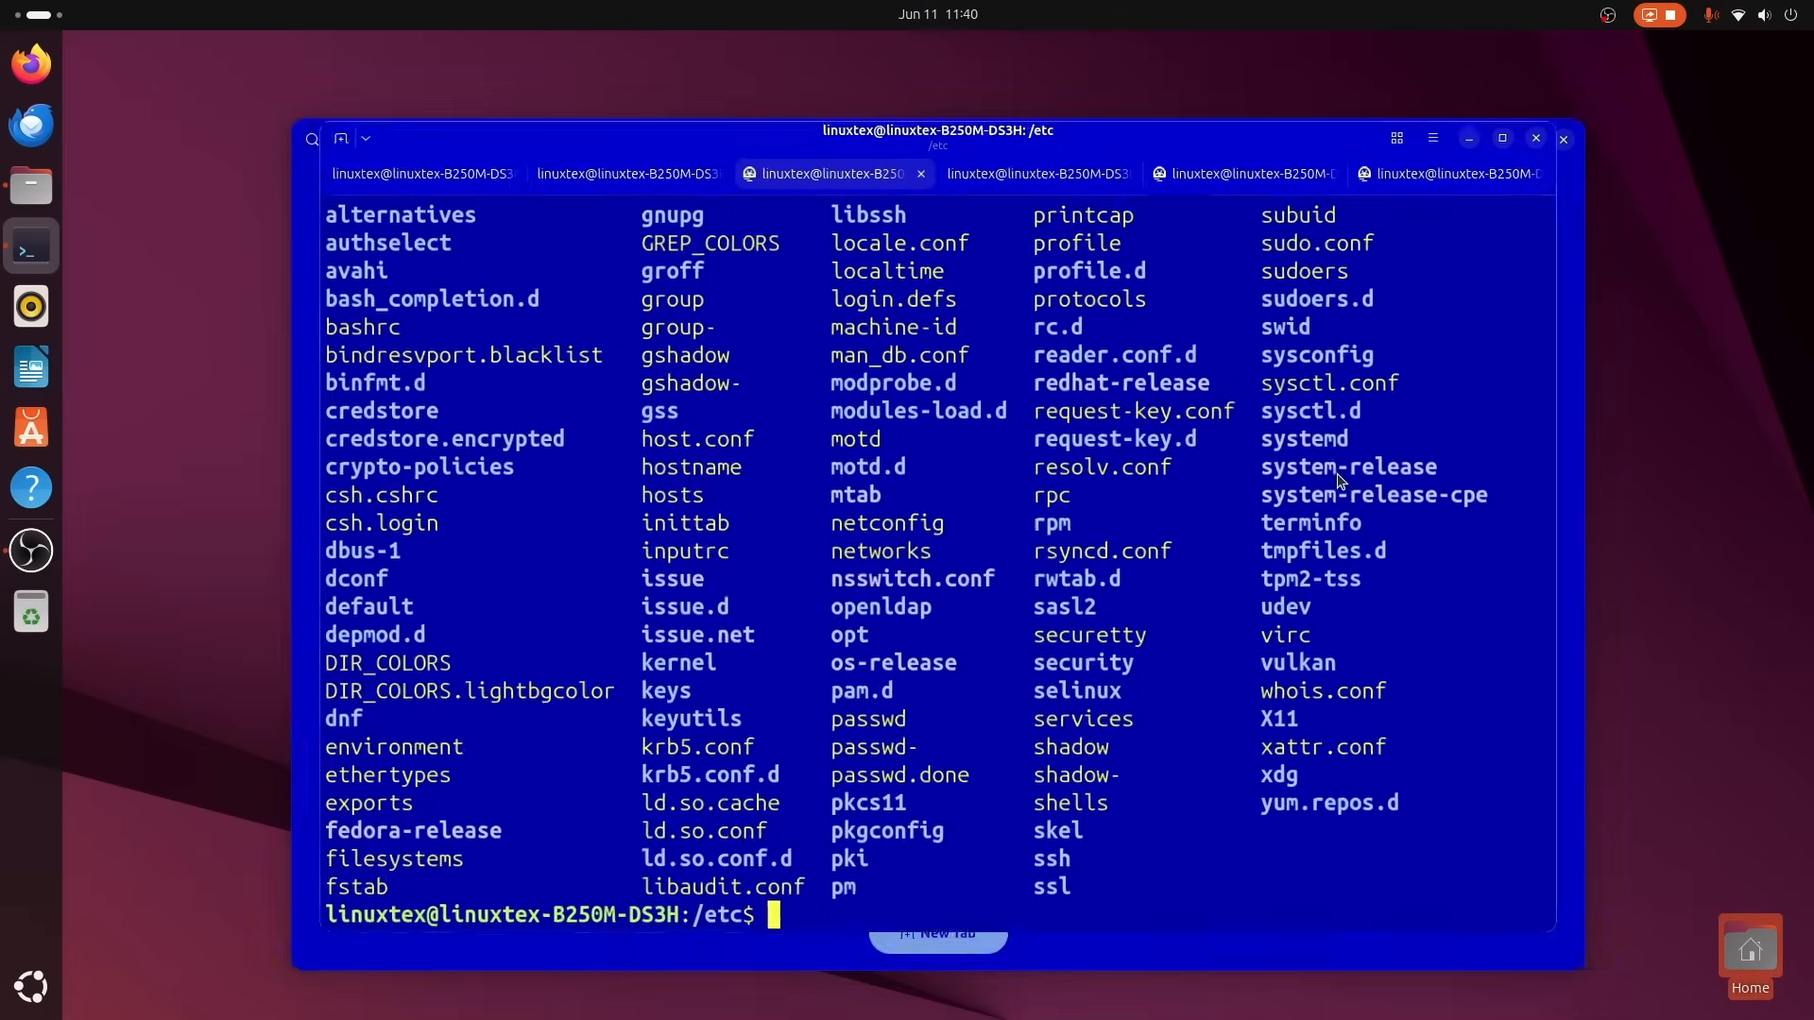
pyautogui.click(1440, 181)
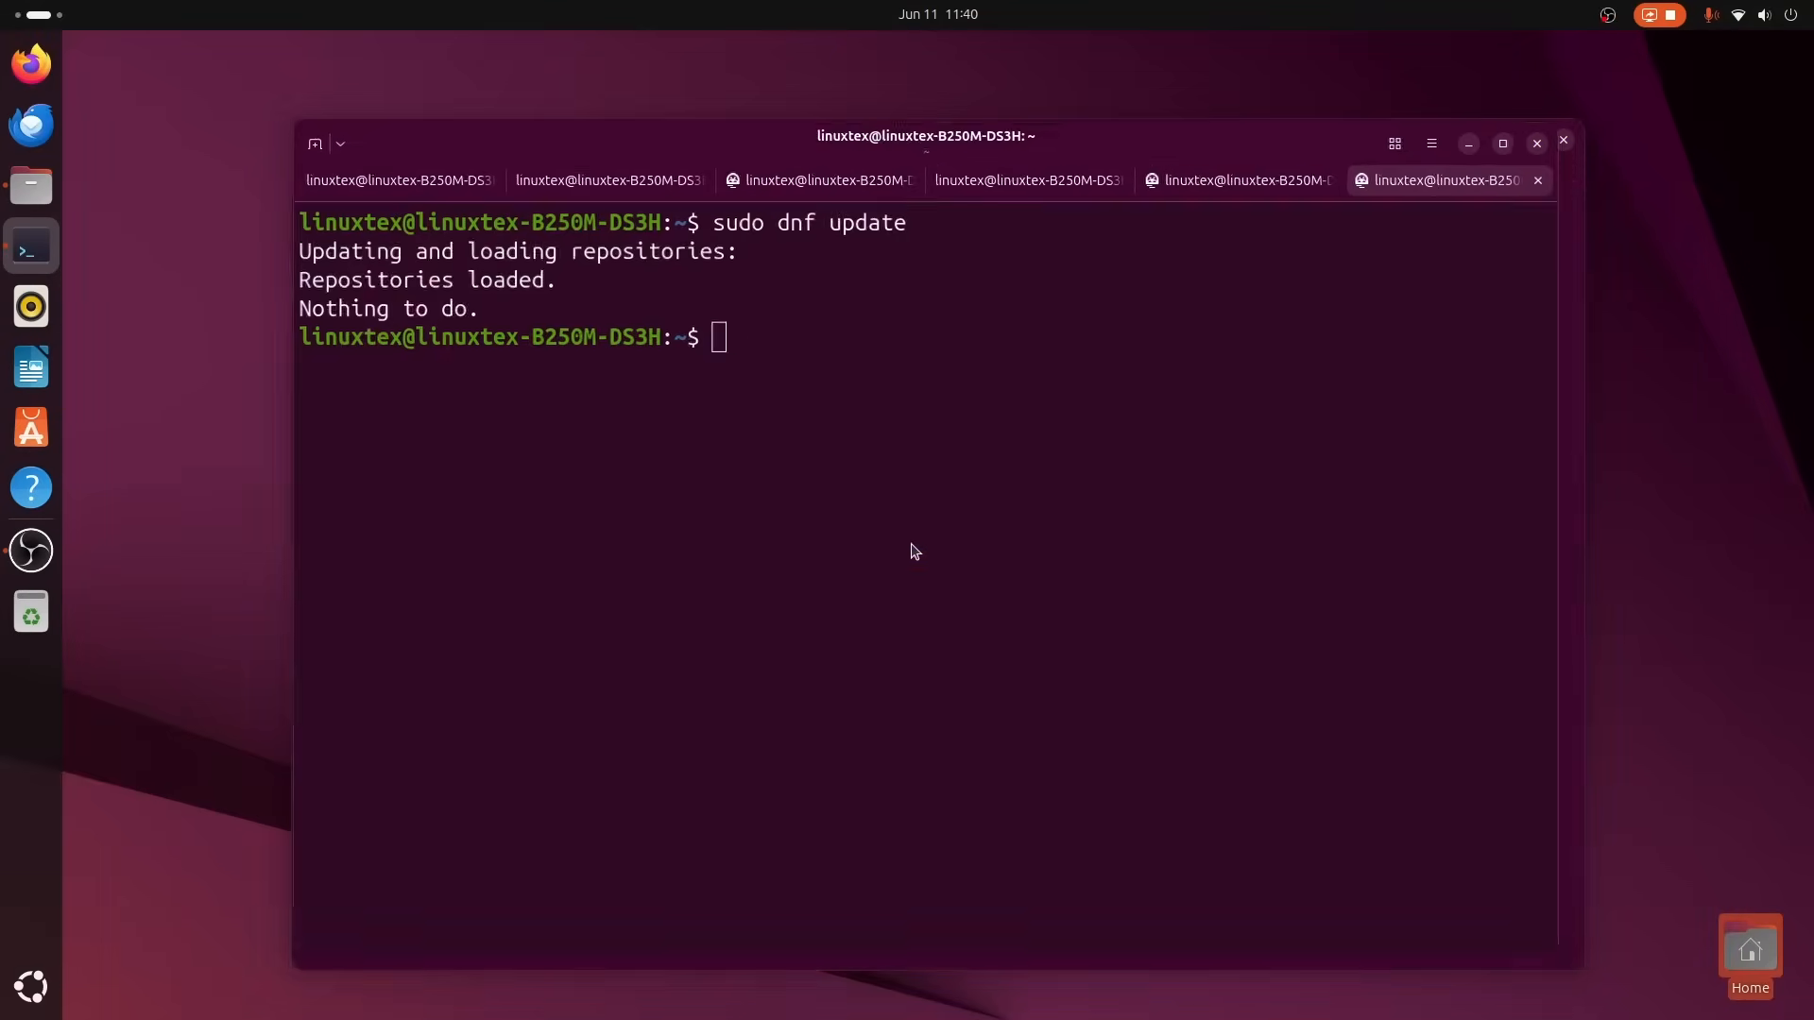
pyautogui.click(1028, 177)
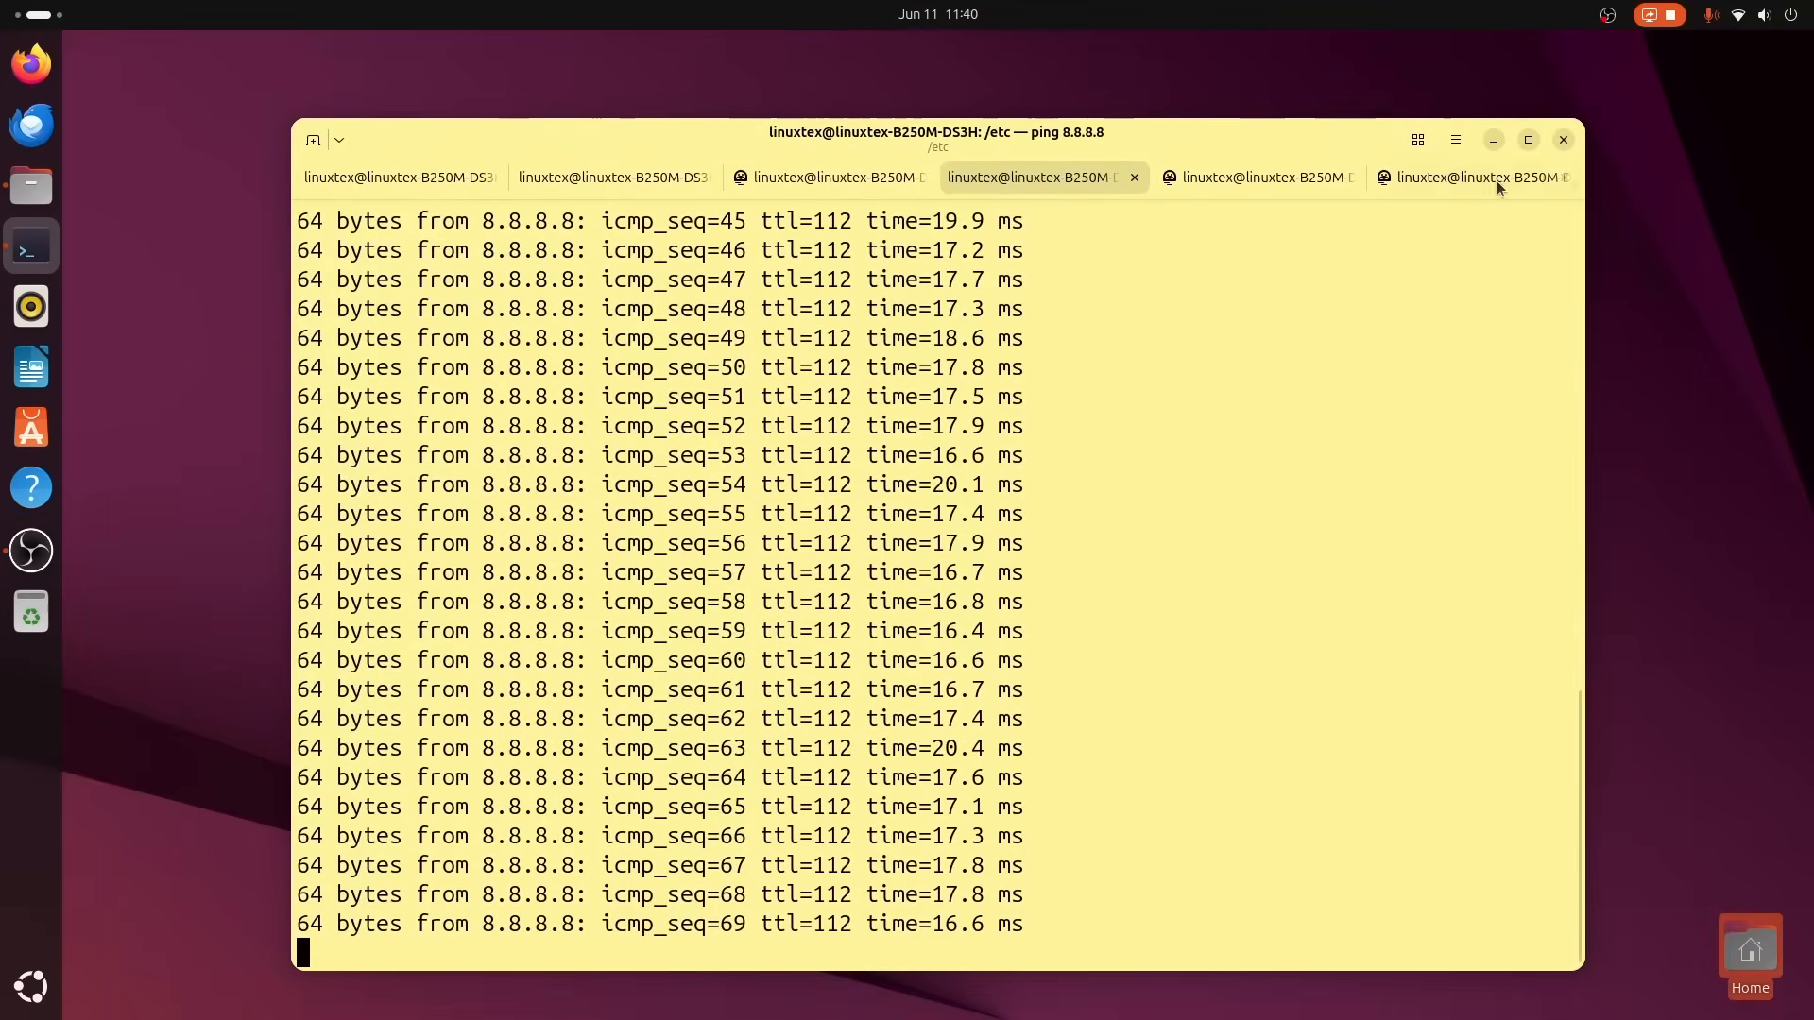
pyautogui.click(1416, 138)
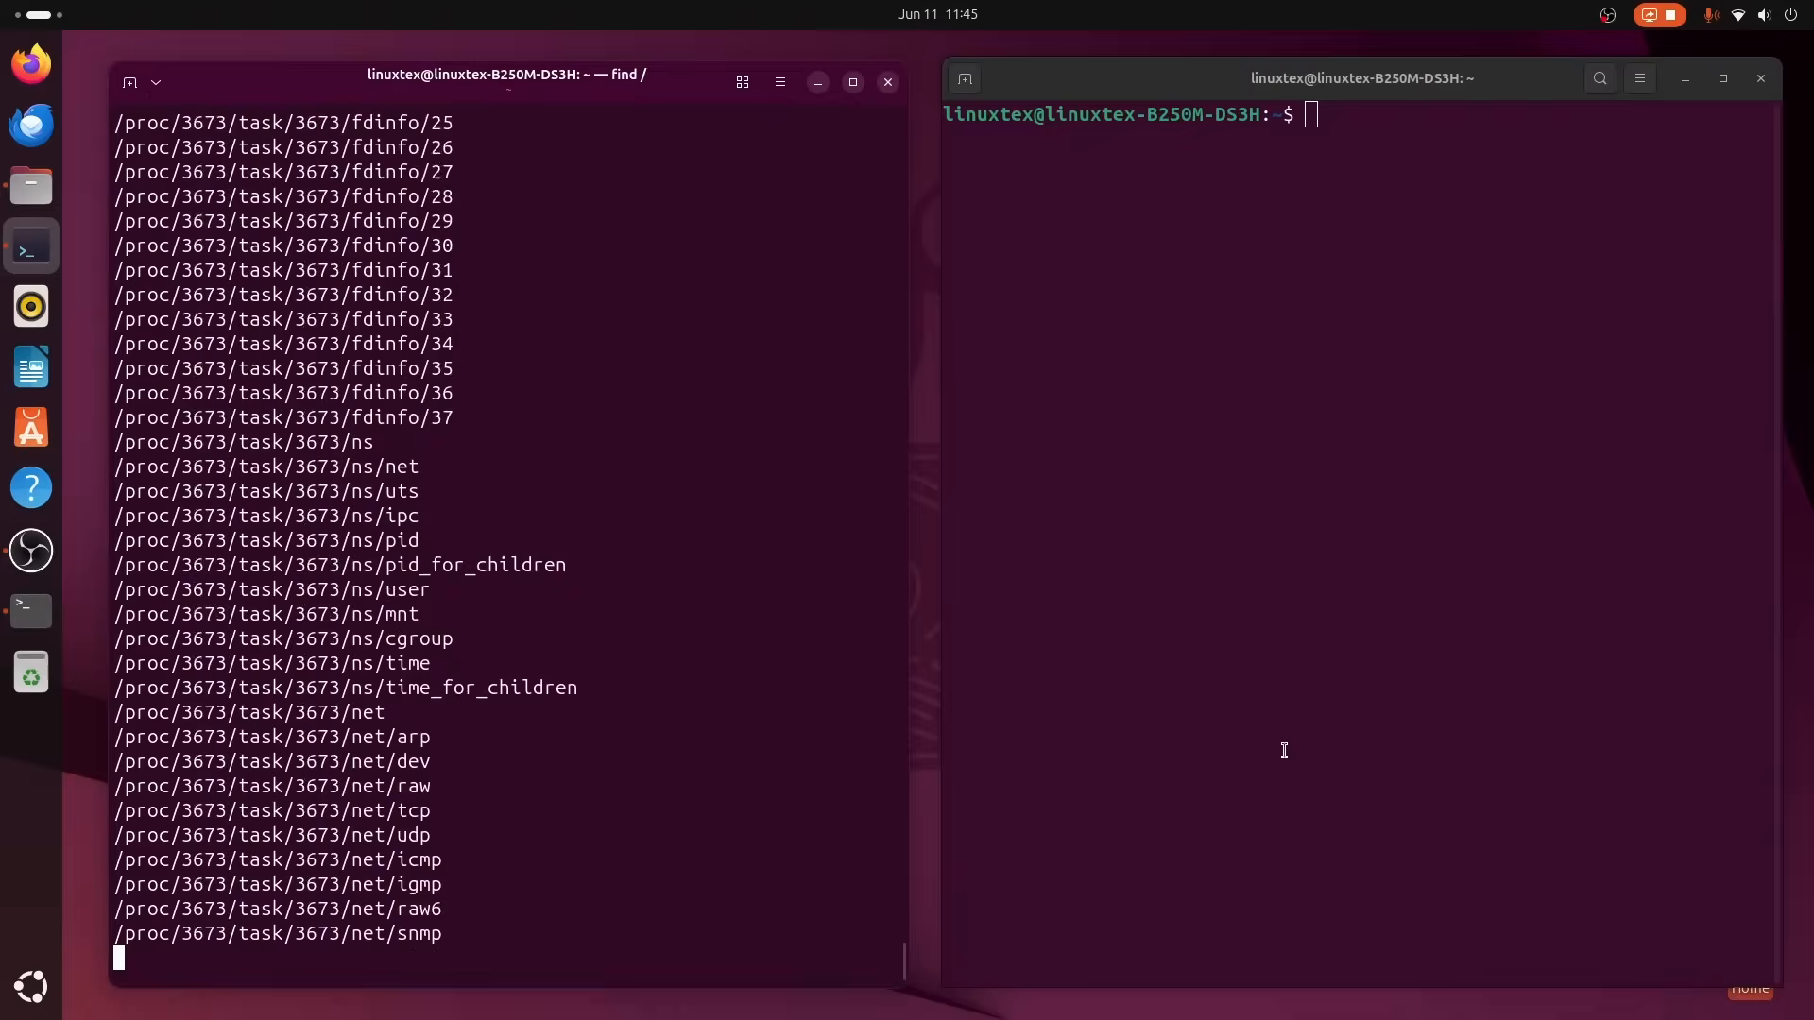
# Run find / in the right-hand terminal to list the whole filesystem.
pyautogui.write('find /')
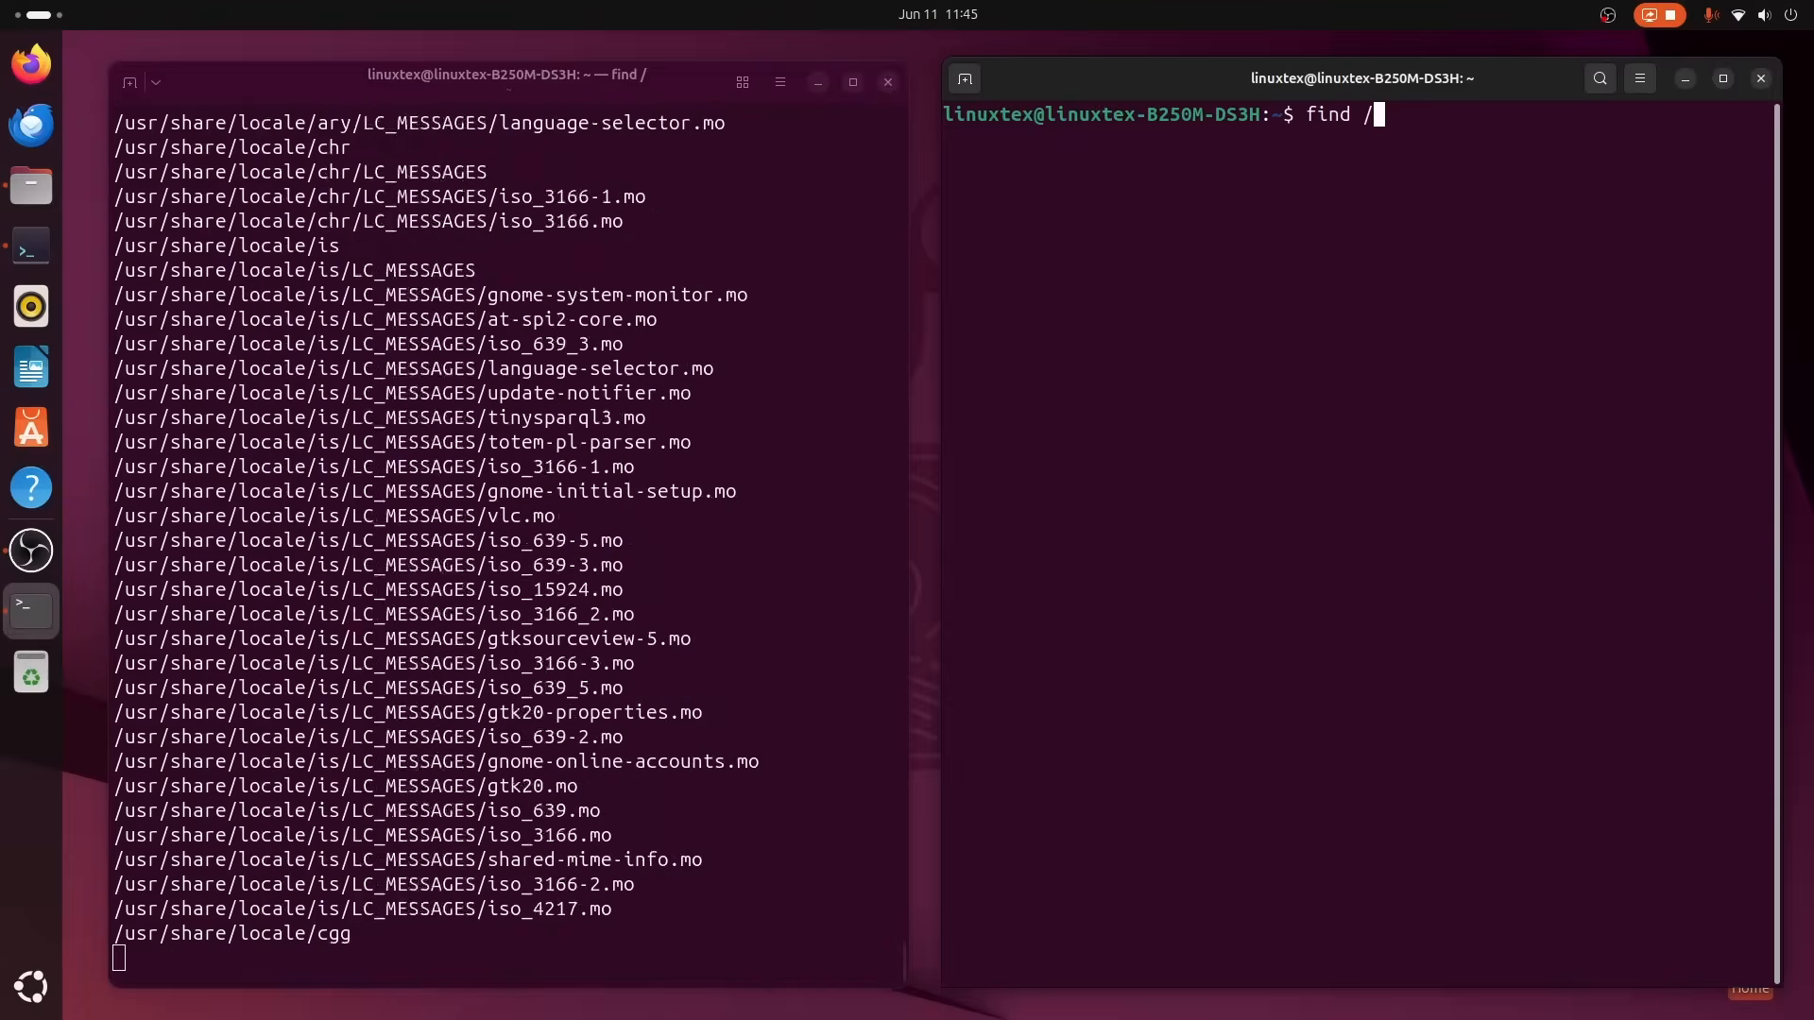
pyautogui.press('Return')
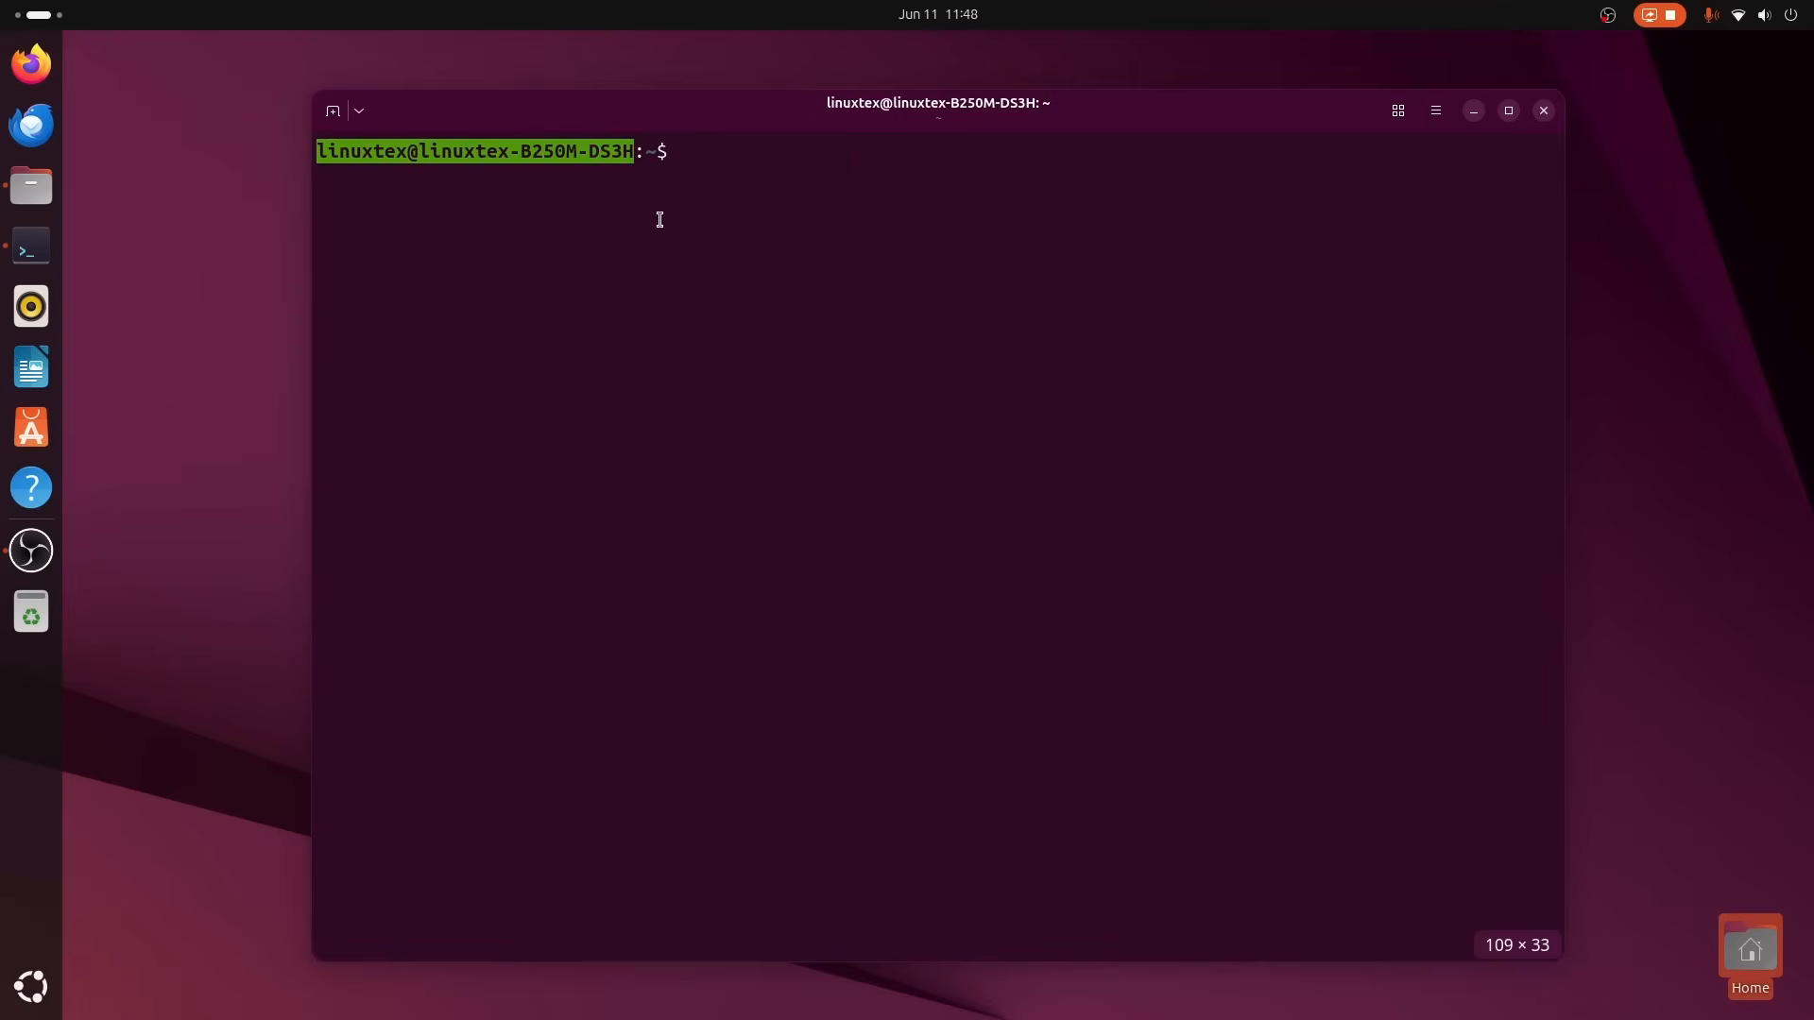
# Run ls -l on the home folder and enlarge the terminal text.
pyautogui.write('ls -l')
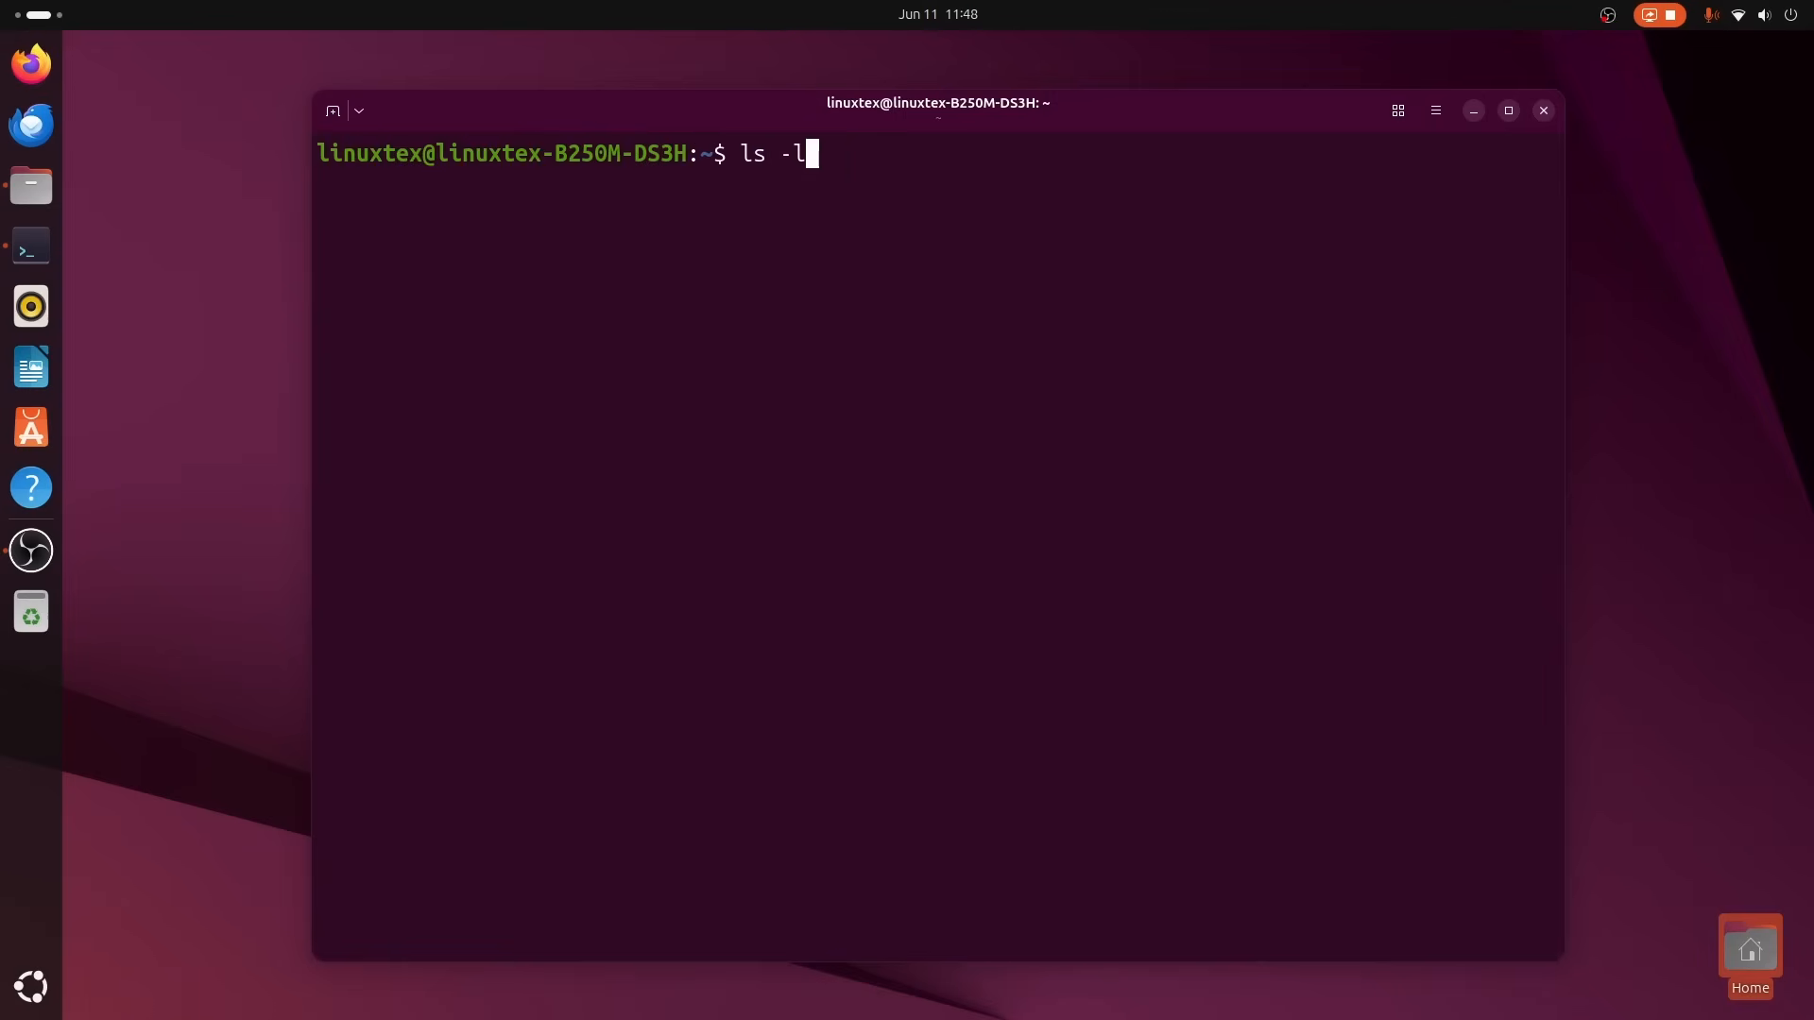
pyautogui.press('Return')
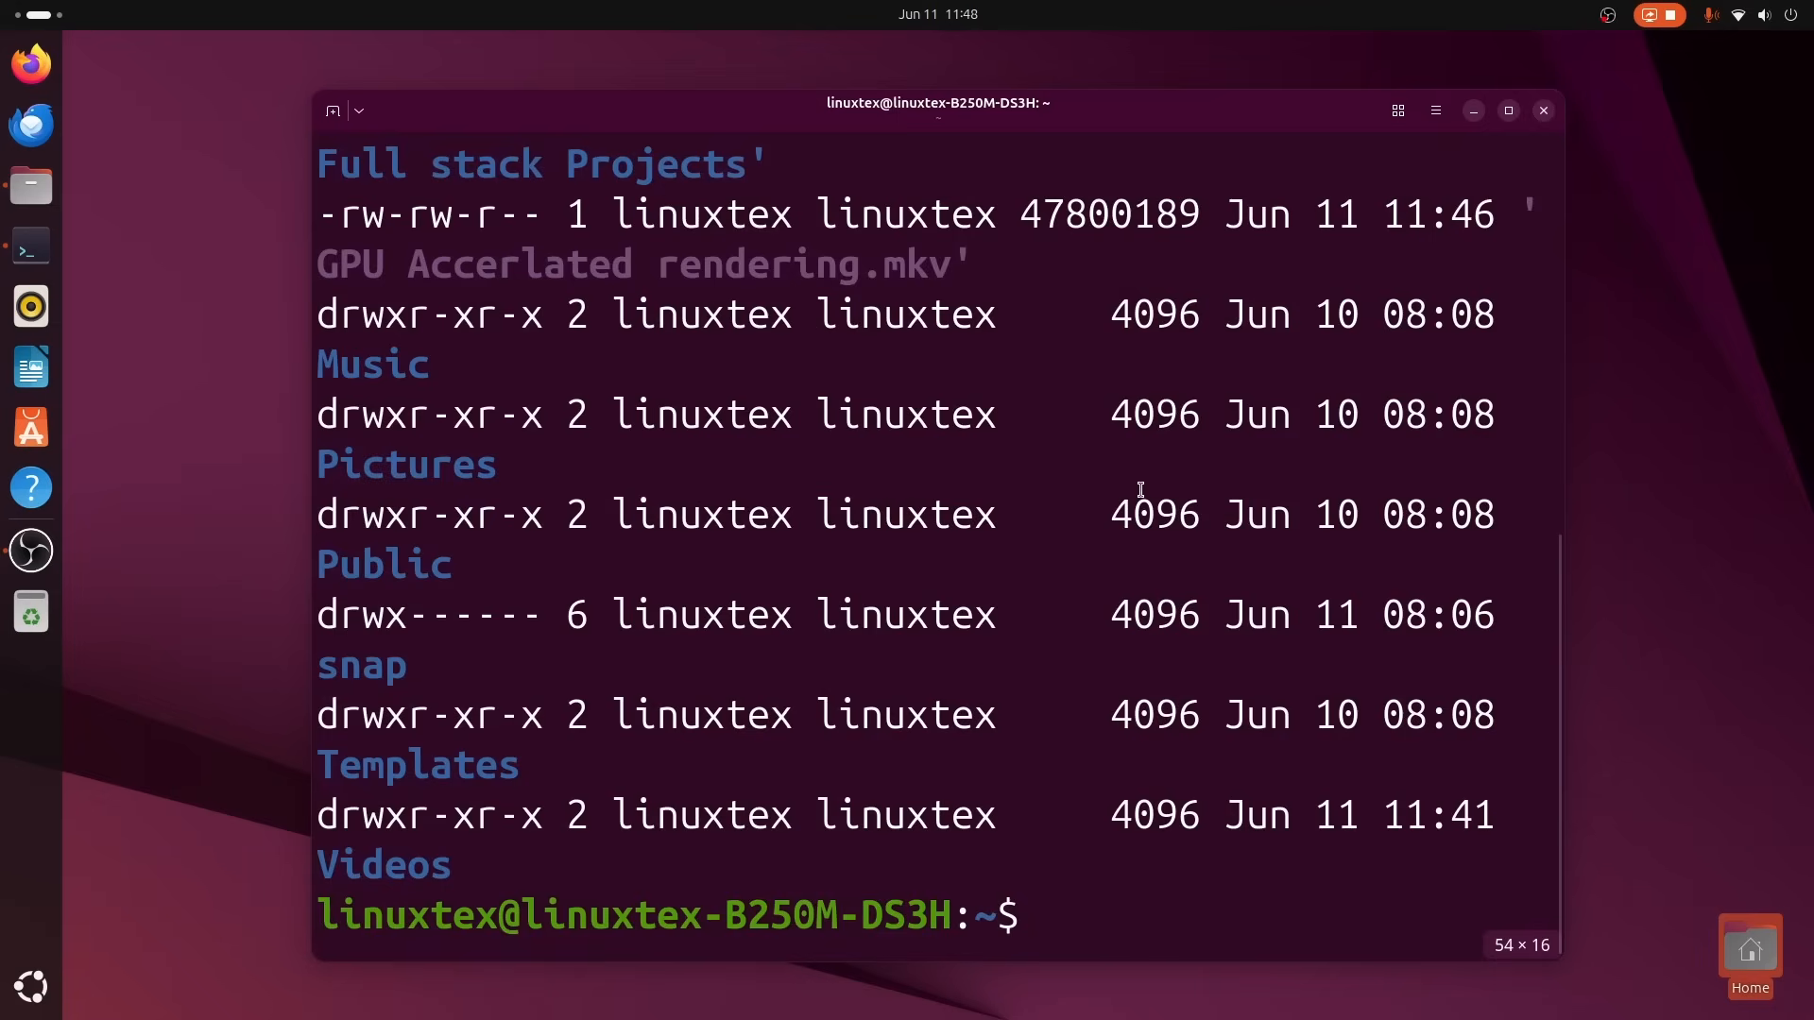
pyautogui.press('Return')
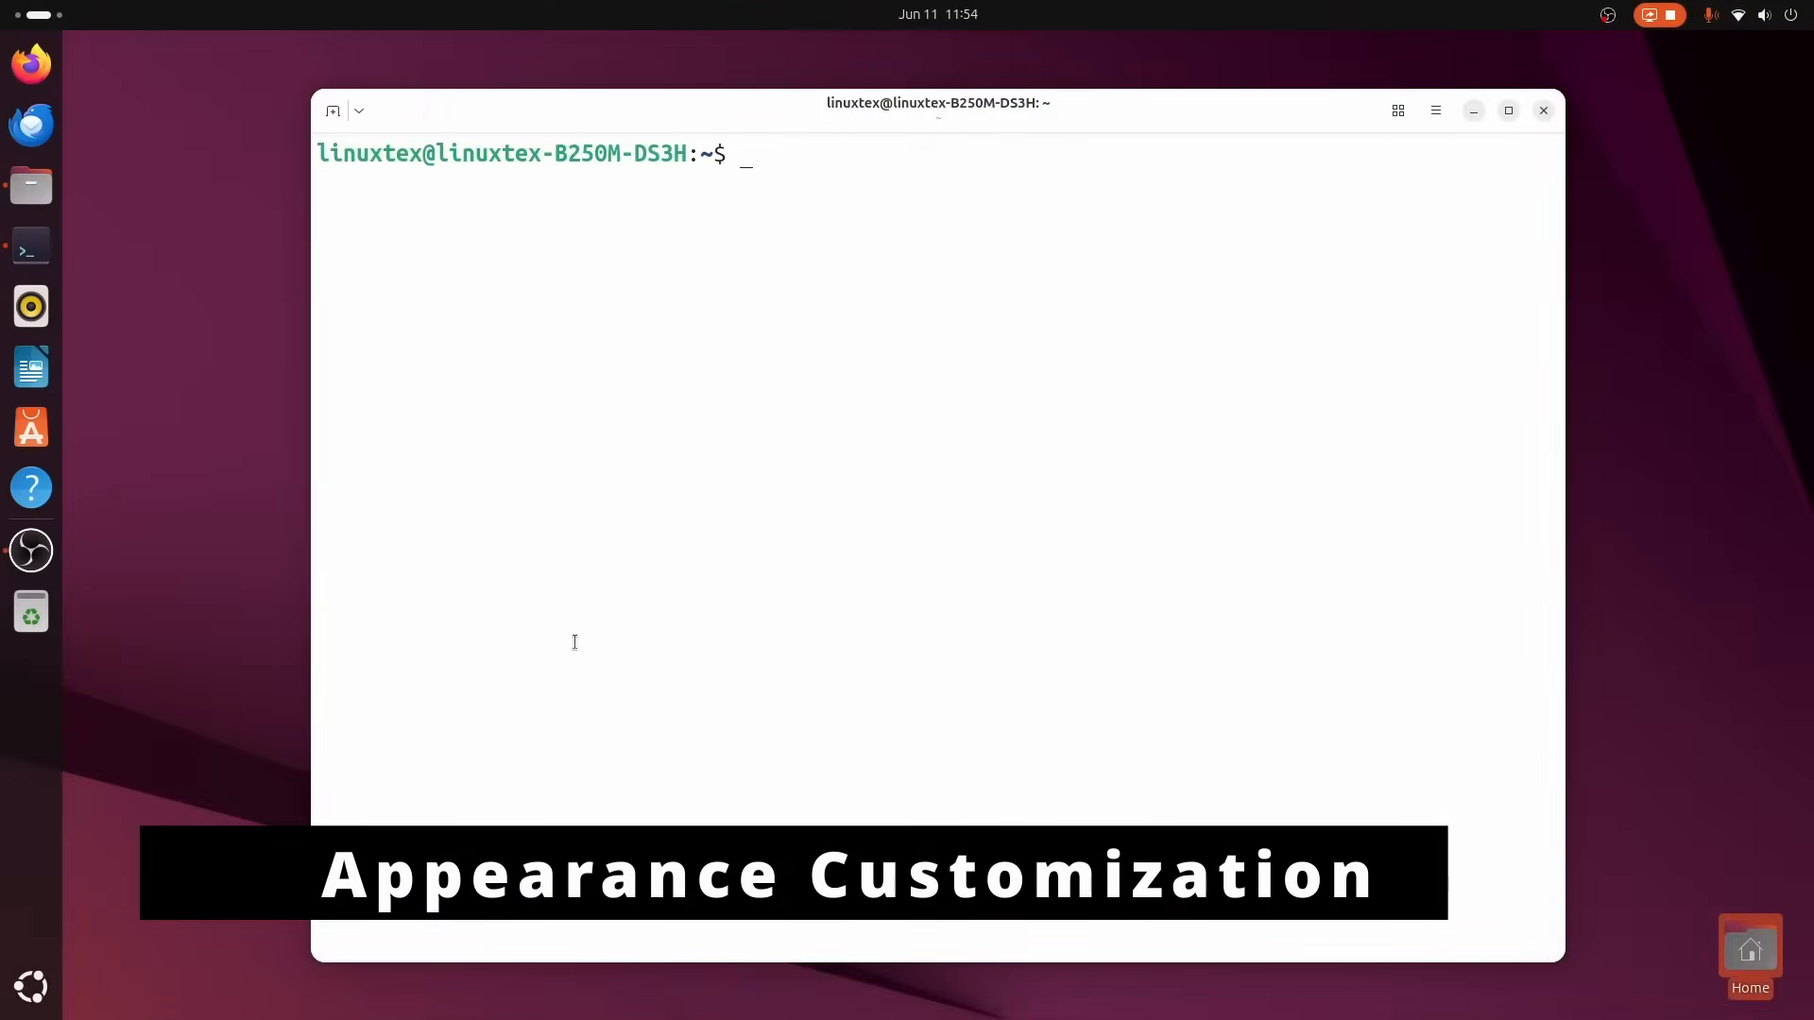
# In Appearance preferences try the dark teal and light cream palettes, with bright colours for bold off.
pyautogui.click(1434, 110)
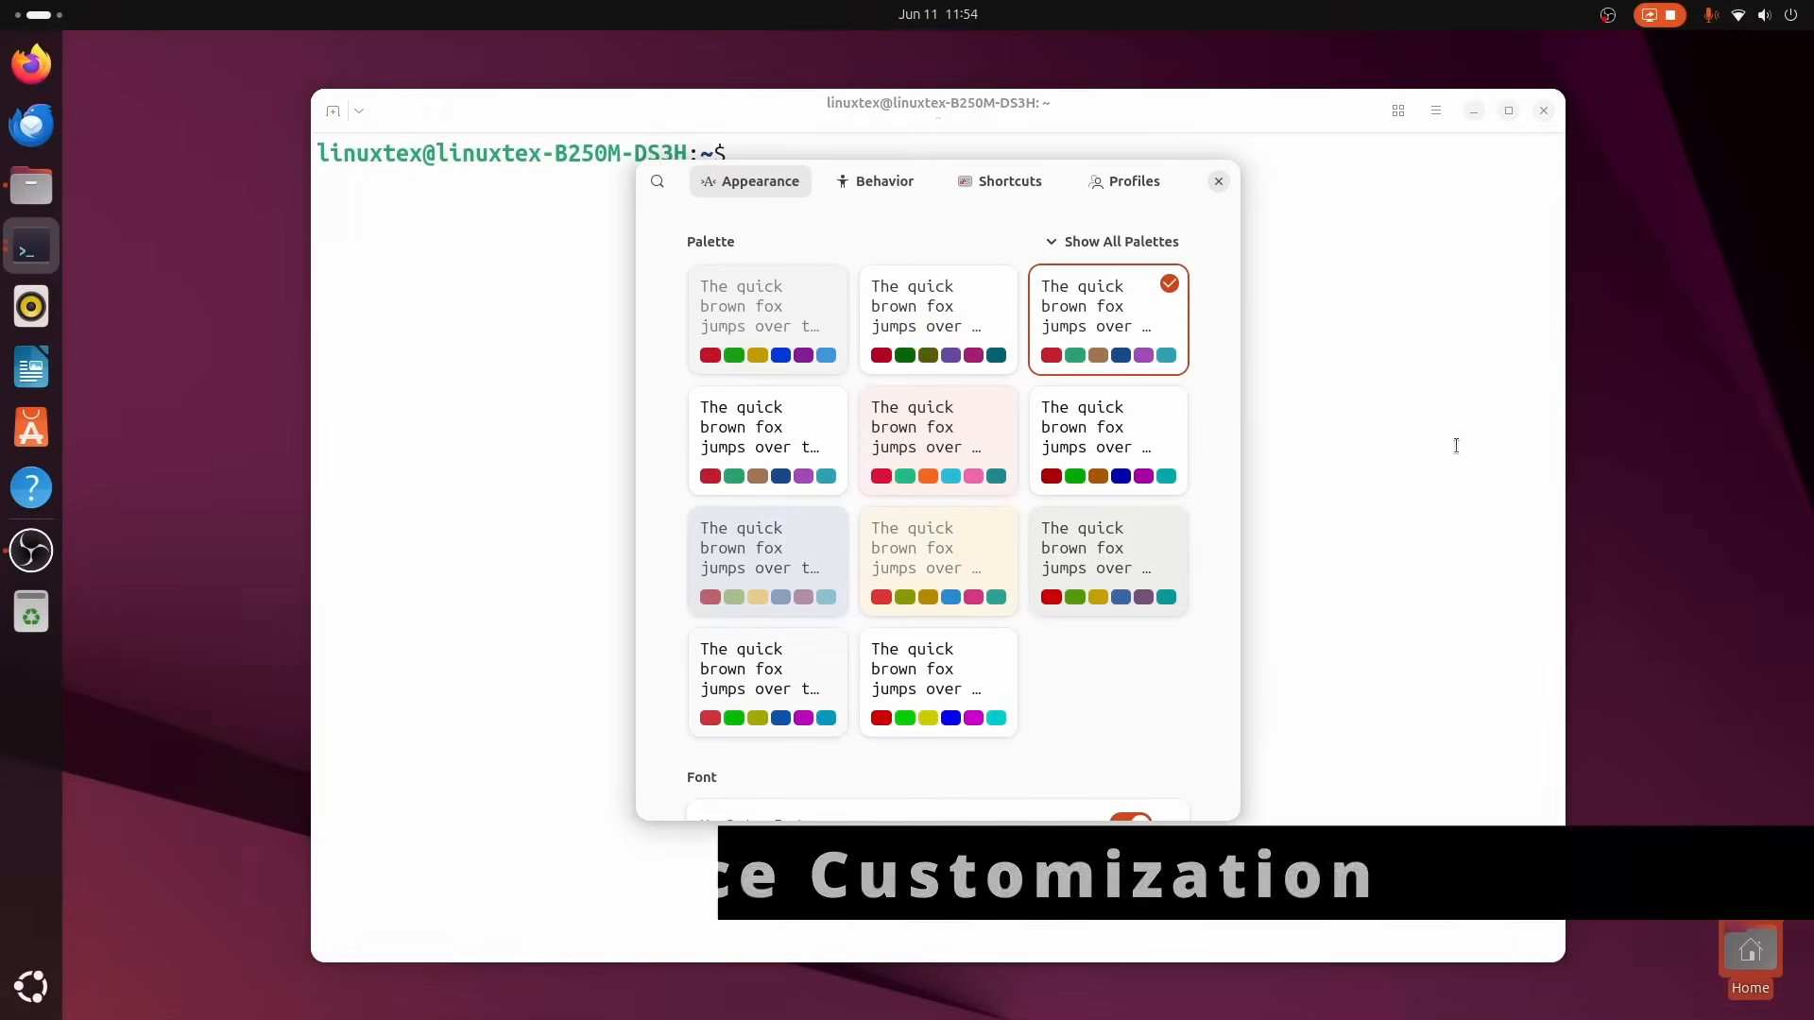
pyautogui.click(937, 441)
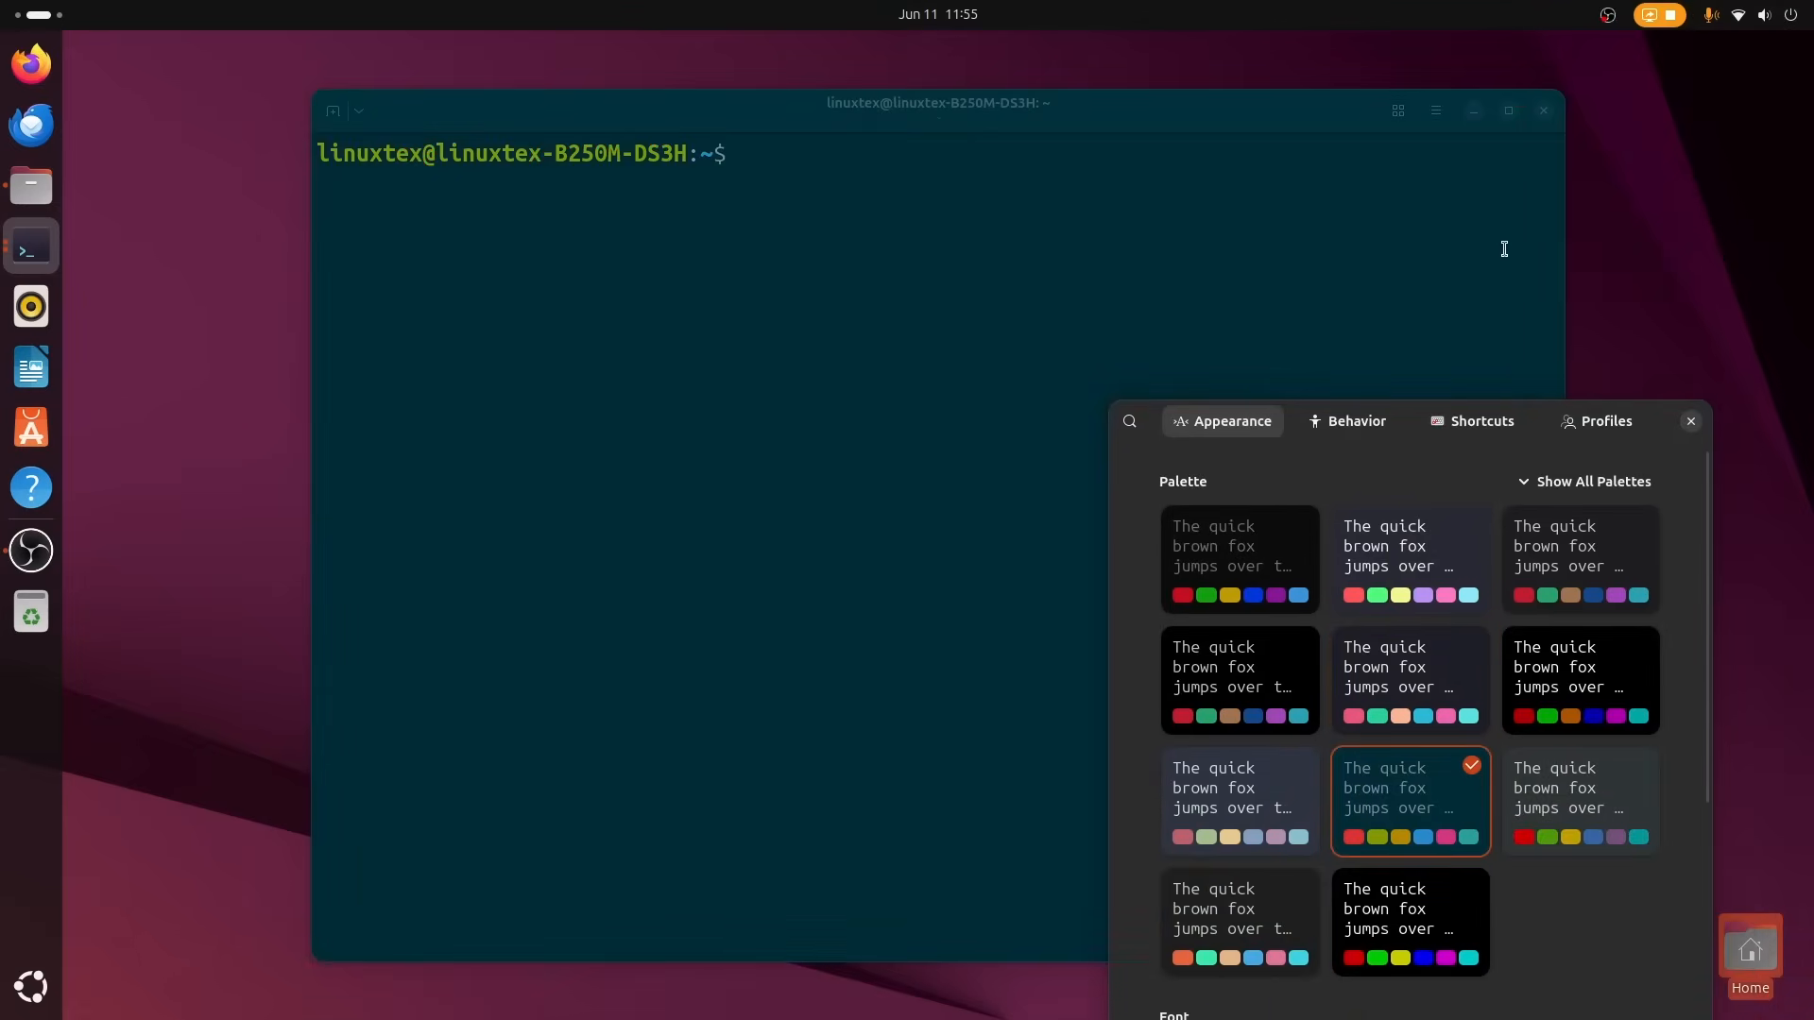
pyautogui.click(1735, 13)
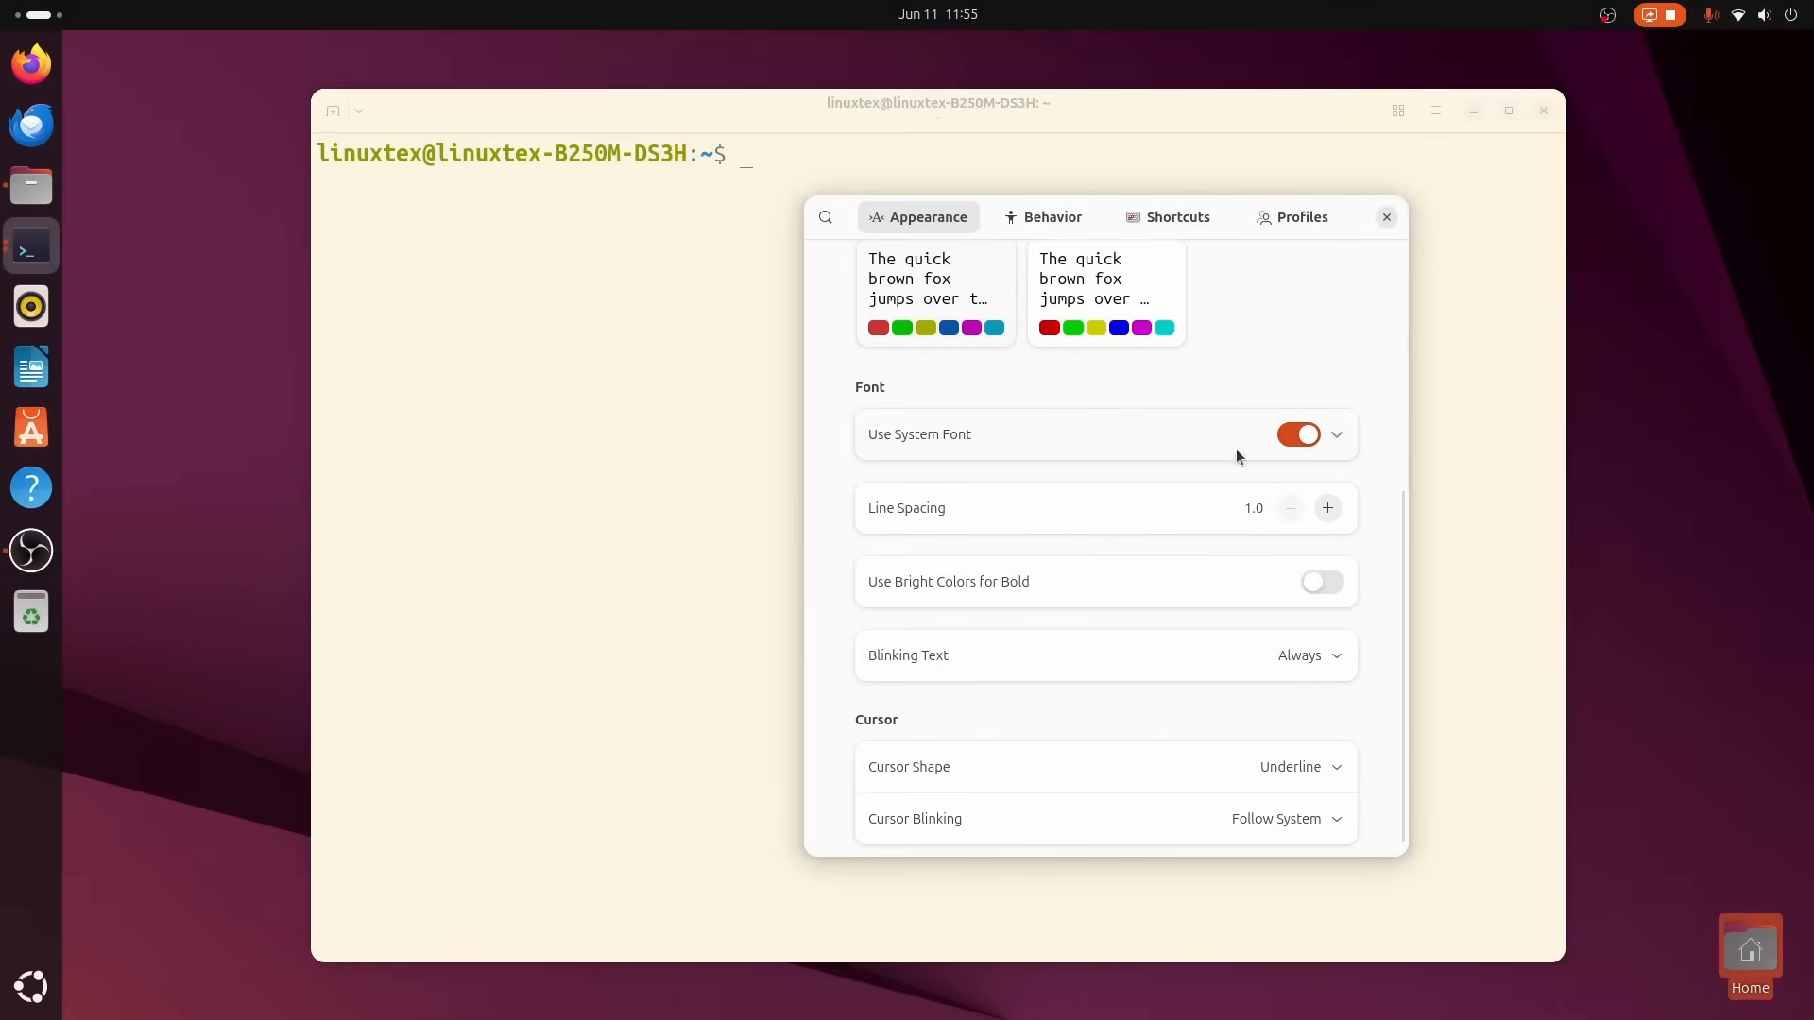
pyautogui.scroll(3)
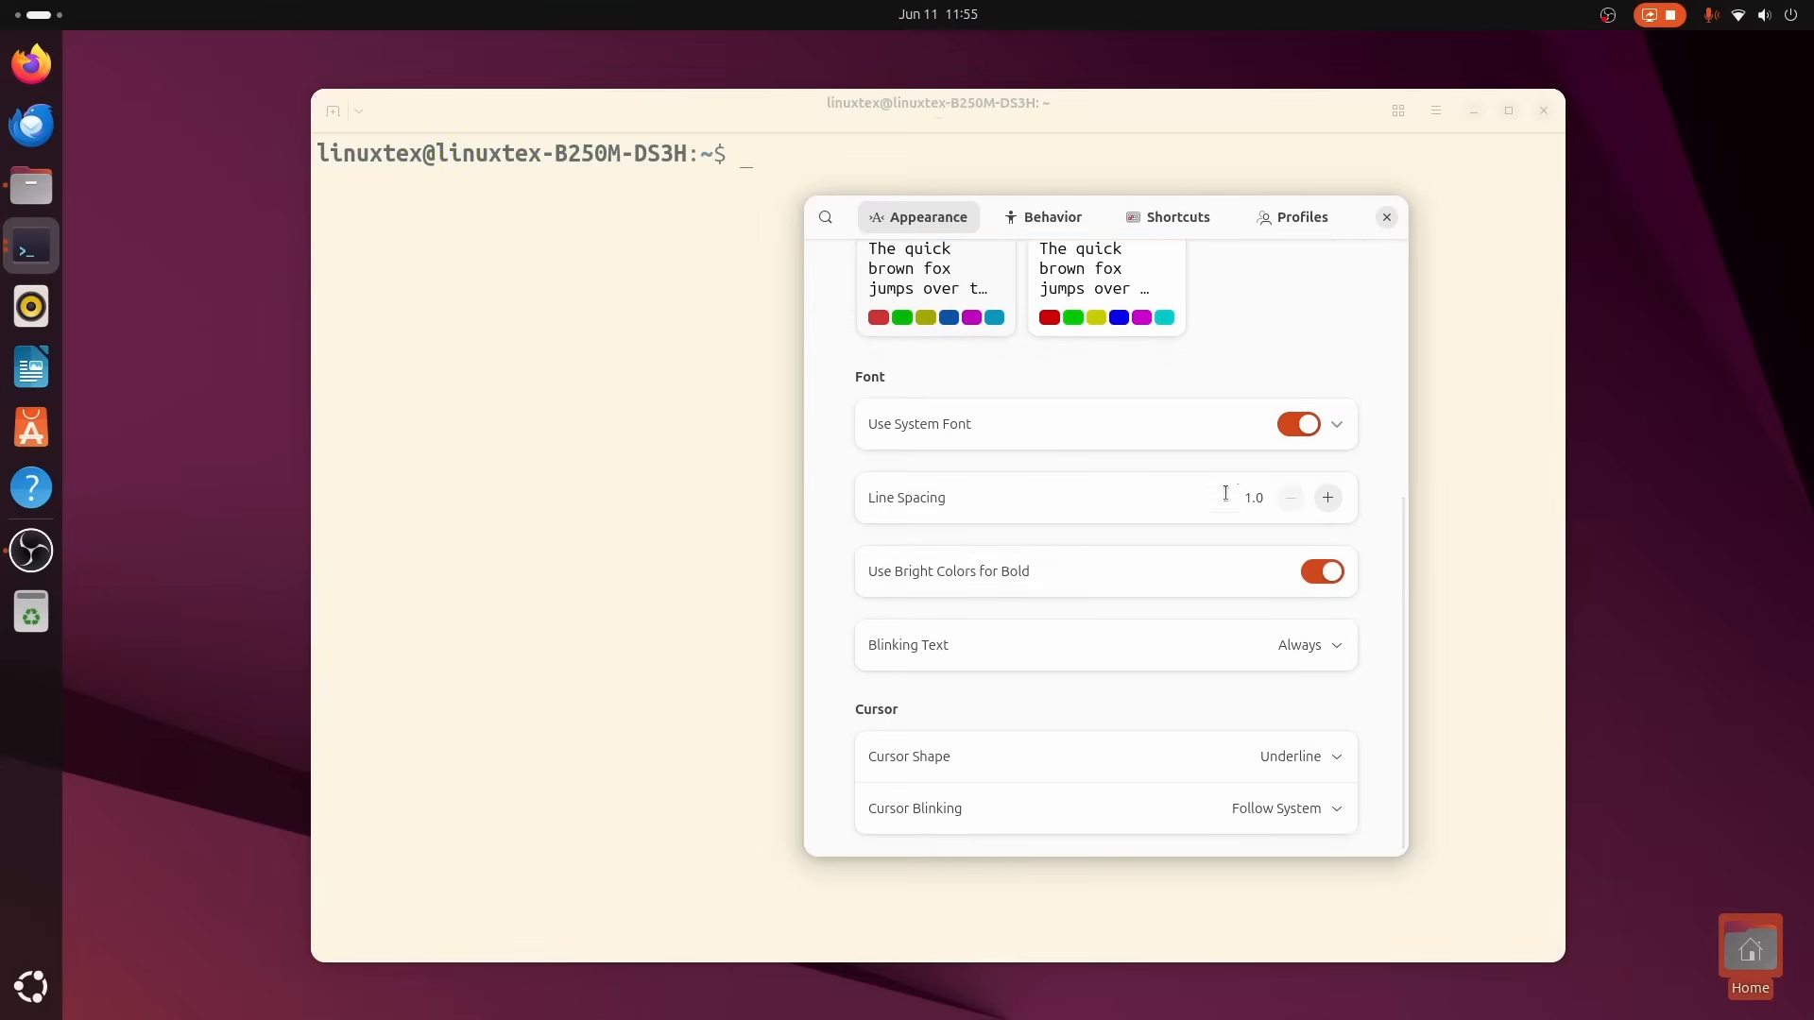
pyautogui.click(1306, 644)
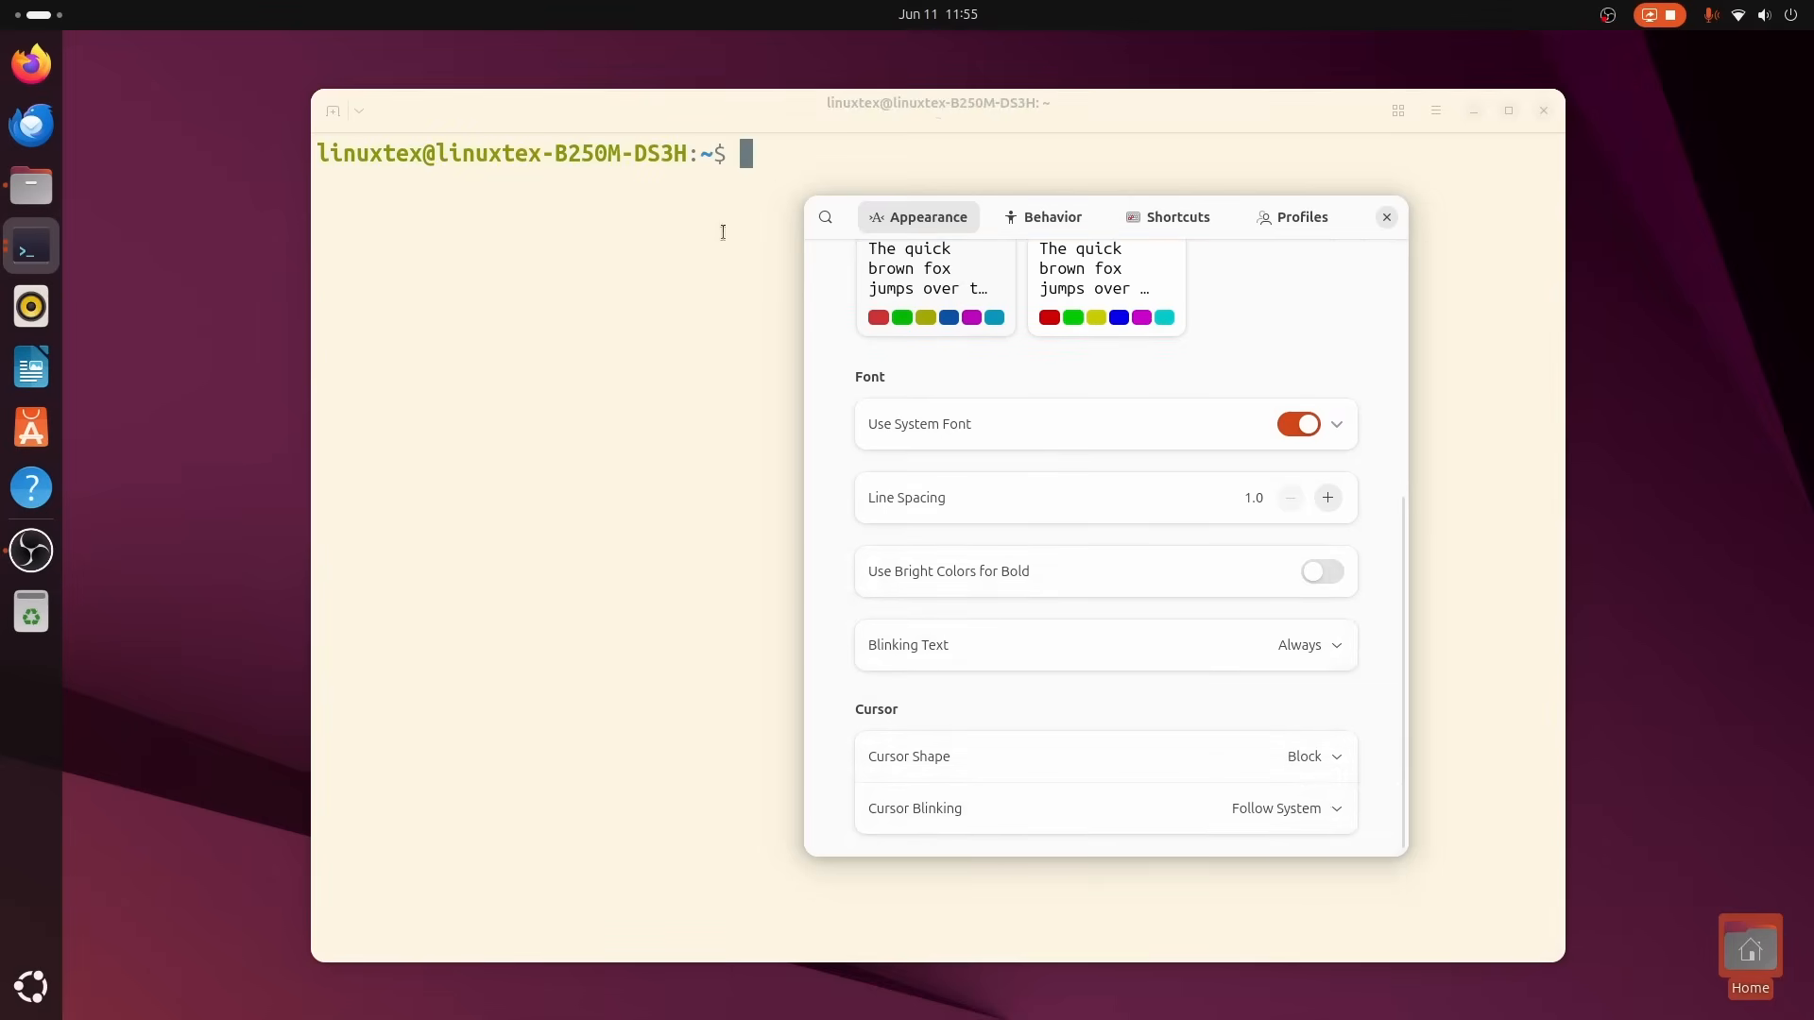
# Settle on a different light grey-blue palette and collapse the palette list.
pyautogui.scroll(3)
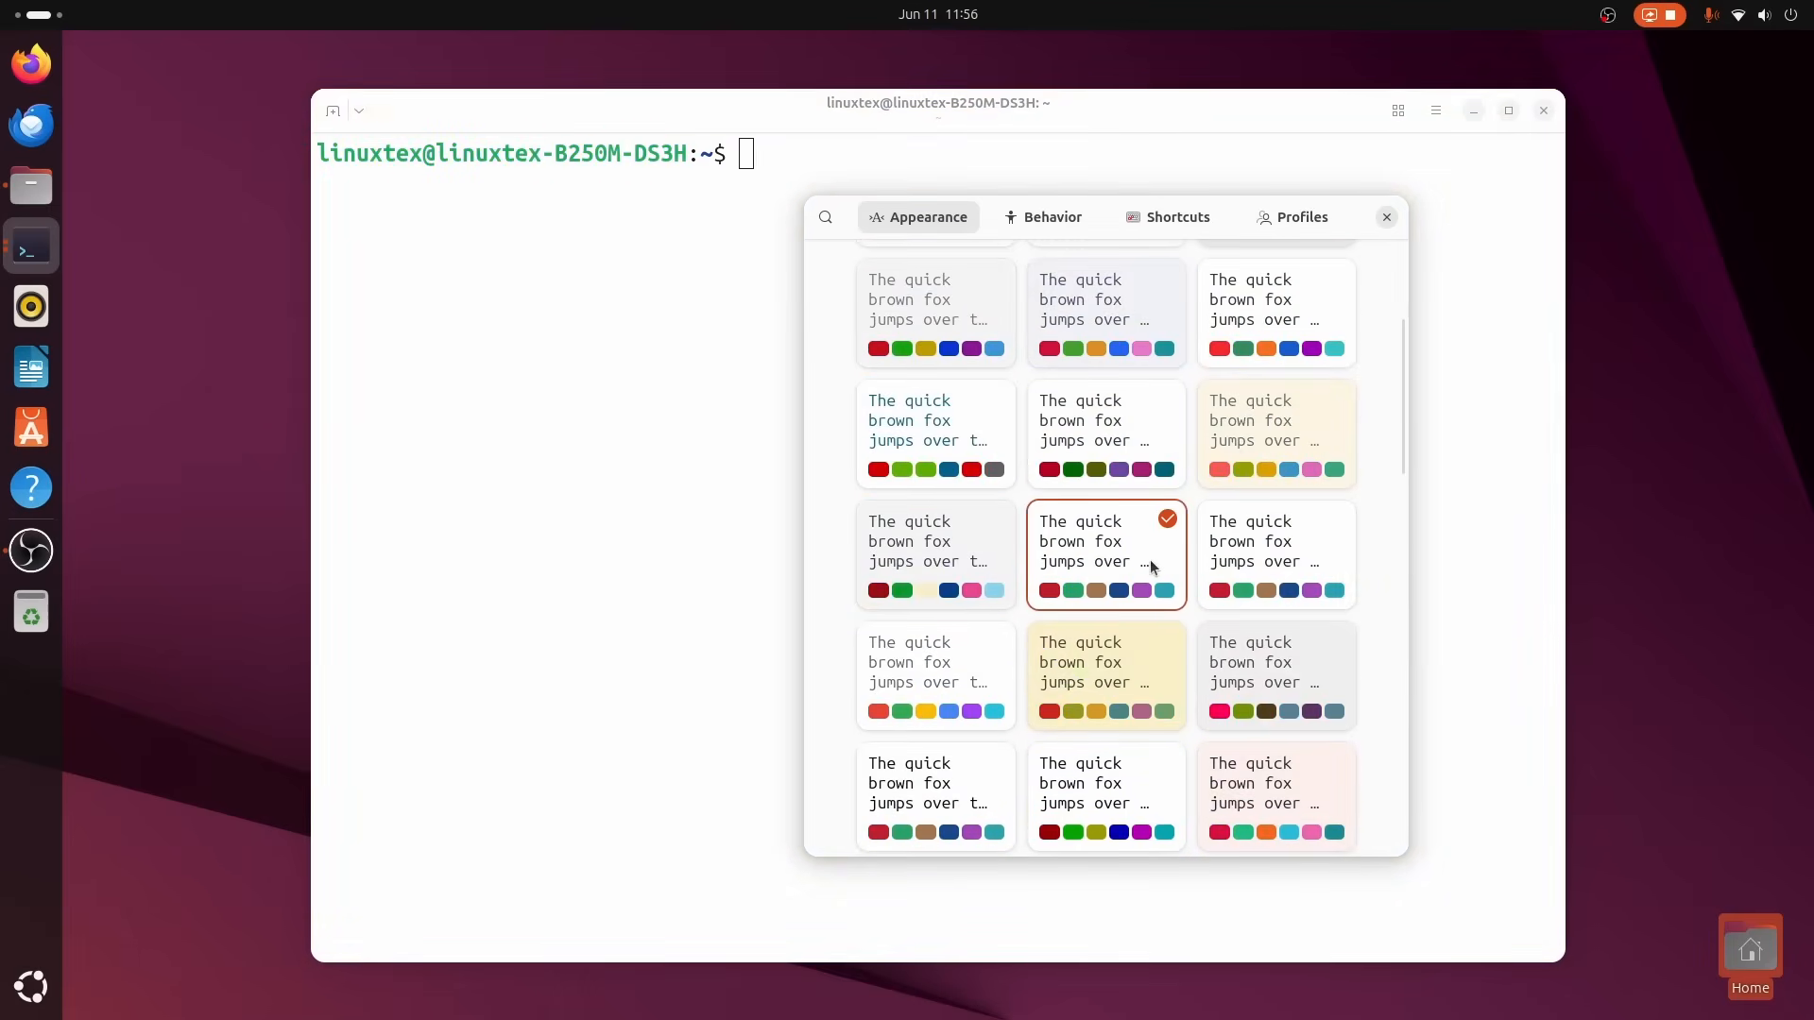
pyautogui.click(1276, 775)
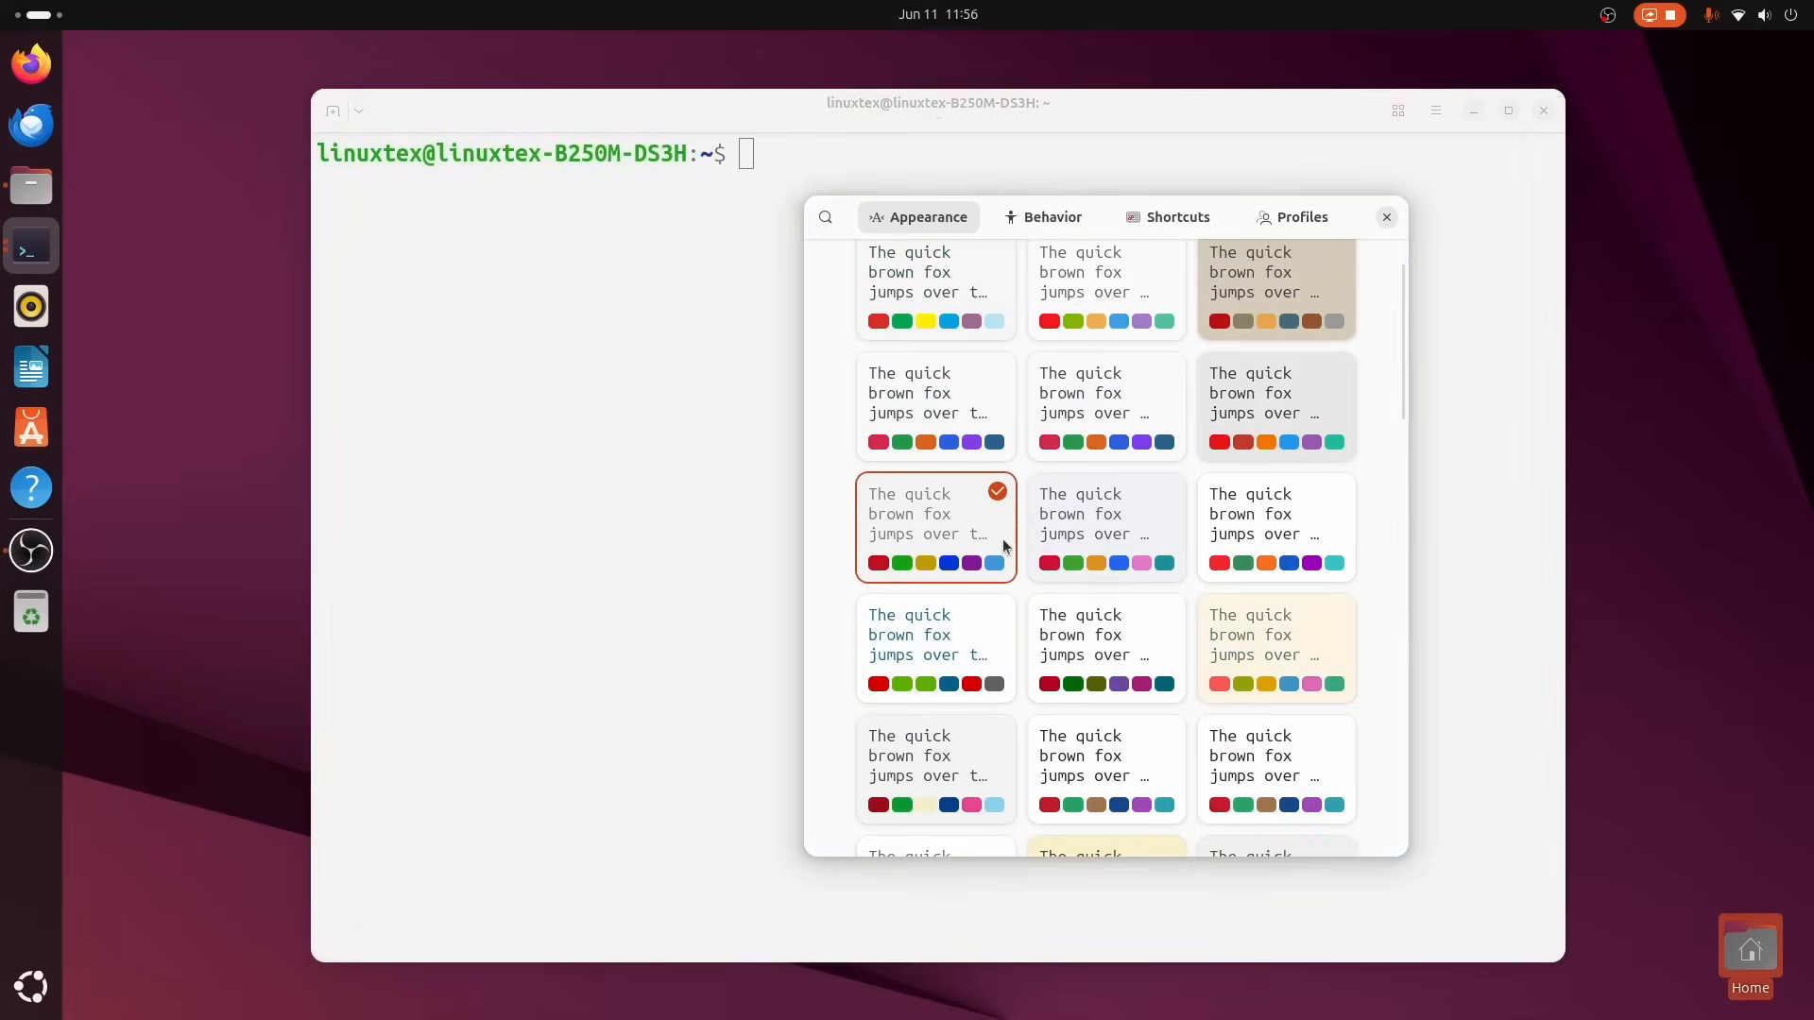
pyautogui.scroll(3)
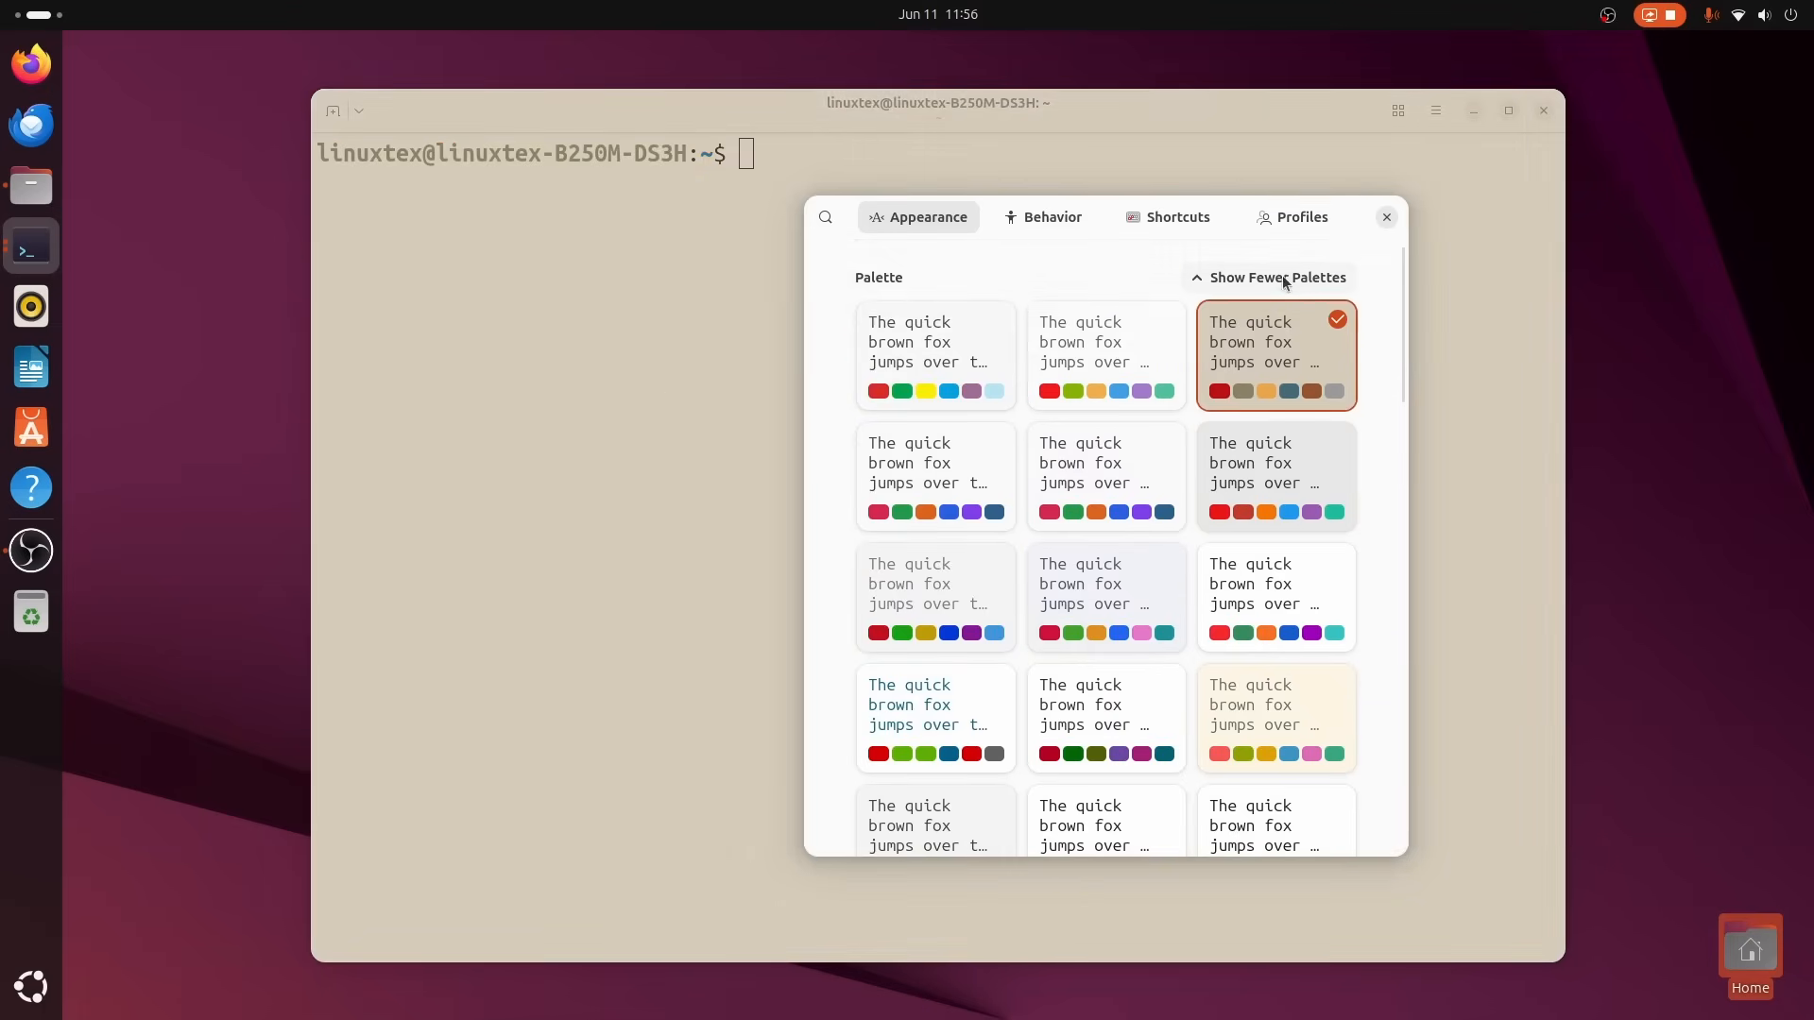
pyautogui.click(1735, 13)
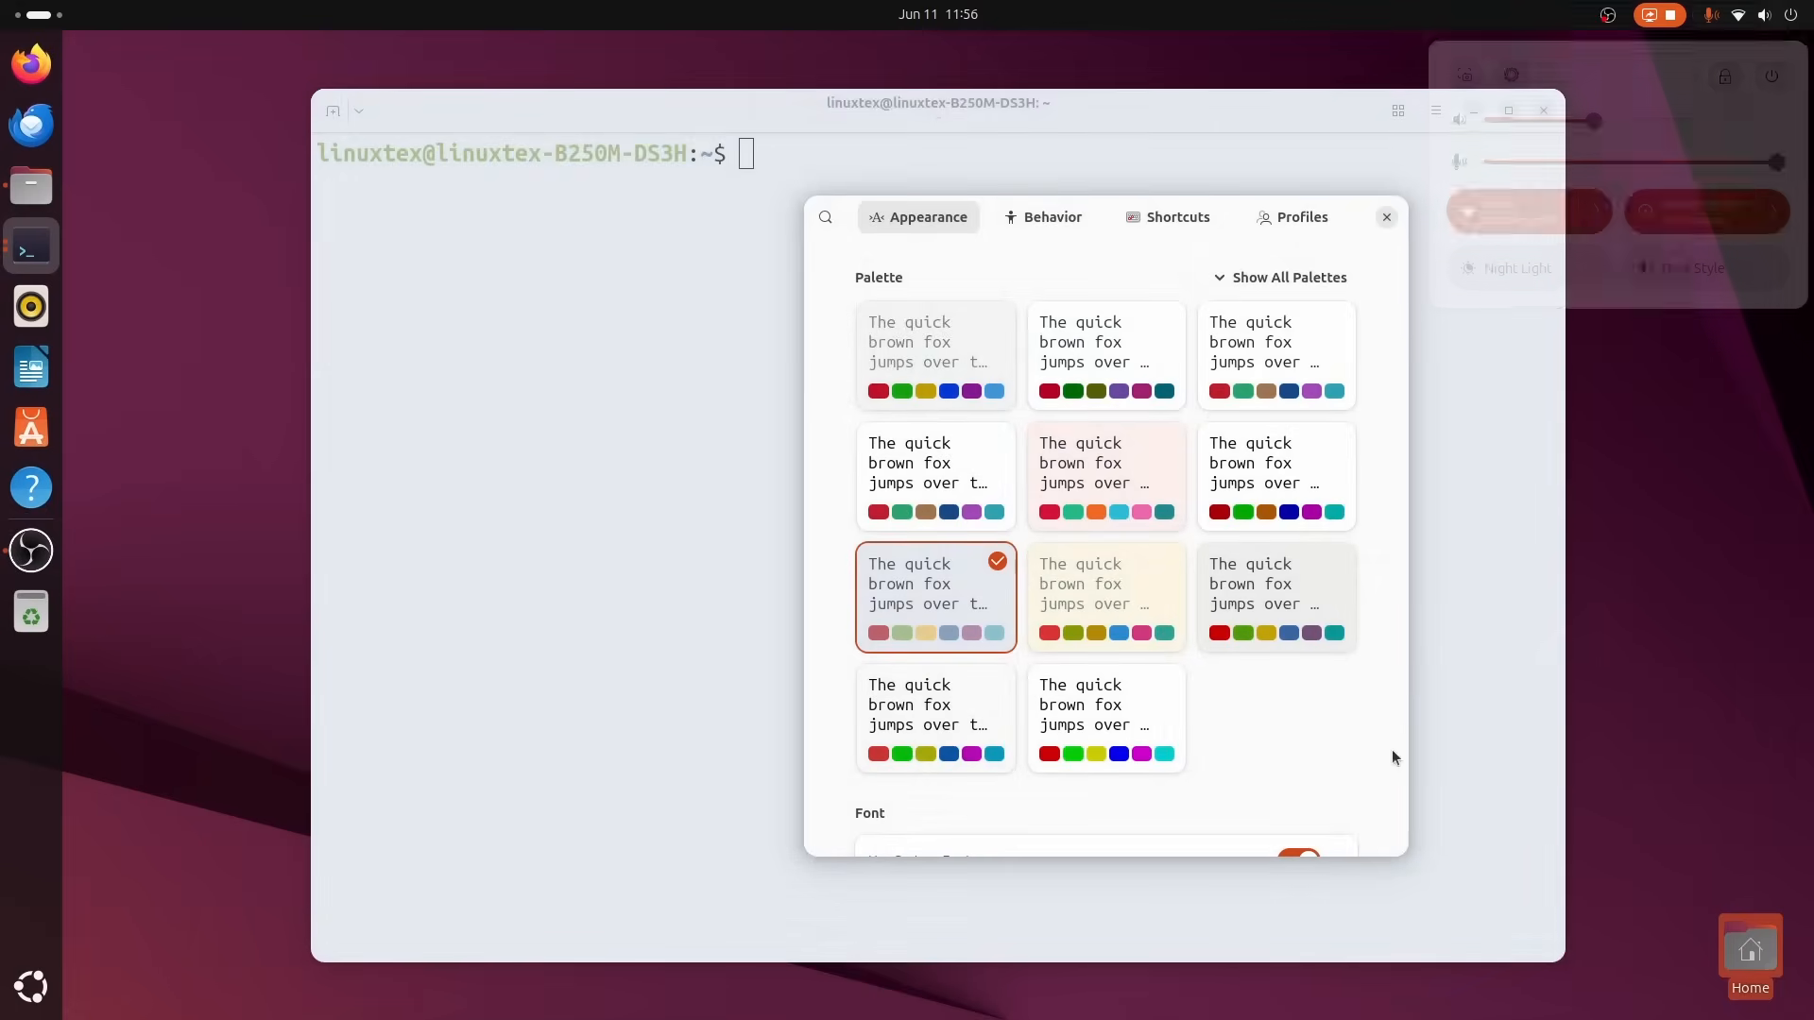
# Review the Behavior and Shortcuts preference pages before the terminal inspector.
pyautogui.click(1043, 215)
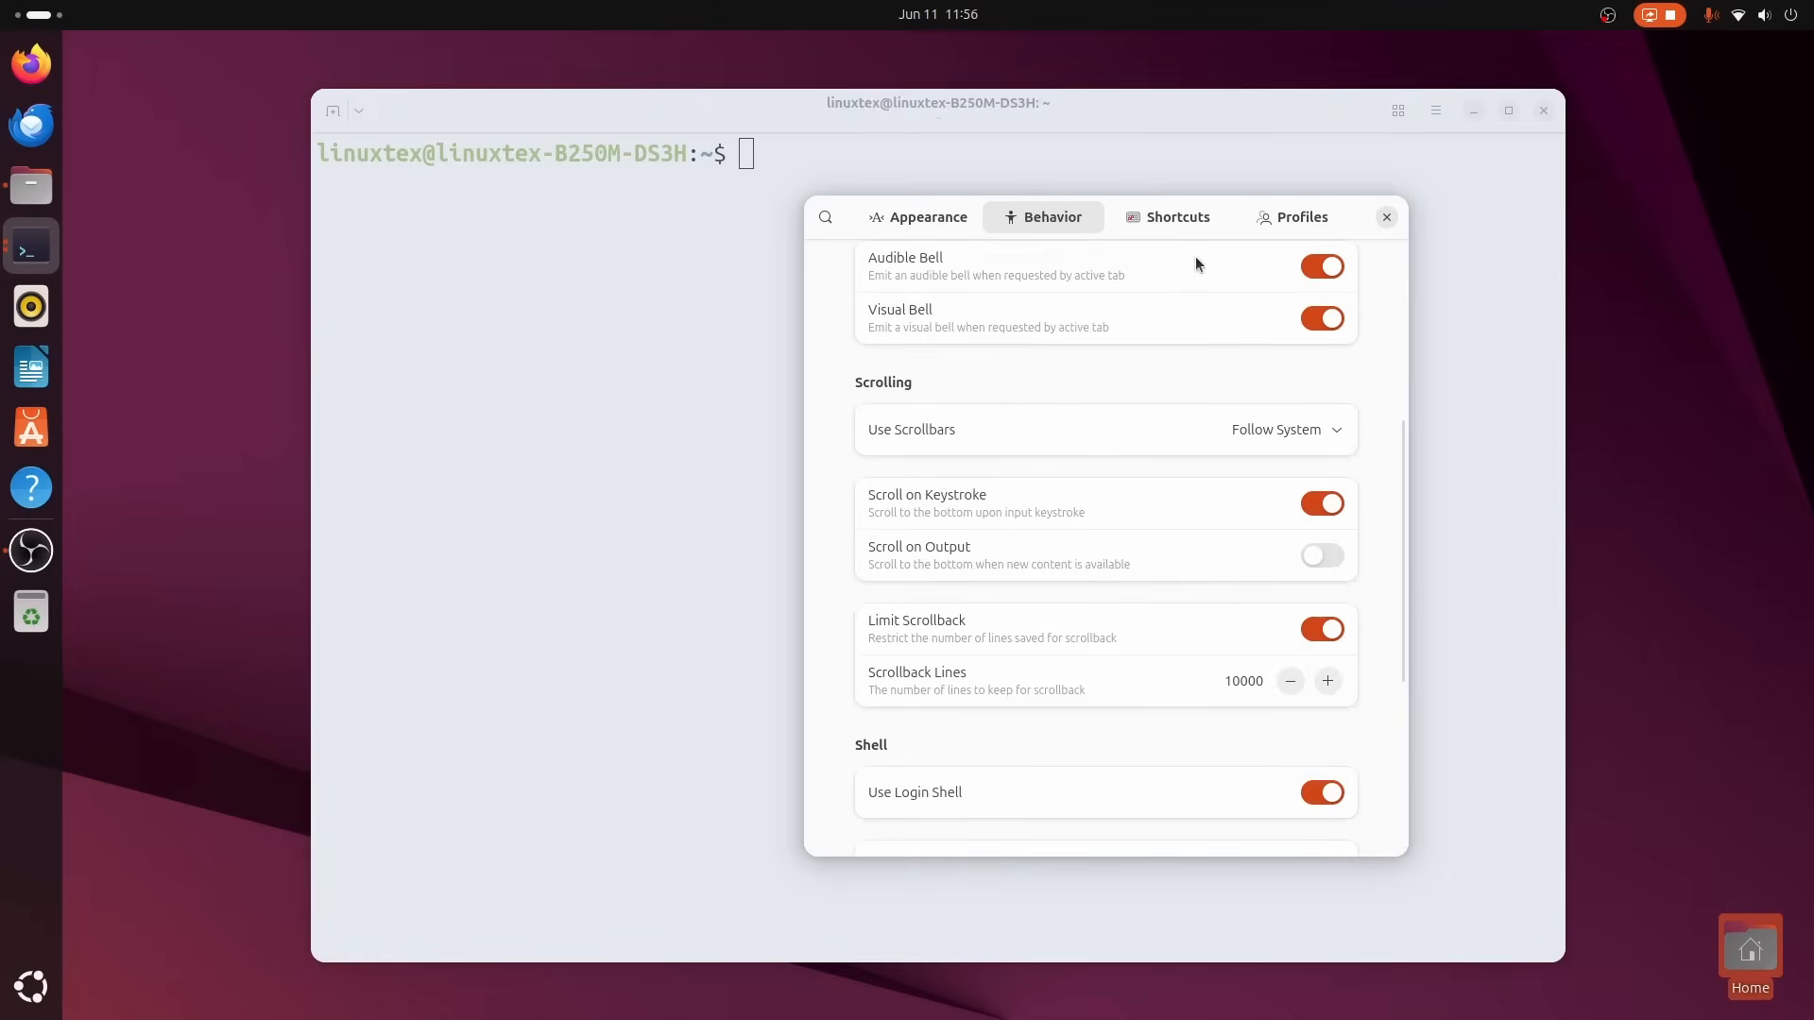
pyautogui.click(1178, 215)
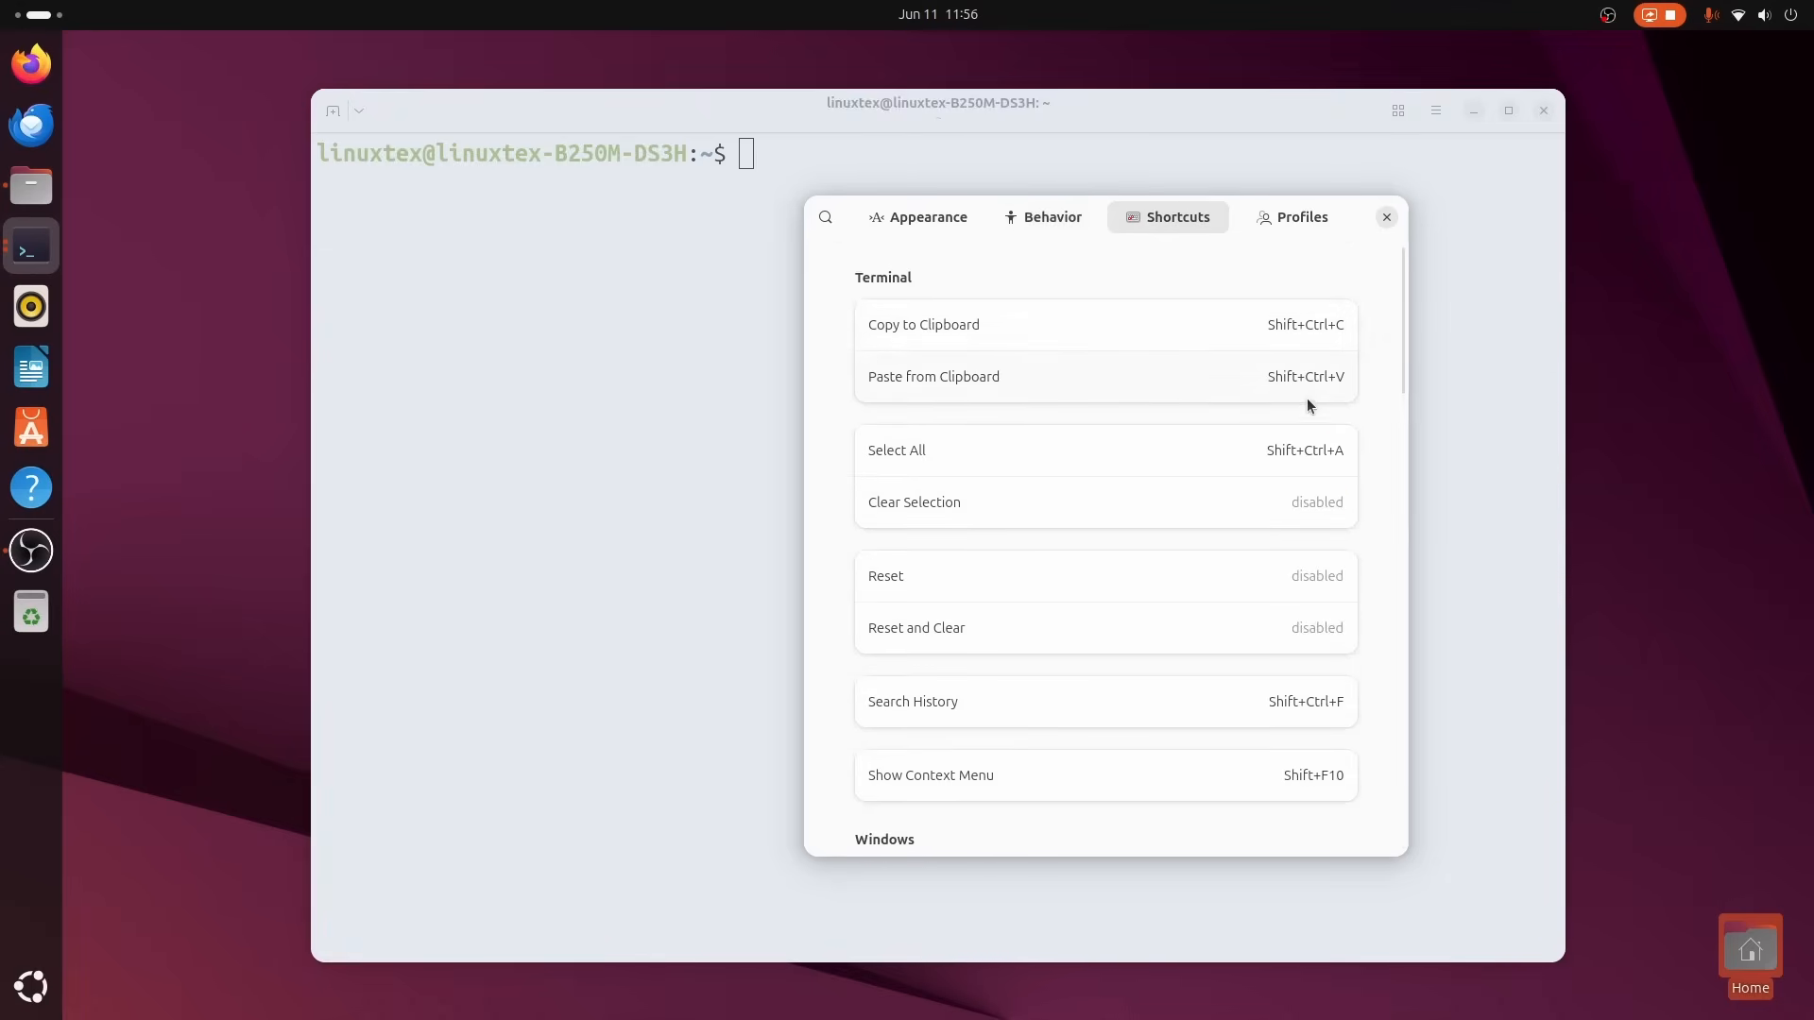
pyautogui.scroll(-3)
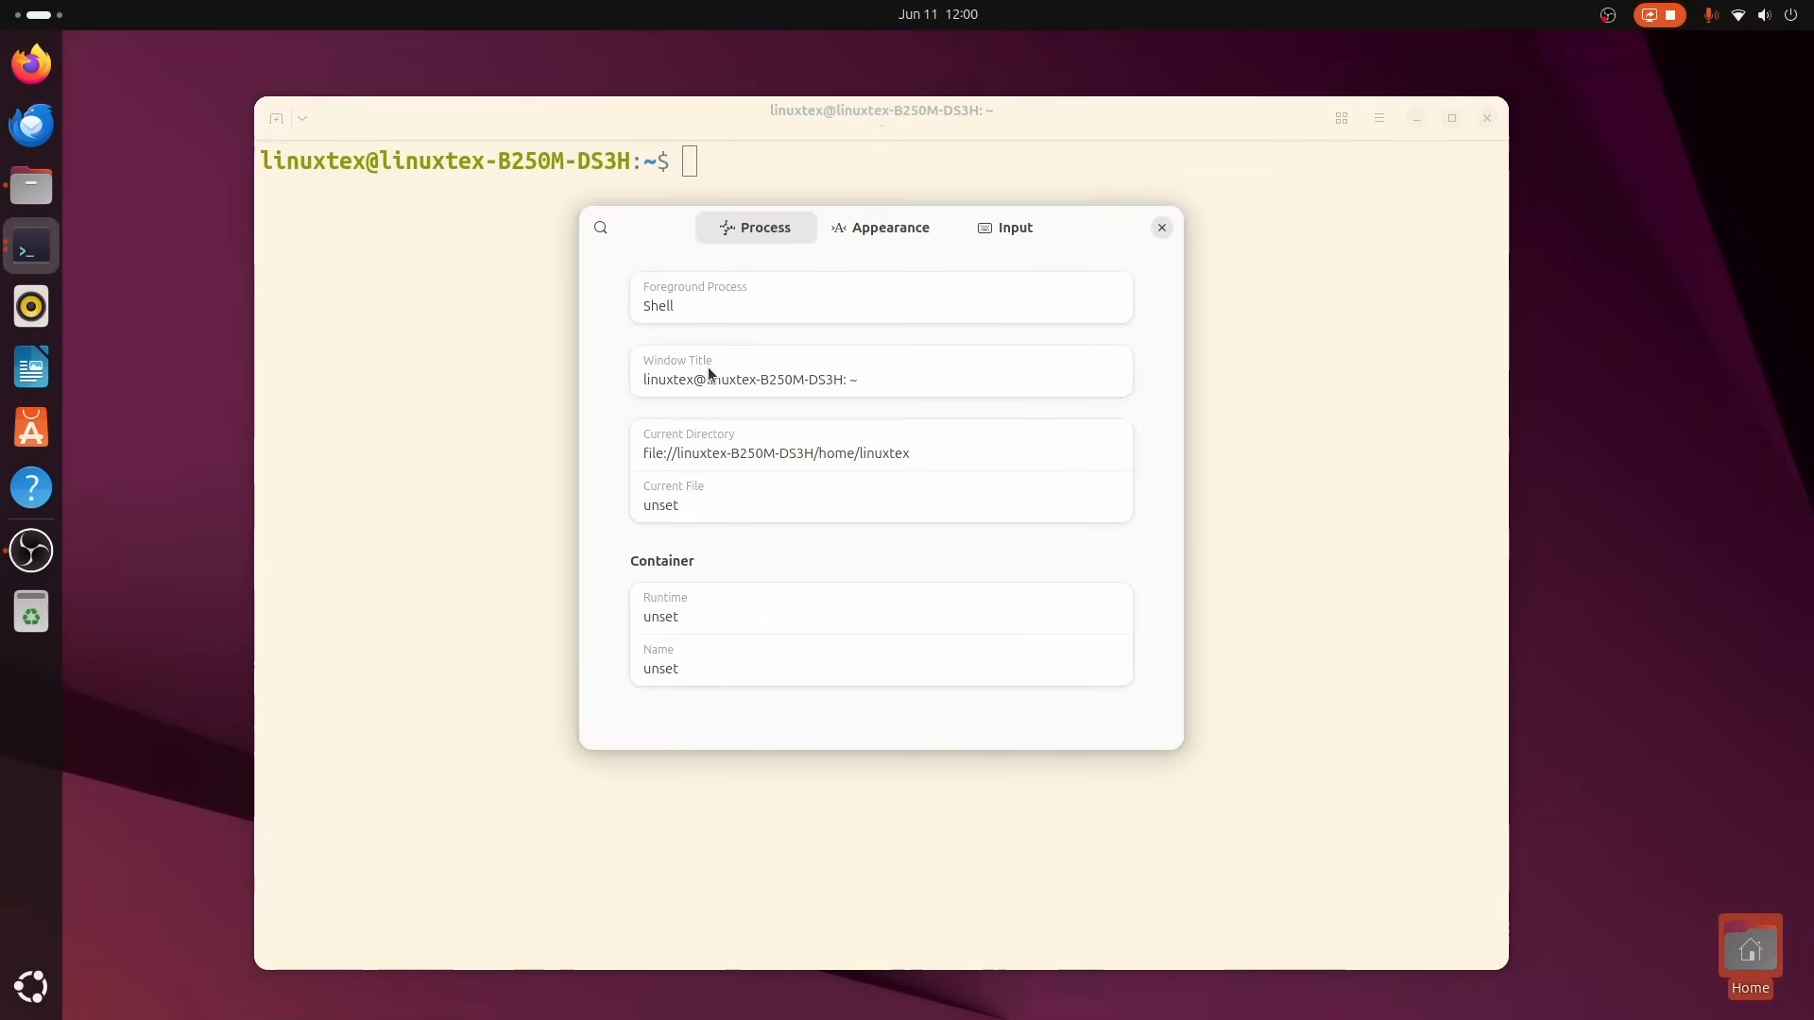
# Leave the inspector and run sudo apt update twice in the shell.
pyautogui.click(1161, 227)
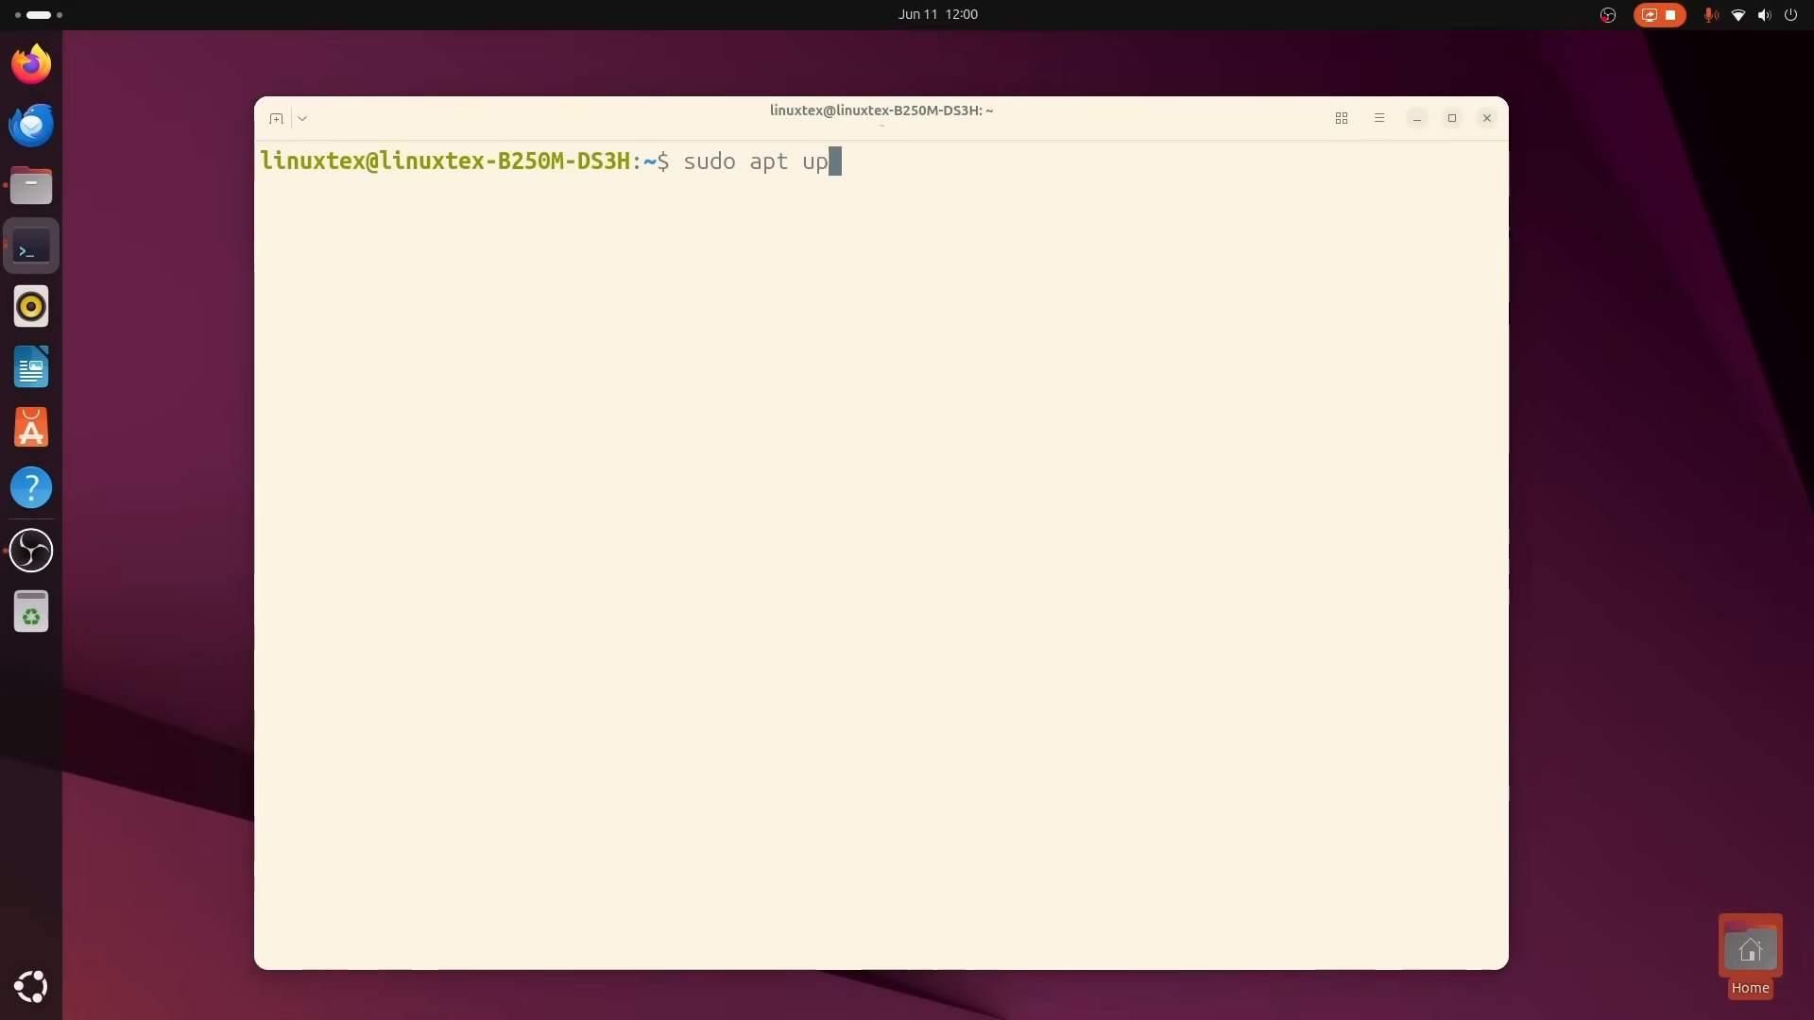
pyautogui.press('Return')
pyautogui.write('sudo apt upda')
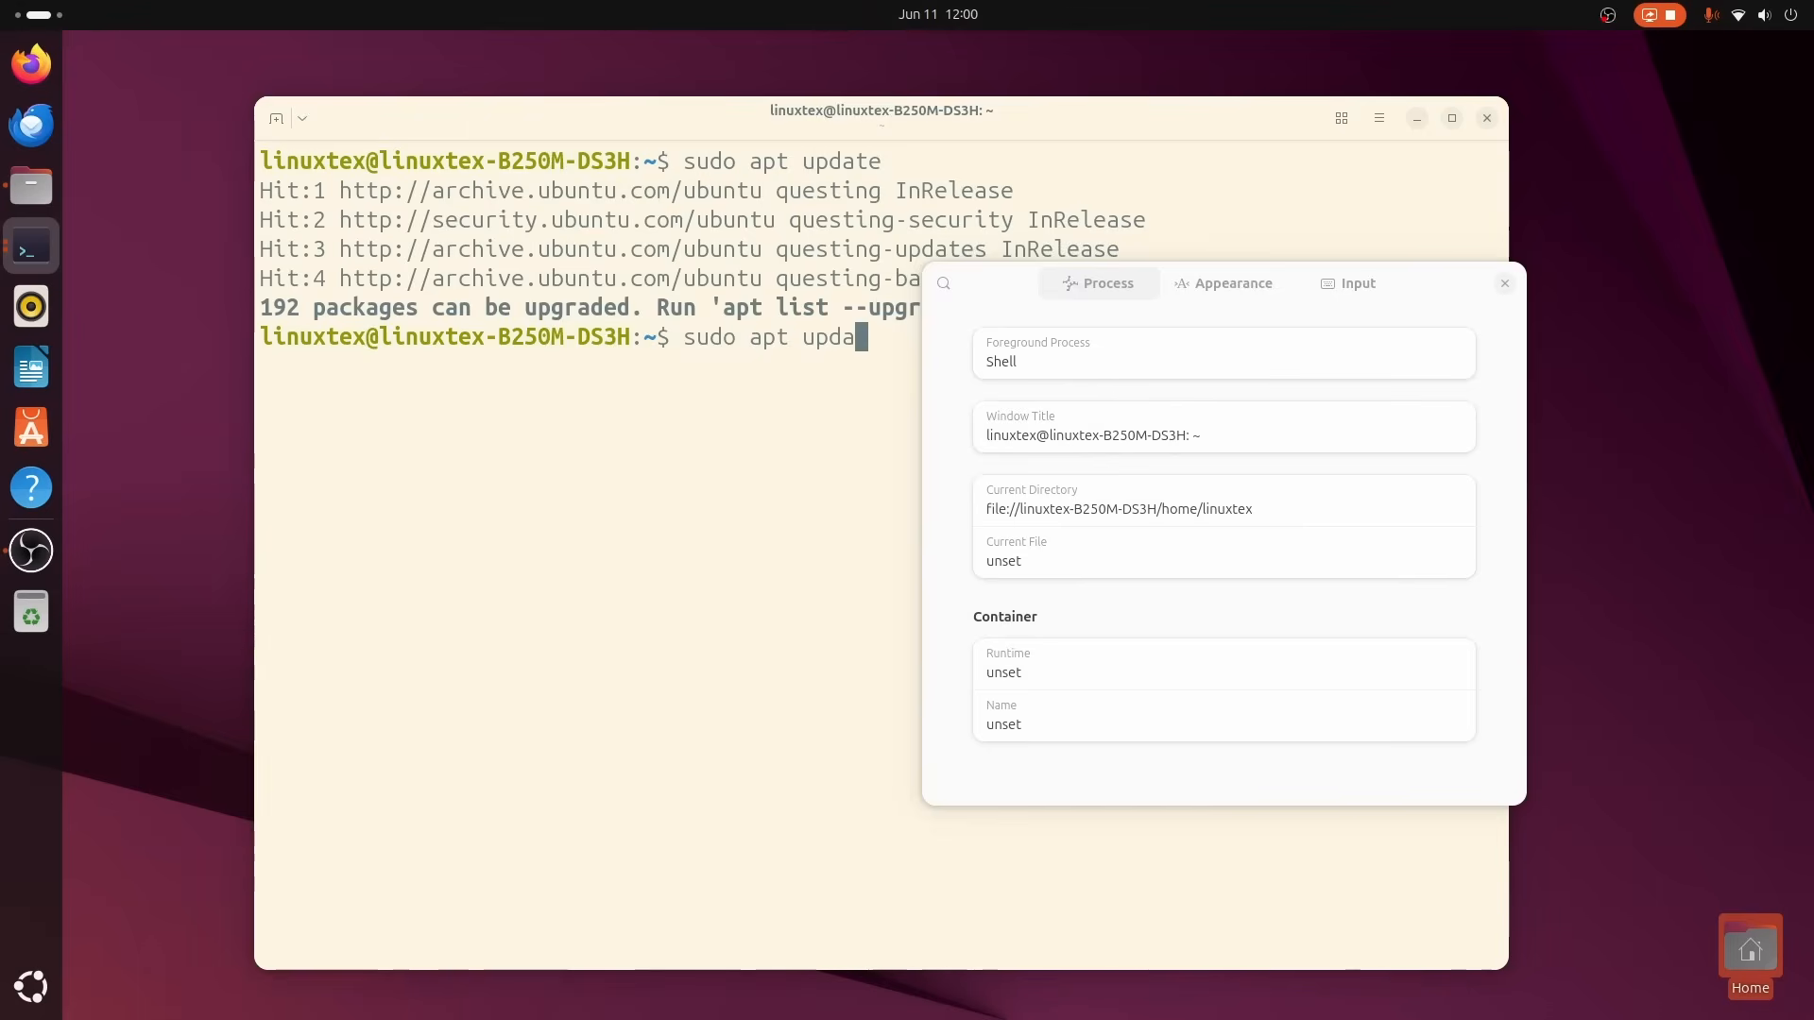
pyautogui.press('Return')
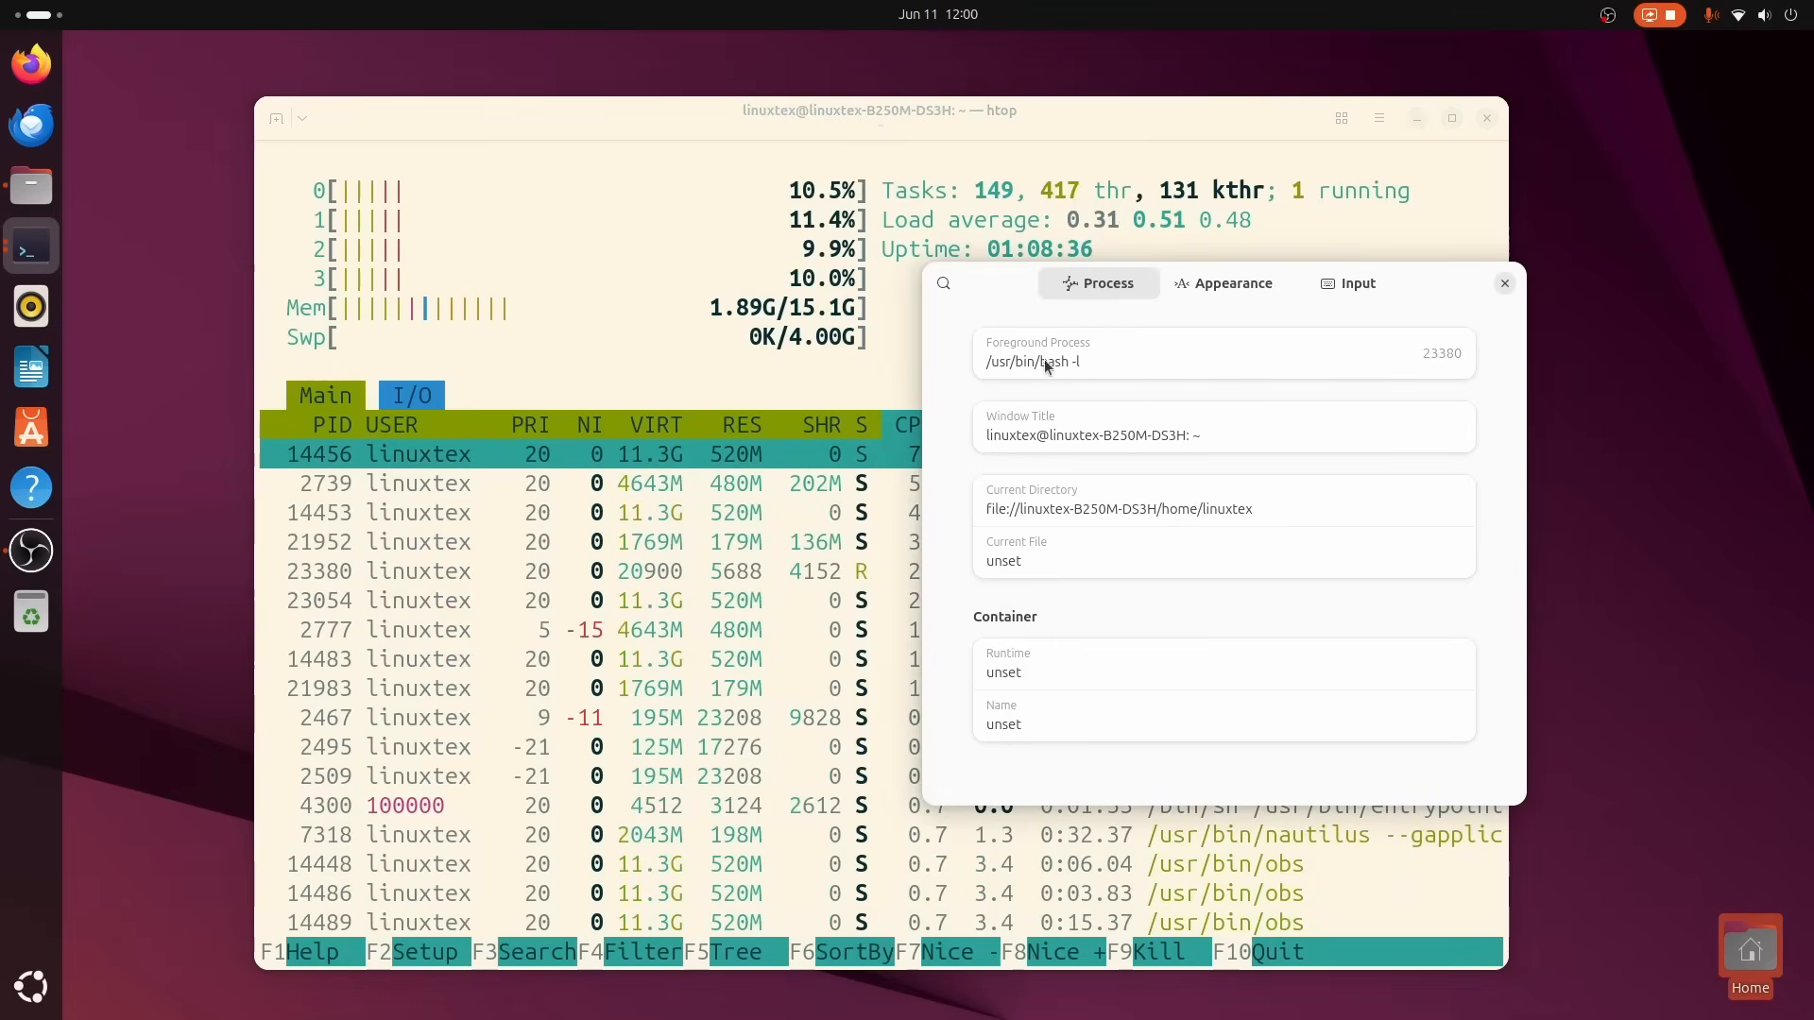
# Check the inspector's appearance and process tabs, then start a root shell with sudo su.
pyautogui.click(1223, 283)
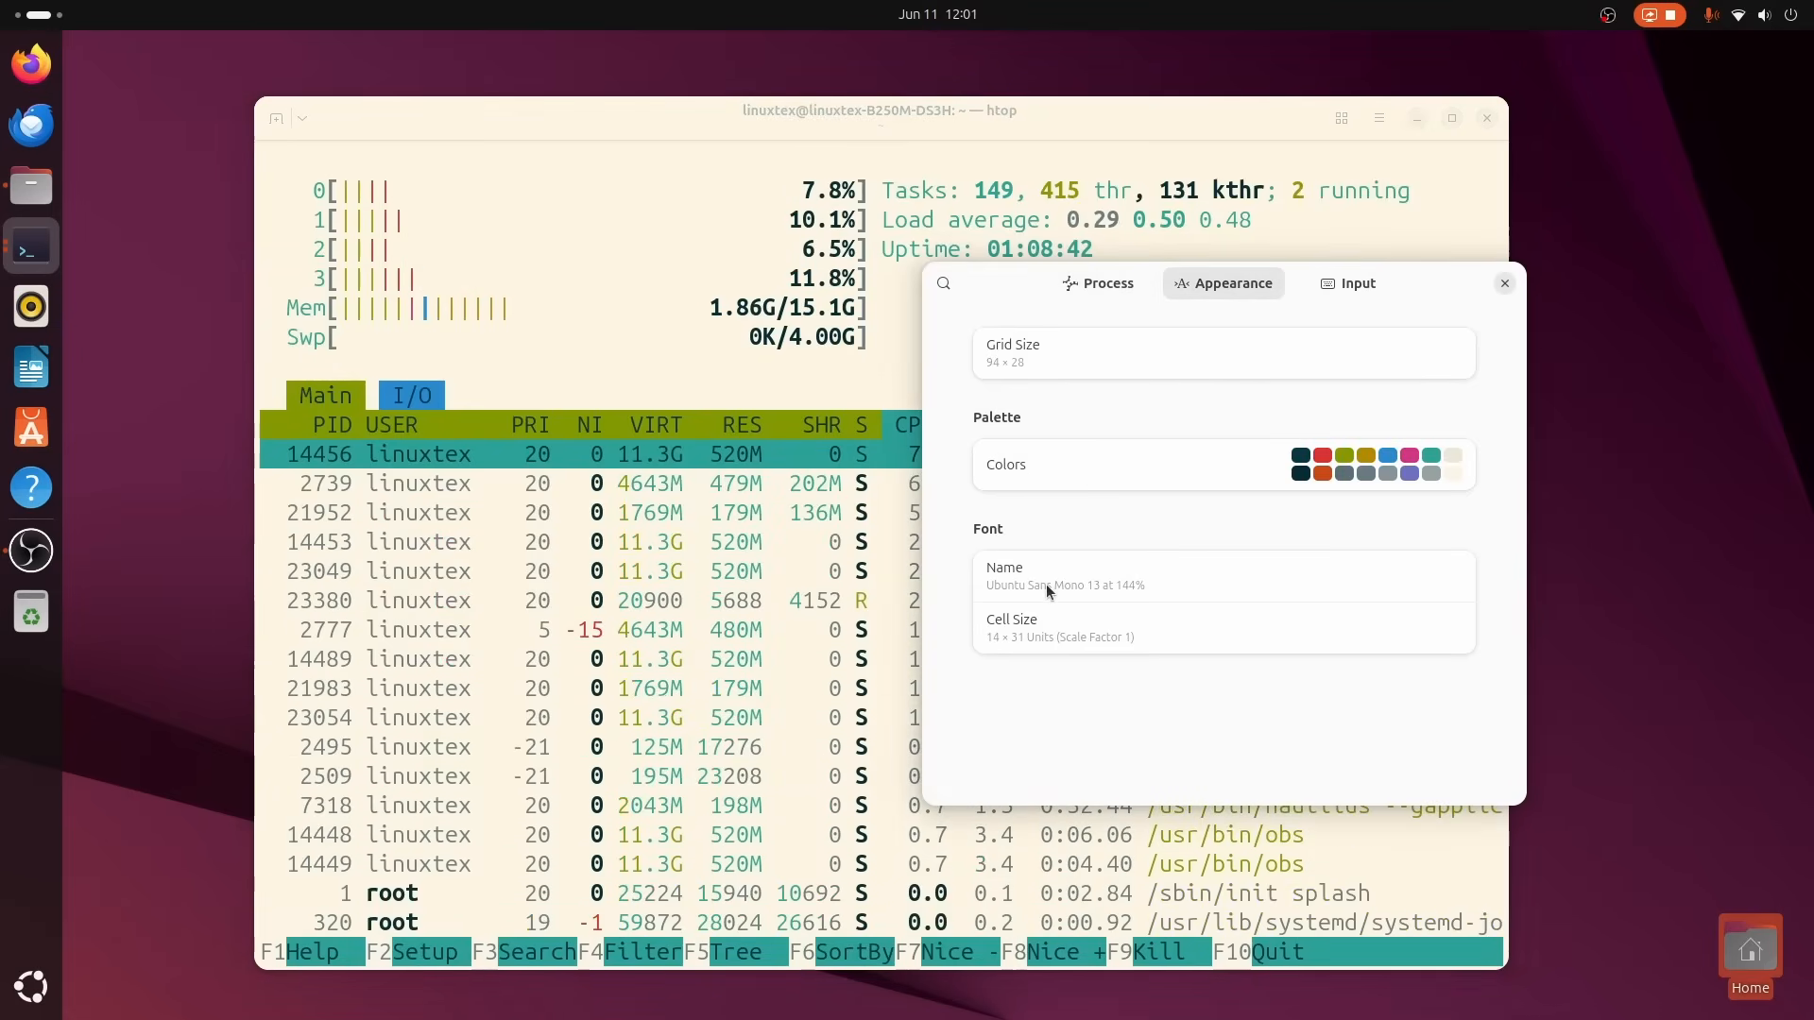
pyautogui.click(1097, 284)
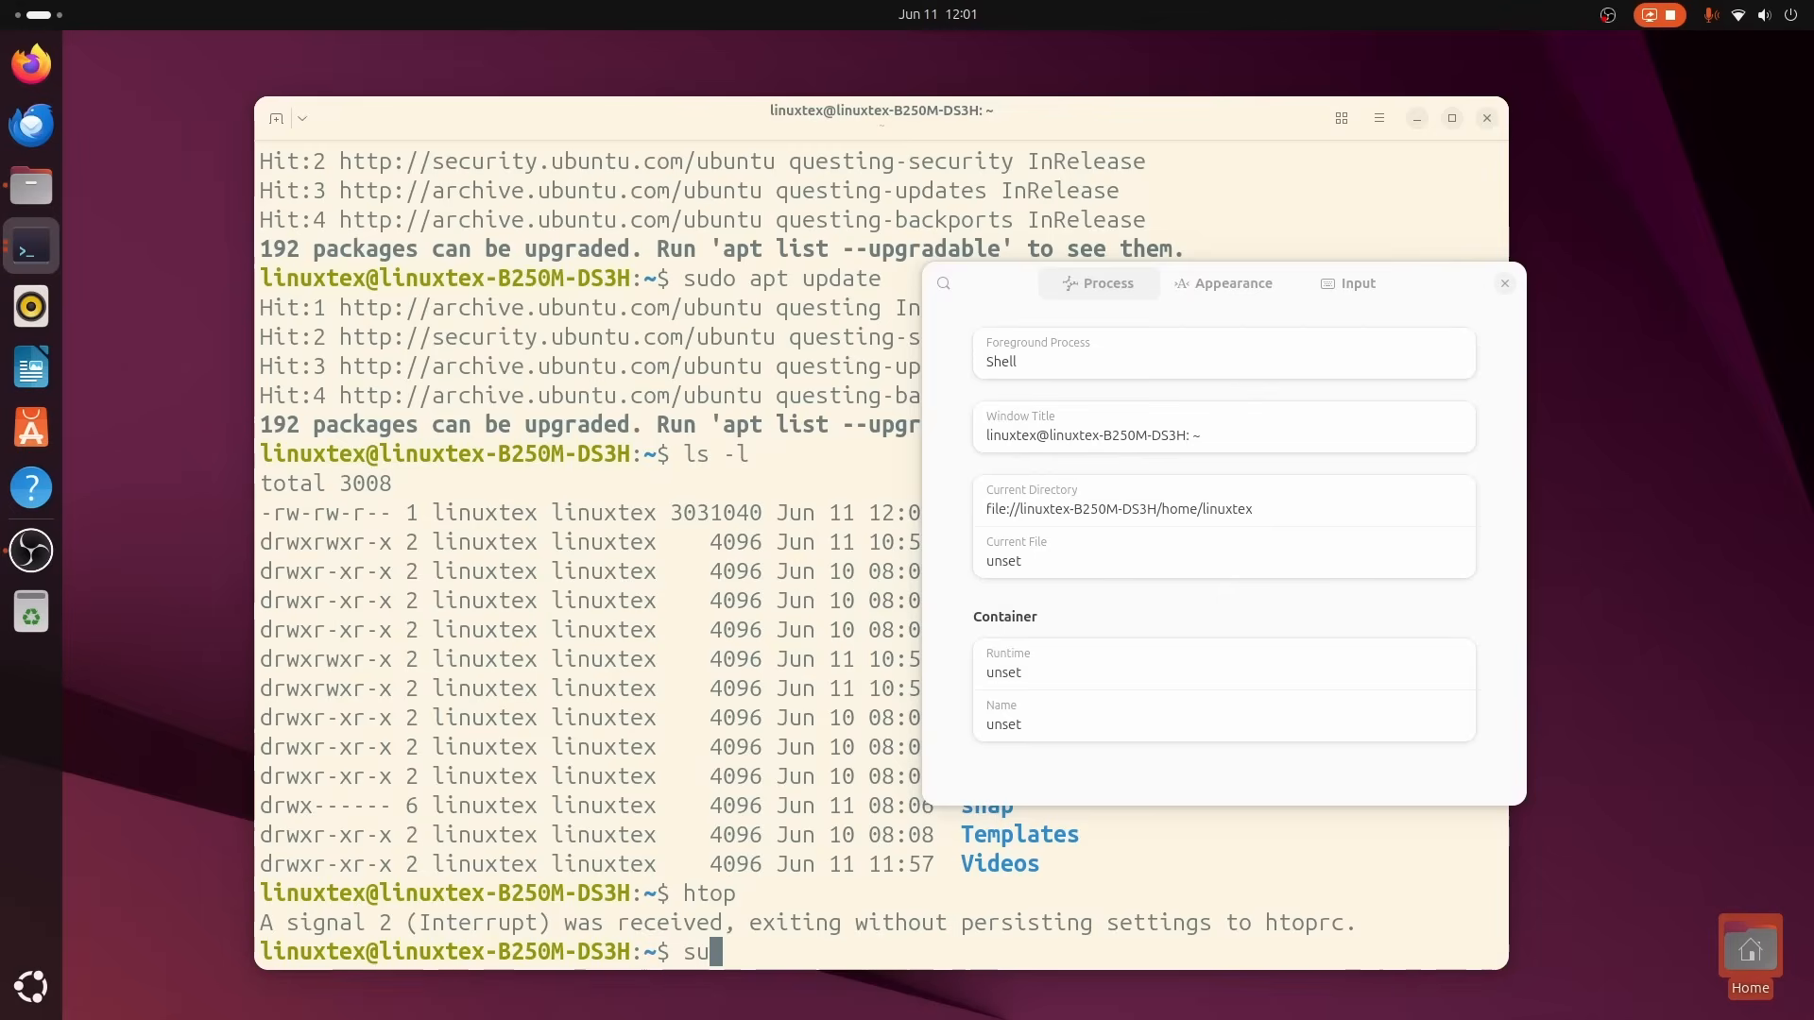
pyautogui.press('Return')
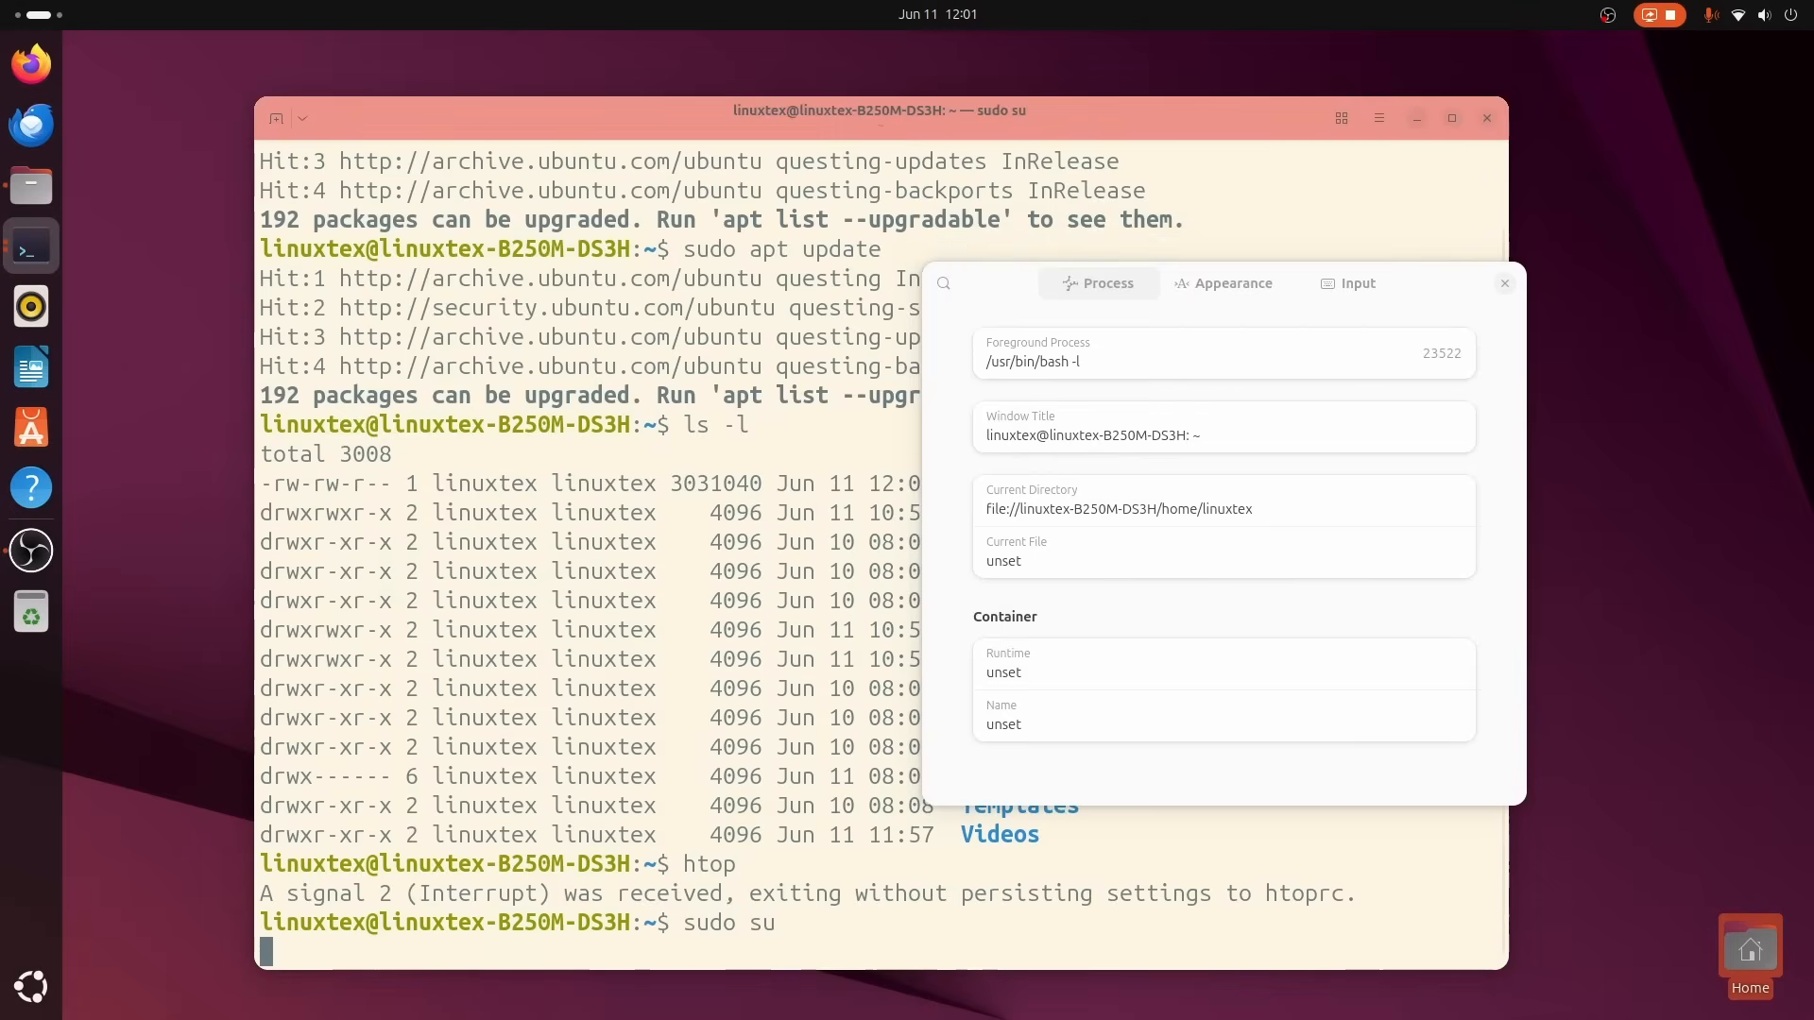
pyautogui.write('apt')
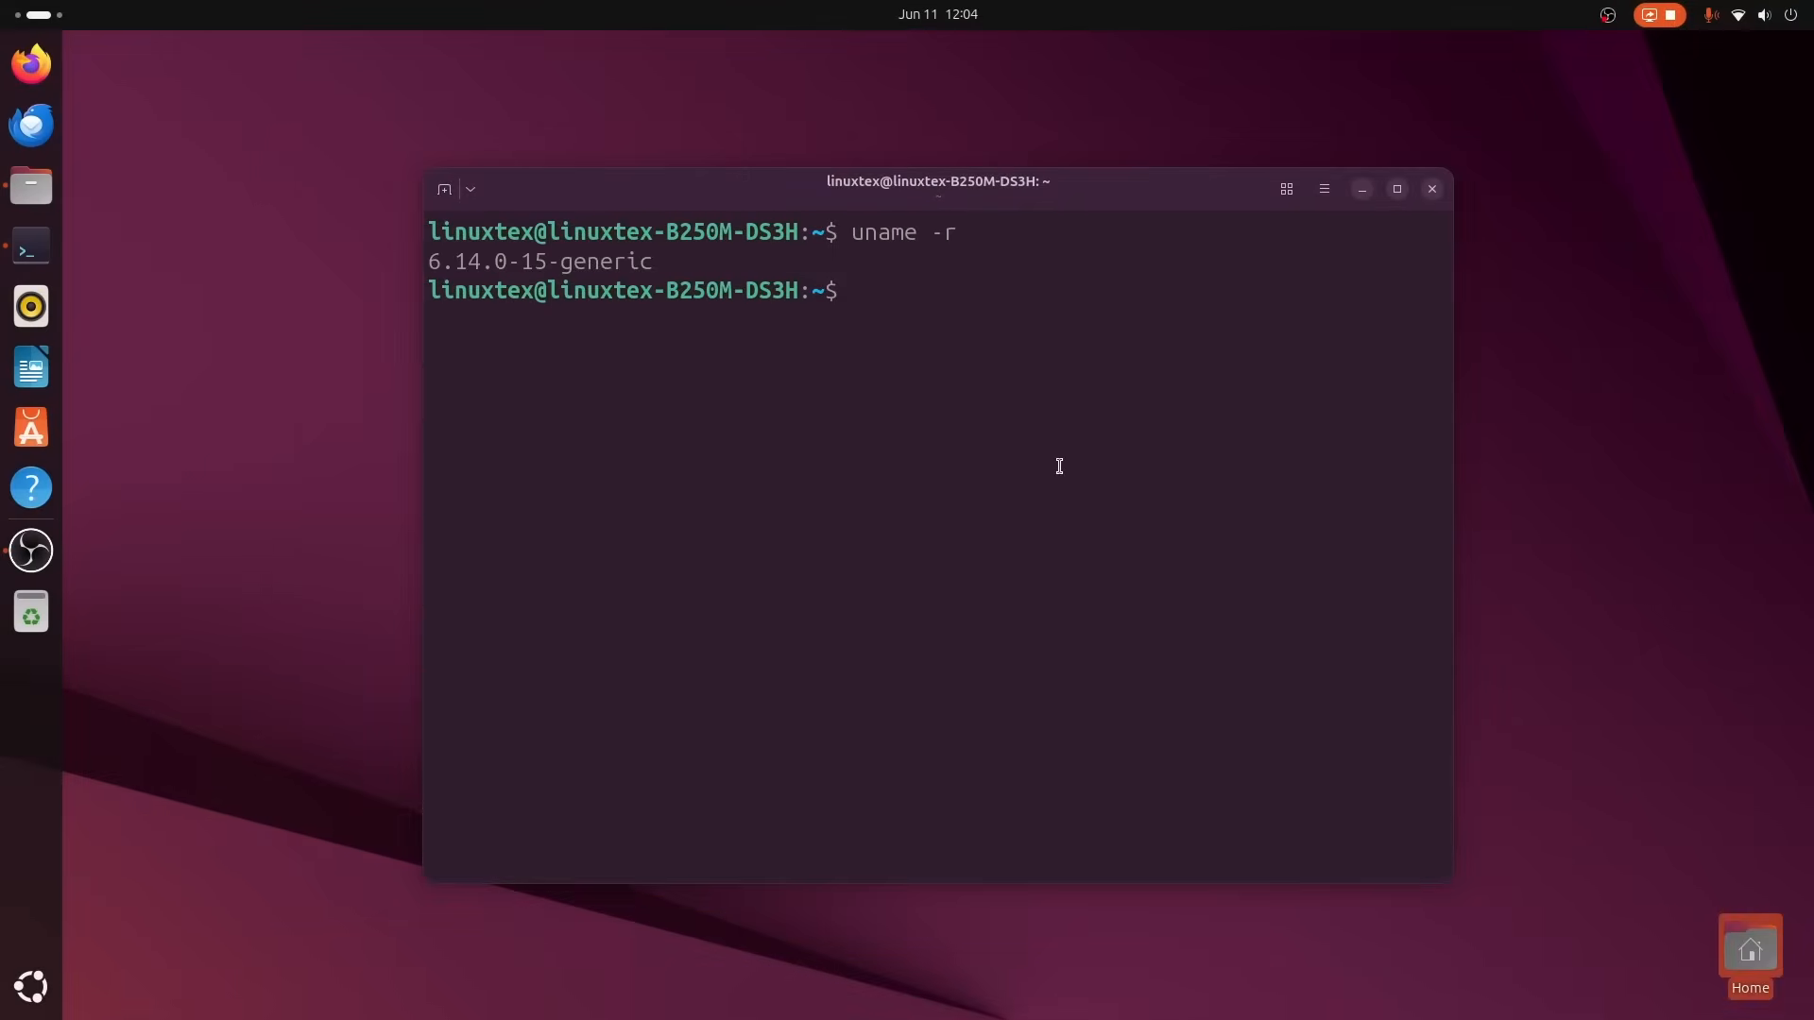
# Copy the selected kernel version text via the context menu.
pyautogui.rightClick(648, 278)
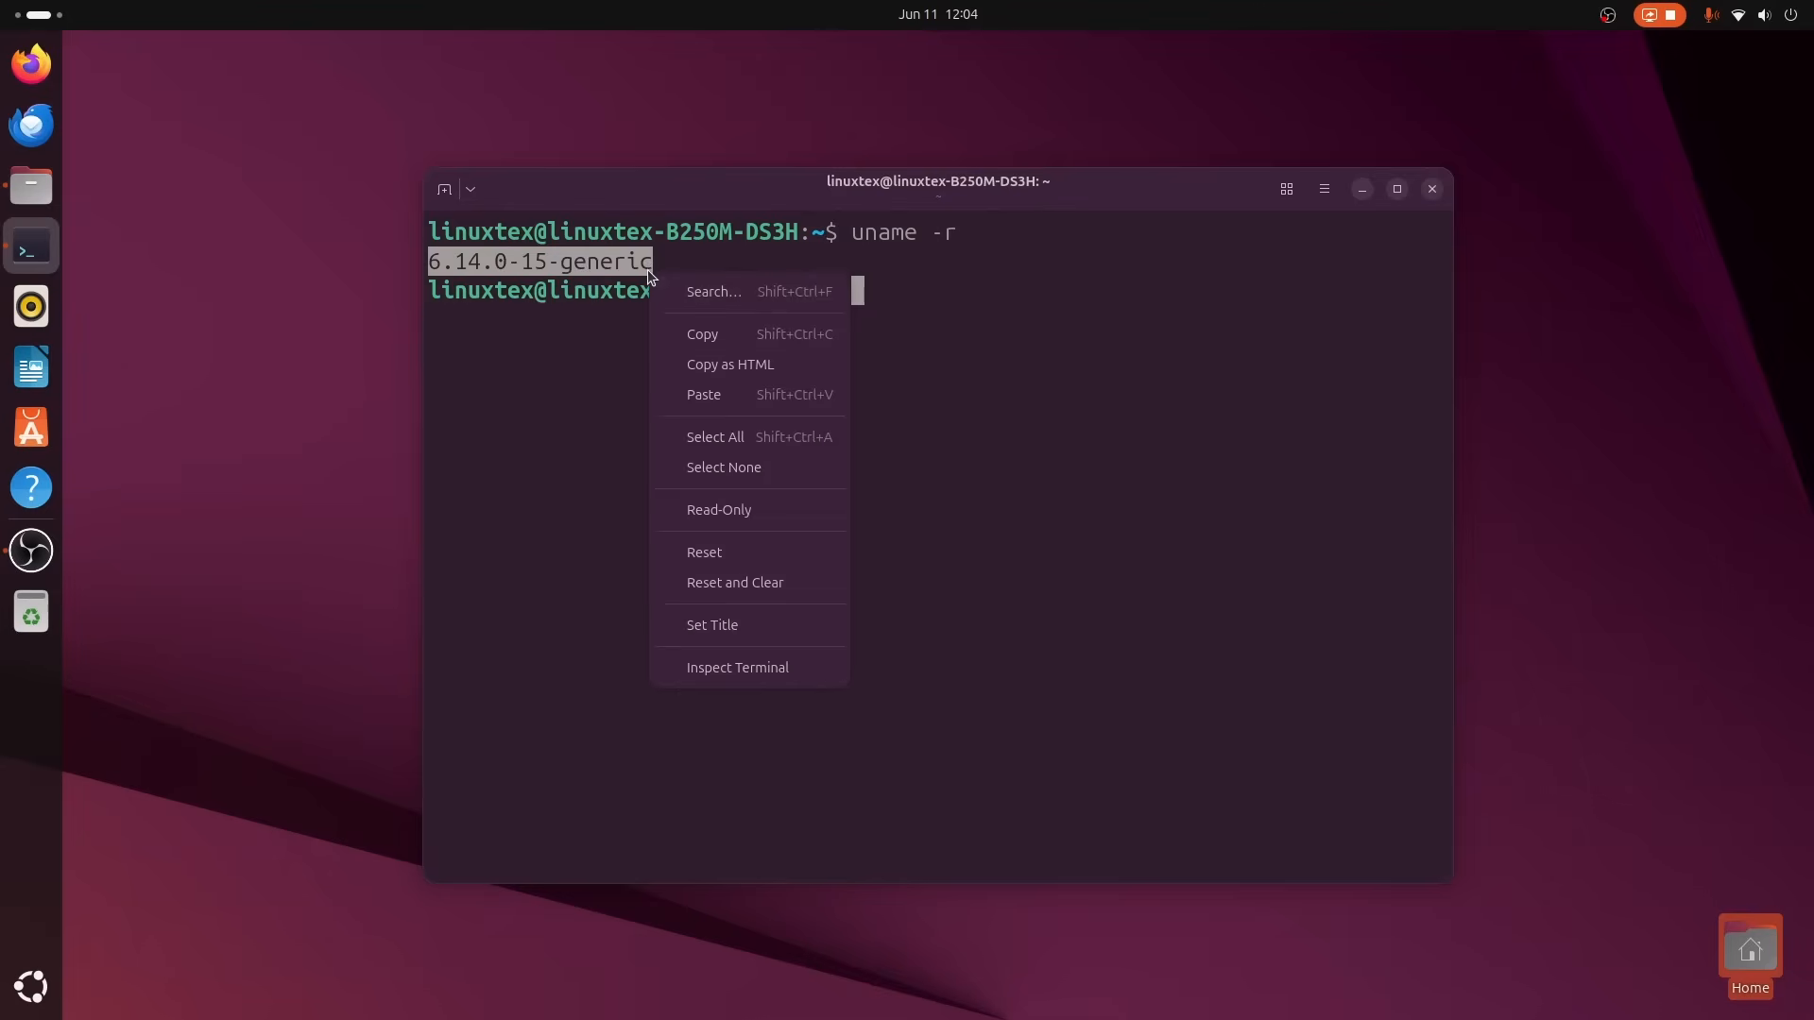
pyautogui.moveTo(796, 335)
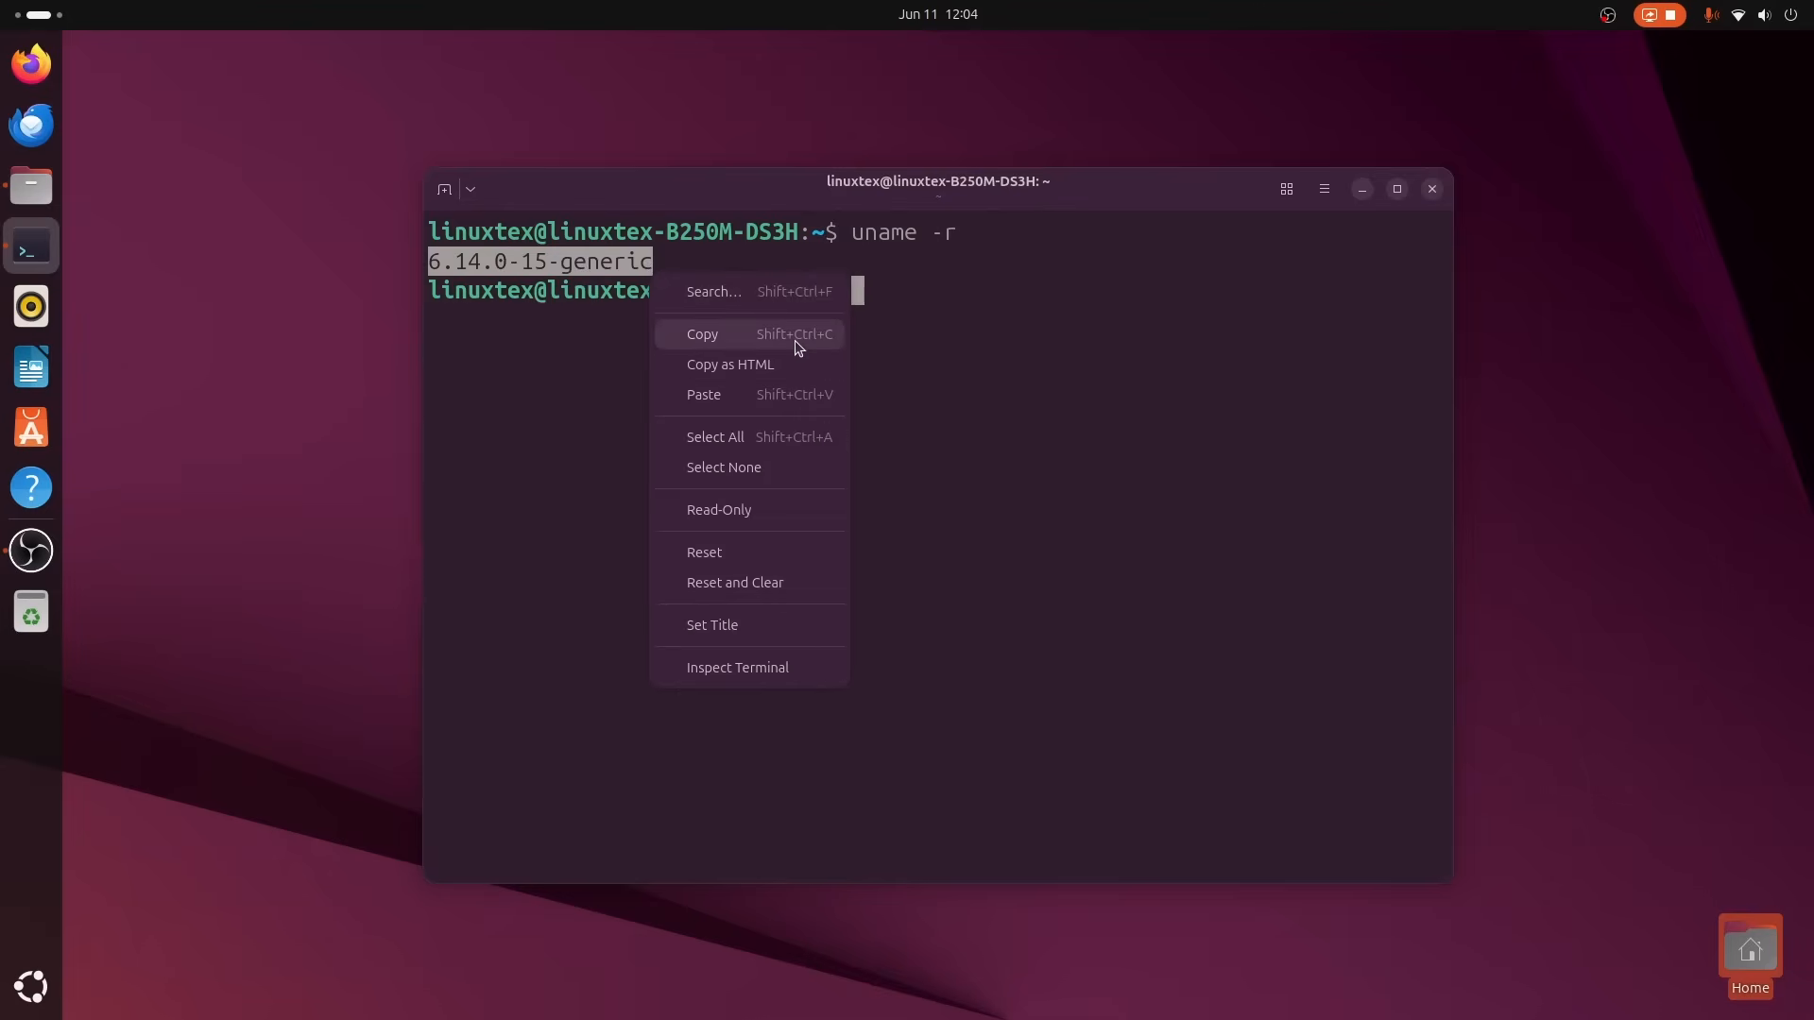
pyautogui.click(701, 335)
pyautogui.write('echo')
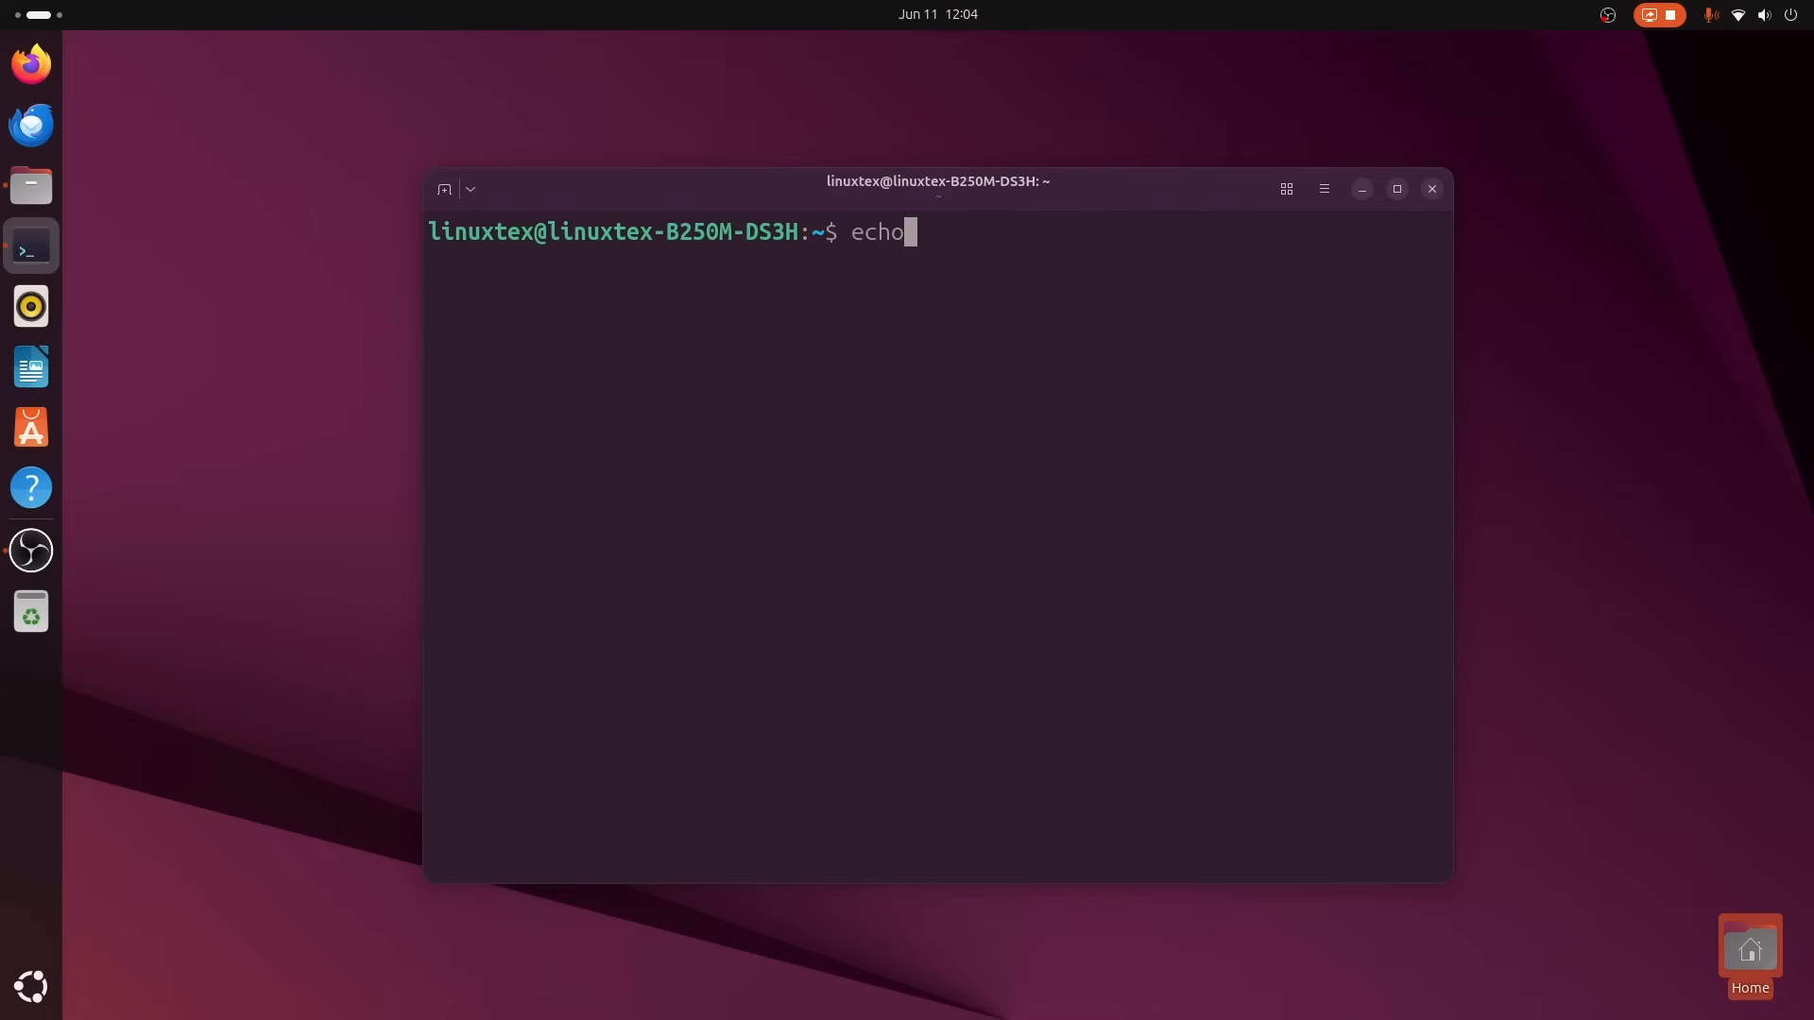
# Run echo "Hello World!" and copy the output line to the clipboard.
pyautogui.write('"Hello World')
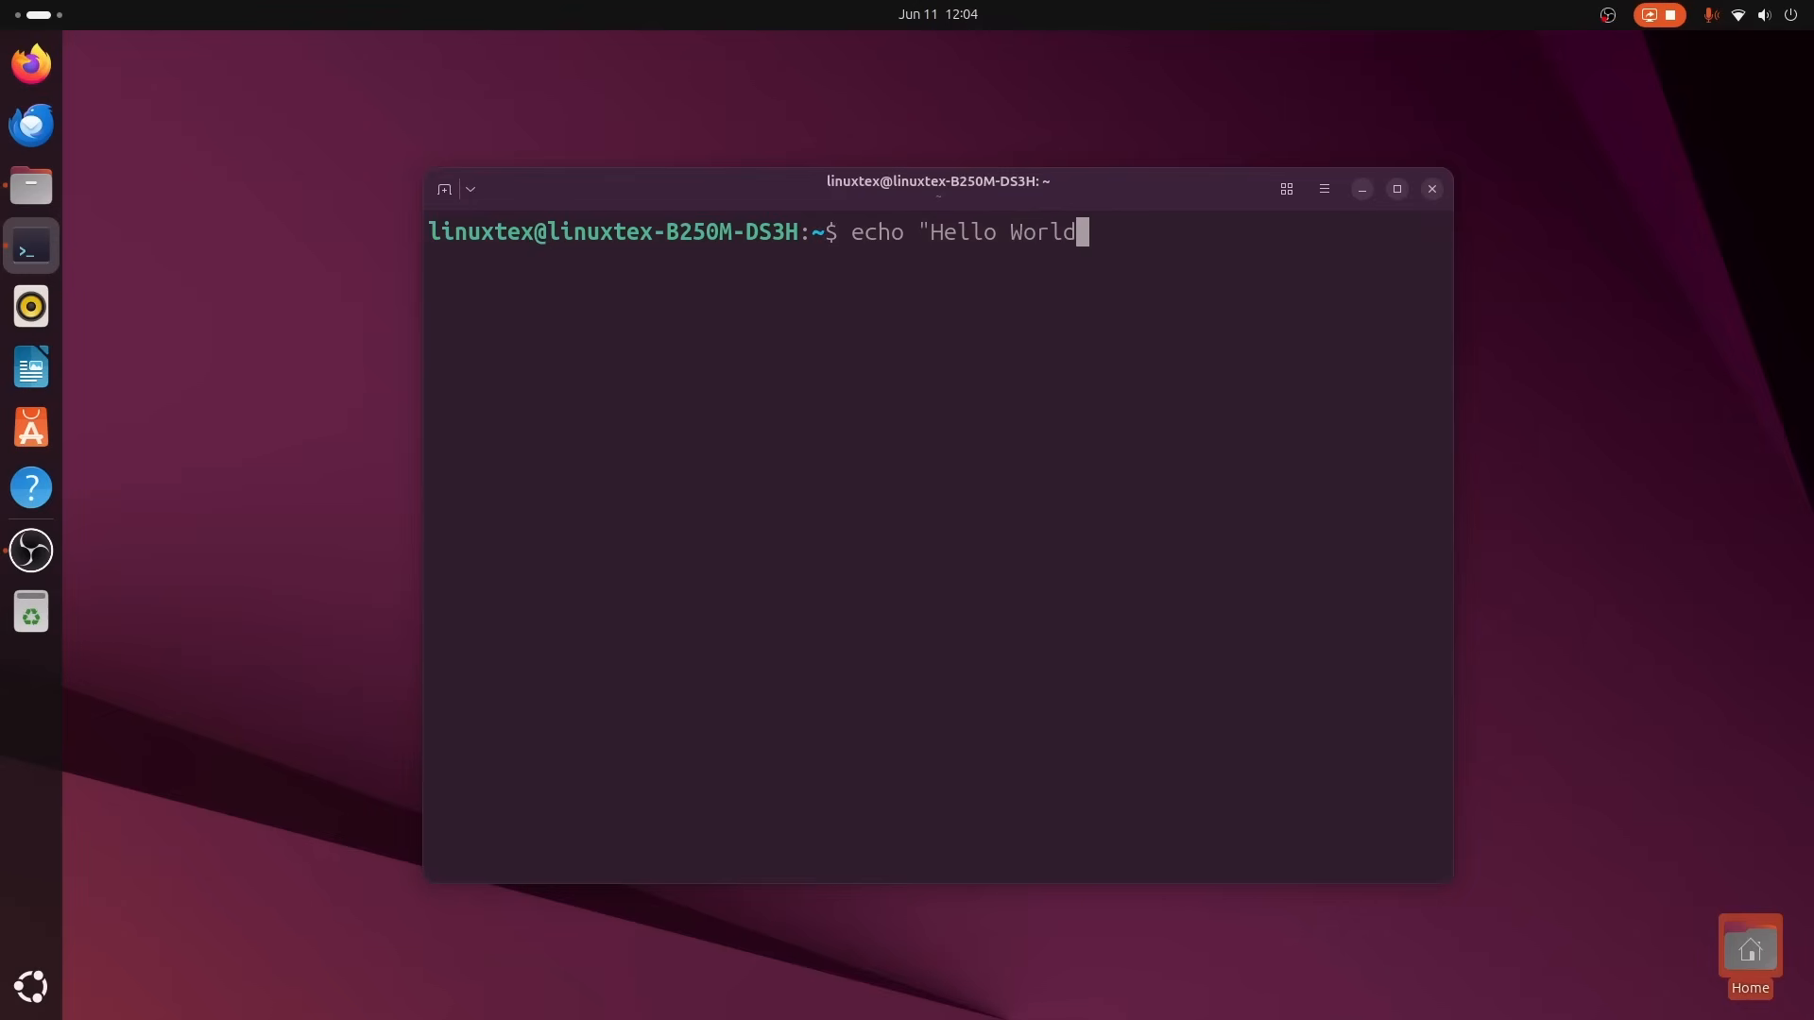
pyautogui.press('Return')
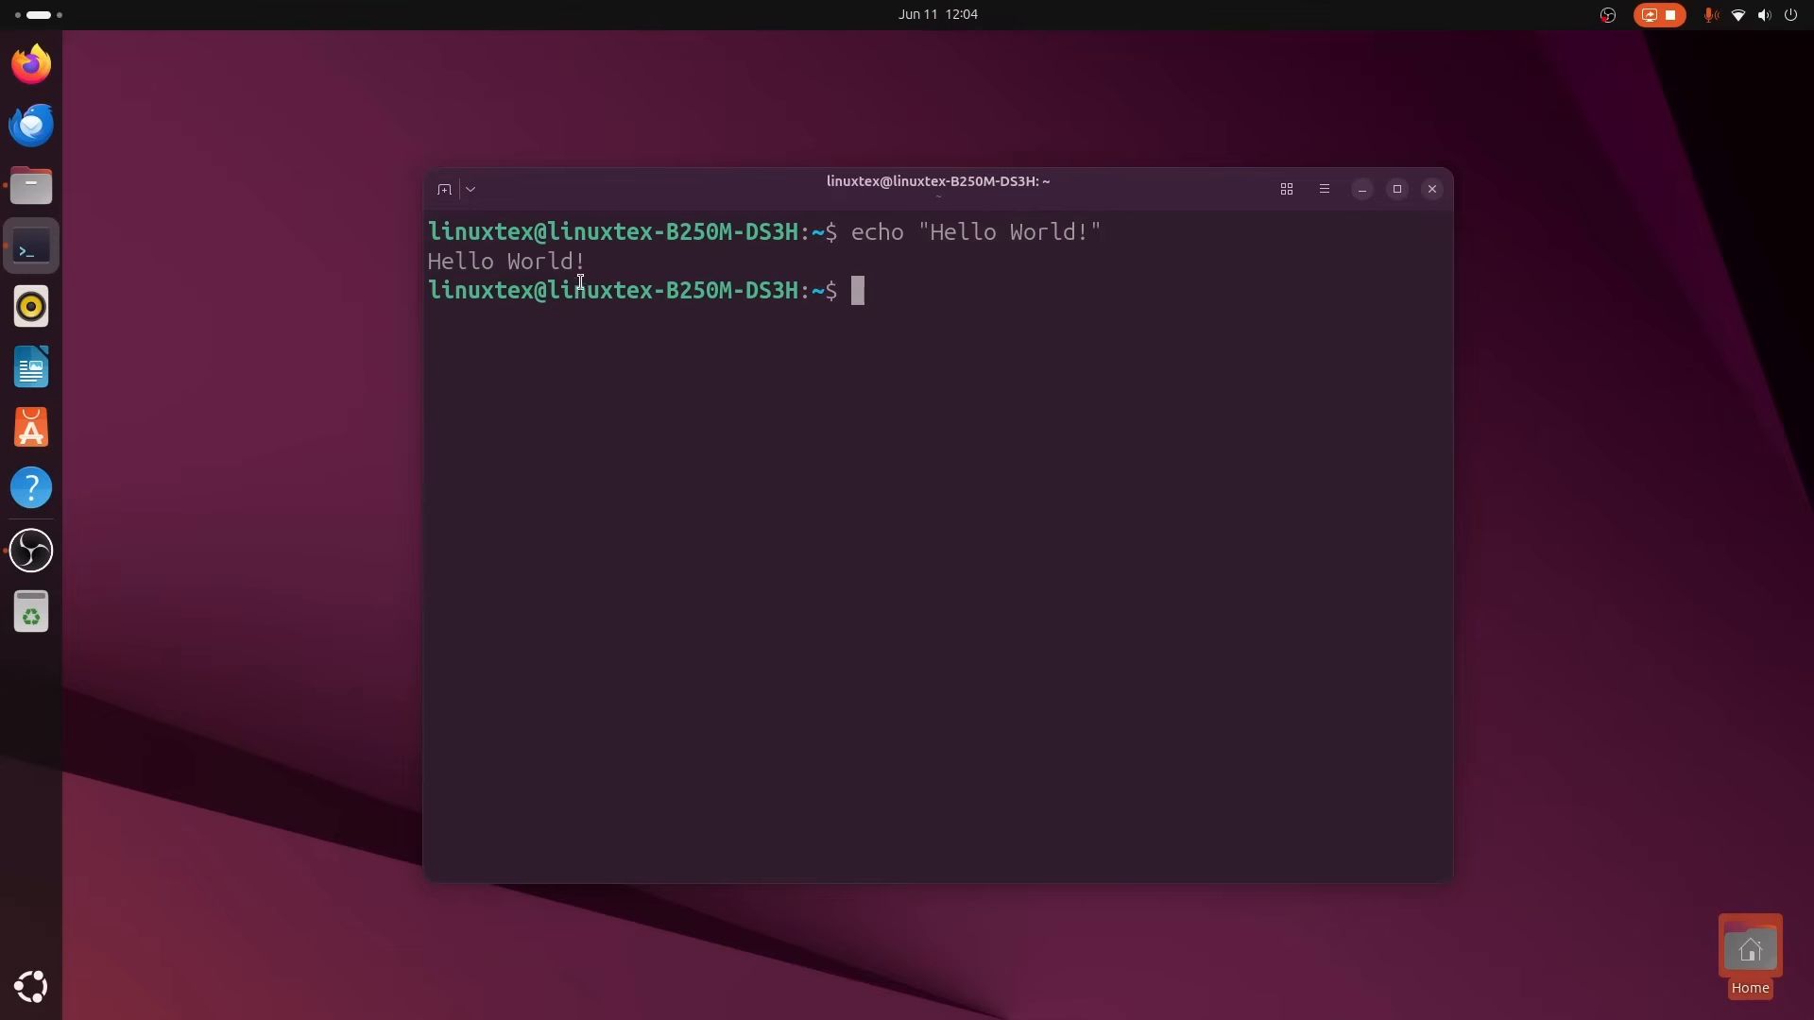
pyautogui.doubleClick(506, 260)
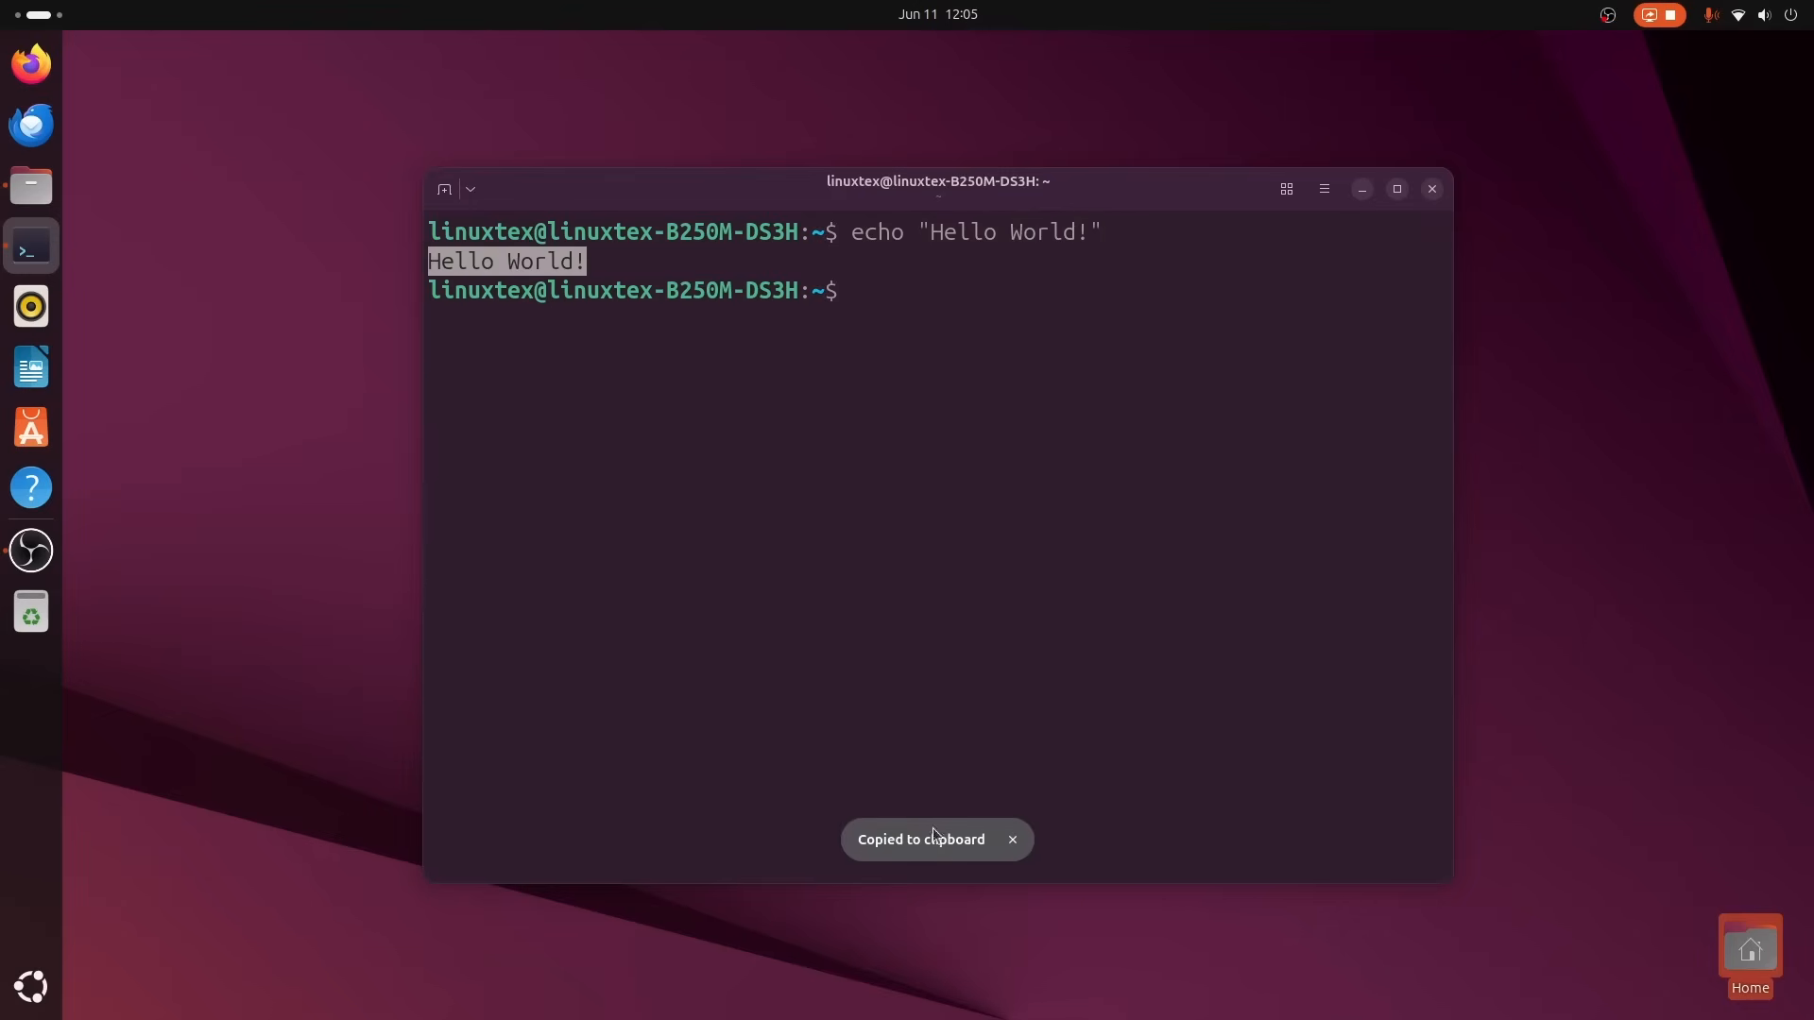
# Open a new tab with the Default profile and run sudo apt update with the password.
pyautogui.click(470, 189)
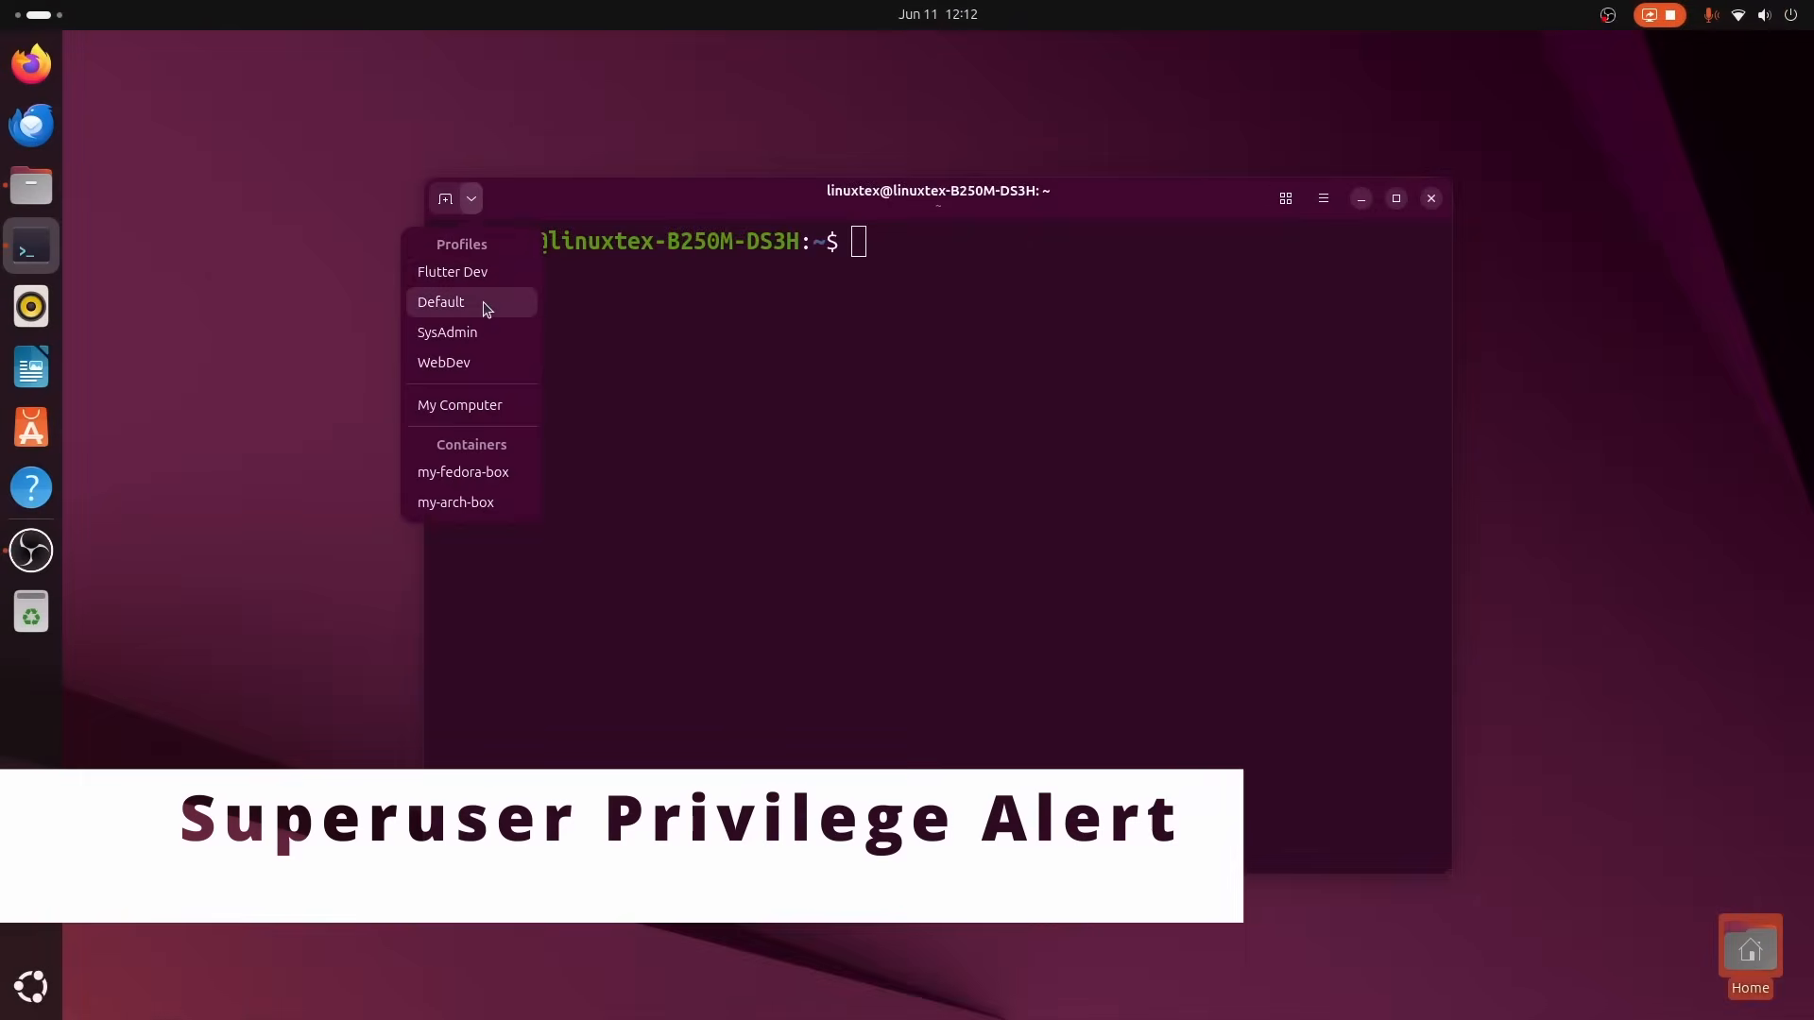
pyautogui.click(440, 302)
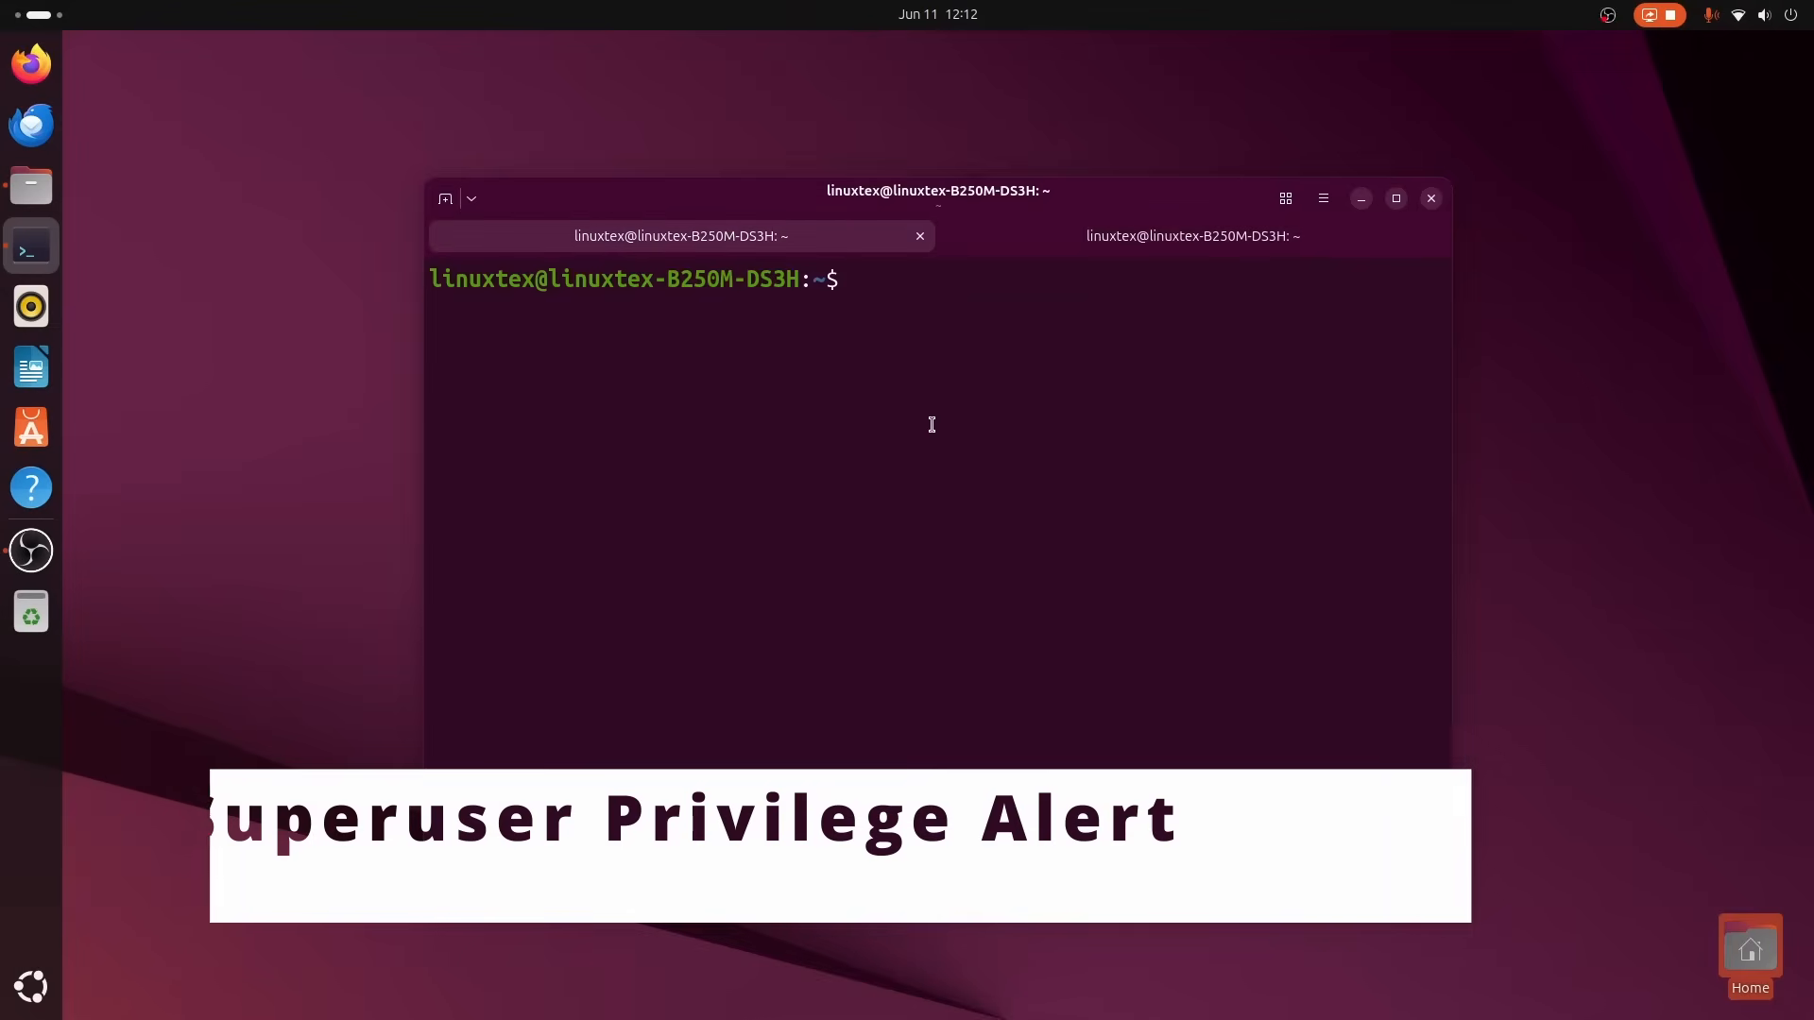
pyautogui.write('sudo apt upd')
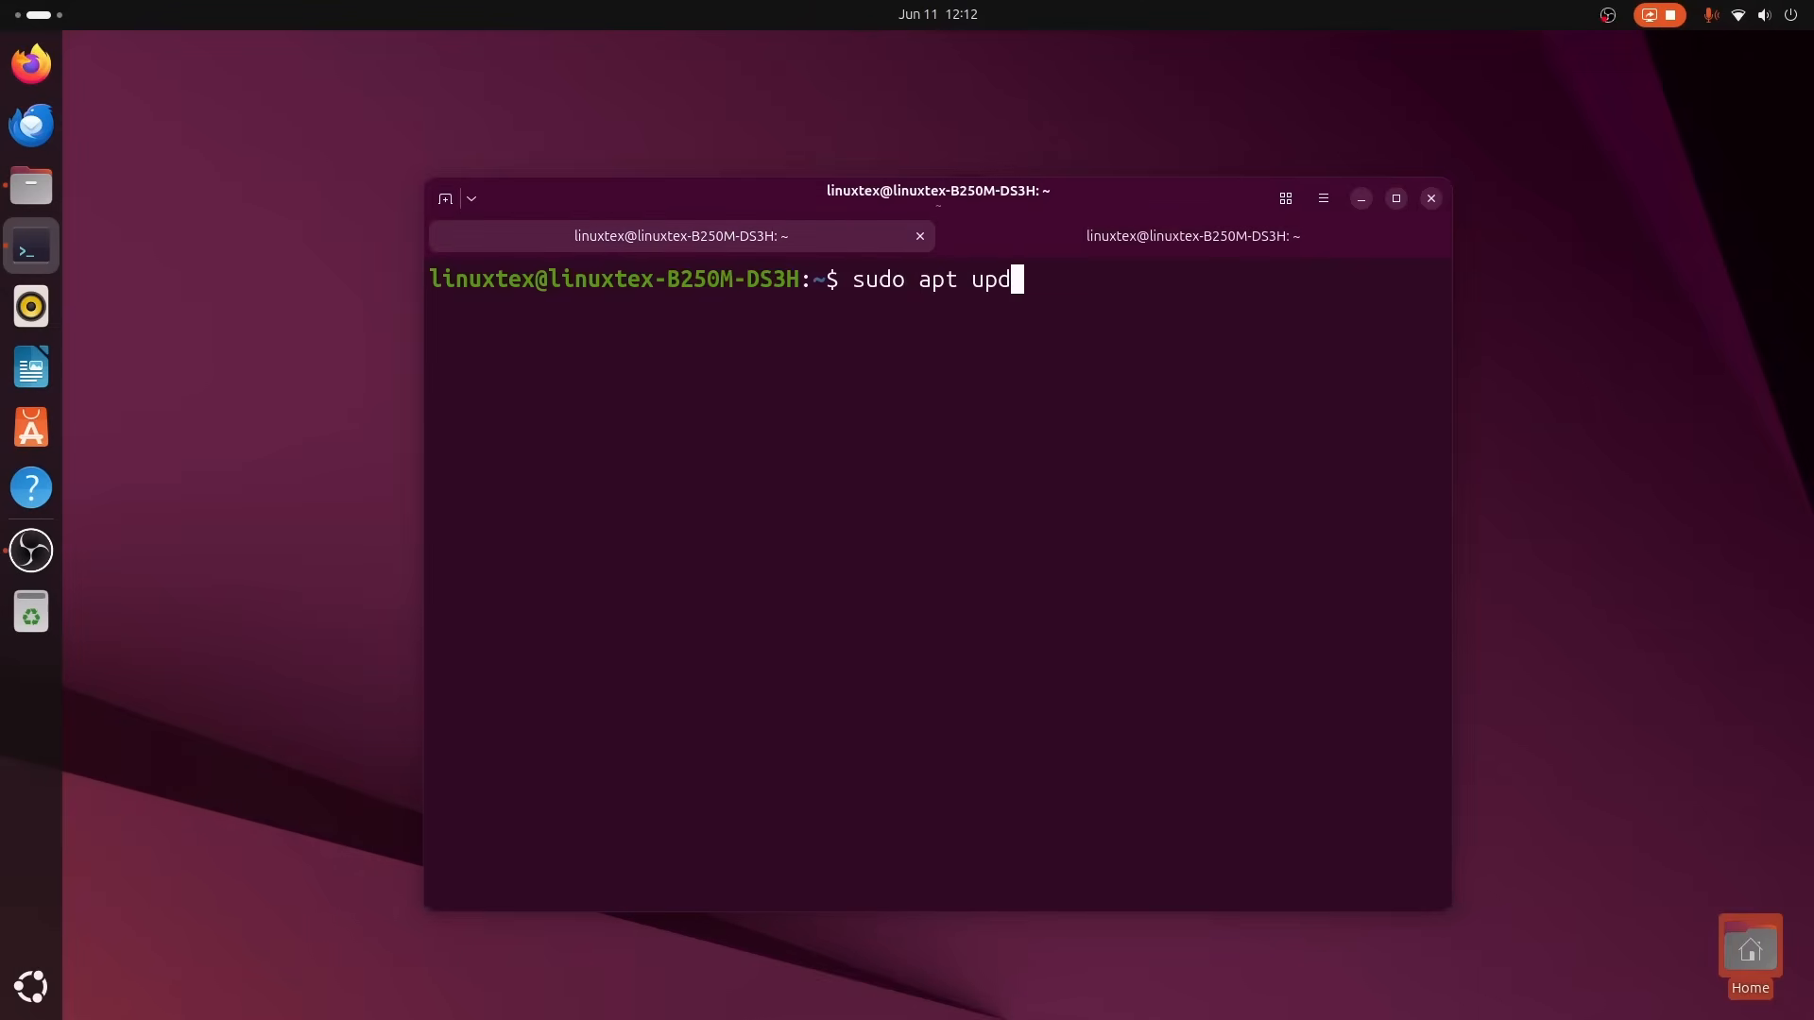
pyautogui.press('Return')
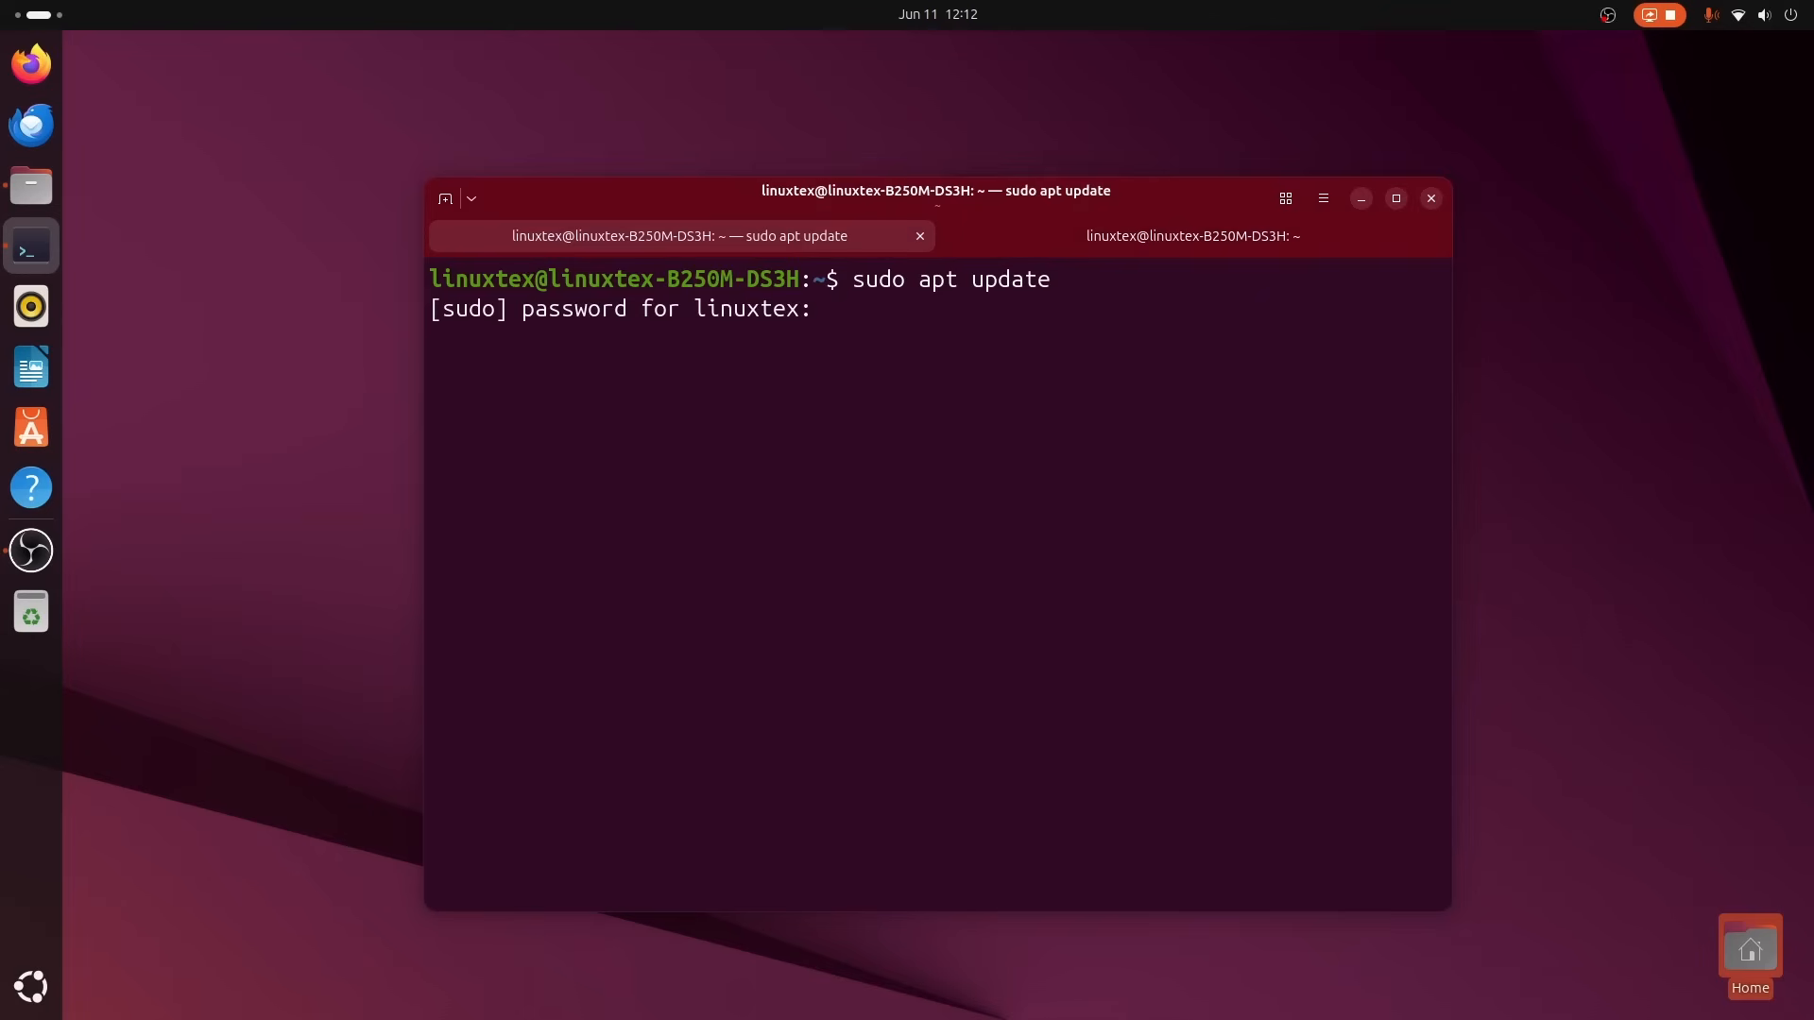
pyautogui.press('Return')
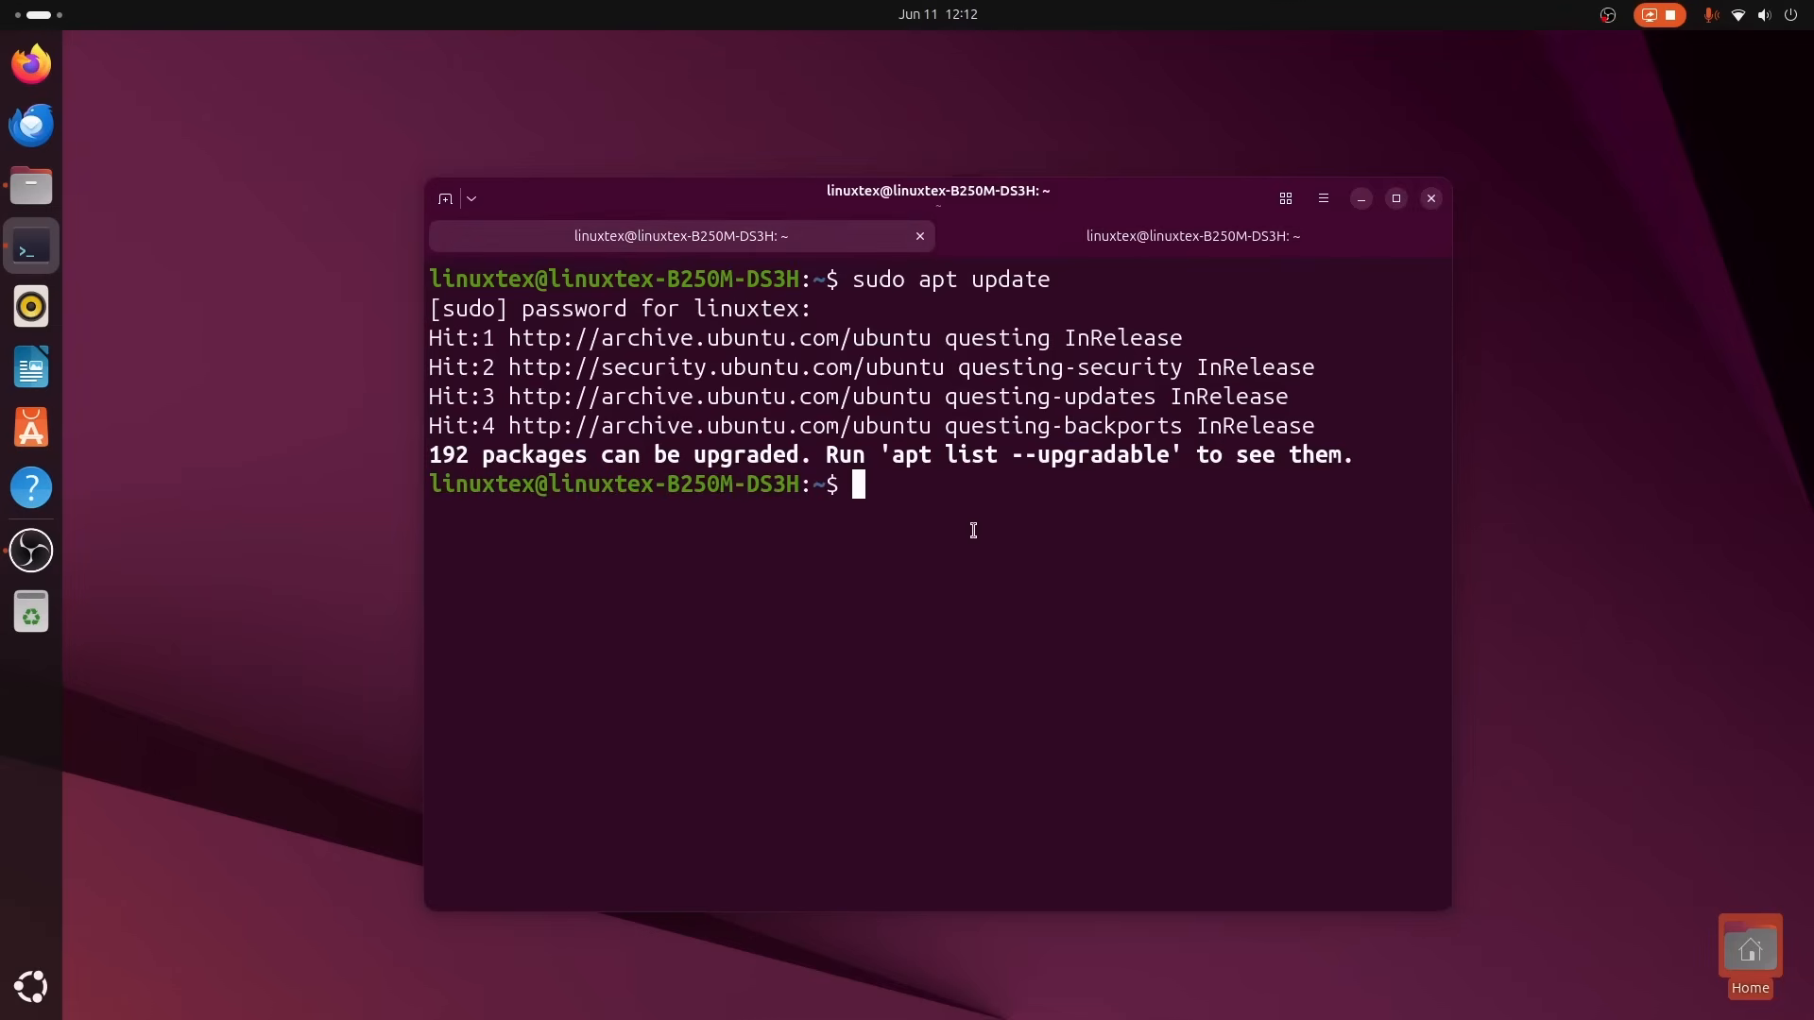
# Enter a root shell with sudo su, compare it with the non-root tab, and exit.
pyautogui.write('sudo su')
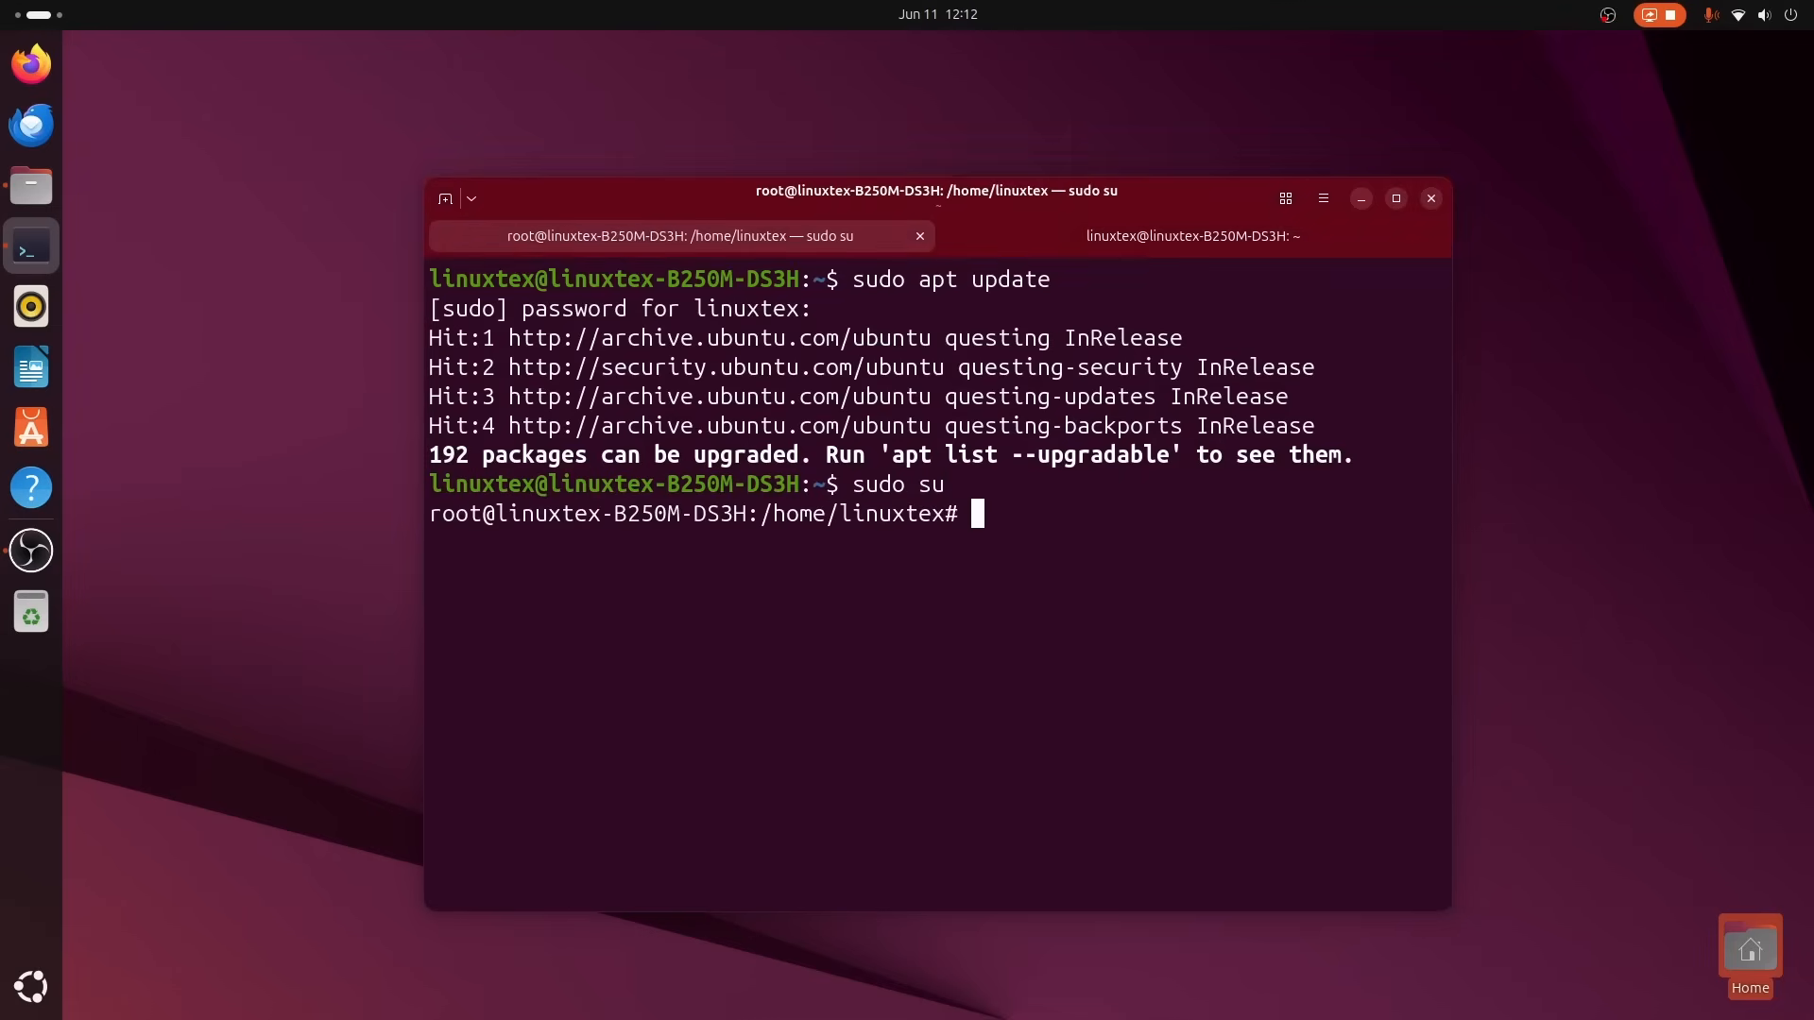
pyautogui.click(1192, 236)
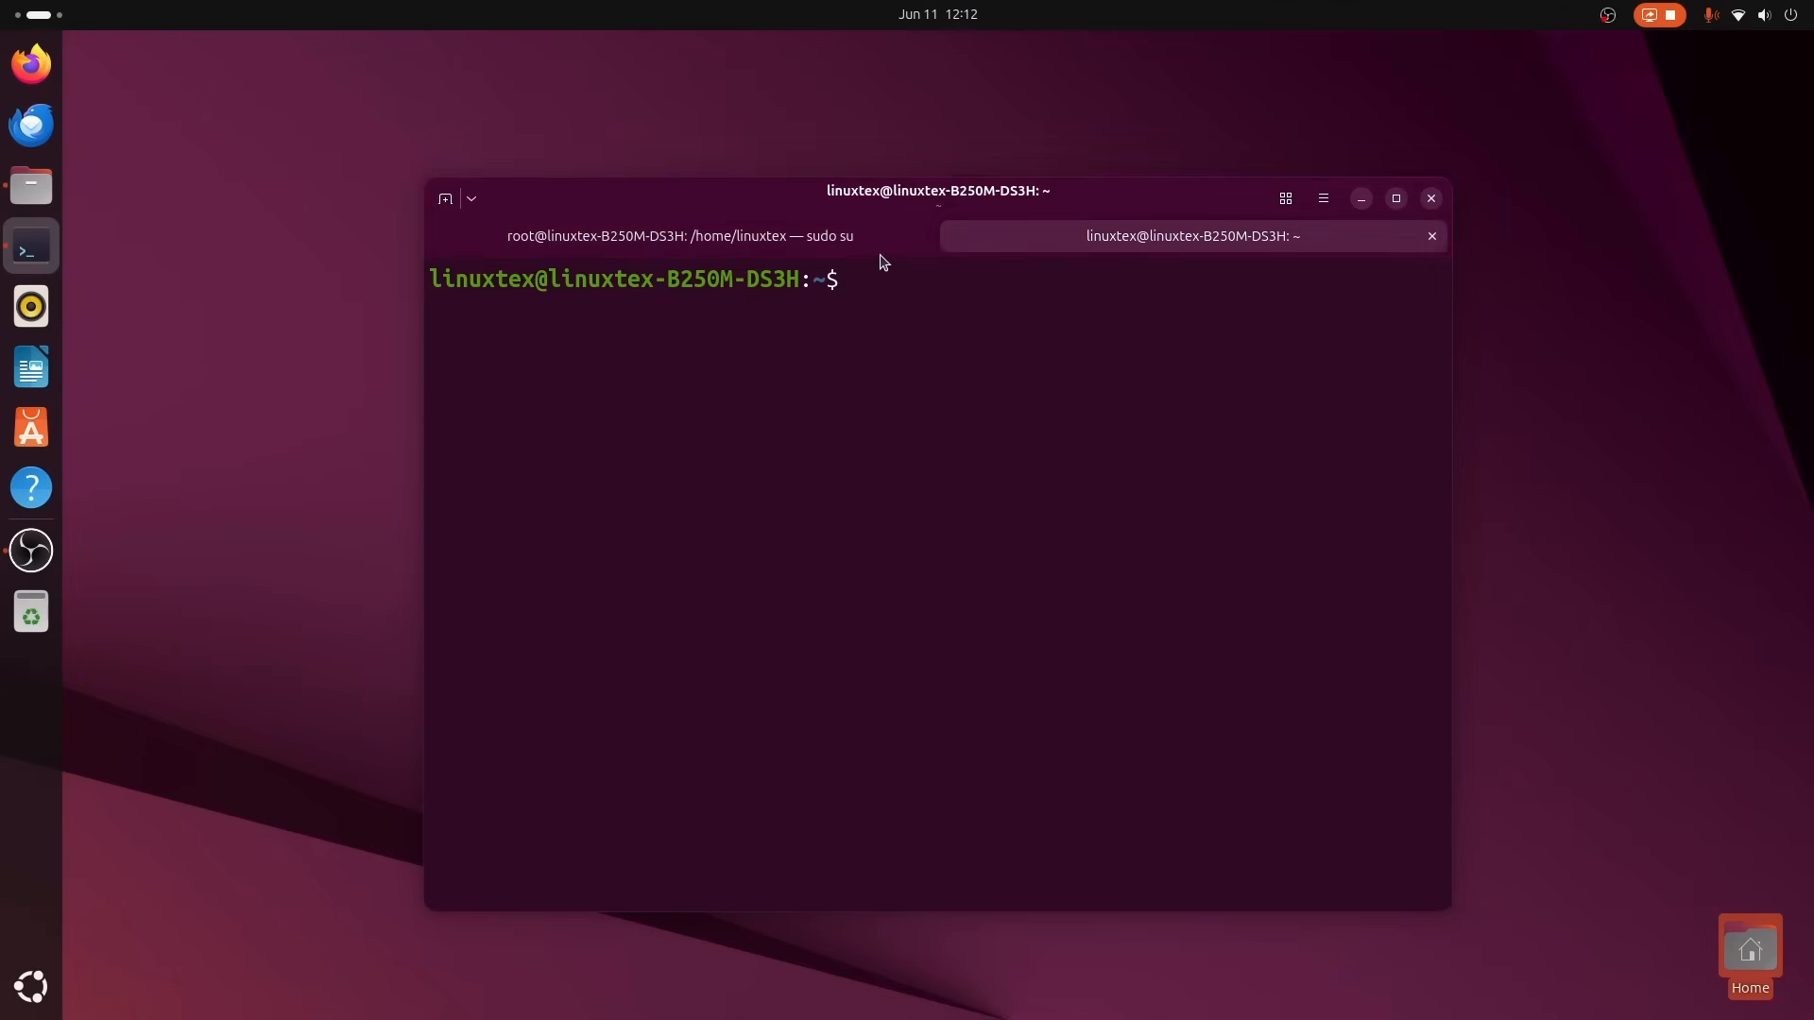
pyautogui.click(681, 236)
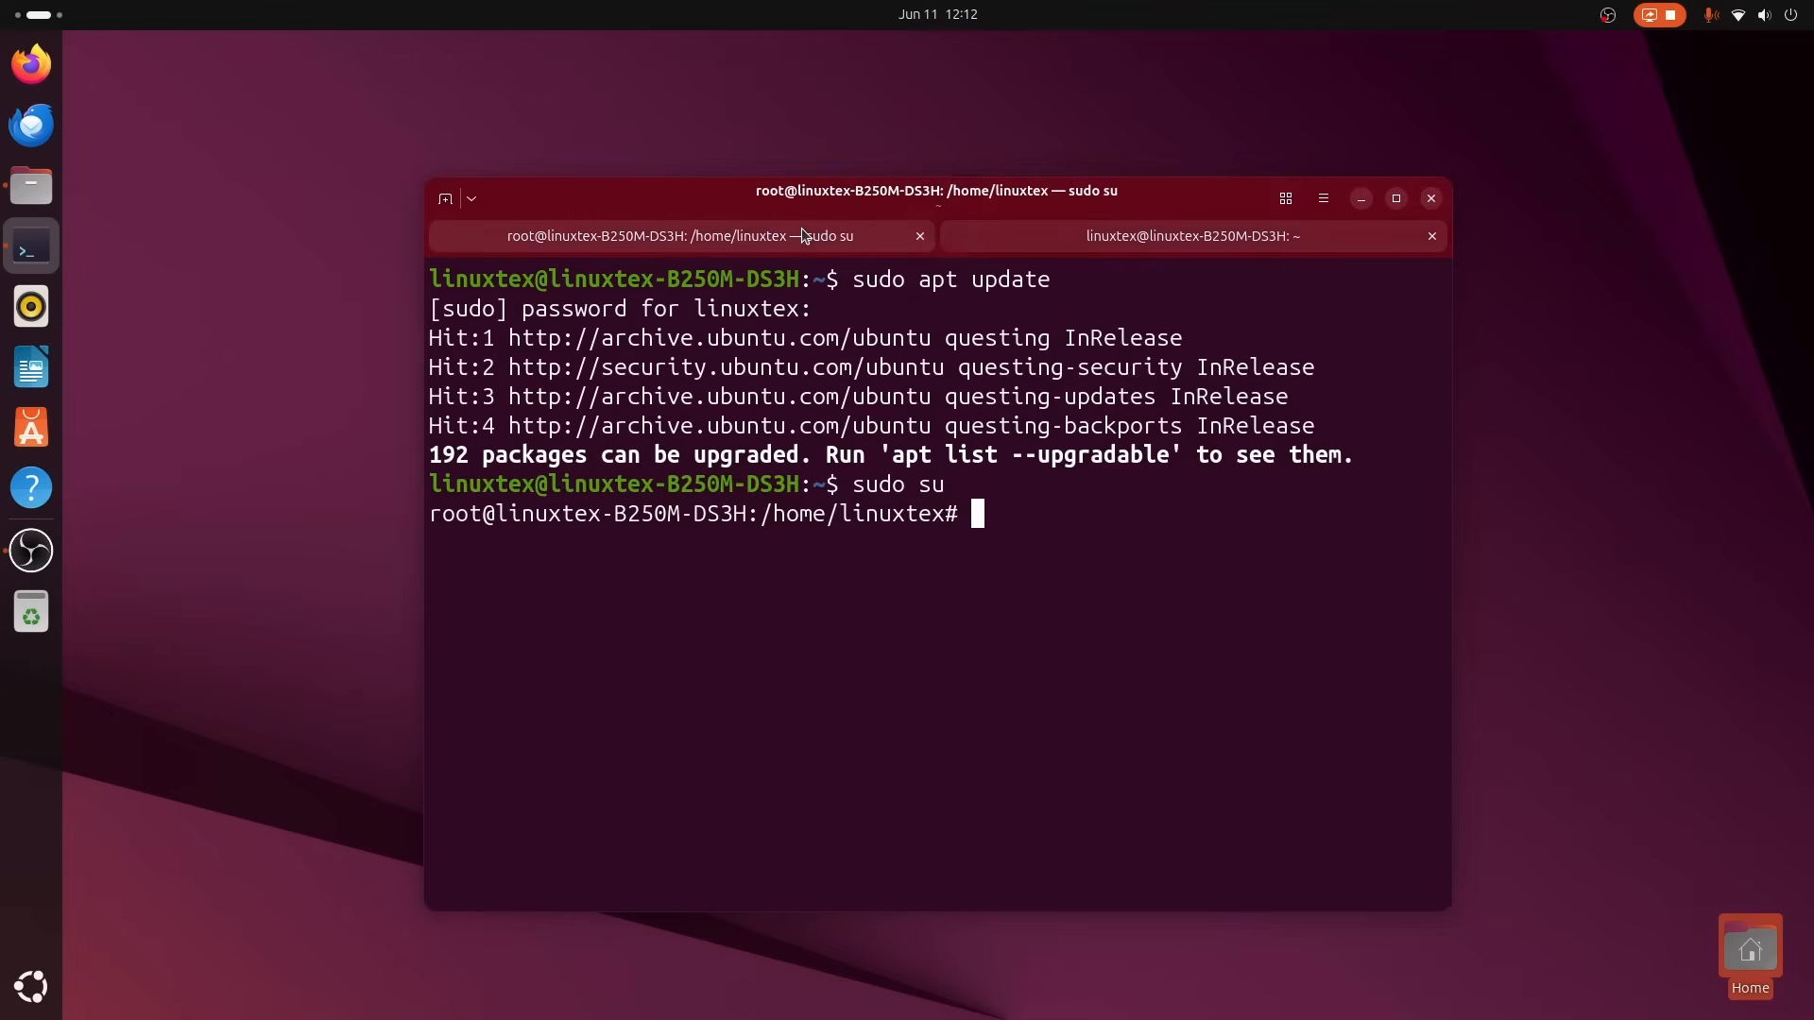
pyautogui.write('exit')
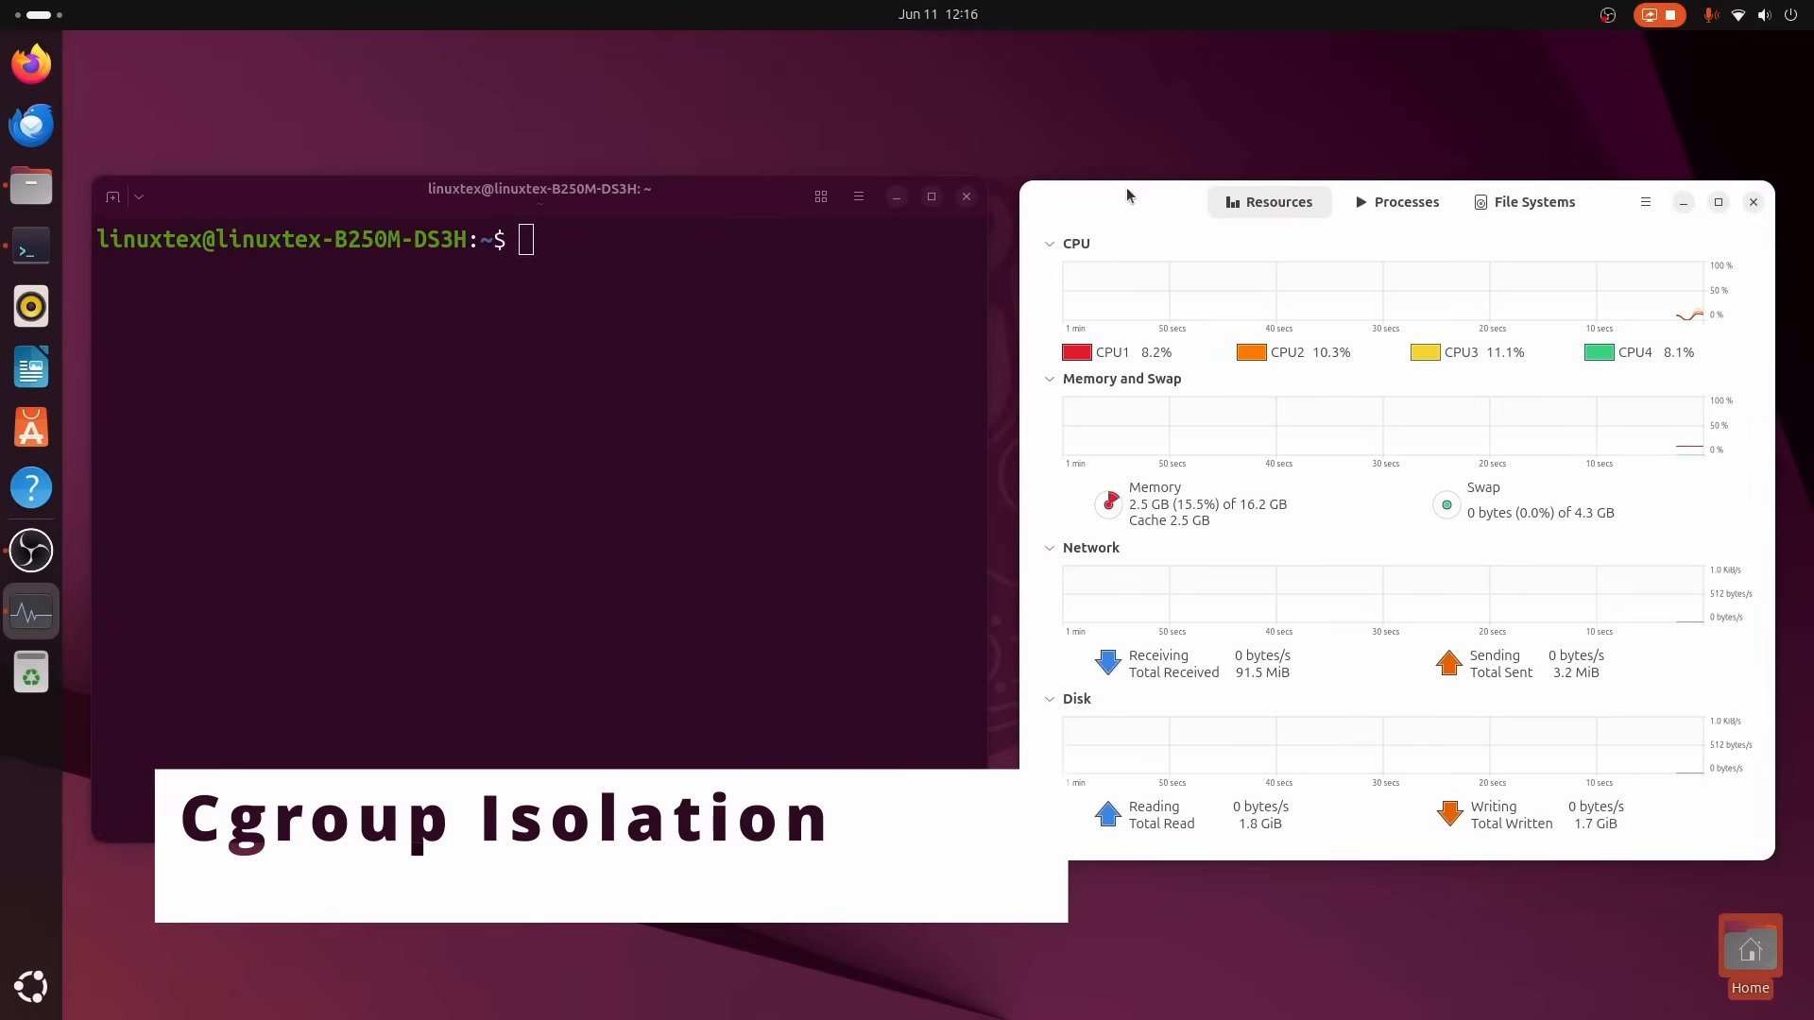
# Start yes > /dev/null and htop while watching System Monitor's processes and CPU graphs.
pyautogui.click(1406, 202)
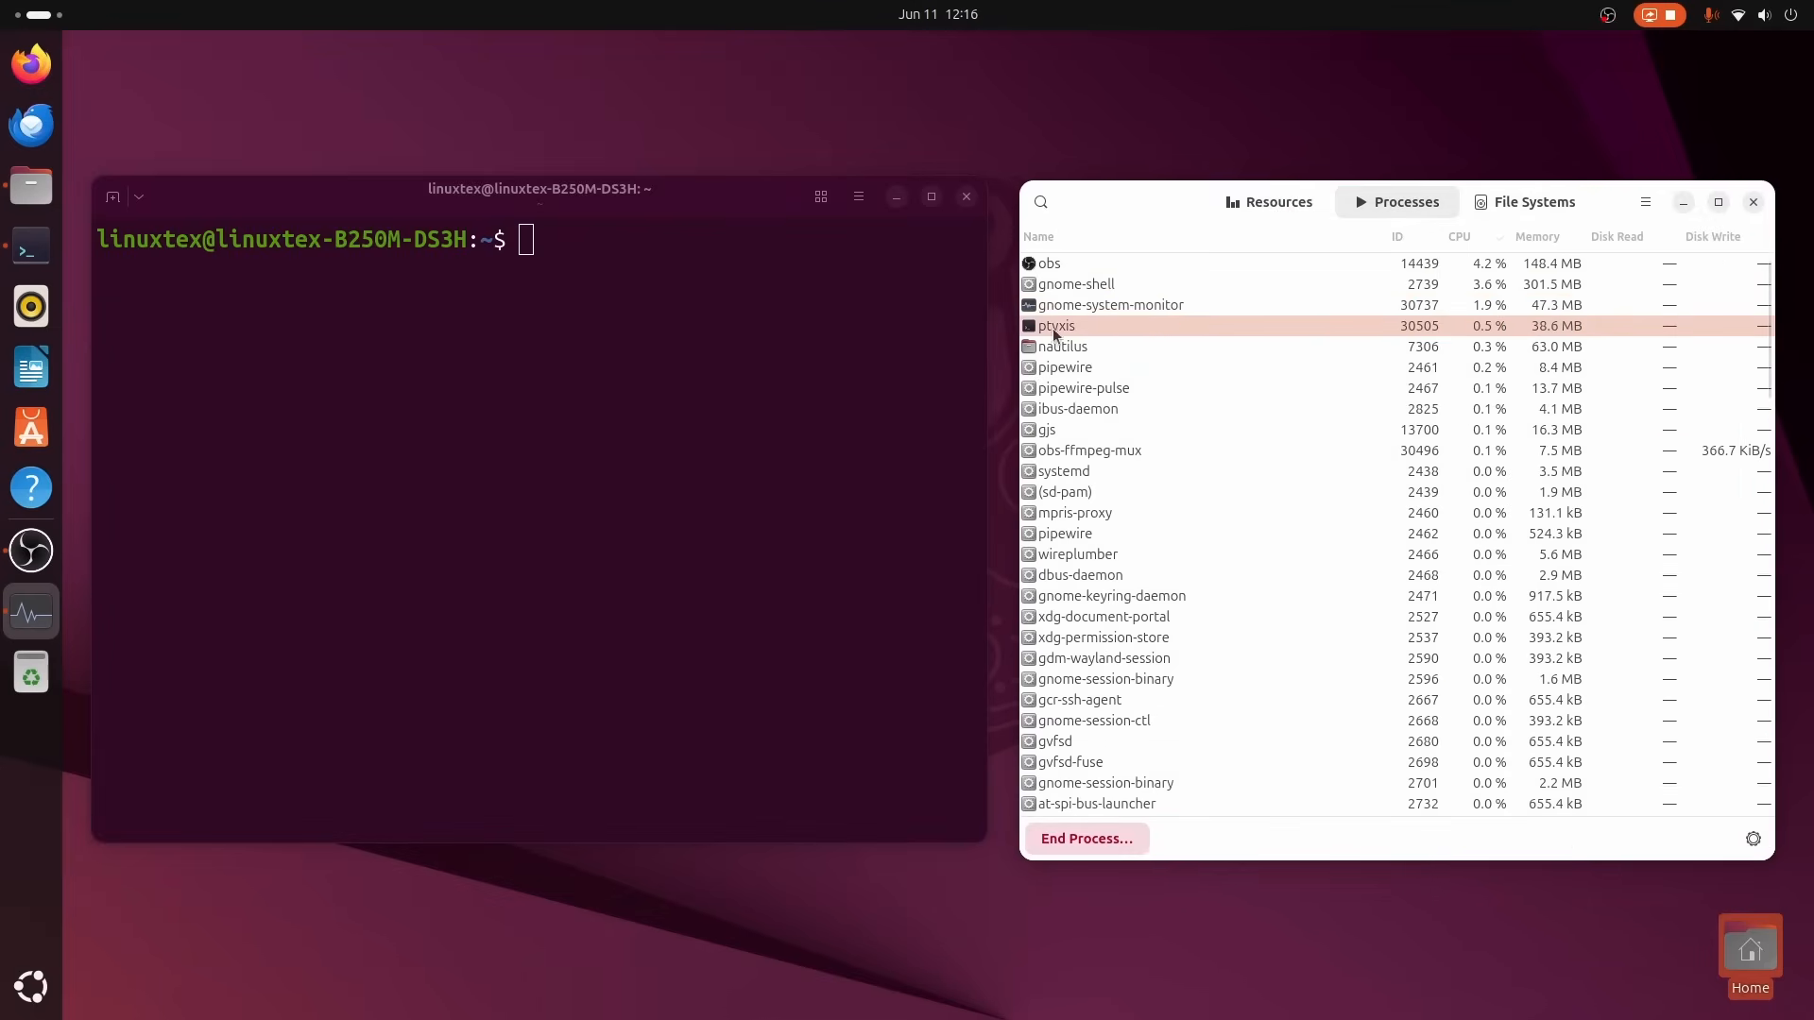
pyautogui.write('yes>')
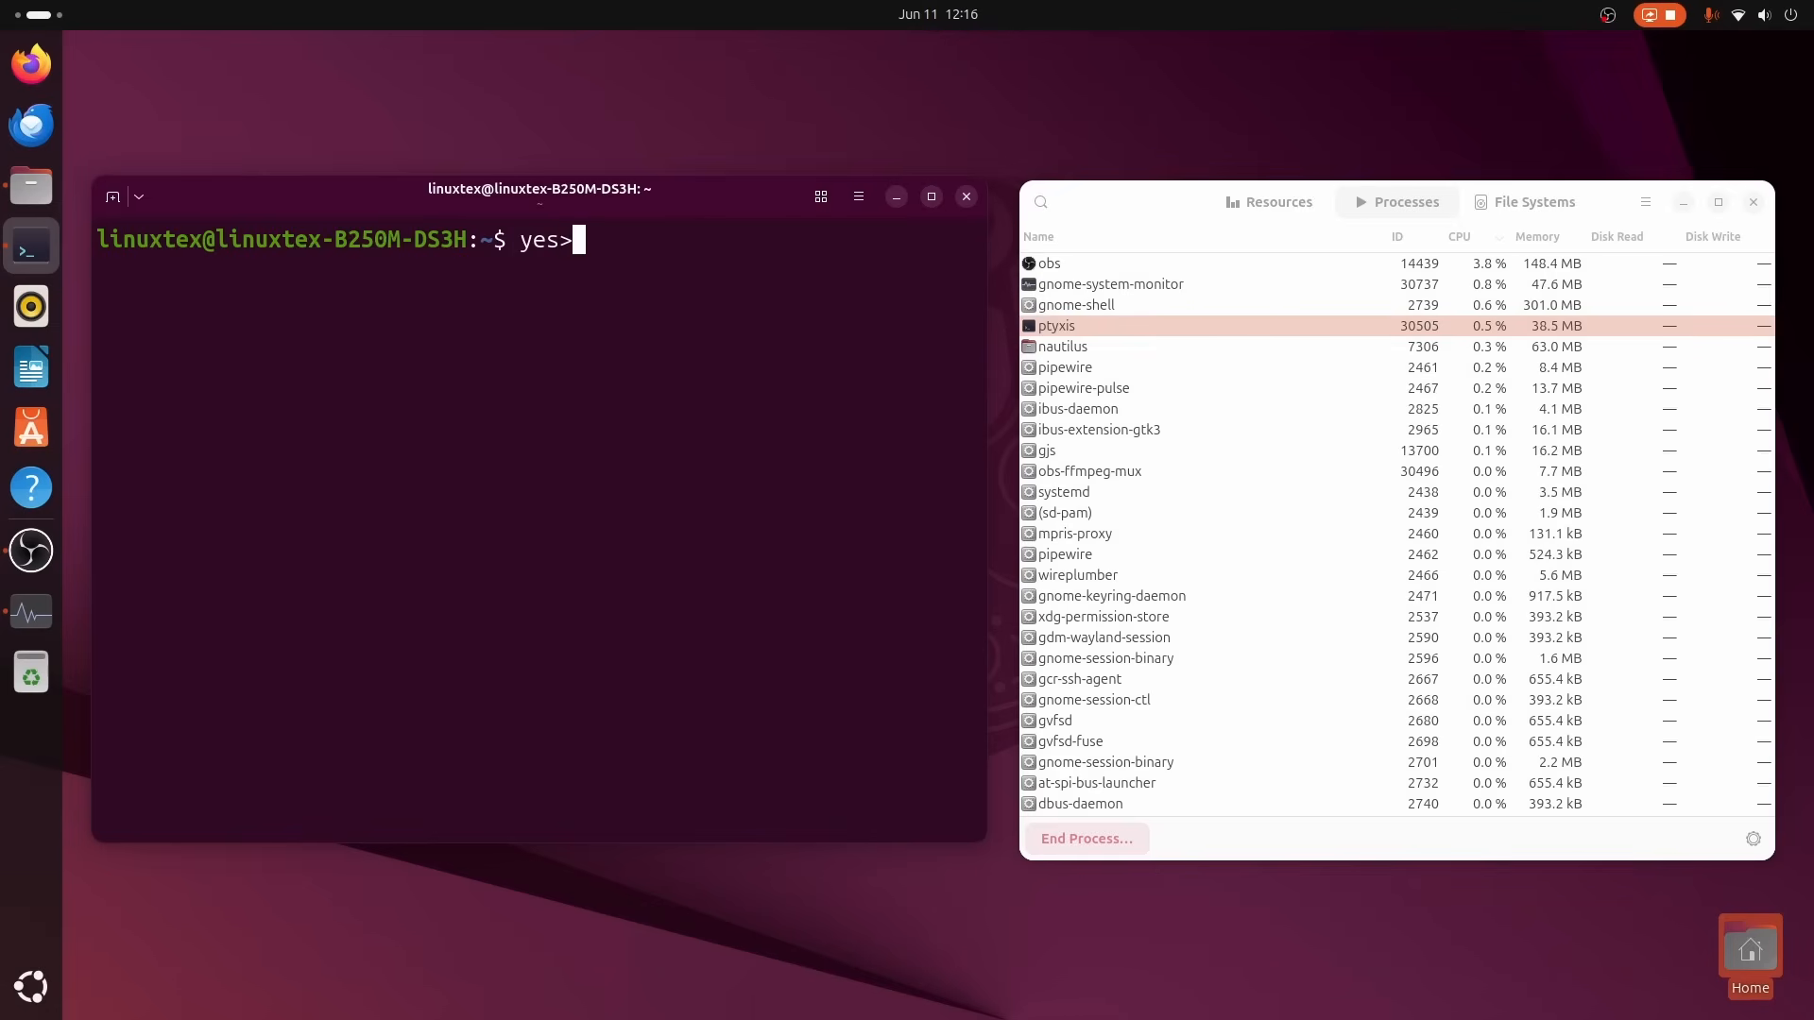
pyautogui.write('/dev/nu')
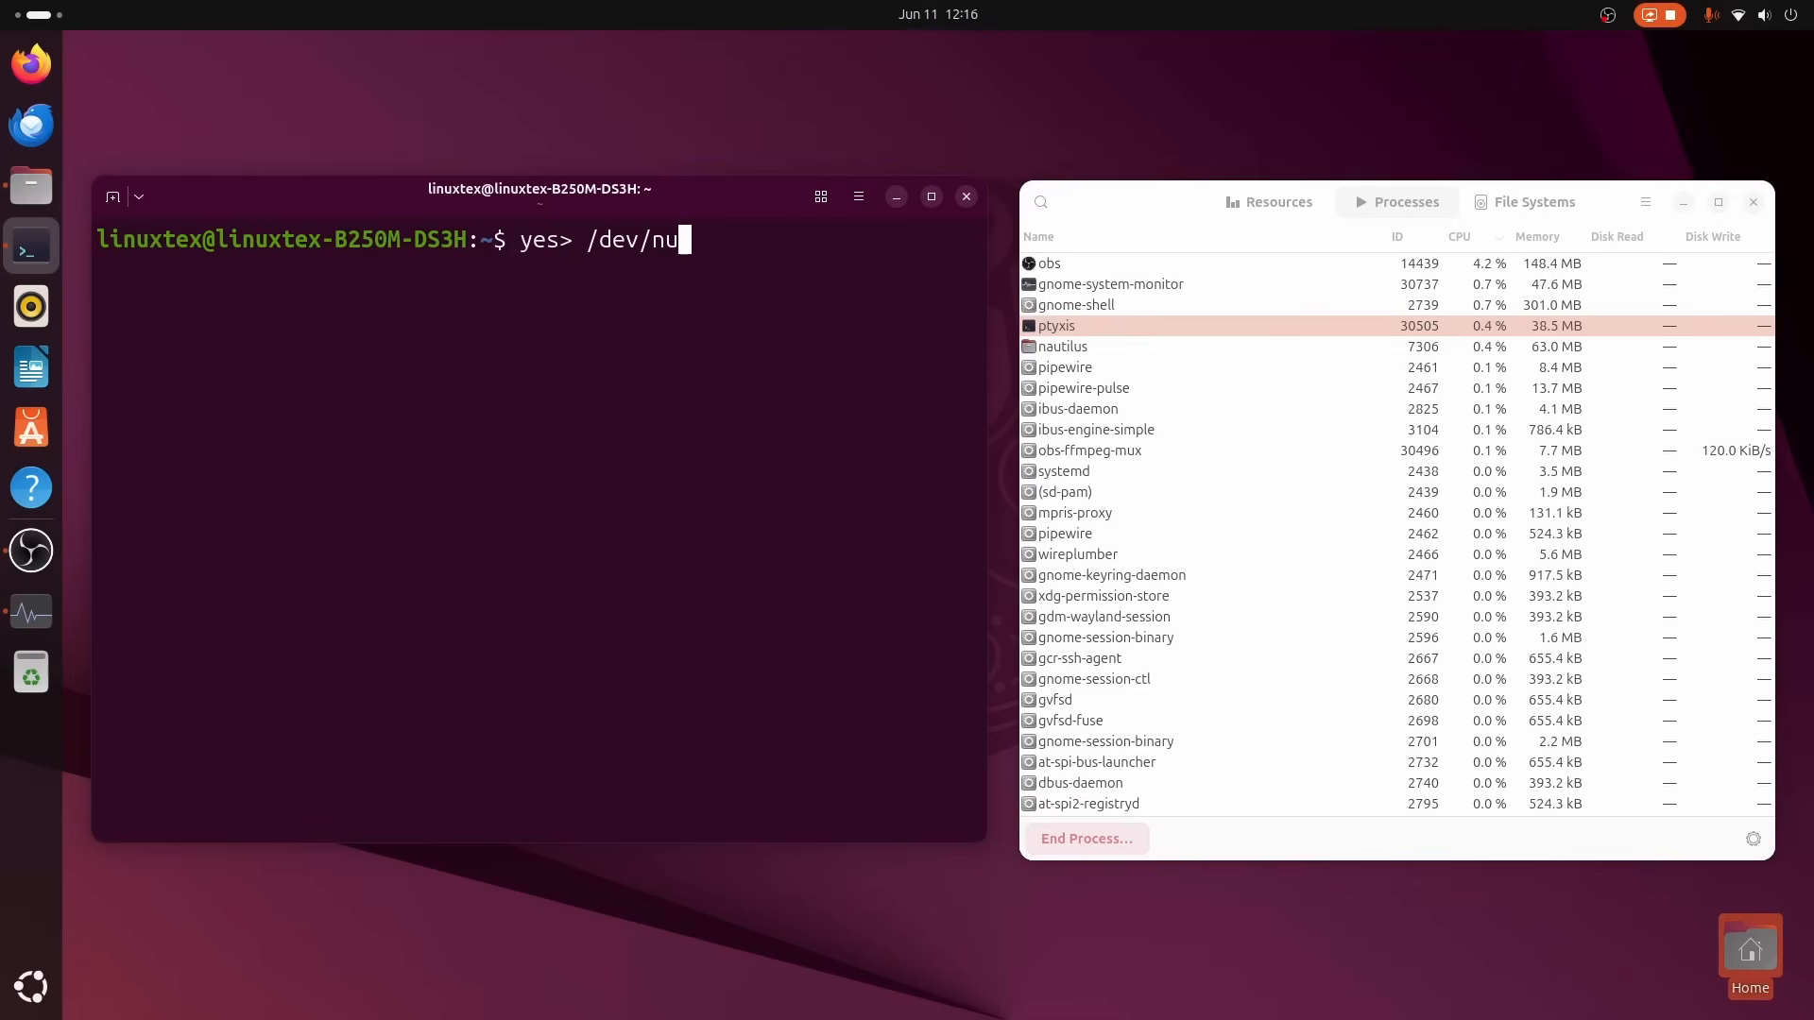
pyautogui.click(1268, 202)
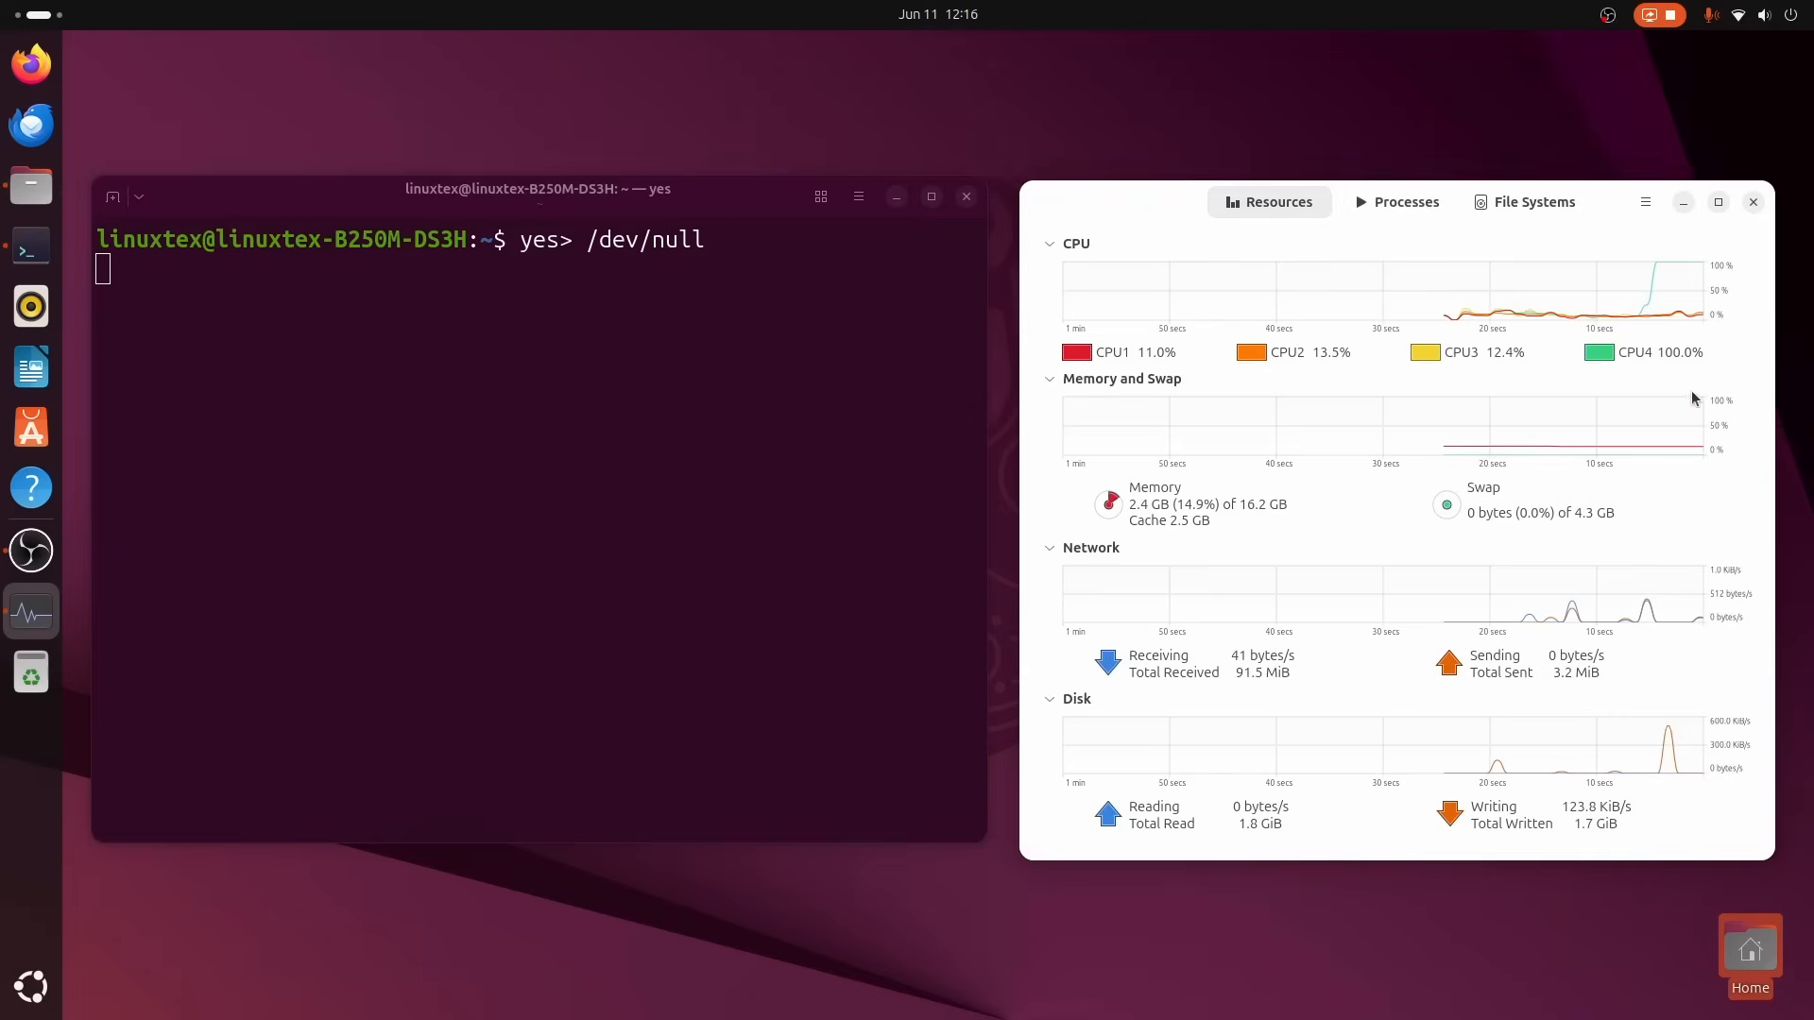
pyautogui.click(1406, 202)
pyautogui.write('hto')
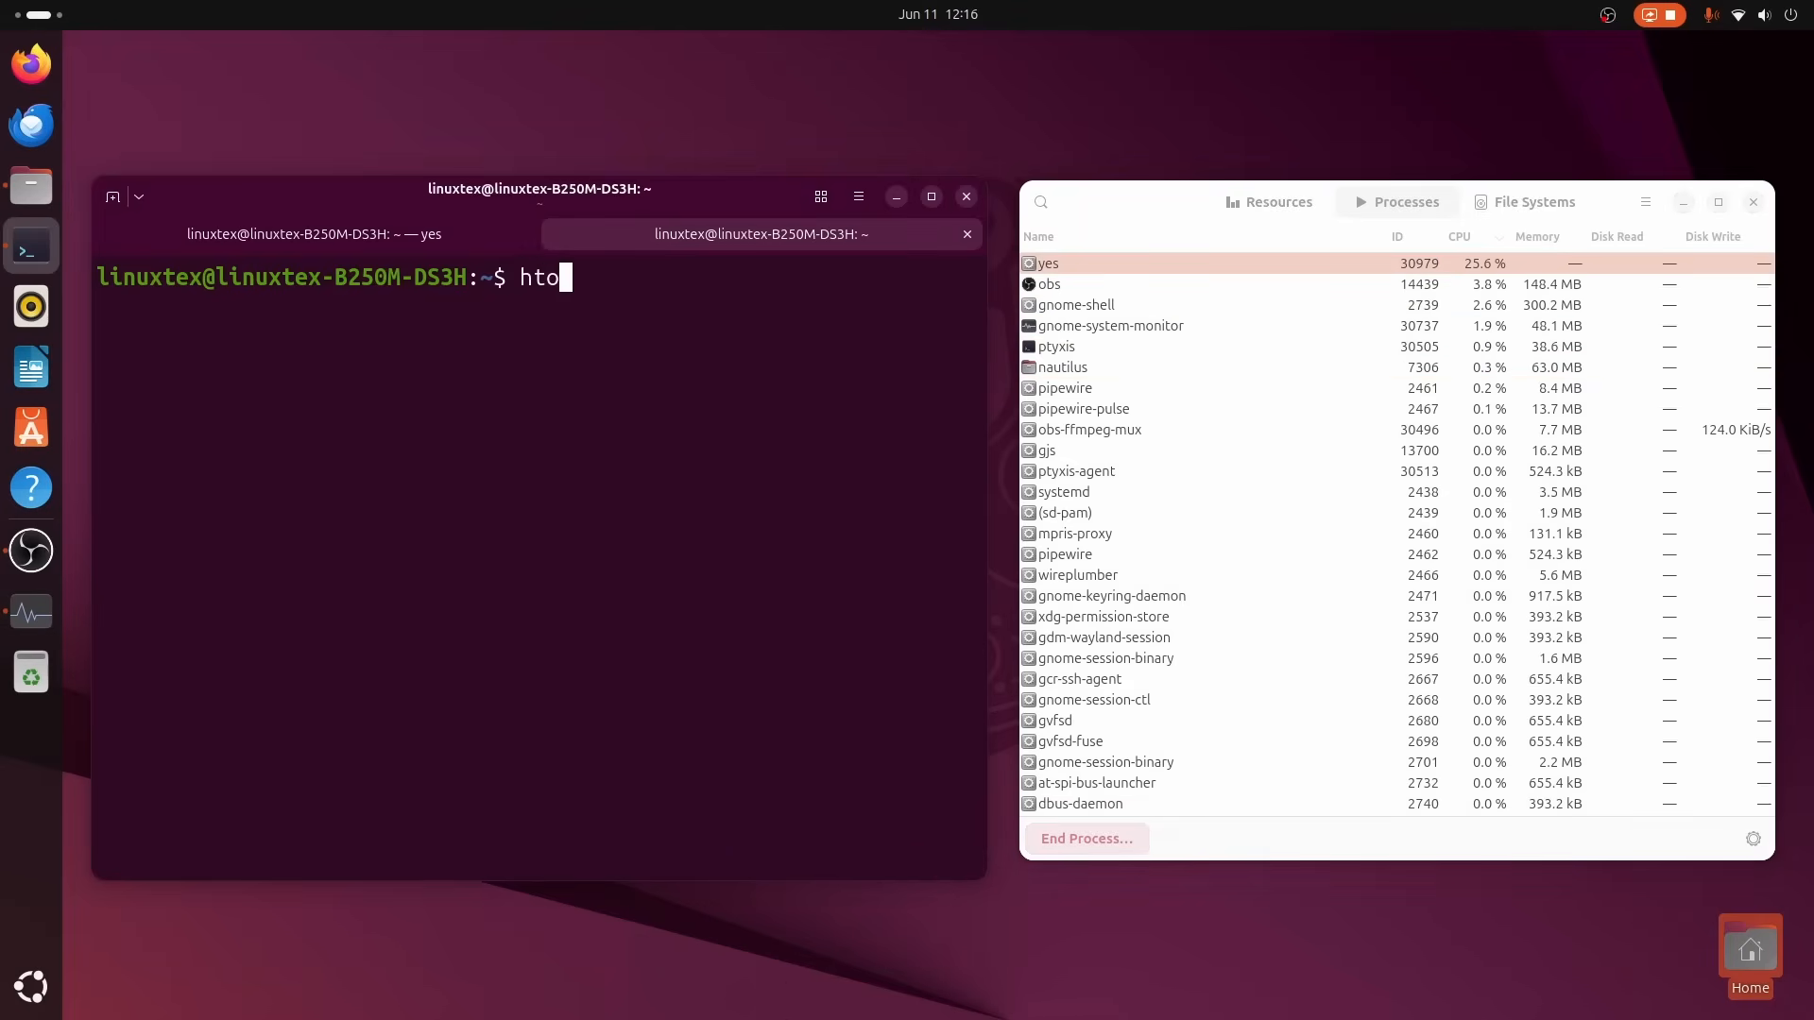
pyautogui.press('Return')
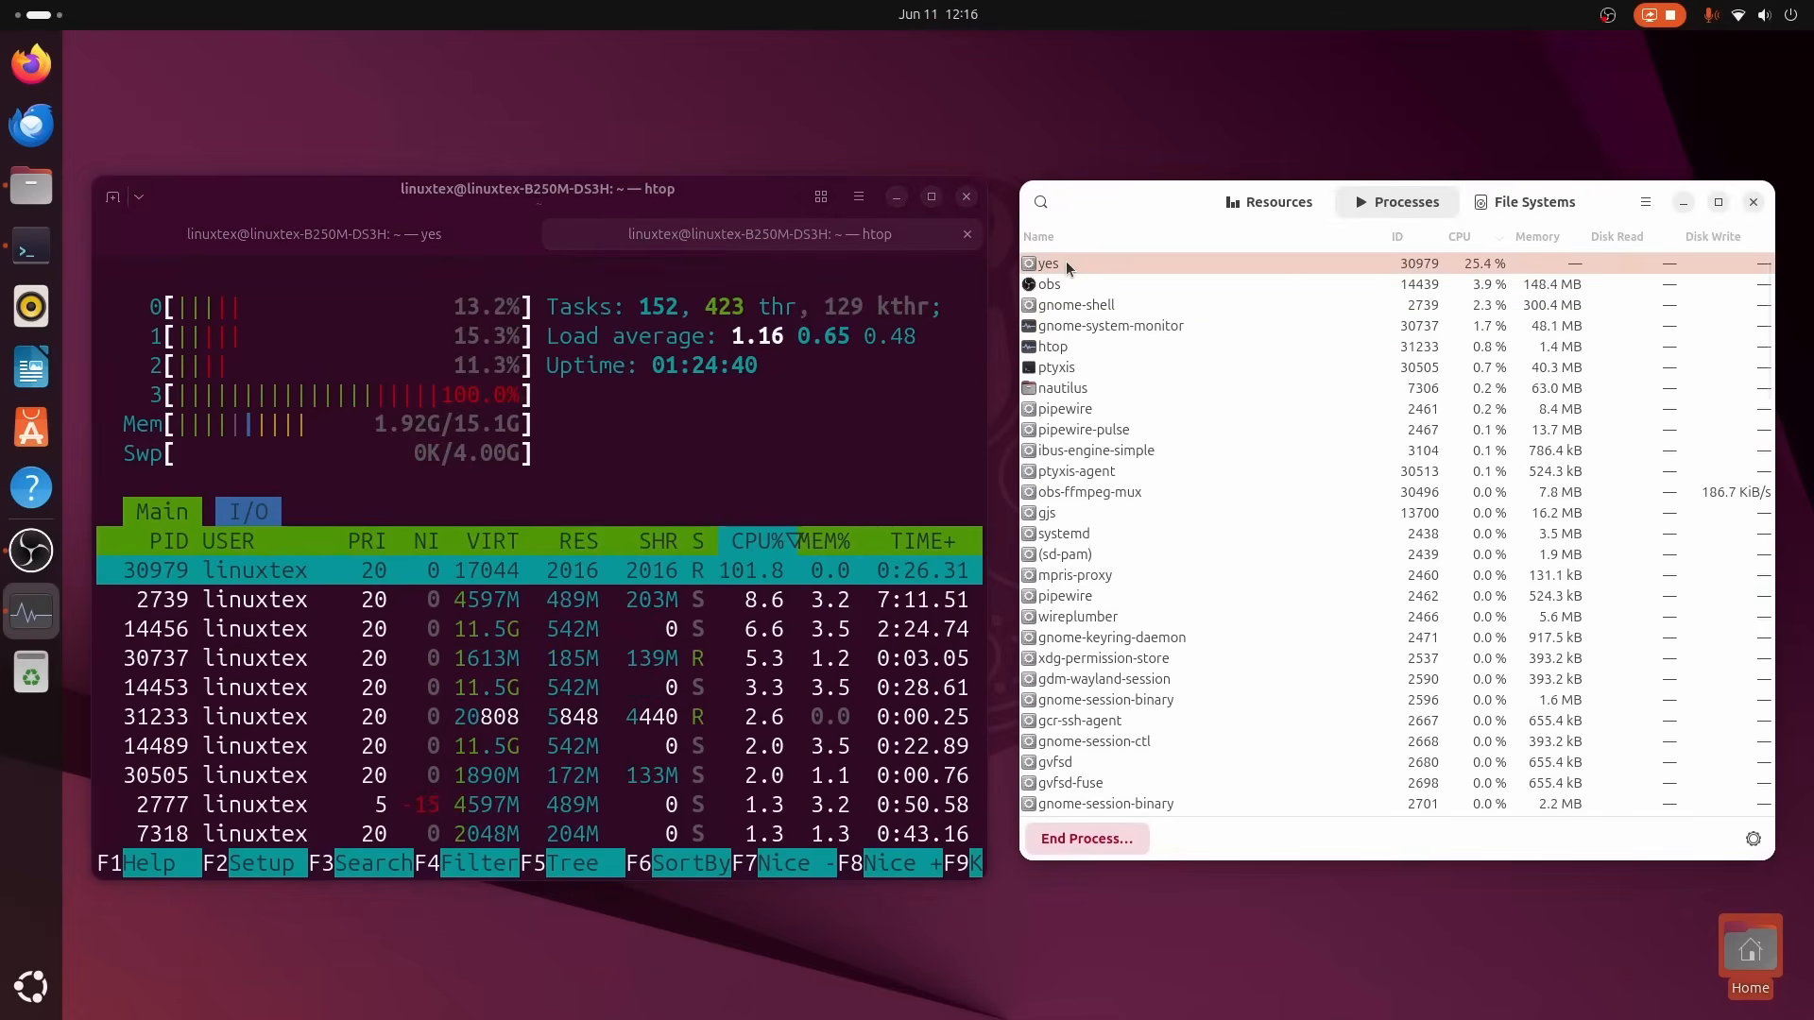
# Find the CPU-hogging yes process in the process list and end it.
pyautogui.click(1268, 202)
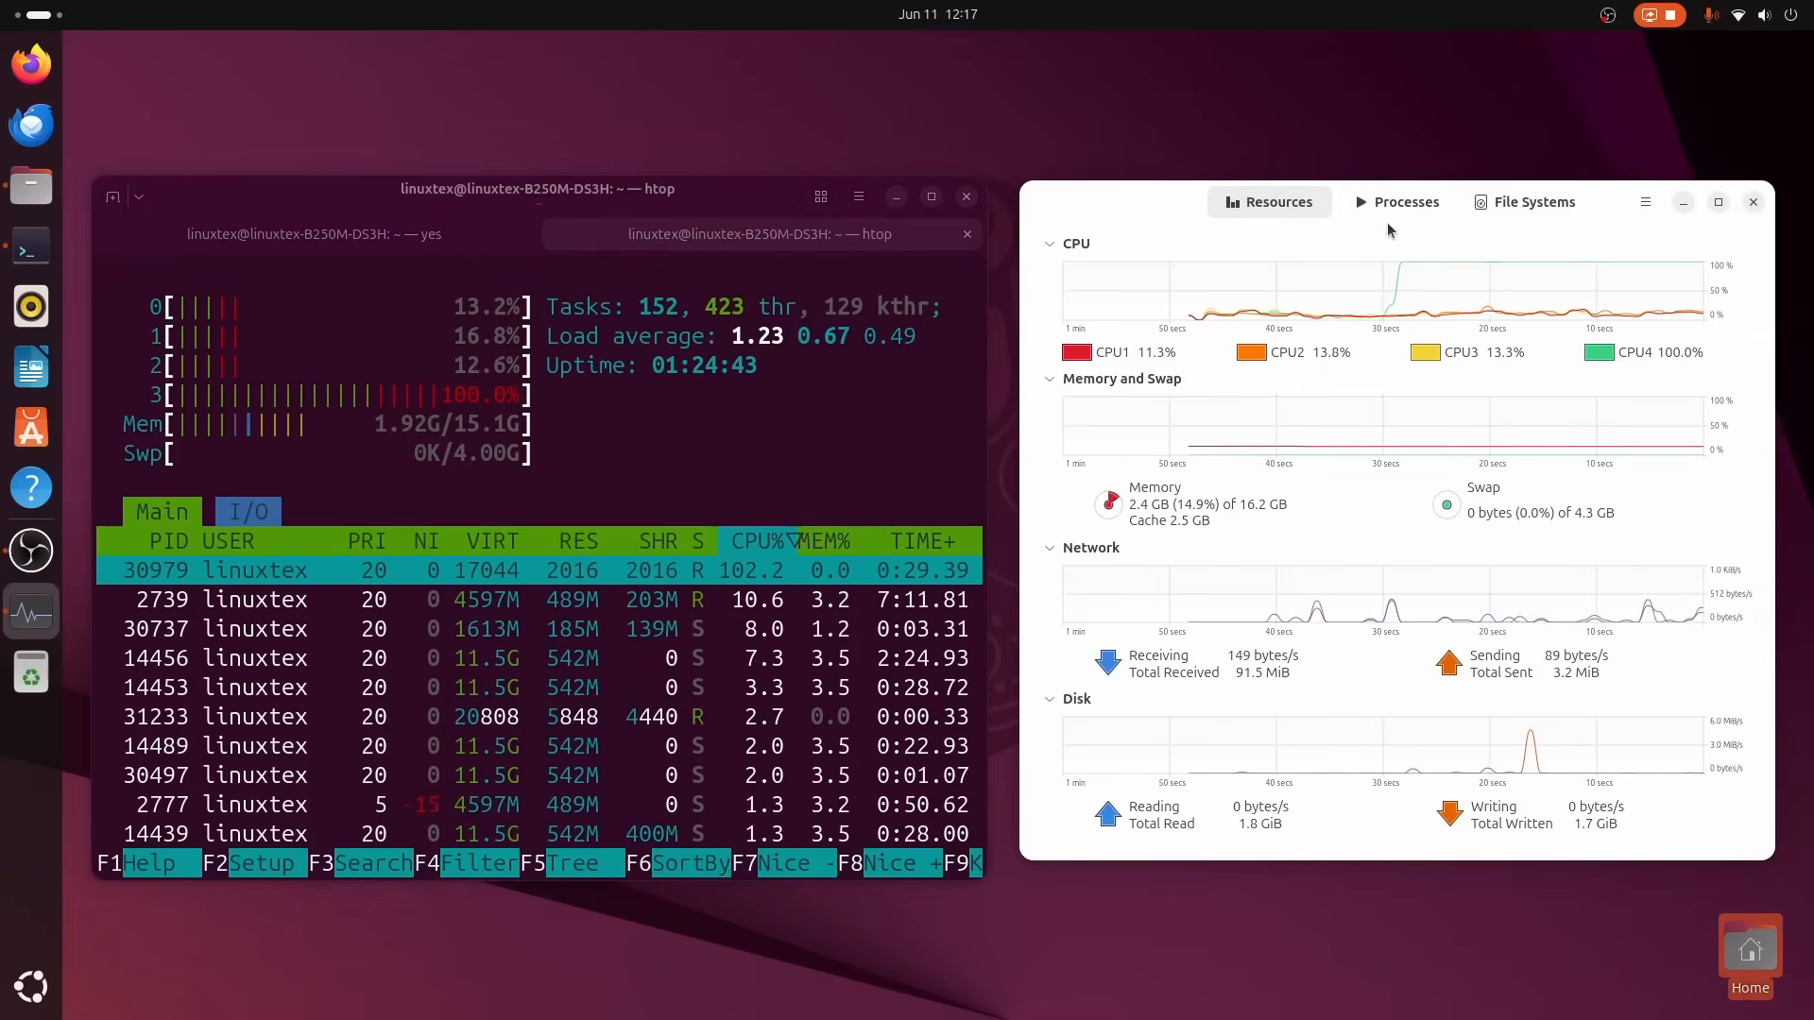
pyautogui.click(1406, 202)
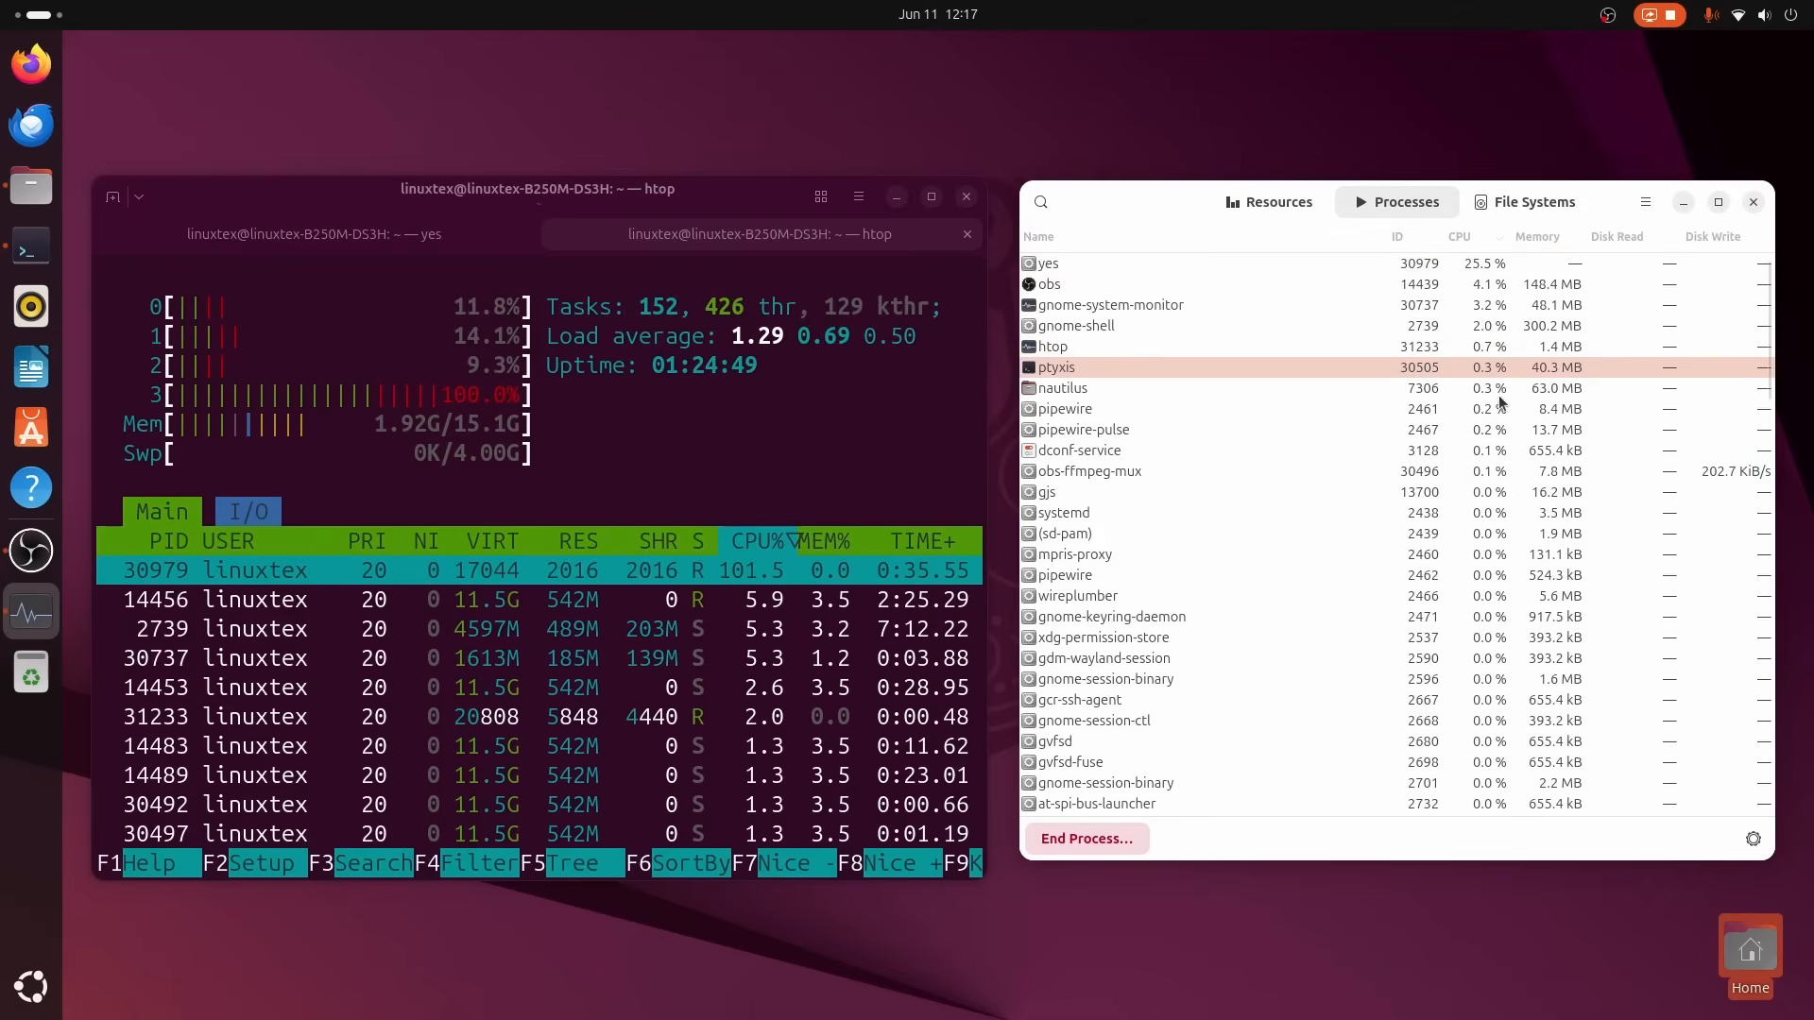
pyautogui.click(1085, 837)
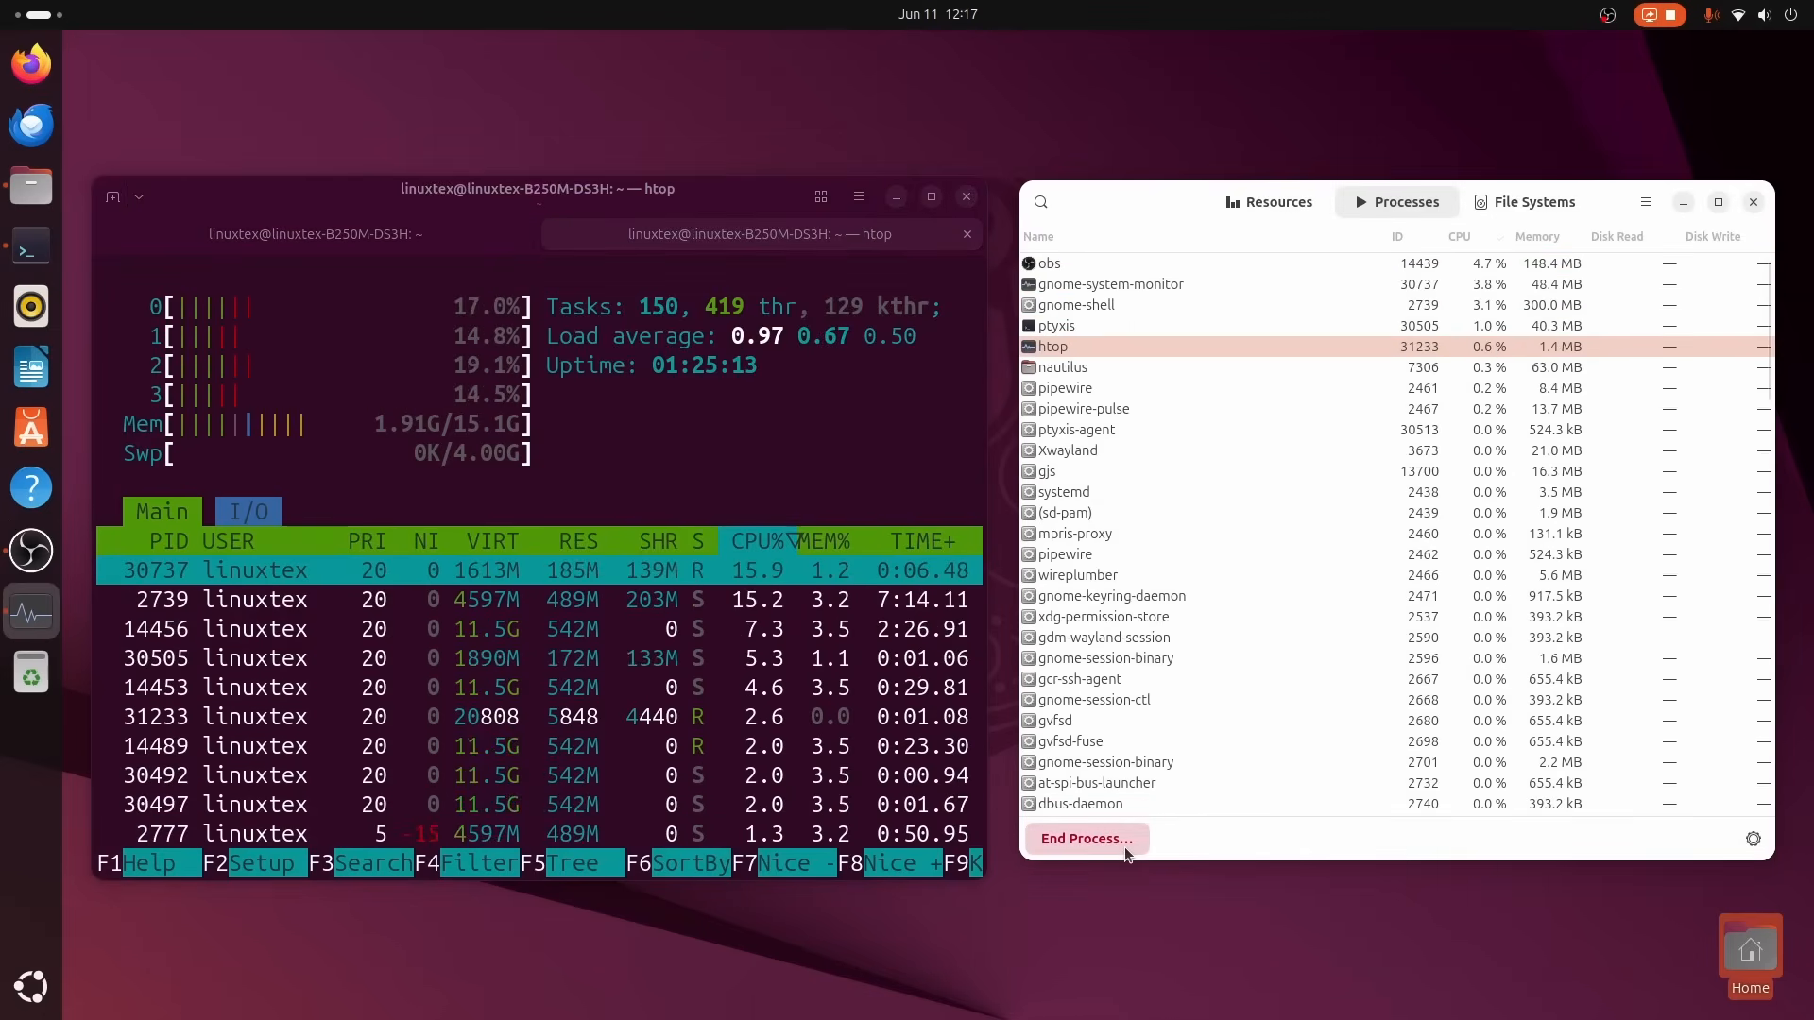
pyautogui.click(1085, 837)
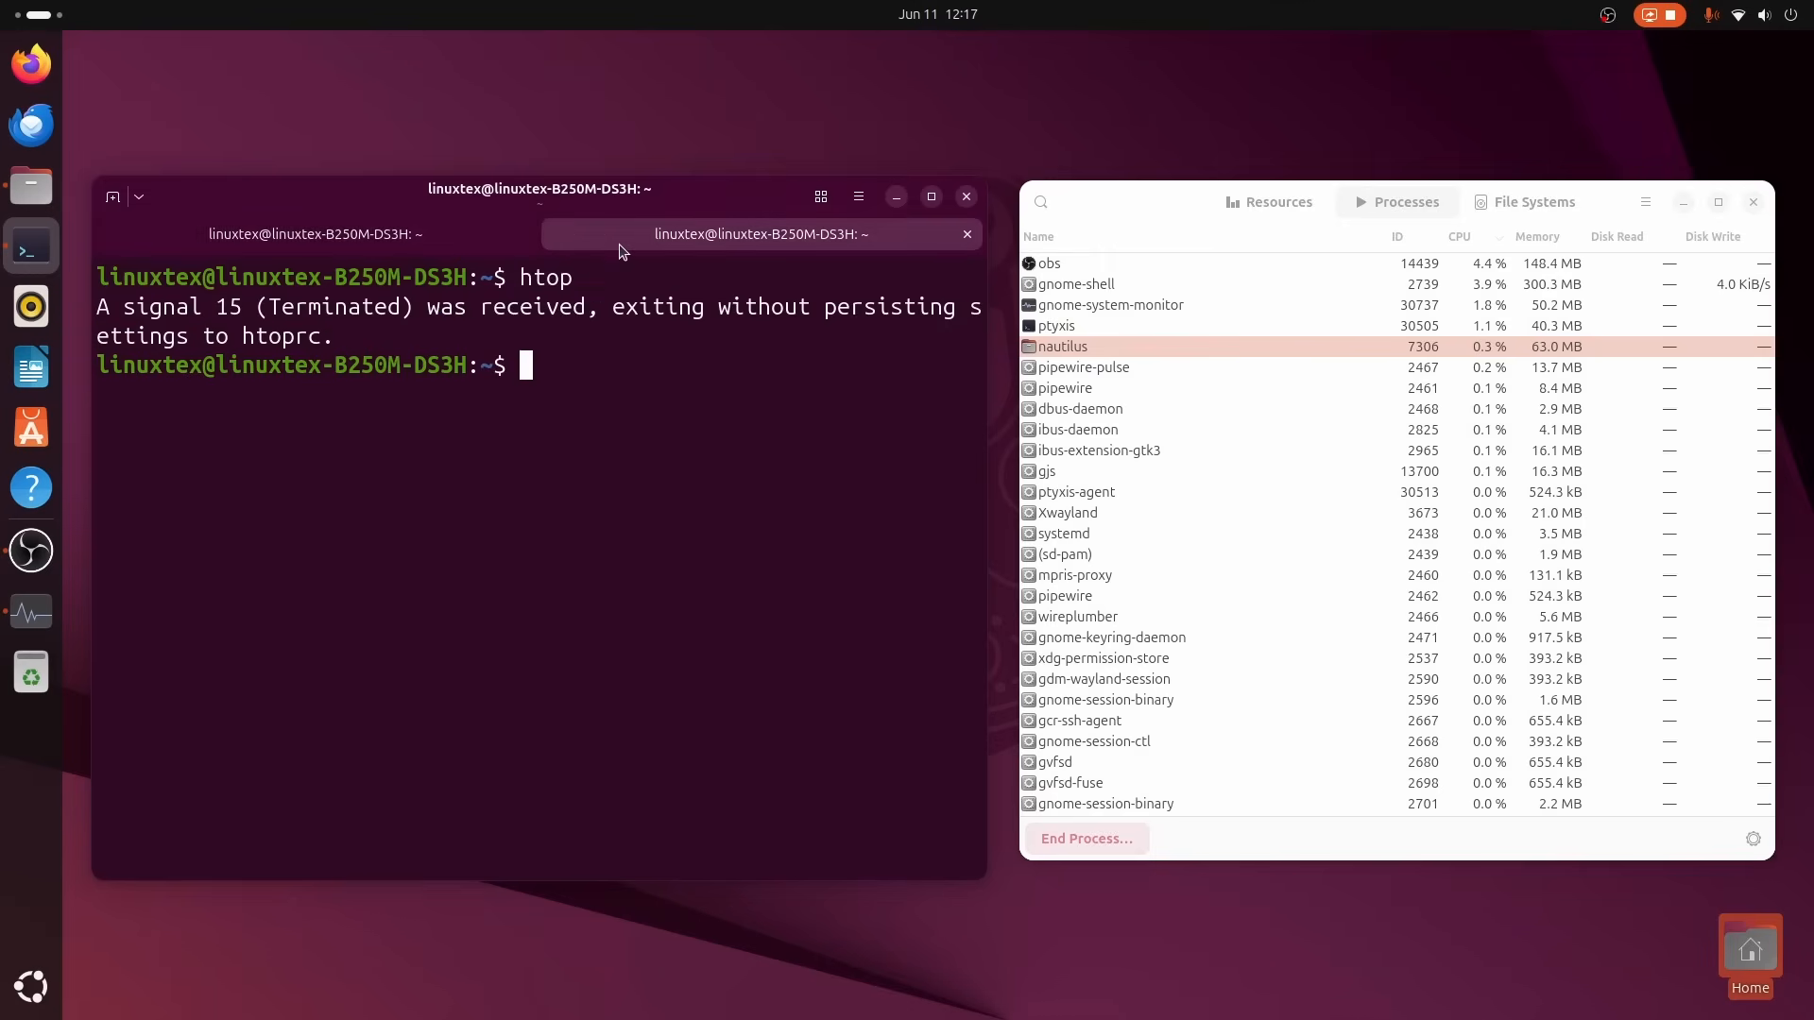
# Turn High Contrast on and off again on the Seeing accessibility page.
pyautogui.click(312, 234)
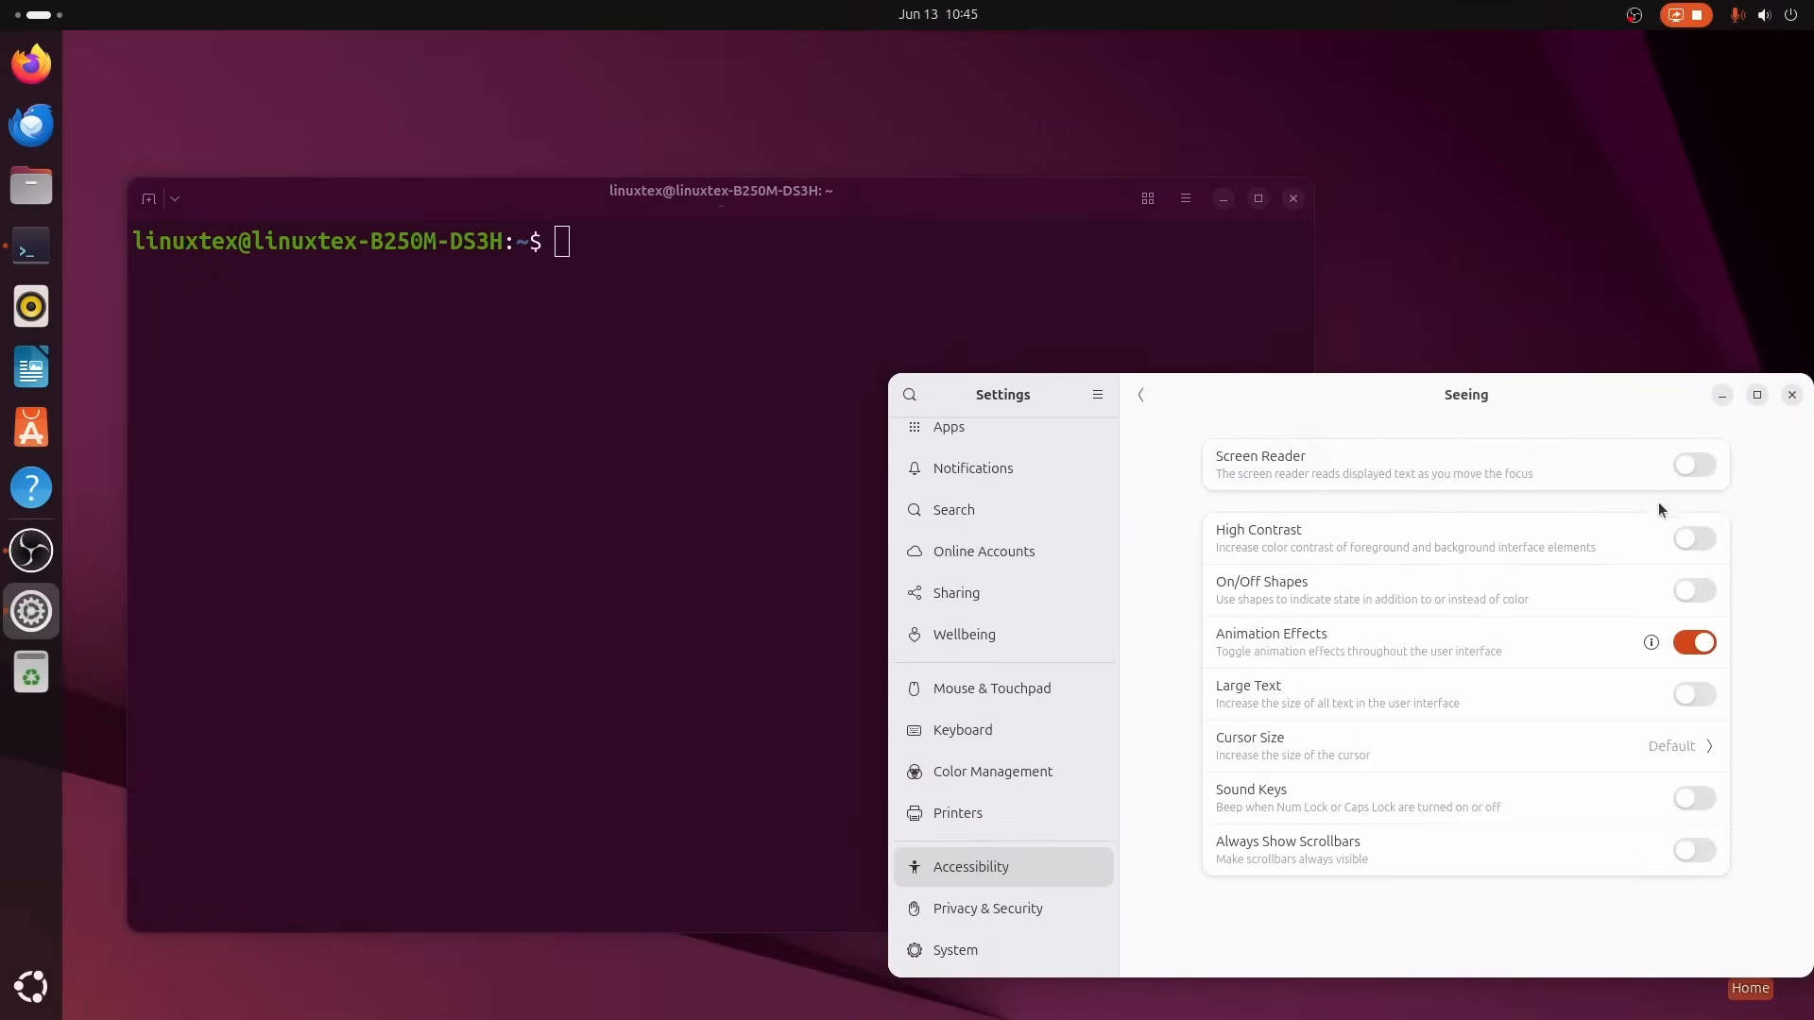
pyautogui.click(1693, 538)
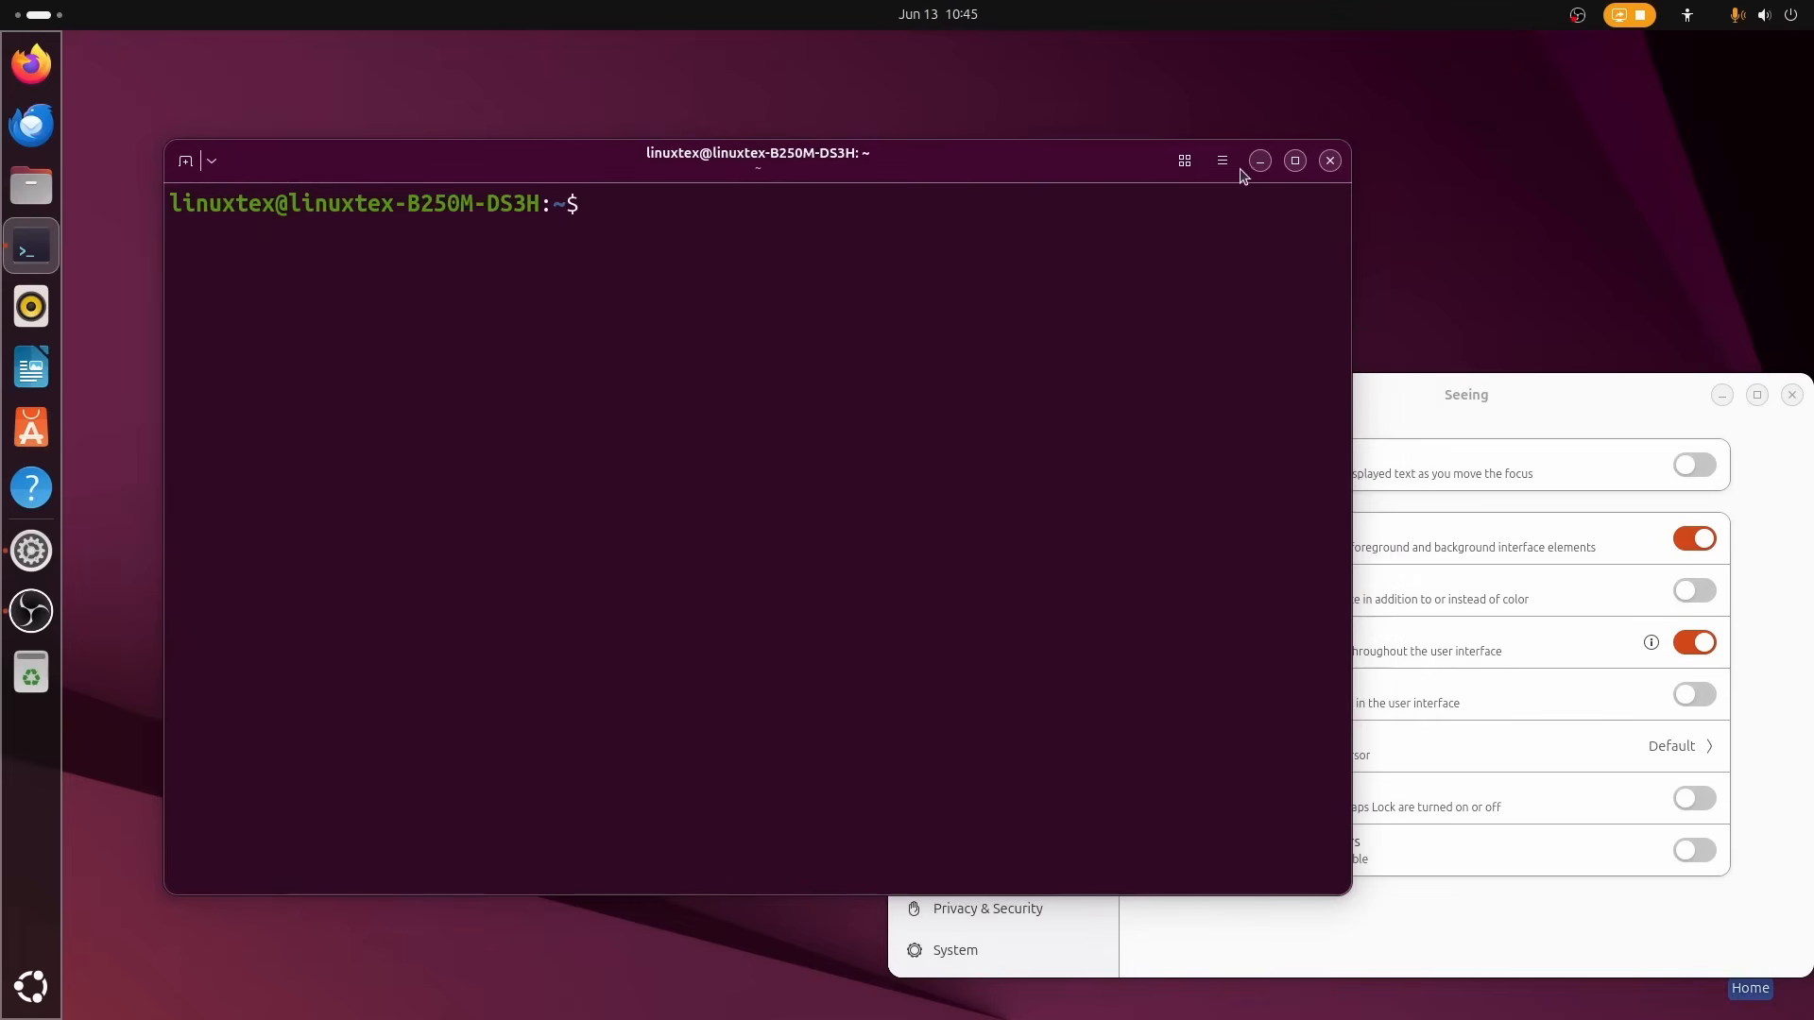
pyautogui.click(1693, 539)
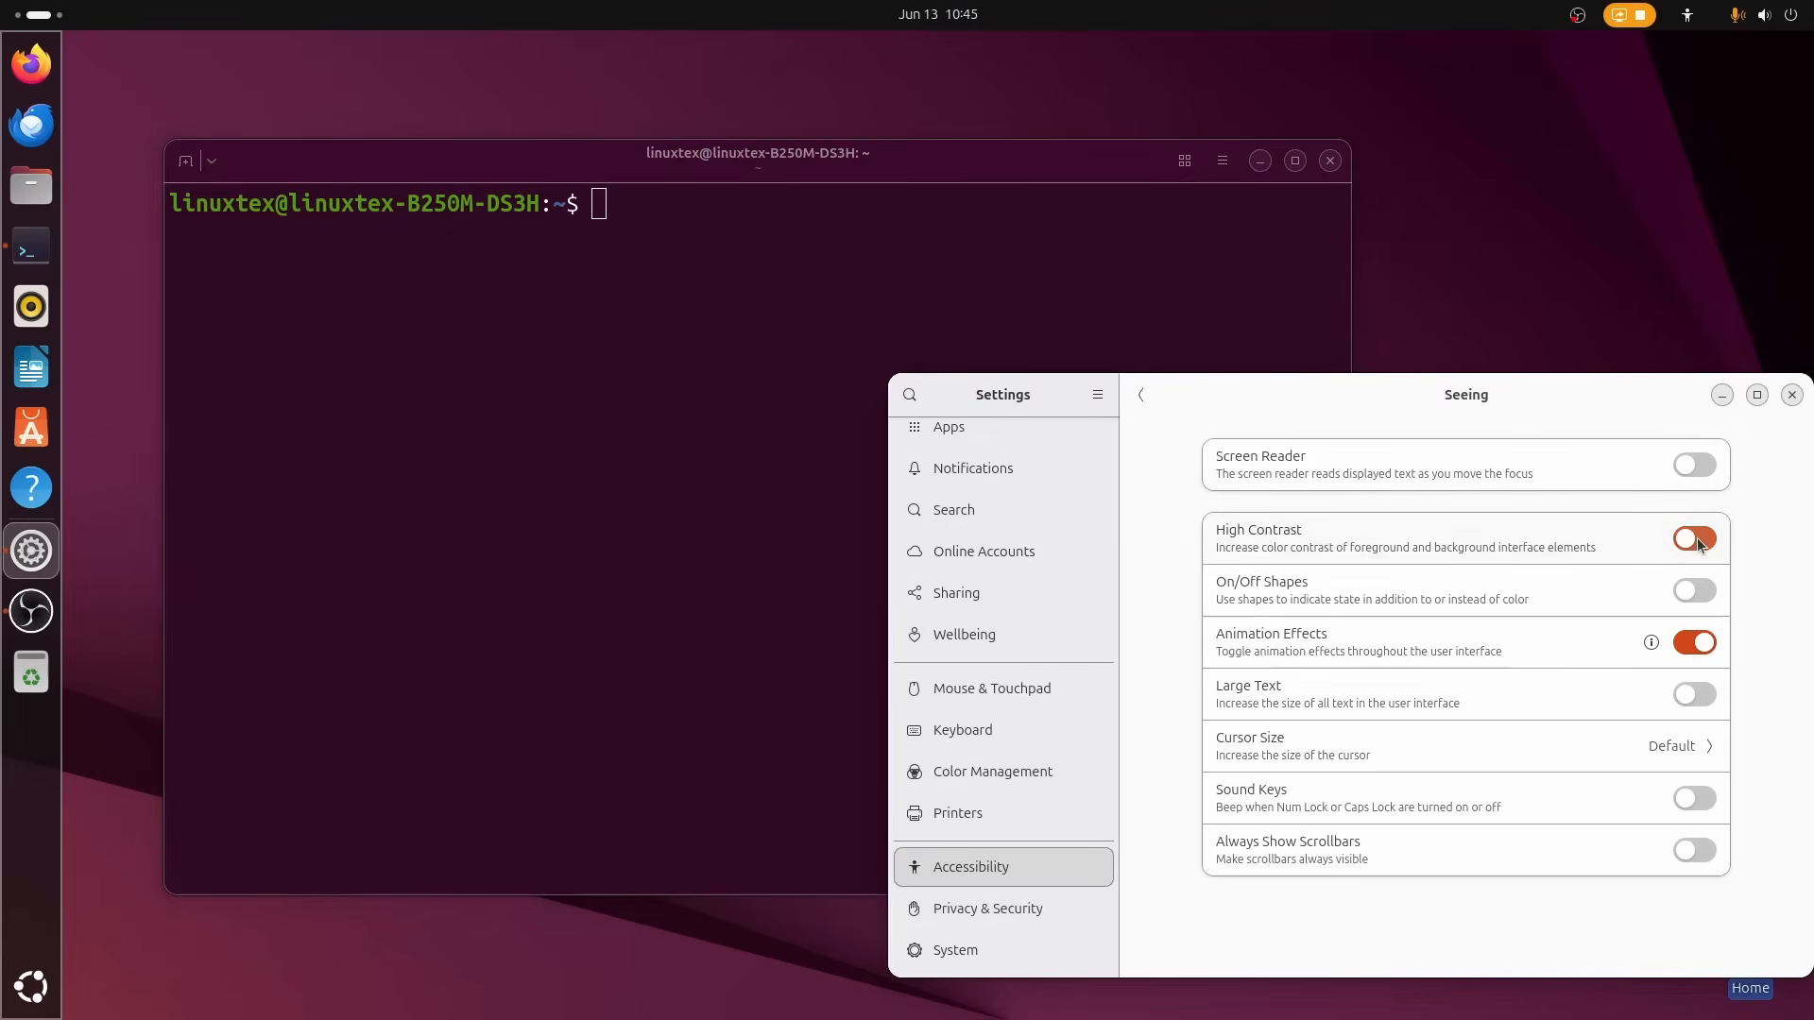
pyautogui.click(1222, 159)
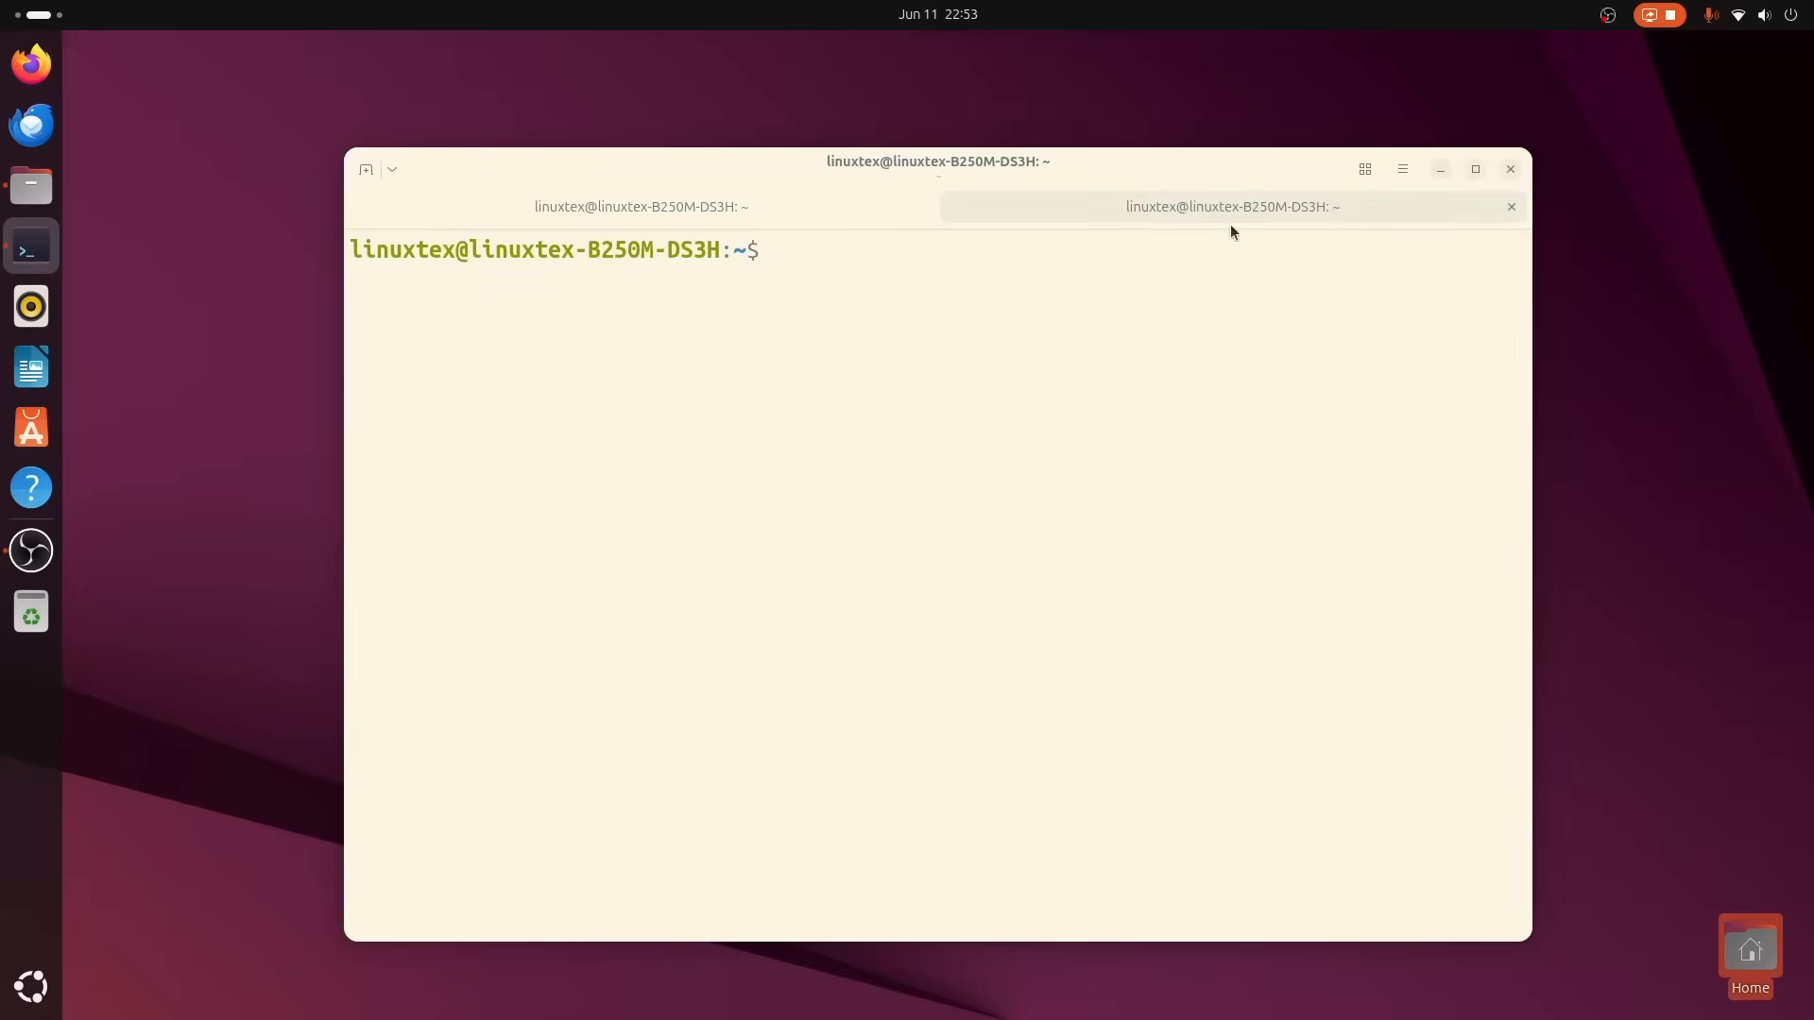
# Apply the Solarized palette in Appearance preferences with the desktop in dark style.
pyautogui.click(1400, 168)
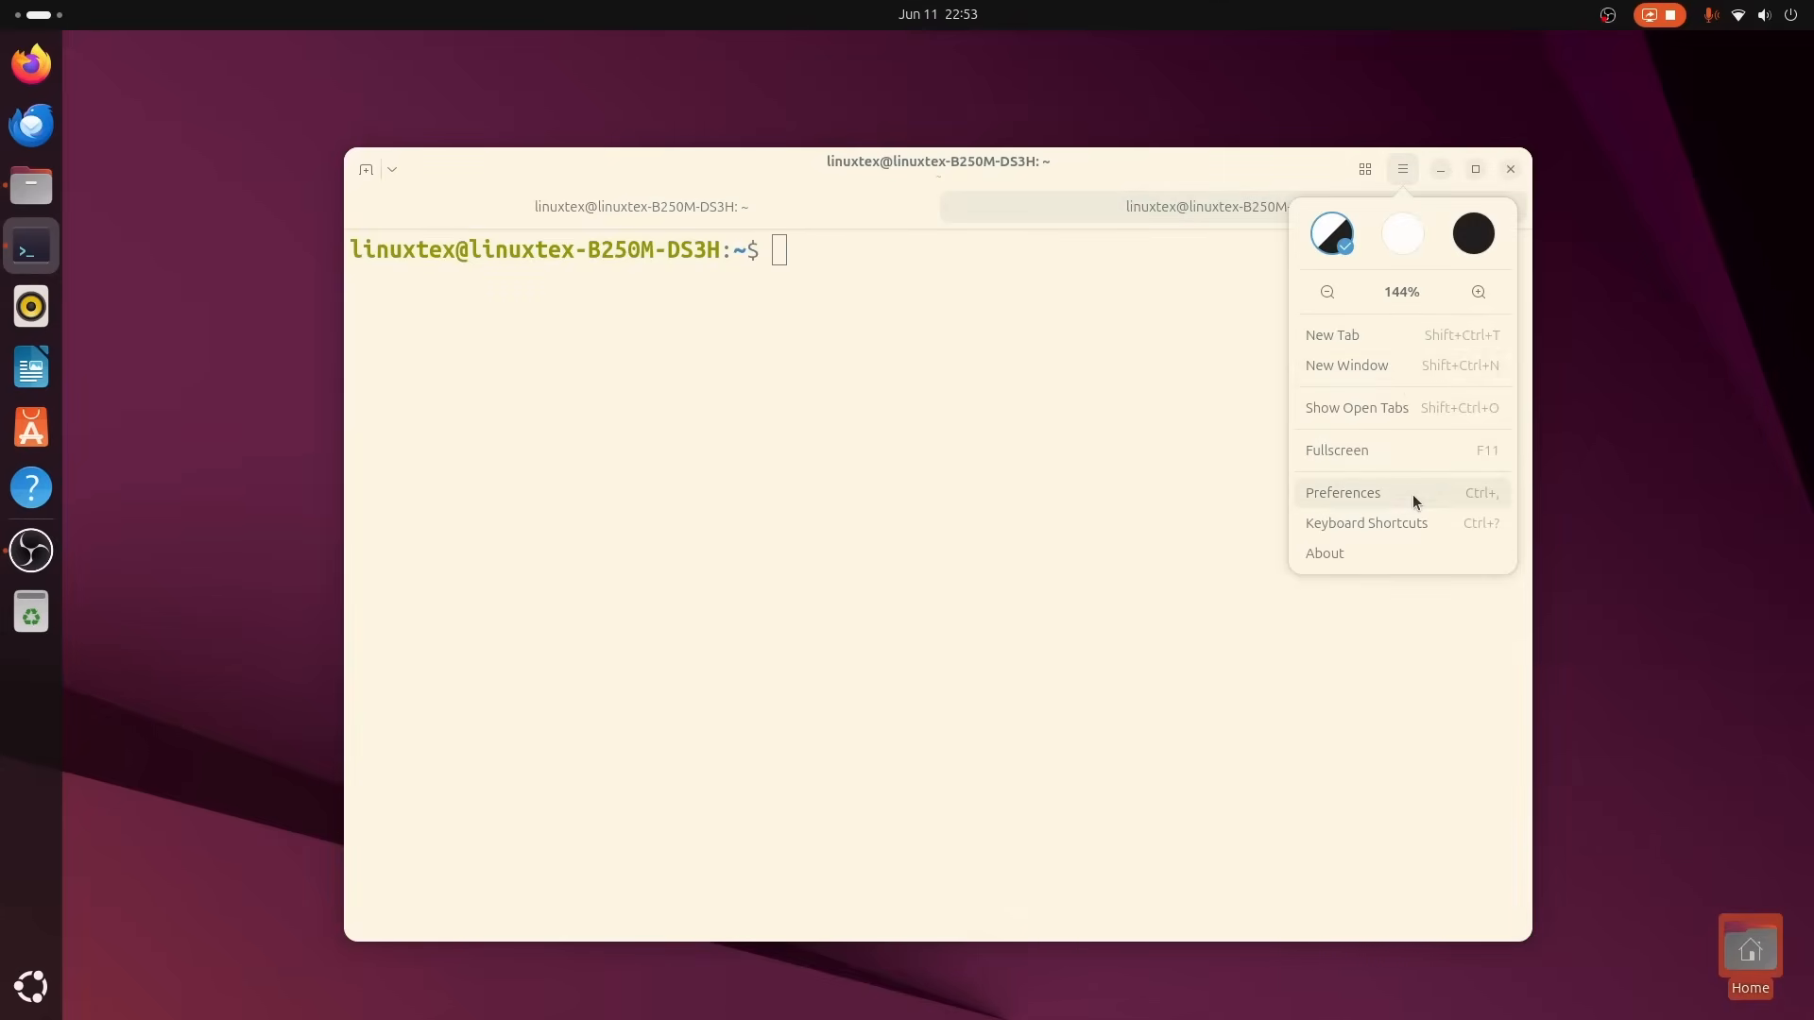
pyautogui.click(1342, 492)
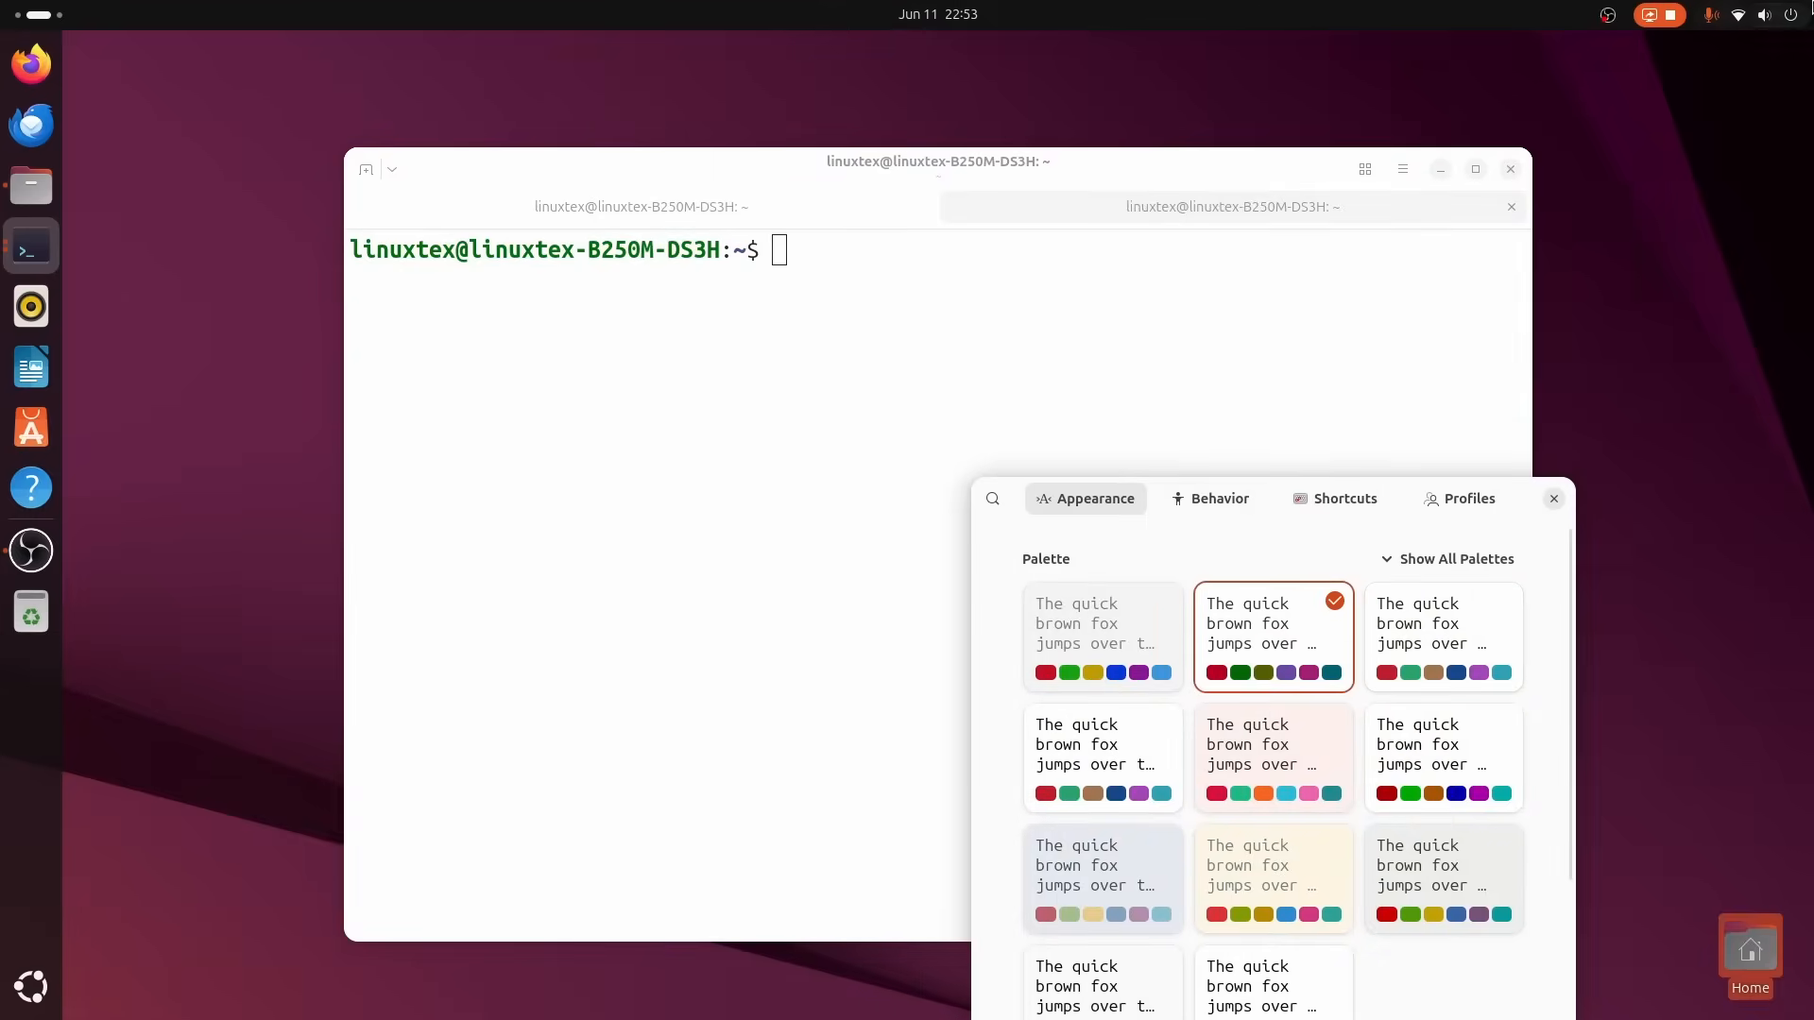
pyautogui.click(1762, 13)
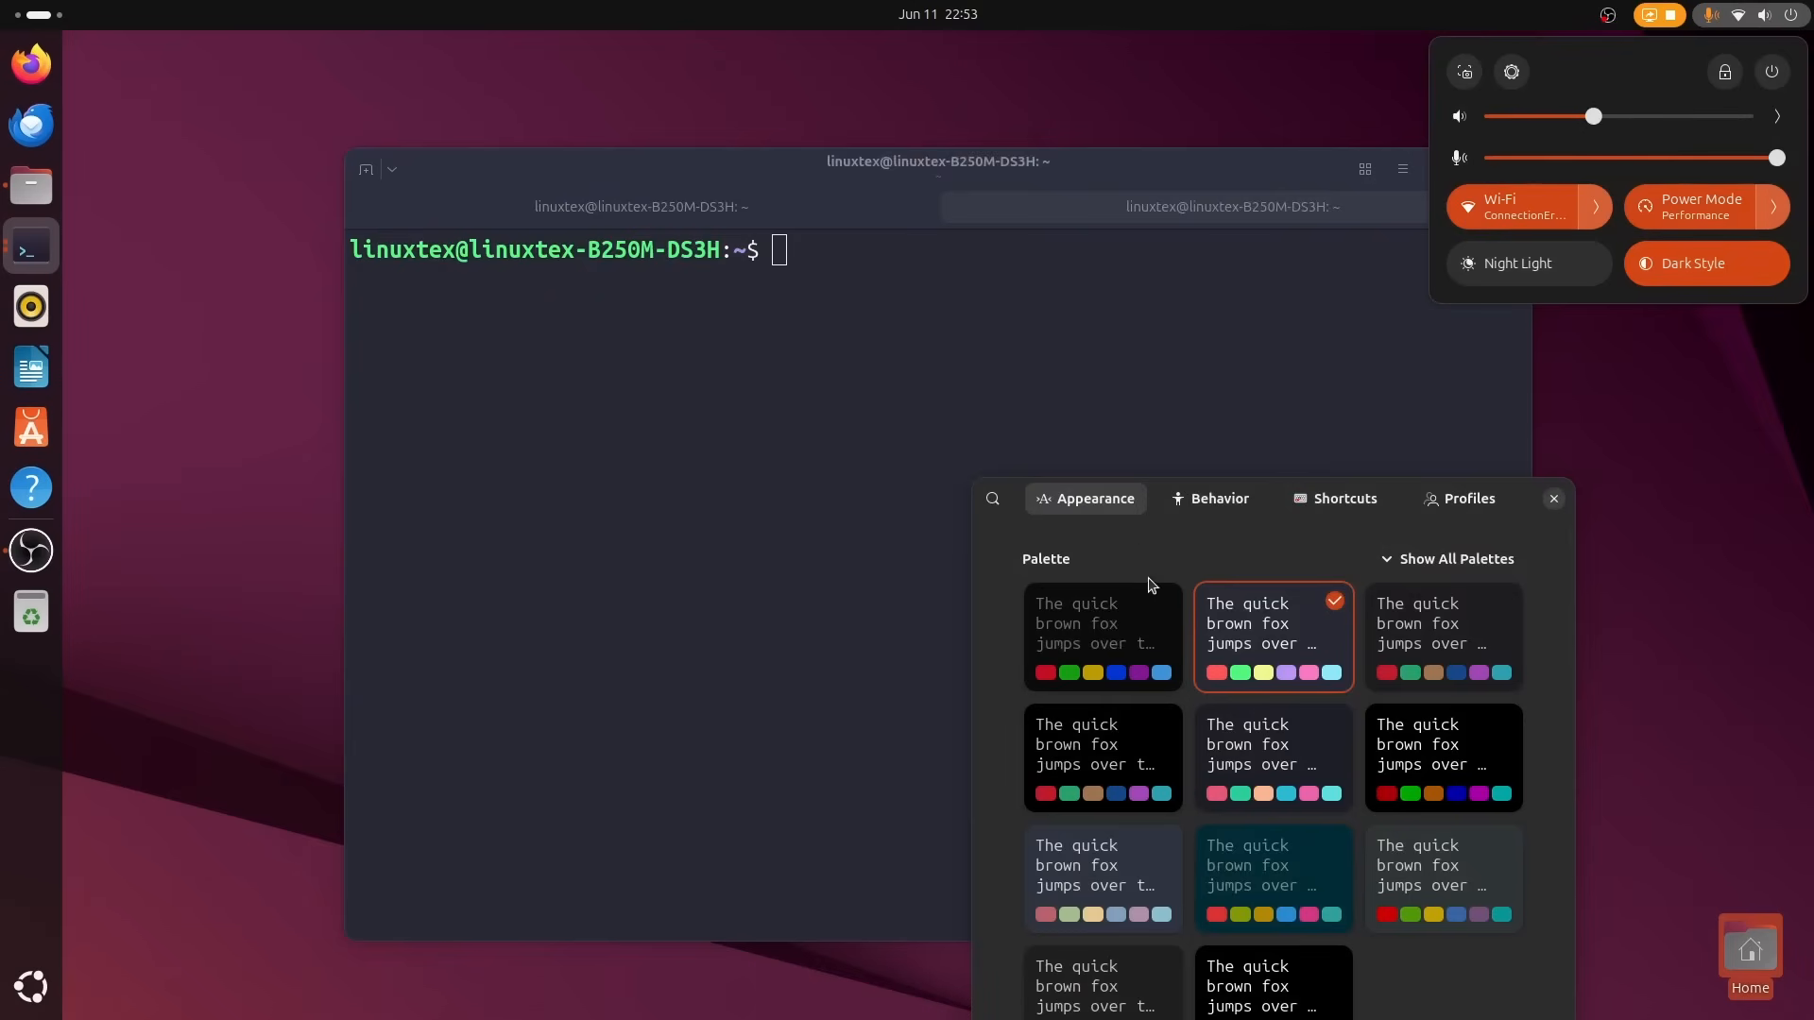
pyautogui.click(1102, 637)
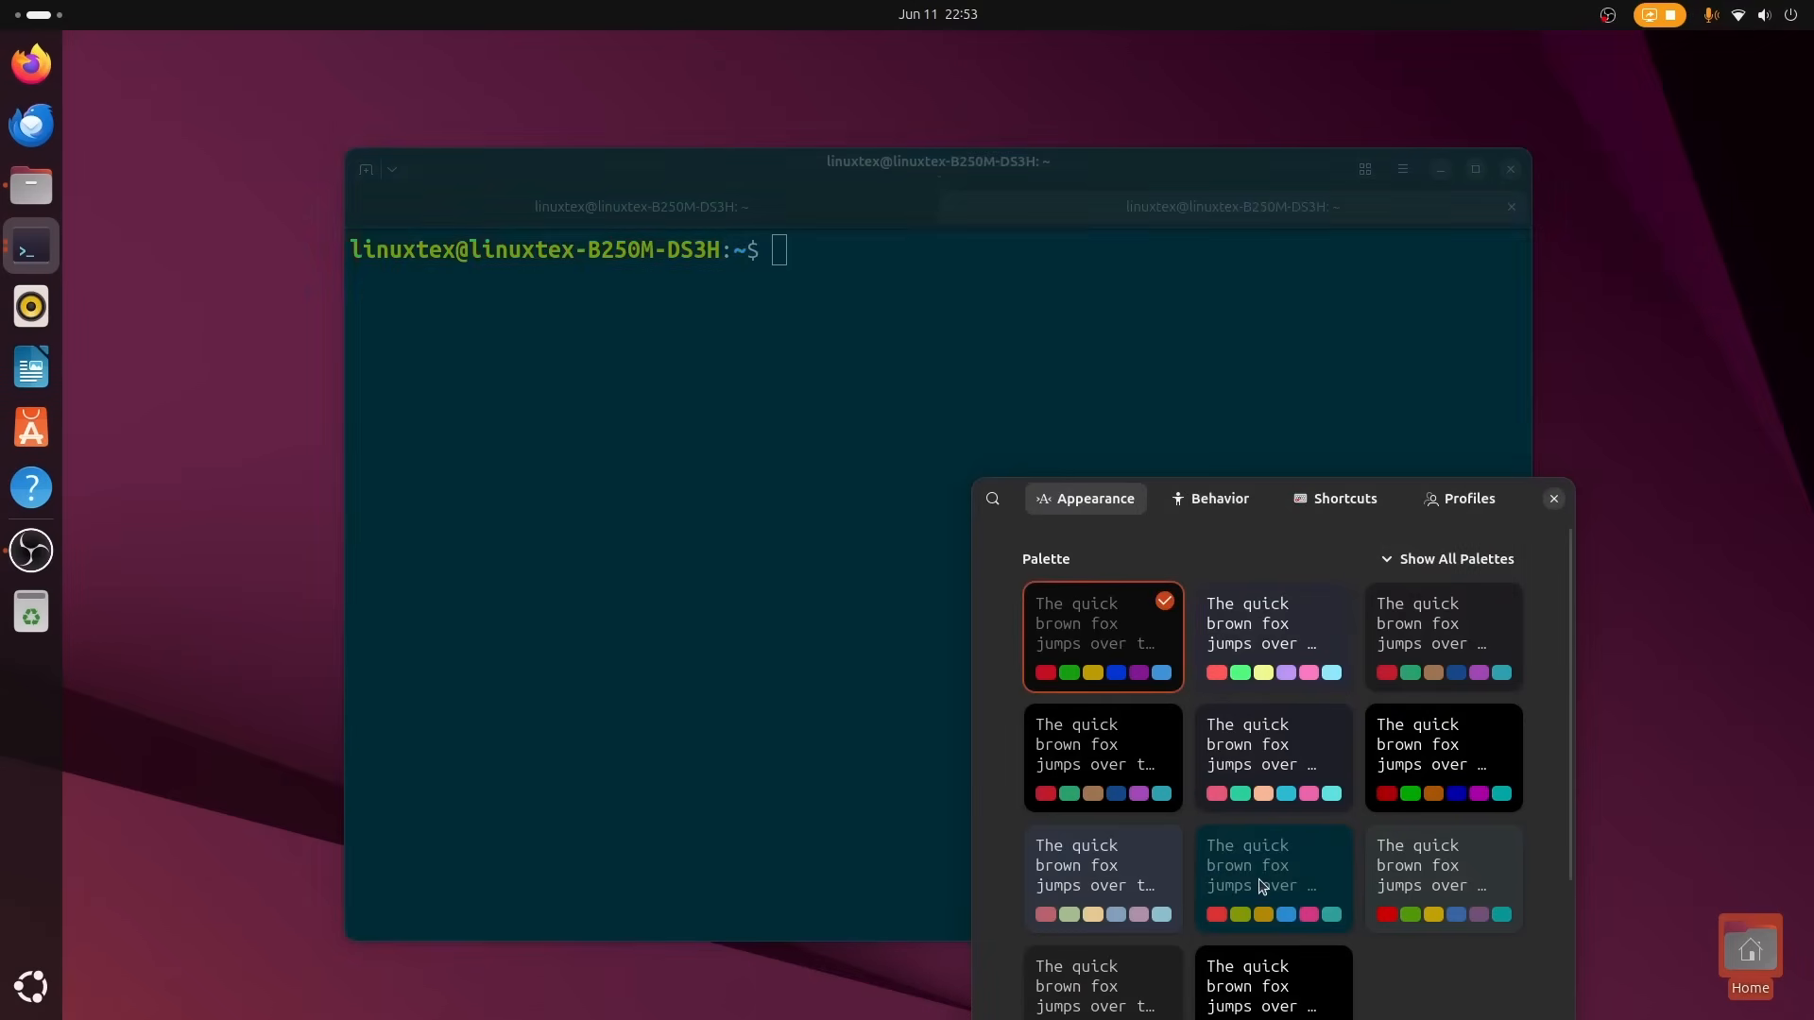
# Toggle the system Dark Style off, on and off to confirm the palette follows it.
pyautogui.click(1763, 13)
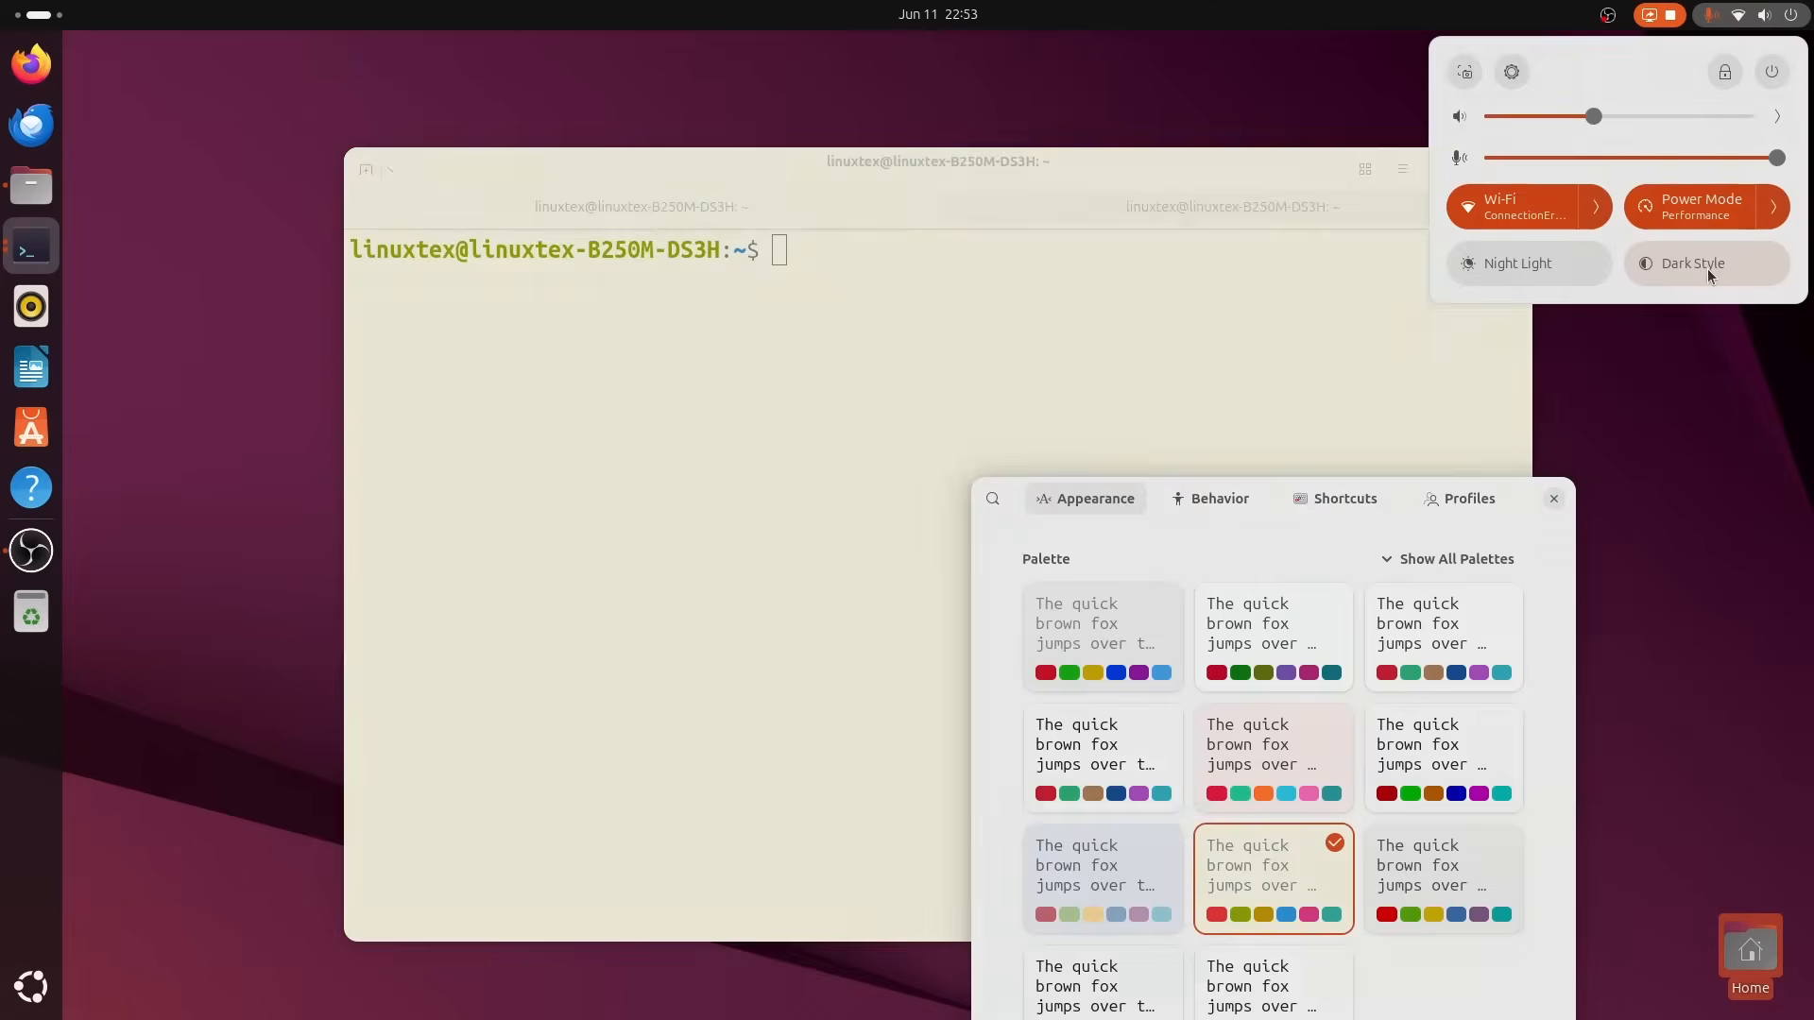
pyautogui.click(1705, 263)
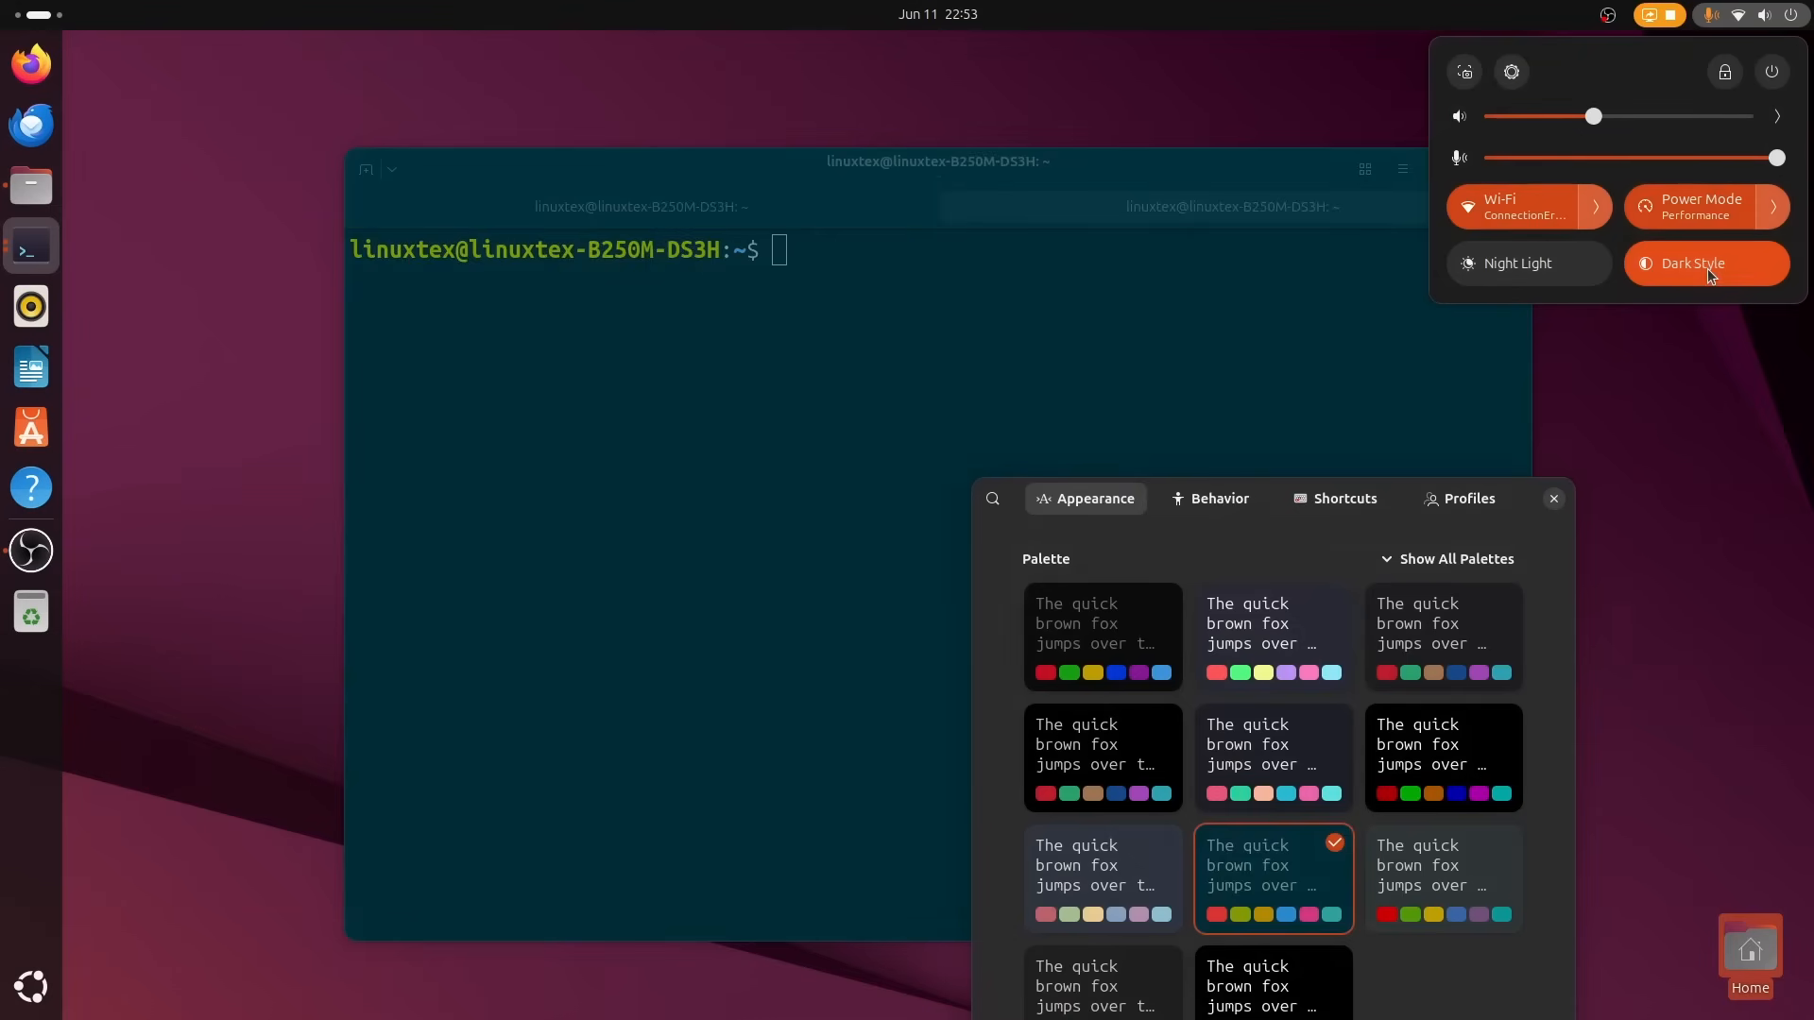
pyautogui.click(1704, 263)
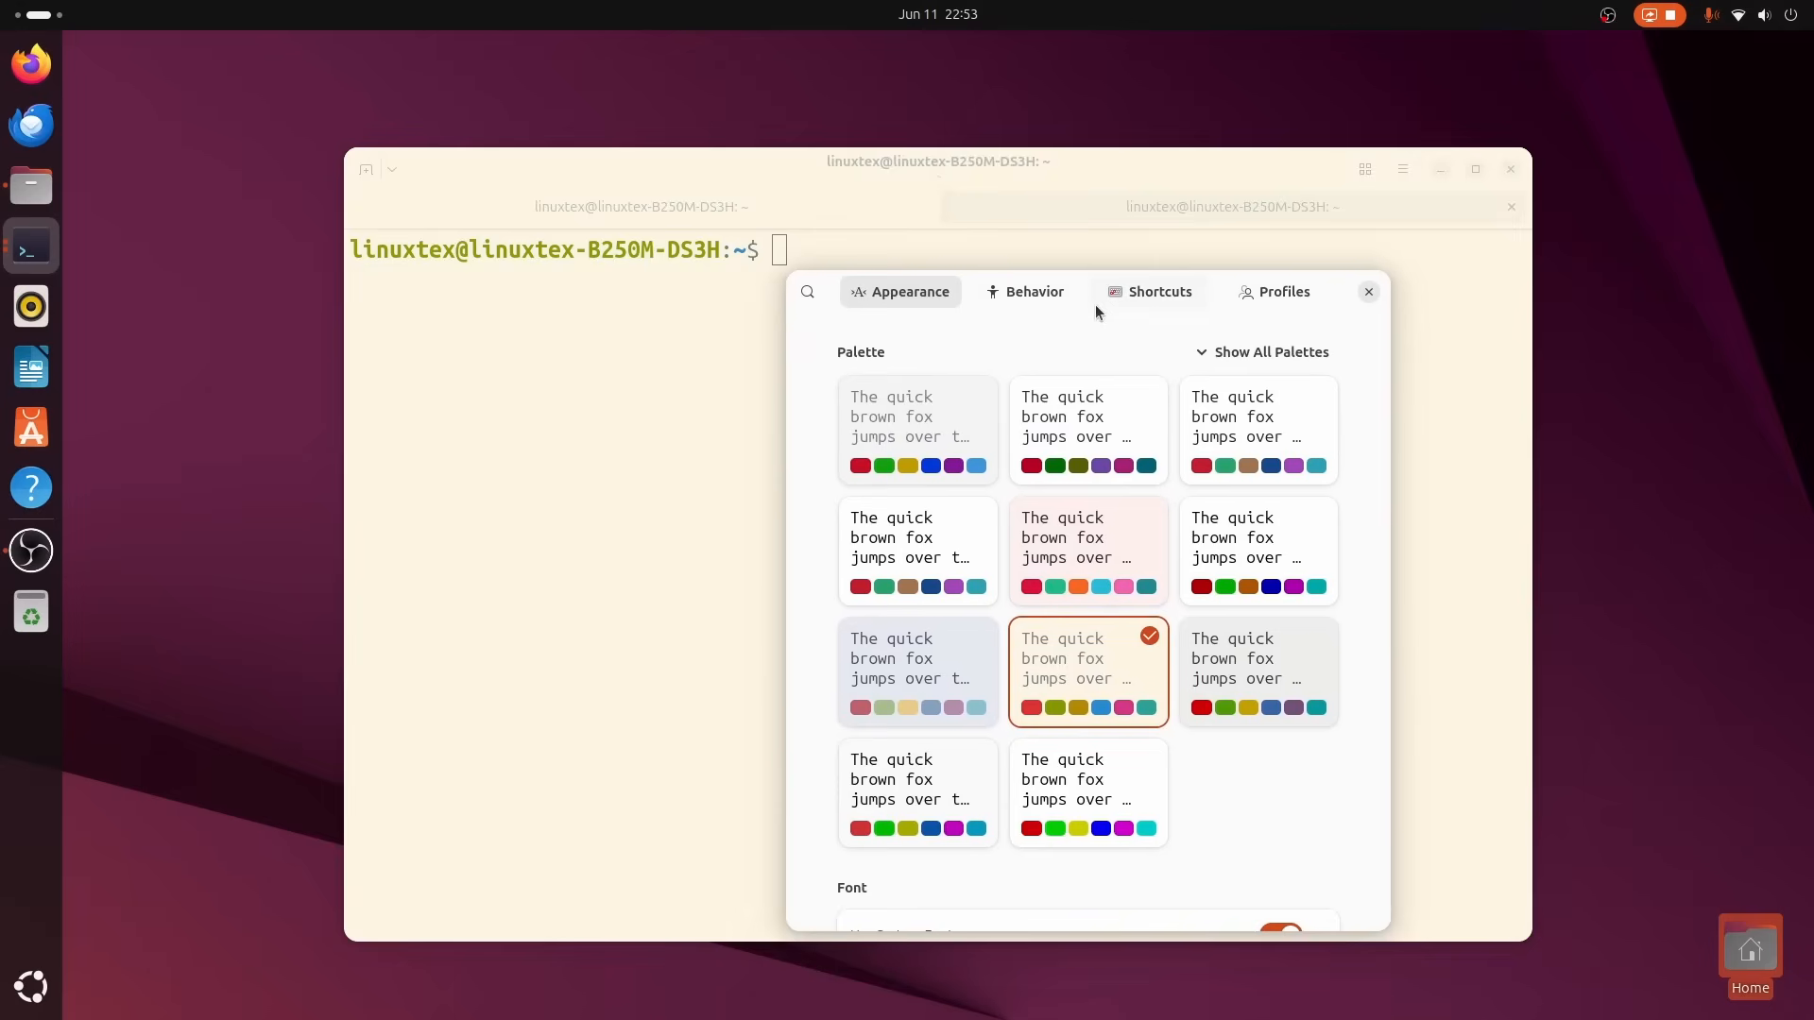
pyautogui.scroll(-3)
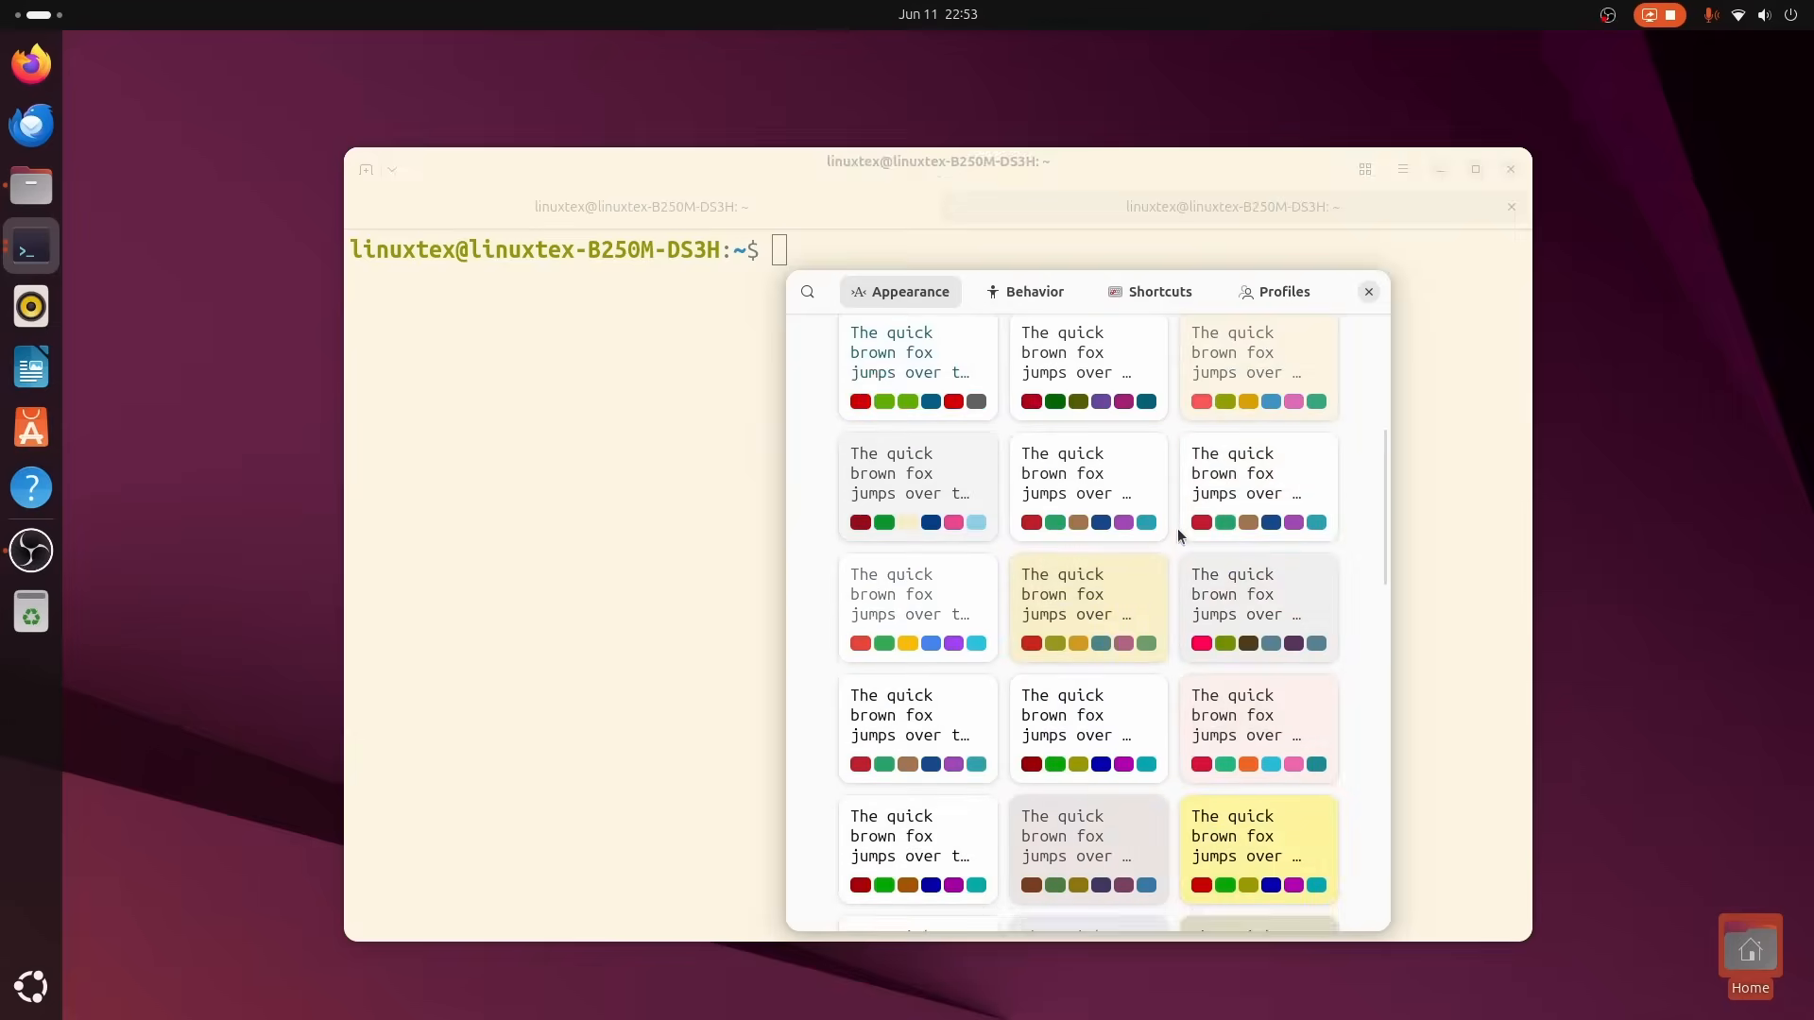
pyautogui.scroll(-3)
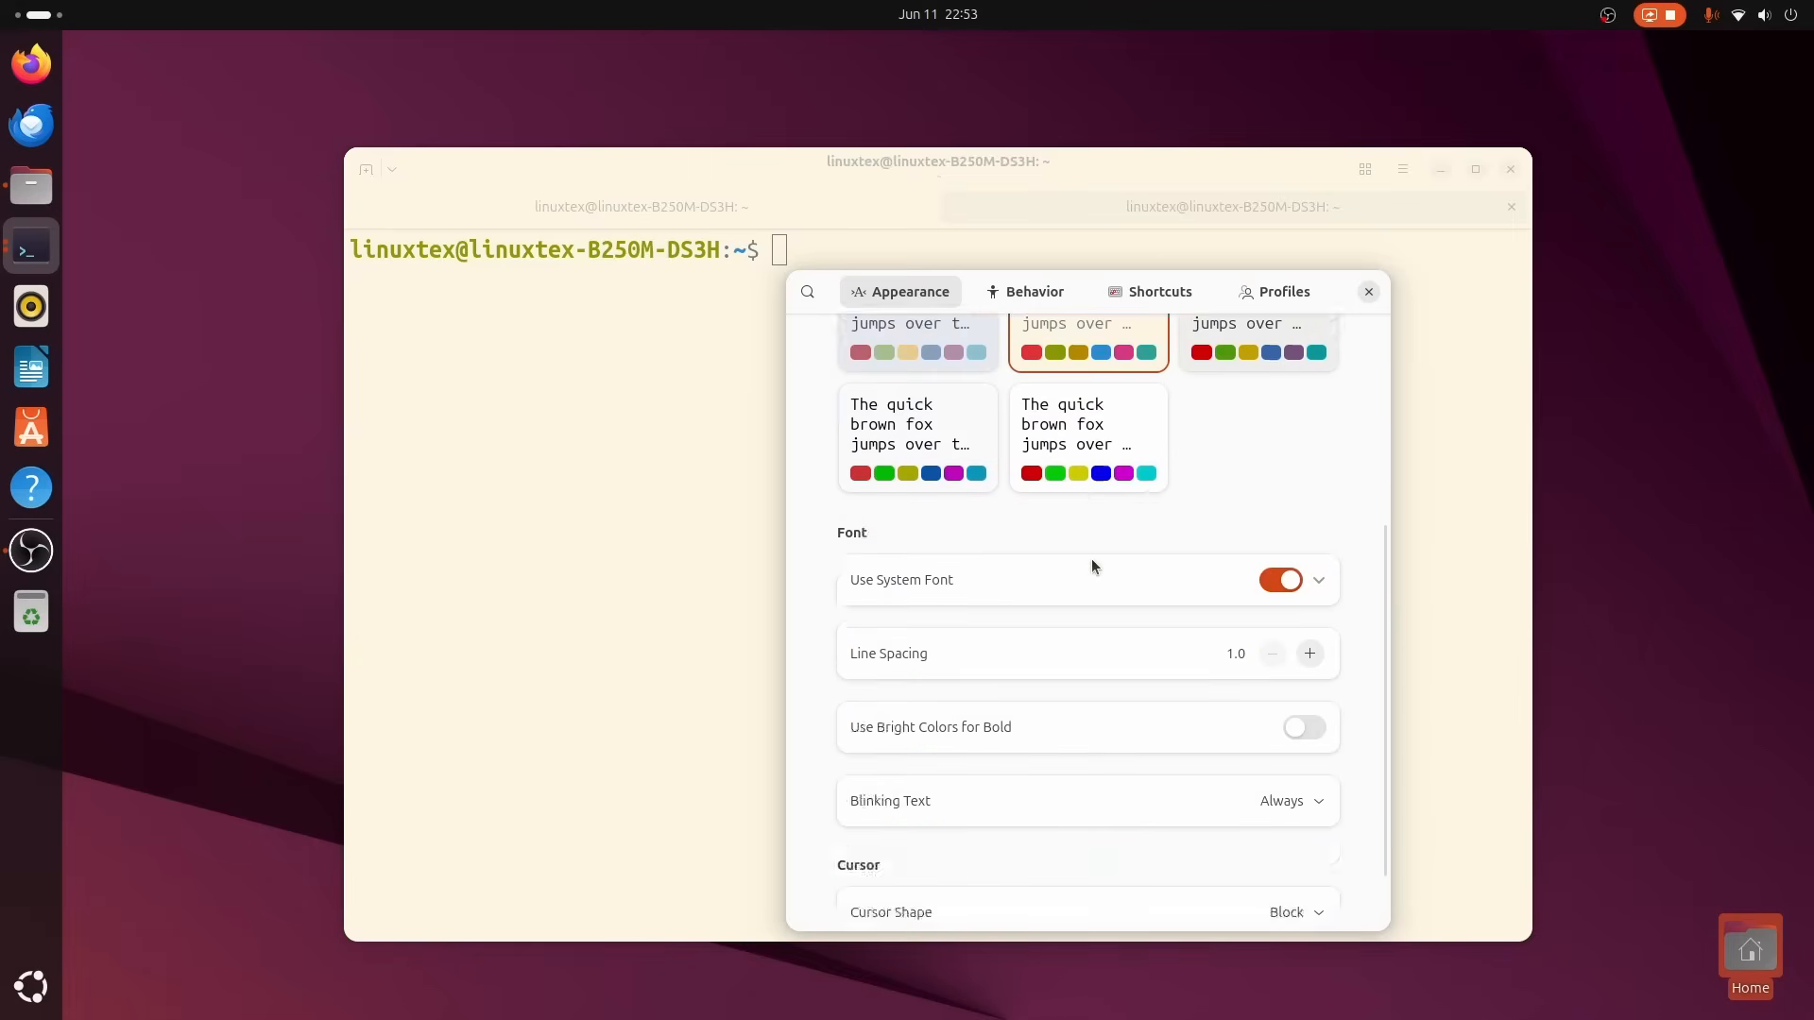
pyautogui.click(1281, 580)
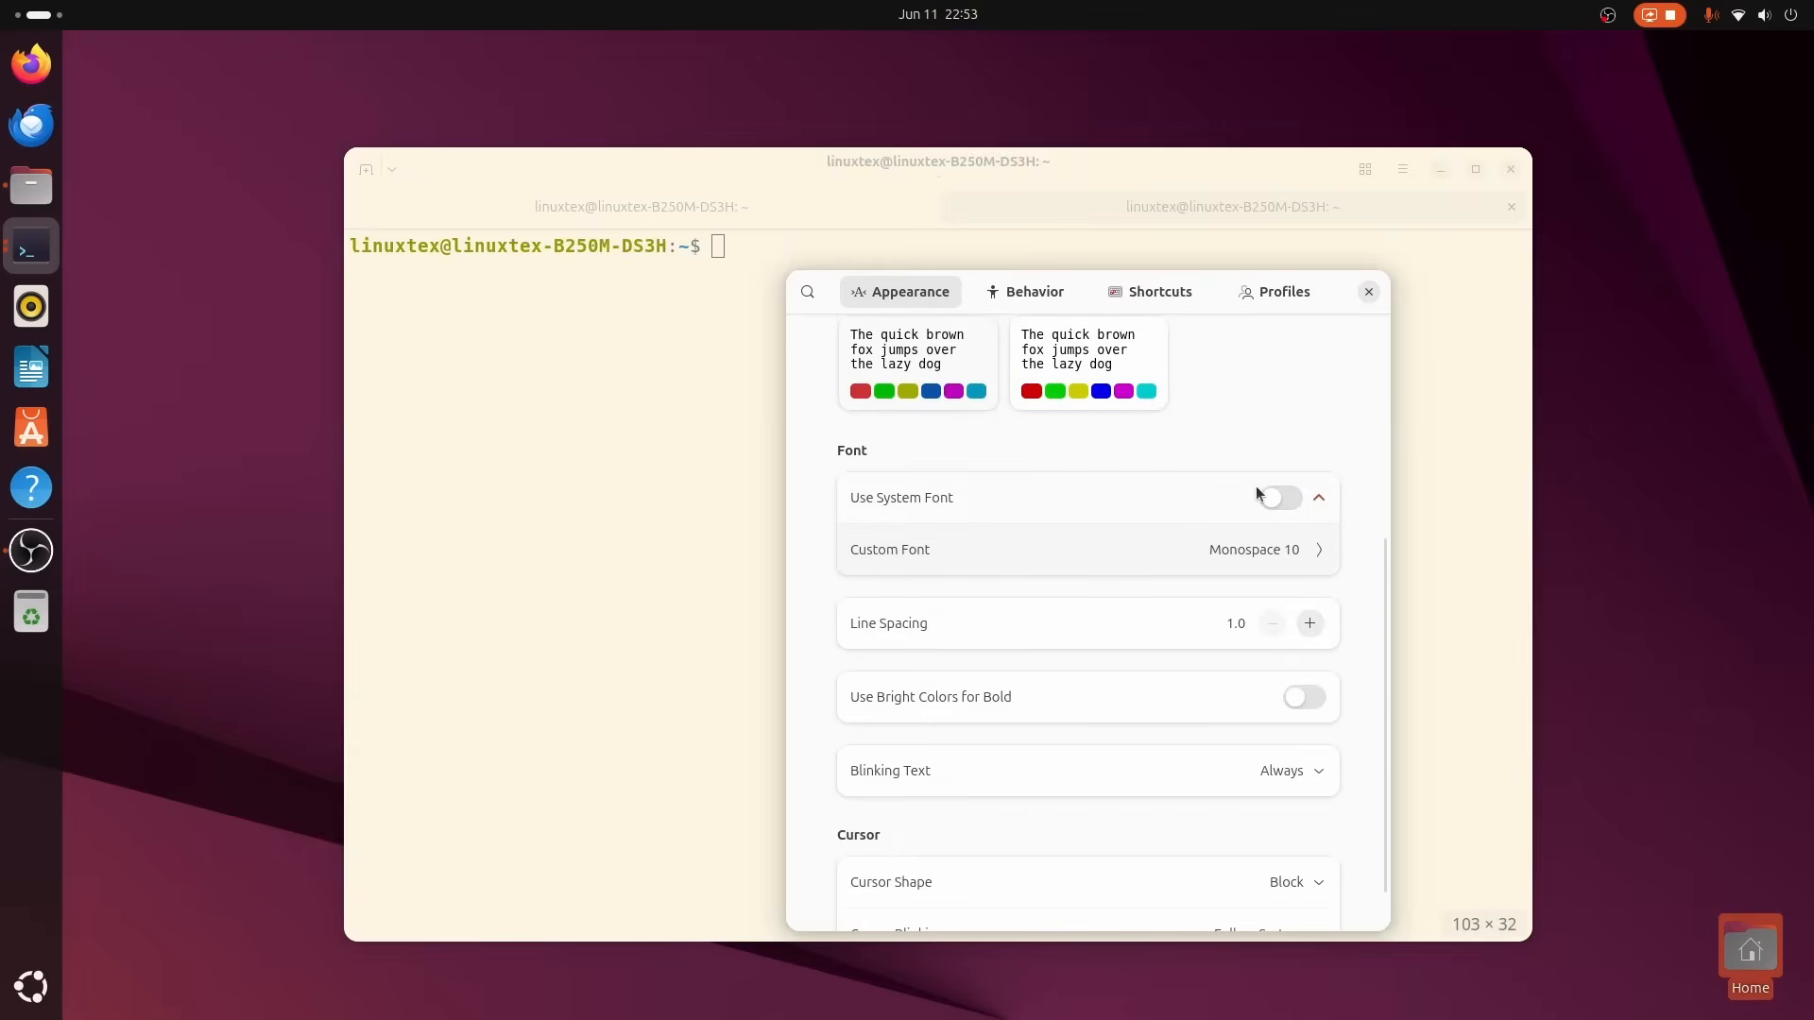
pyautogui.click(1279, 497)
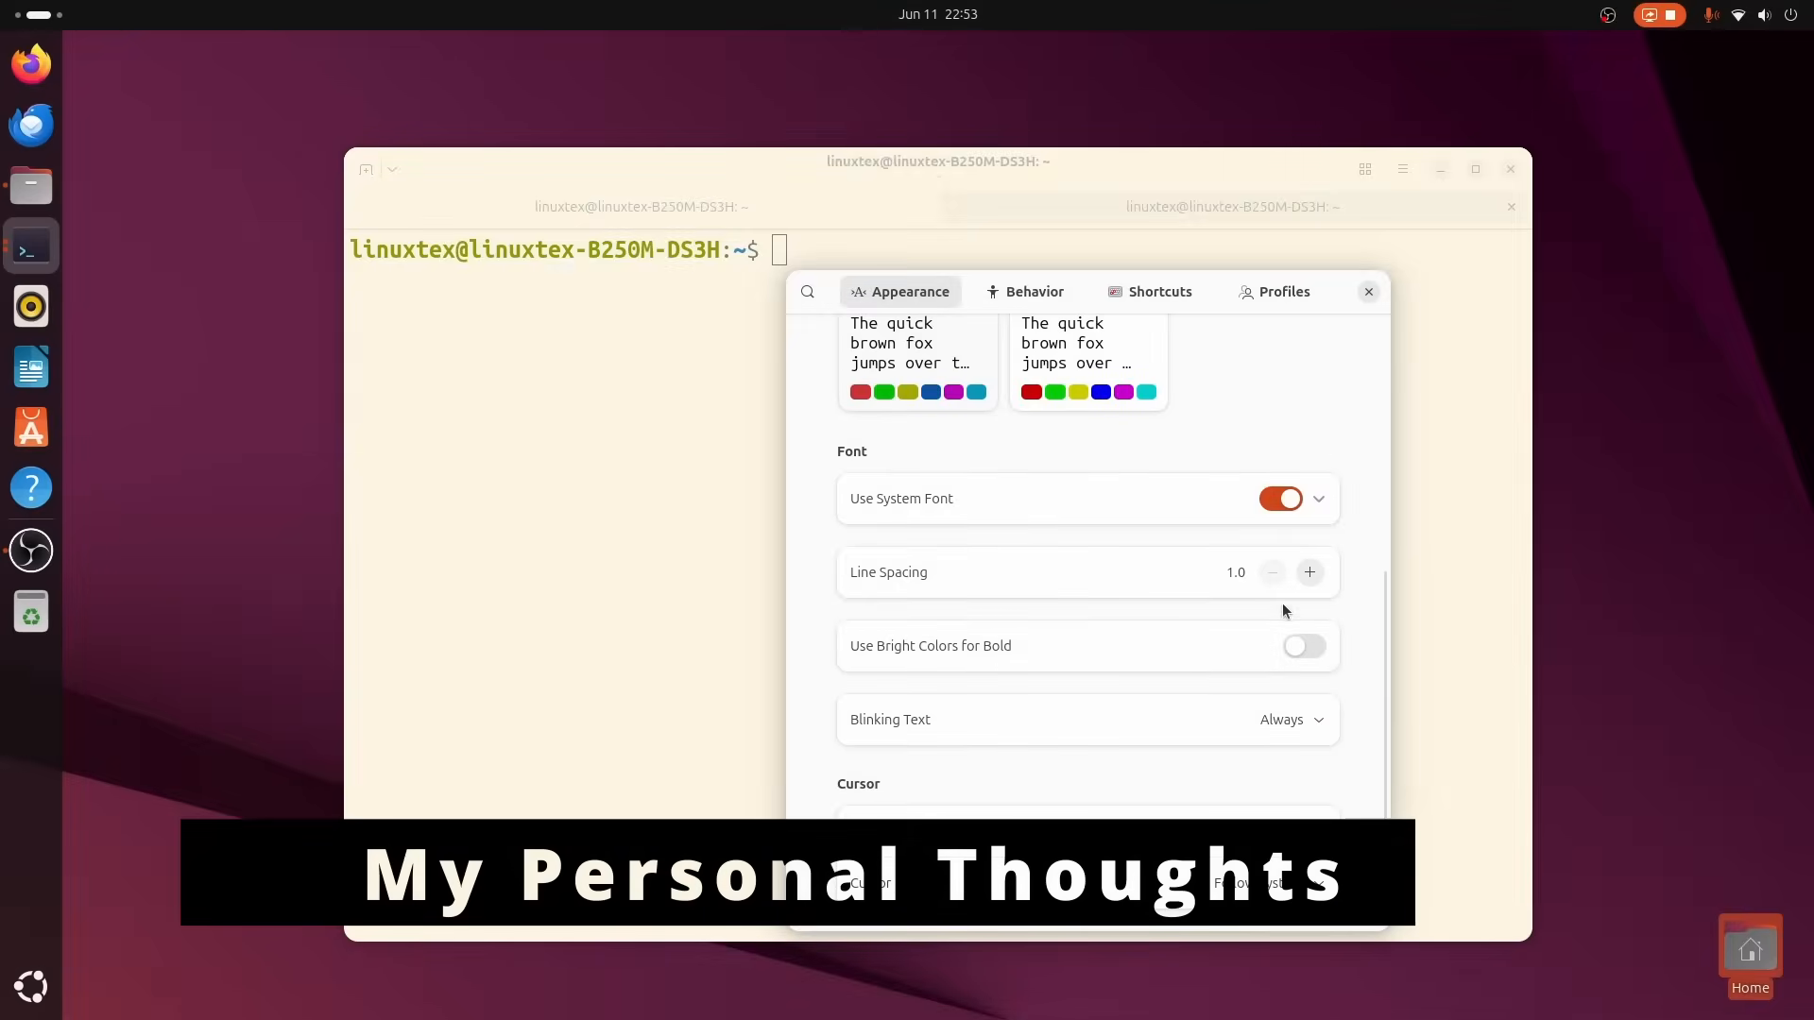
pyautogui.click(1309, 571)
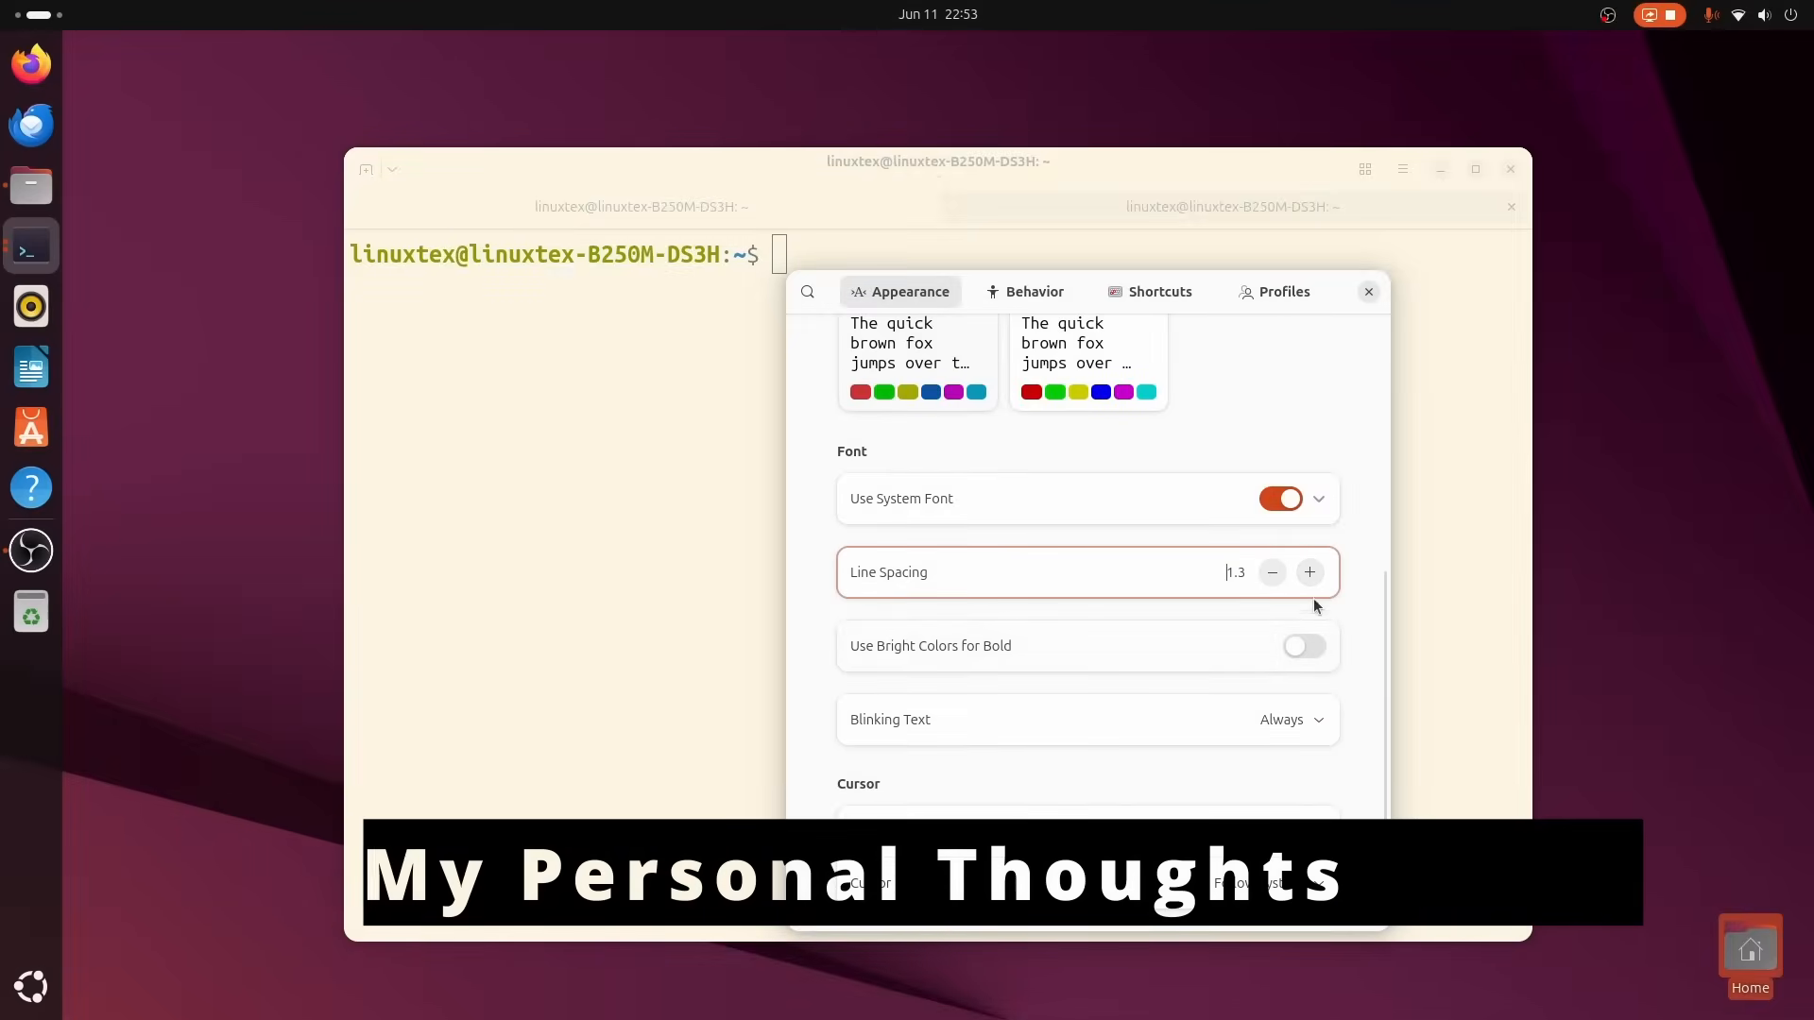
pyautogui.click(1272, 571)
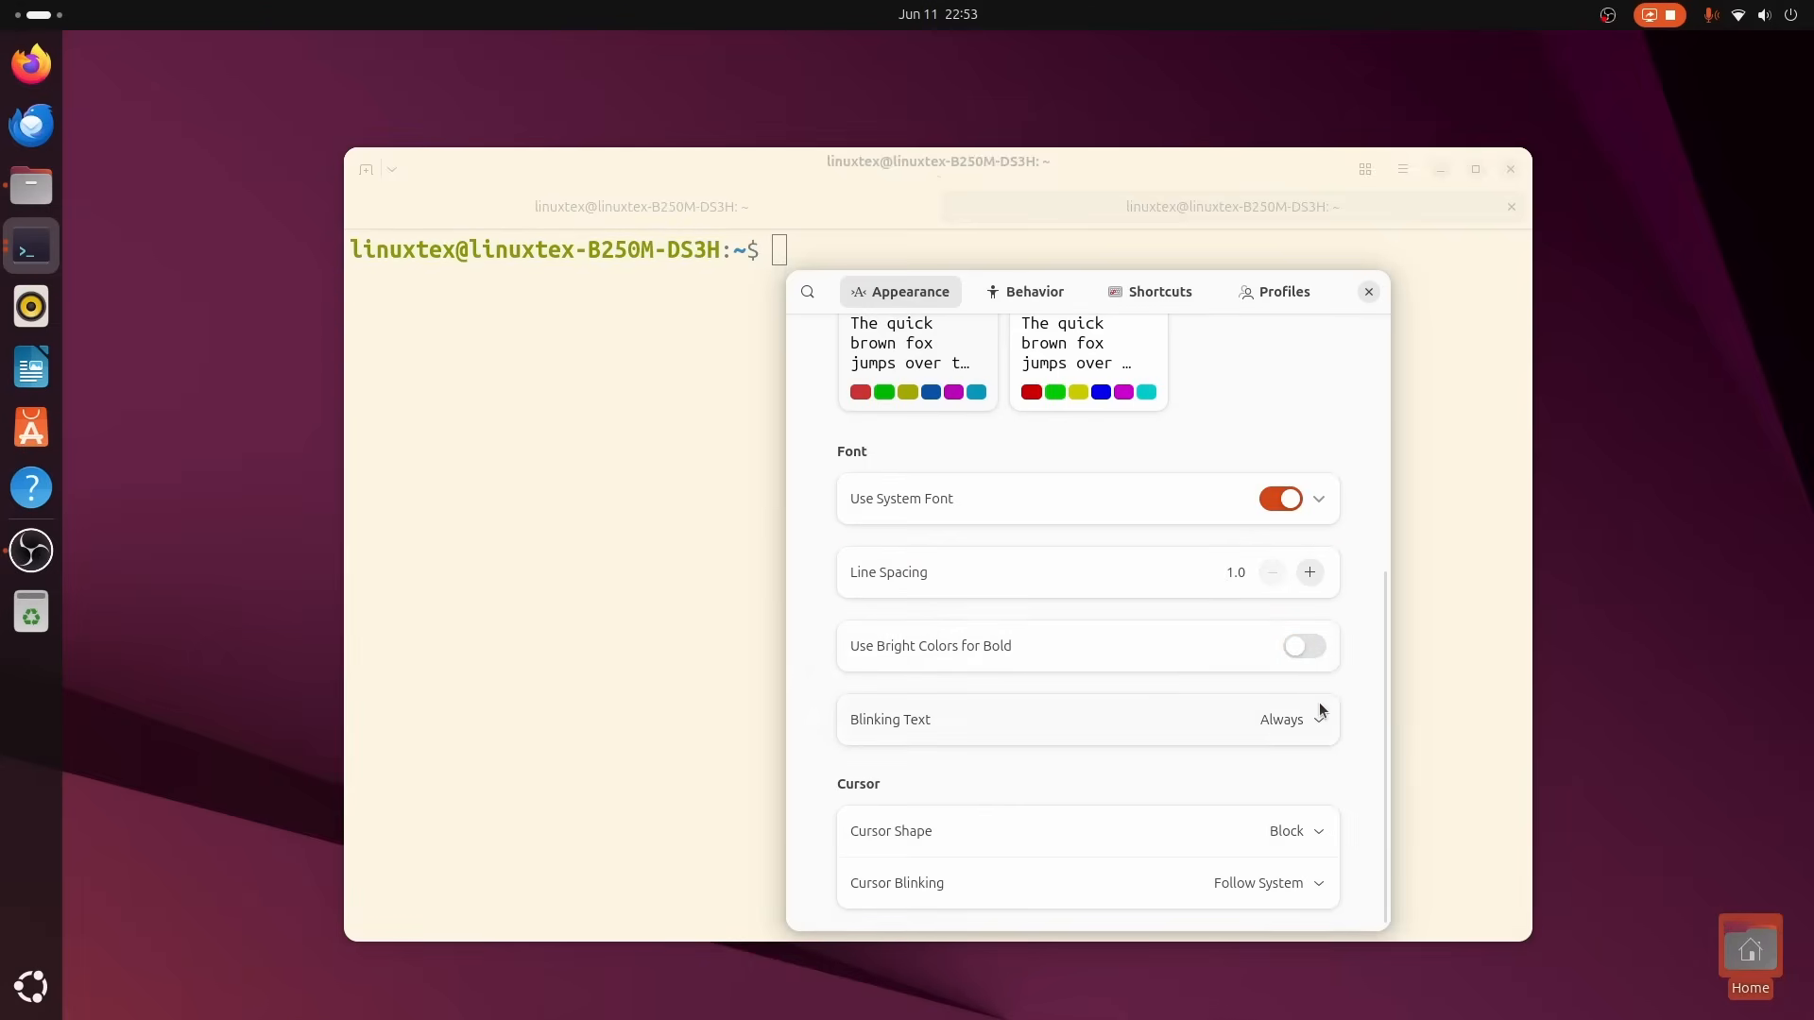
pyautogui.click(1296, 832)
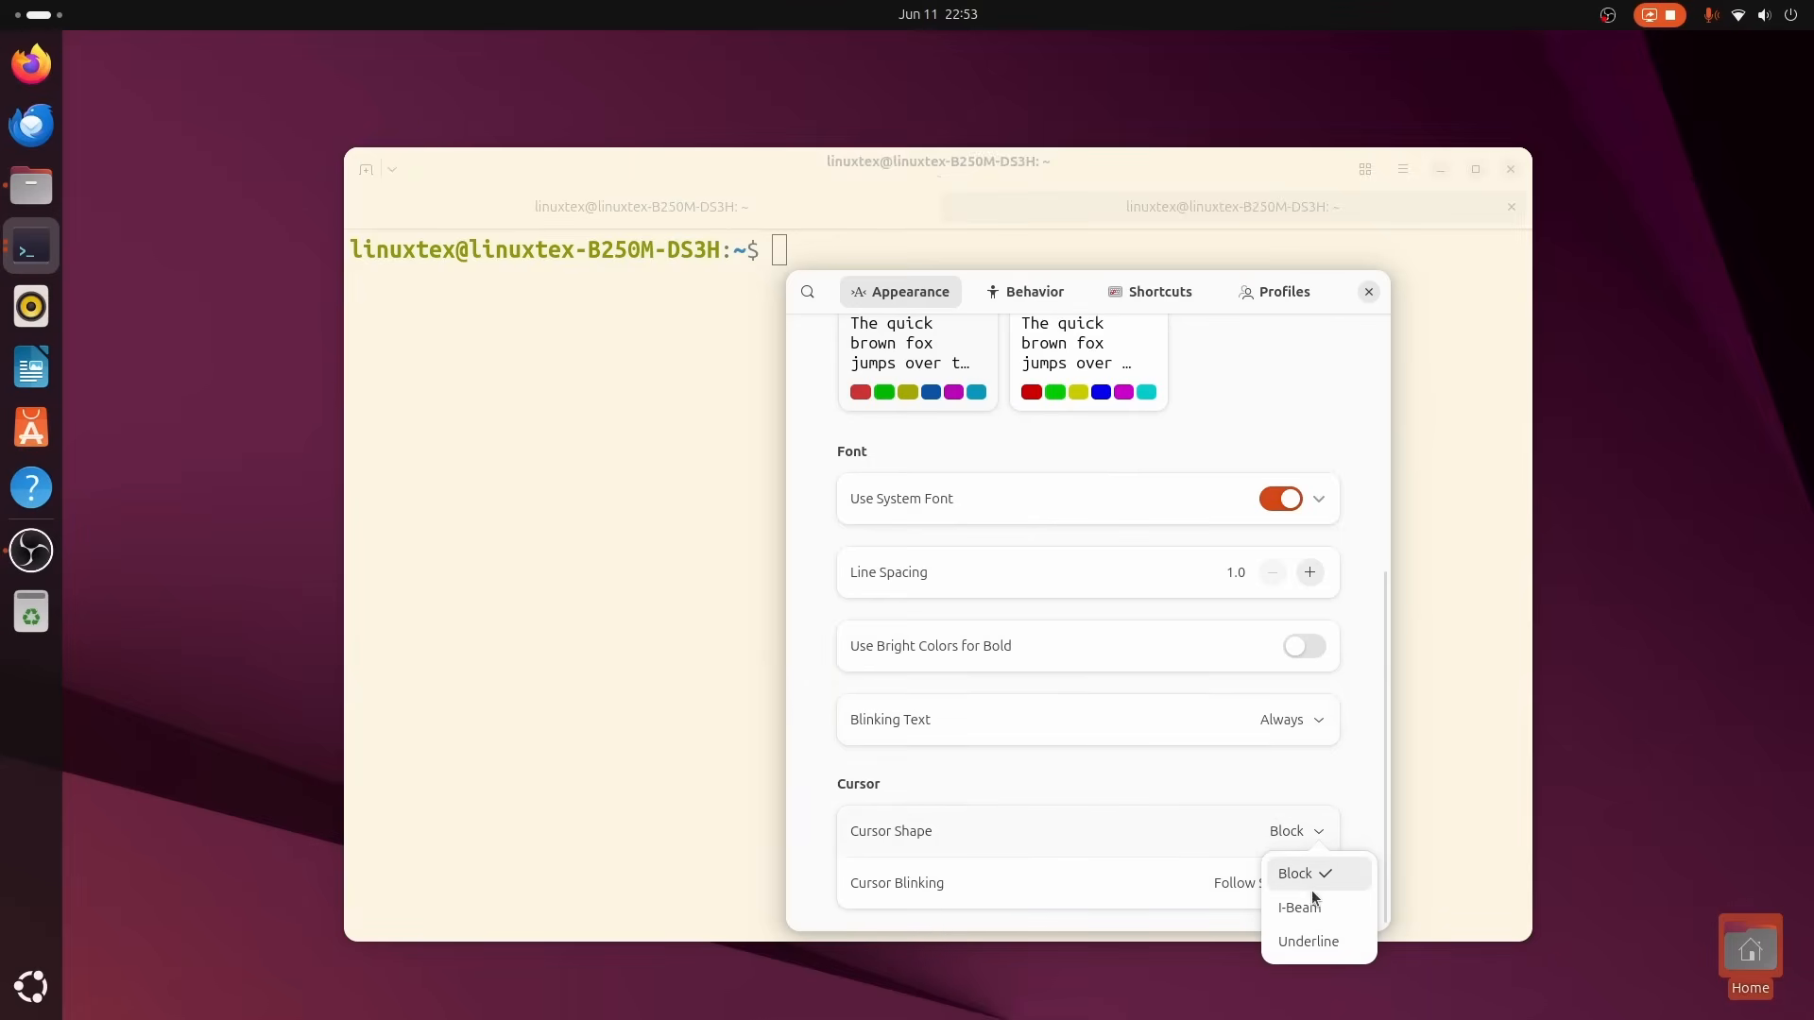
pyautogui.click(1308, 941)
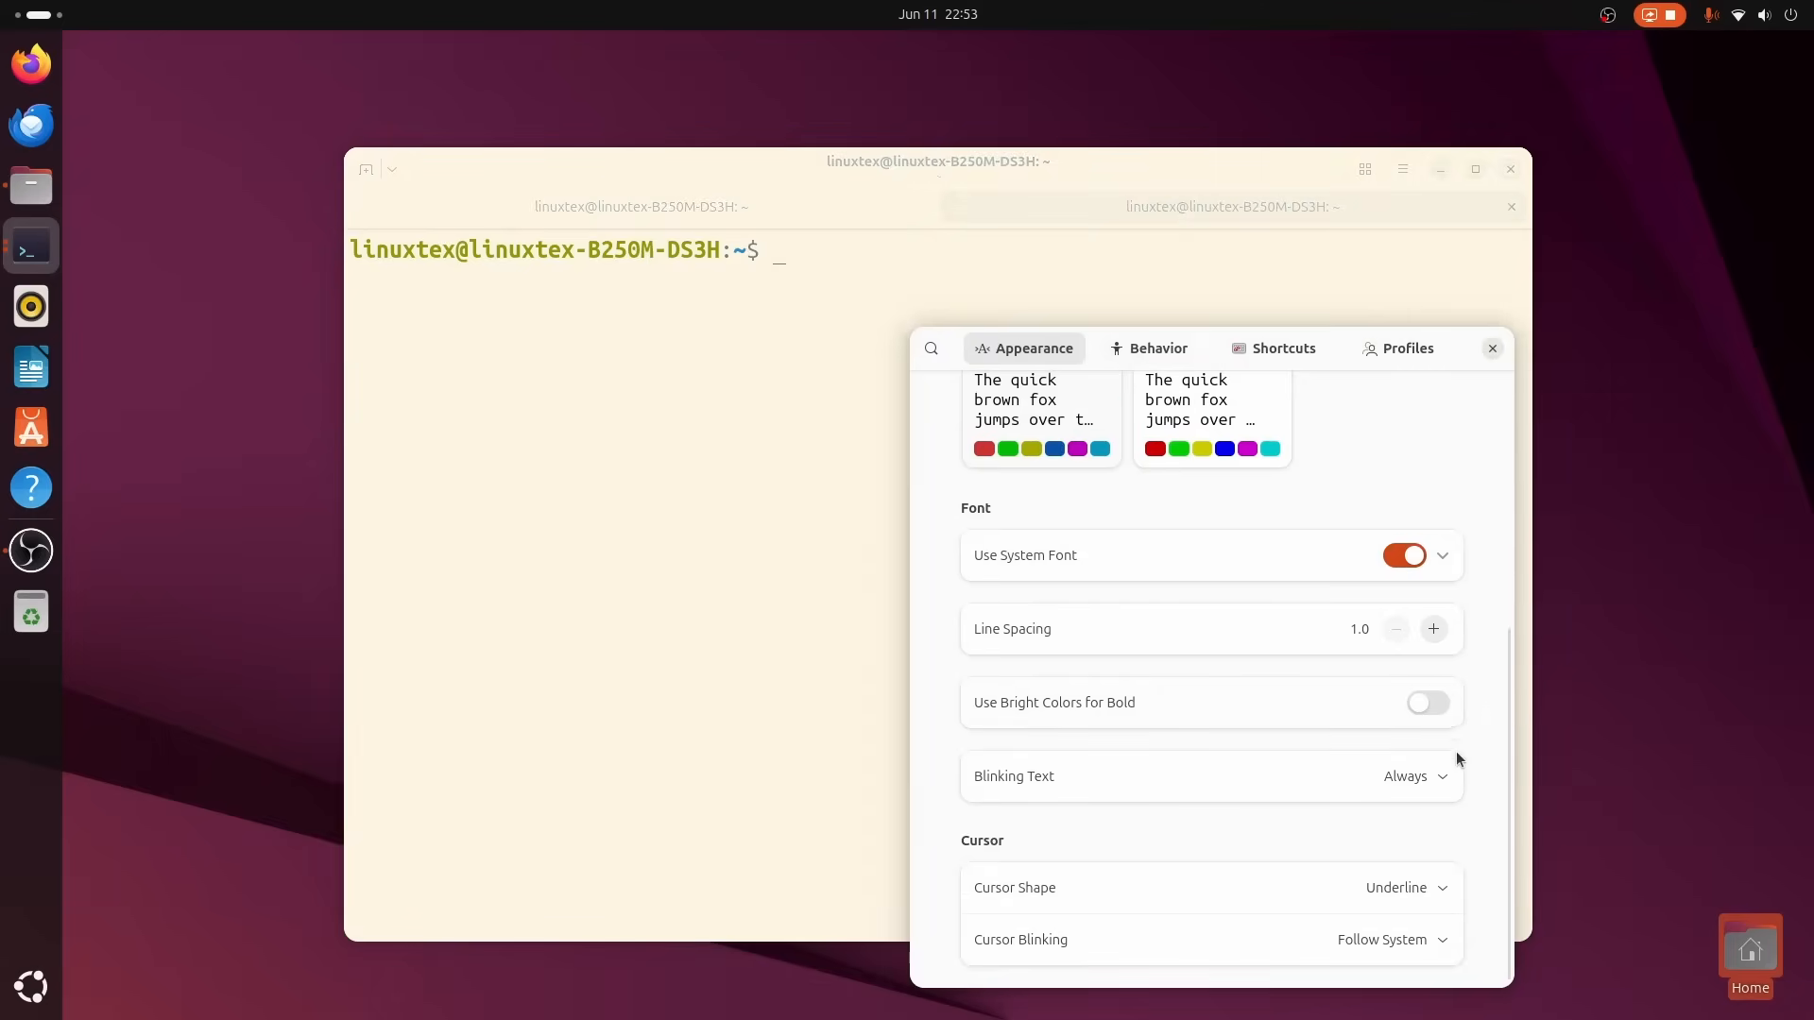
pyautogui.click(1397, 888)
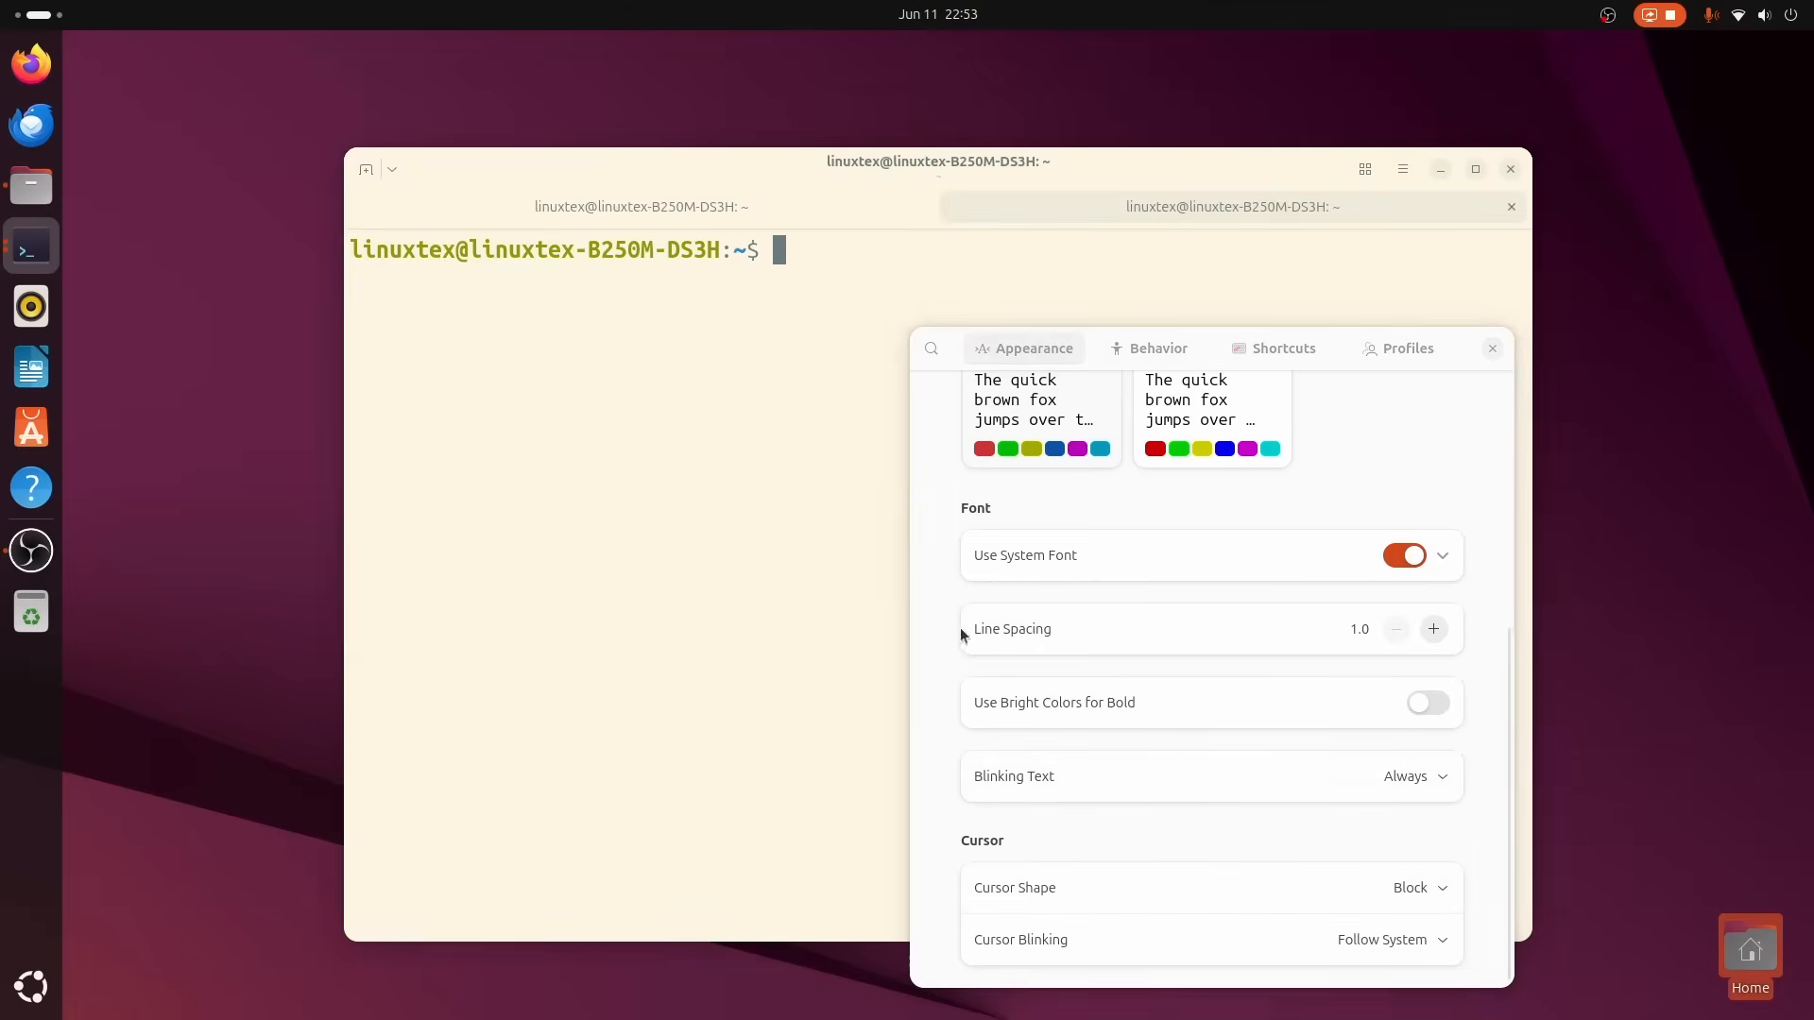
# Review the Behavior preferences and the keyboard shortcut list.
pyautogui.click(1156, 348)
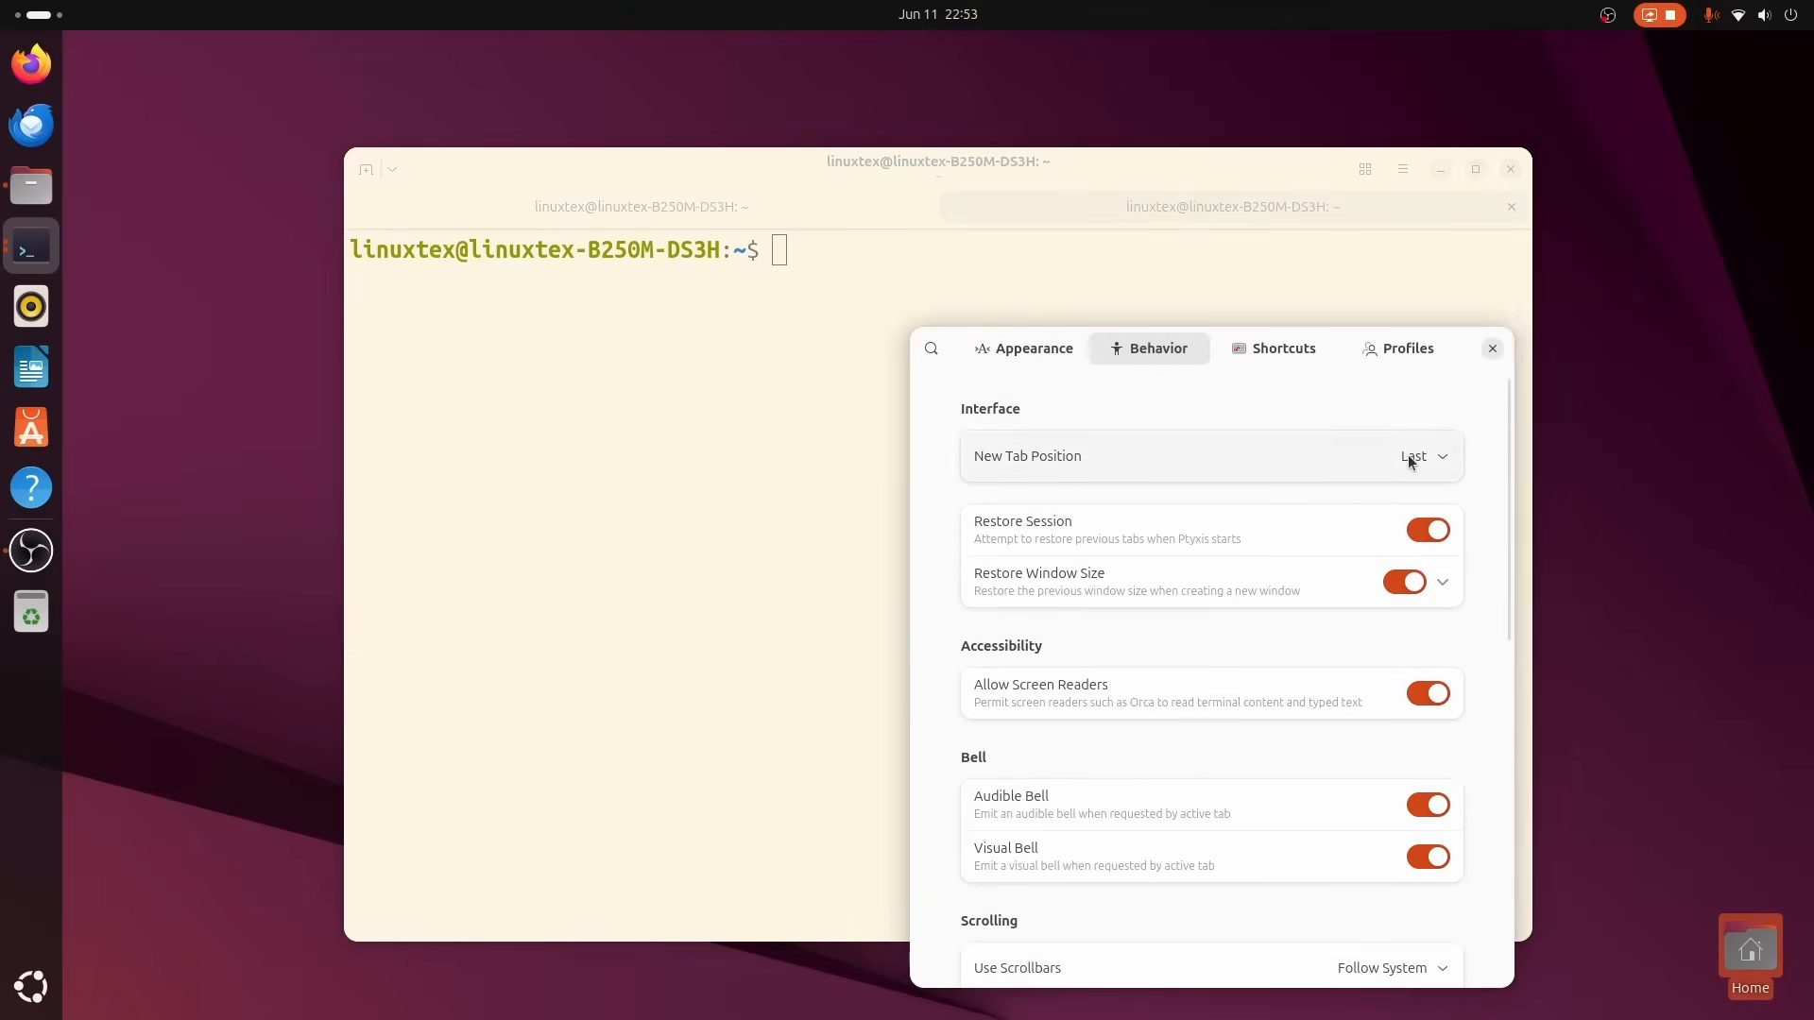
pyautogui.scroll(-3)
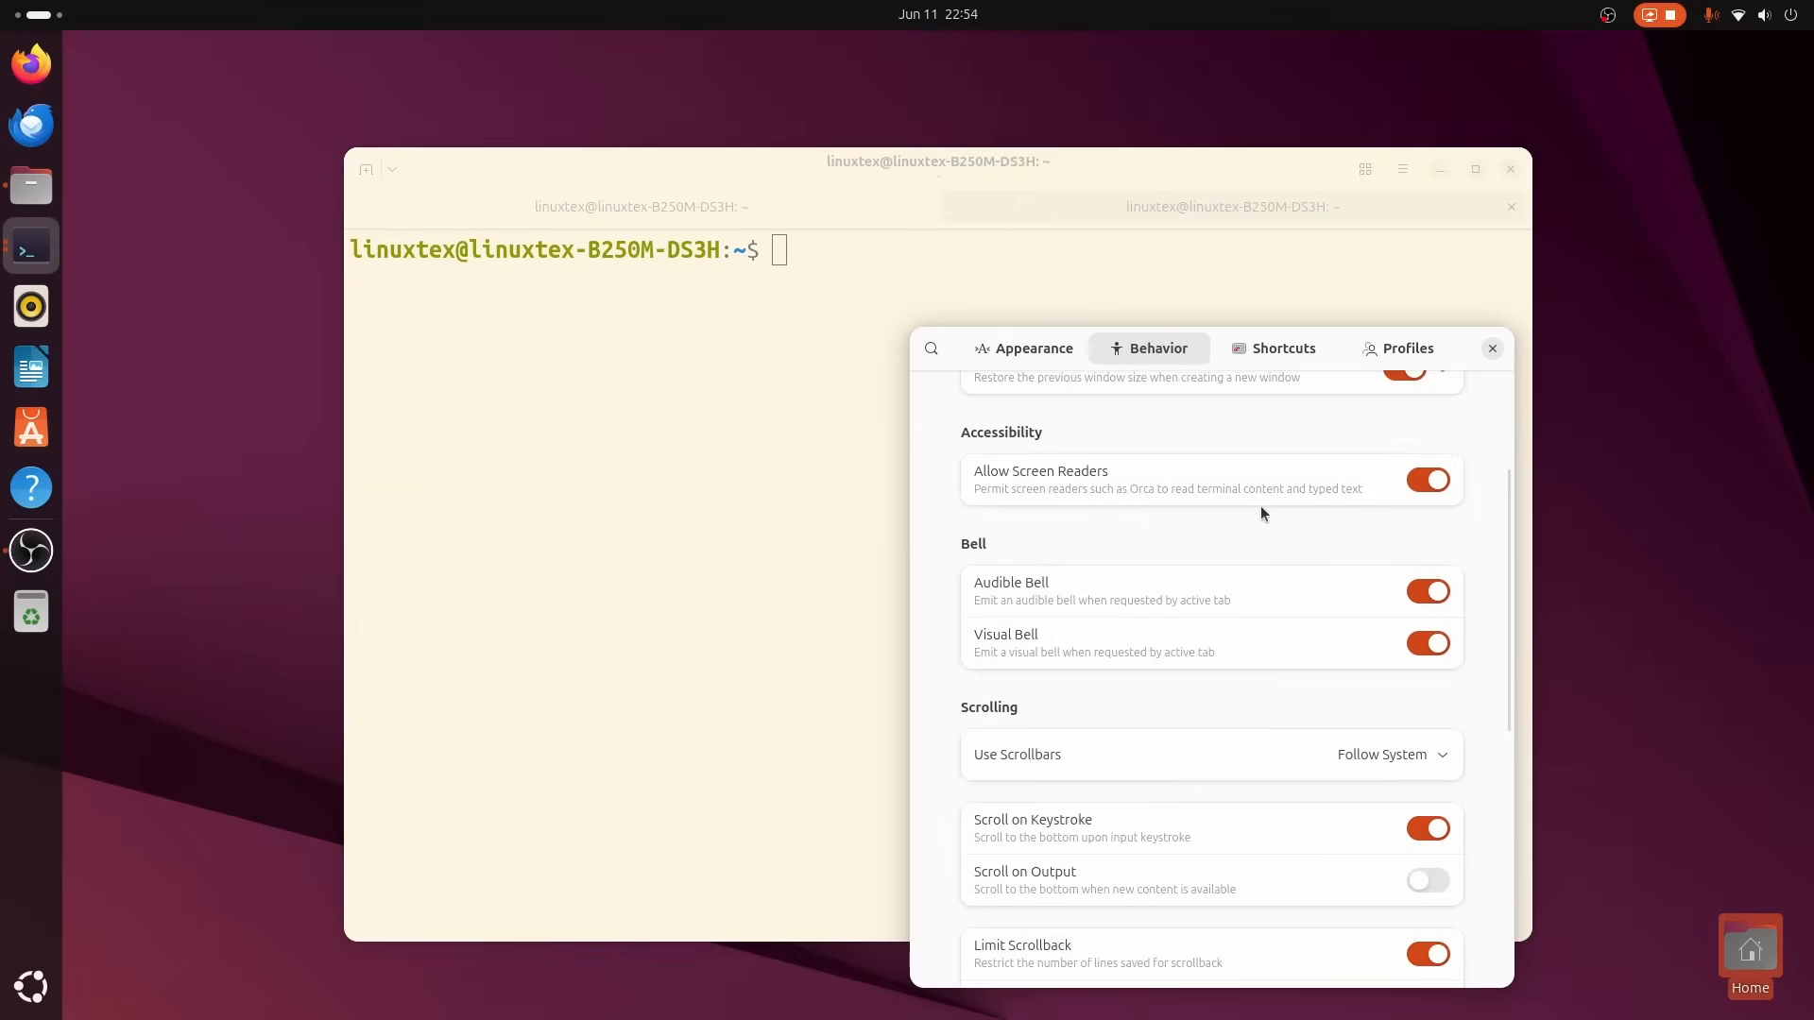
pyautogui.click(1281, 348)
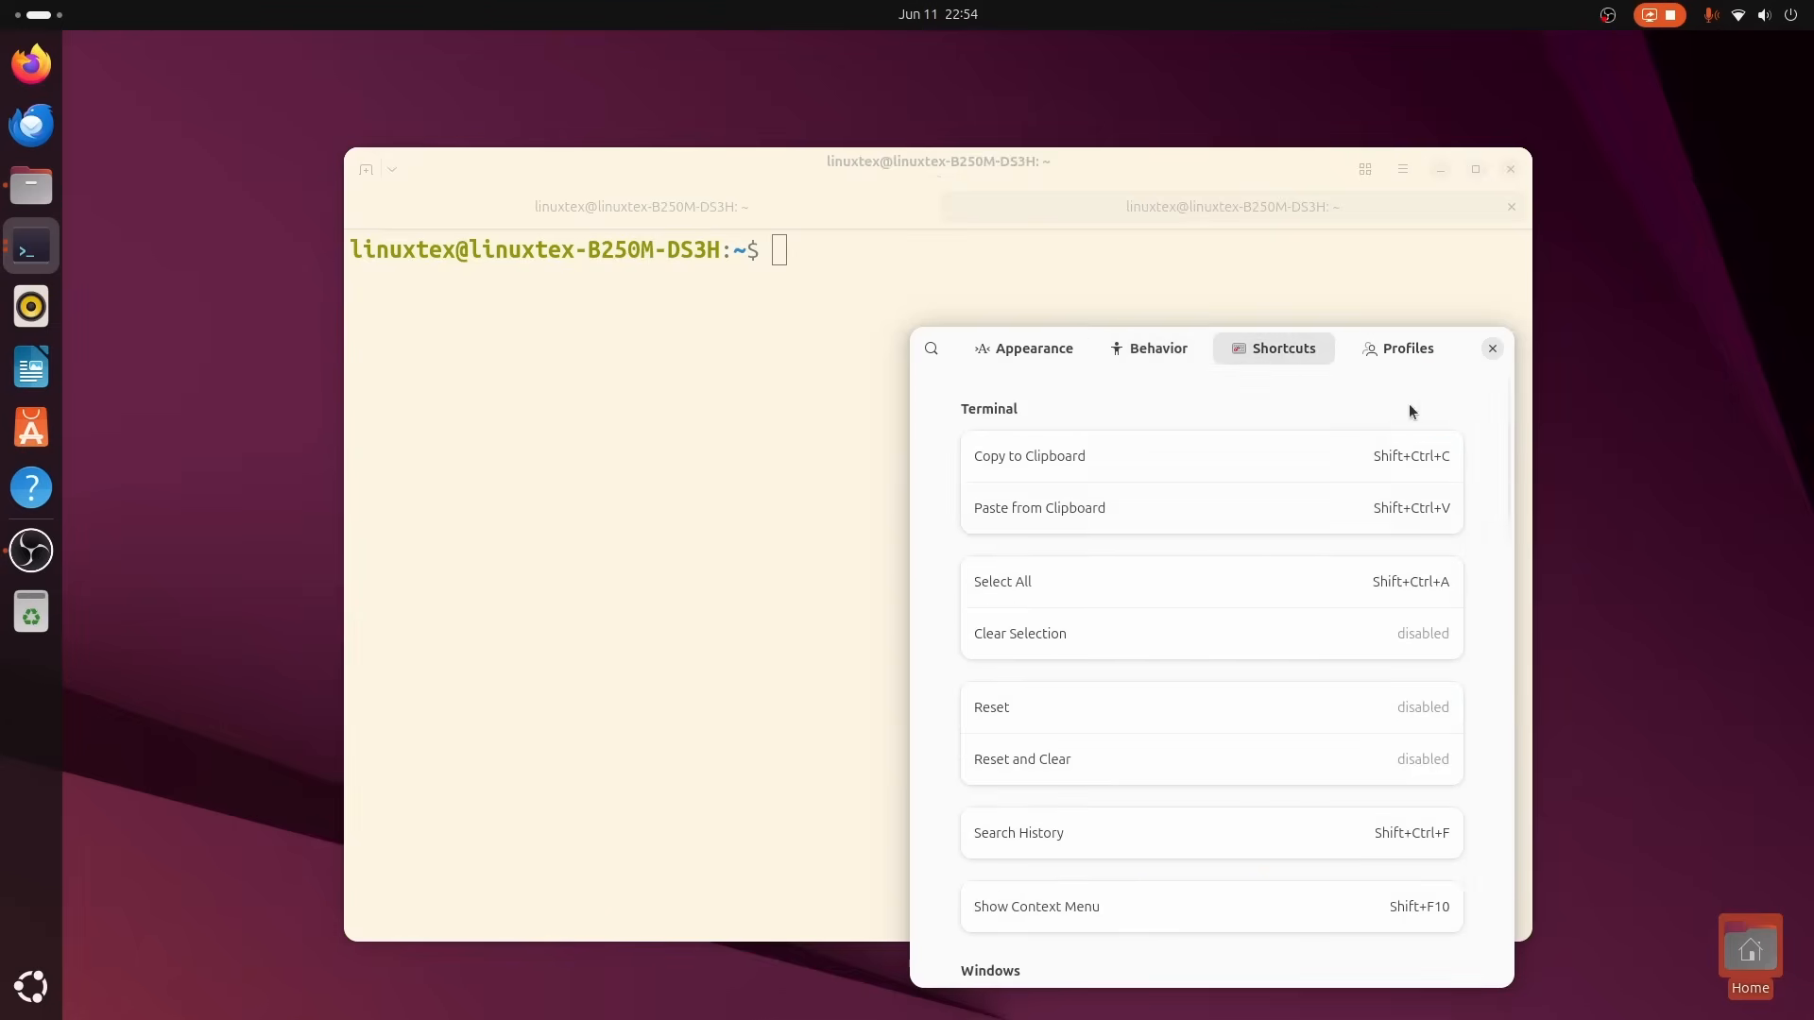
# Inspect the profile's Default Container and Preserve Container choices, then close preferences.
pyautogui.click(1406, 348)
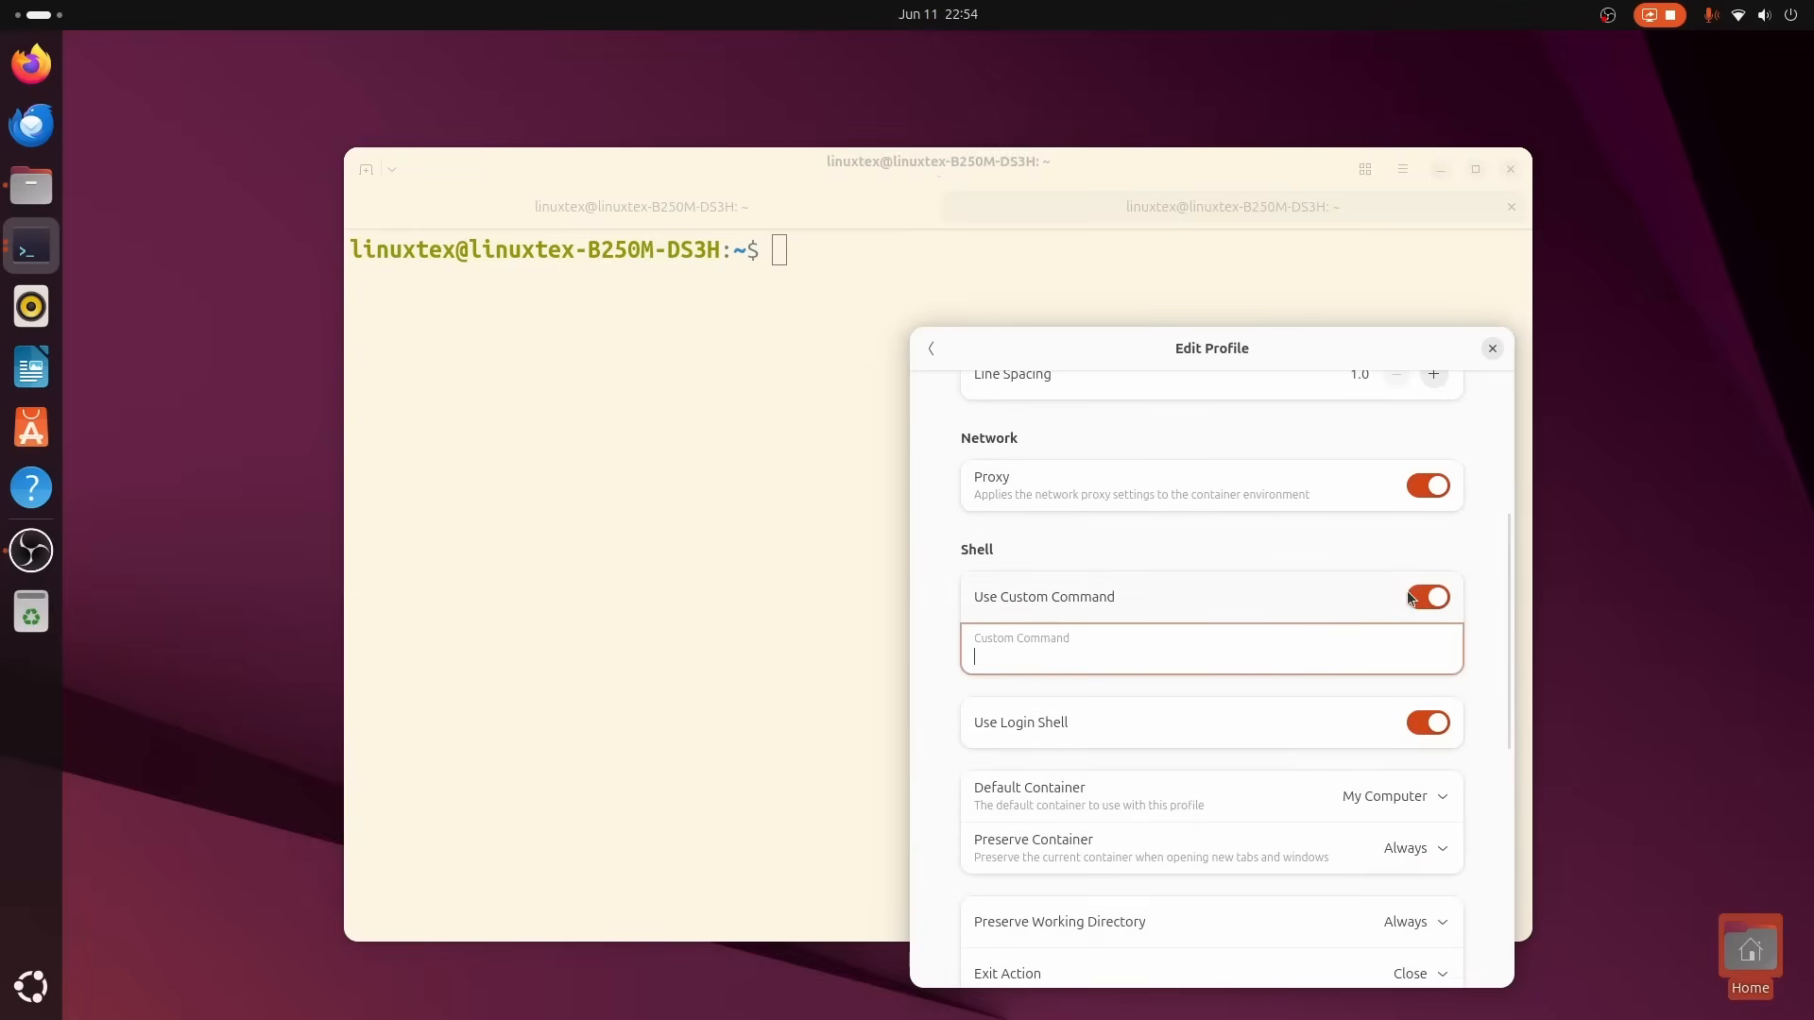
pyautogui.scroll(-3)
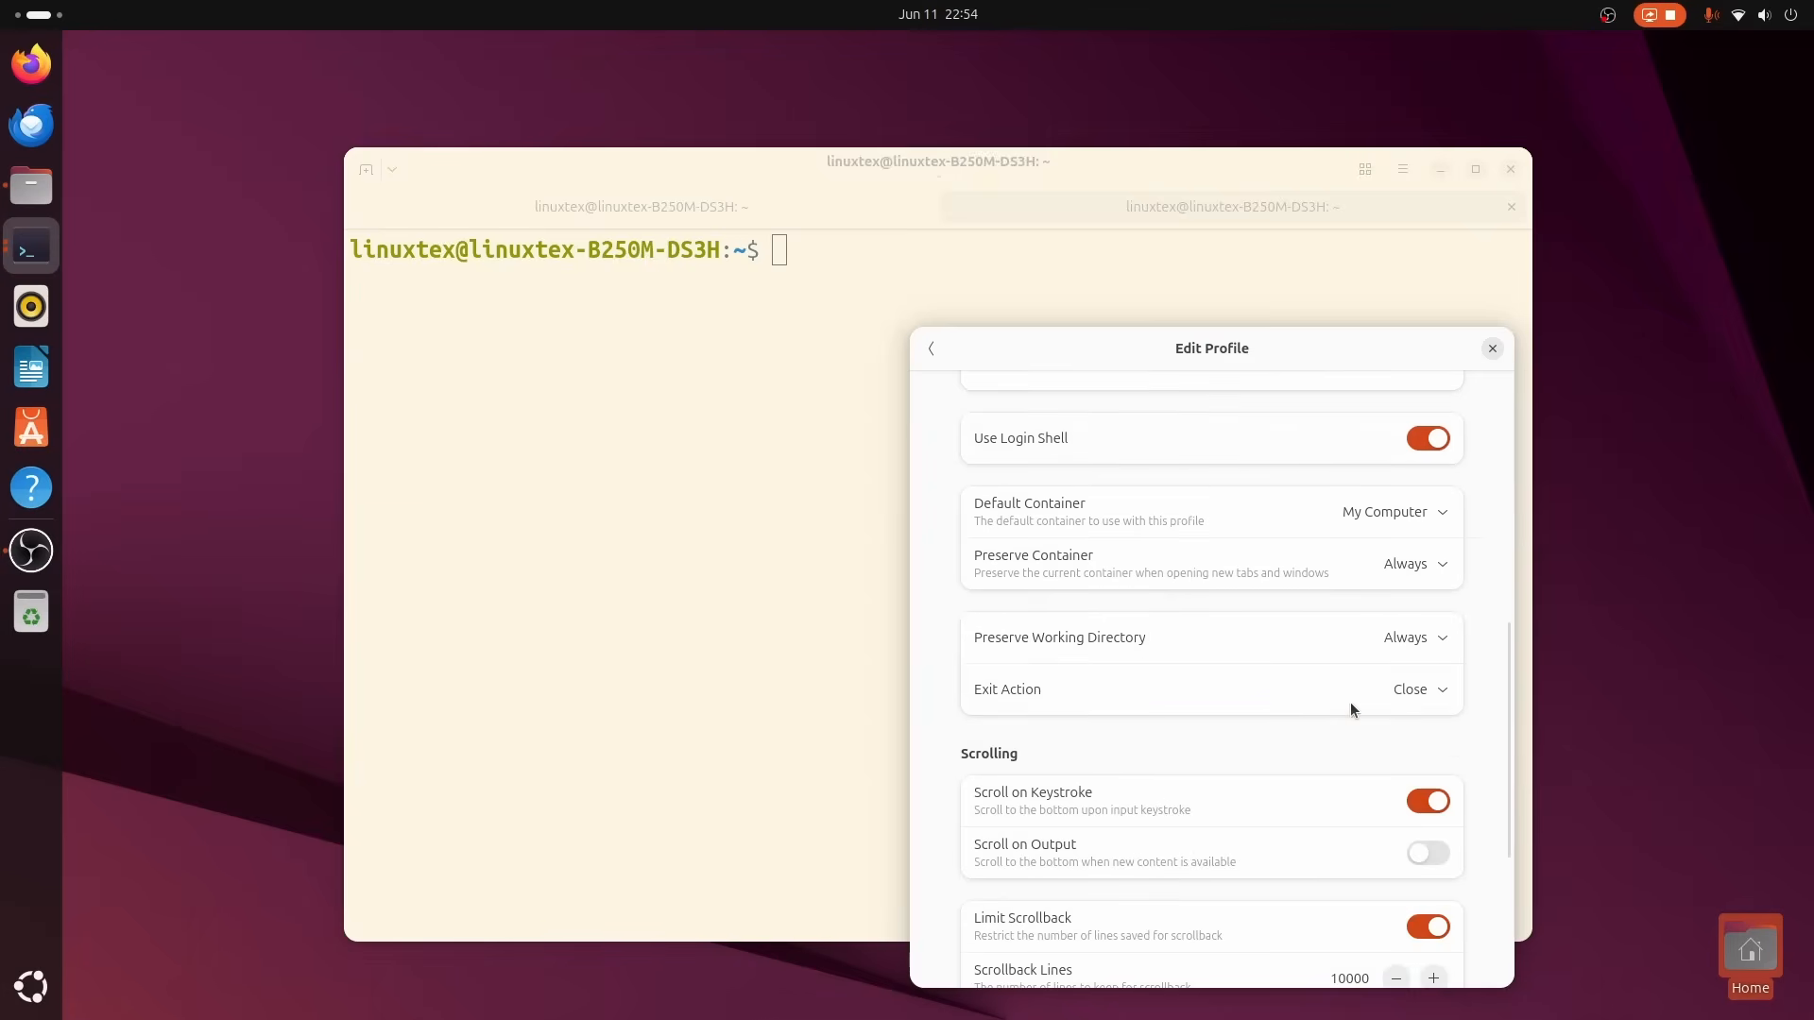
pyautogui.click(1392, 512)
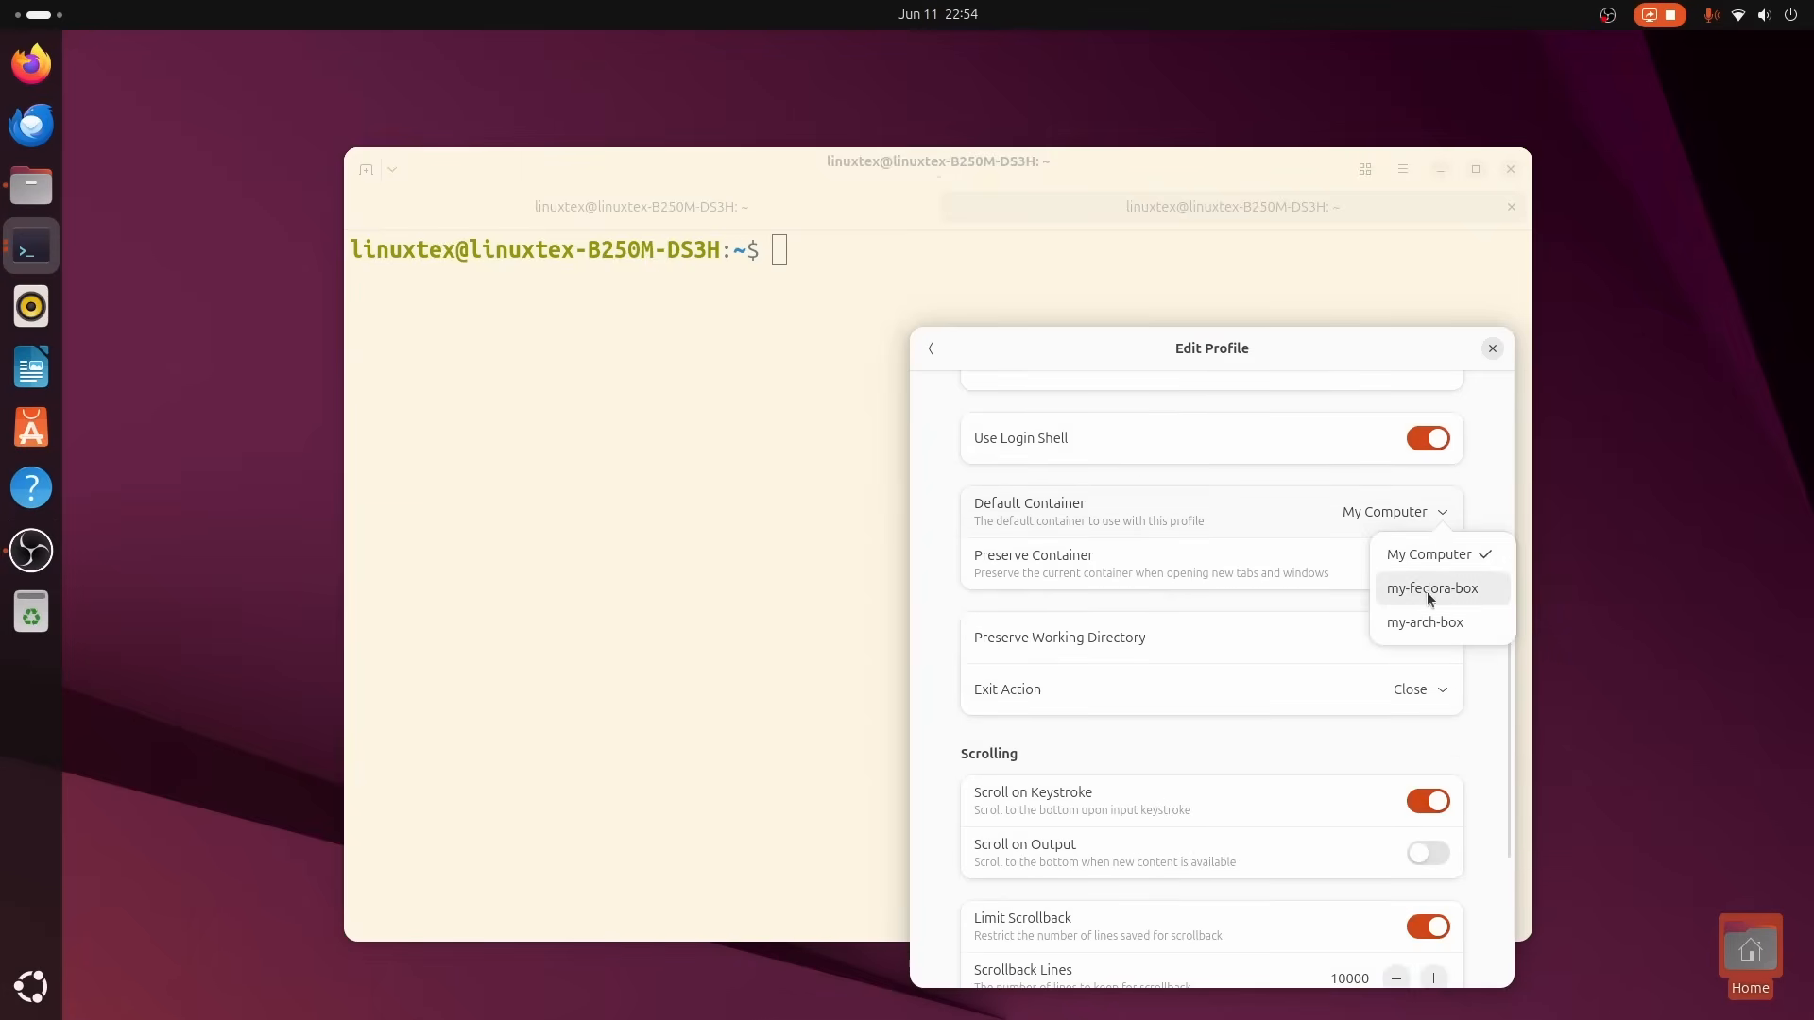
pyautogui.click(1416, 563)
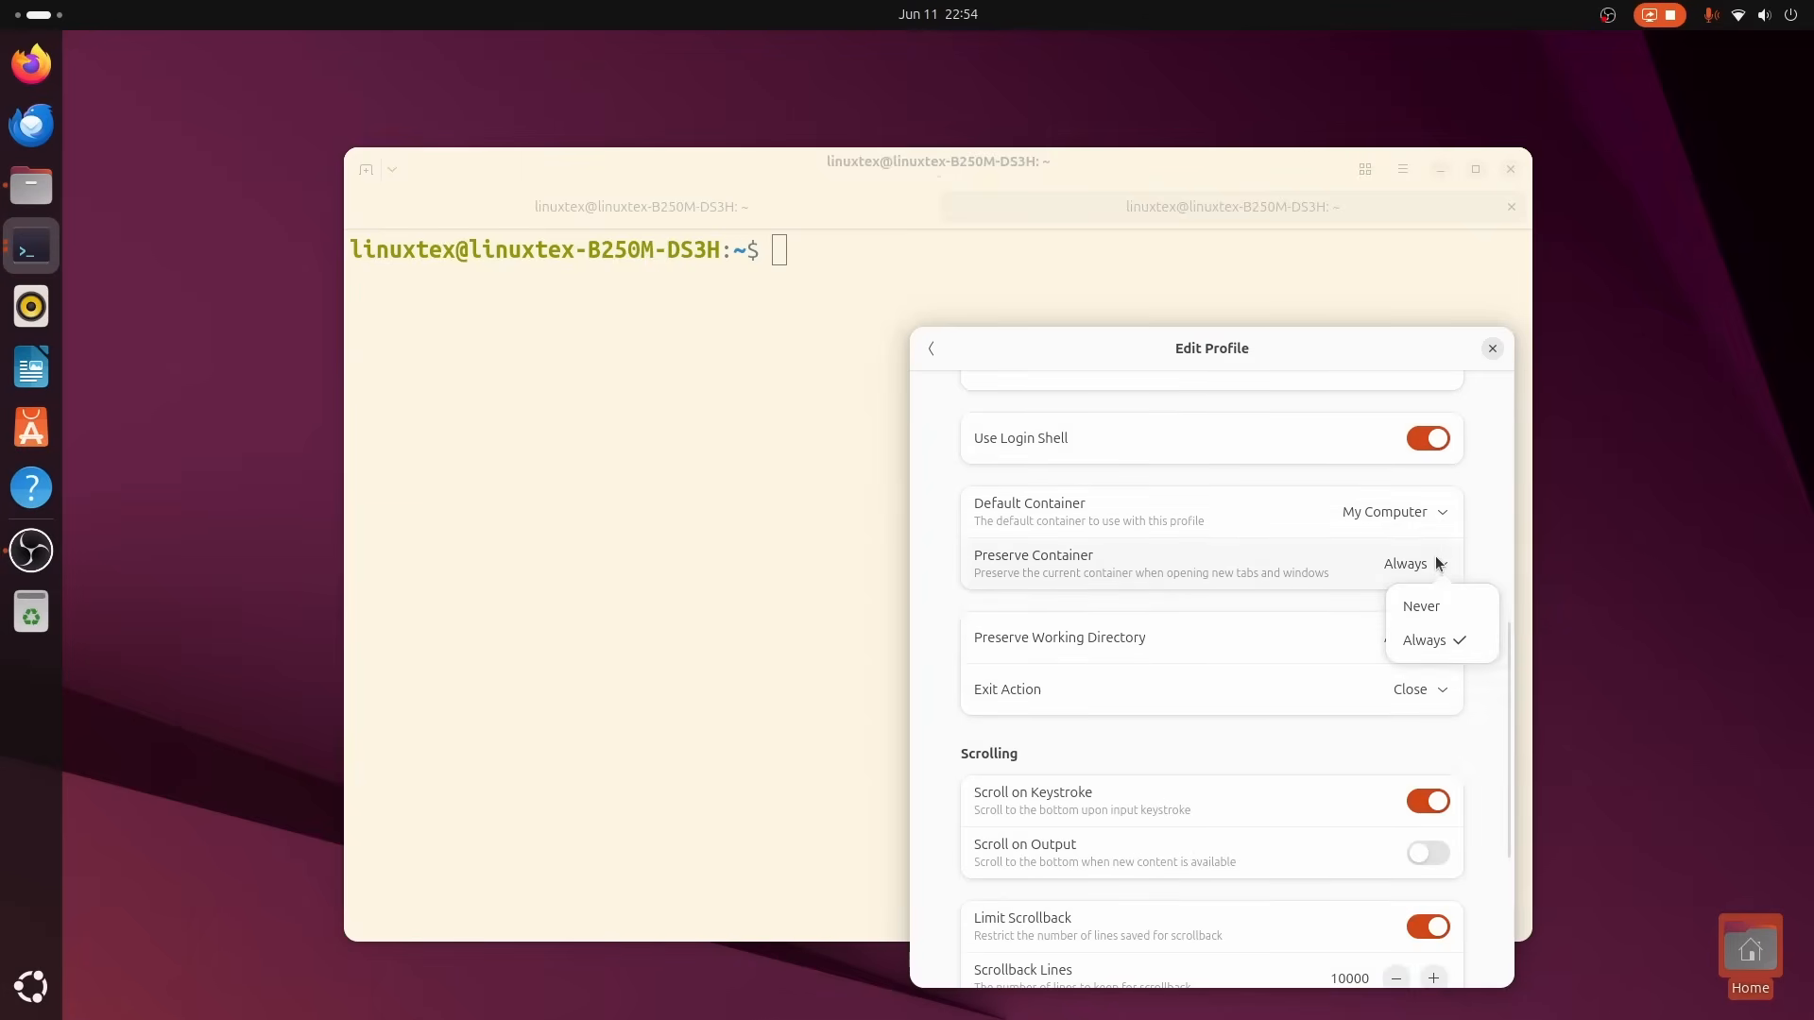
pyautogui.scroll(-3)
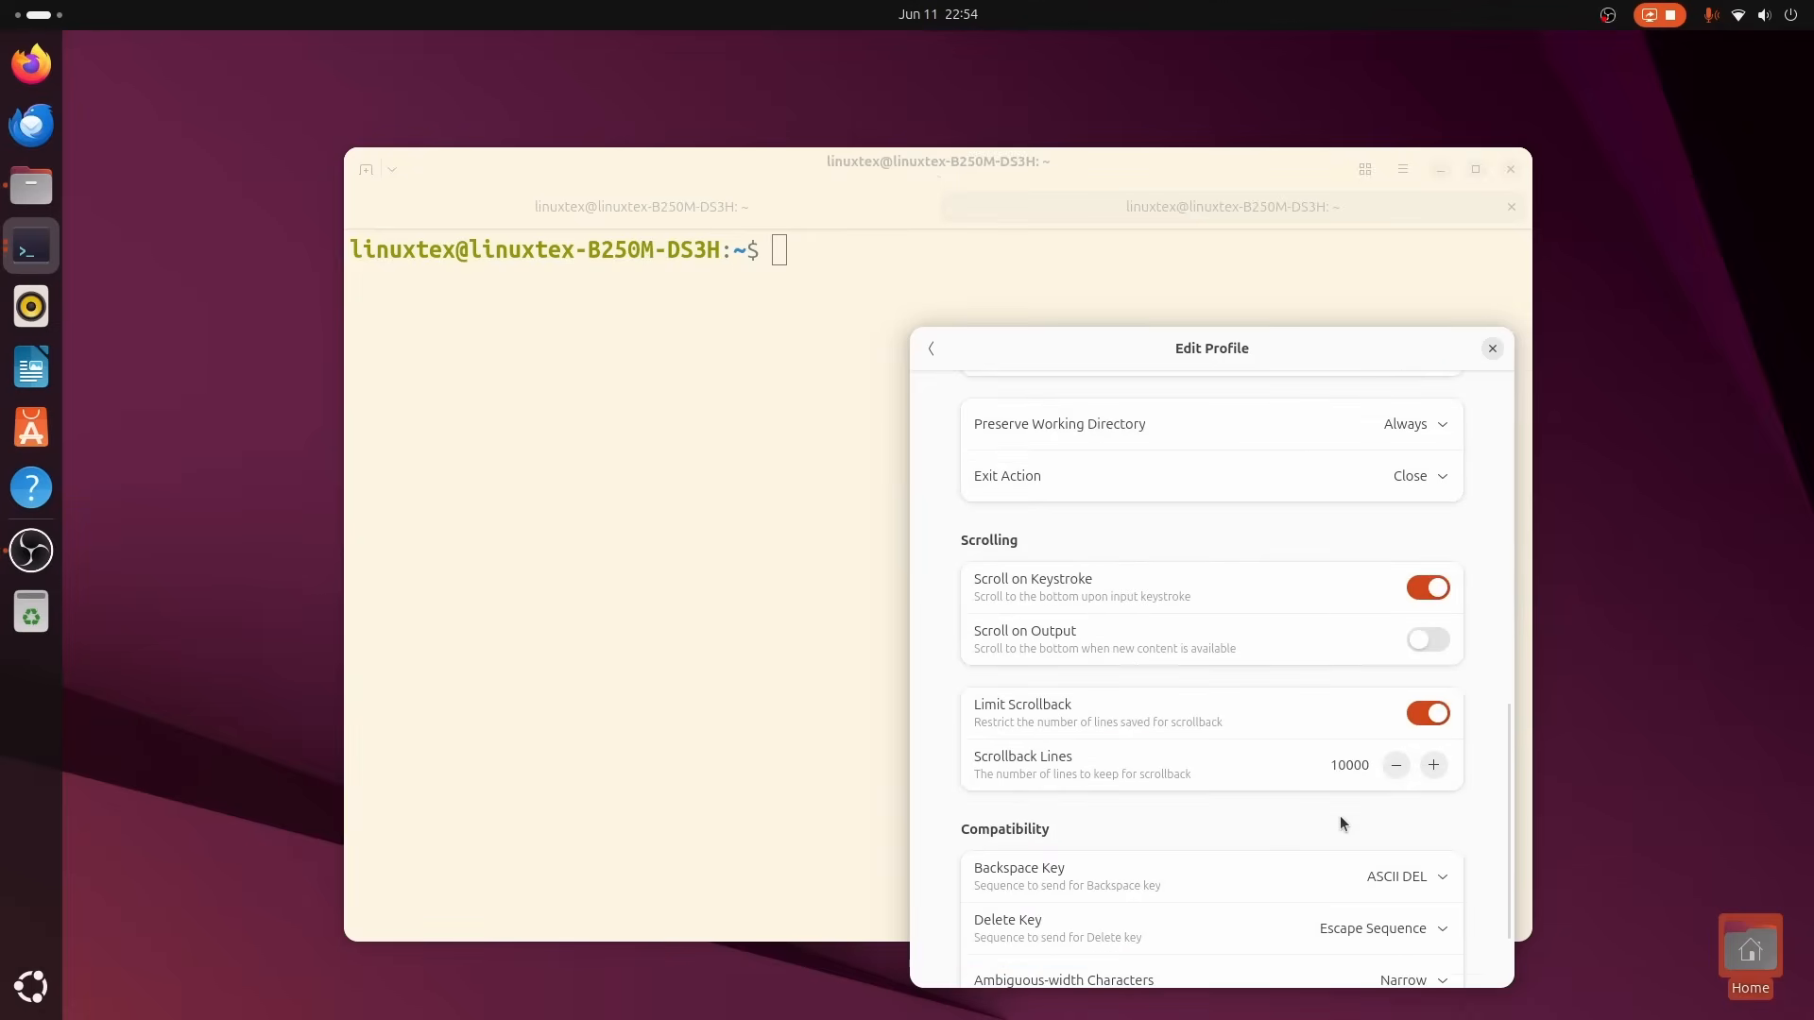
pyautogui.scroll(3)
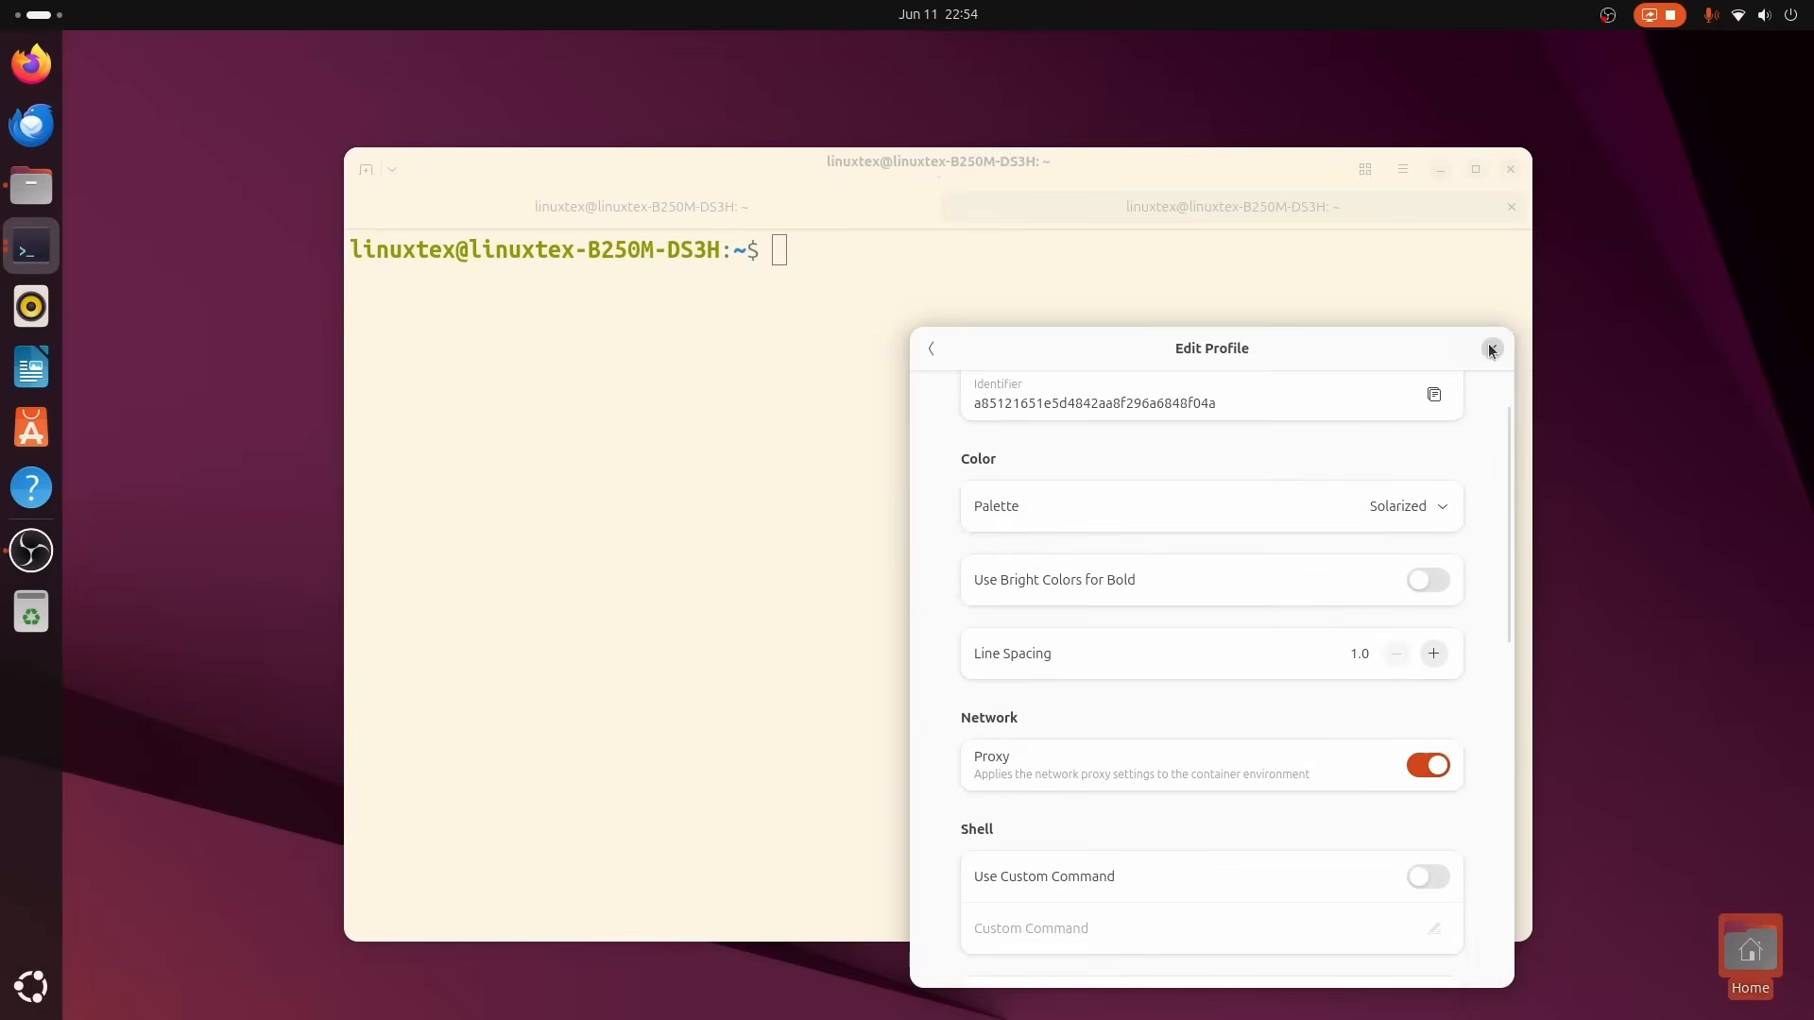
pyautogui.click(1491, 350)
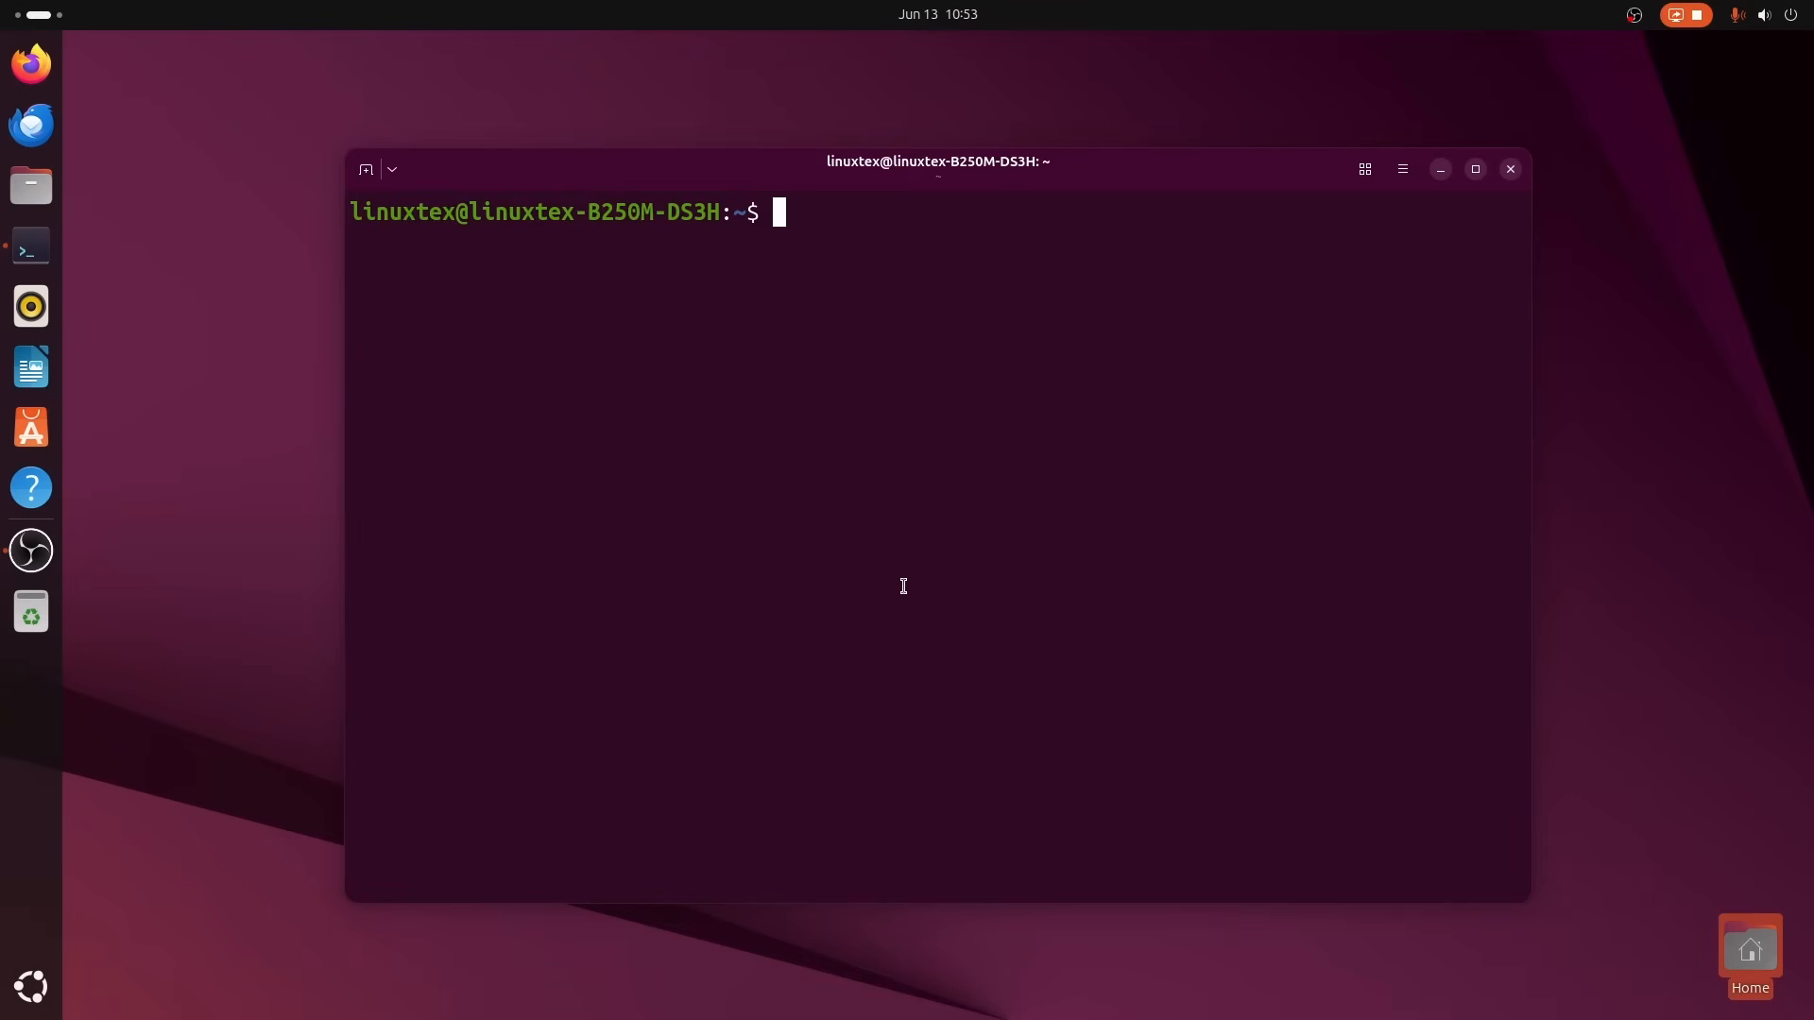
# Print the Ptyxis version (48.4, GTK 4.18.5, VTE 0.80.1) and clear the screen.
pyautogui.write('ptyxis --ver')
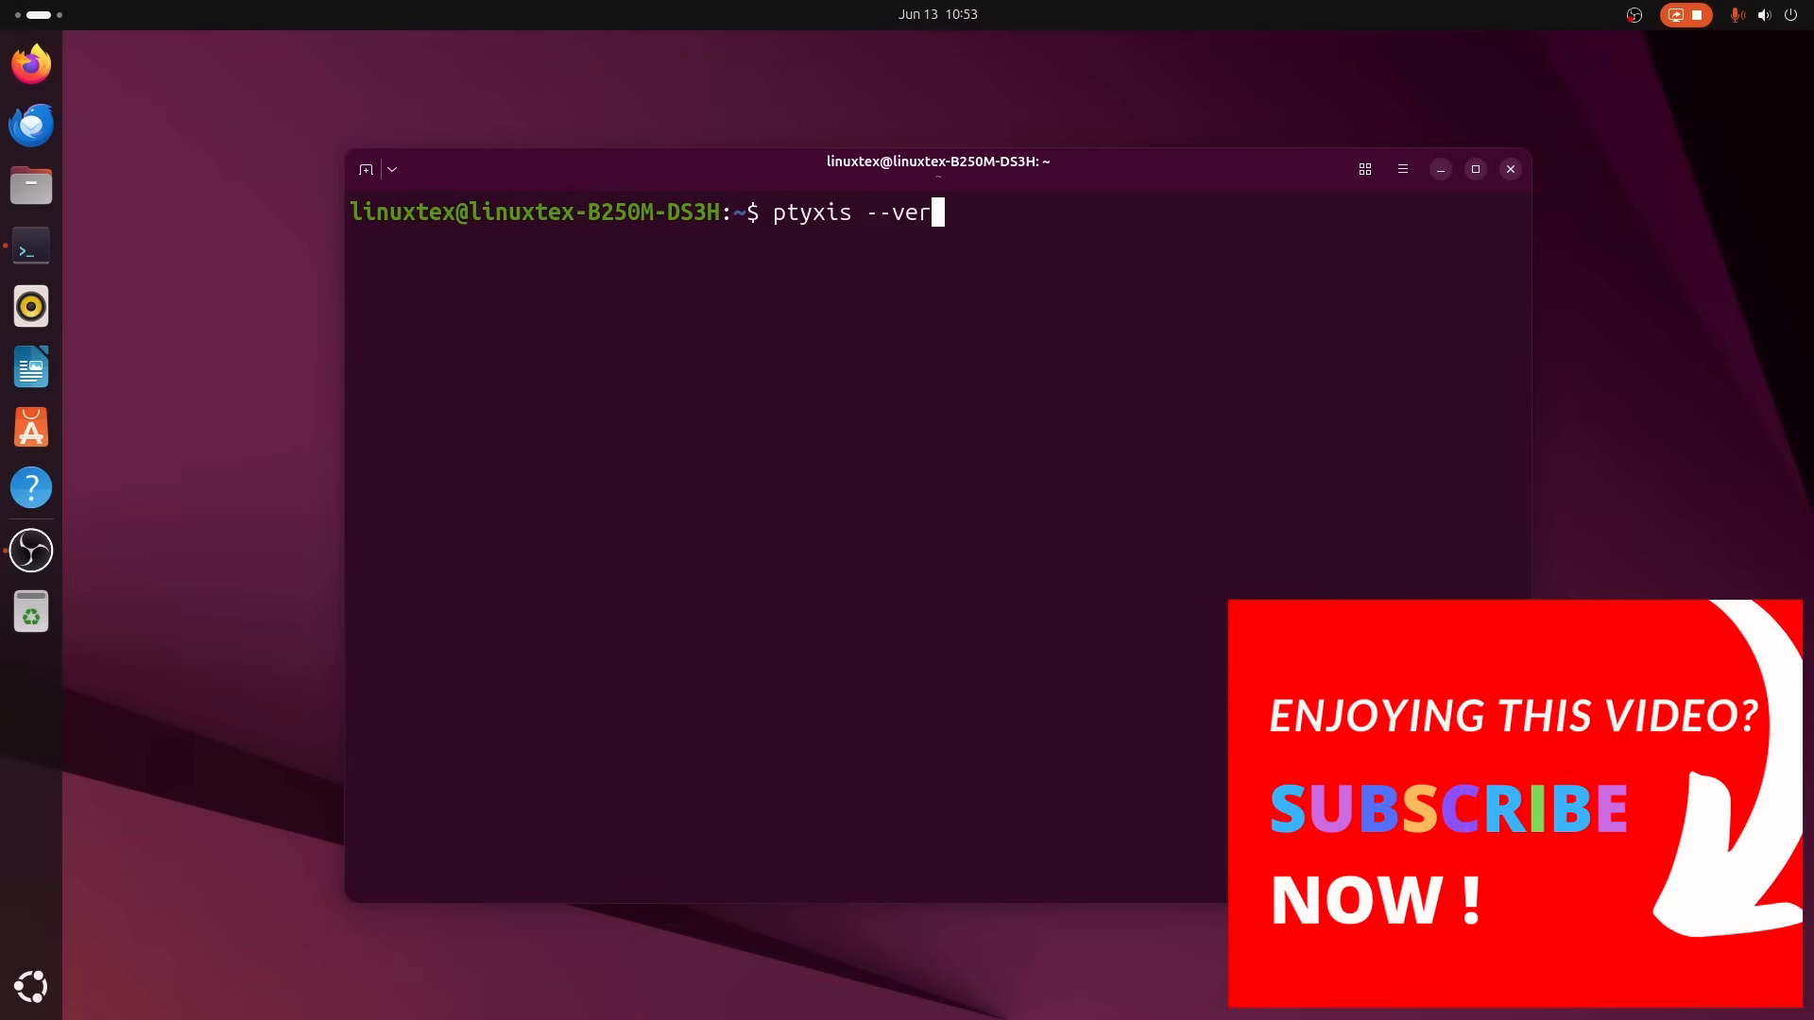
pyautogui.press('Return')
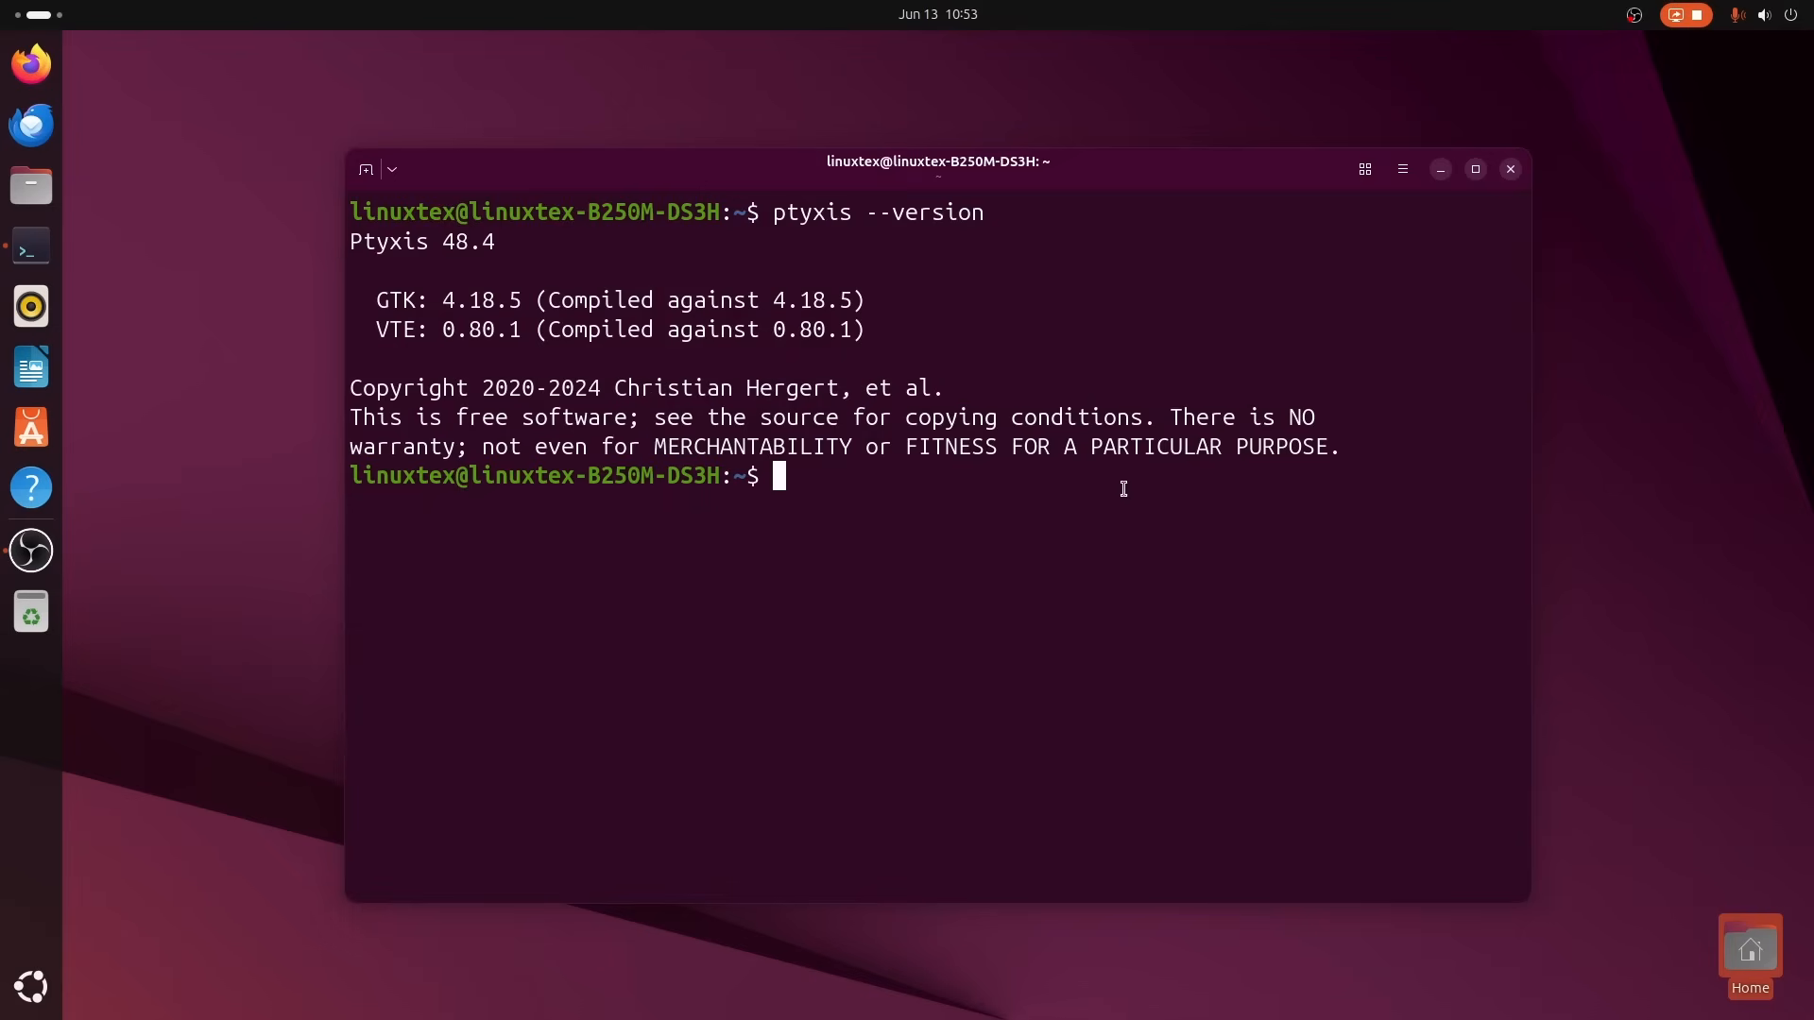
pyautogui.write('clear')
pyautogui.write('pt')
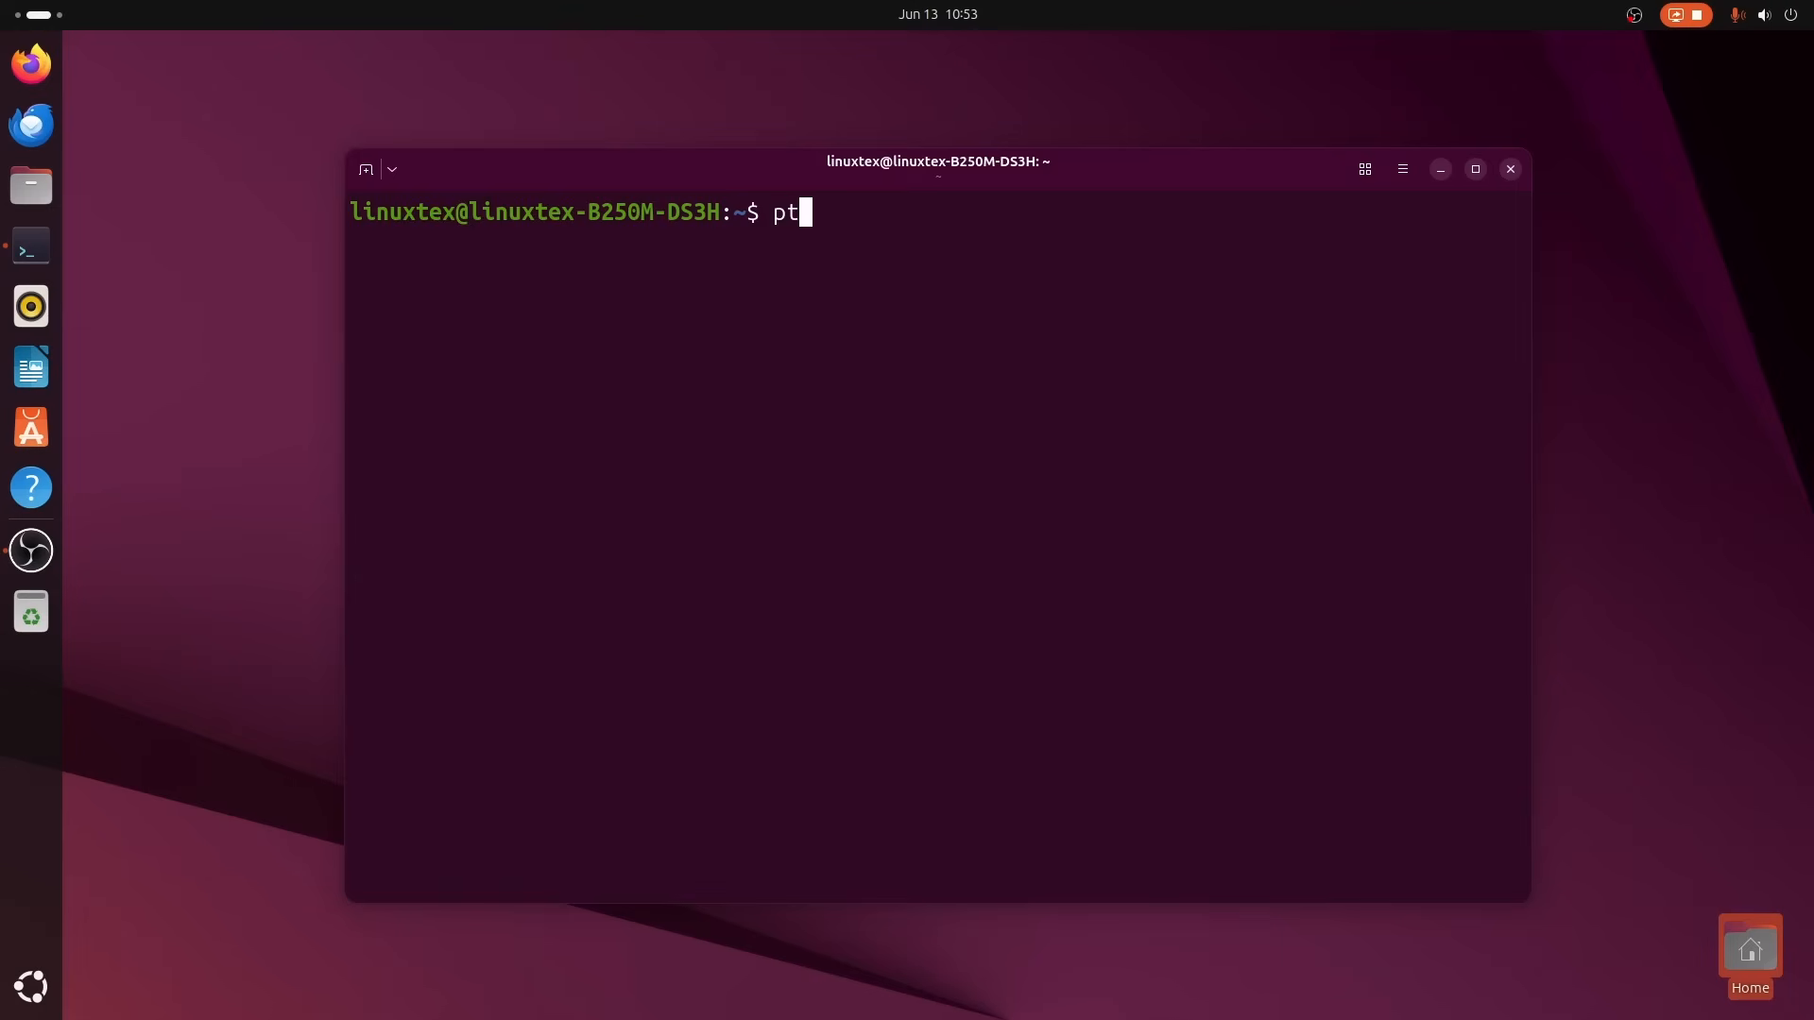
# Run ptyxis --help and read through its usage examples, help and application options.
pyautogui.write('yxis --h')
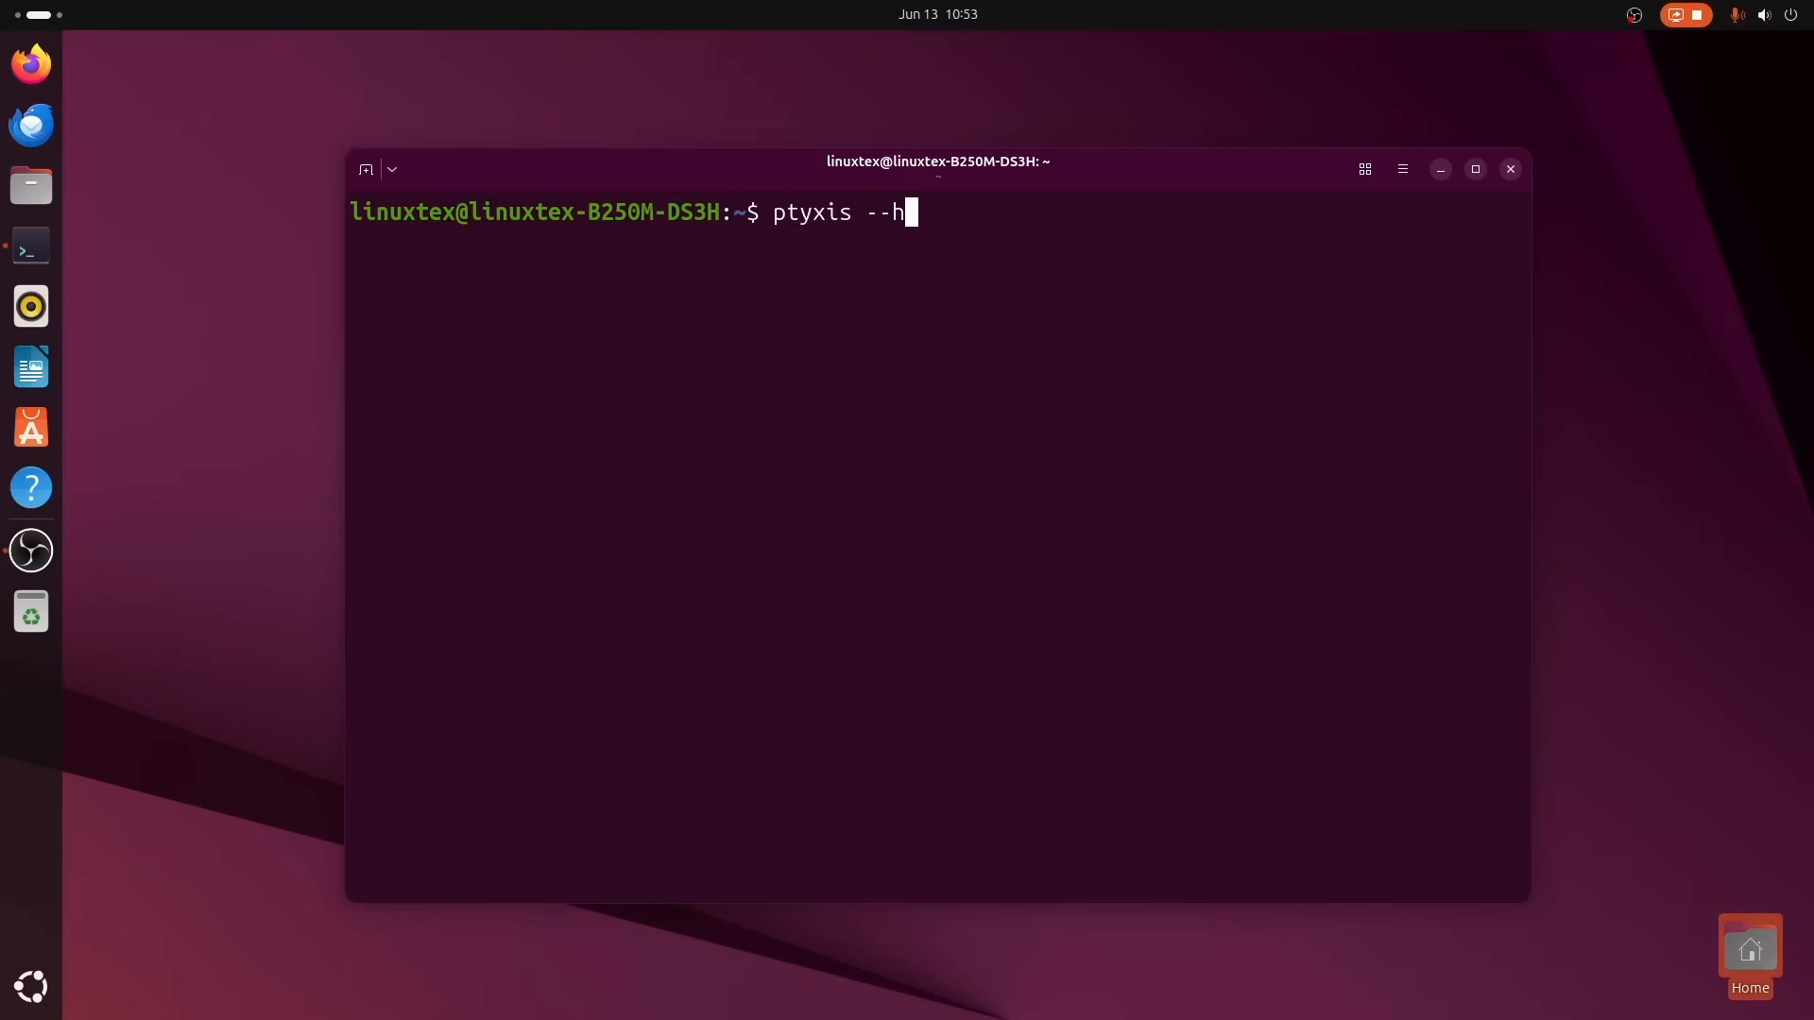
pyautogui.press('Return')
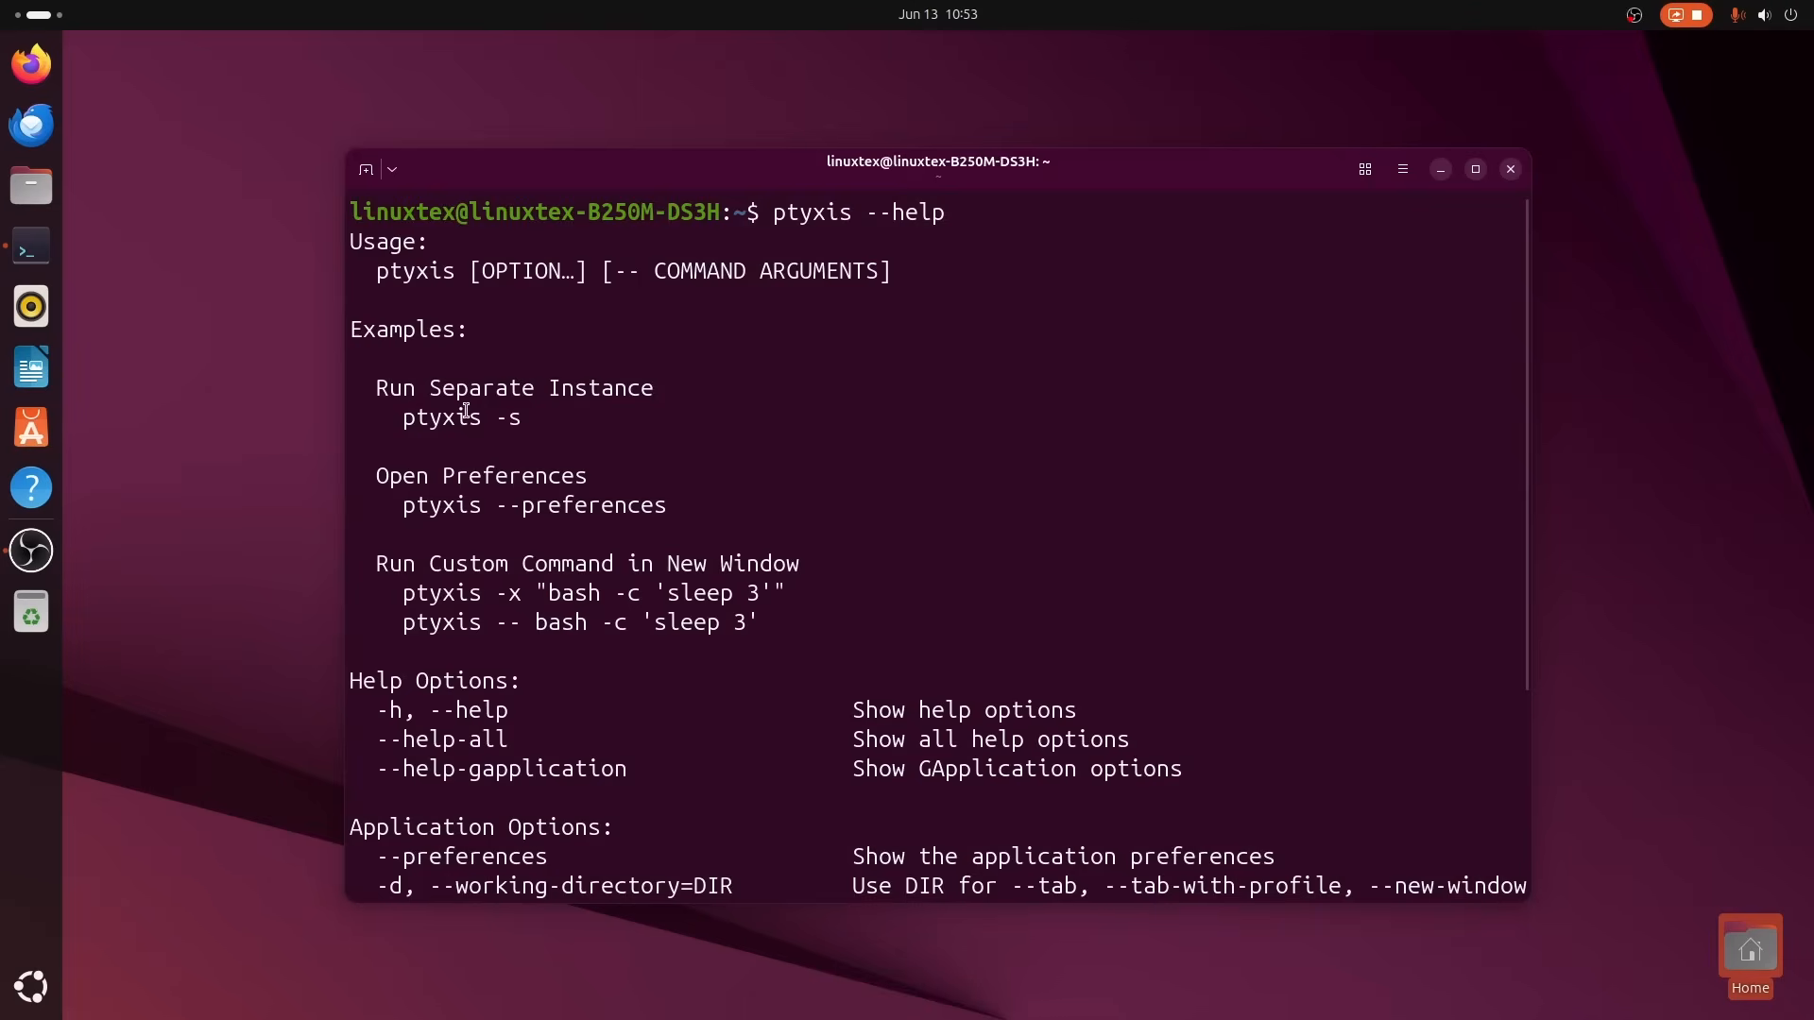
pyautogui.doubleClick(580, 506)
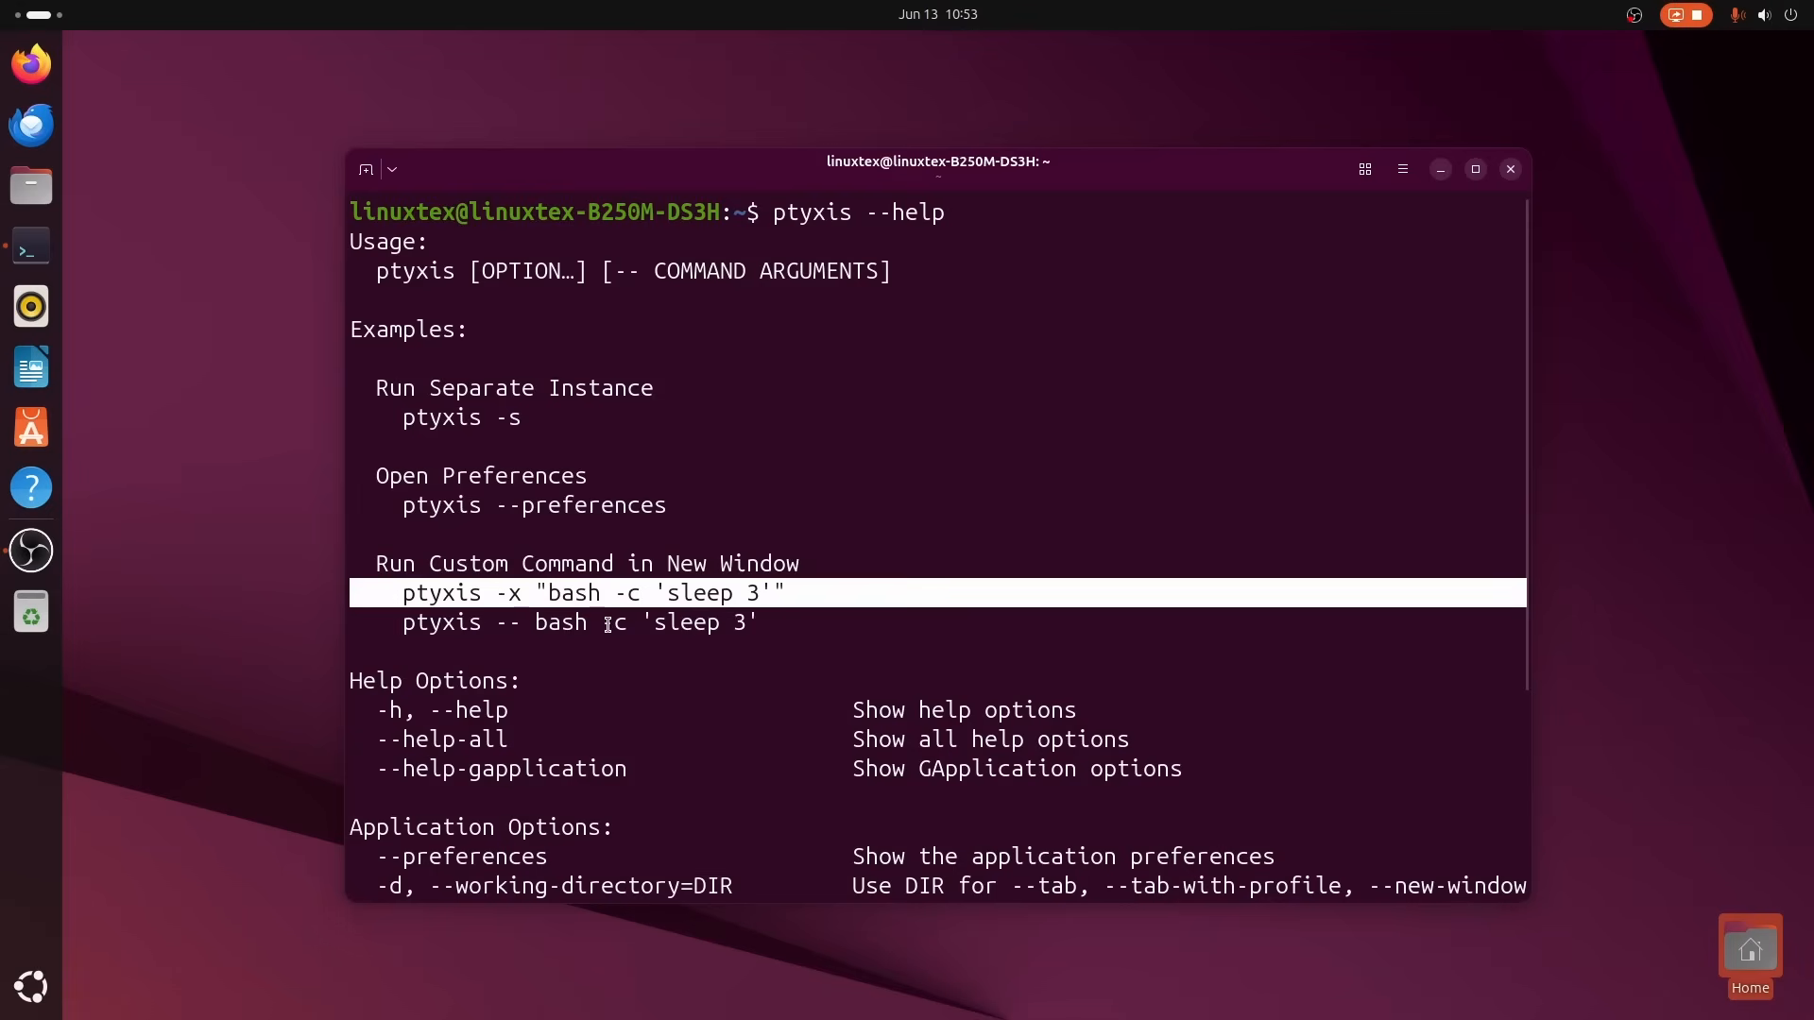
pyautogui.scroll(-3)
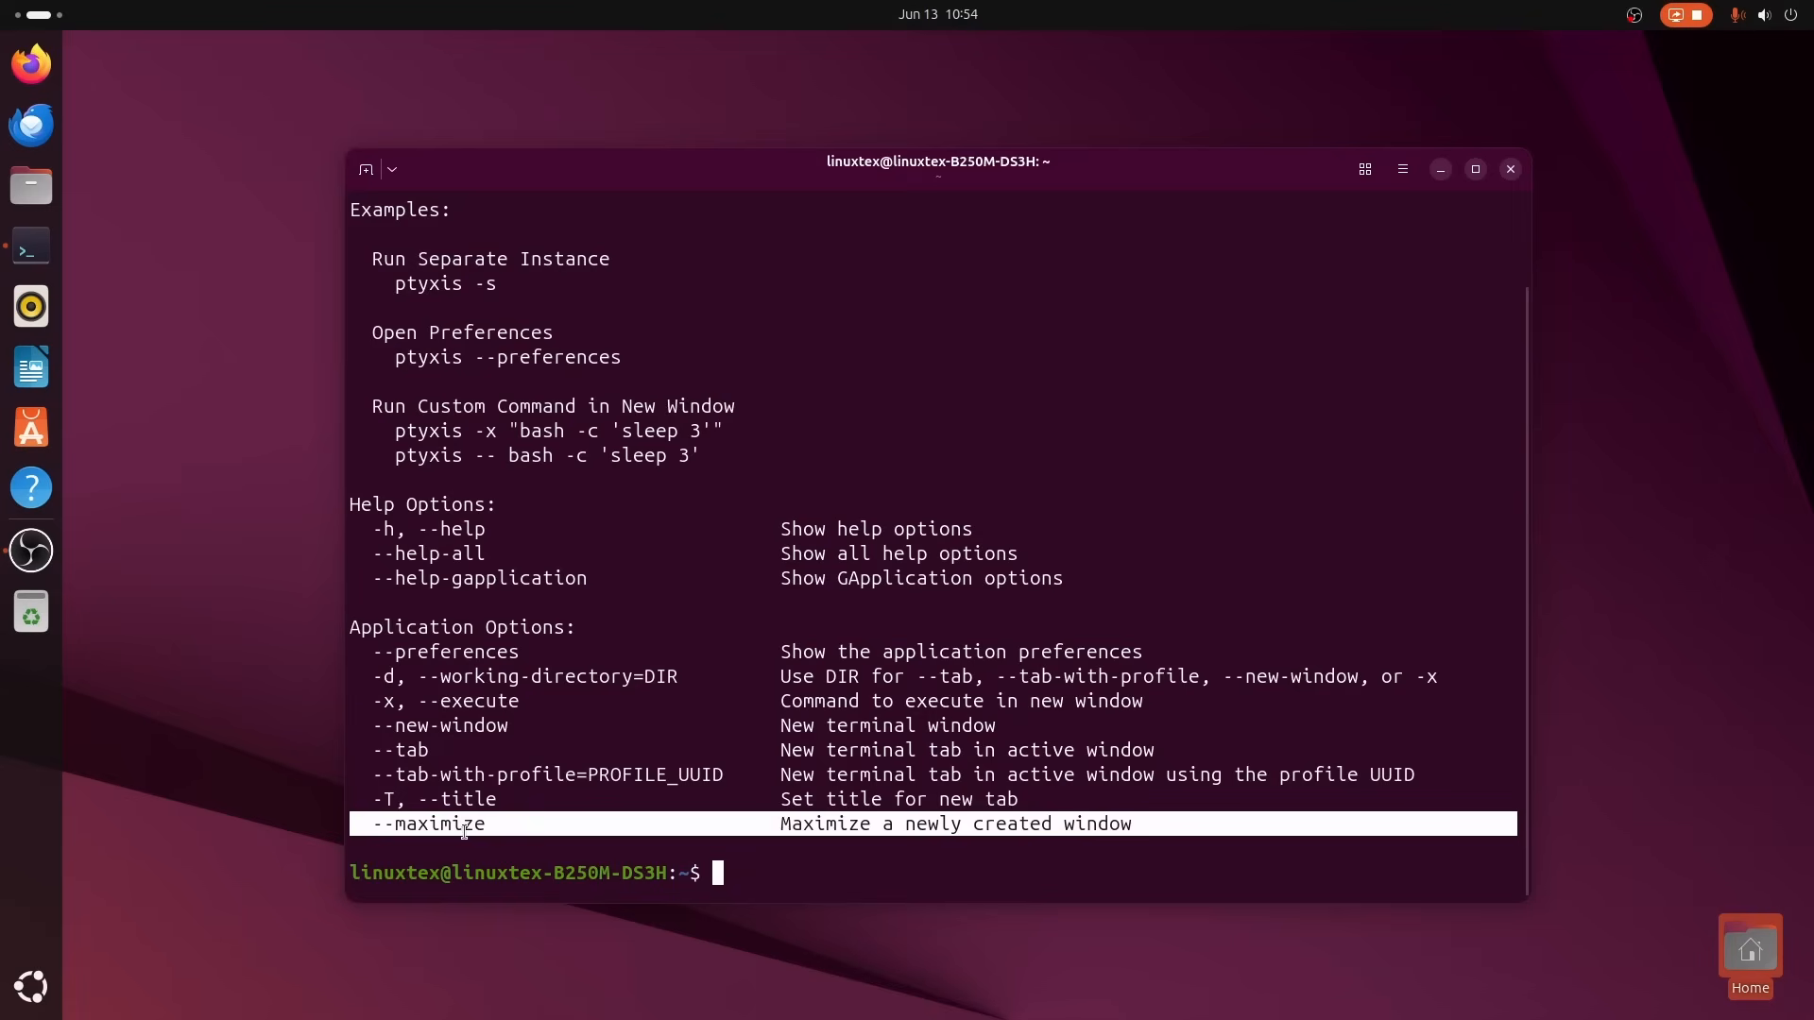
pyautogui.scroll(3)
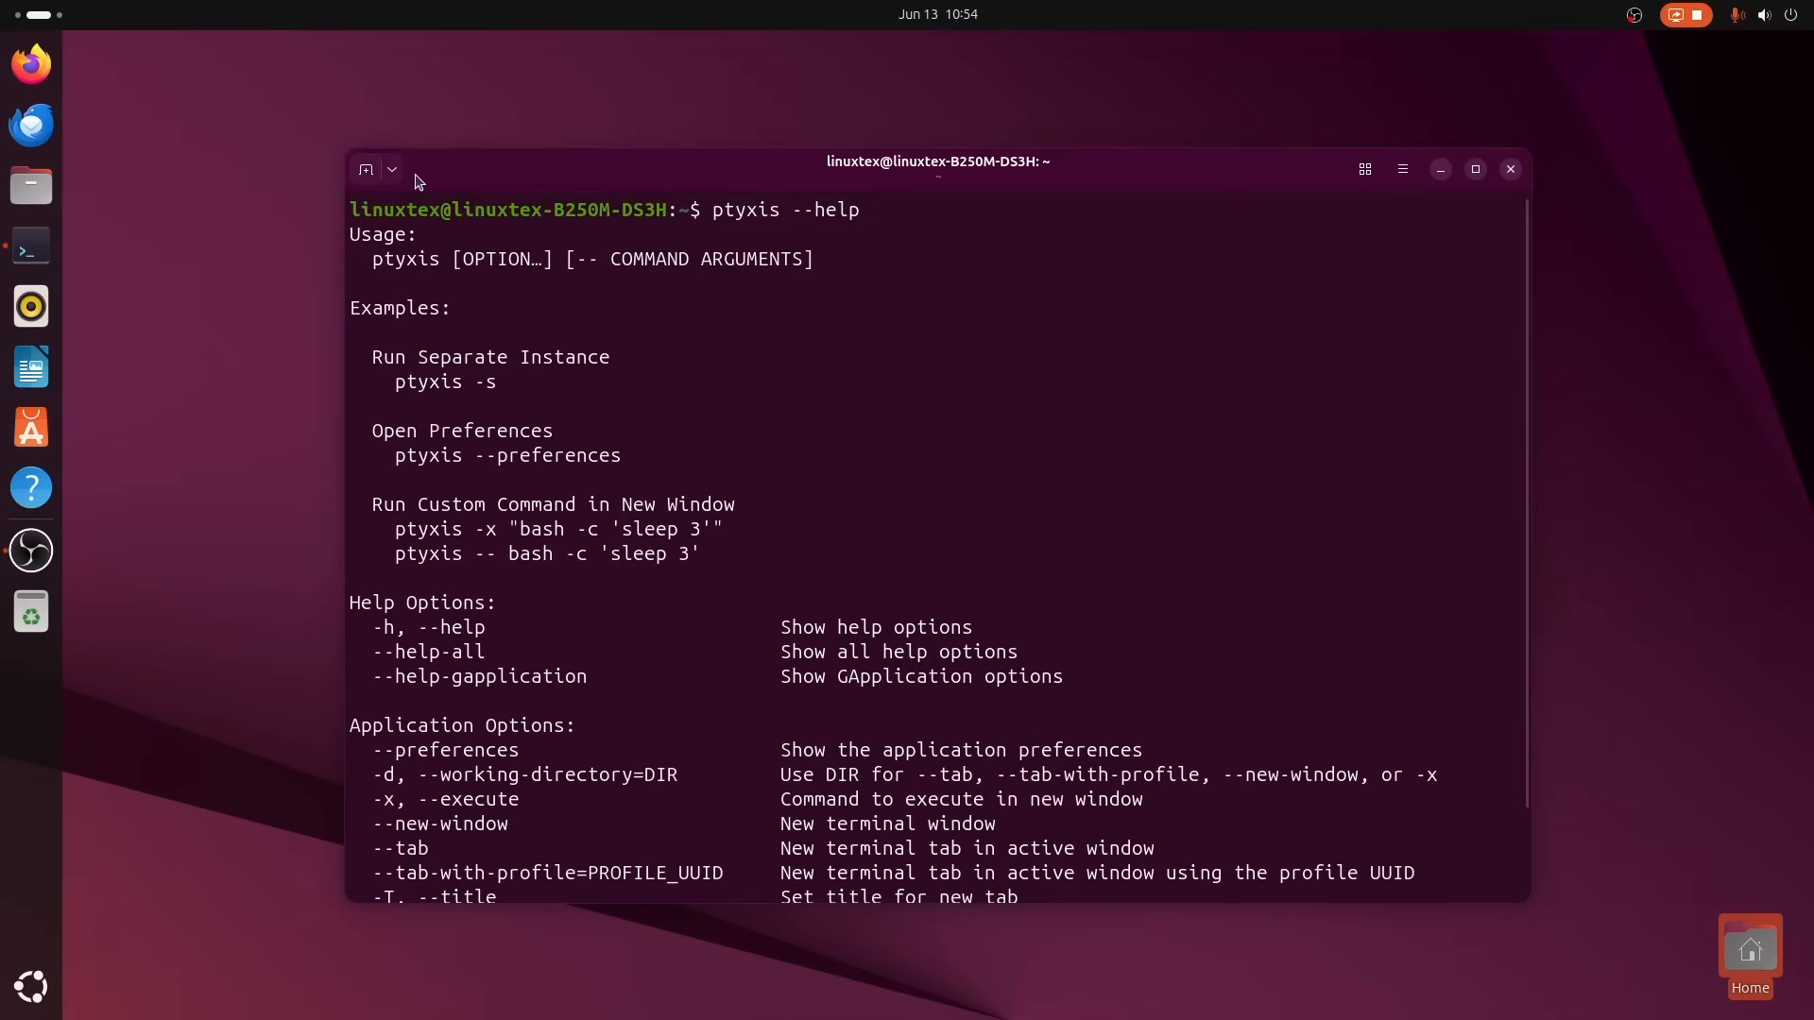